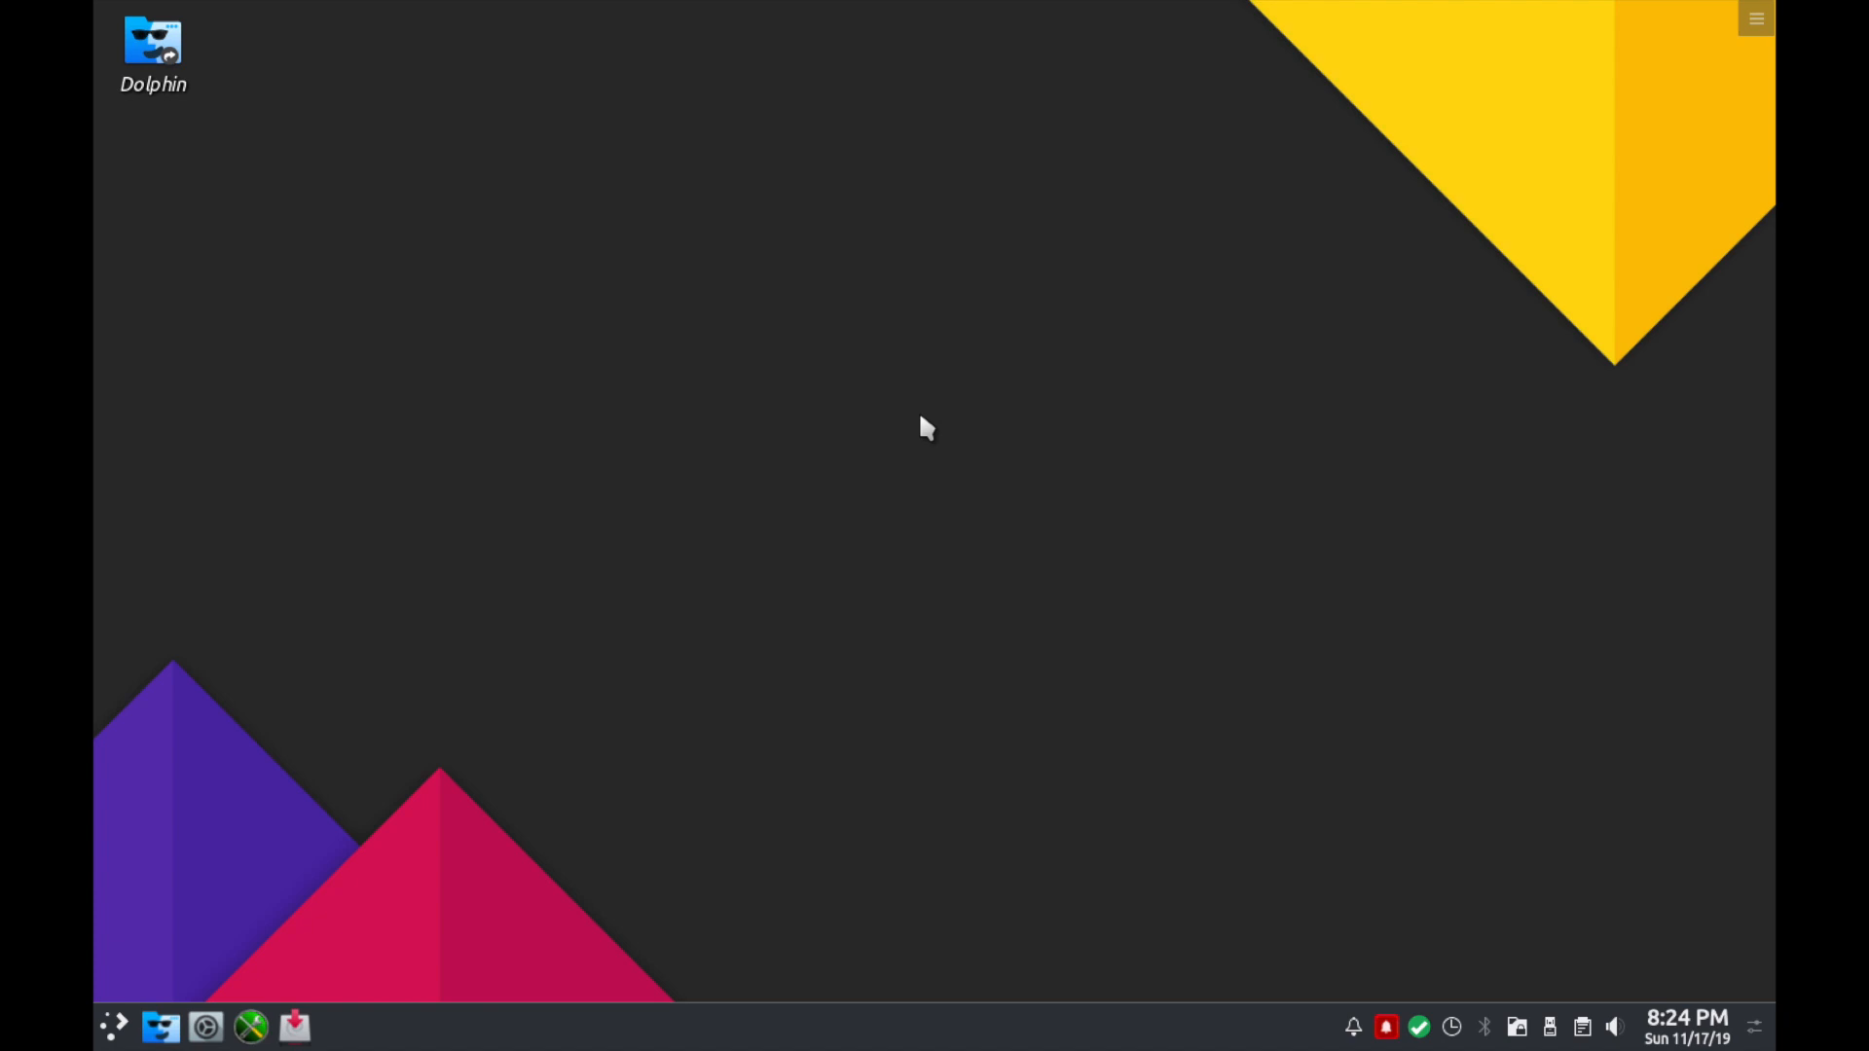
pyautogui.moveTo(1066, 370)
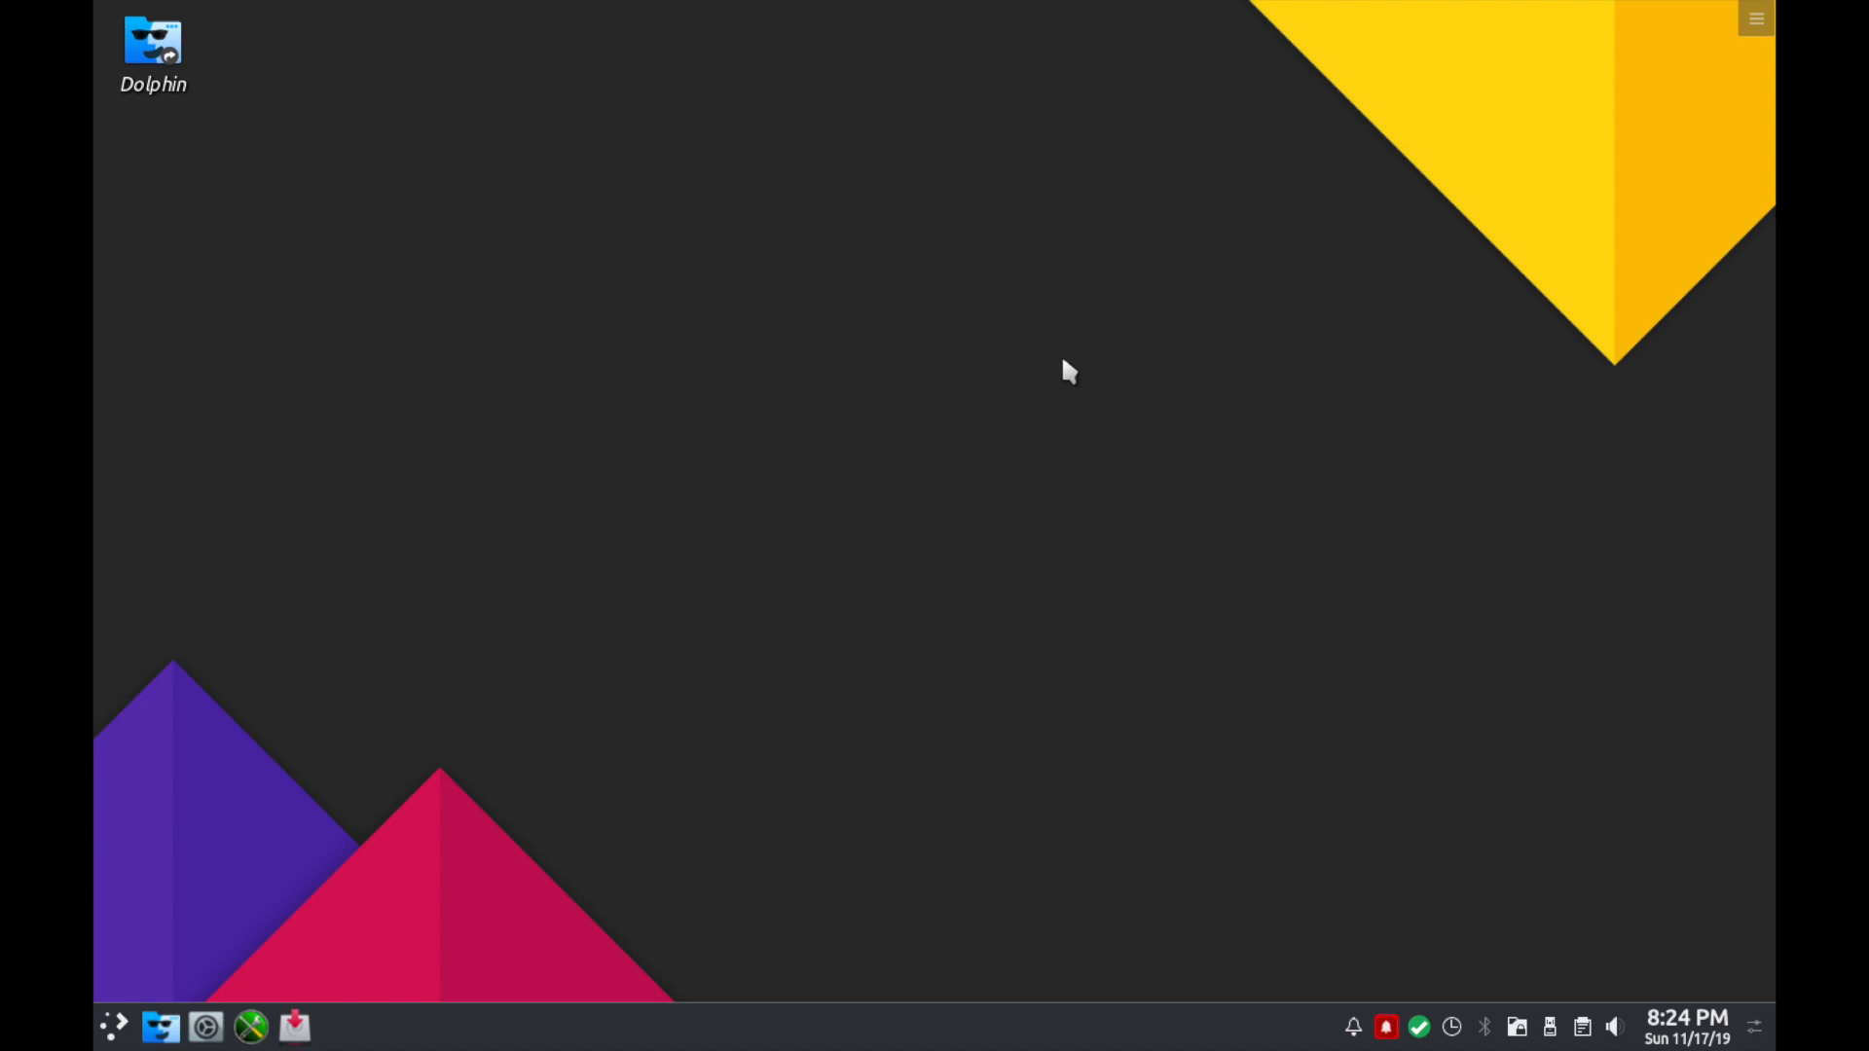
pyautogui.moveTo(1050, 411)
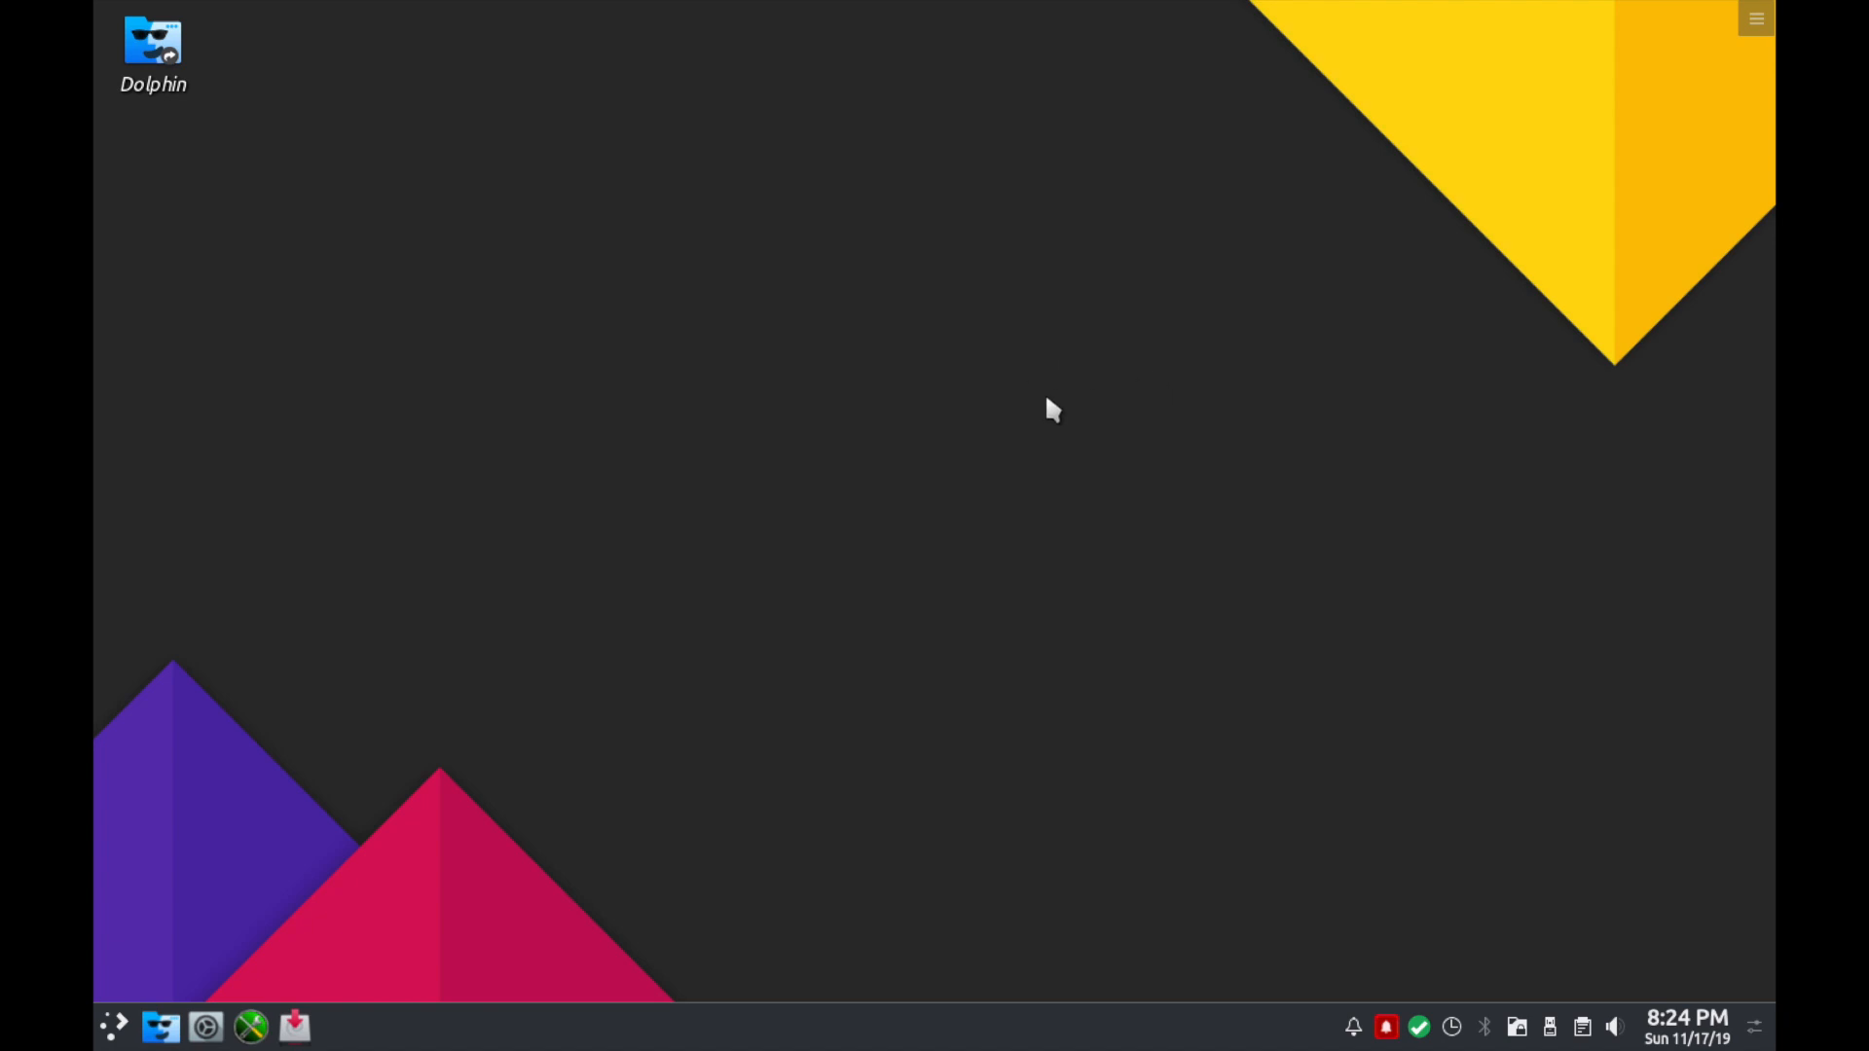
pyautogui.moveTo(1106, 359)
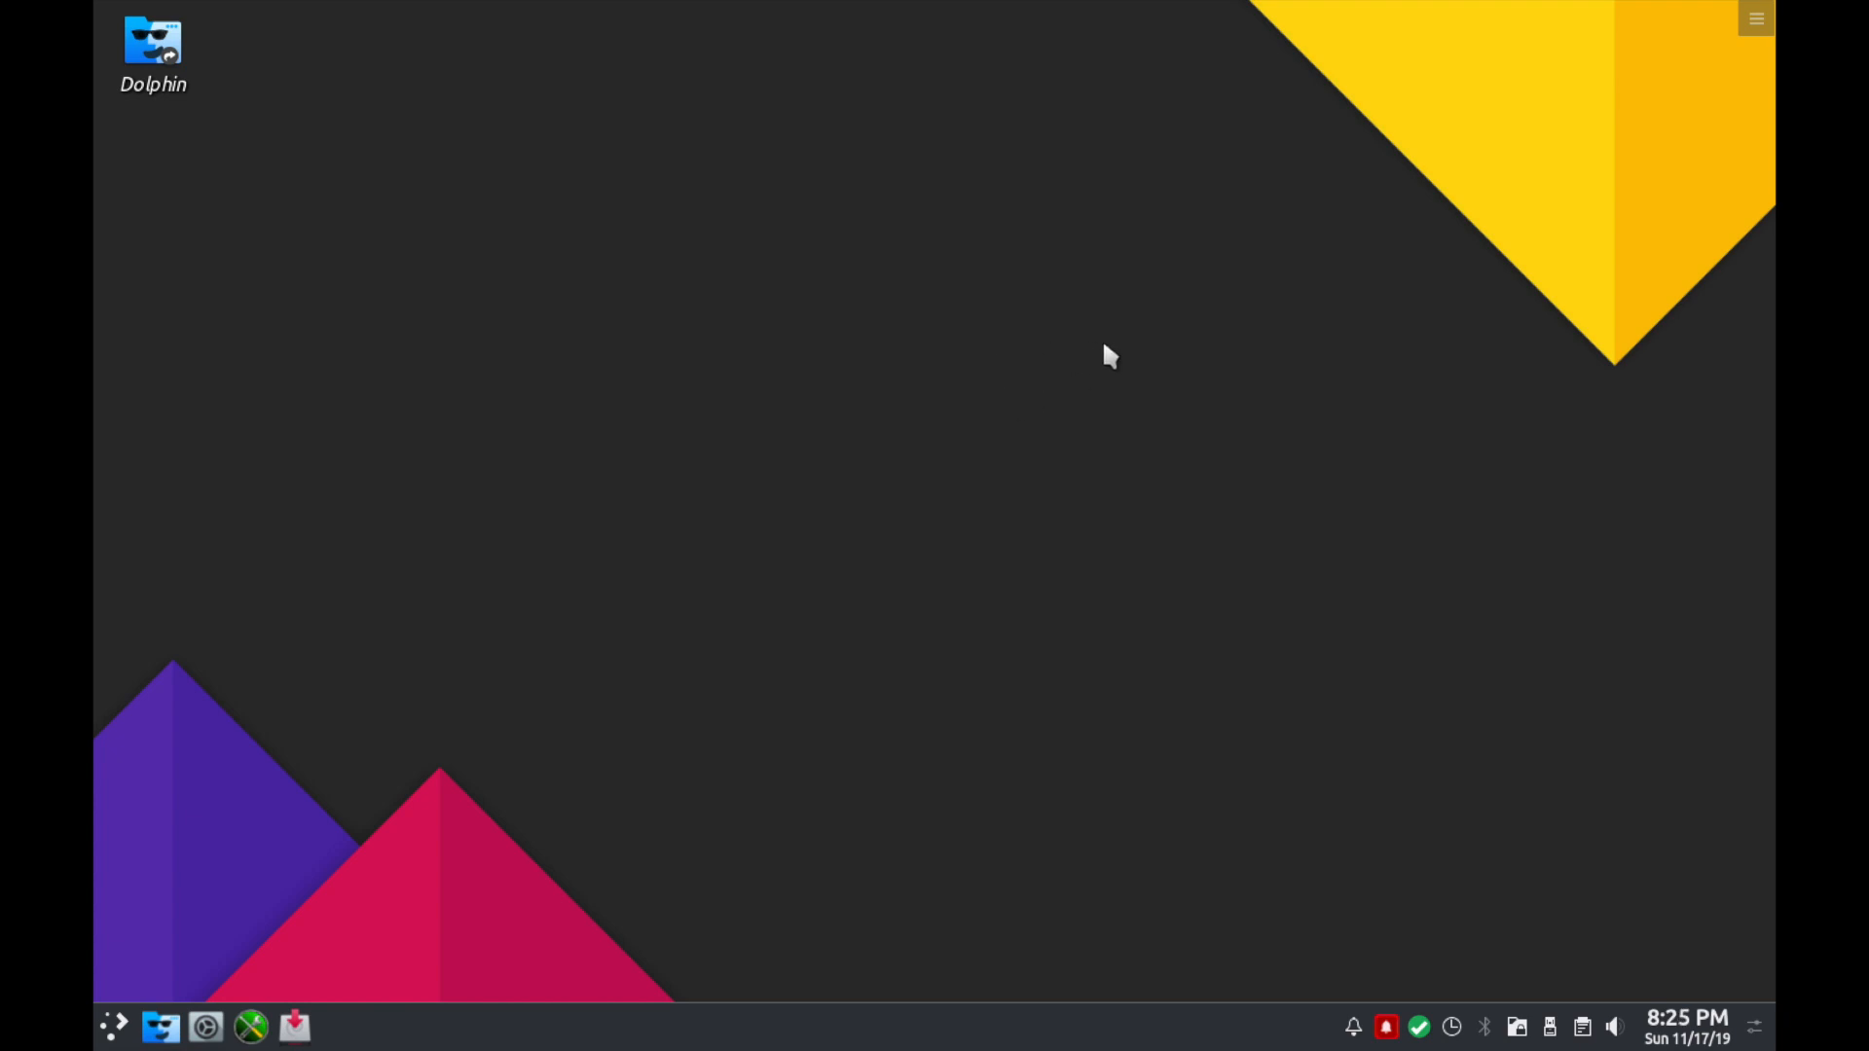
pyautogui.moveTo(1084, 382)
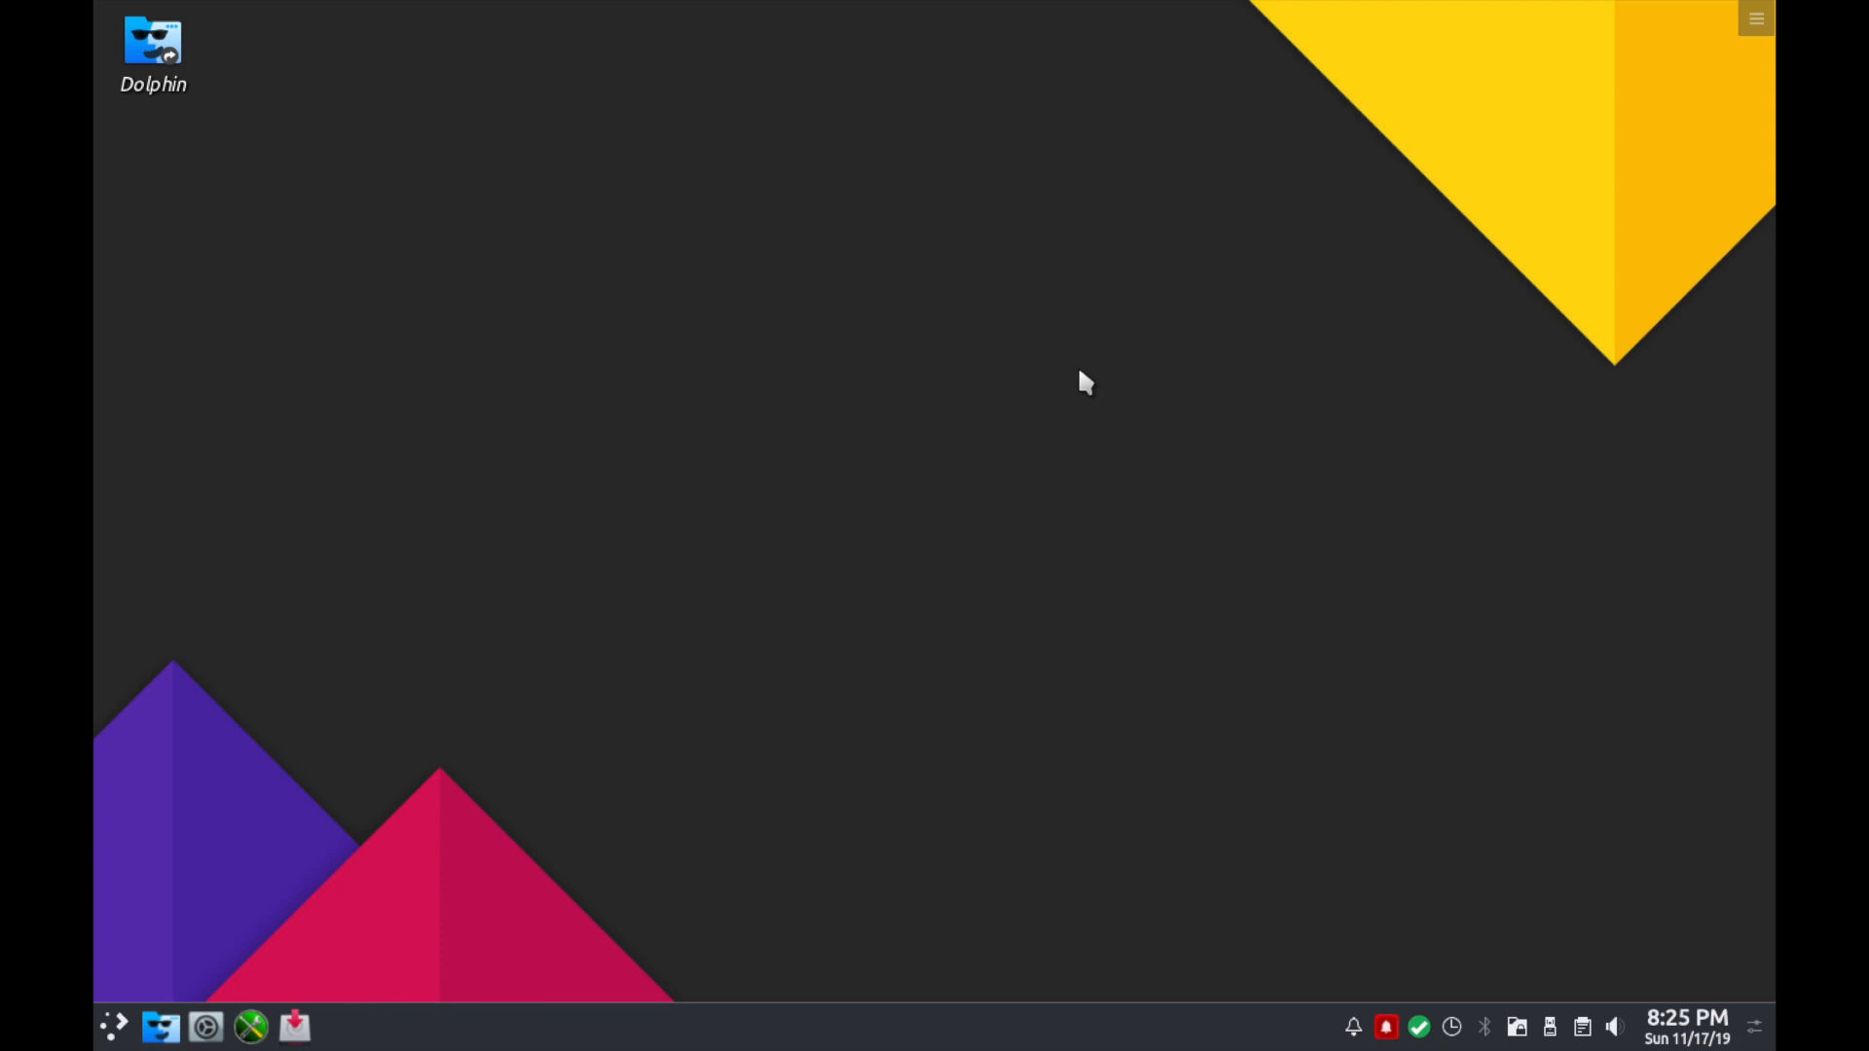
pyautogui.moveTo(1118, 456)
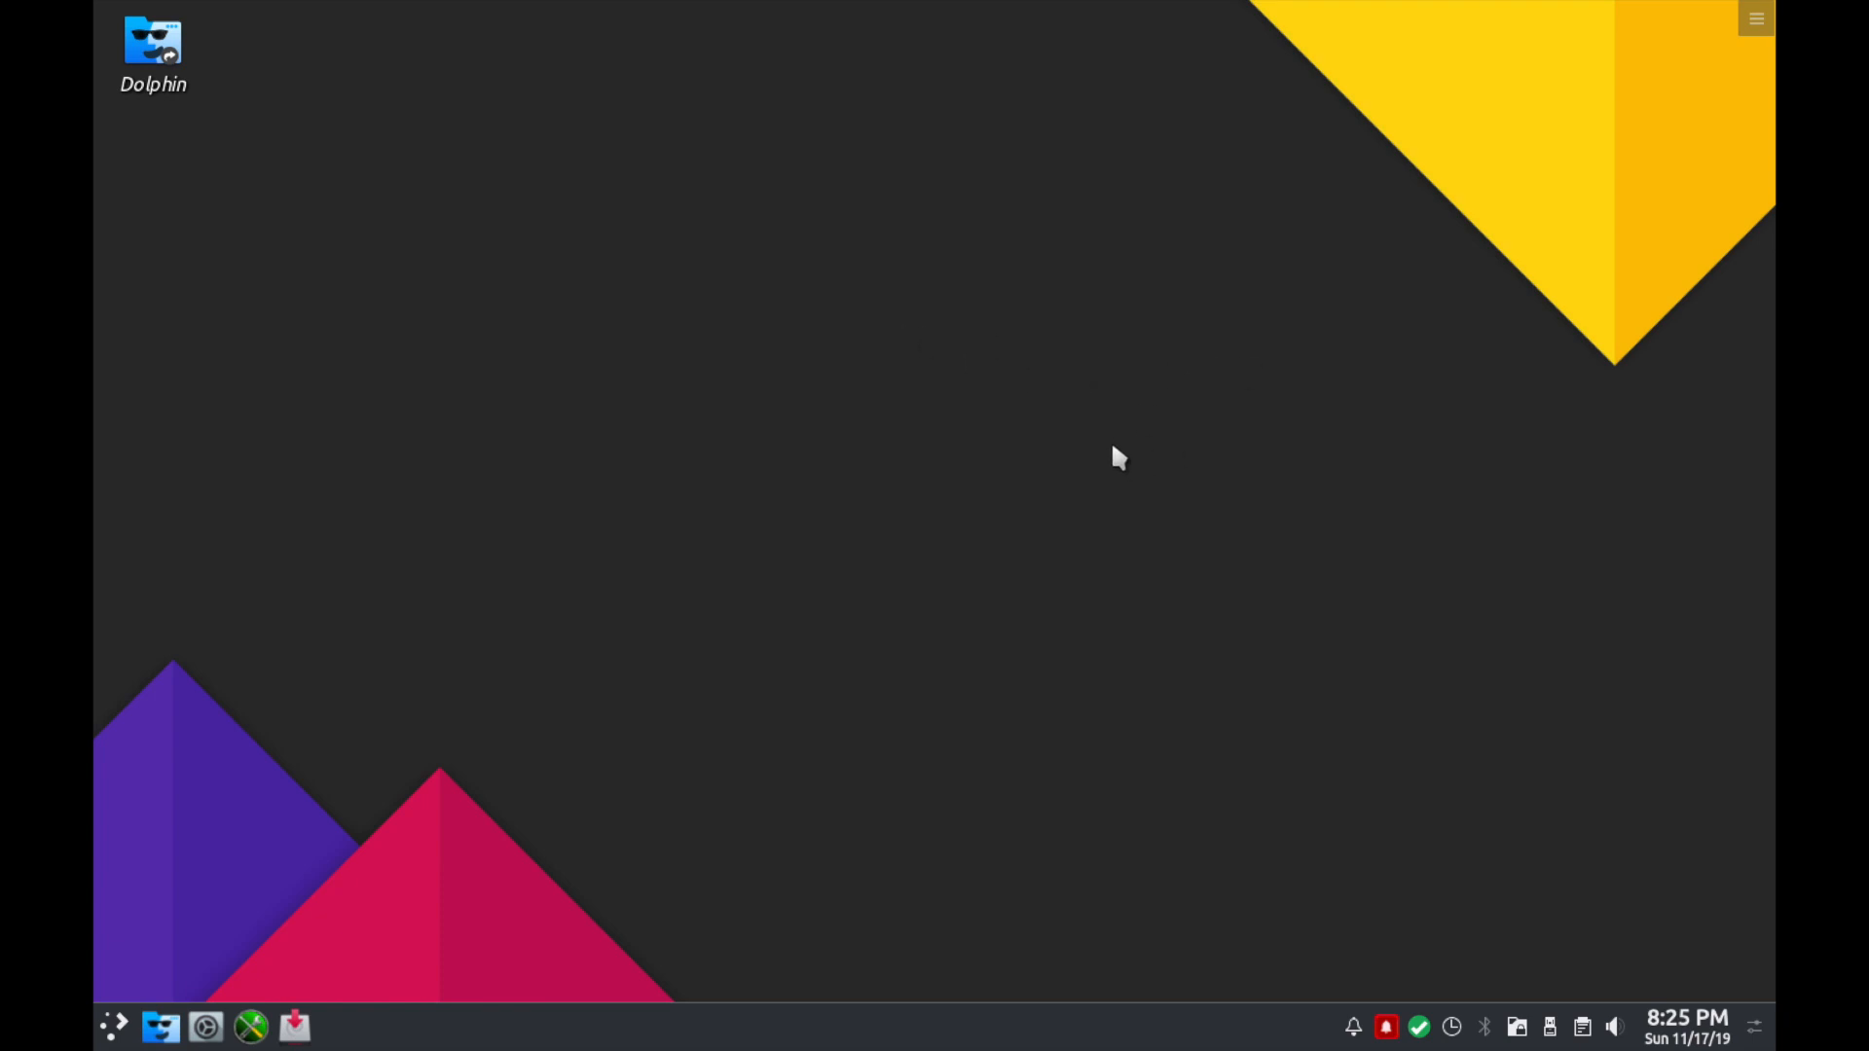
pyautogui.moveTo(1139, 385)
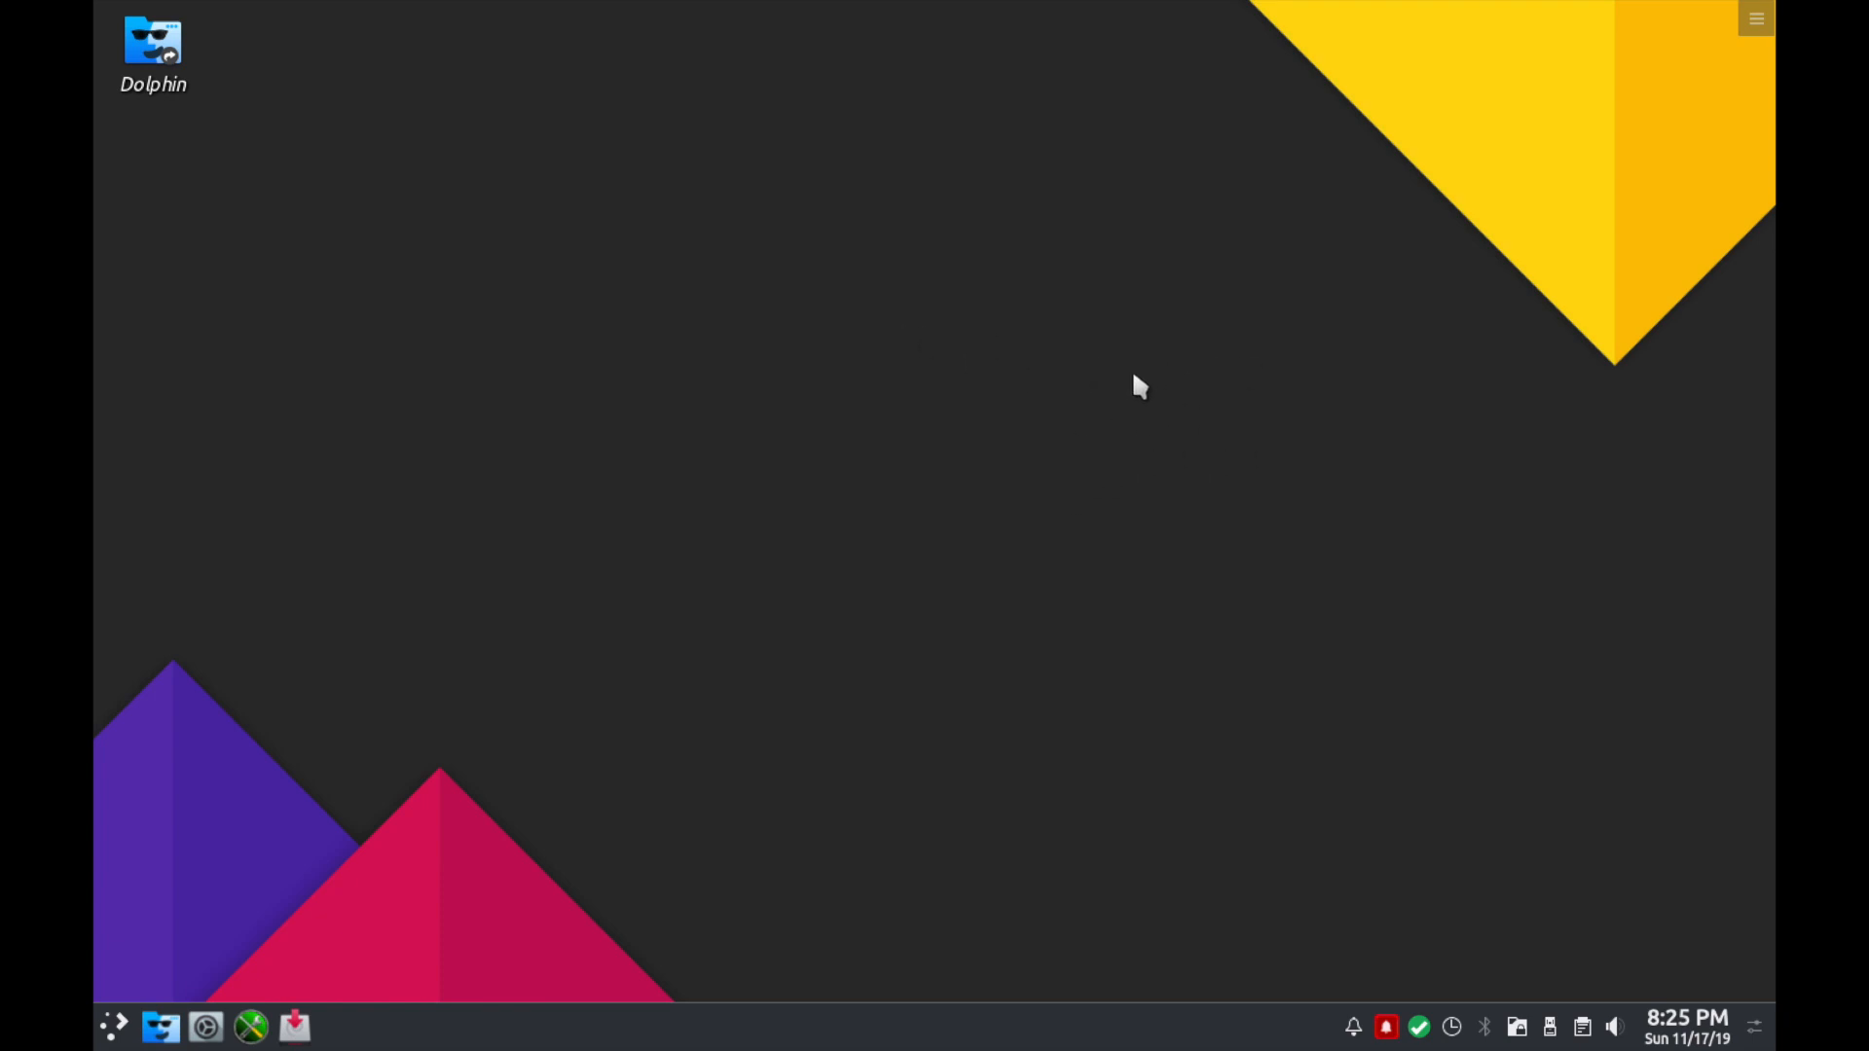
pyautogui.moveTo(799, 292)
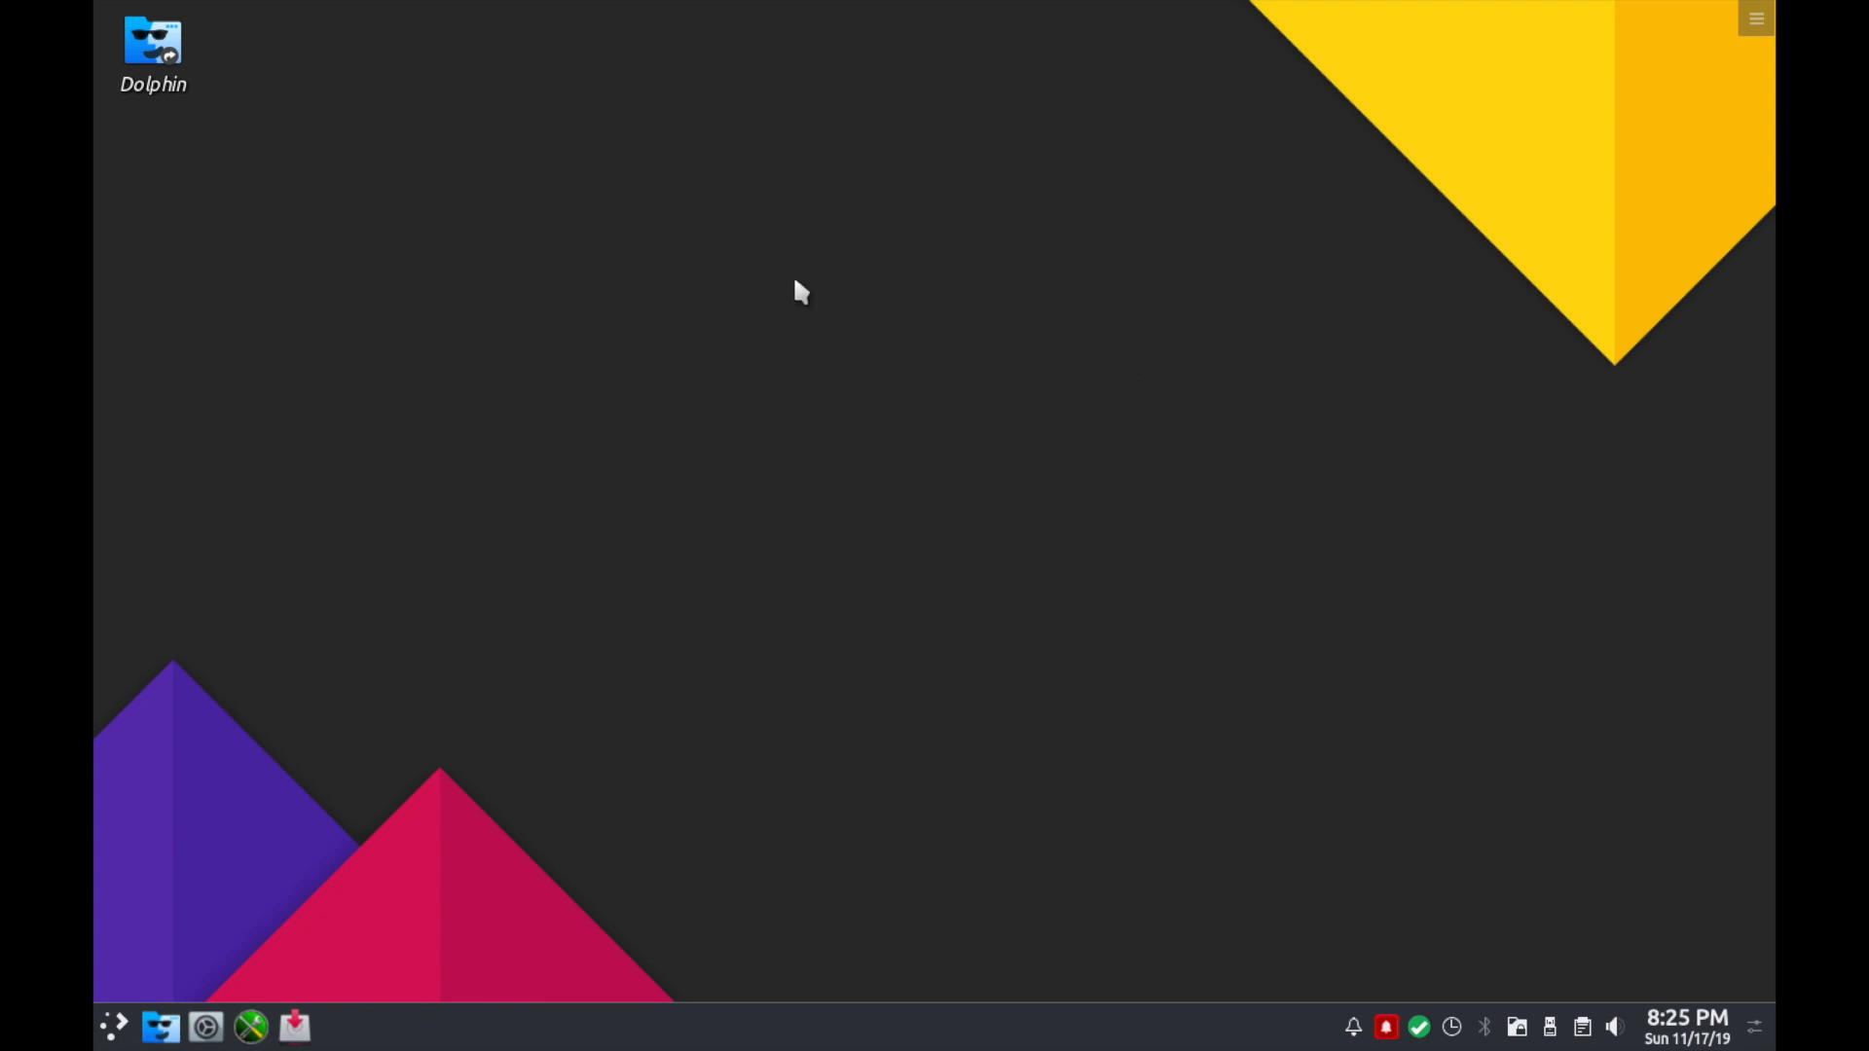
pyautogui.moveTo(152, 82)
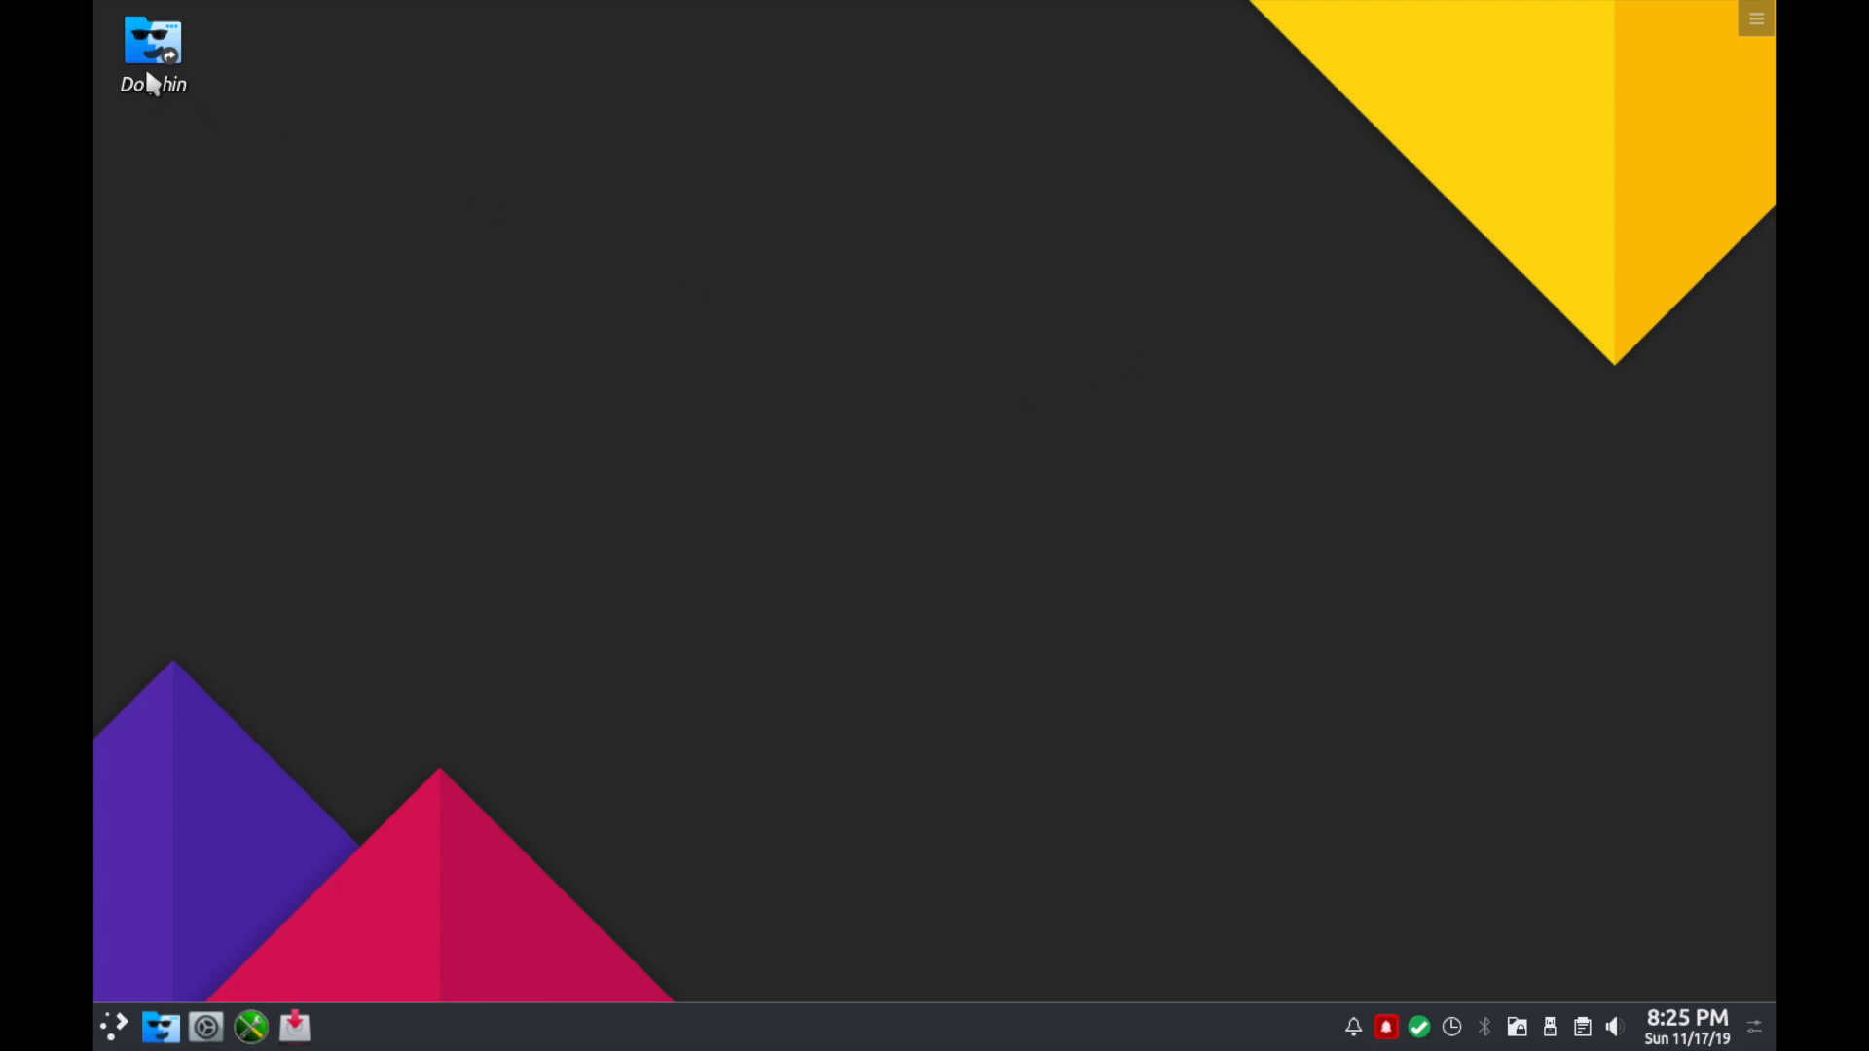
pyautogui.moveTo(730, 212)
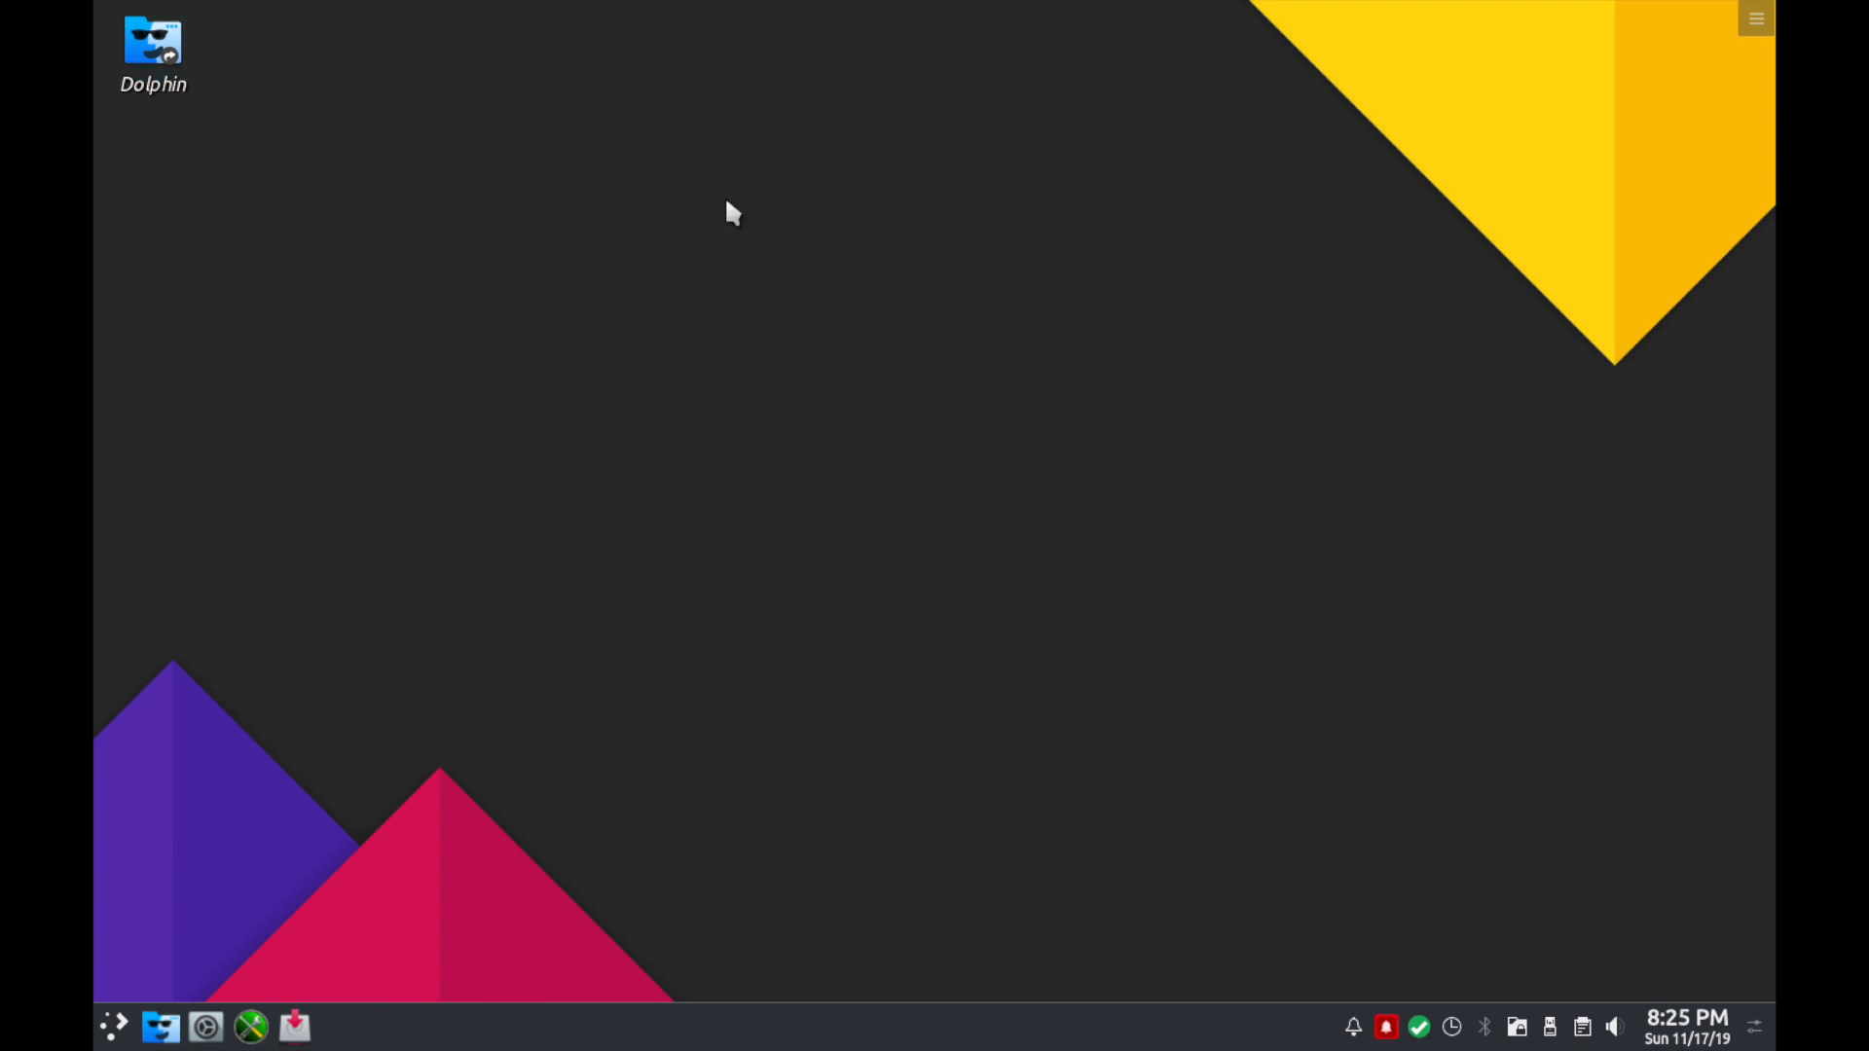
pyautogui.moveTo(1053, 332)
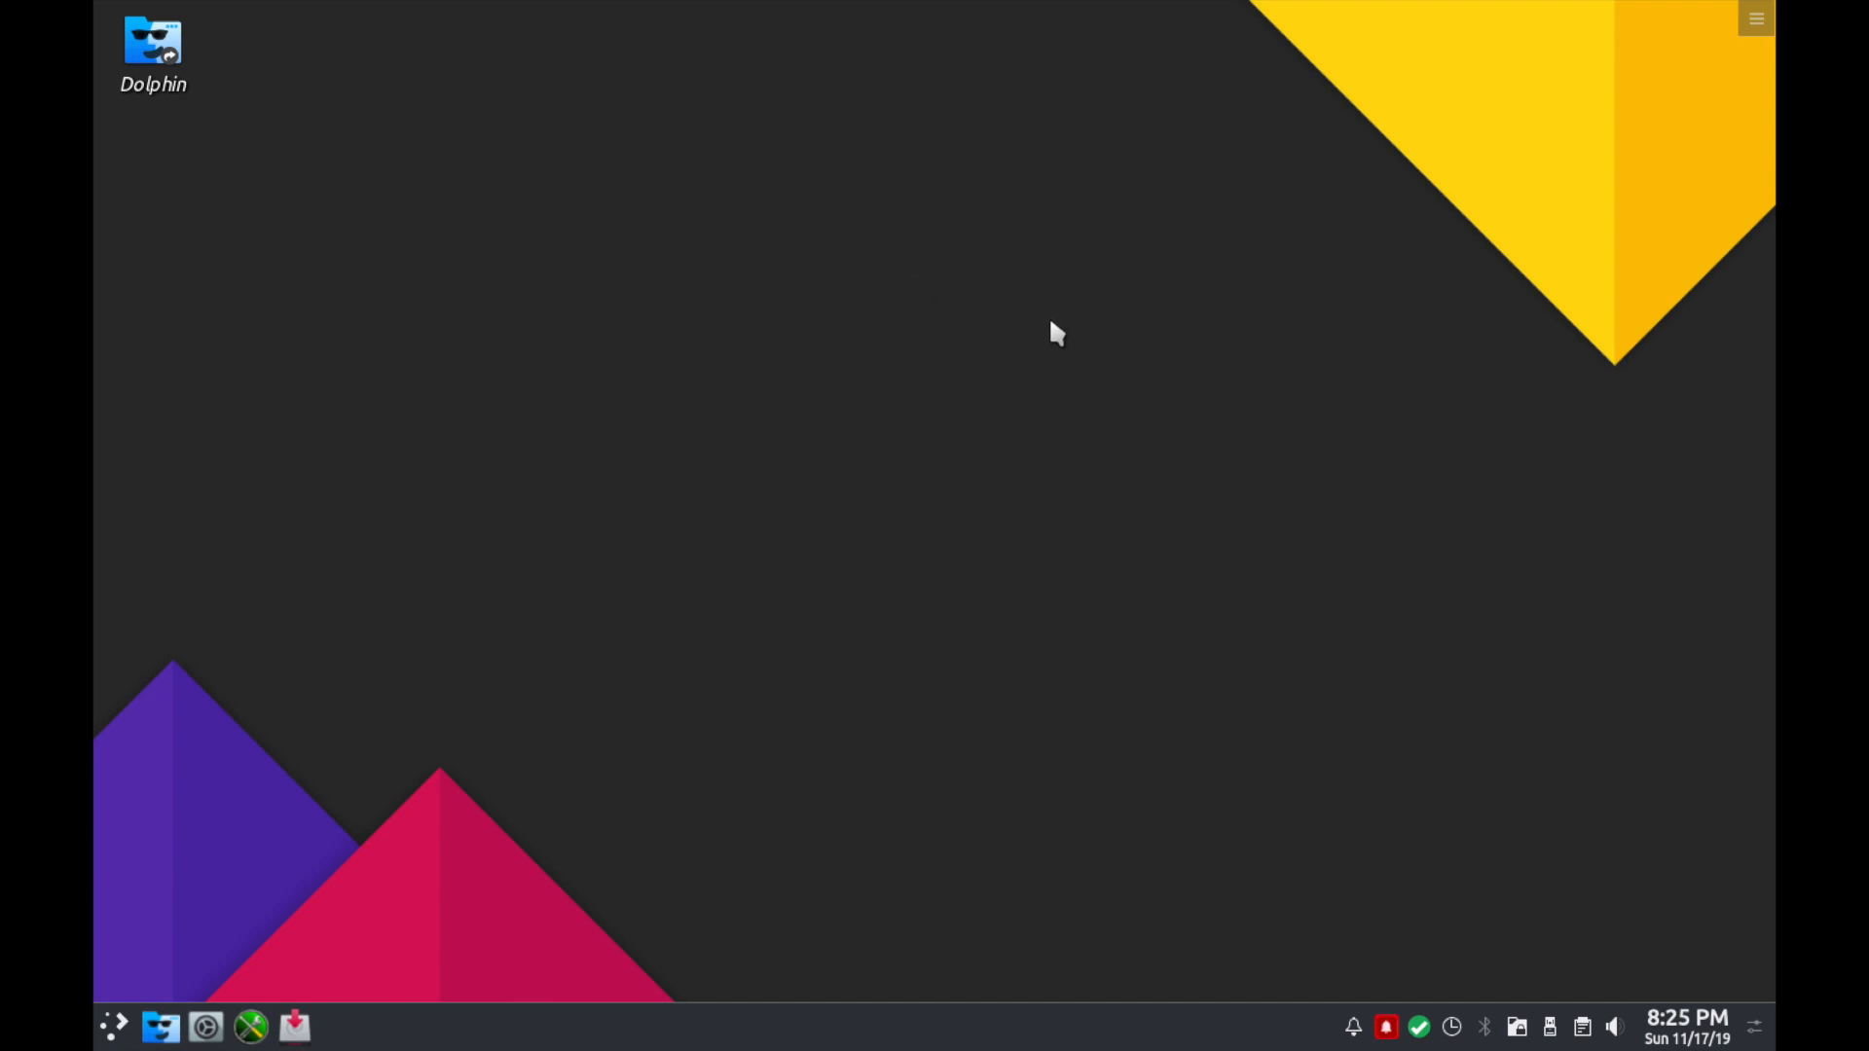
pyautogui.moveTo(1030, 370)
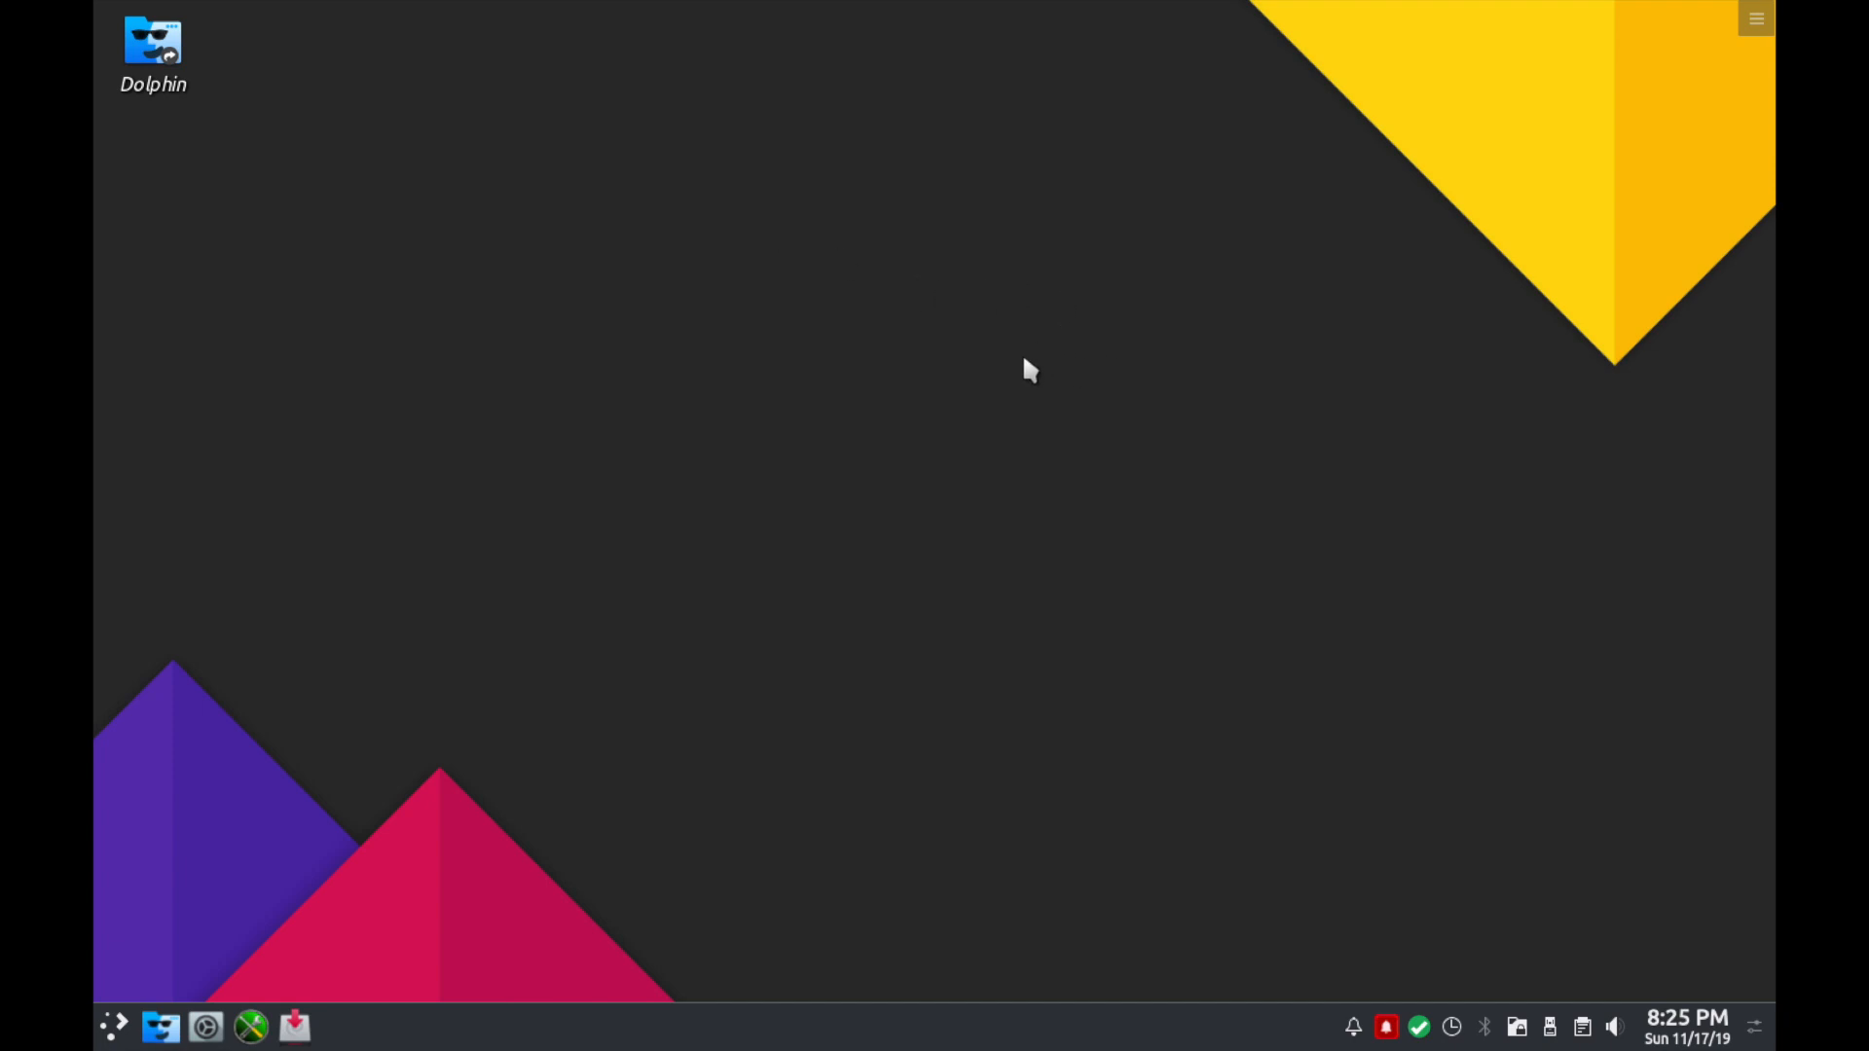
pyautogui.moveTo(1034, 360)
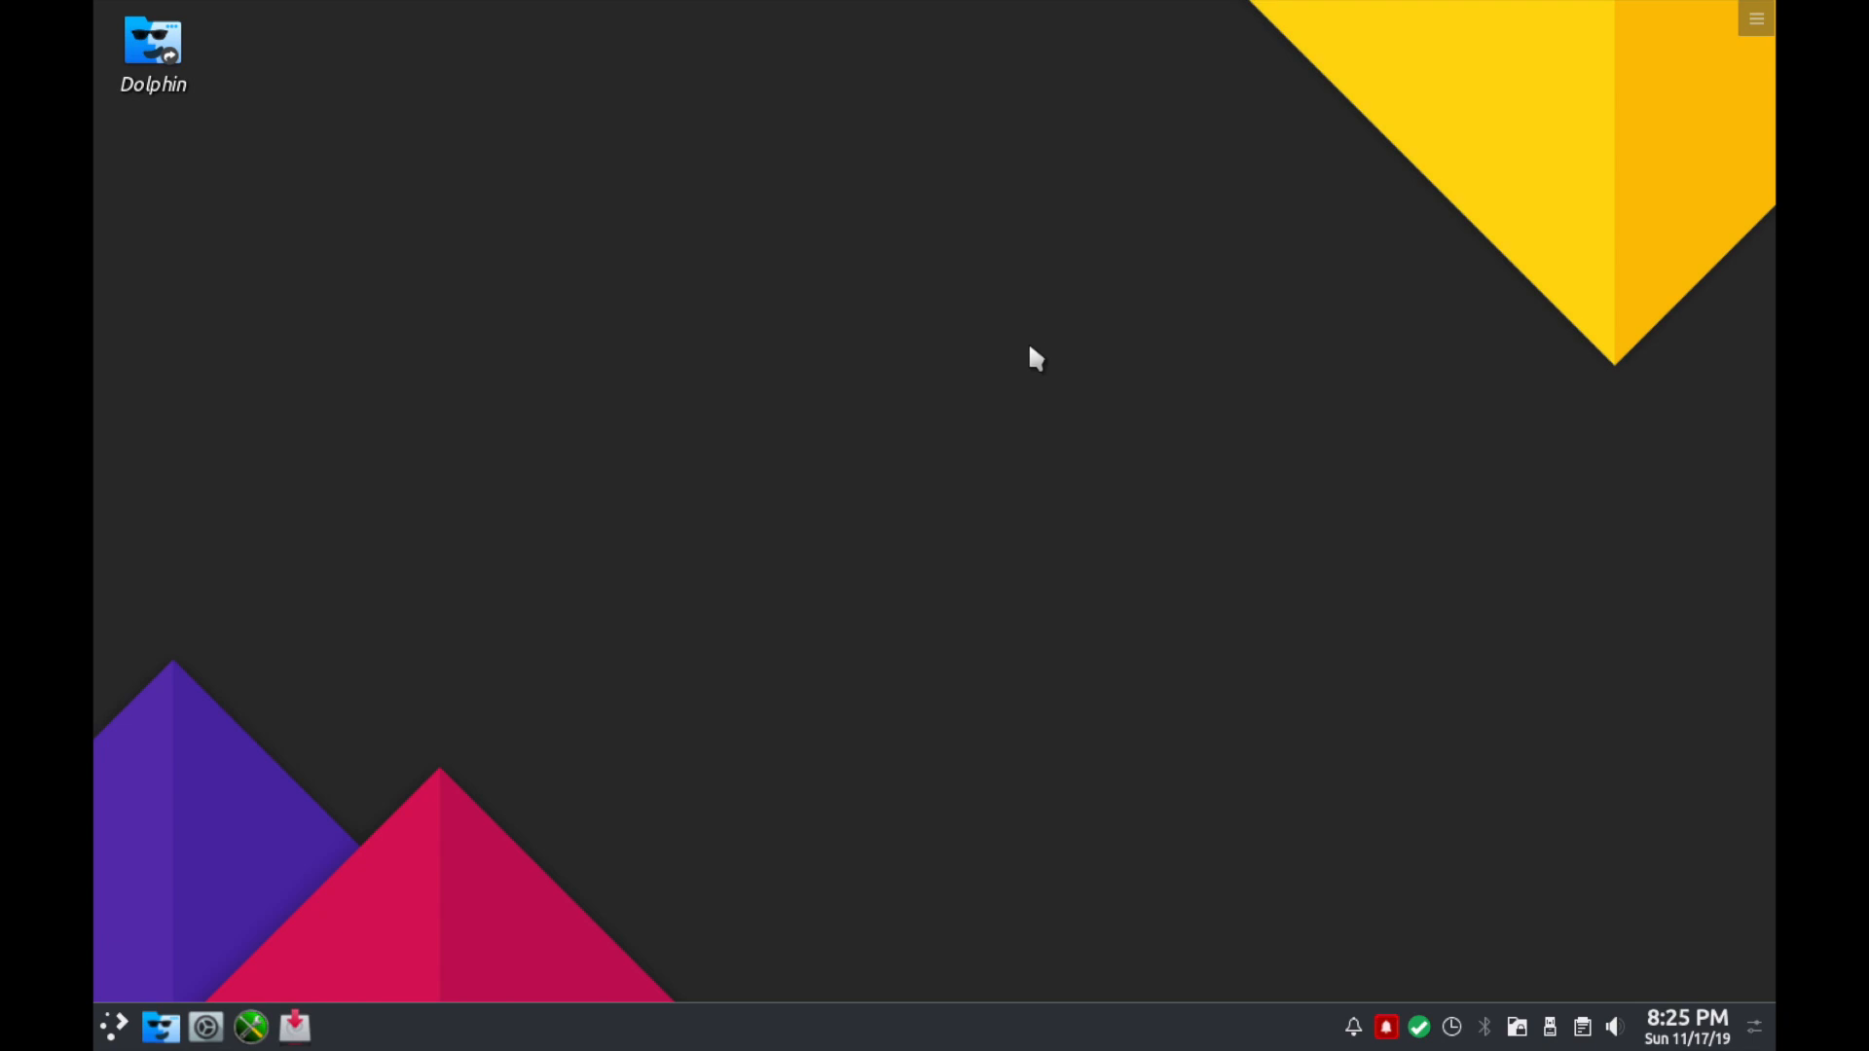
pyautogui.moveTo(1032, 422)
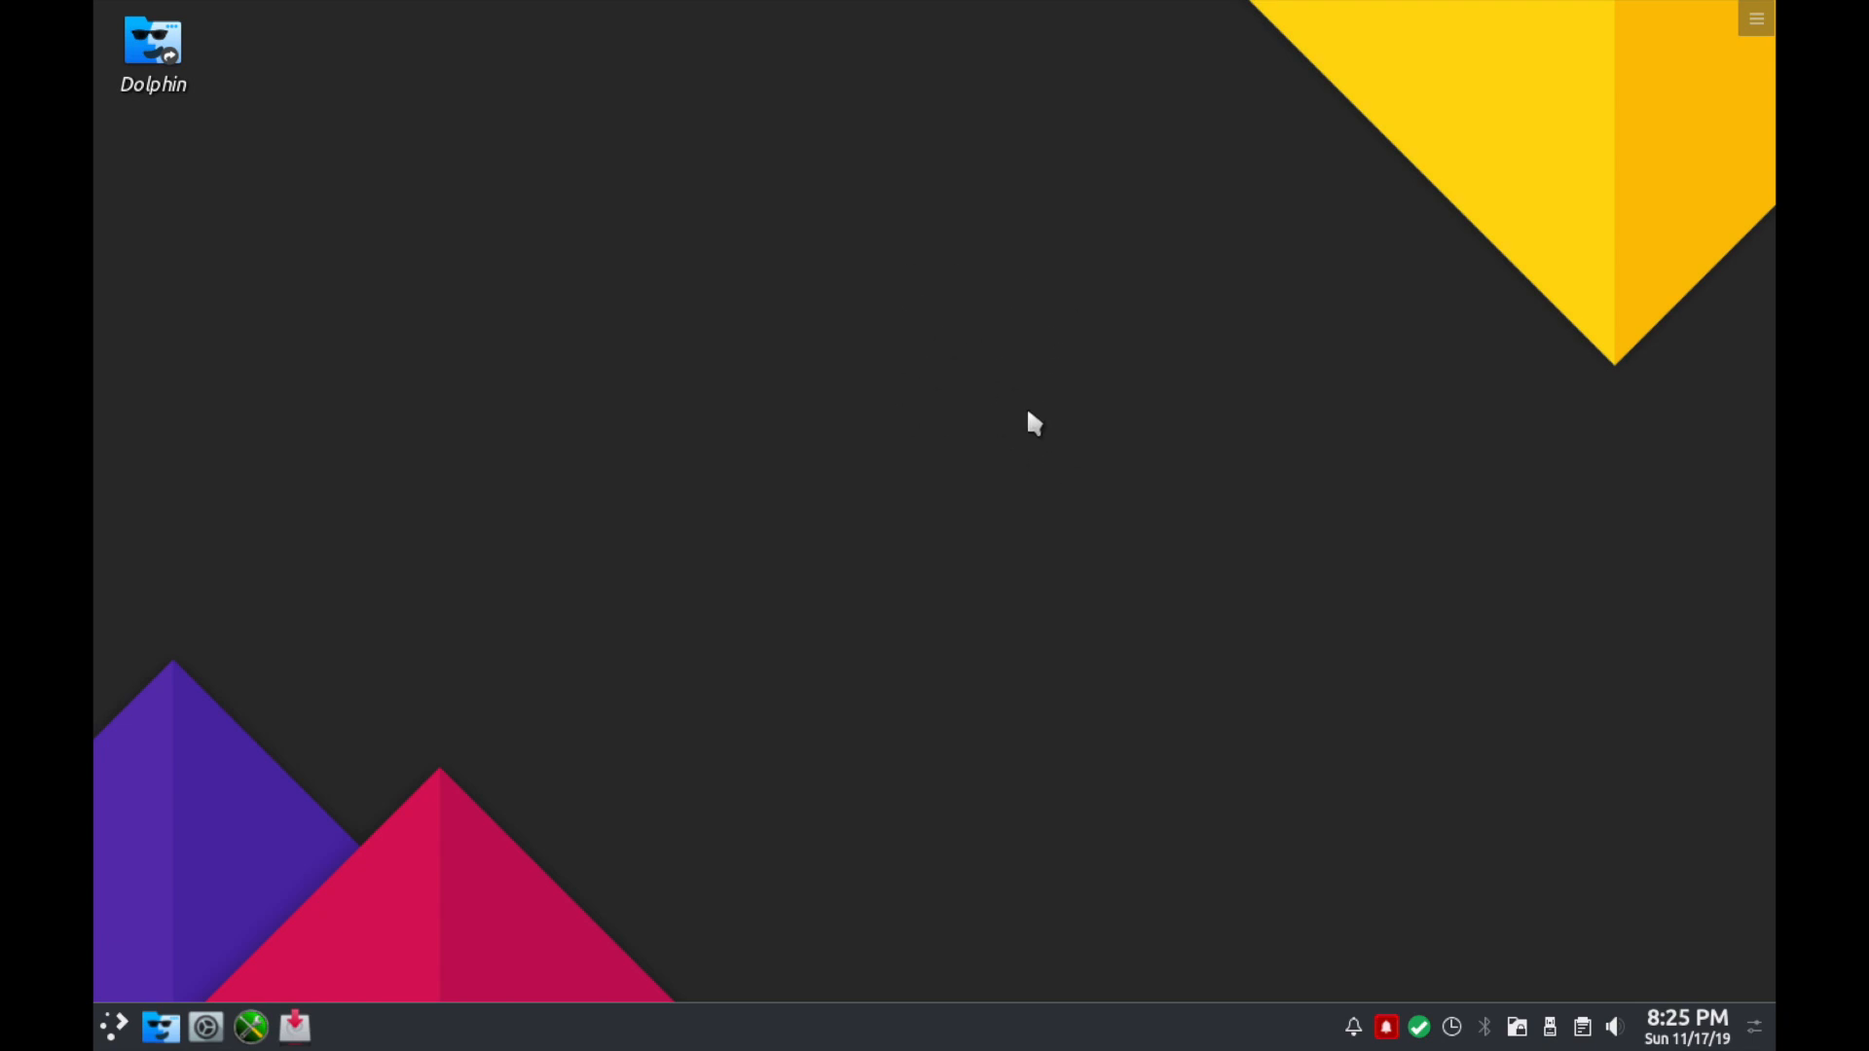
pyautogui.moveTo(1346, 290)
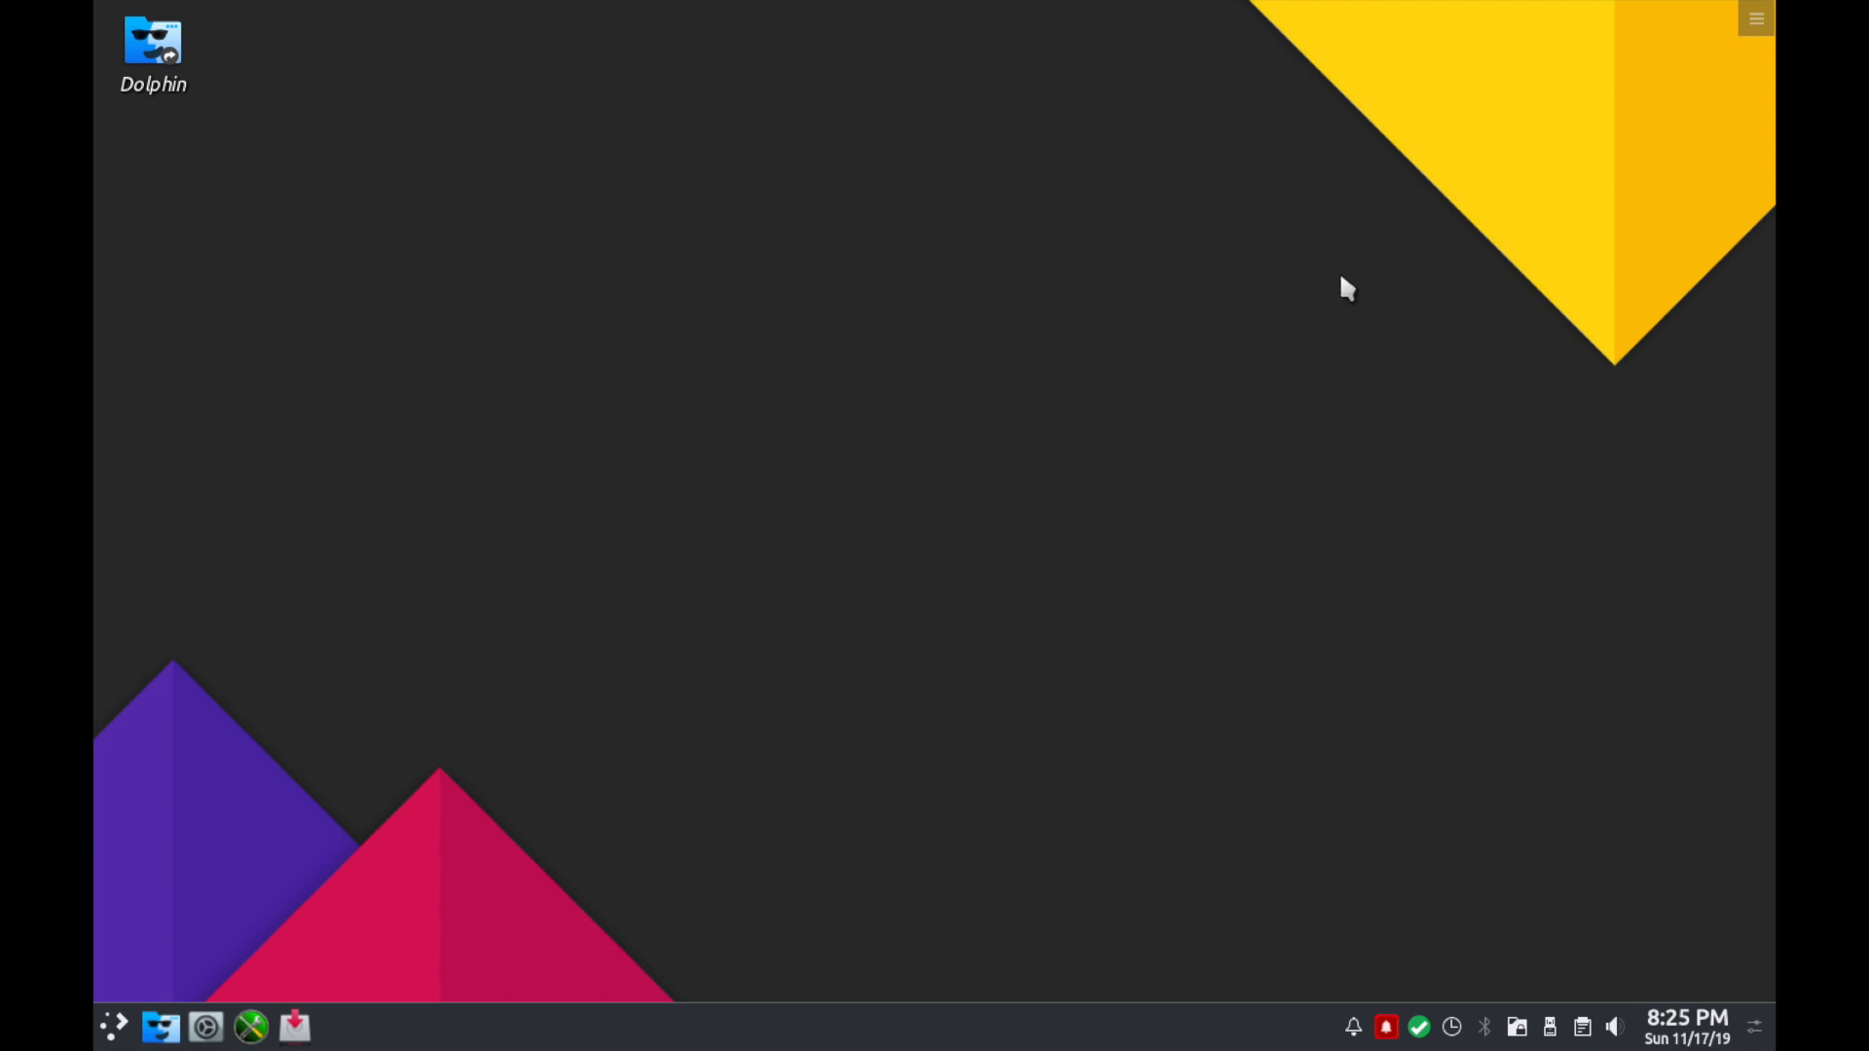
pyautogui.moveTo(796, 380)
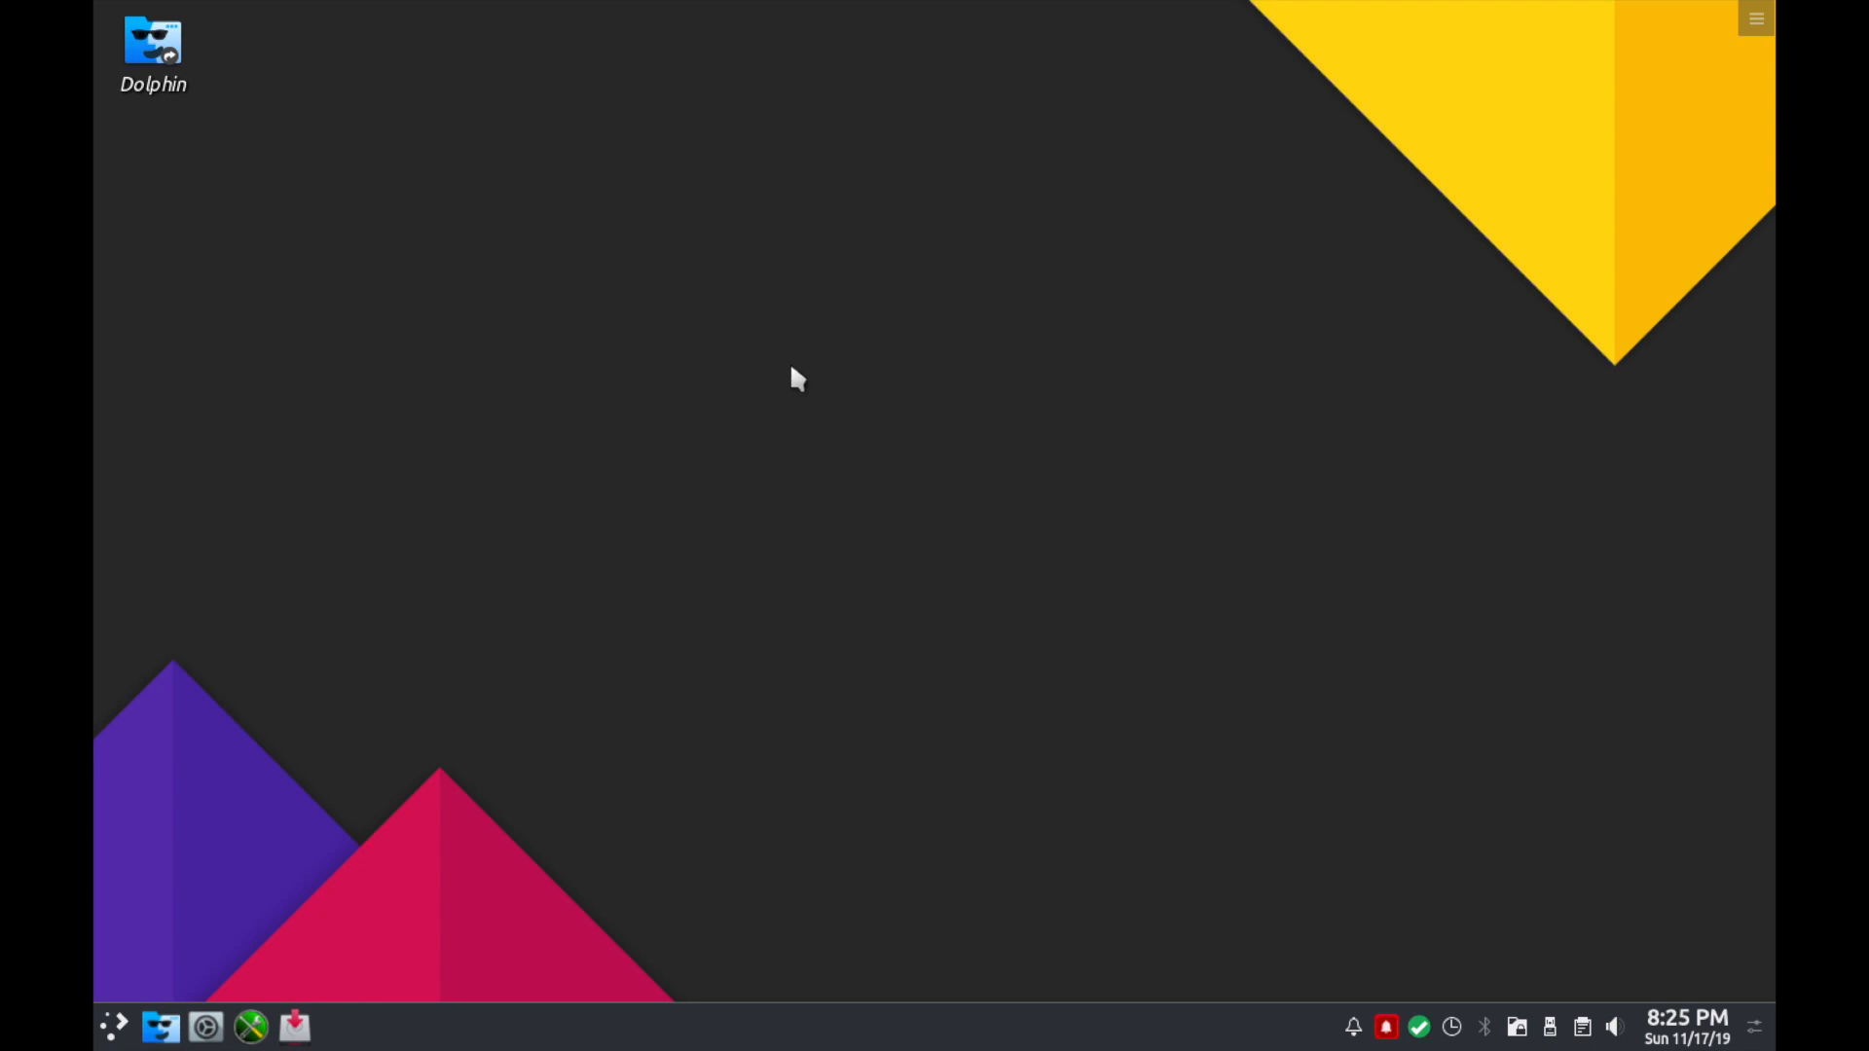
pyautogui.moveTo(985, 466)
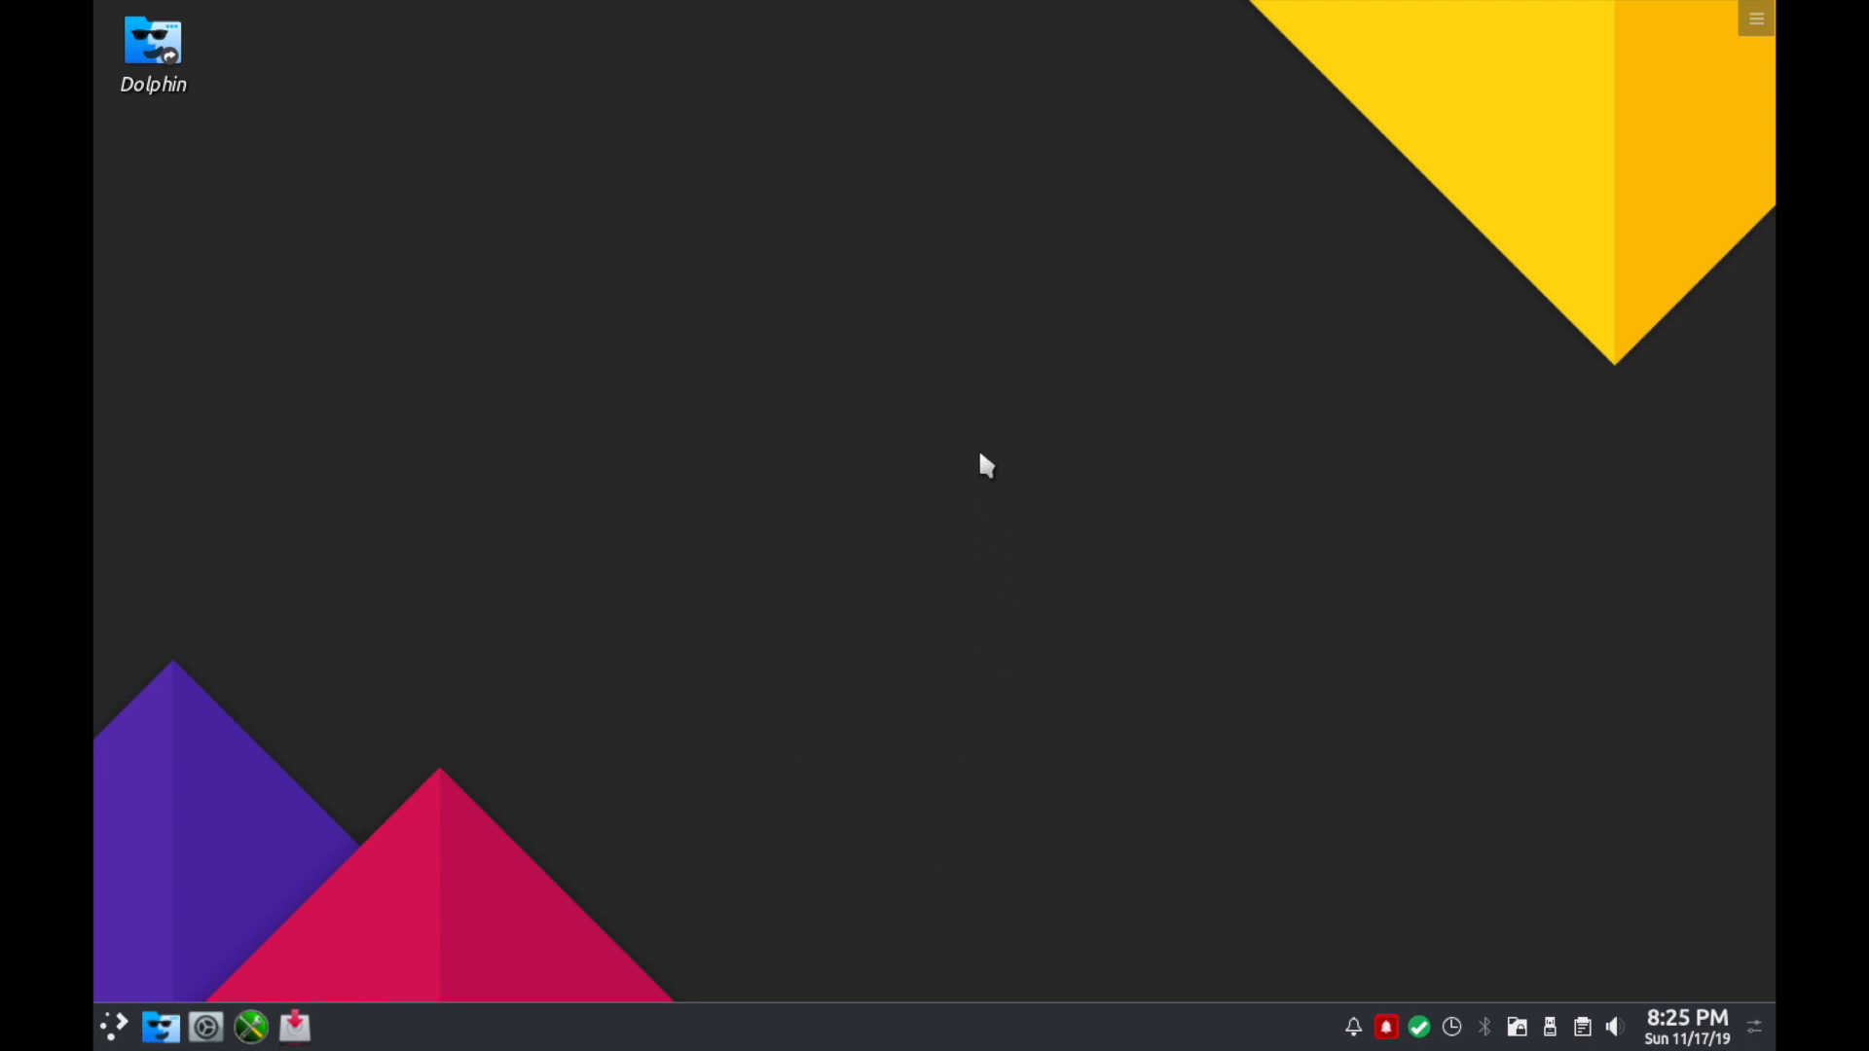
pyautogui.moveTo(995, 458)
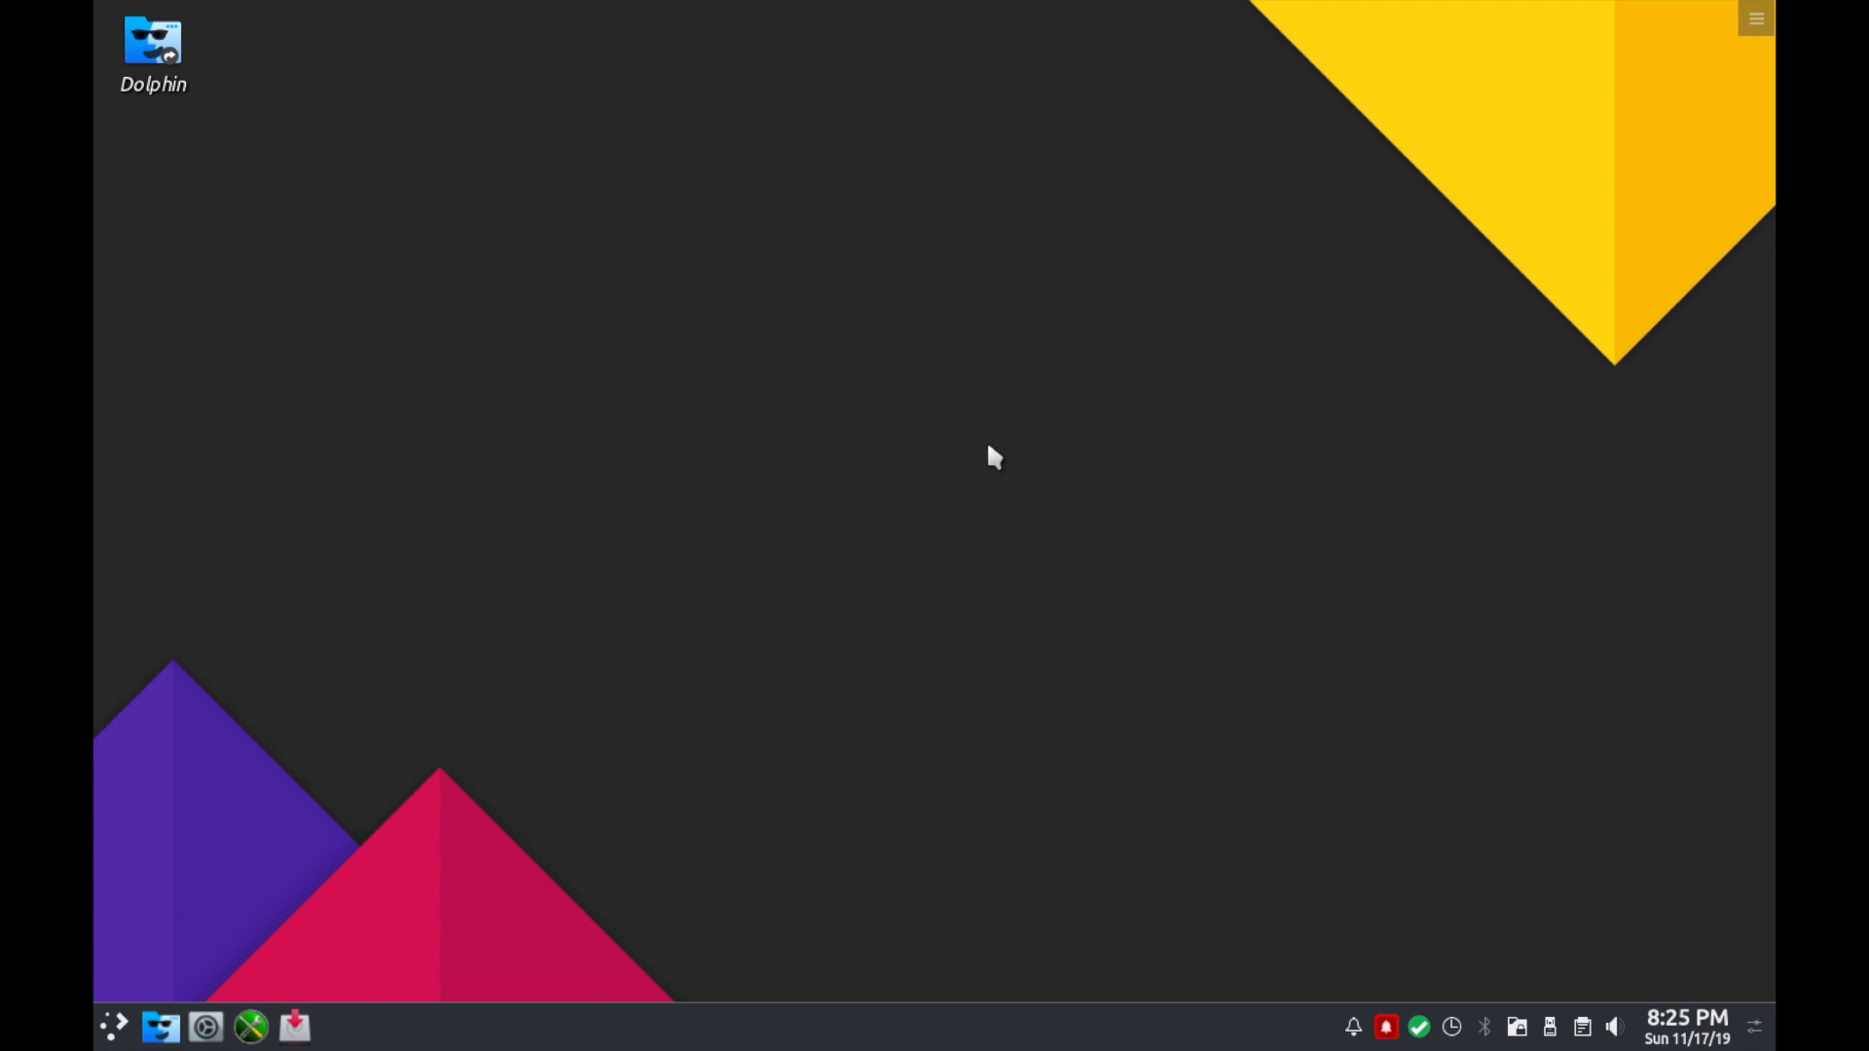
pyautogui.moveTo(1076, 408)
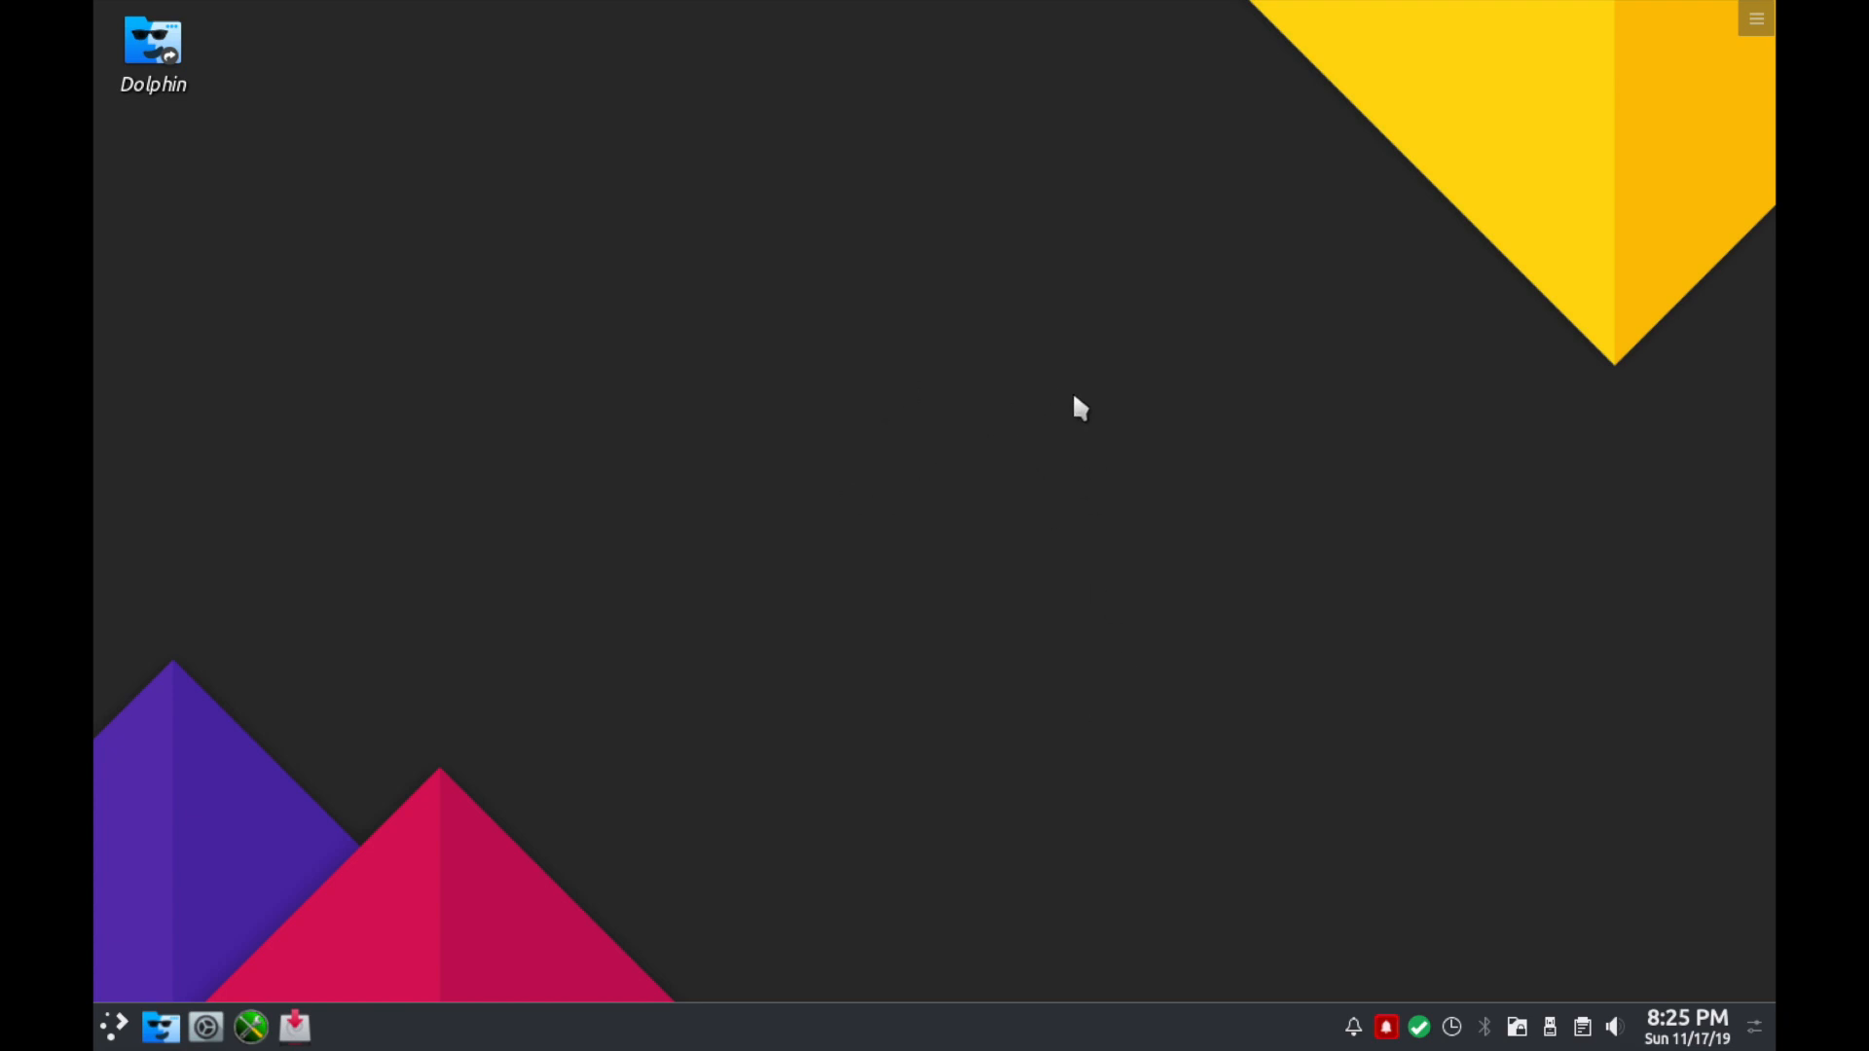
pyautogui.moveTo(561, 290)
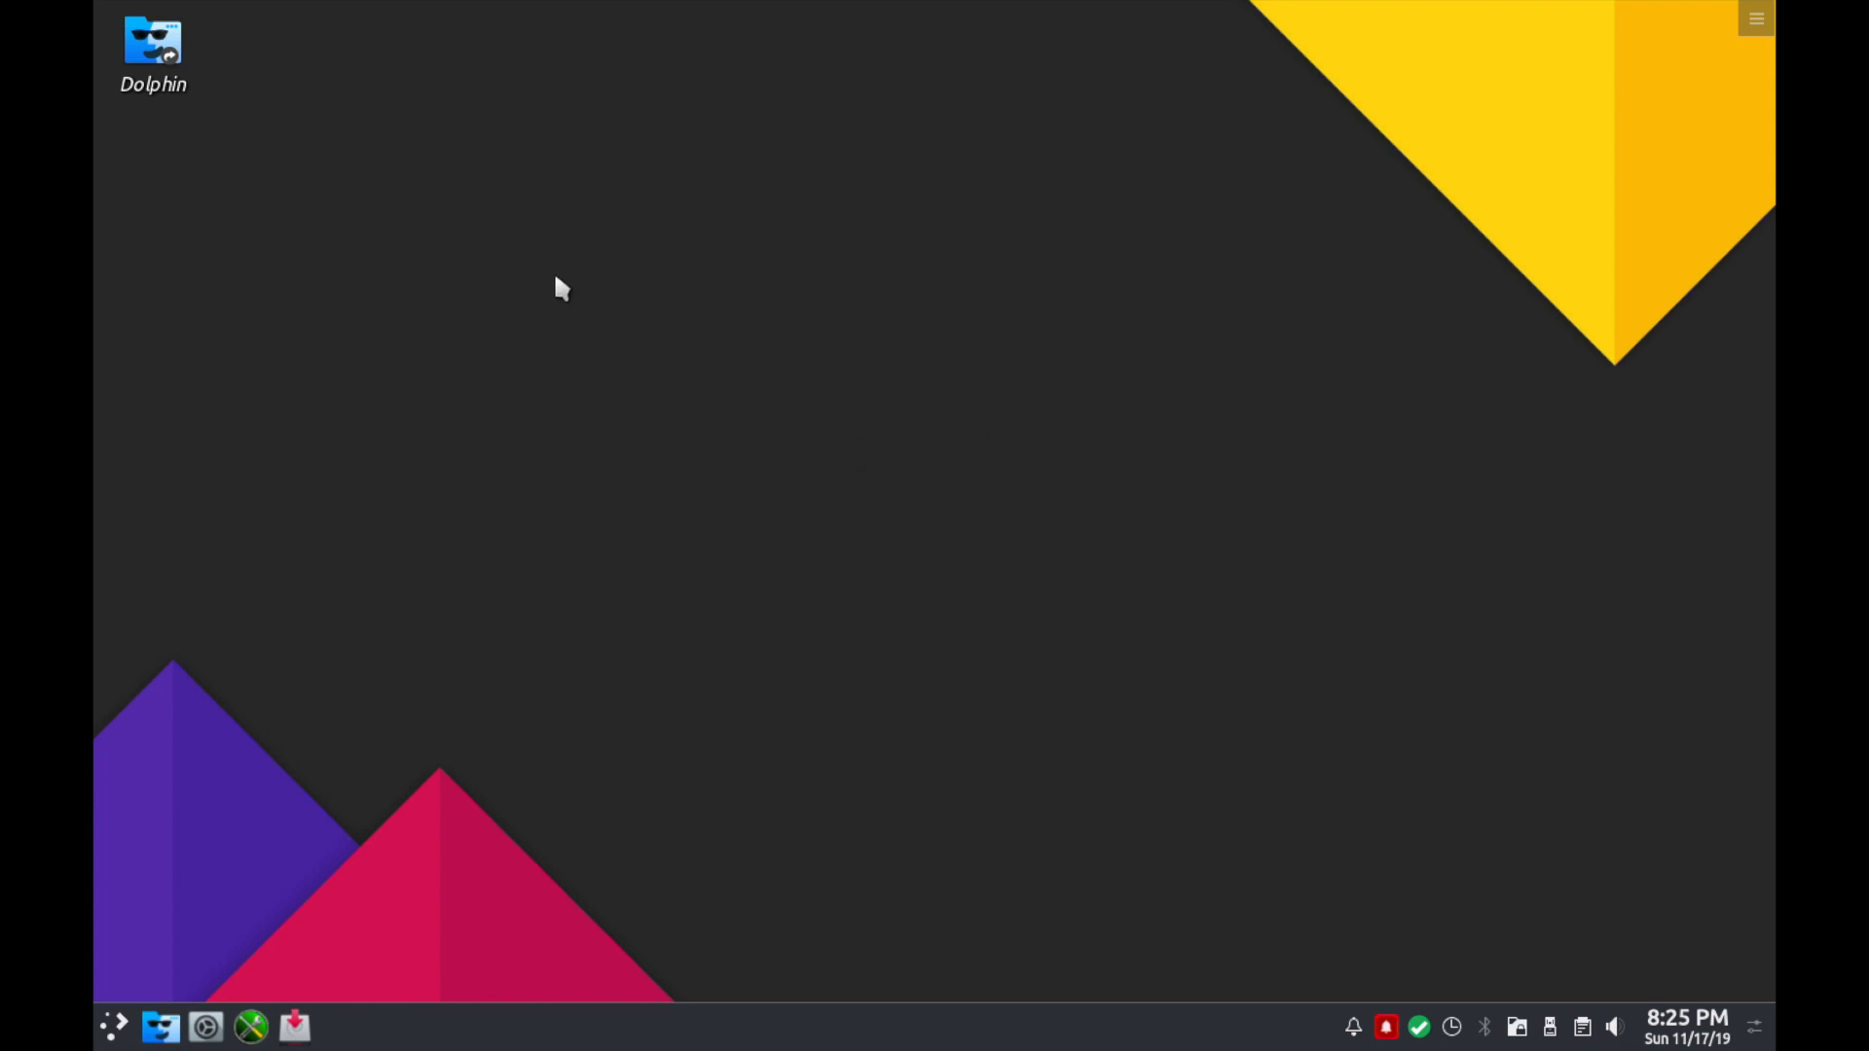
pyautogui.moveTo(668, 284)
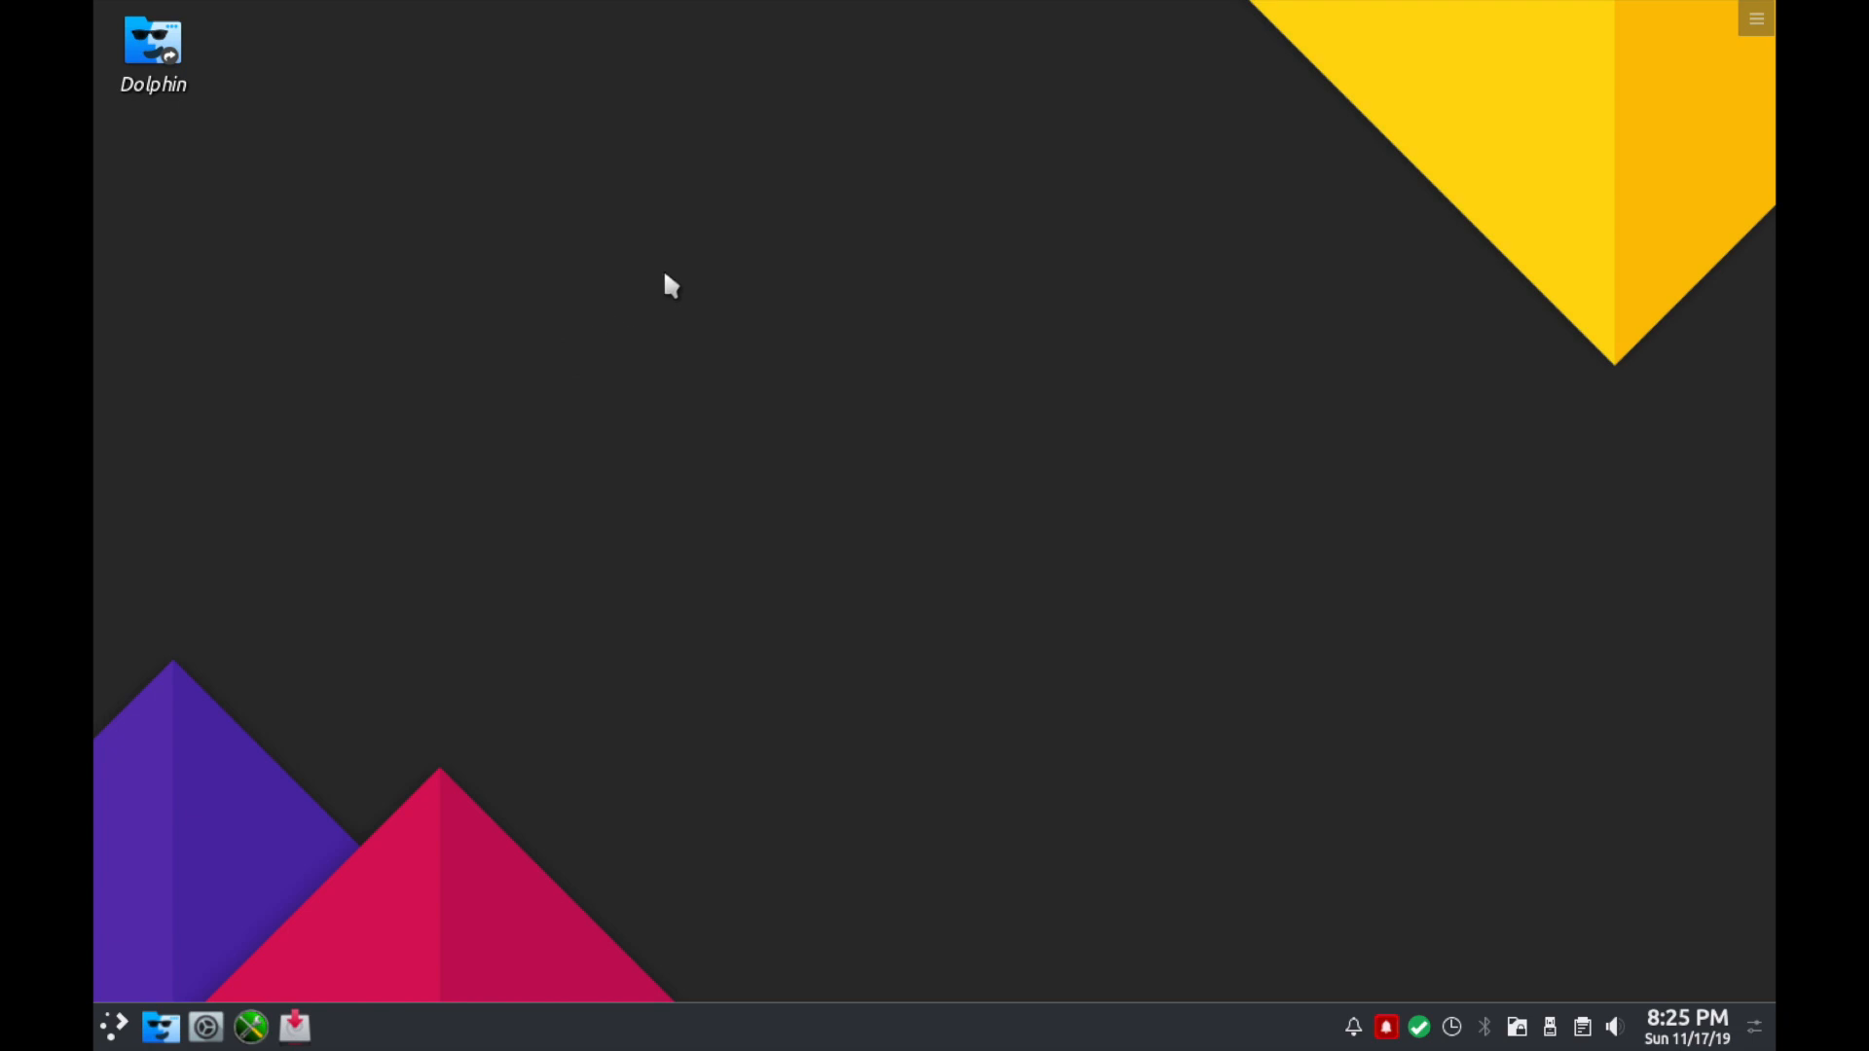
pyautogui.moveTo(569, 318)
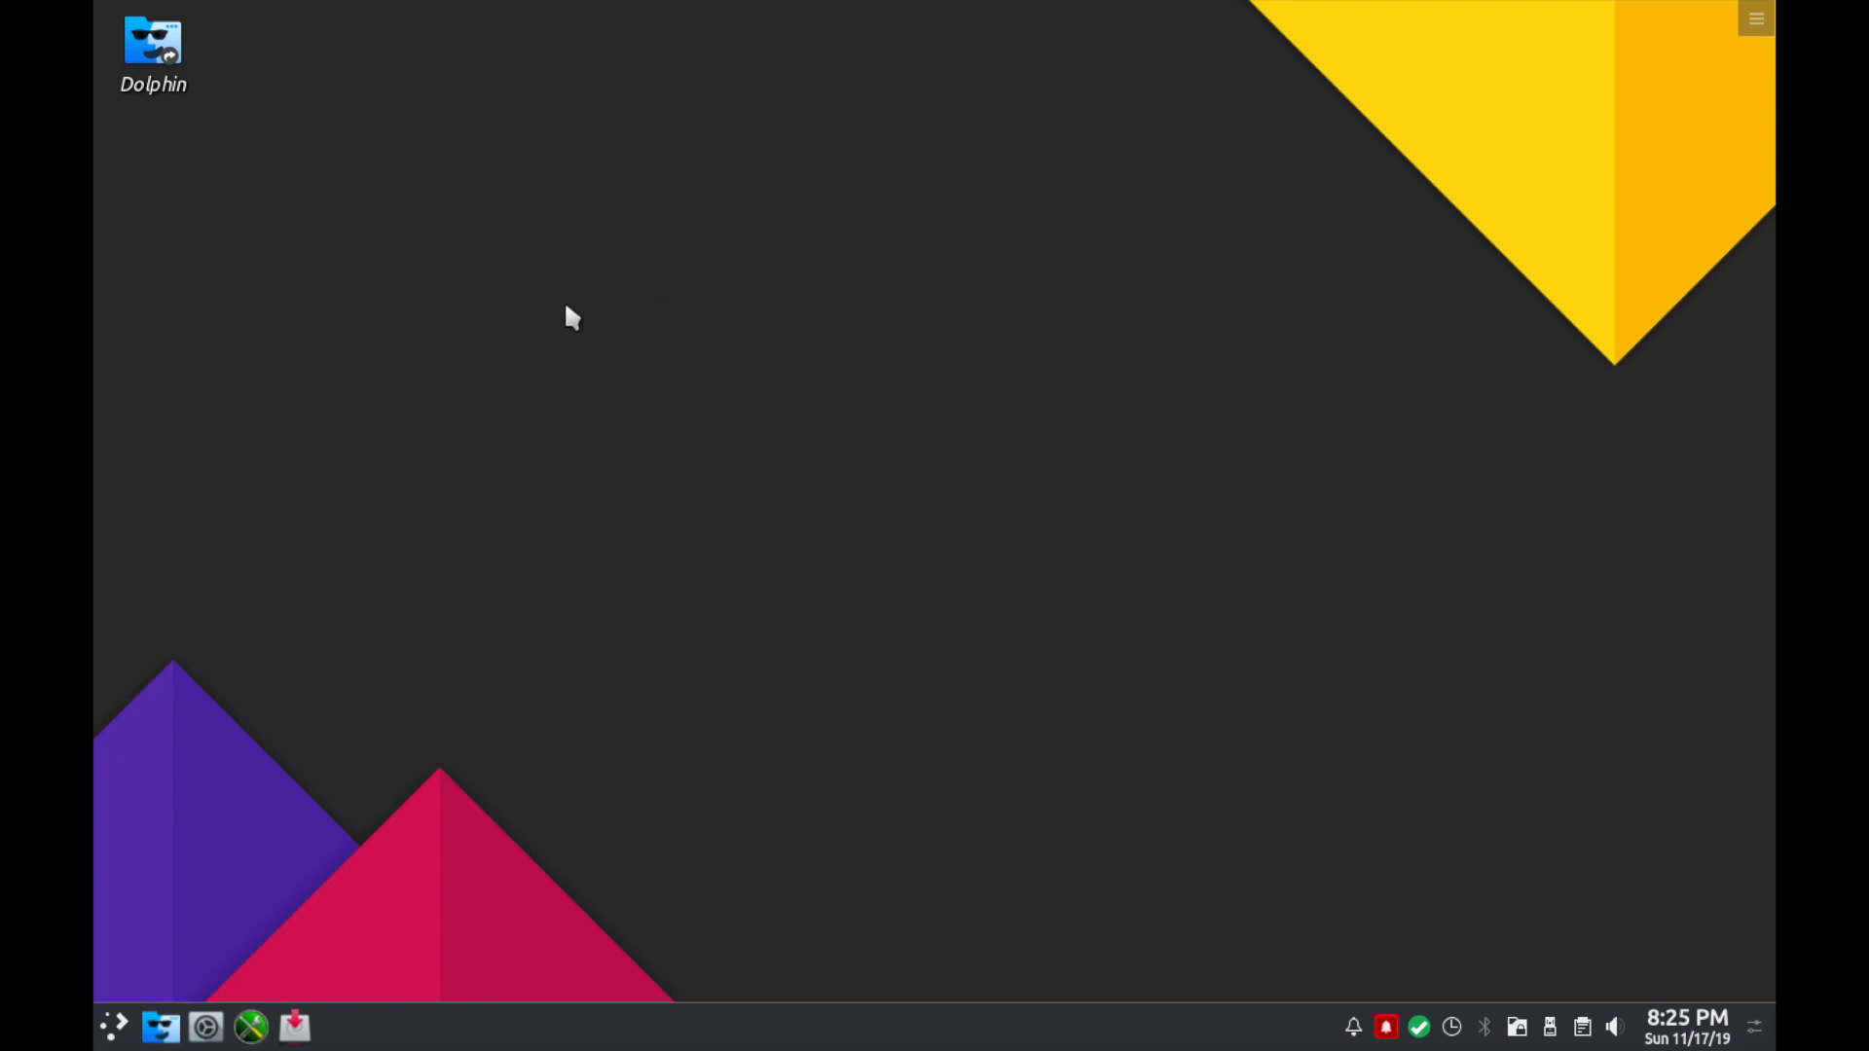
pyautogui.moveTo(631, 343)
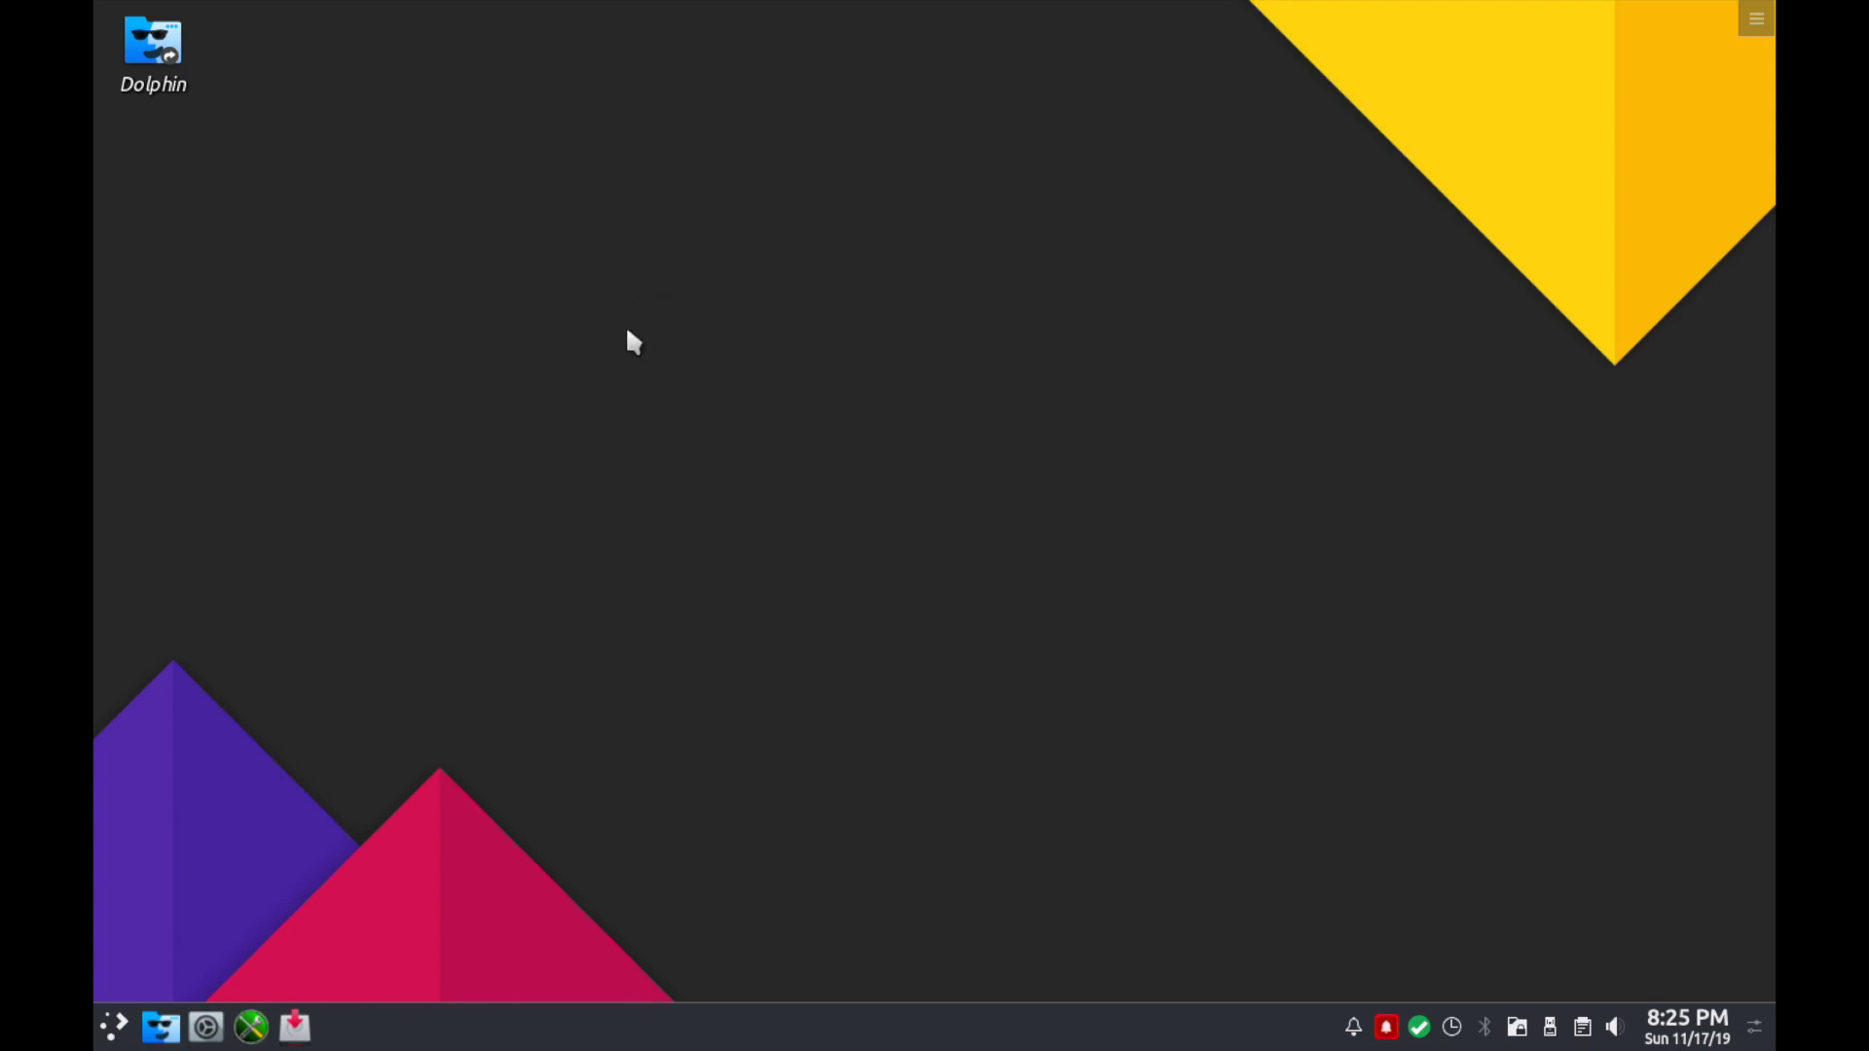
pyautogui.moveTo(802, 411)
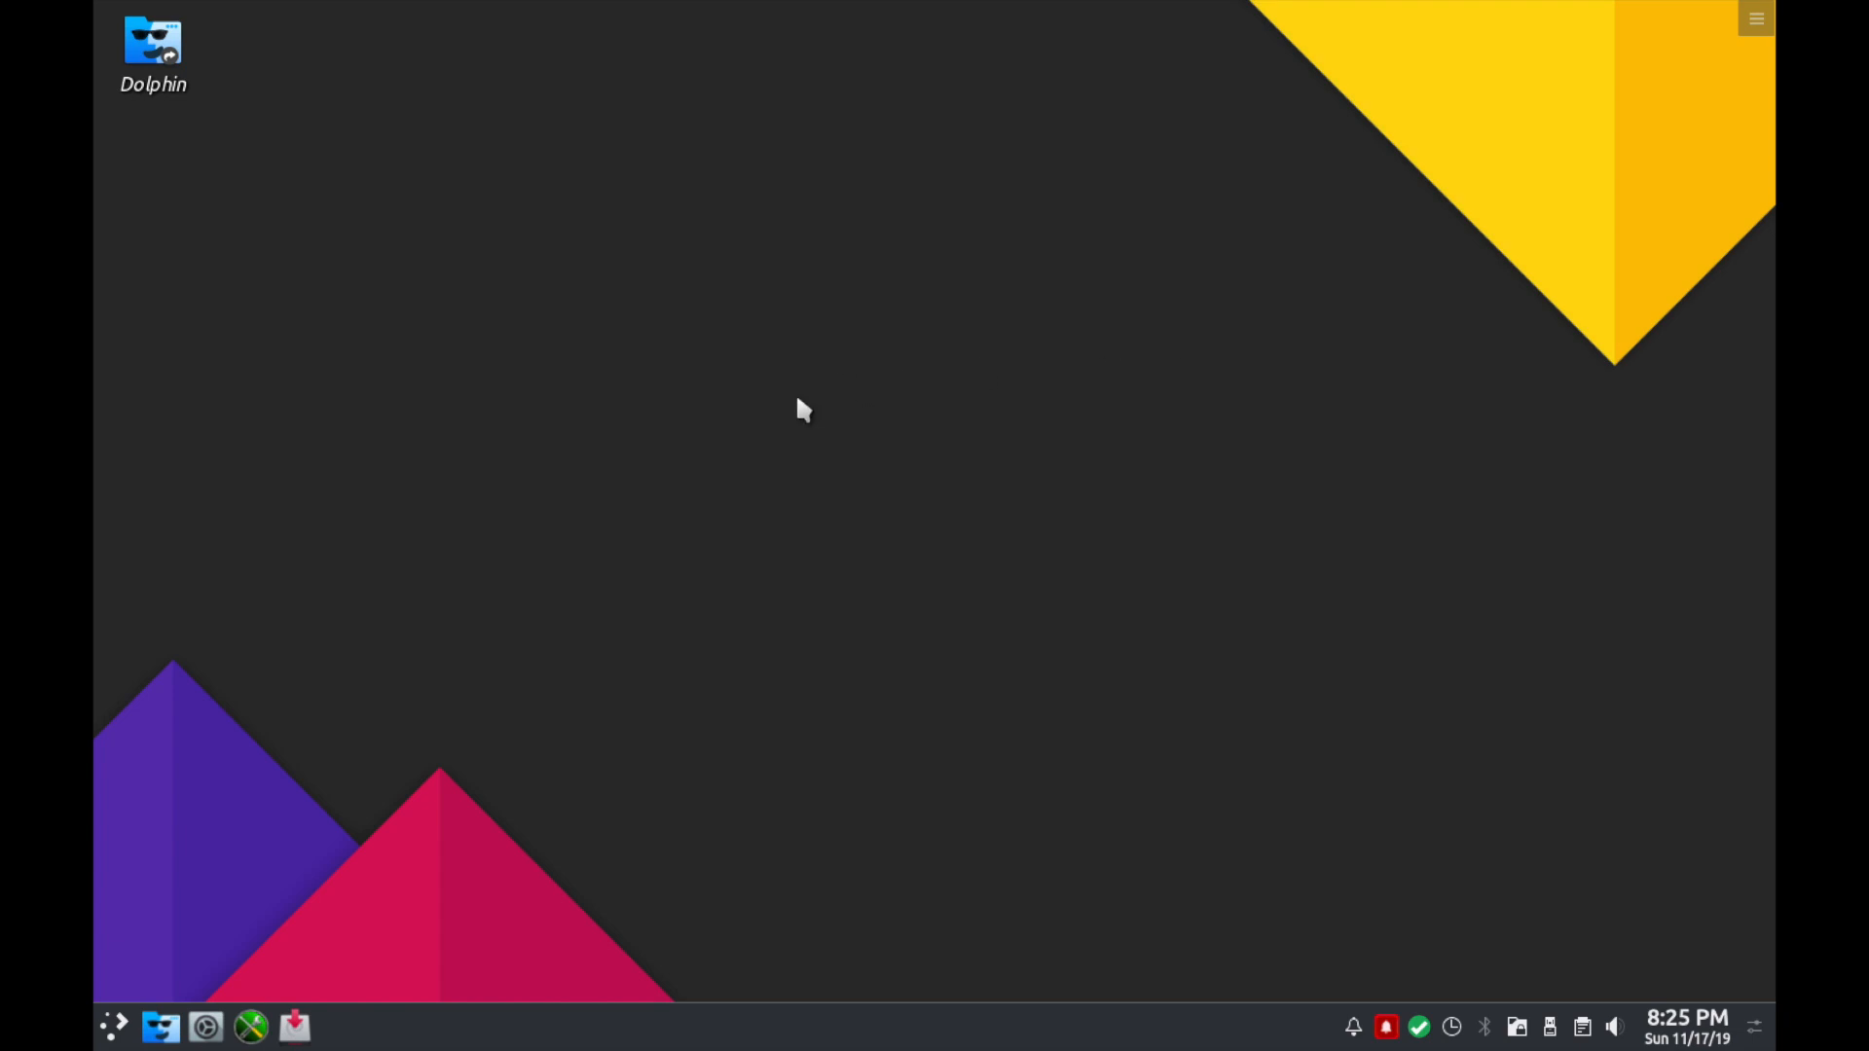
pyautogui.moveTo(865, 522)
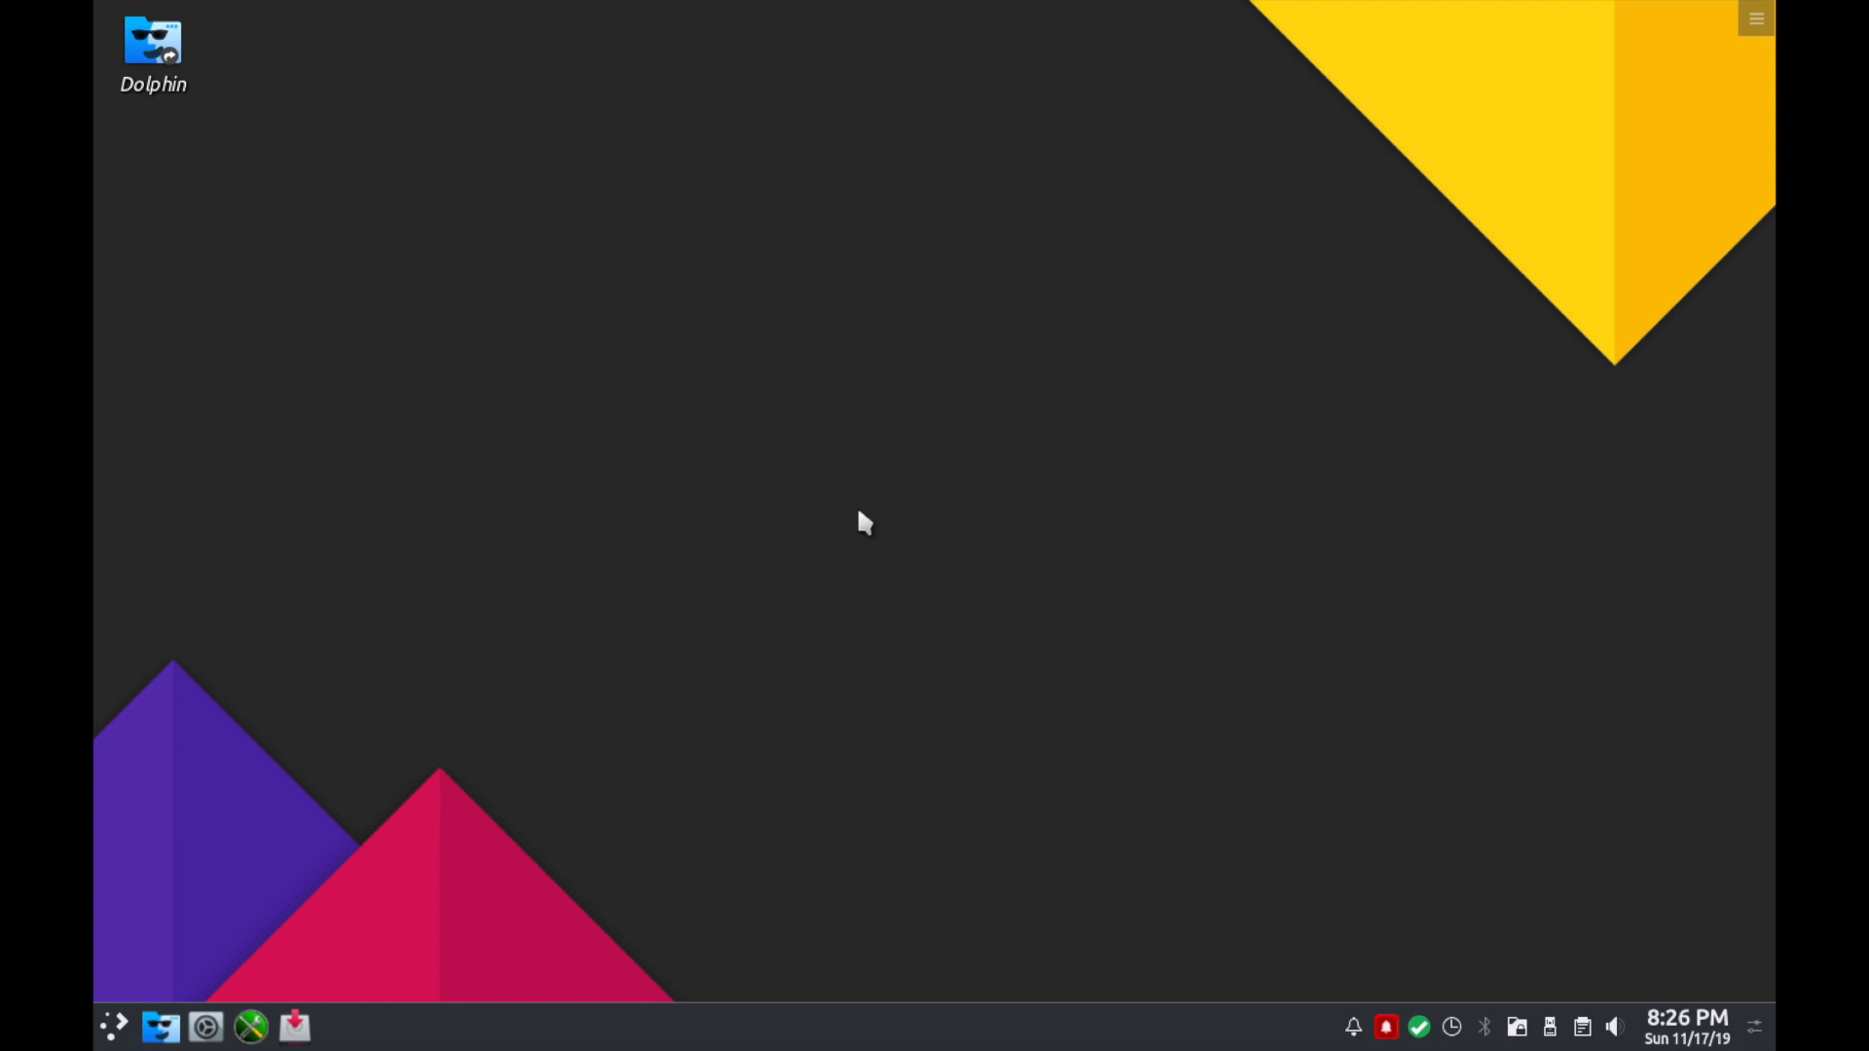
pyautogui.moveTo(911, 362)
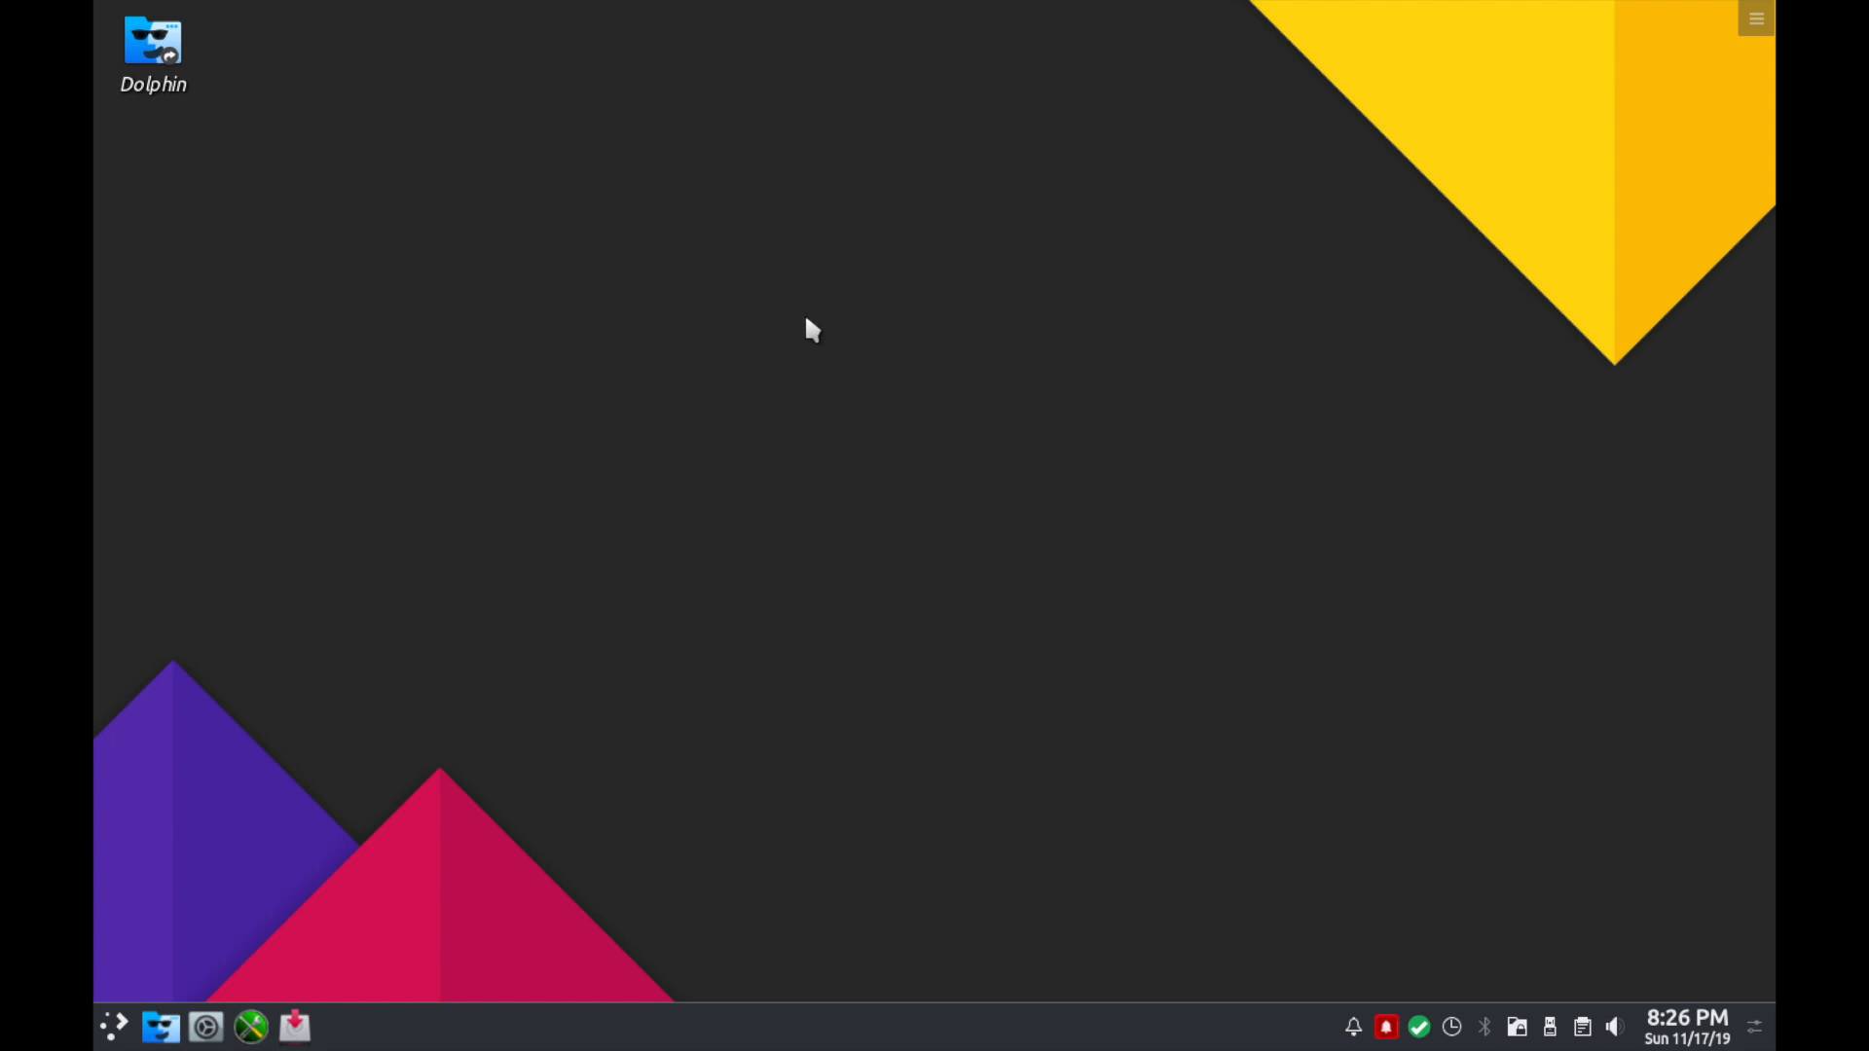
pyautogui.moveTo(870, 337)
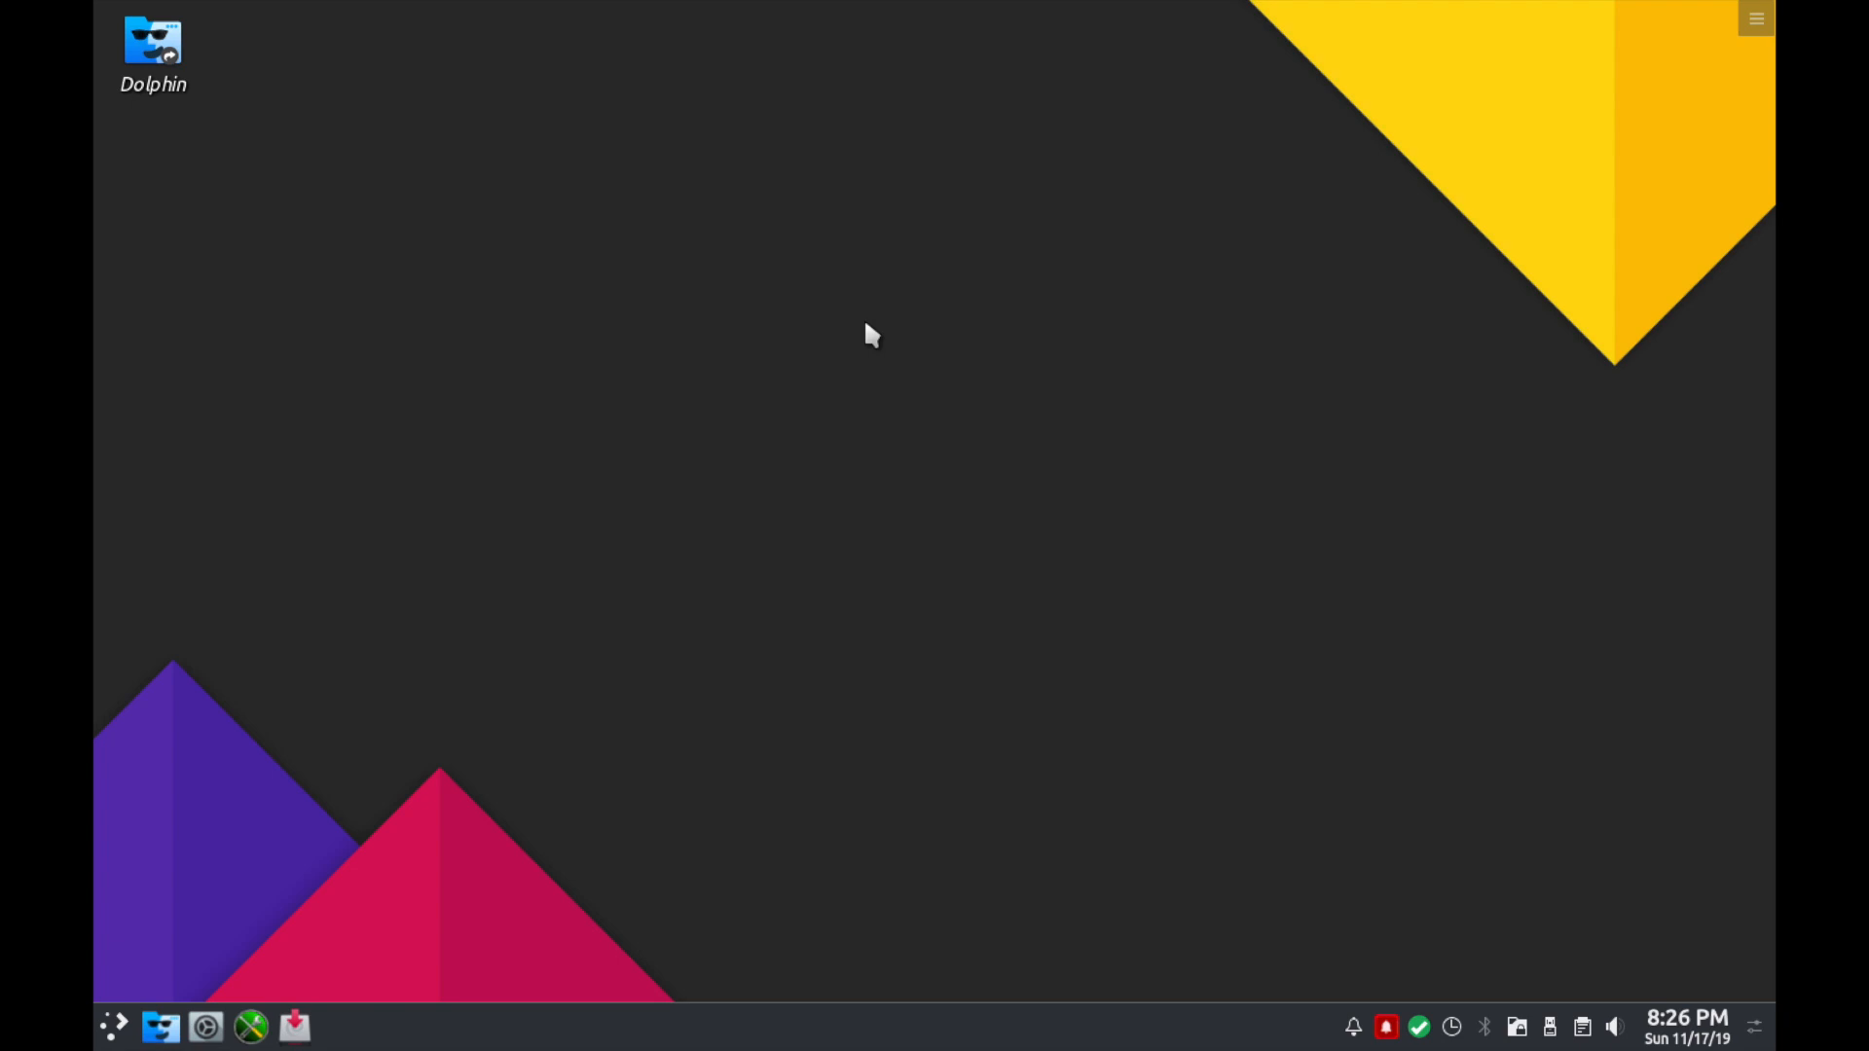
pyautogui.moveTo(1417, 279)
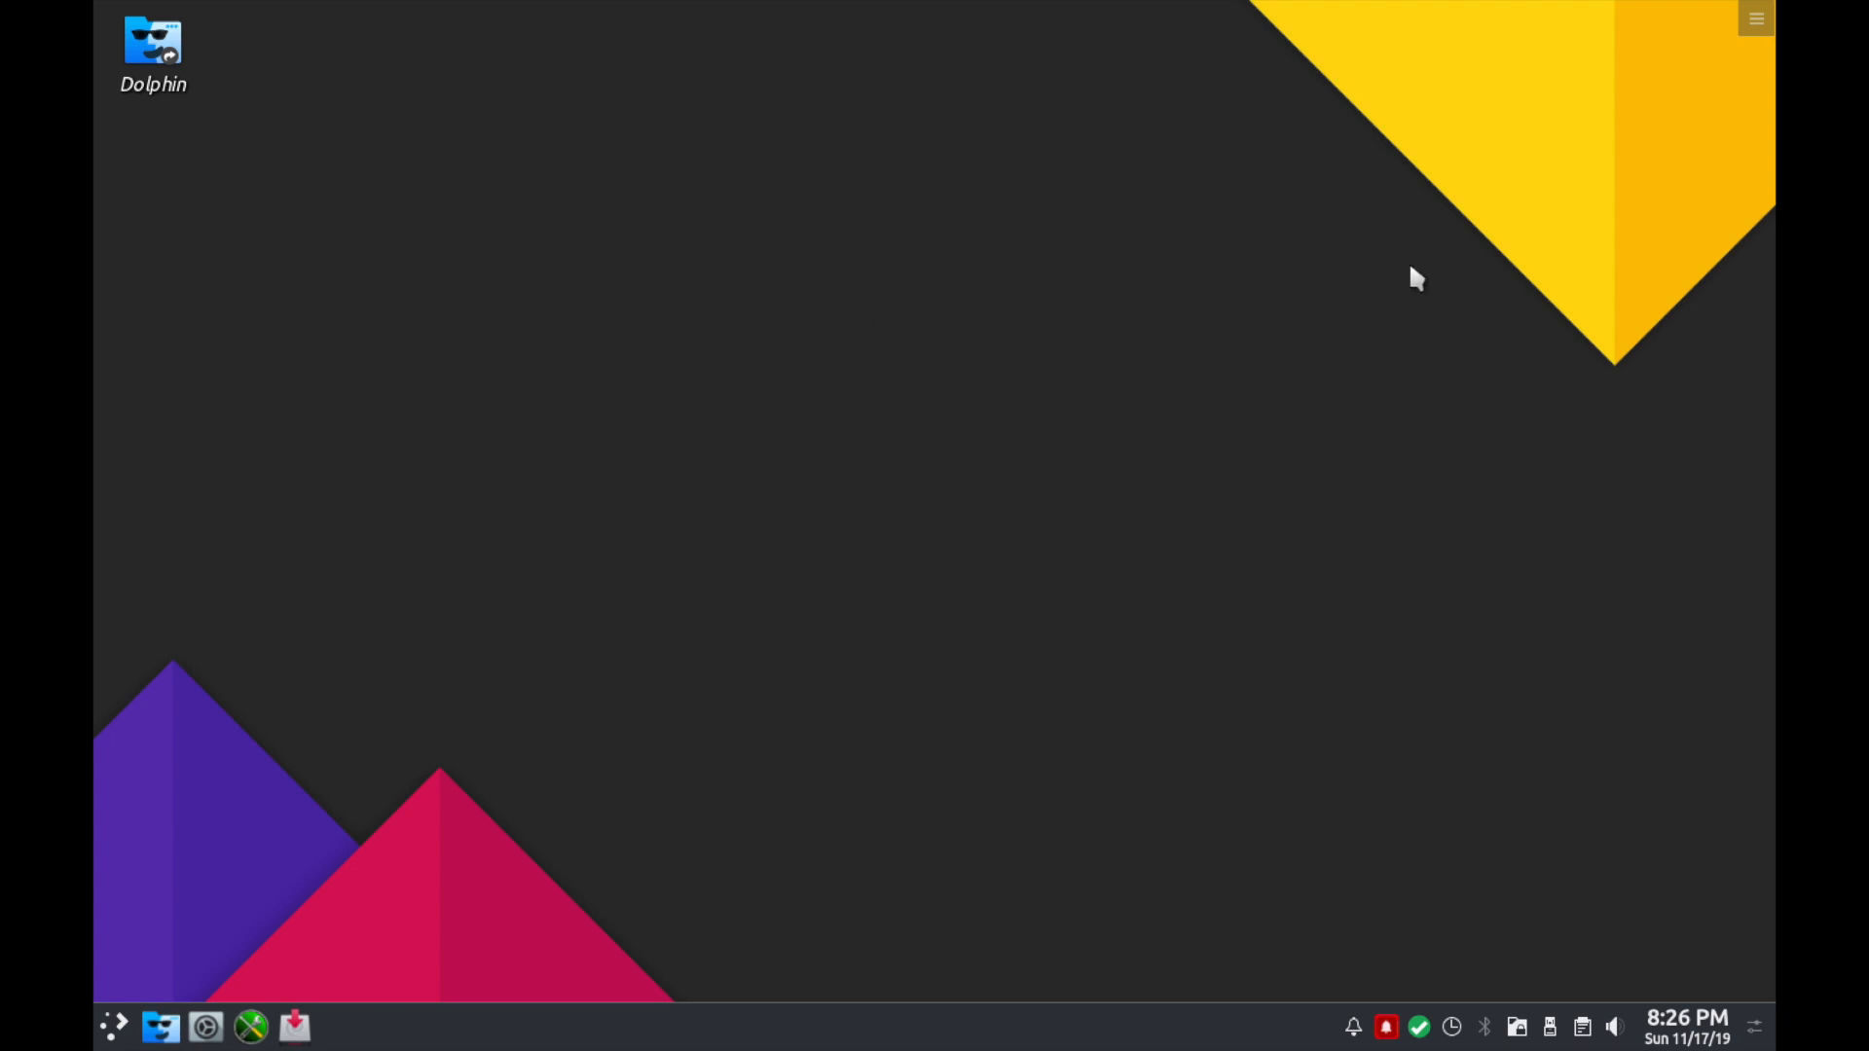
pyautogui.moveTo(1011, 323)
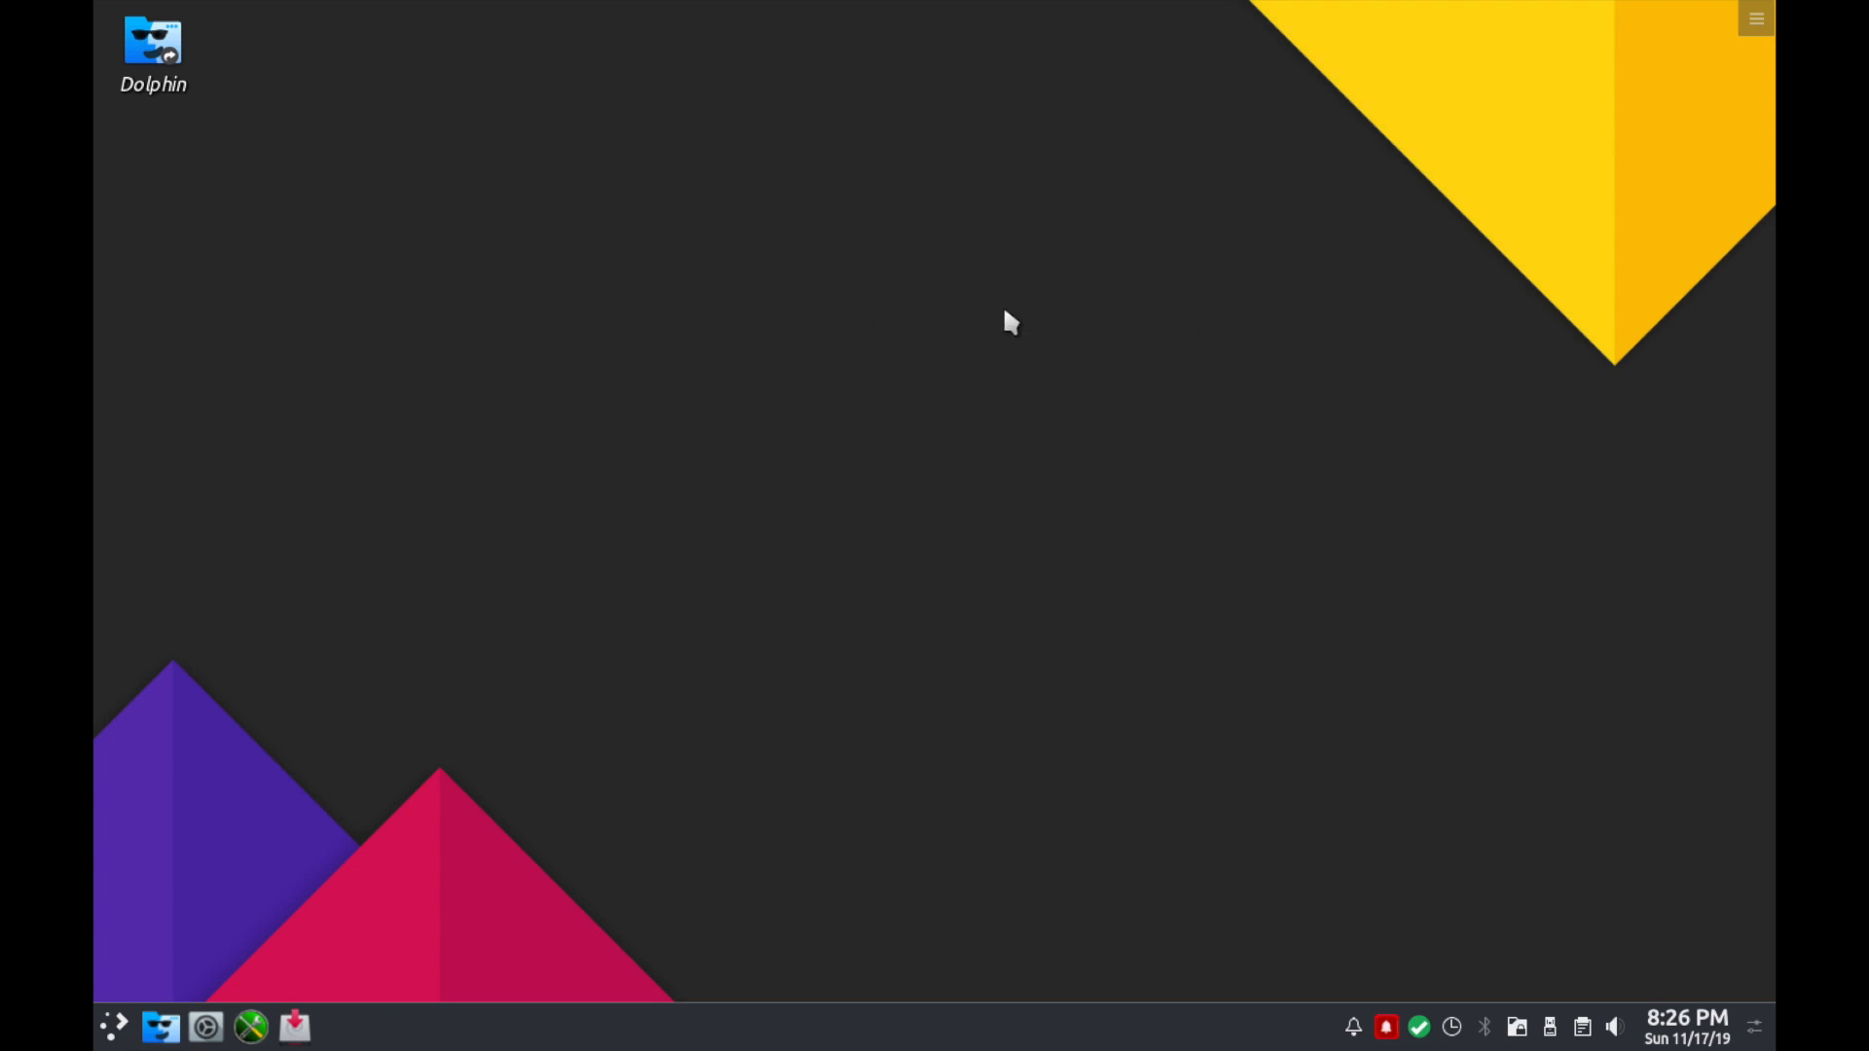
pyautogui.moveTo(1048, 347)
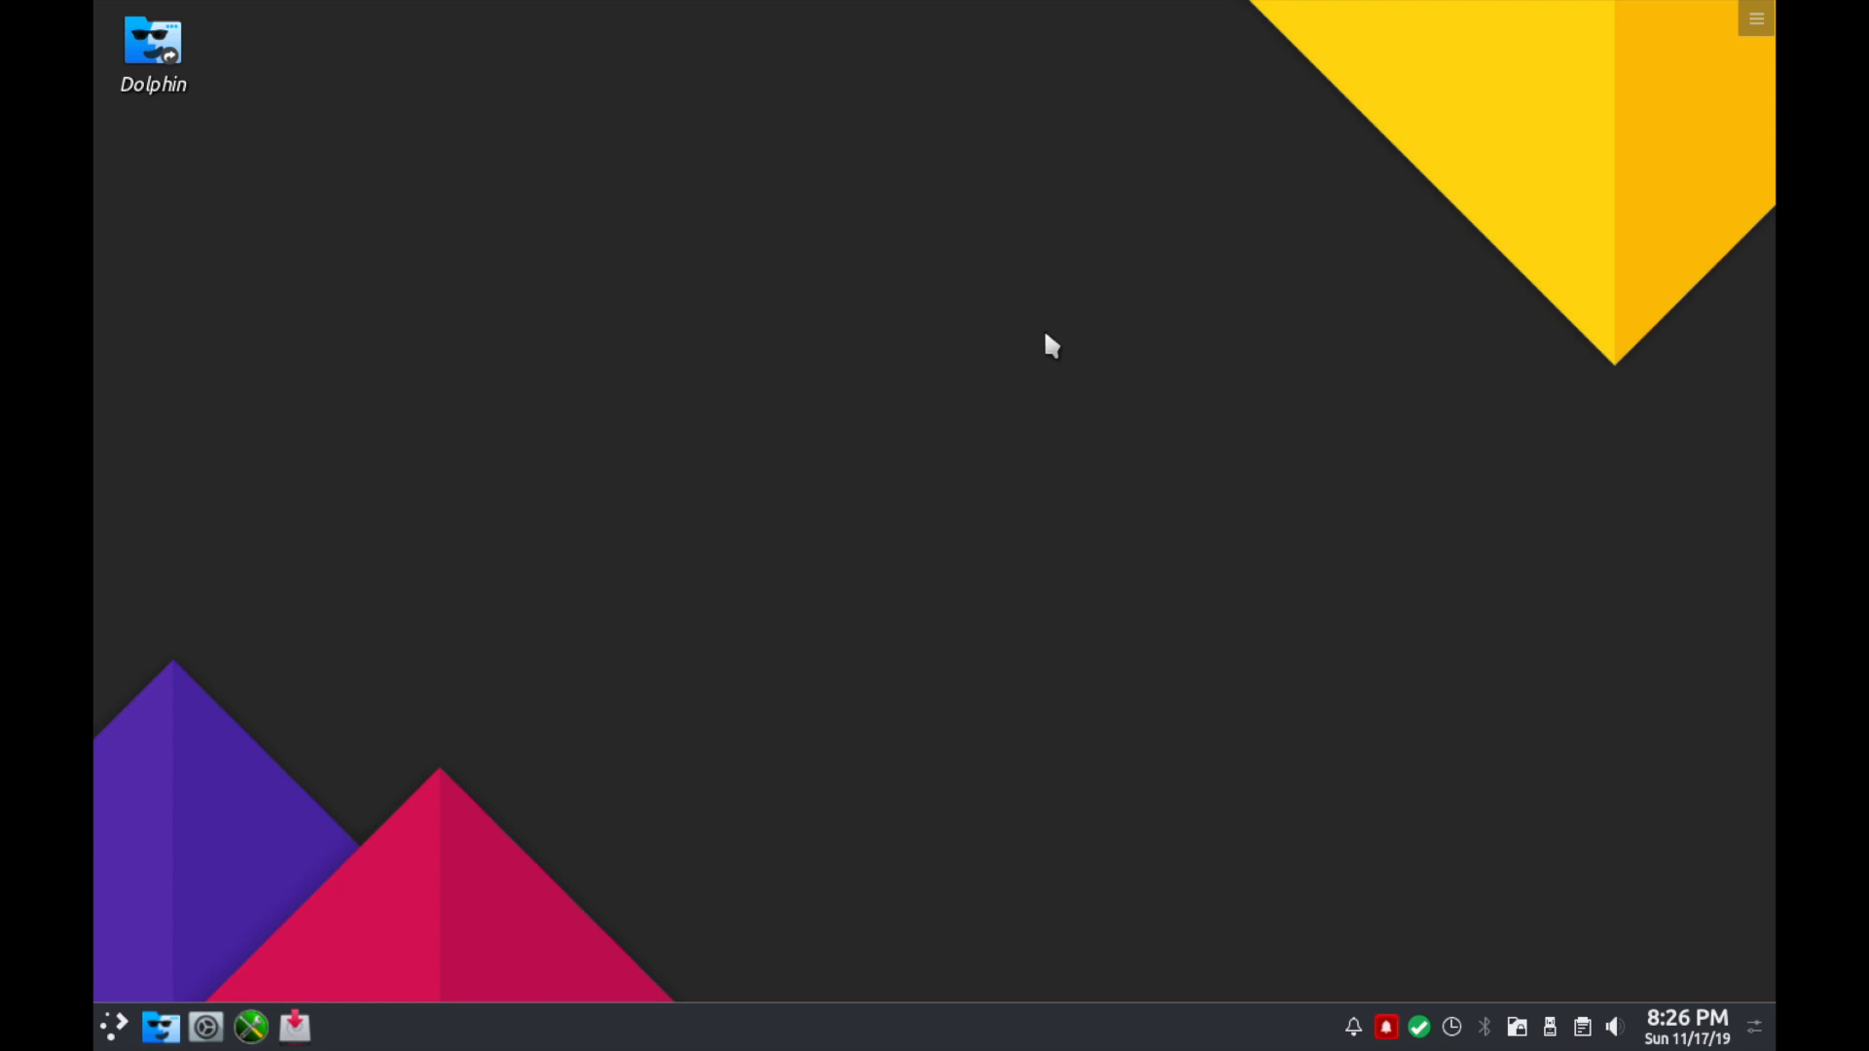
pyautogui.moveTo(983, 333)
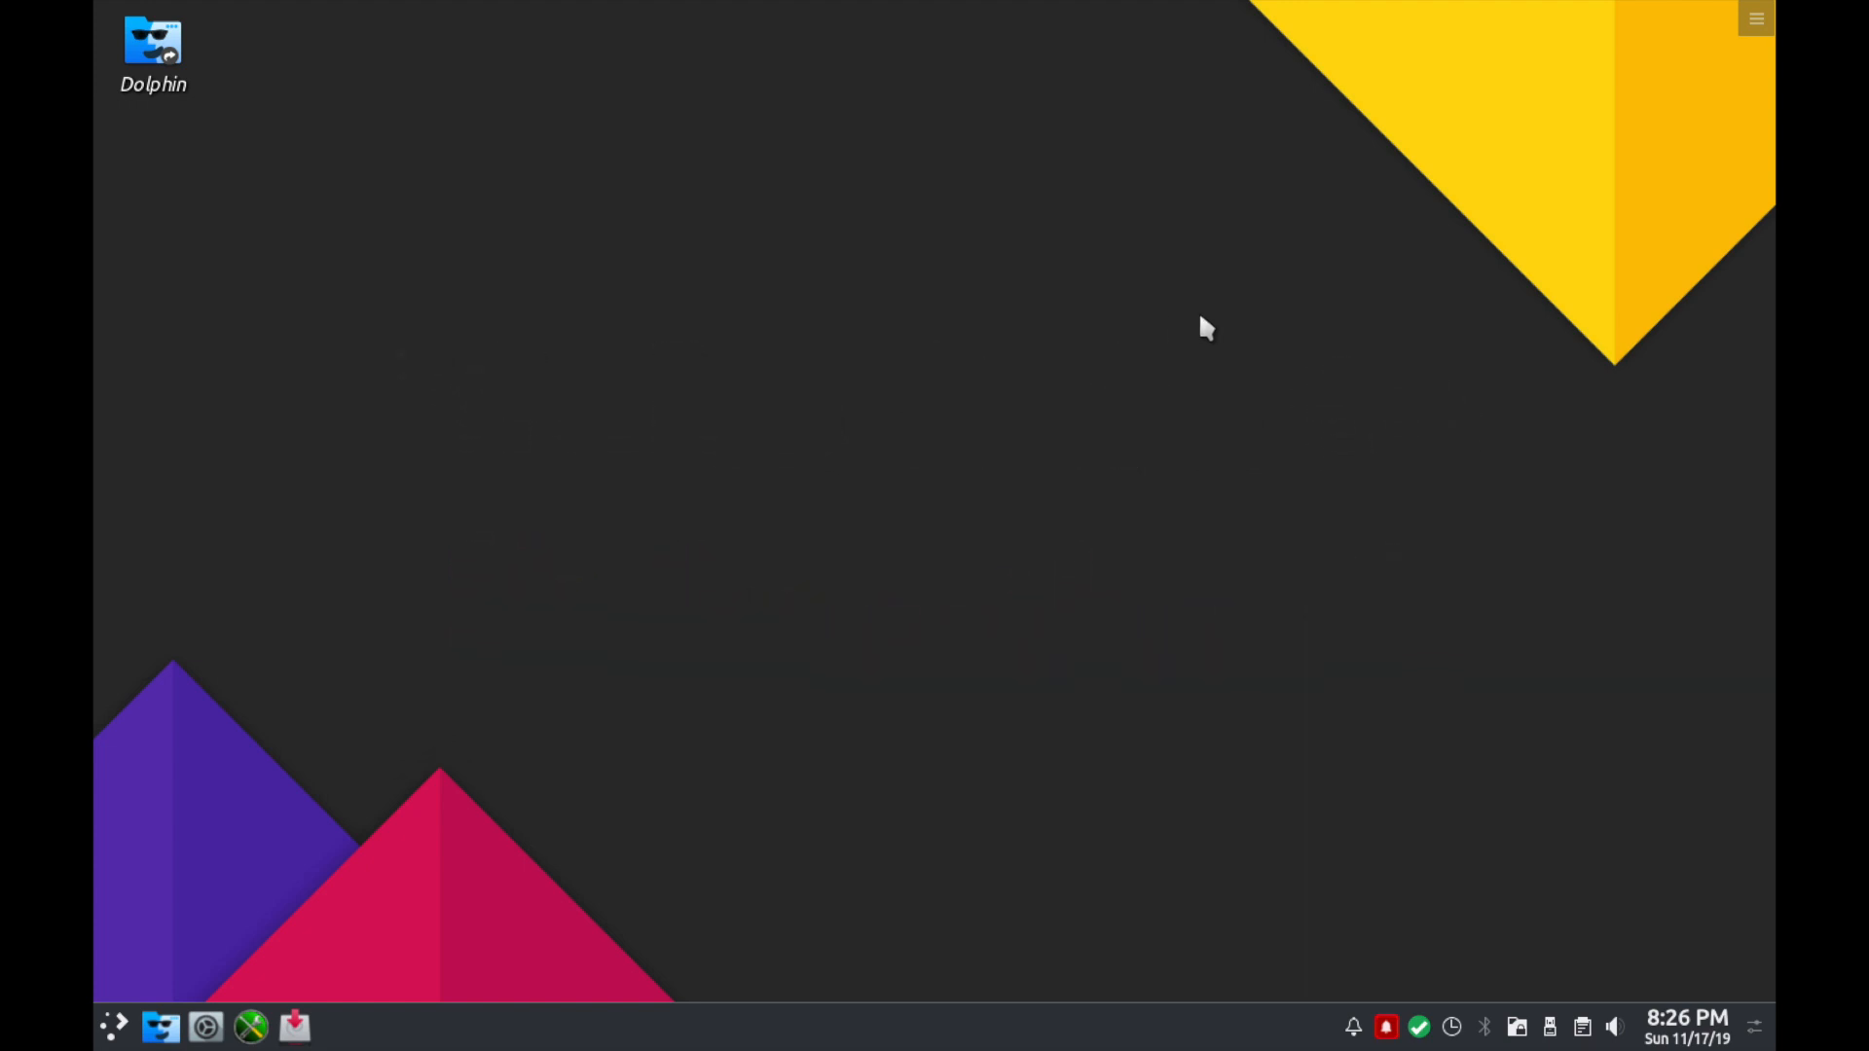
# Bring up Desktop Folder Settings on the Wallpaper page from the desktop's right-click menu.
pyautogui.click(152, 52)
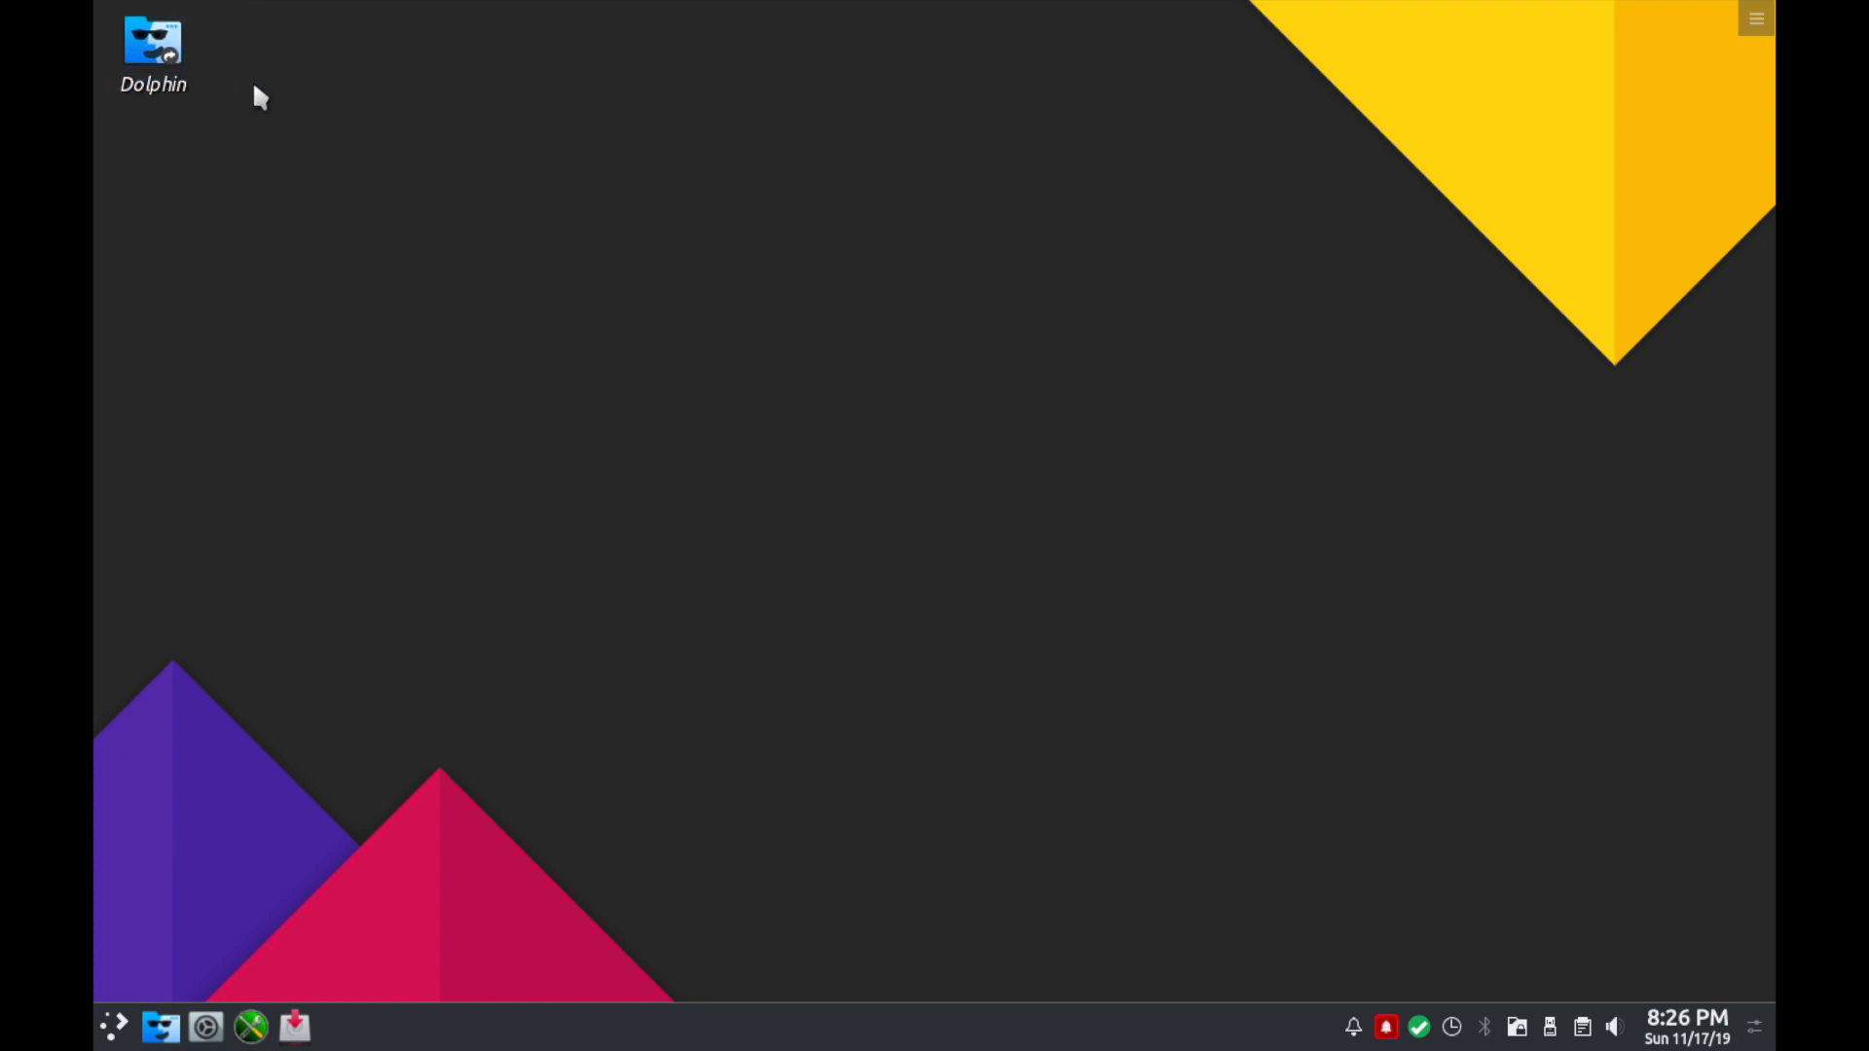
pyautogui.moveTo(826, 265)
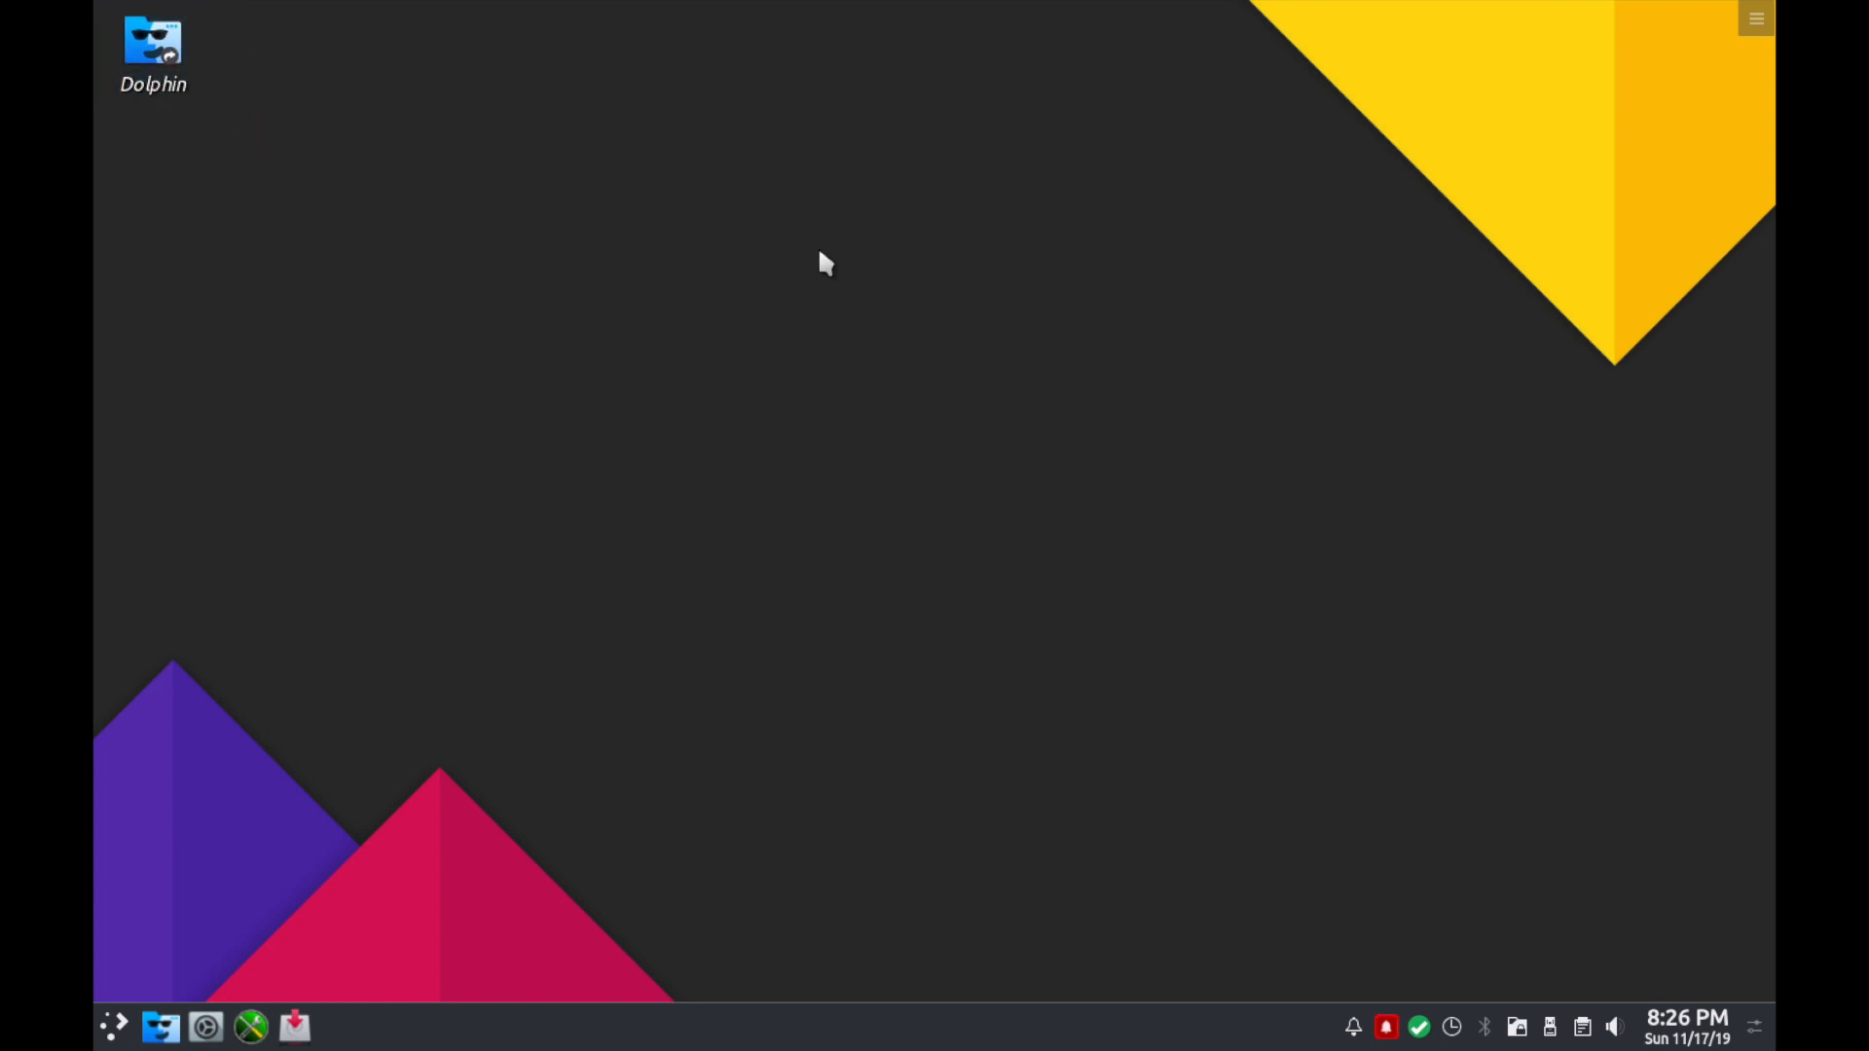
pyautogui.moveTo(1714, 78)
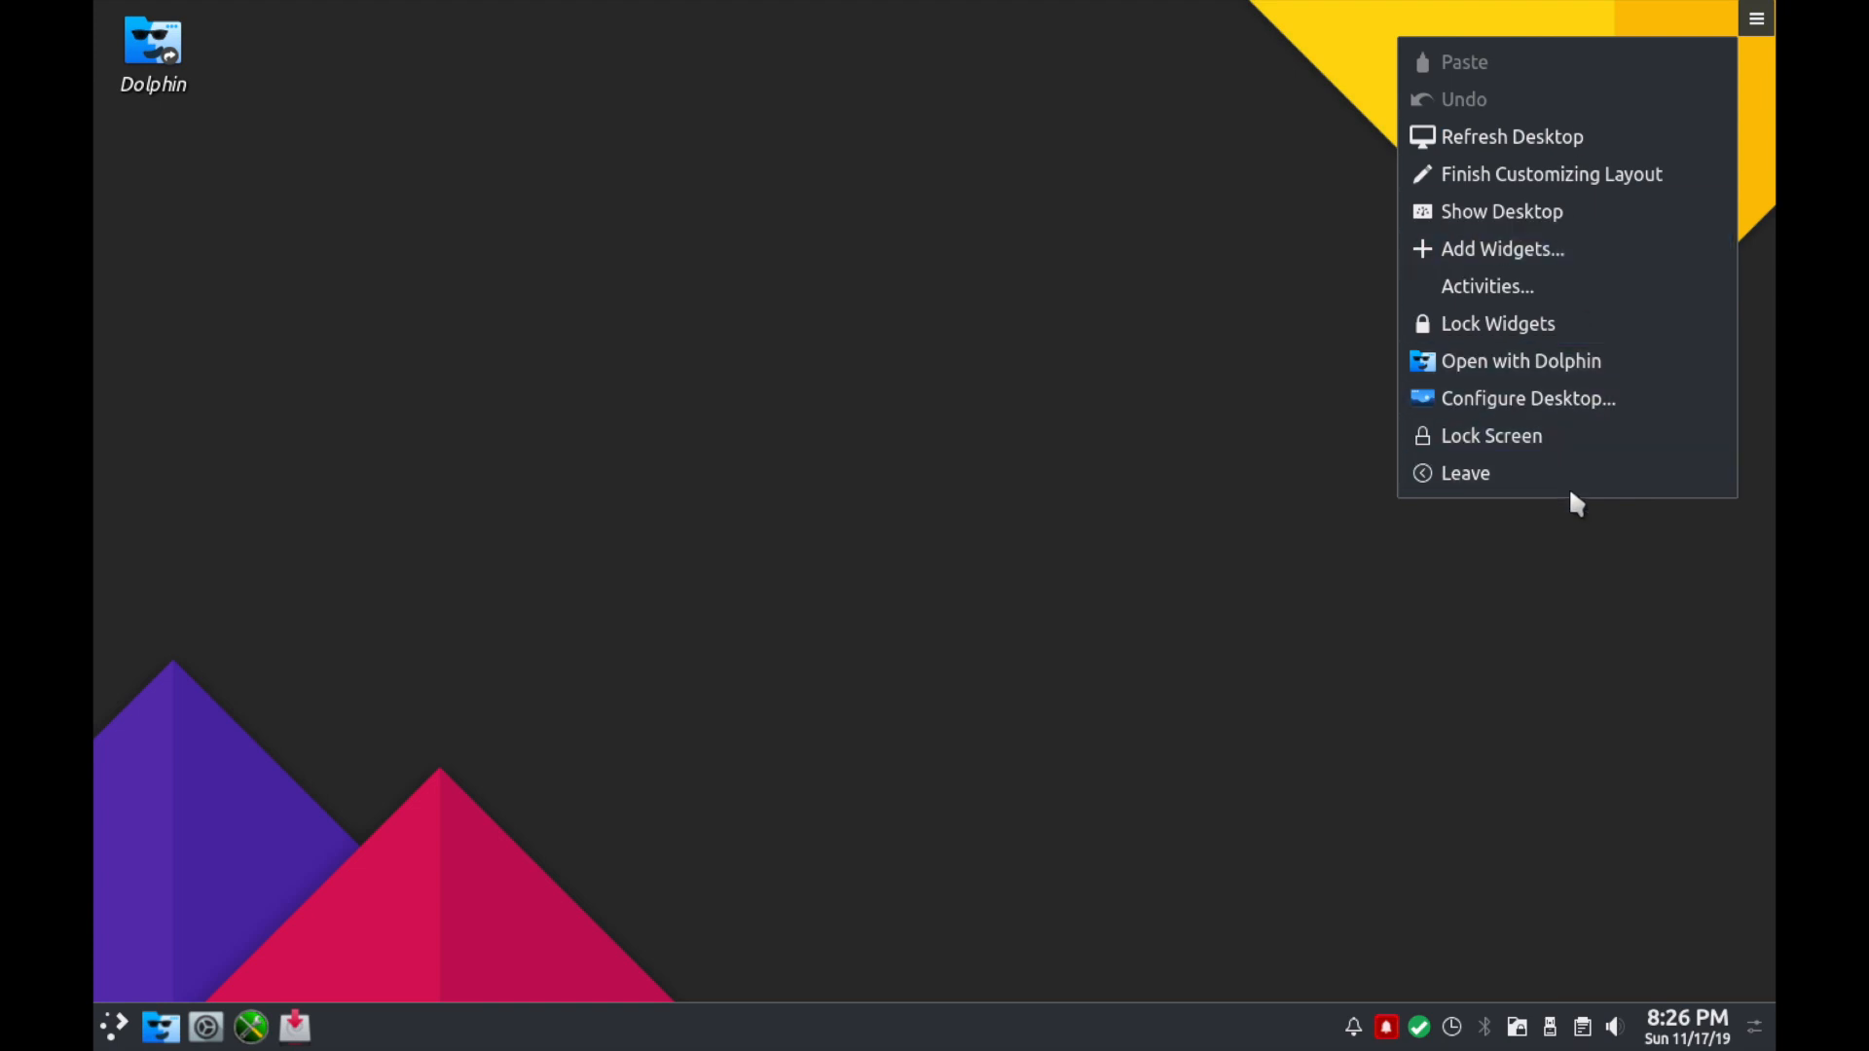
pyautogui.moveTo(1534, 136)
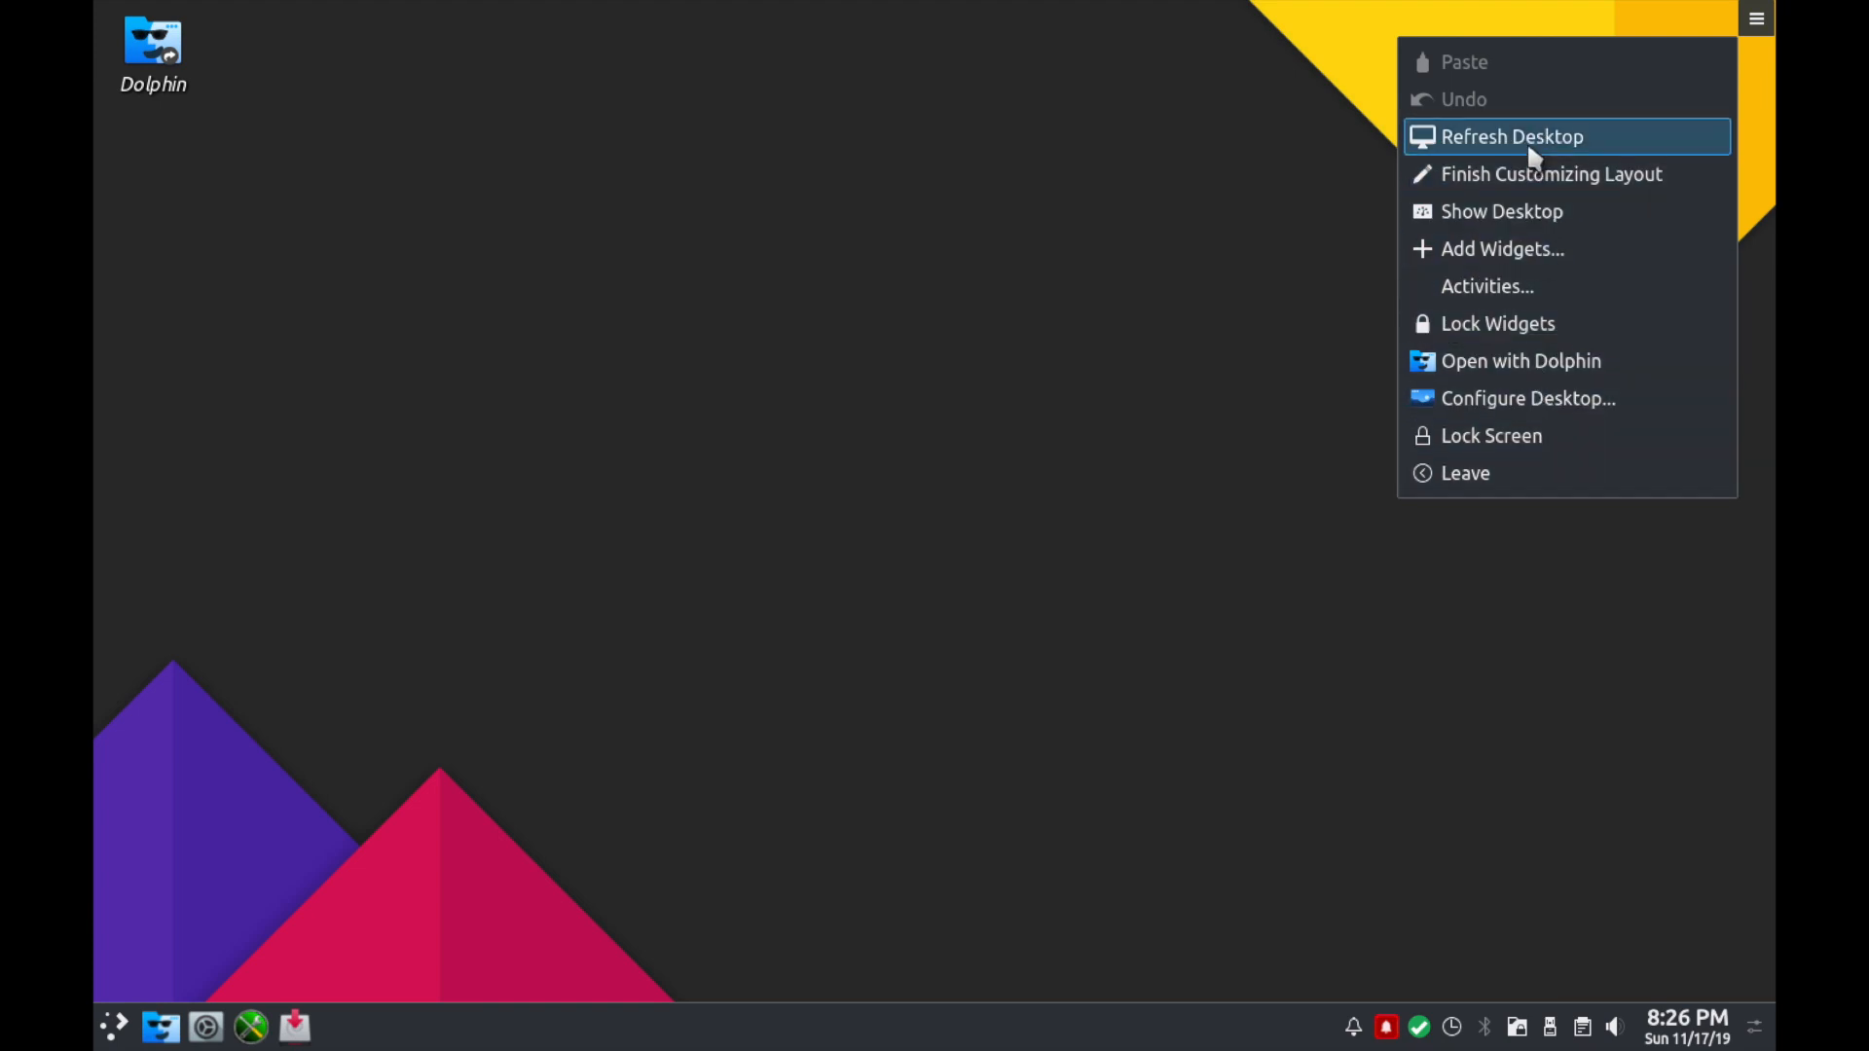
pyautogui.moveTo(1550, 173)
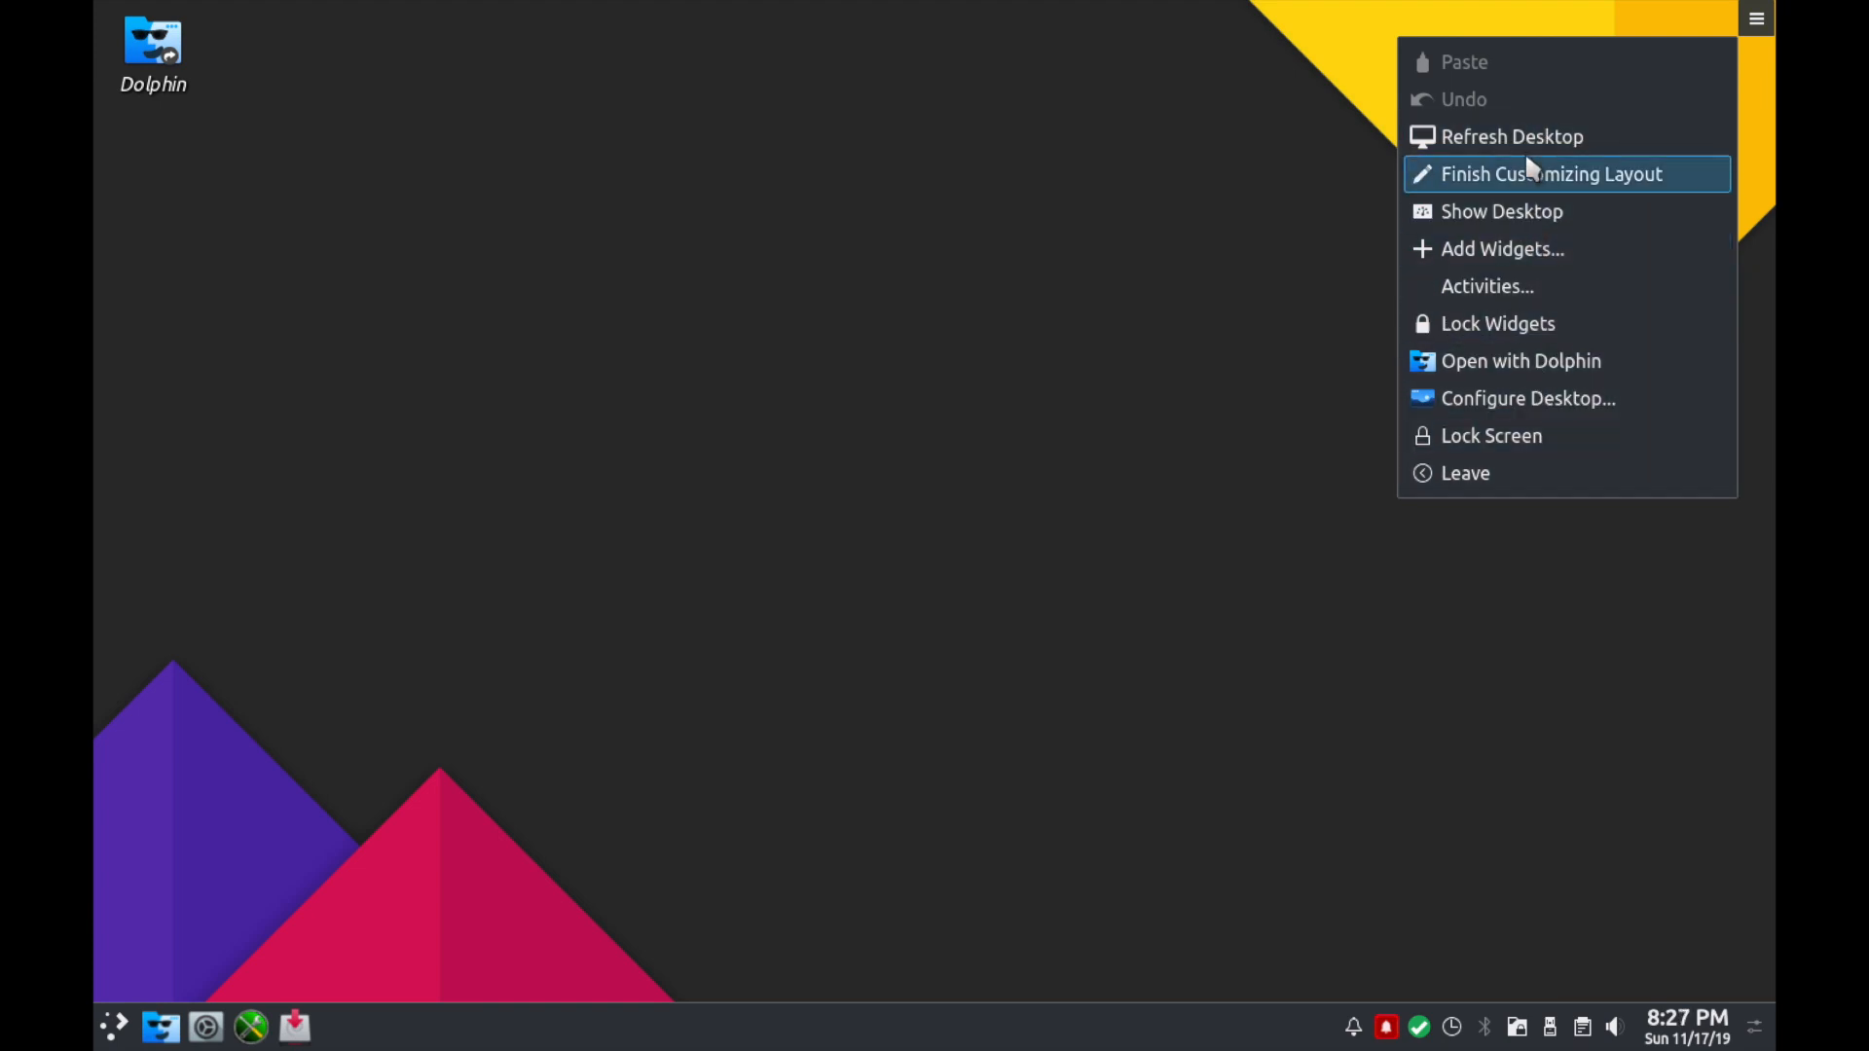
pyautogui.moveTo(1528, 397)
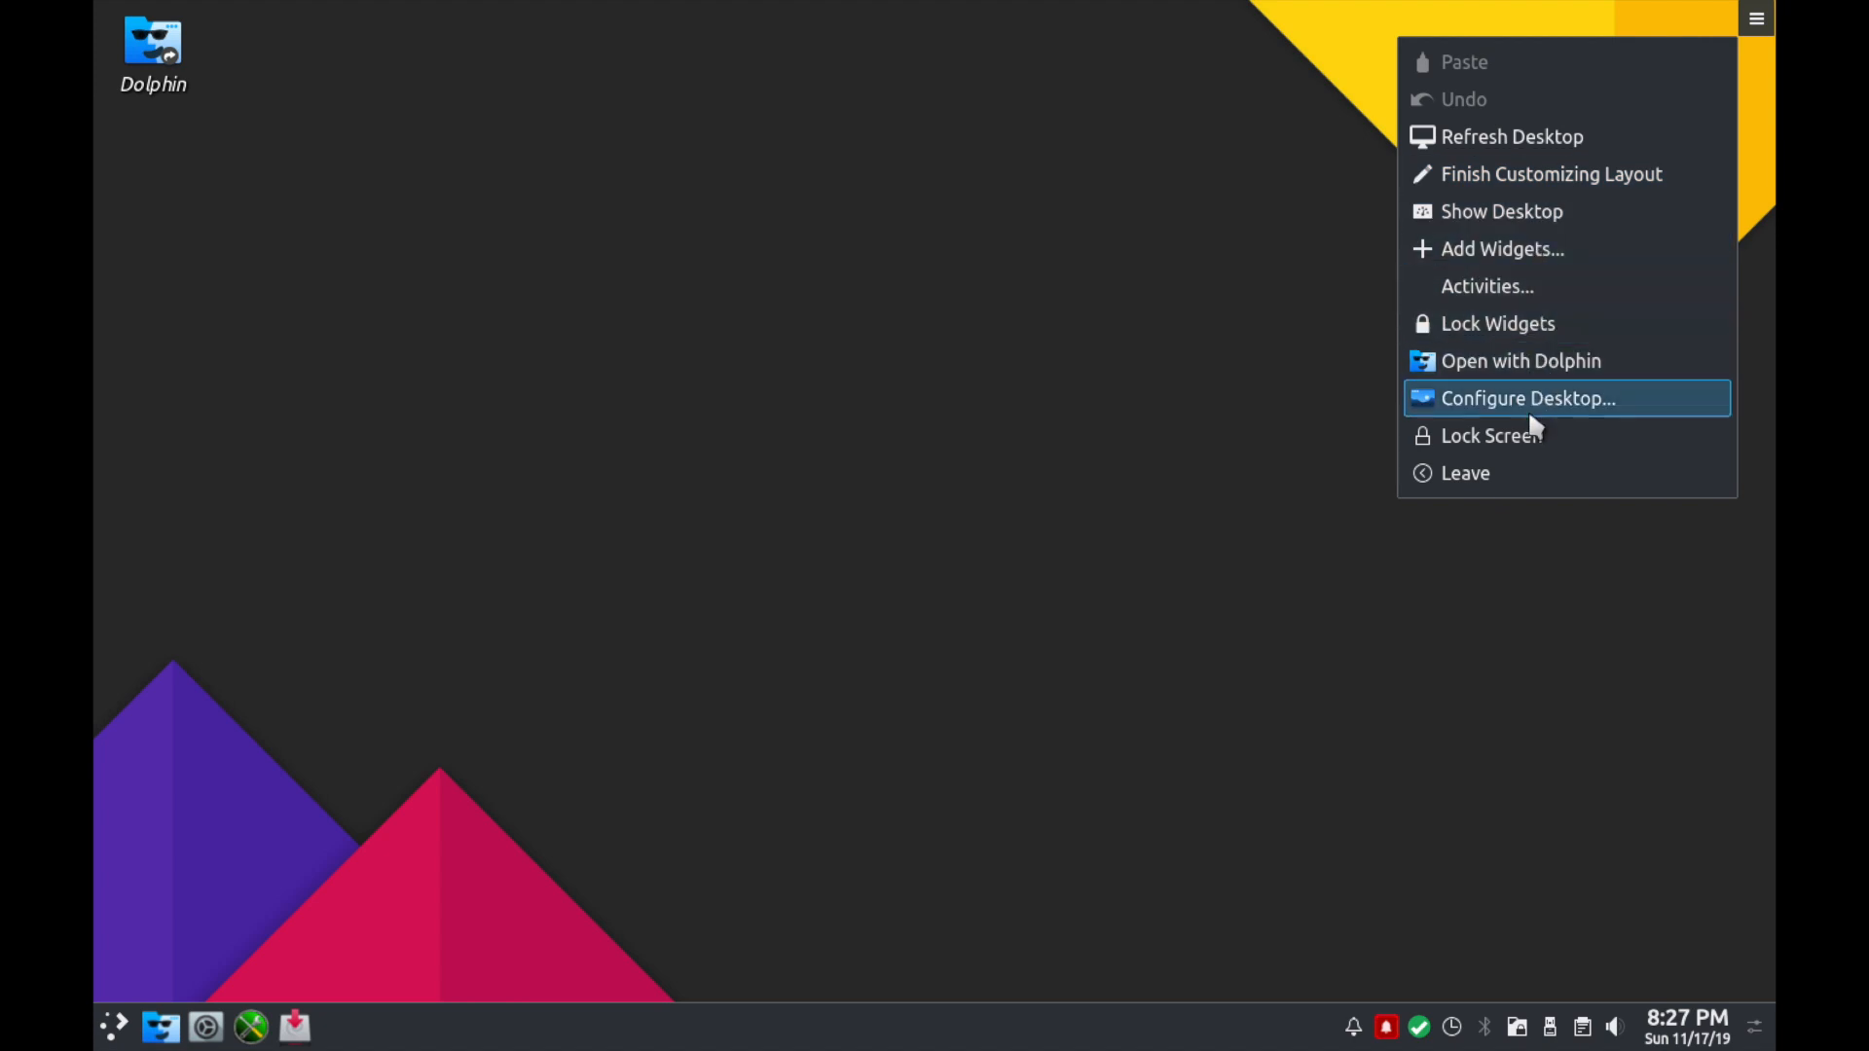
pyautogui.moveTo(1538, 362)
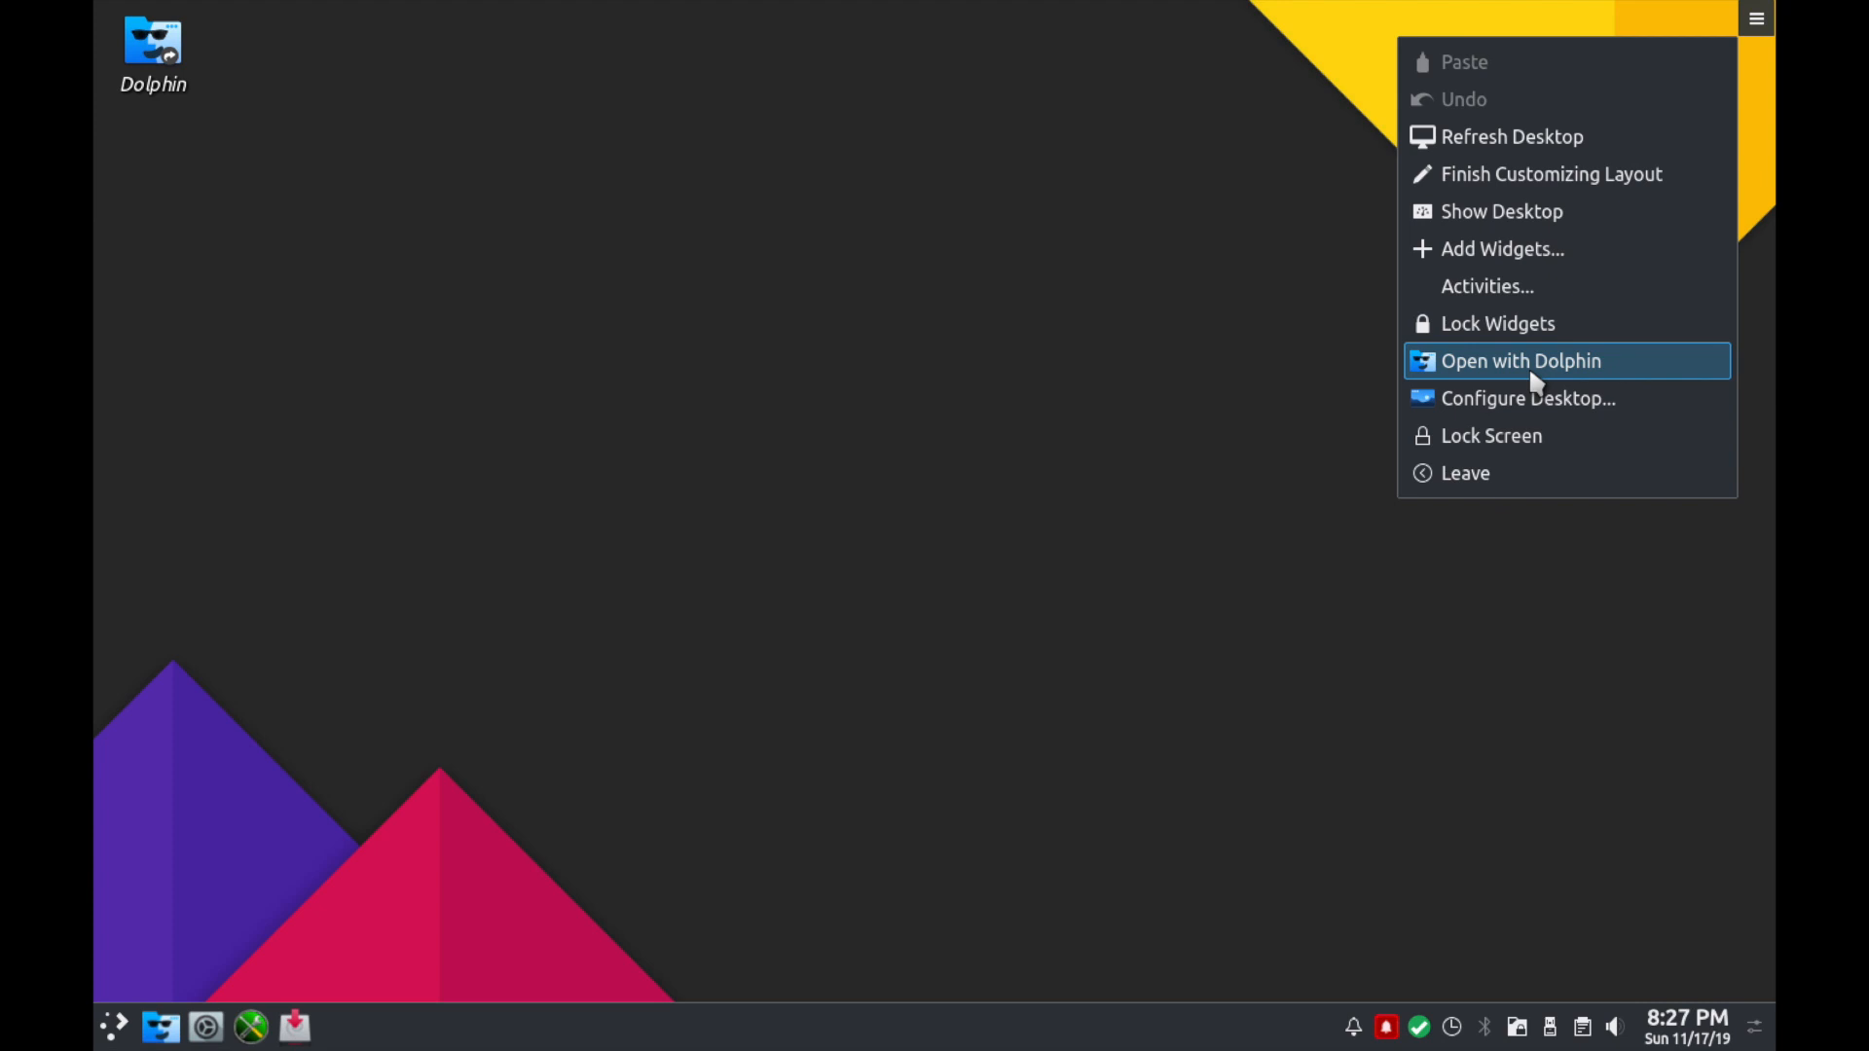
pyautogui.moveTo(1550, 397)
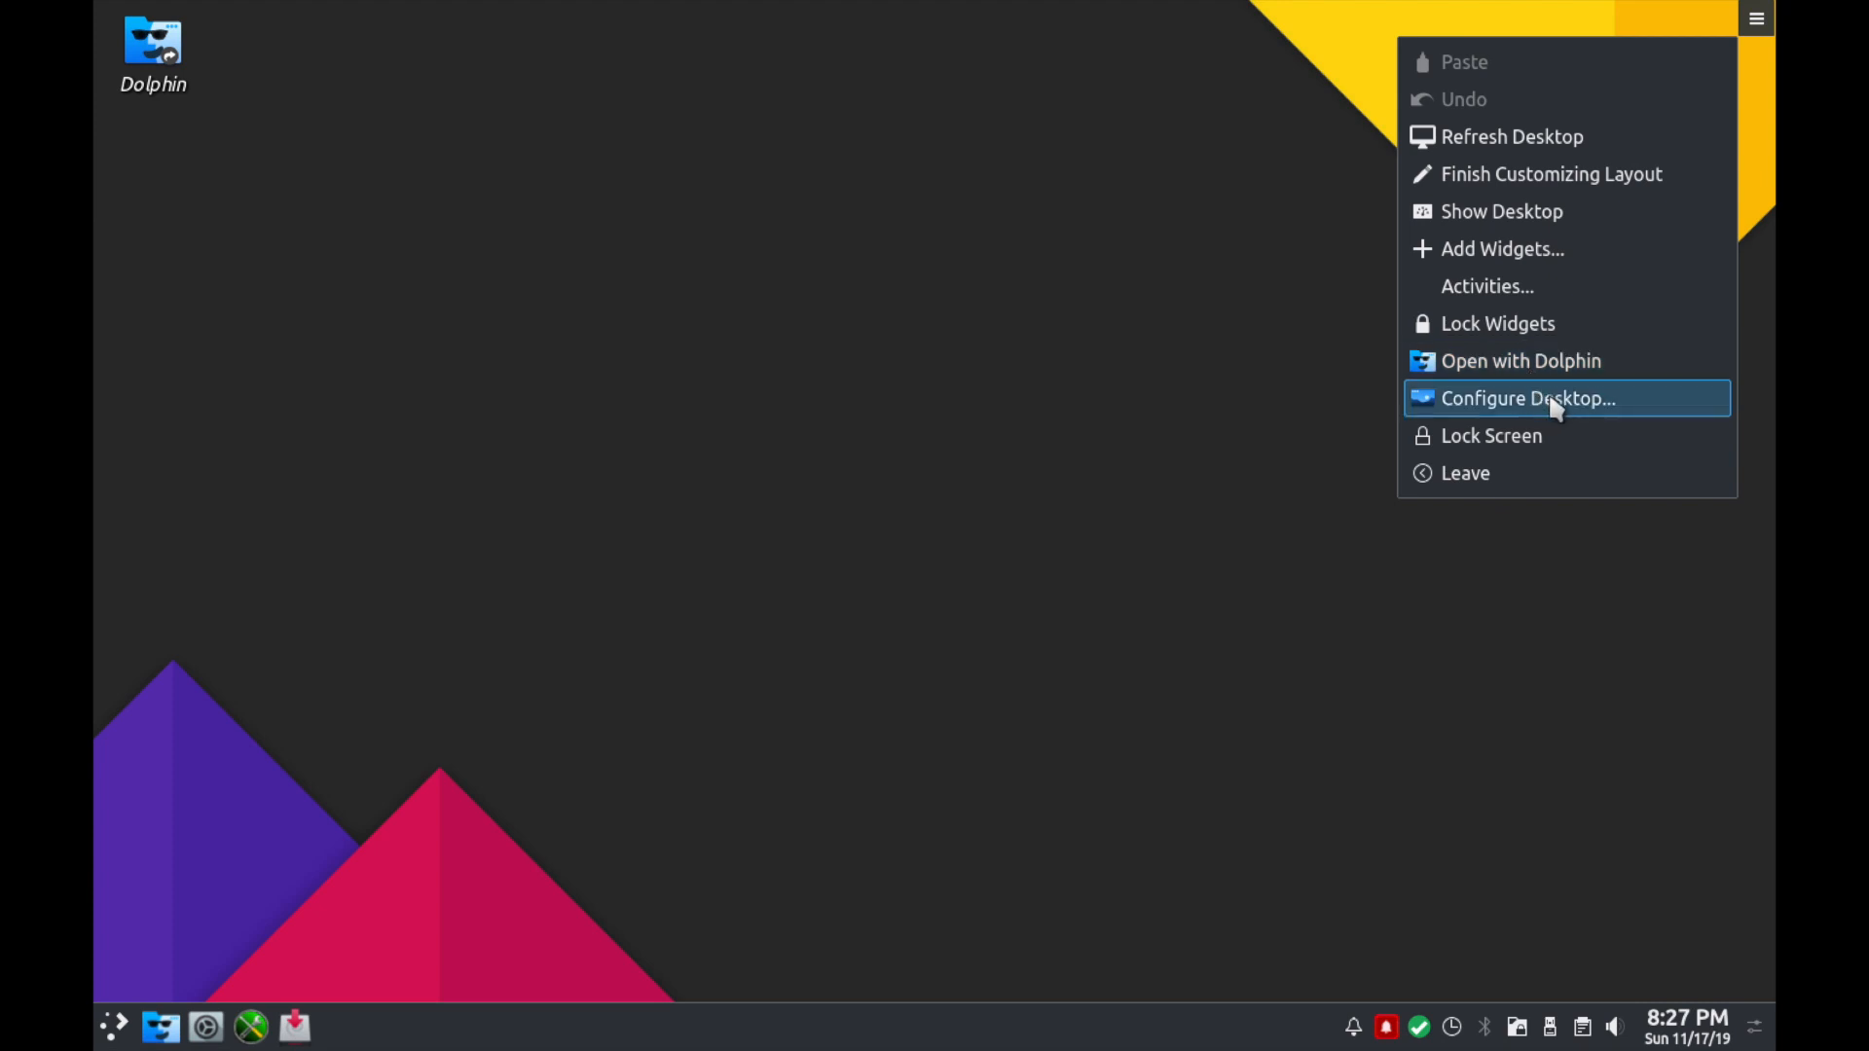
pyautogui.moveTo(1526, 449)
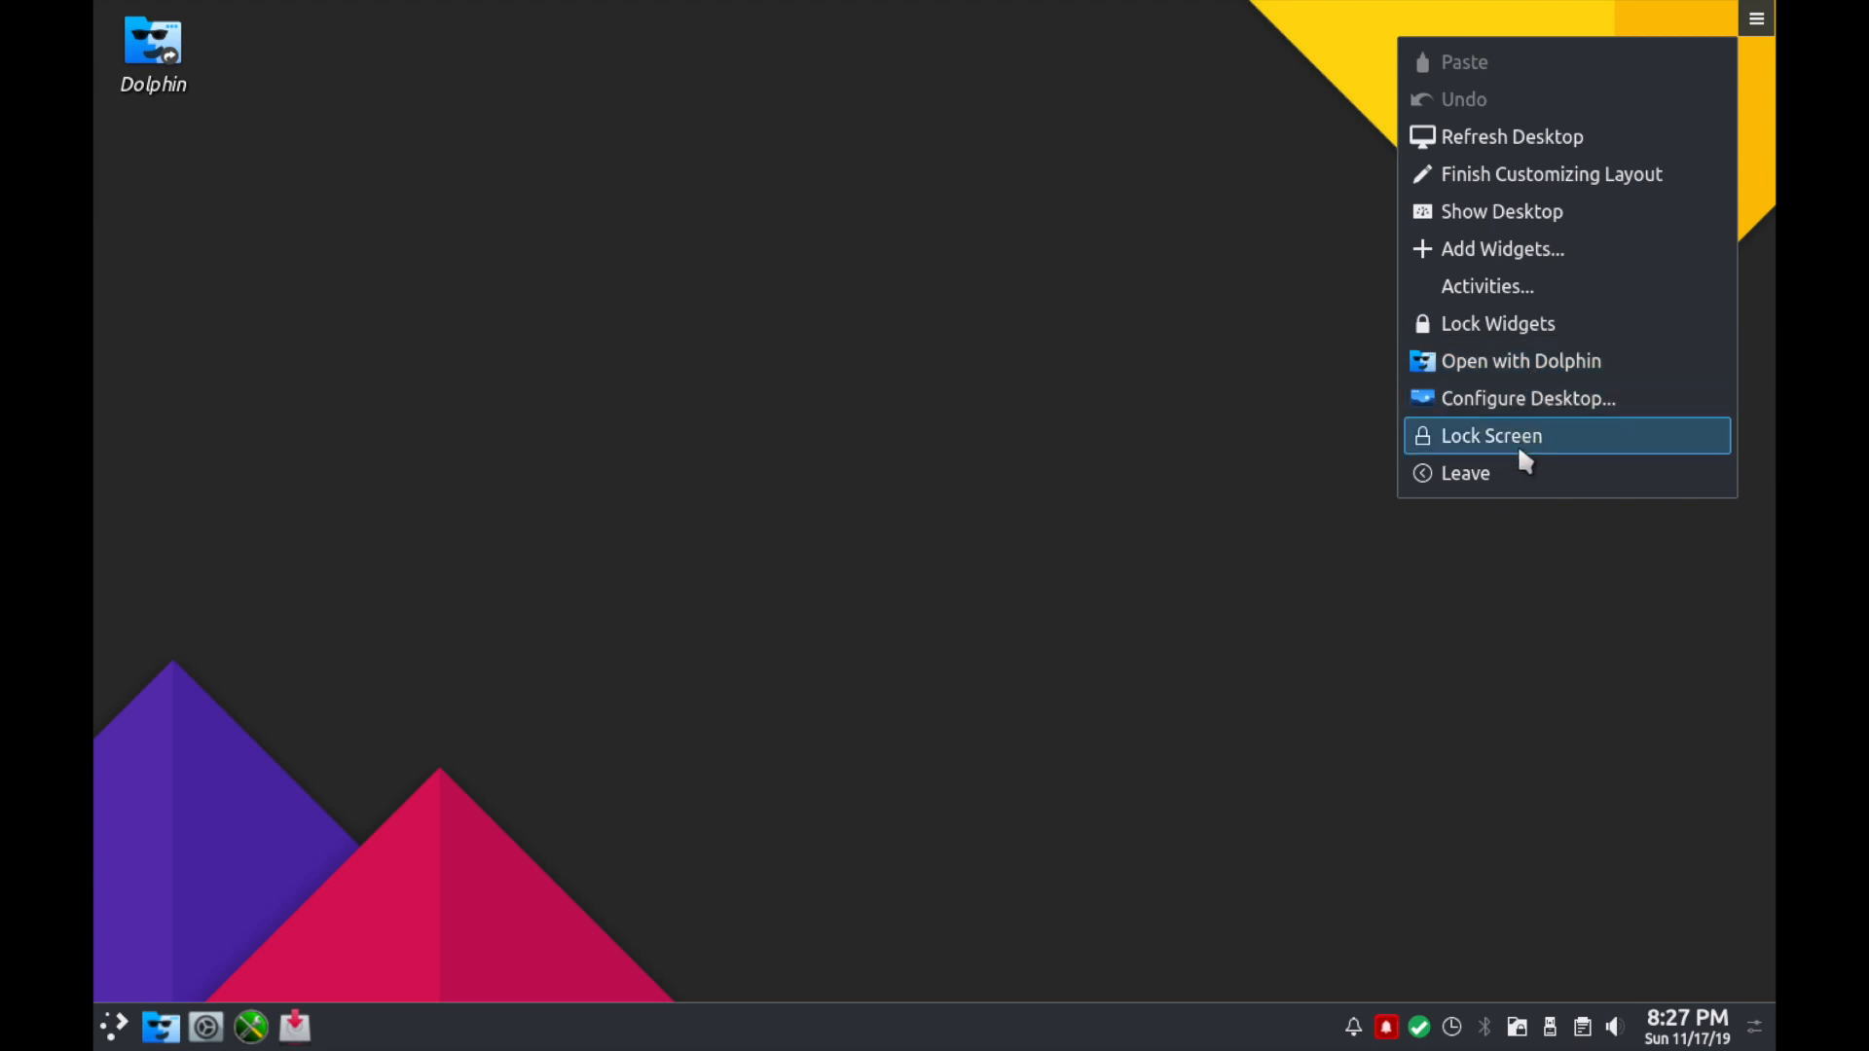
pyautogui.moveTo(1723, 56)
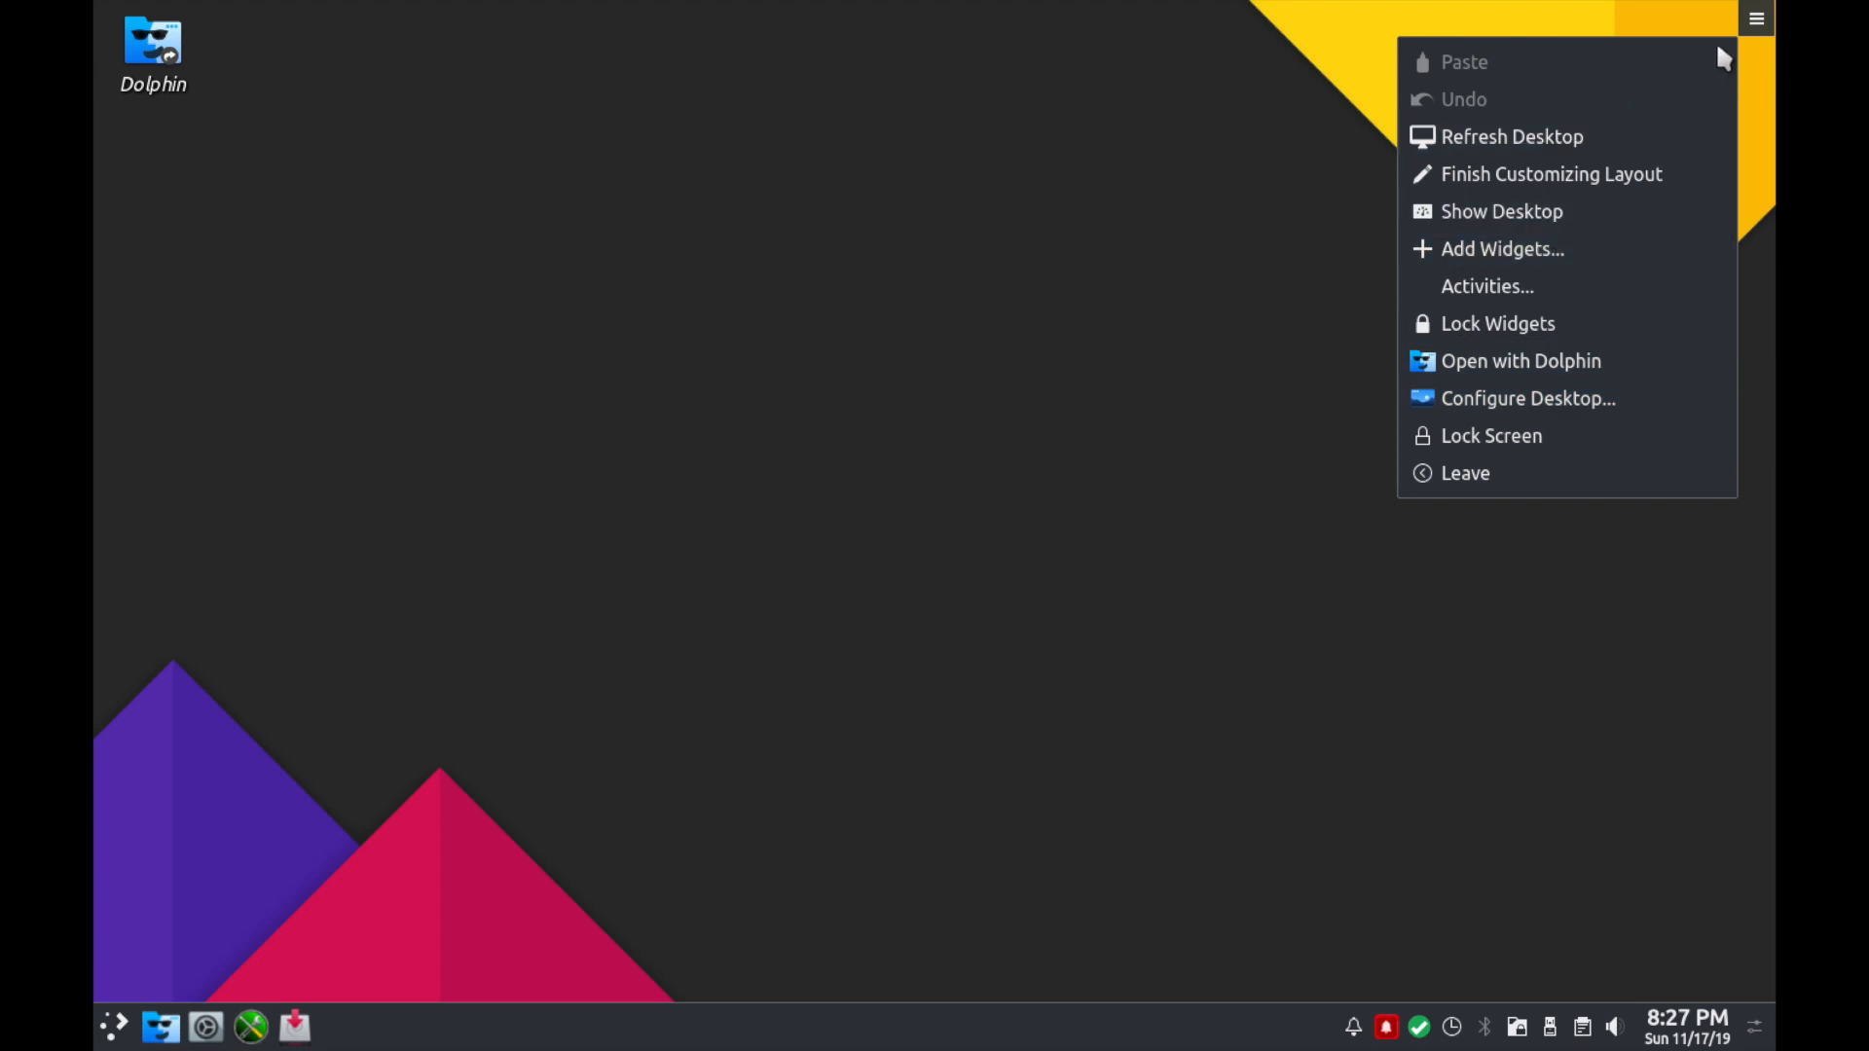
pyautogui.moveTo(1753, 45)
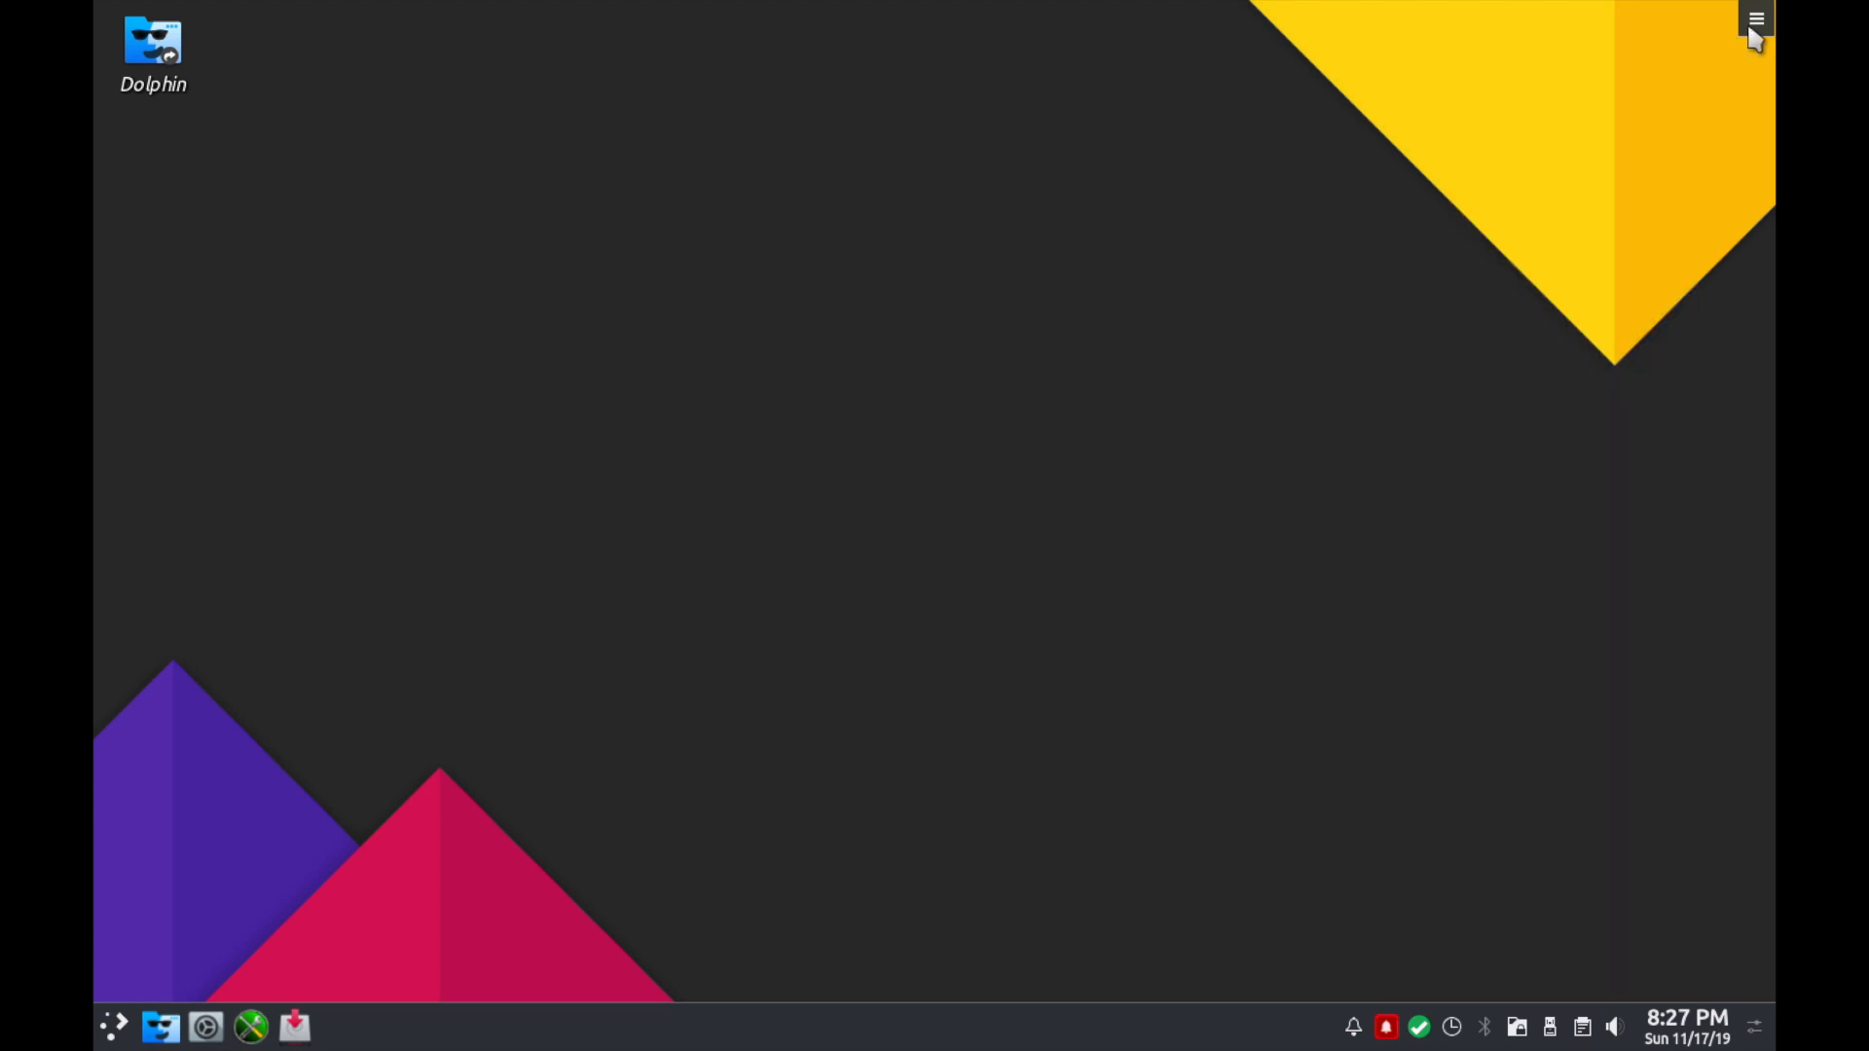
pyautogui.moveTo(903, 274)
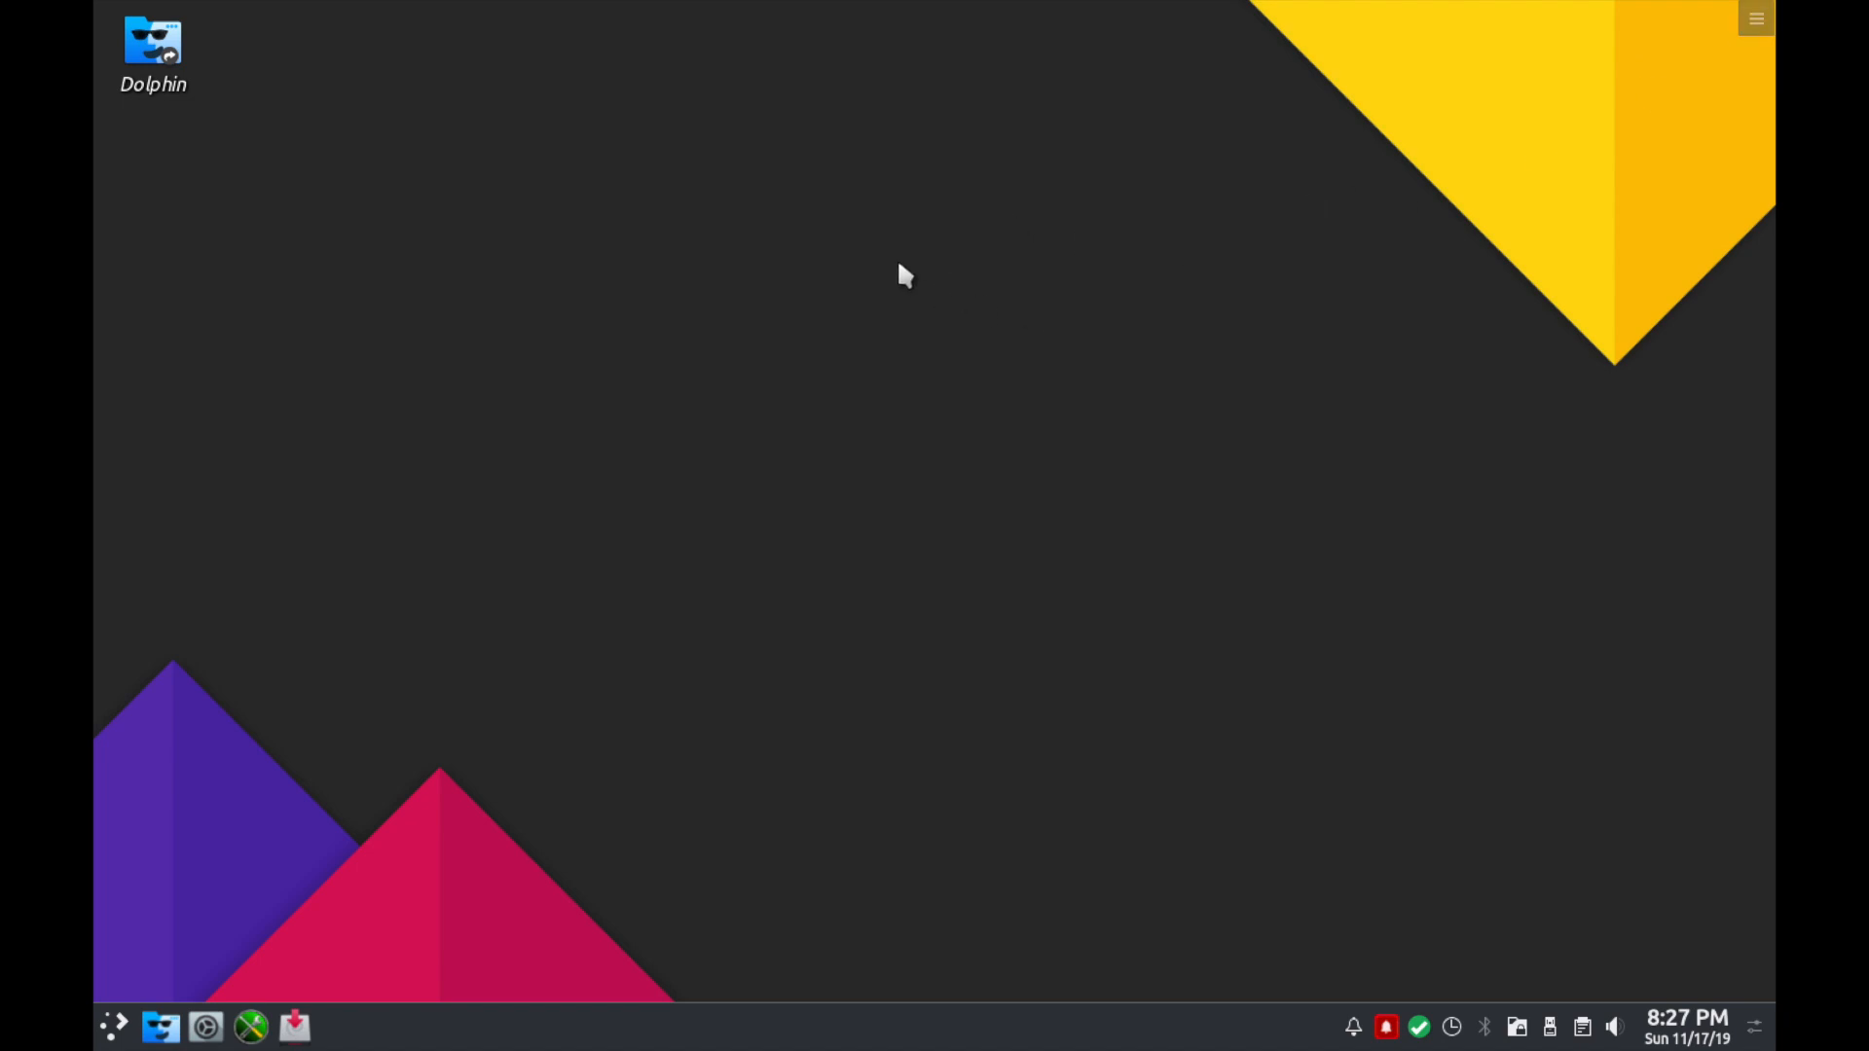
pyautogui.moveTo(1065, 358)
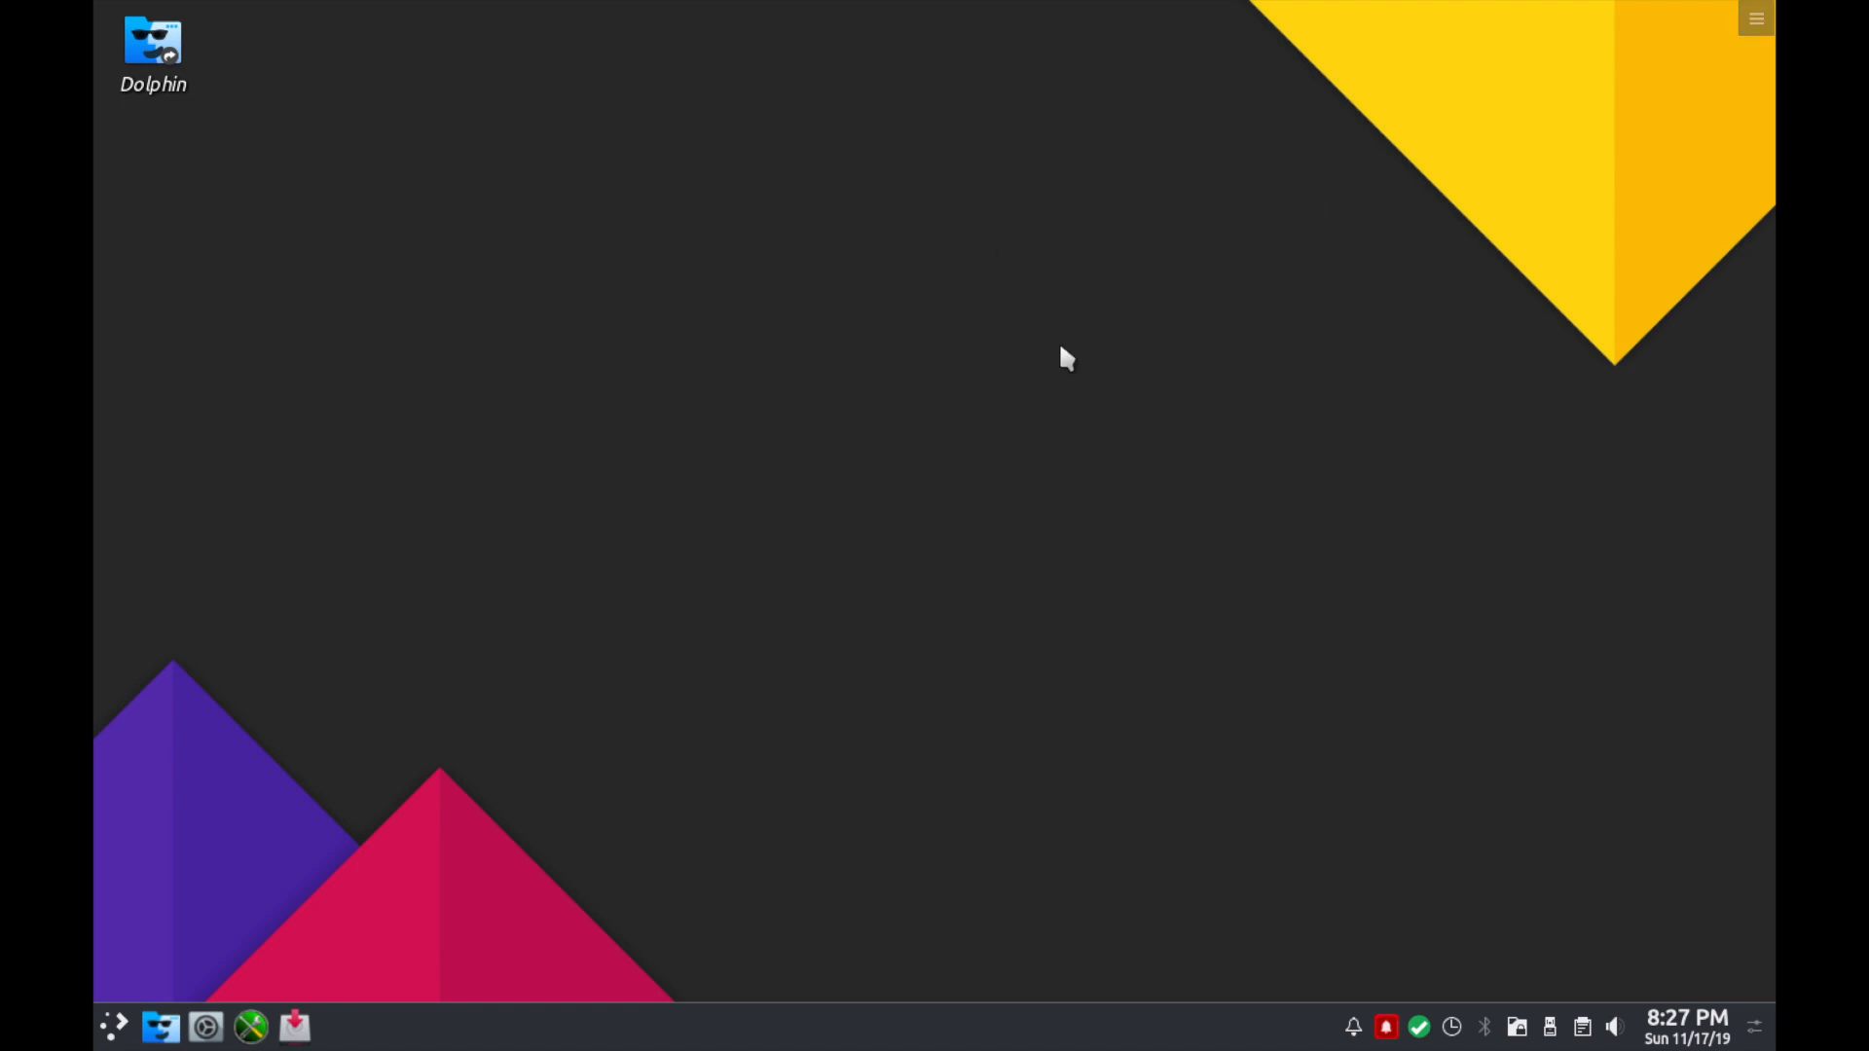
pyautogui.rightClick(1065, 358)
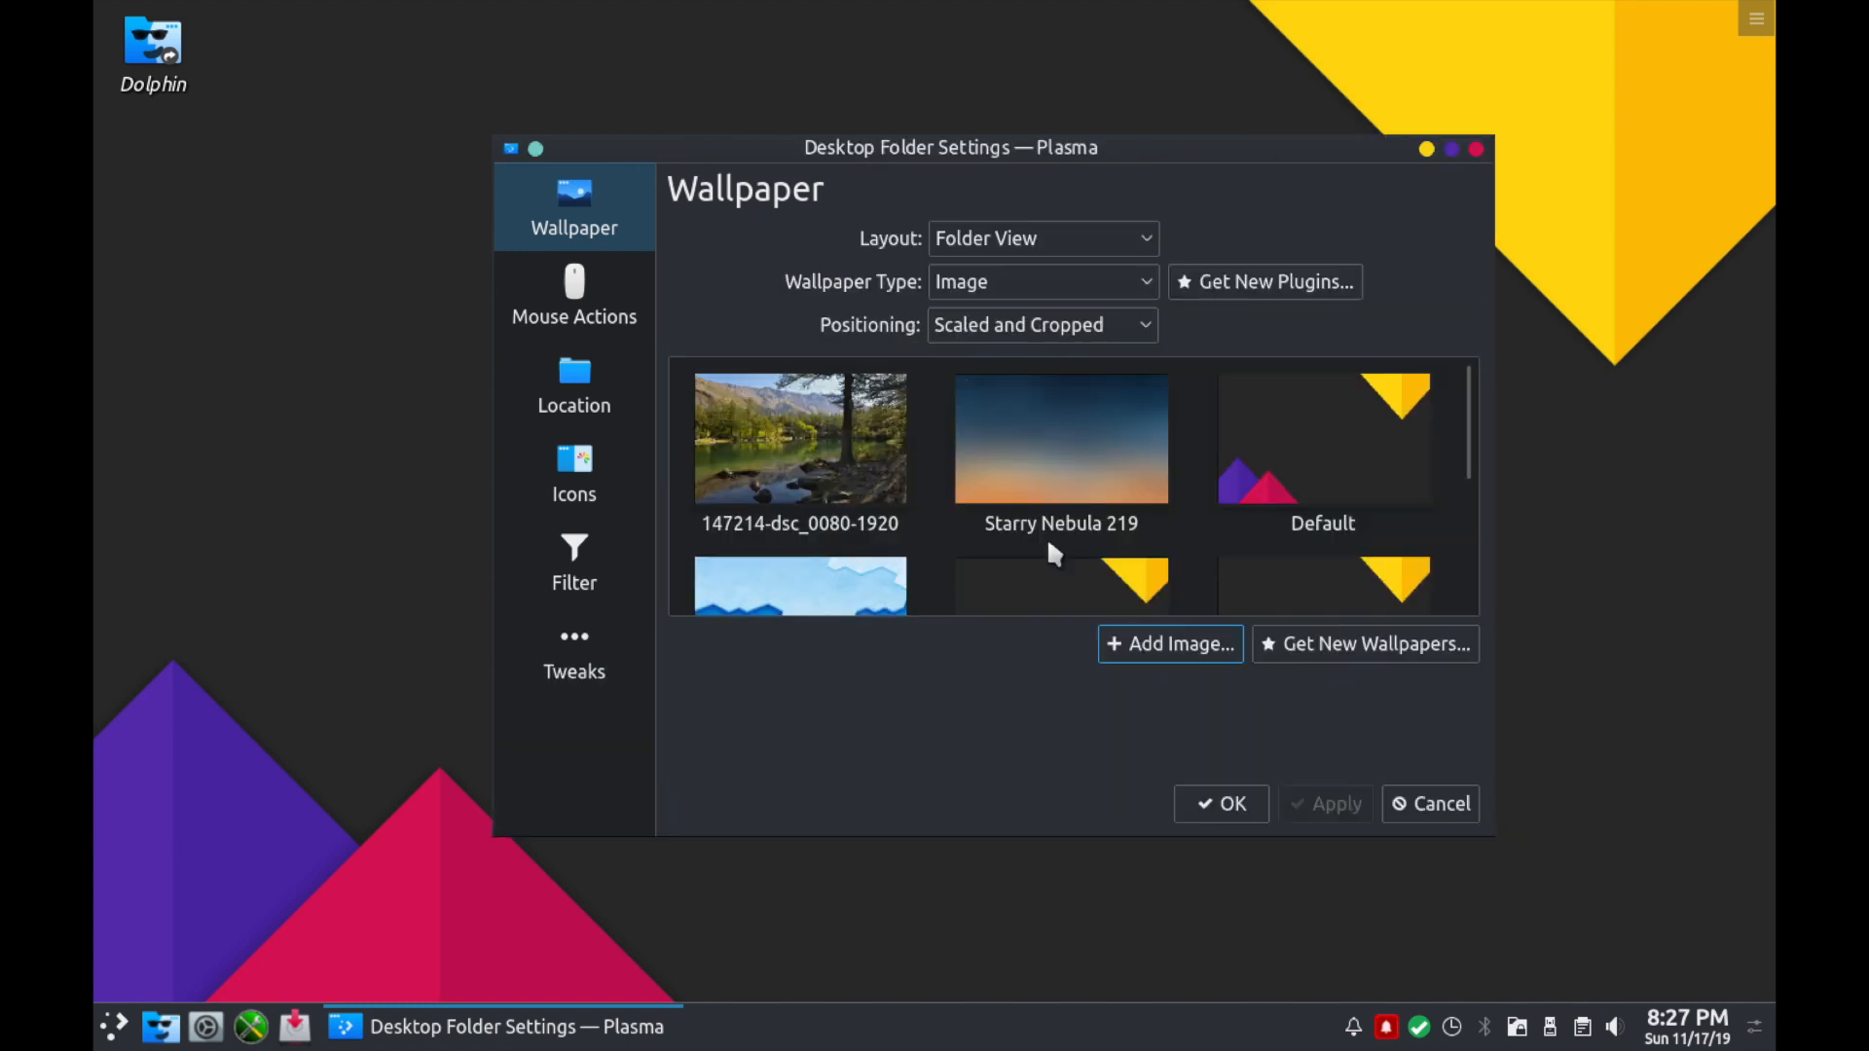
# Try the Starry Nebula thumbnail, settle on the 147214-dsc_0080-1920 mountain lake photo, and close the settings.
pyautogui.click(1059, 438)
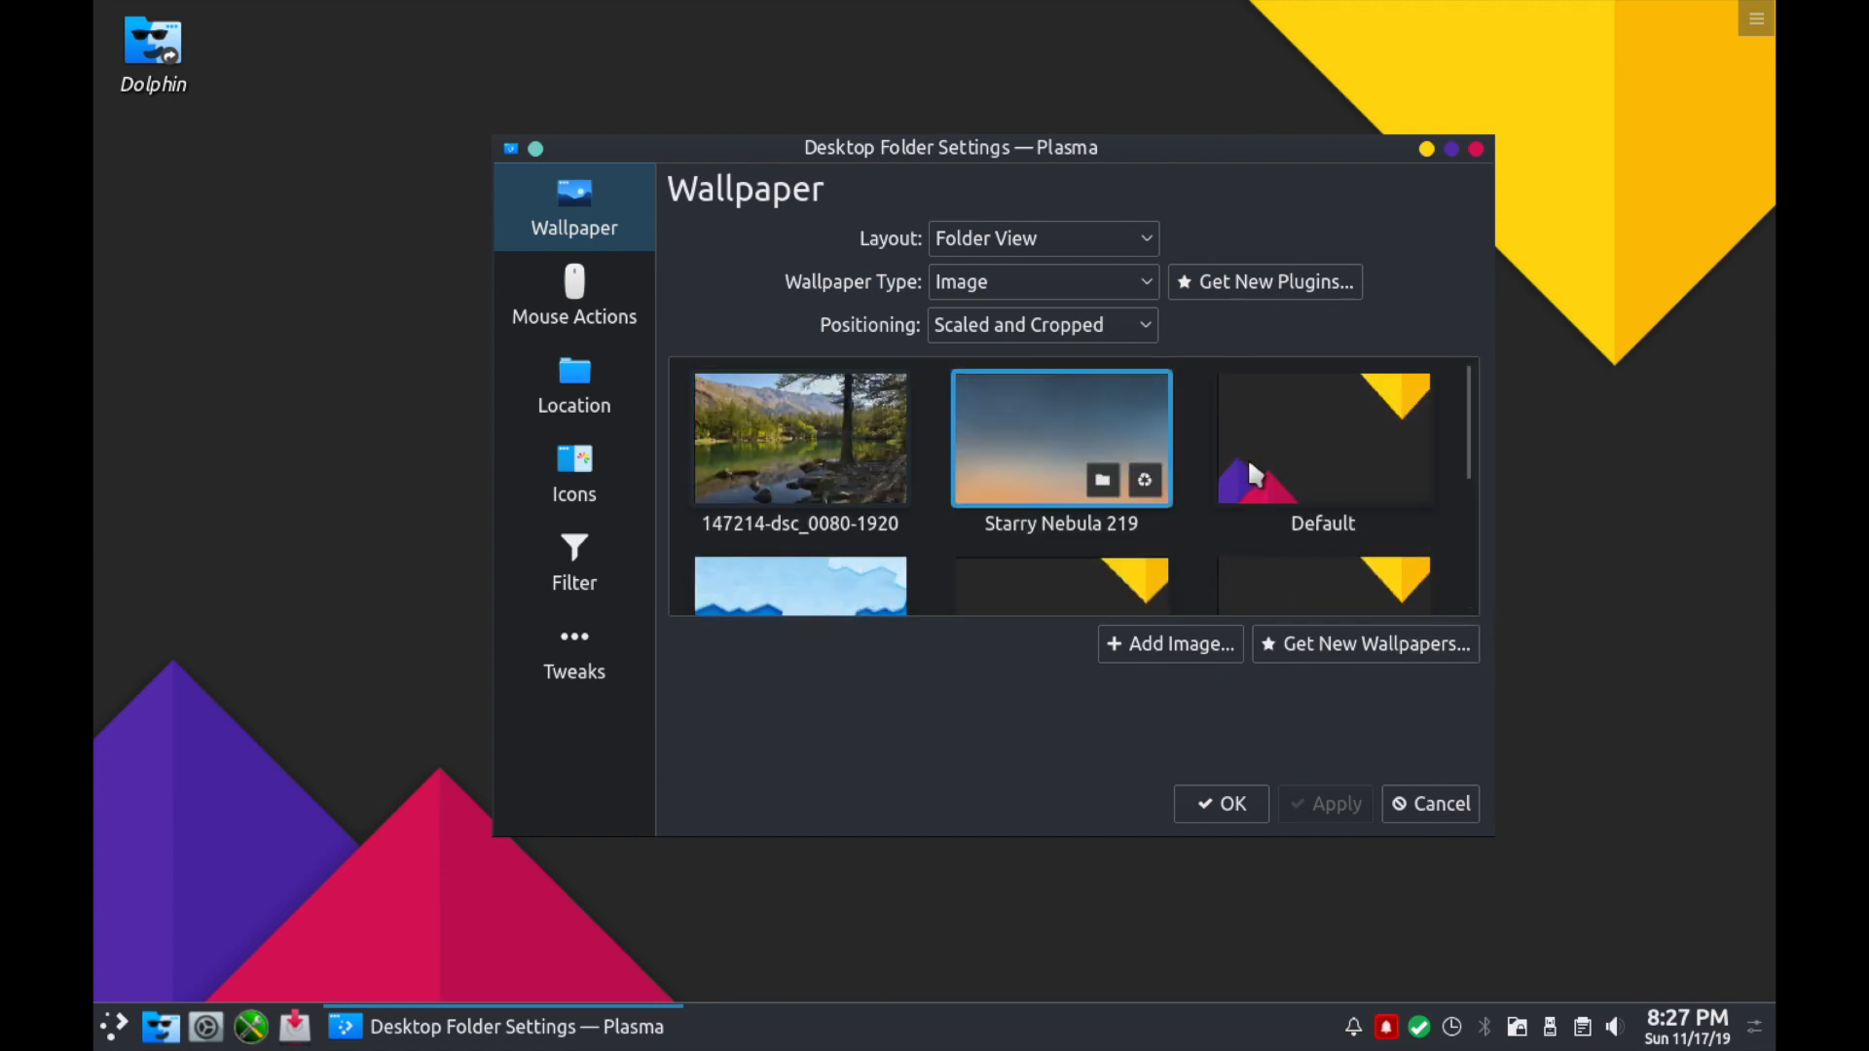
pyautogui.click(1322, 438)
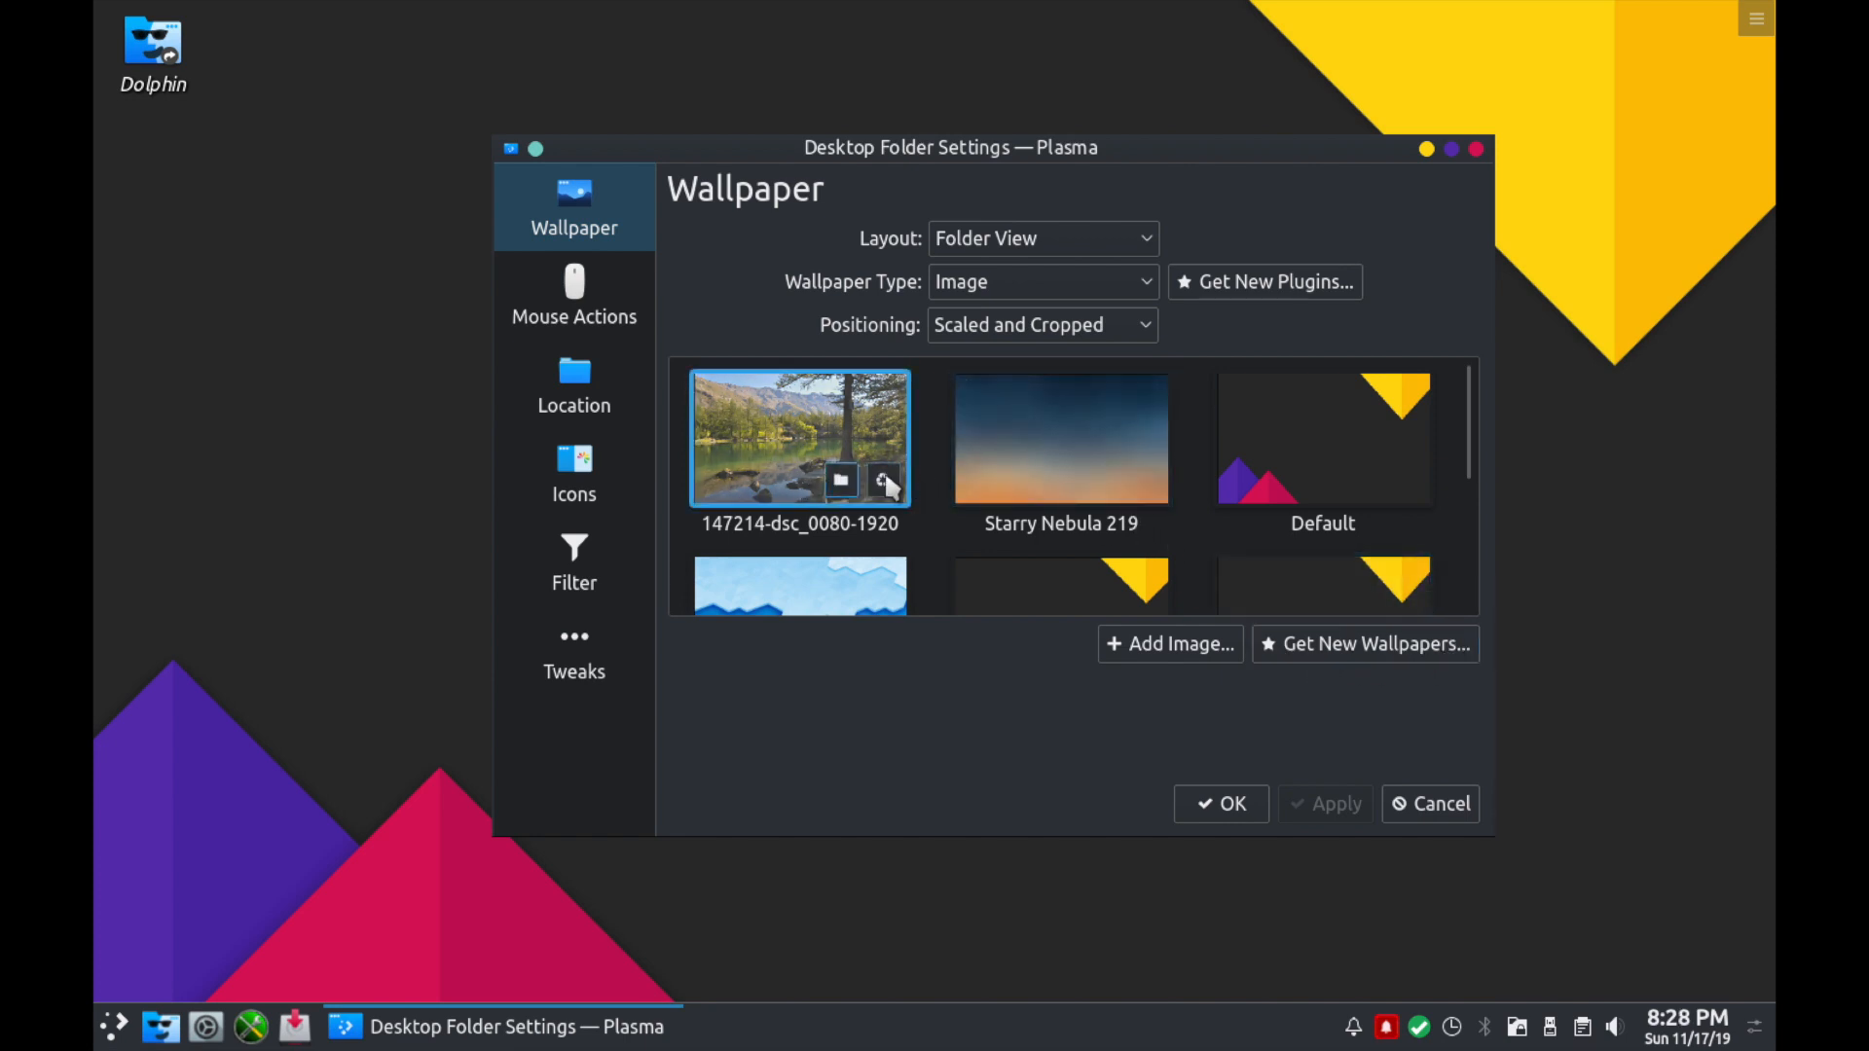
pyautogui.click(1059, 438)
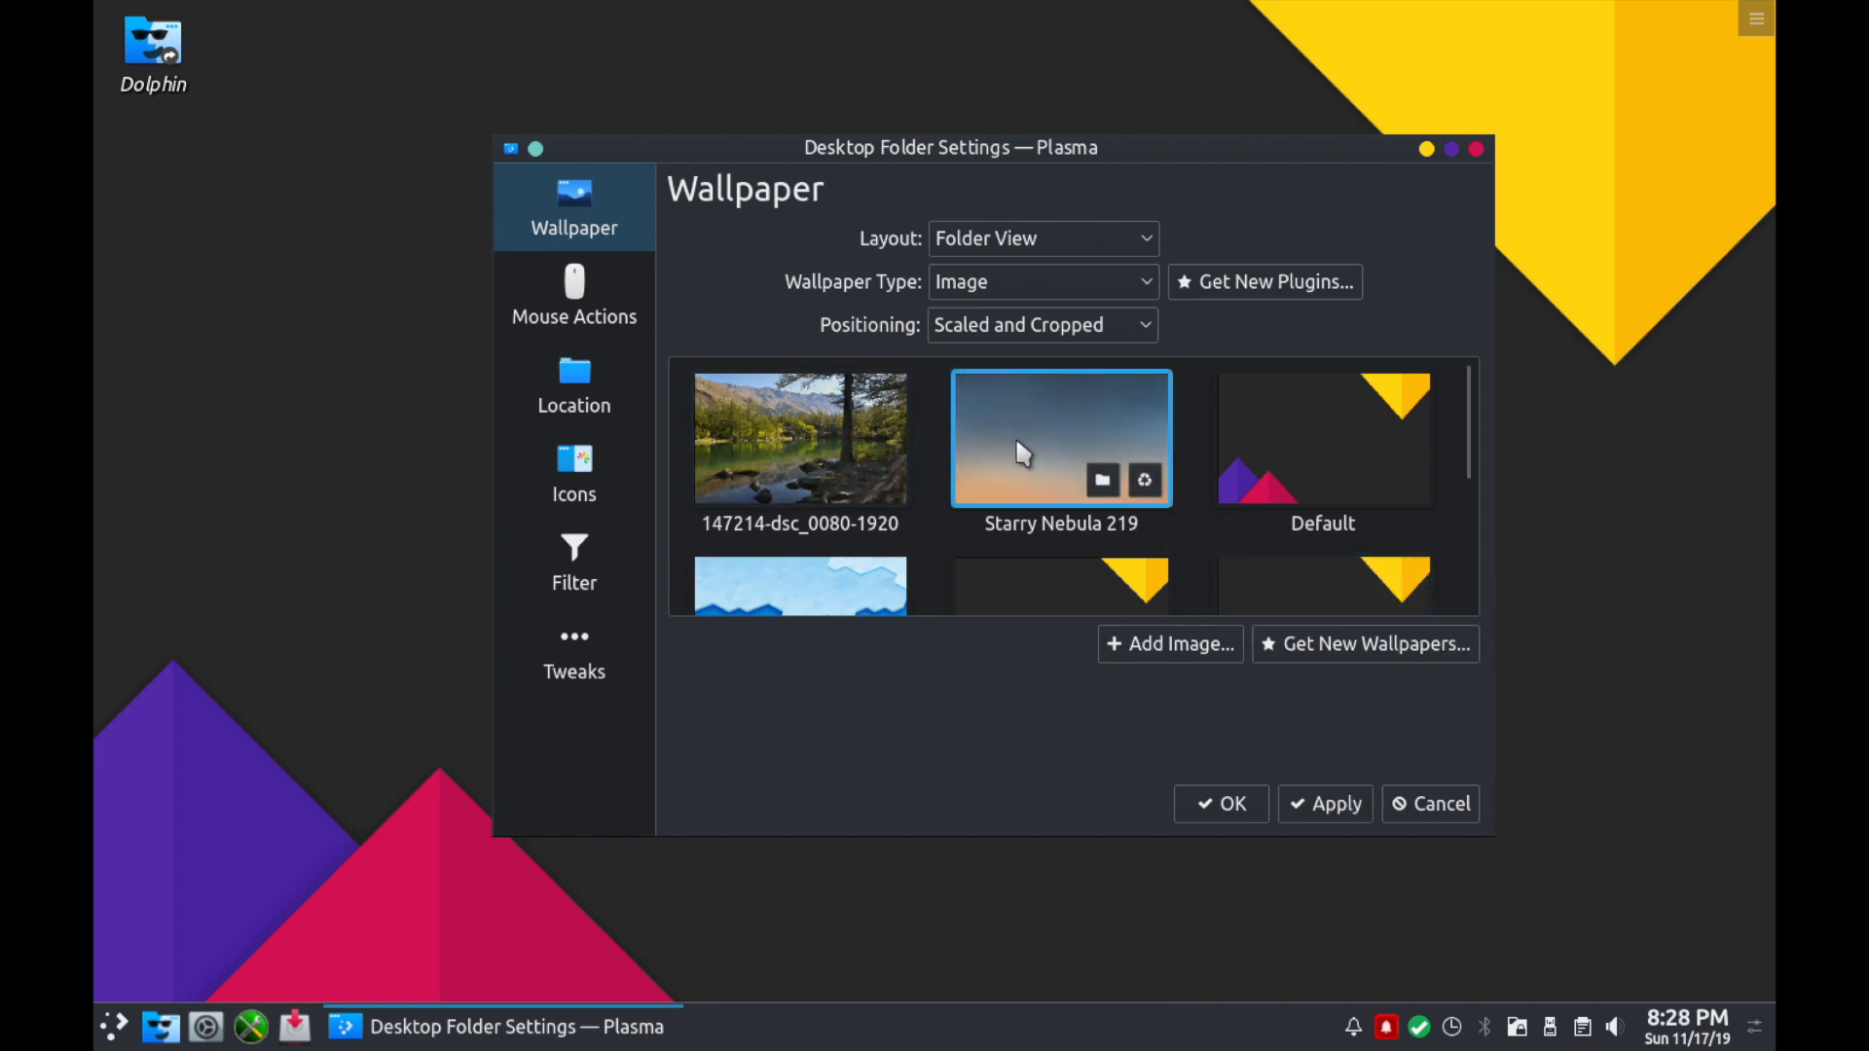
pyautogui.click(798, 438)
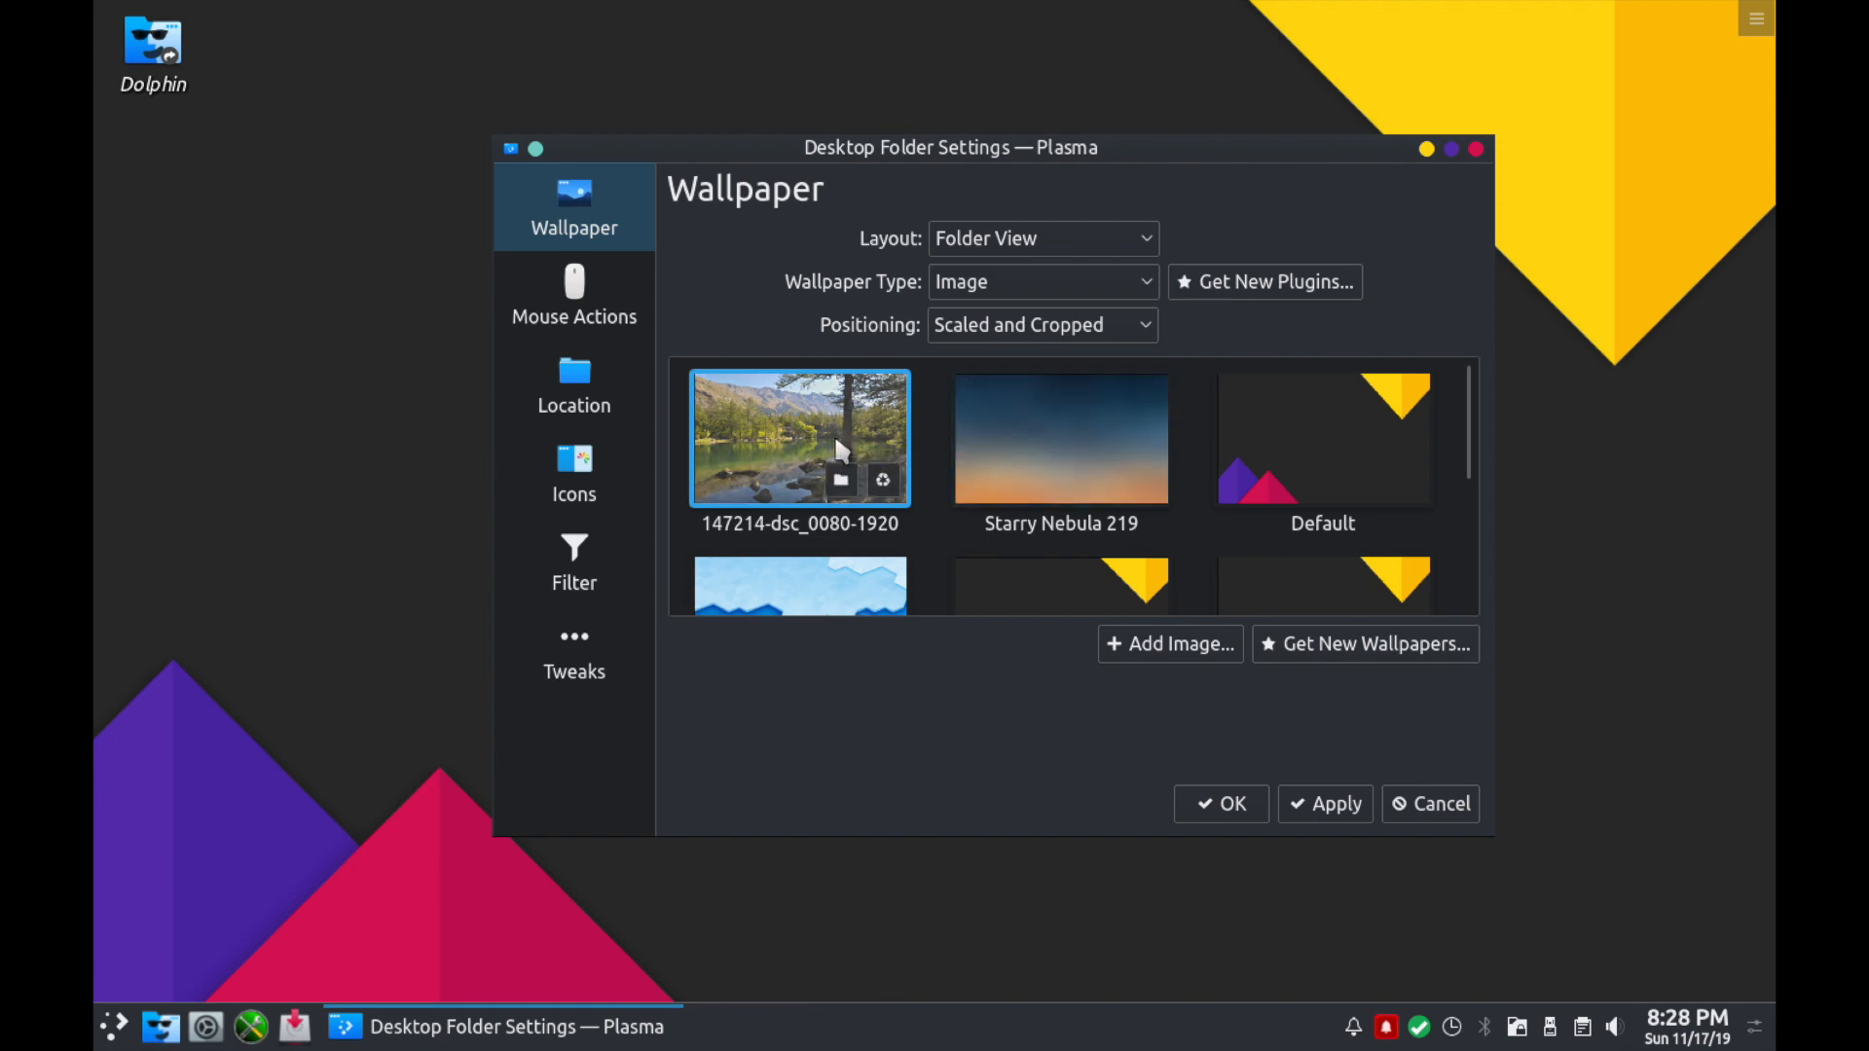
pyautogui.moveTo(1299, 703)
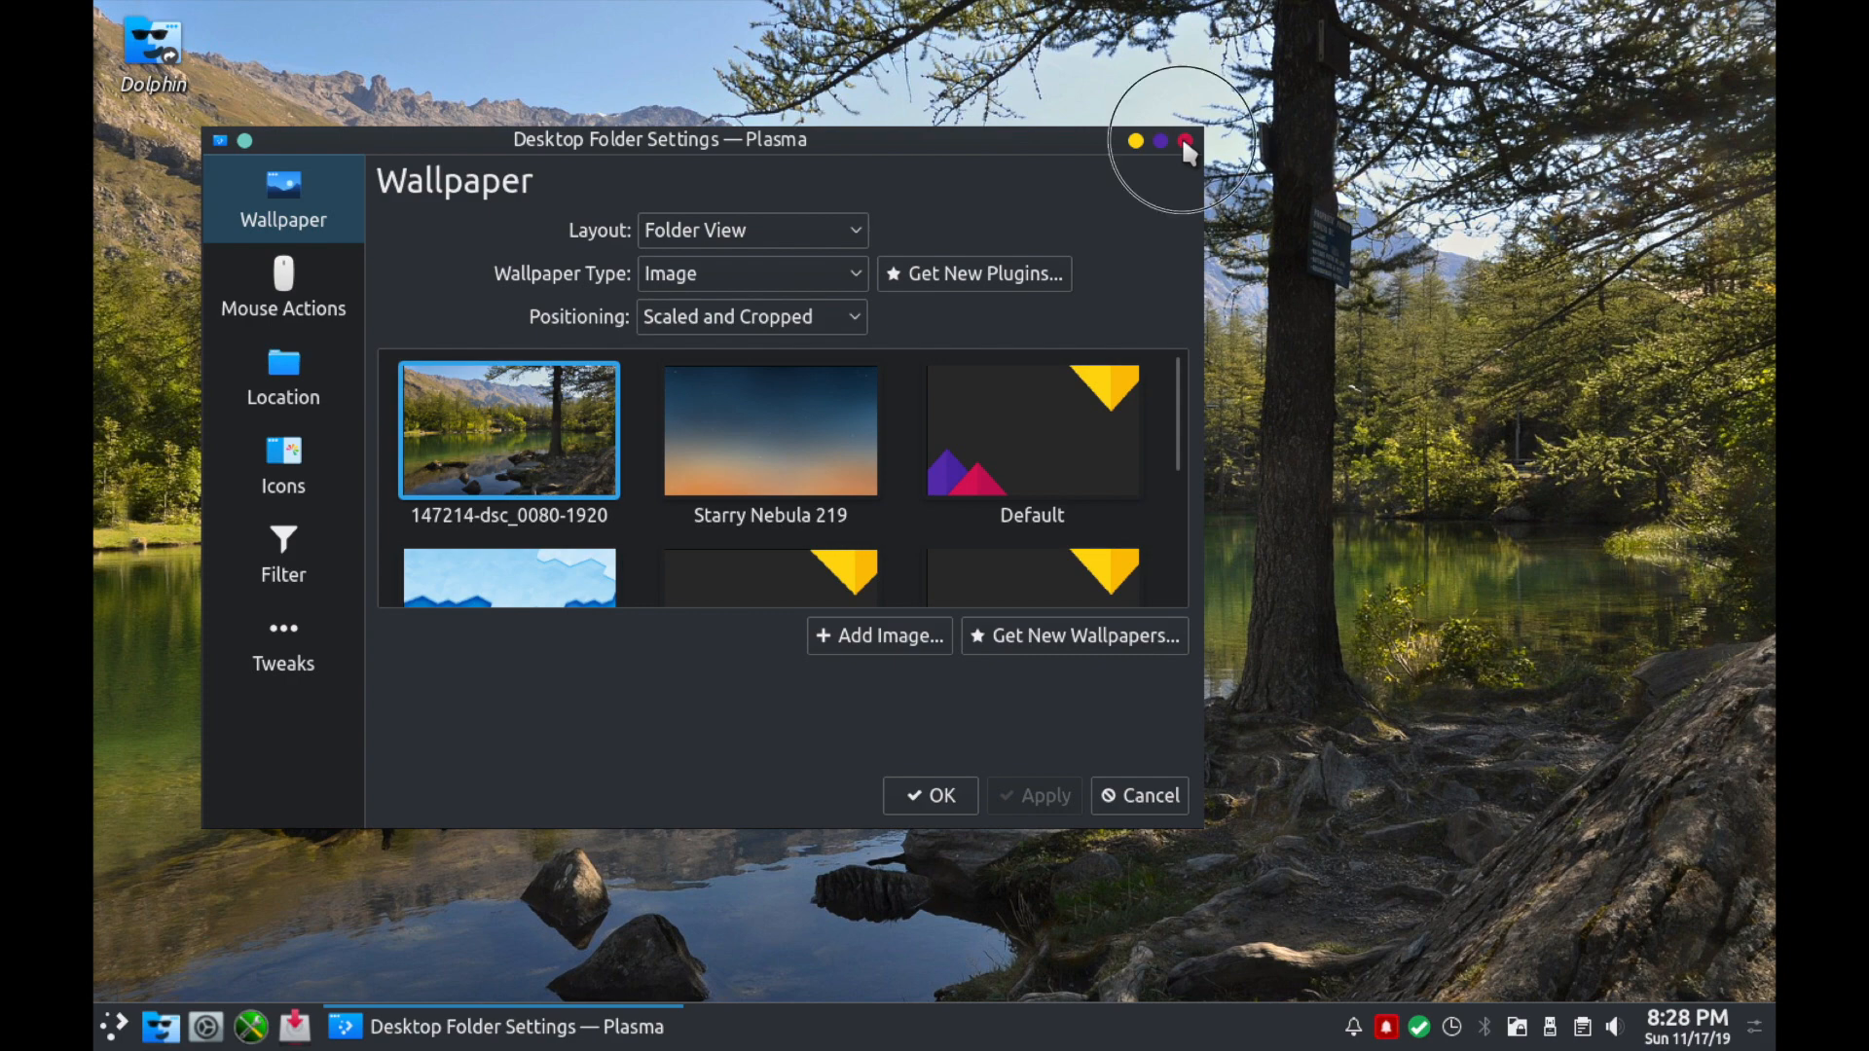
pyautogui.click(1186, 140)
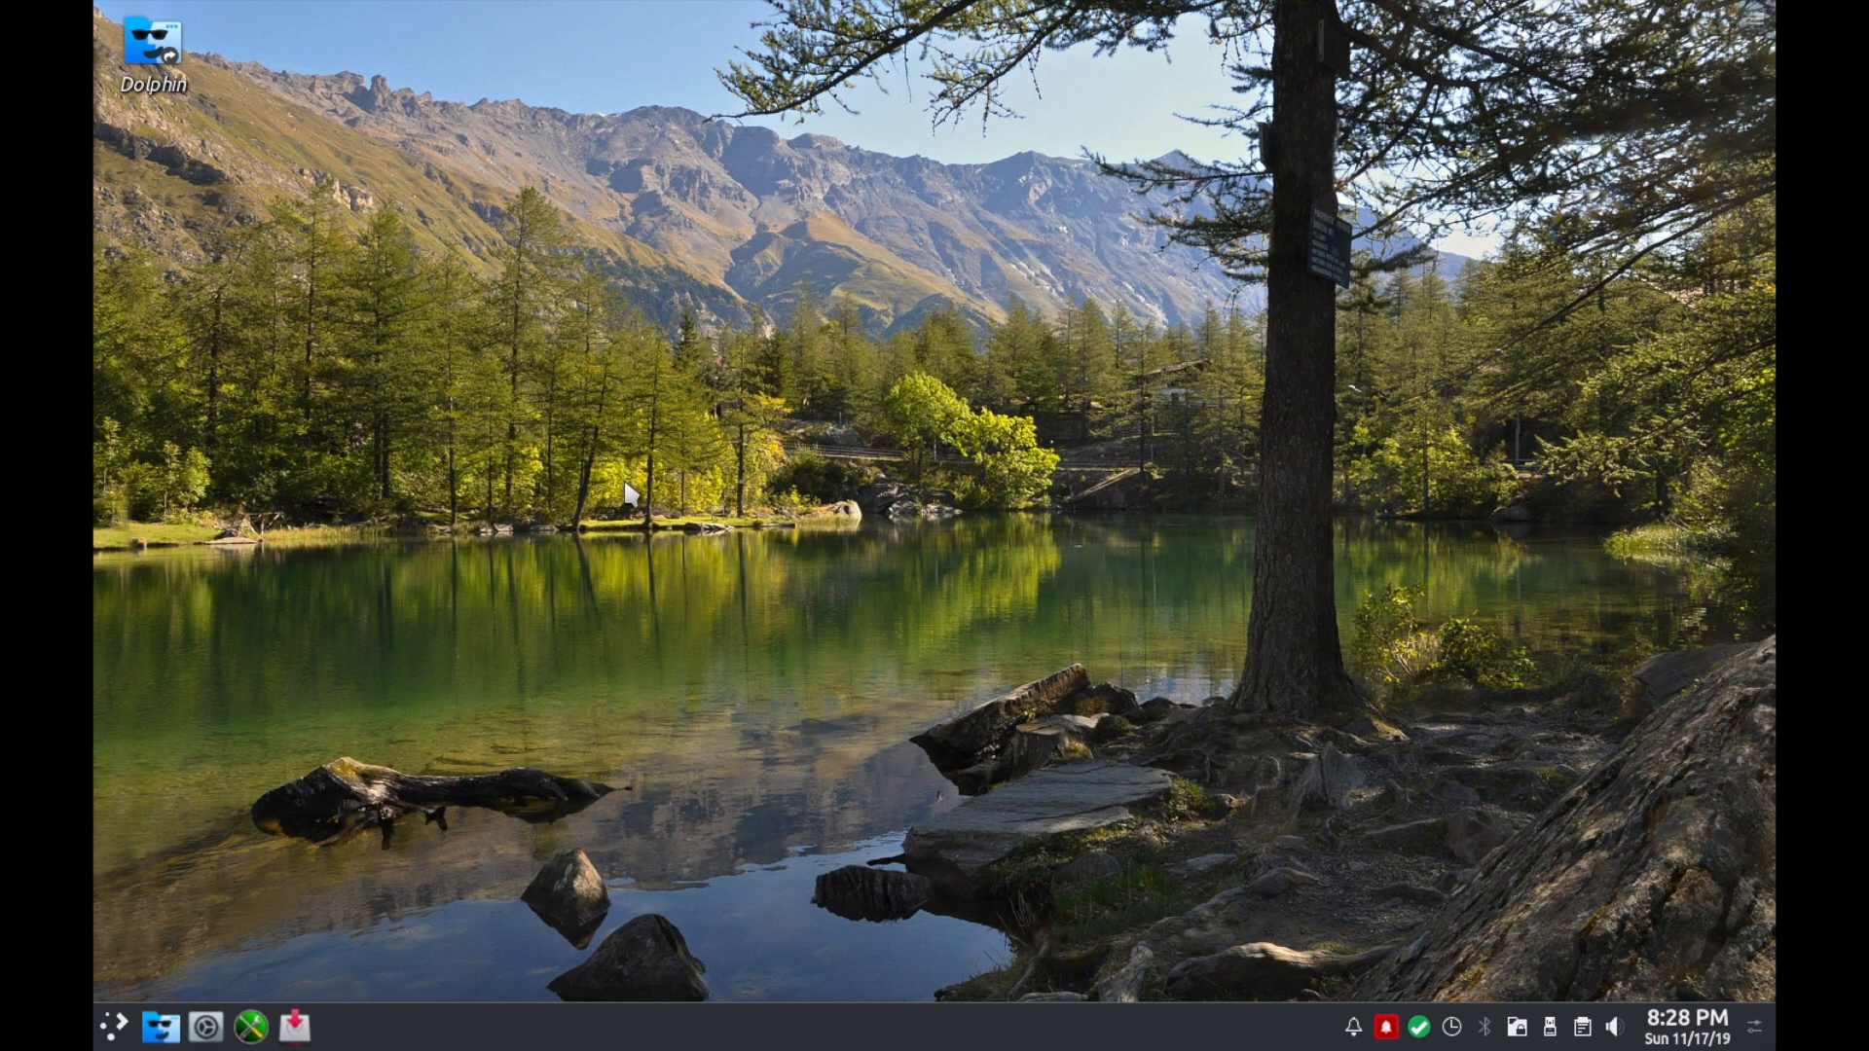
pyautogui.moveTo(813, 383)
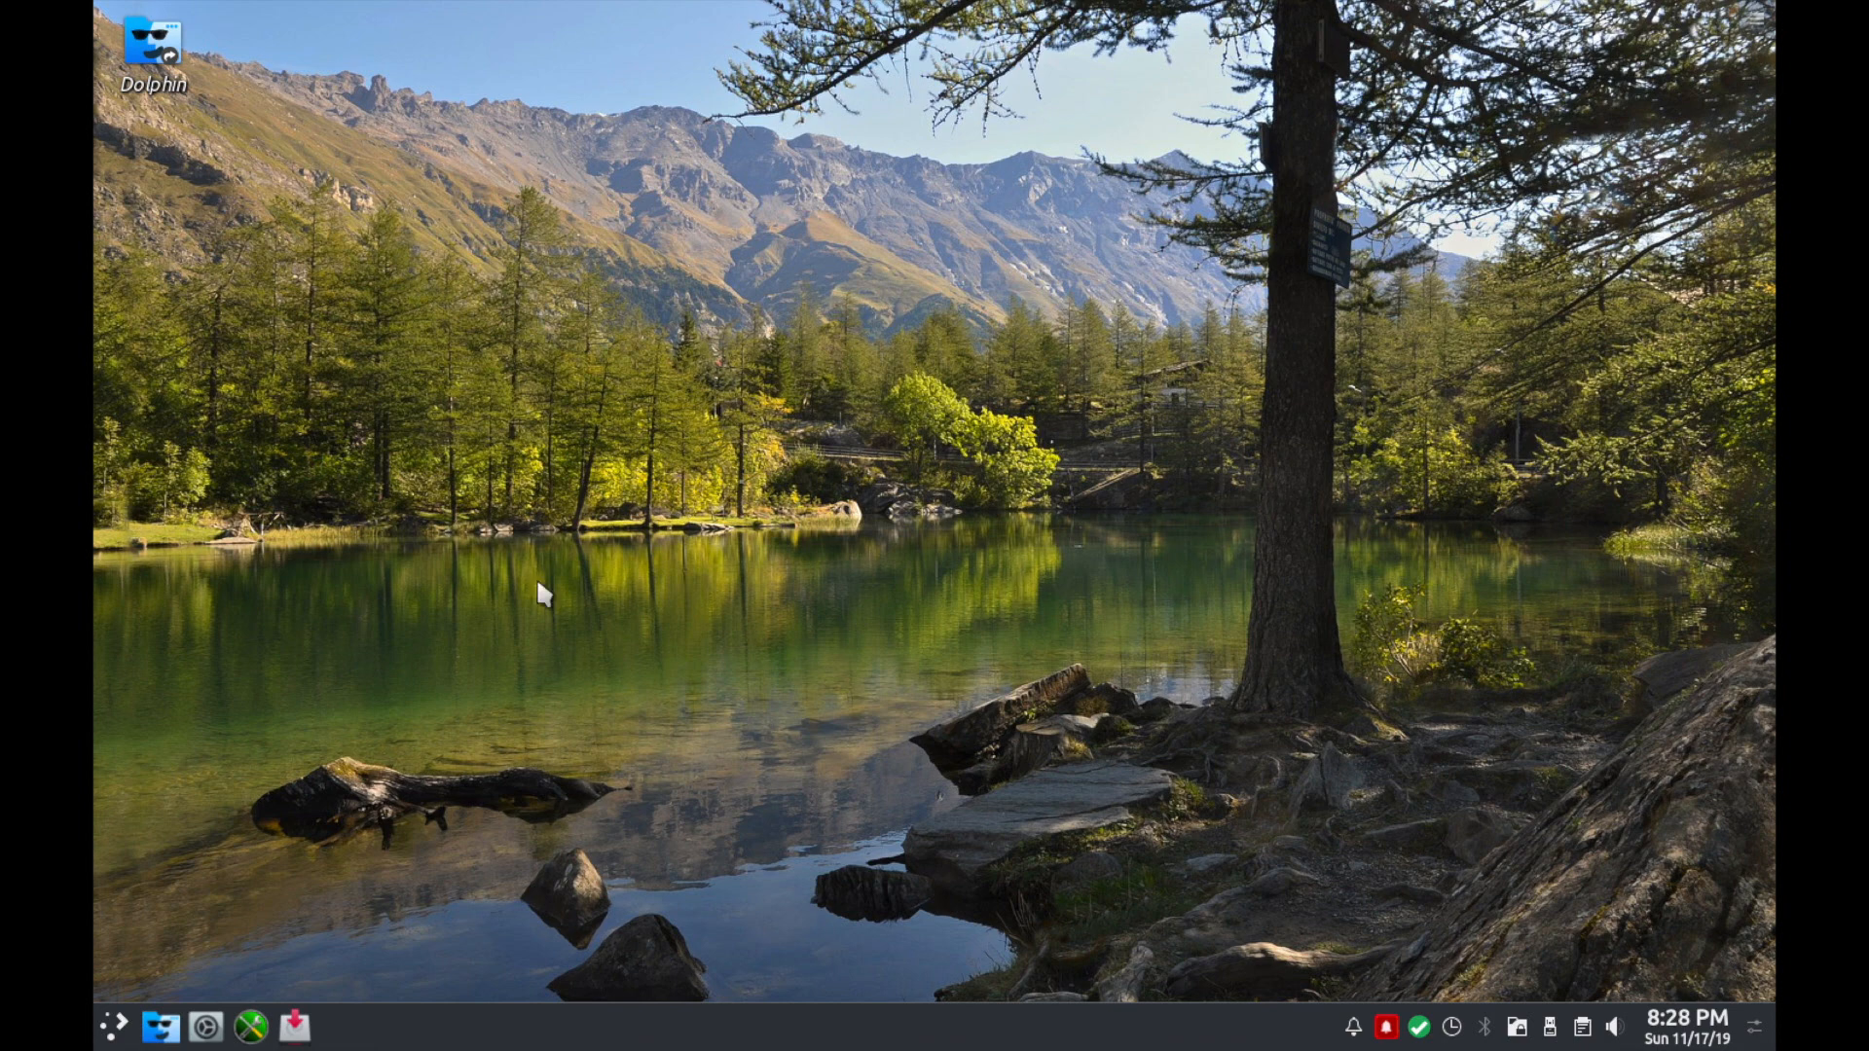
pyautogui.moveTo(781, 482)
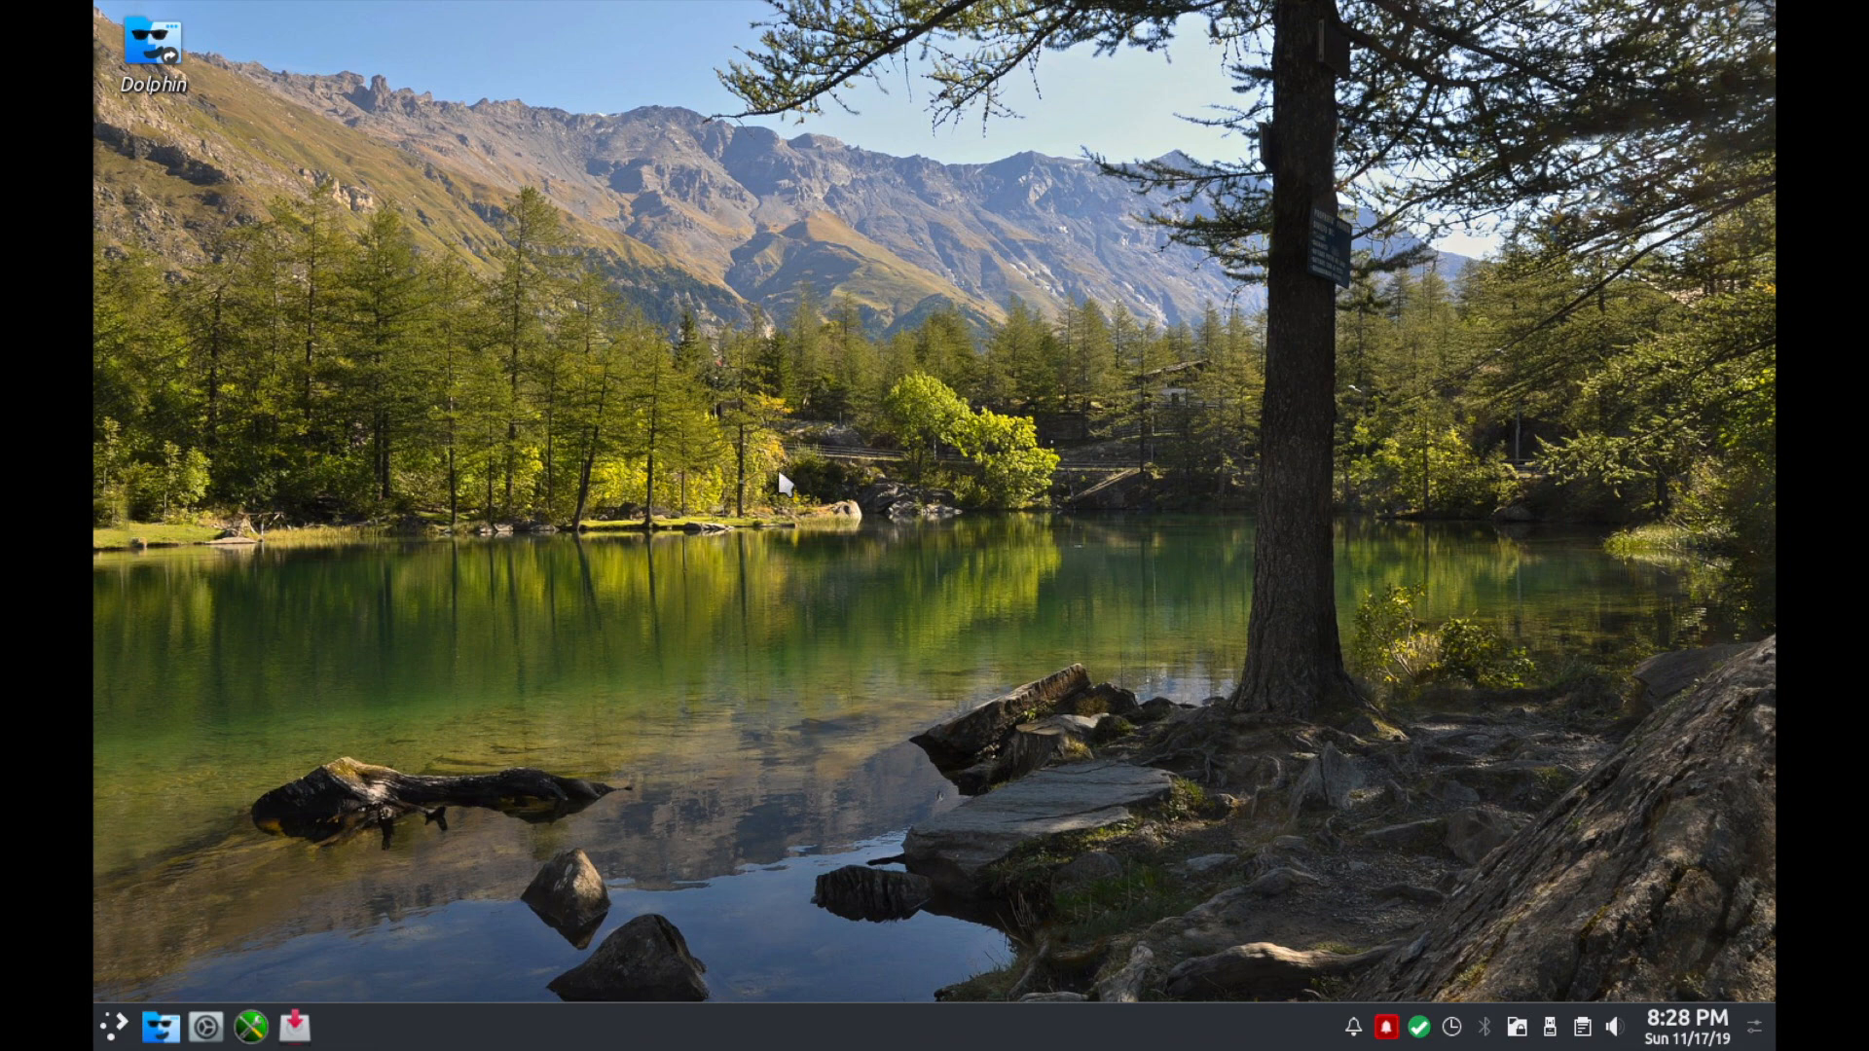
pyautogui.moveTo(1365, 835)
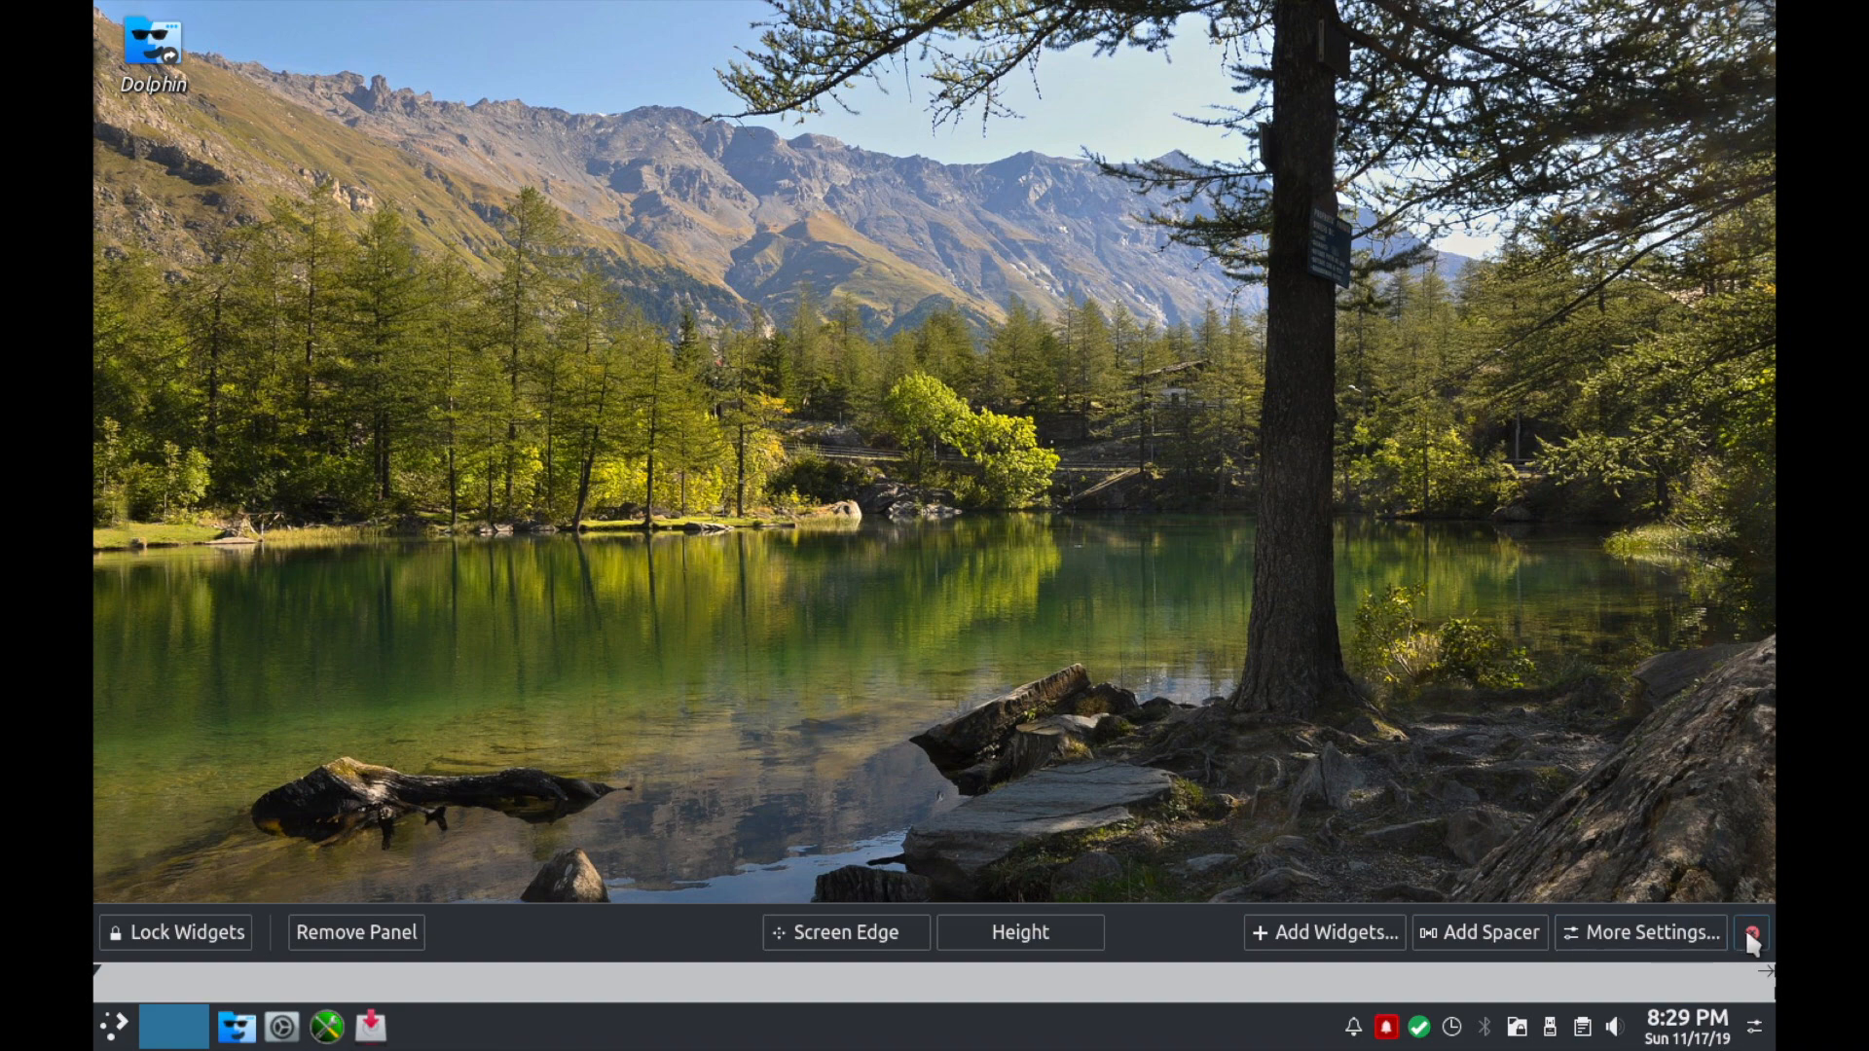
# Exit panel edit mode and check the system tray volume, Vaults and notifier icons.
pyautogui.click(1753, 933)
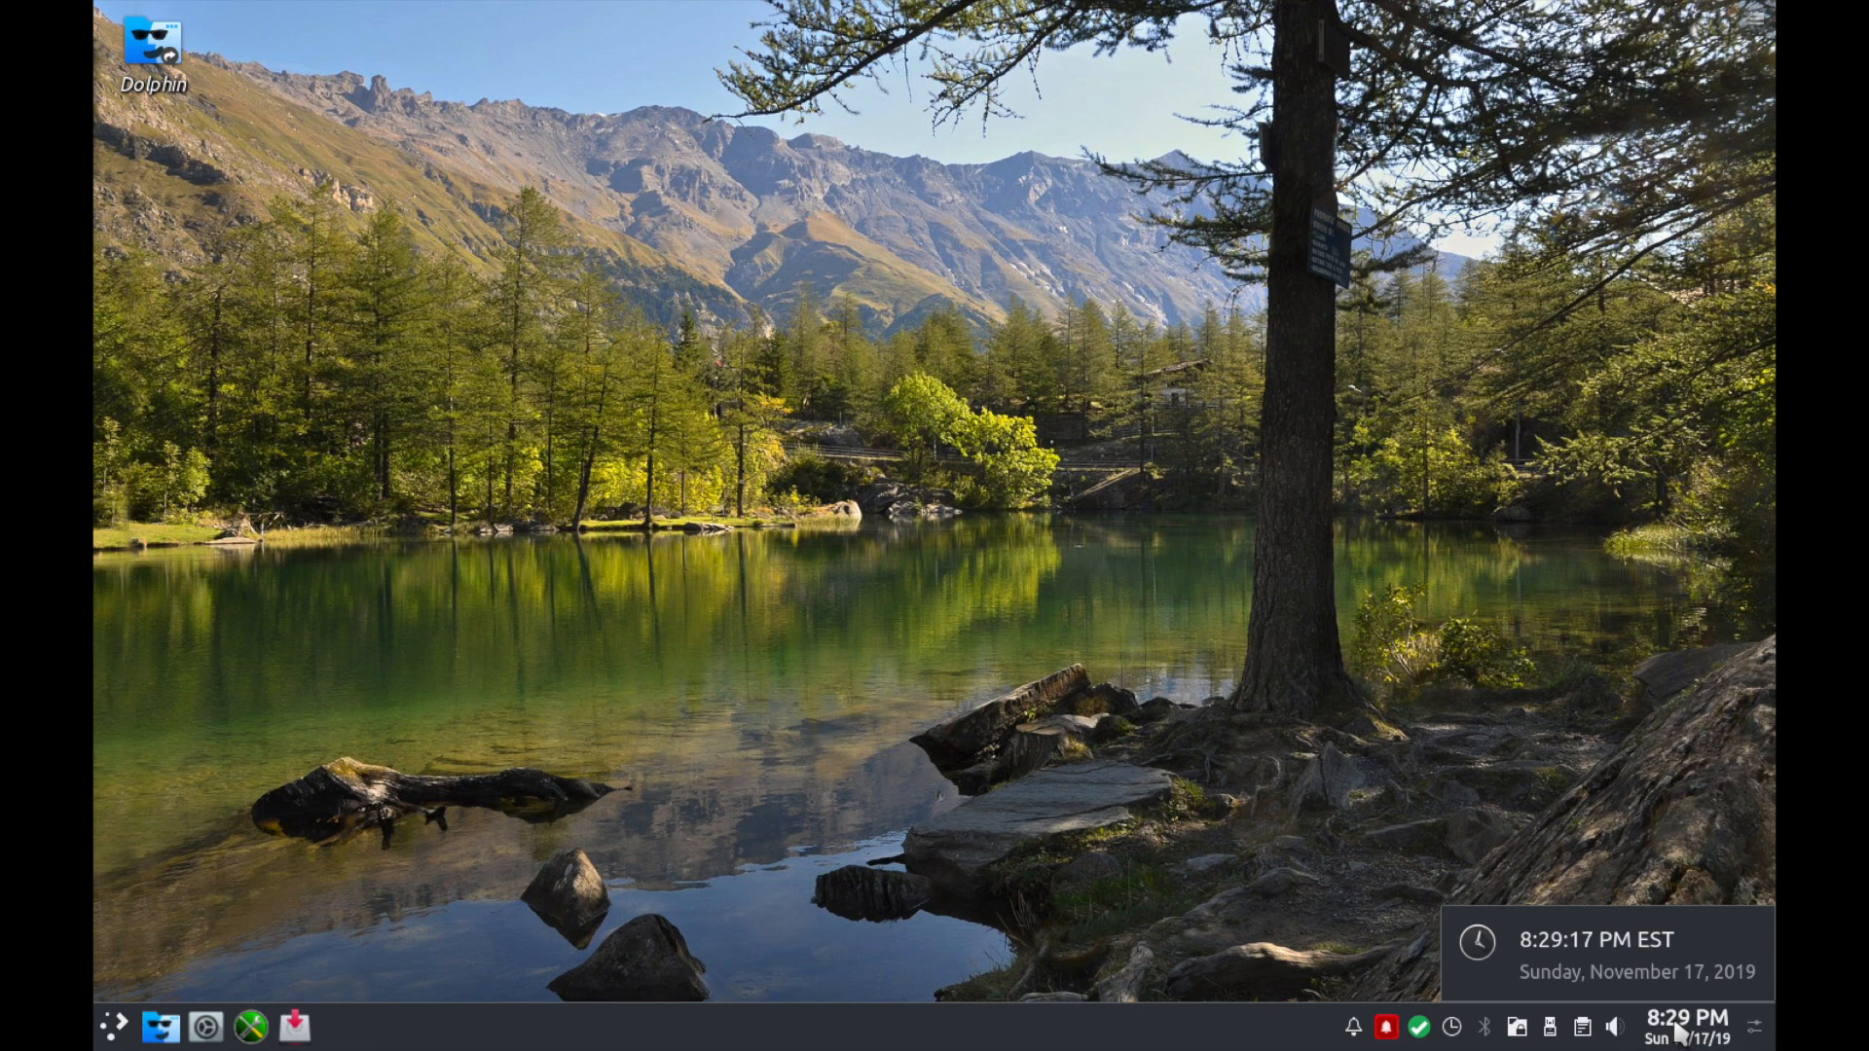
pyautogui.click(1616, 1026)
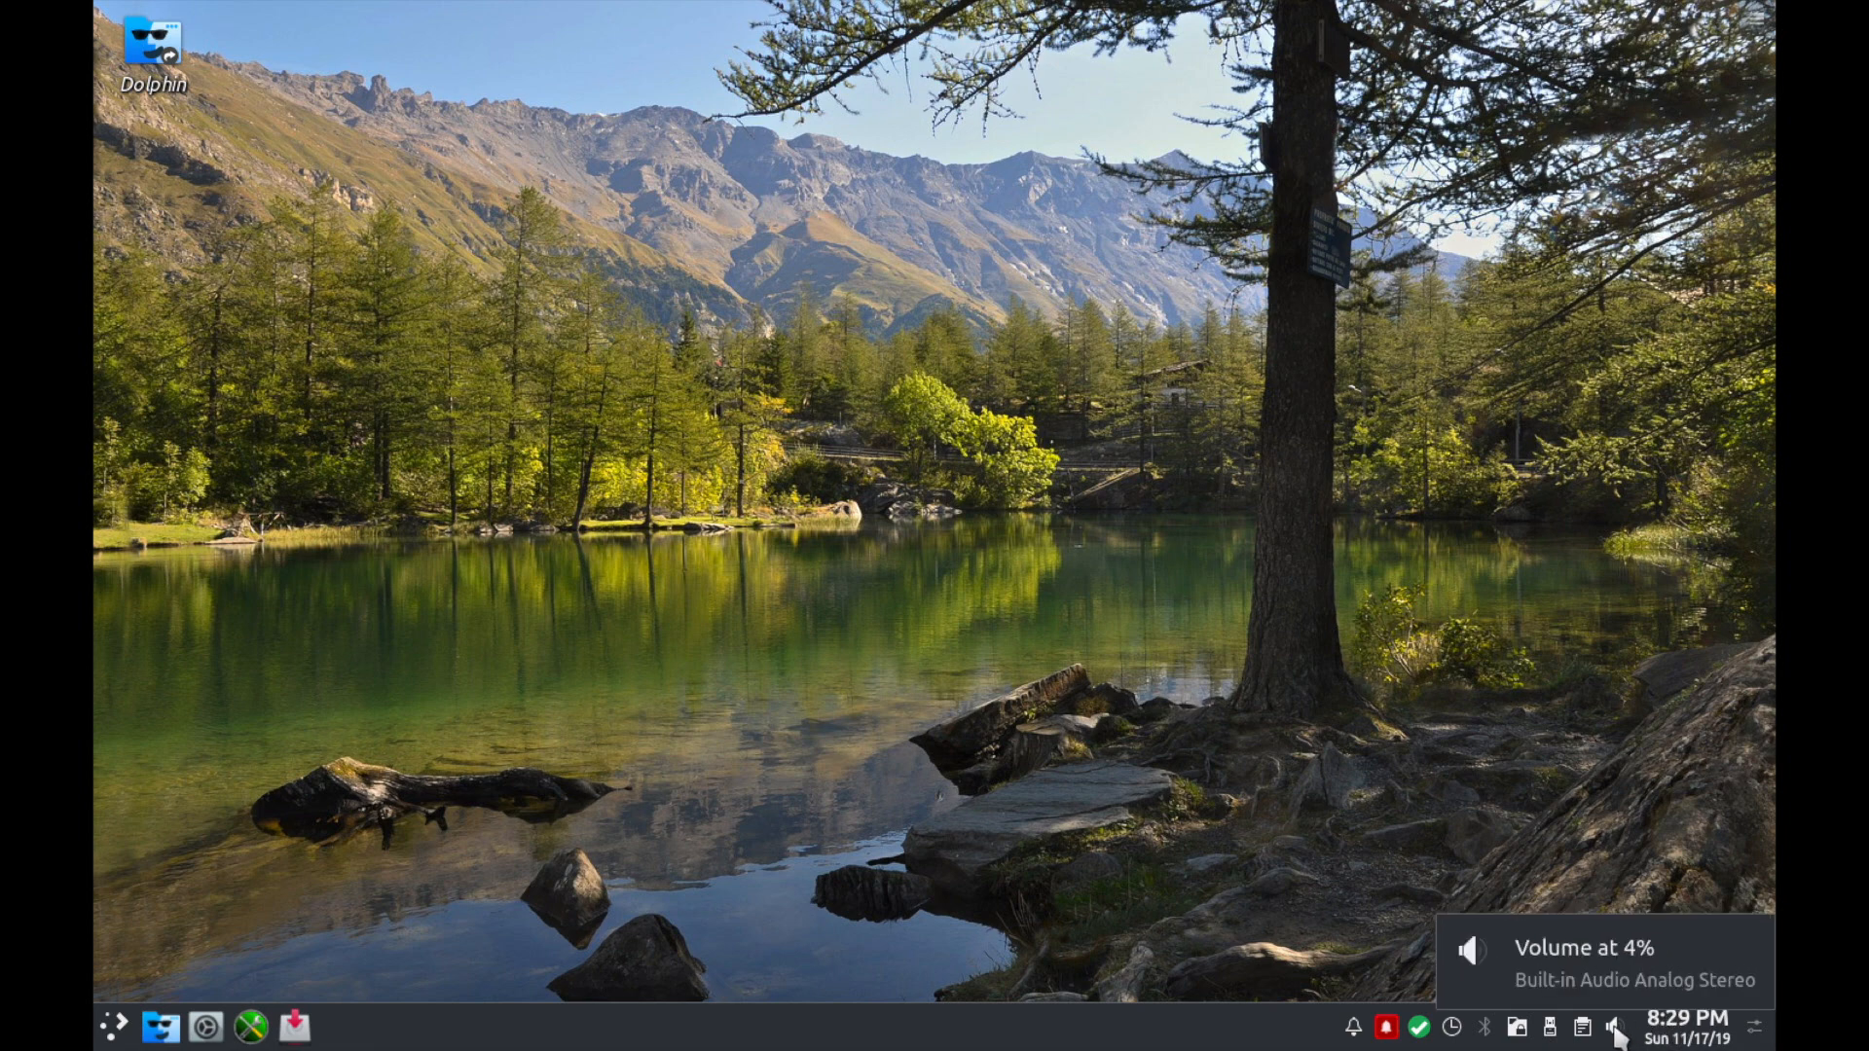
pyautogui.click(1587, 1026)
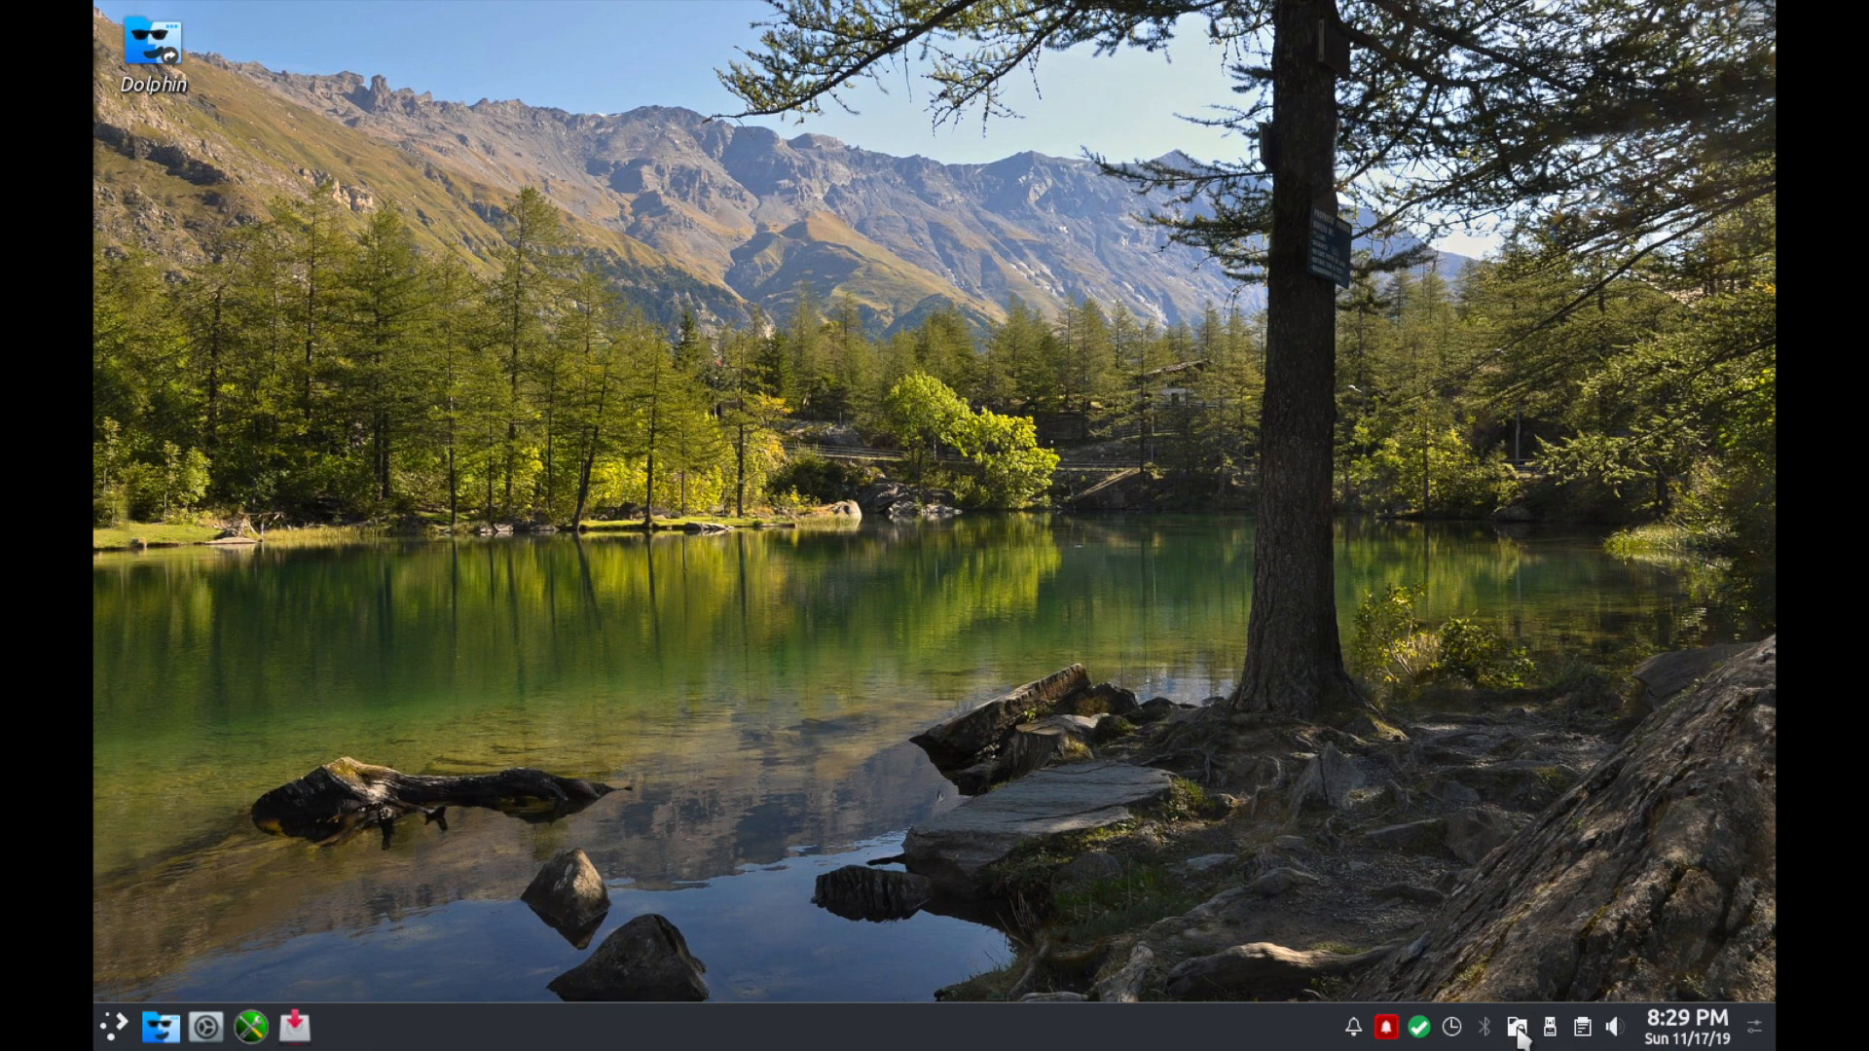
pyautogui.moveTo(1517, 1027)
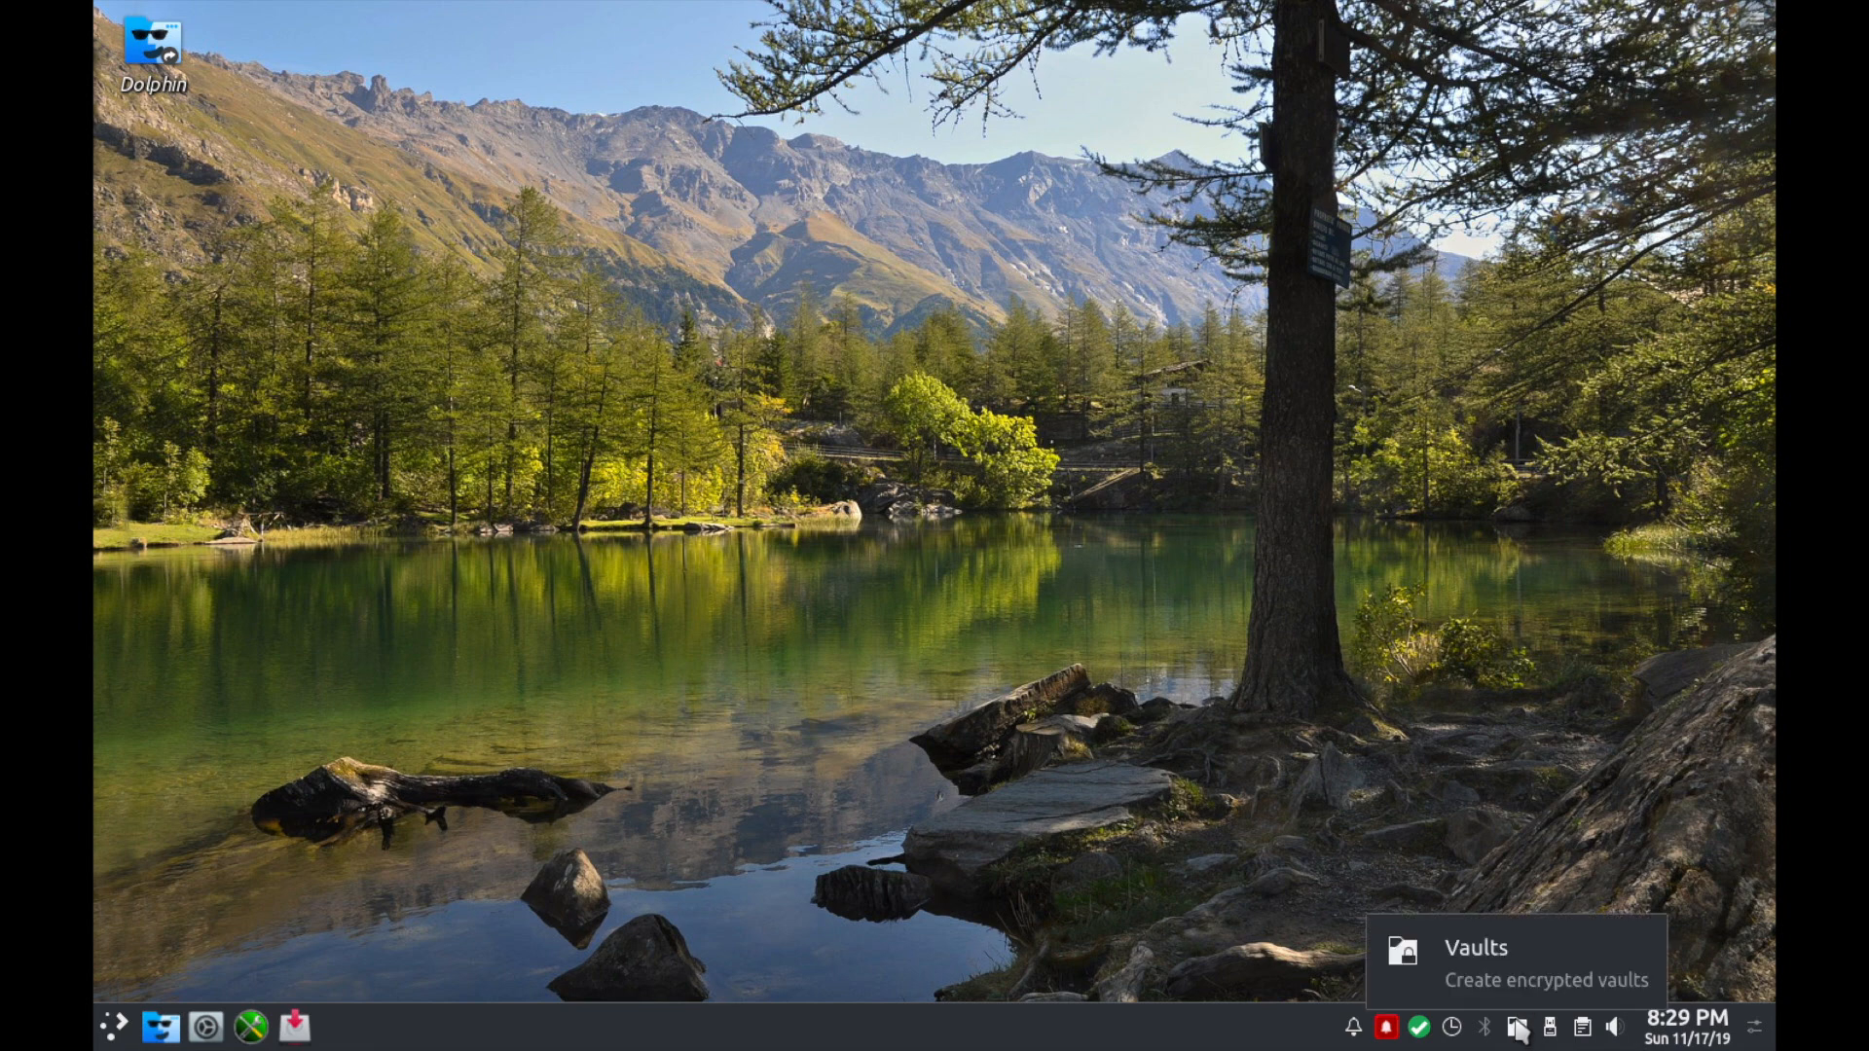
pyautogui.moveTo(1486, 1026)
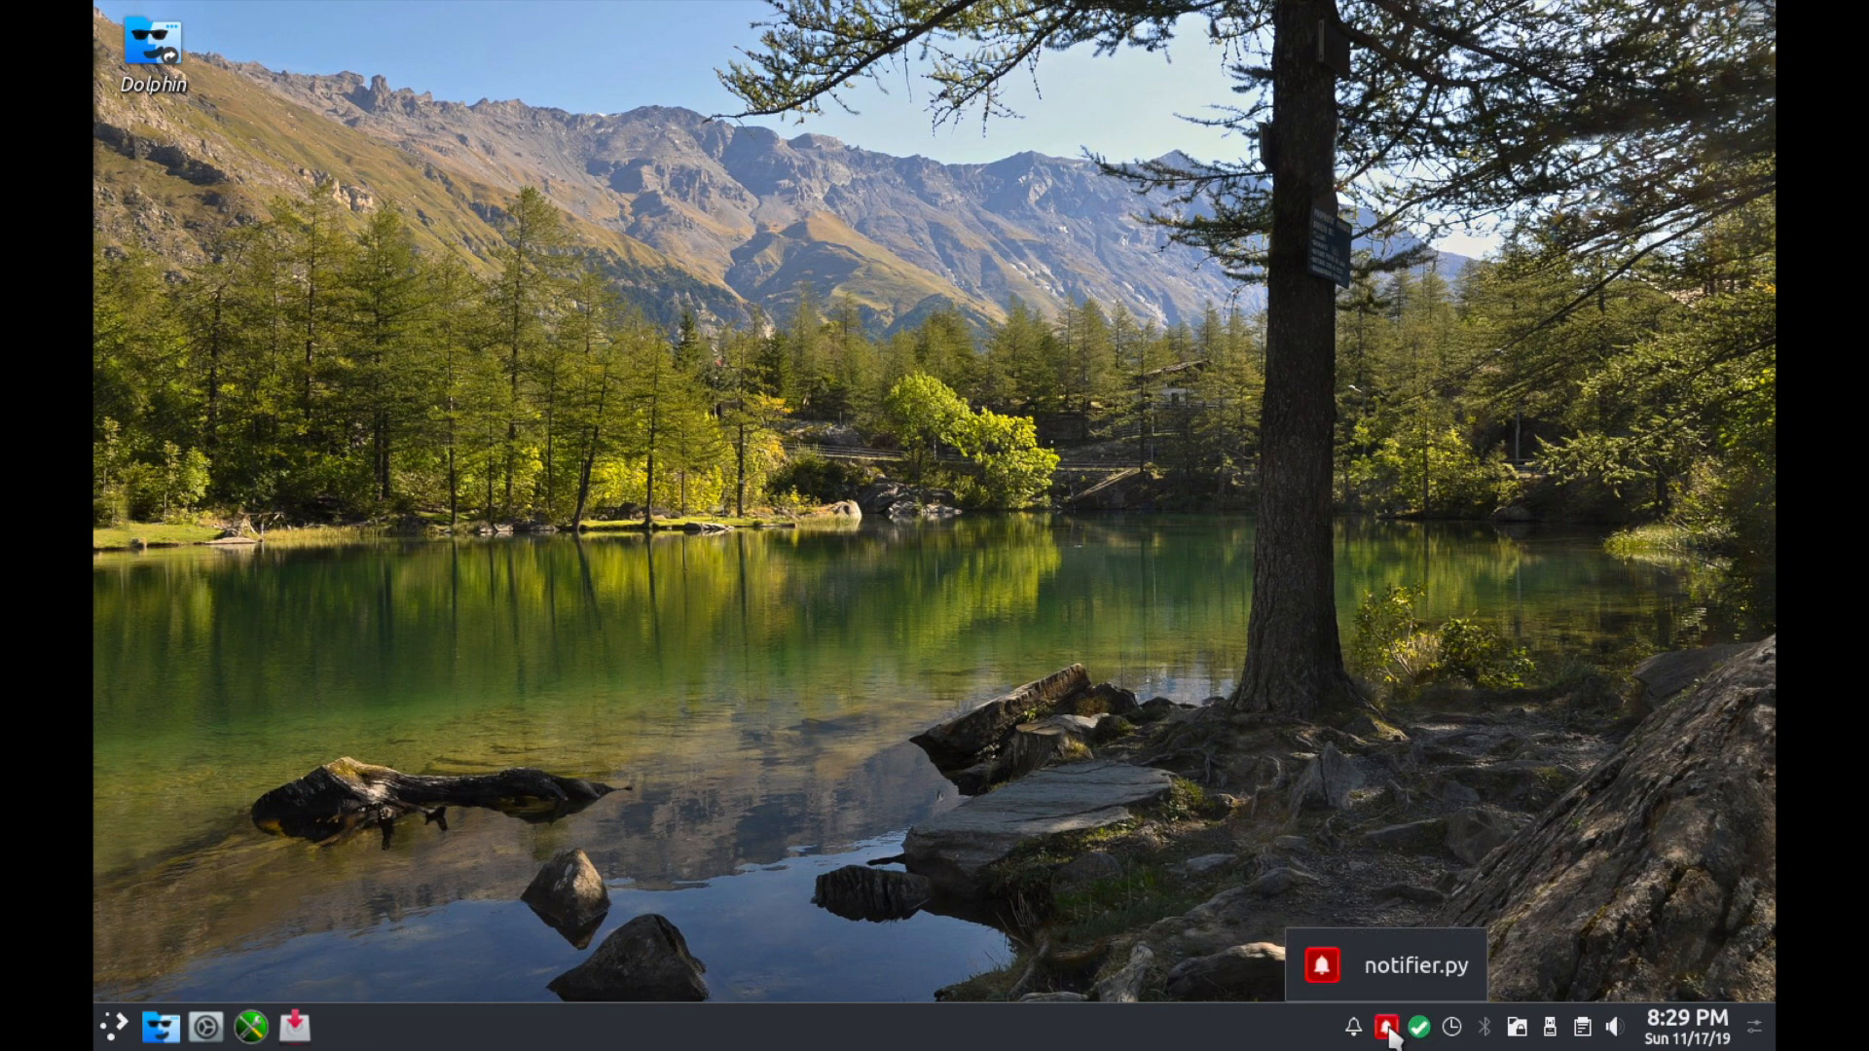
pyautogui.click(1385, 1028)
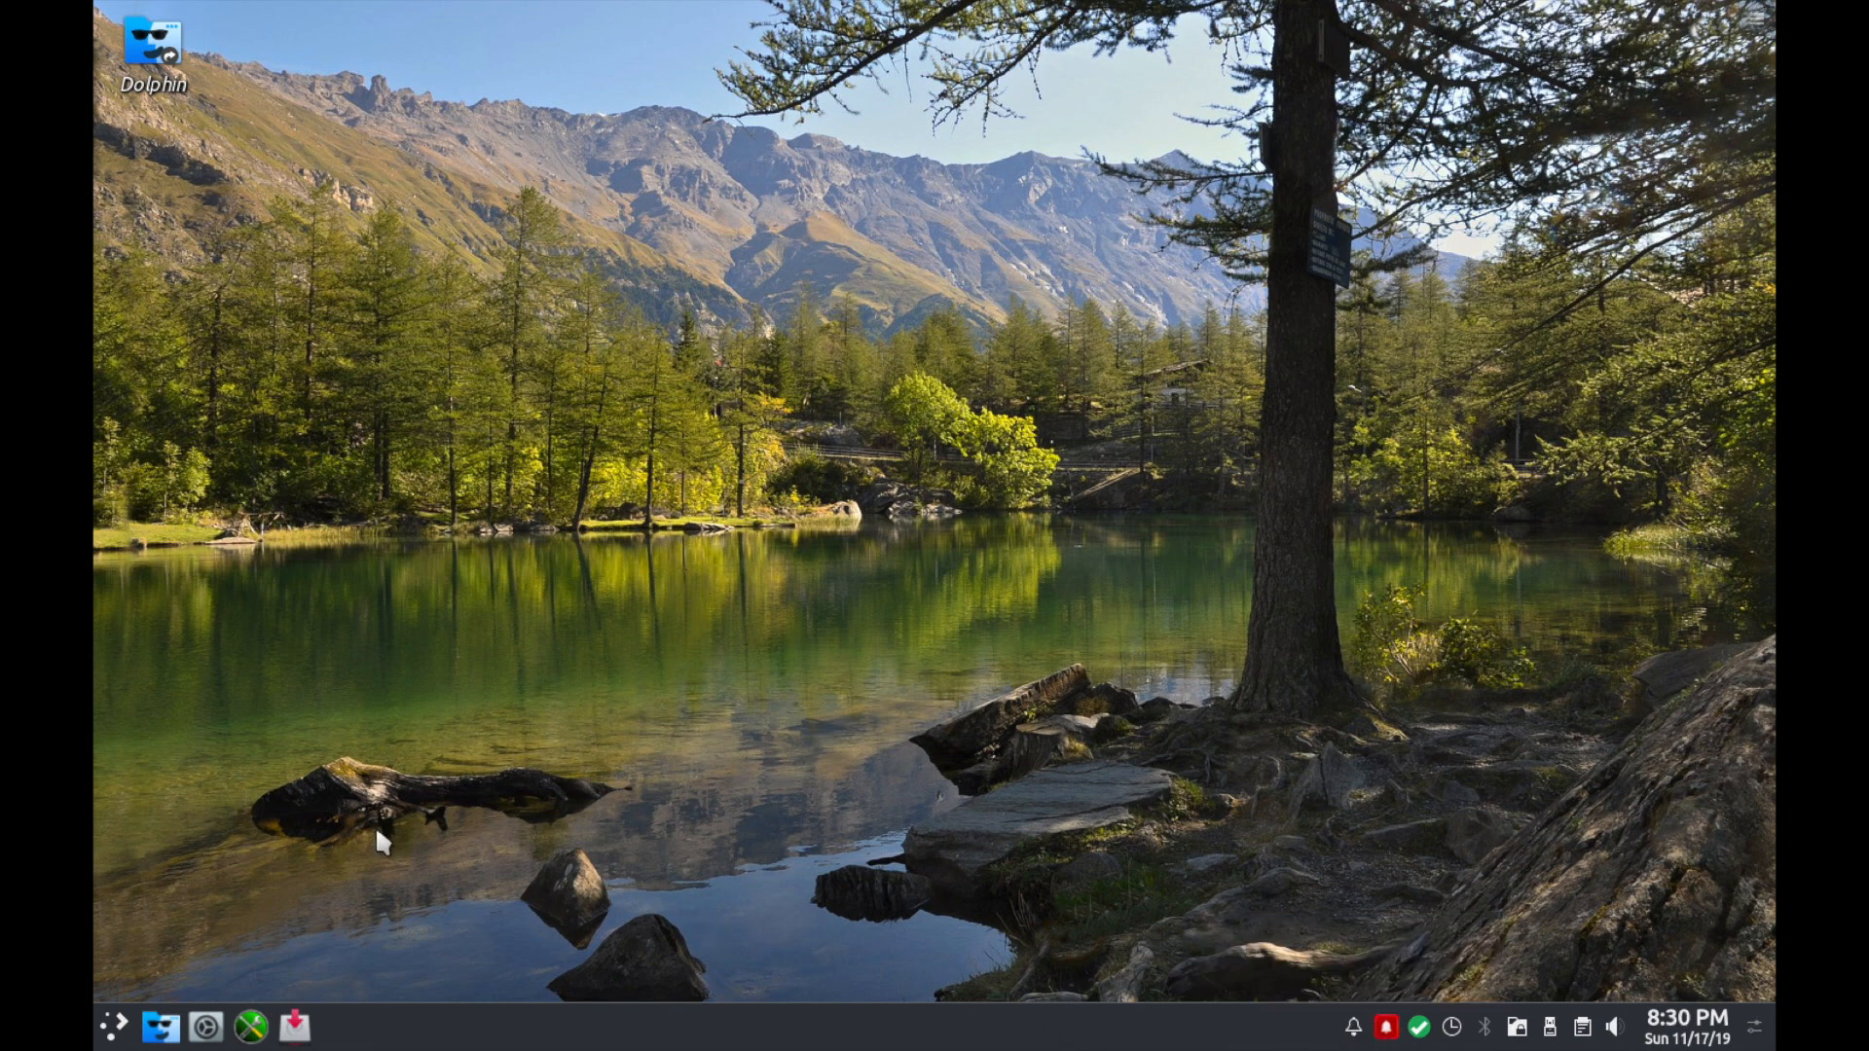
pyautogui.moveTo(315, 923)
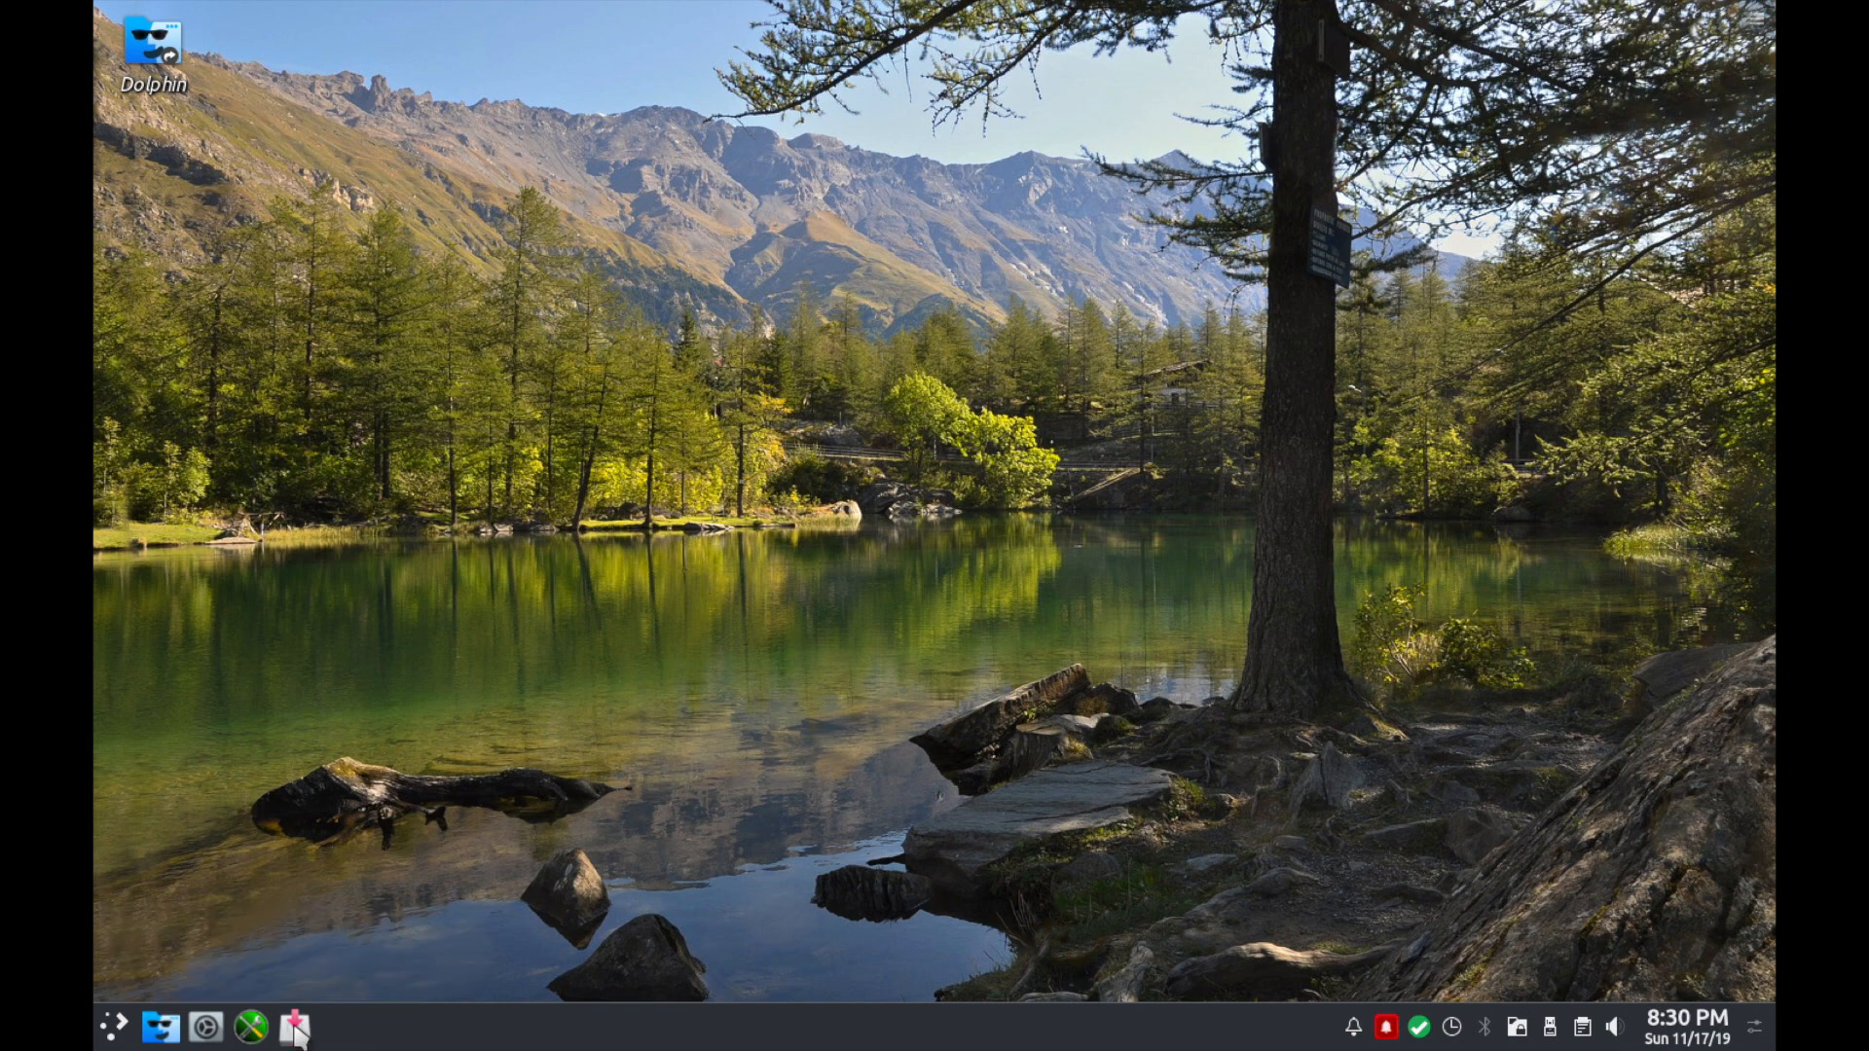
pyautogui.moveTo(251, 1026)
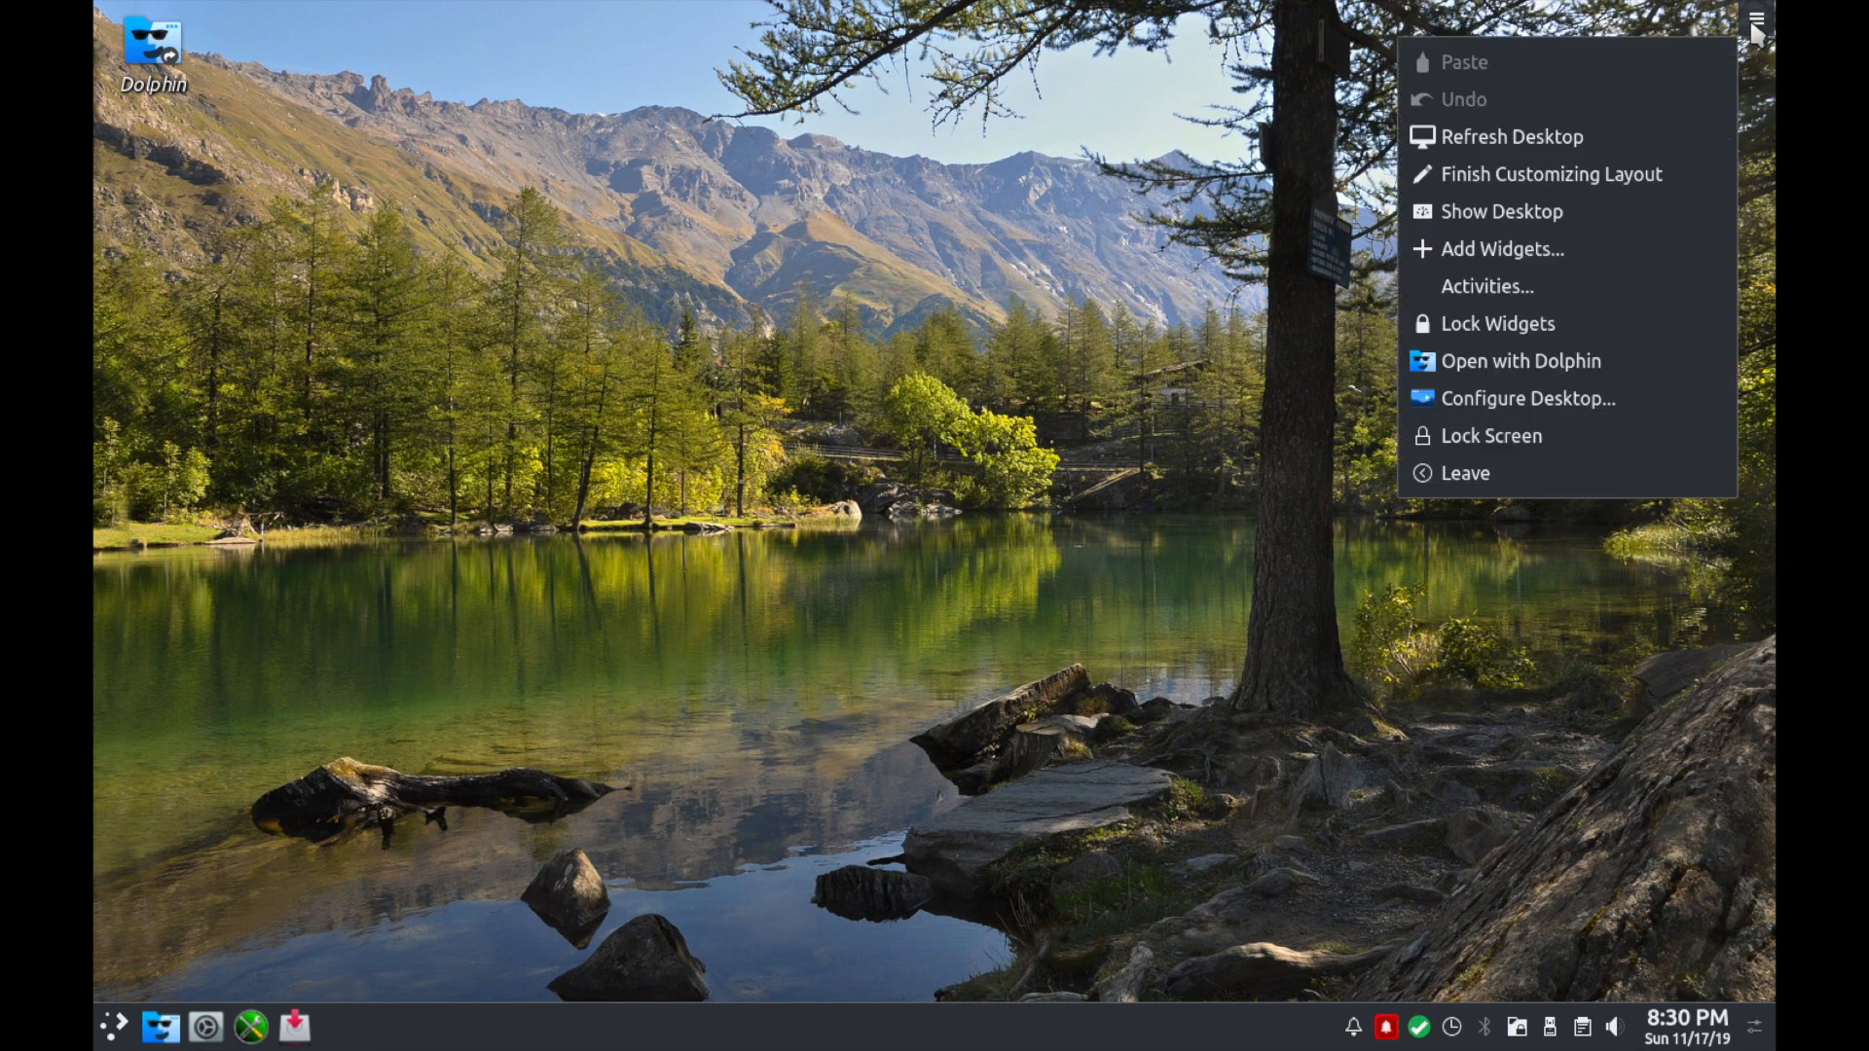
pyautogui.moveTo(1518, 360)
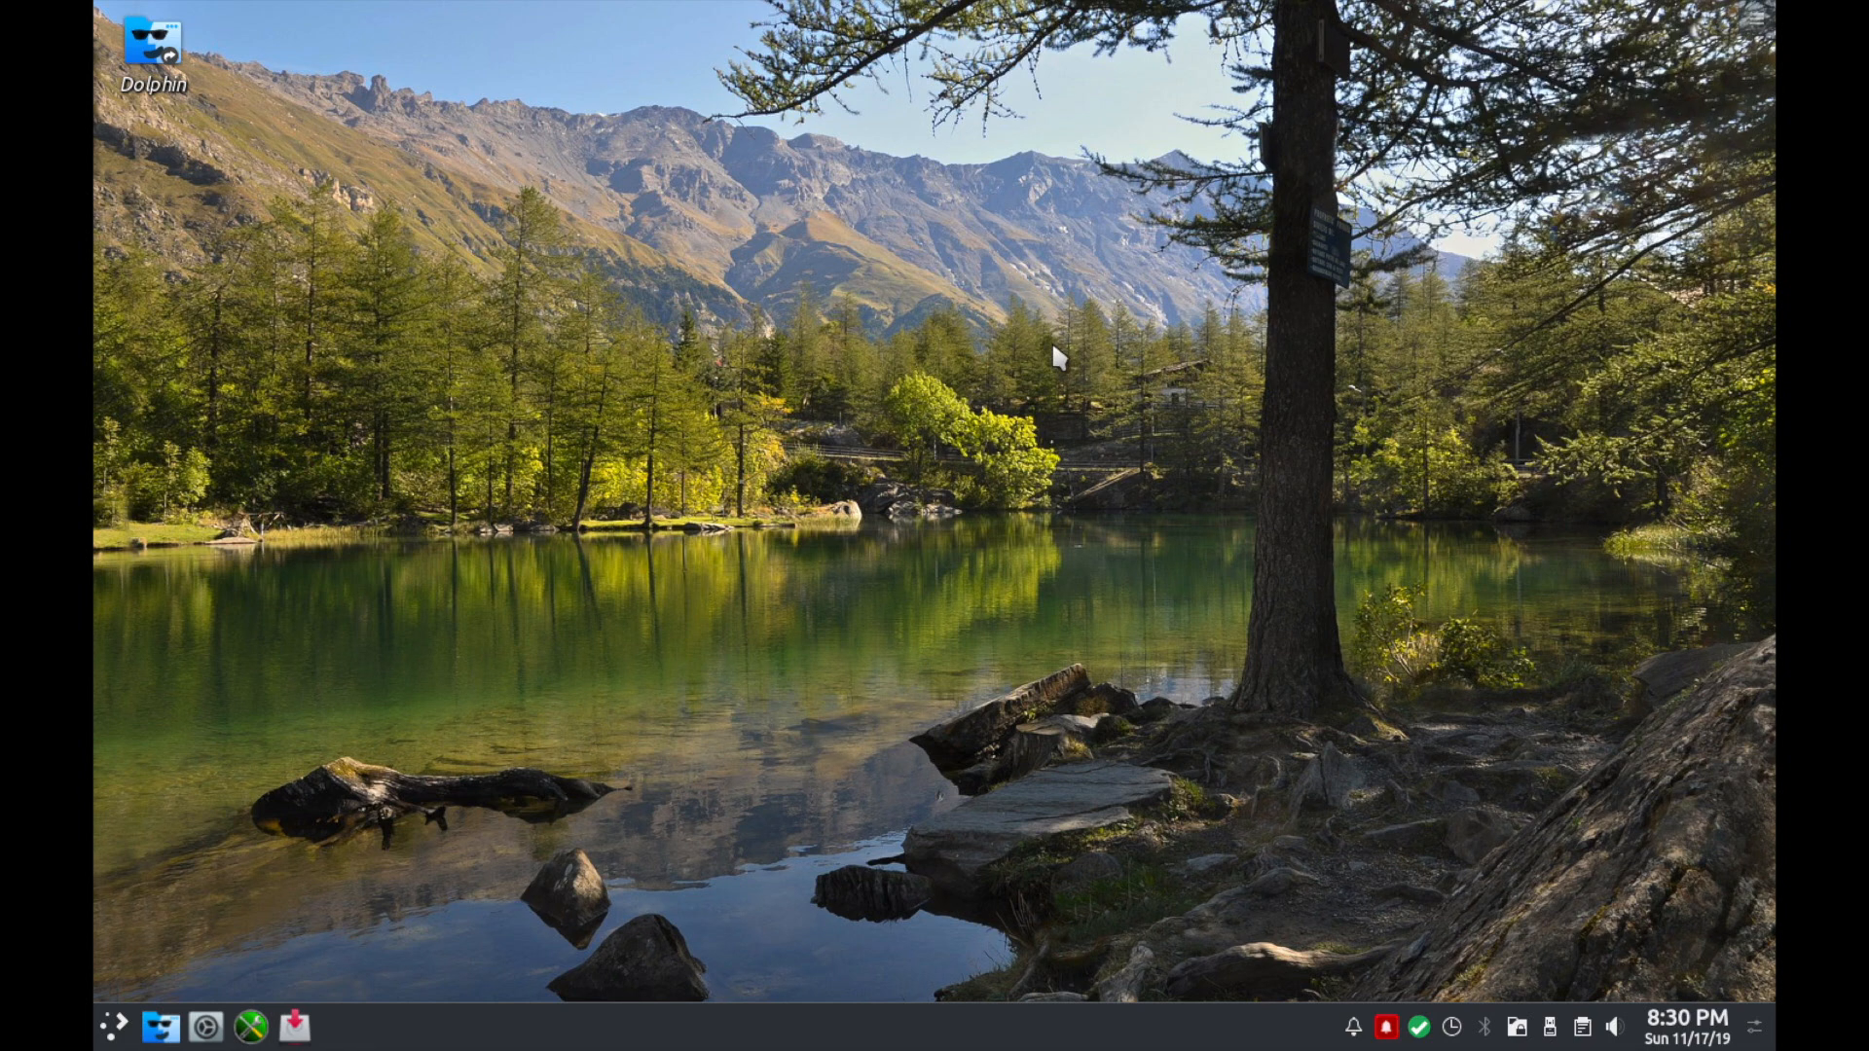
# Choose Configure Desktop from the desktop menu, select Starry Nebula 219 and confirm with OK.
pyautogui.rightClick(1053, 354)
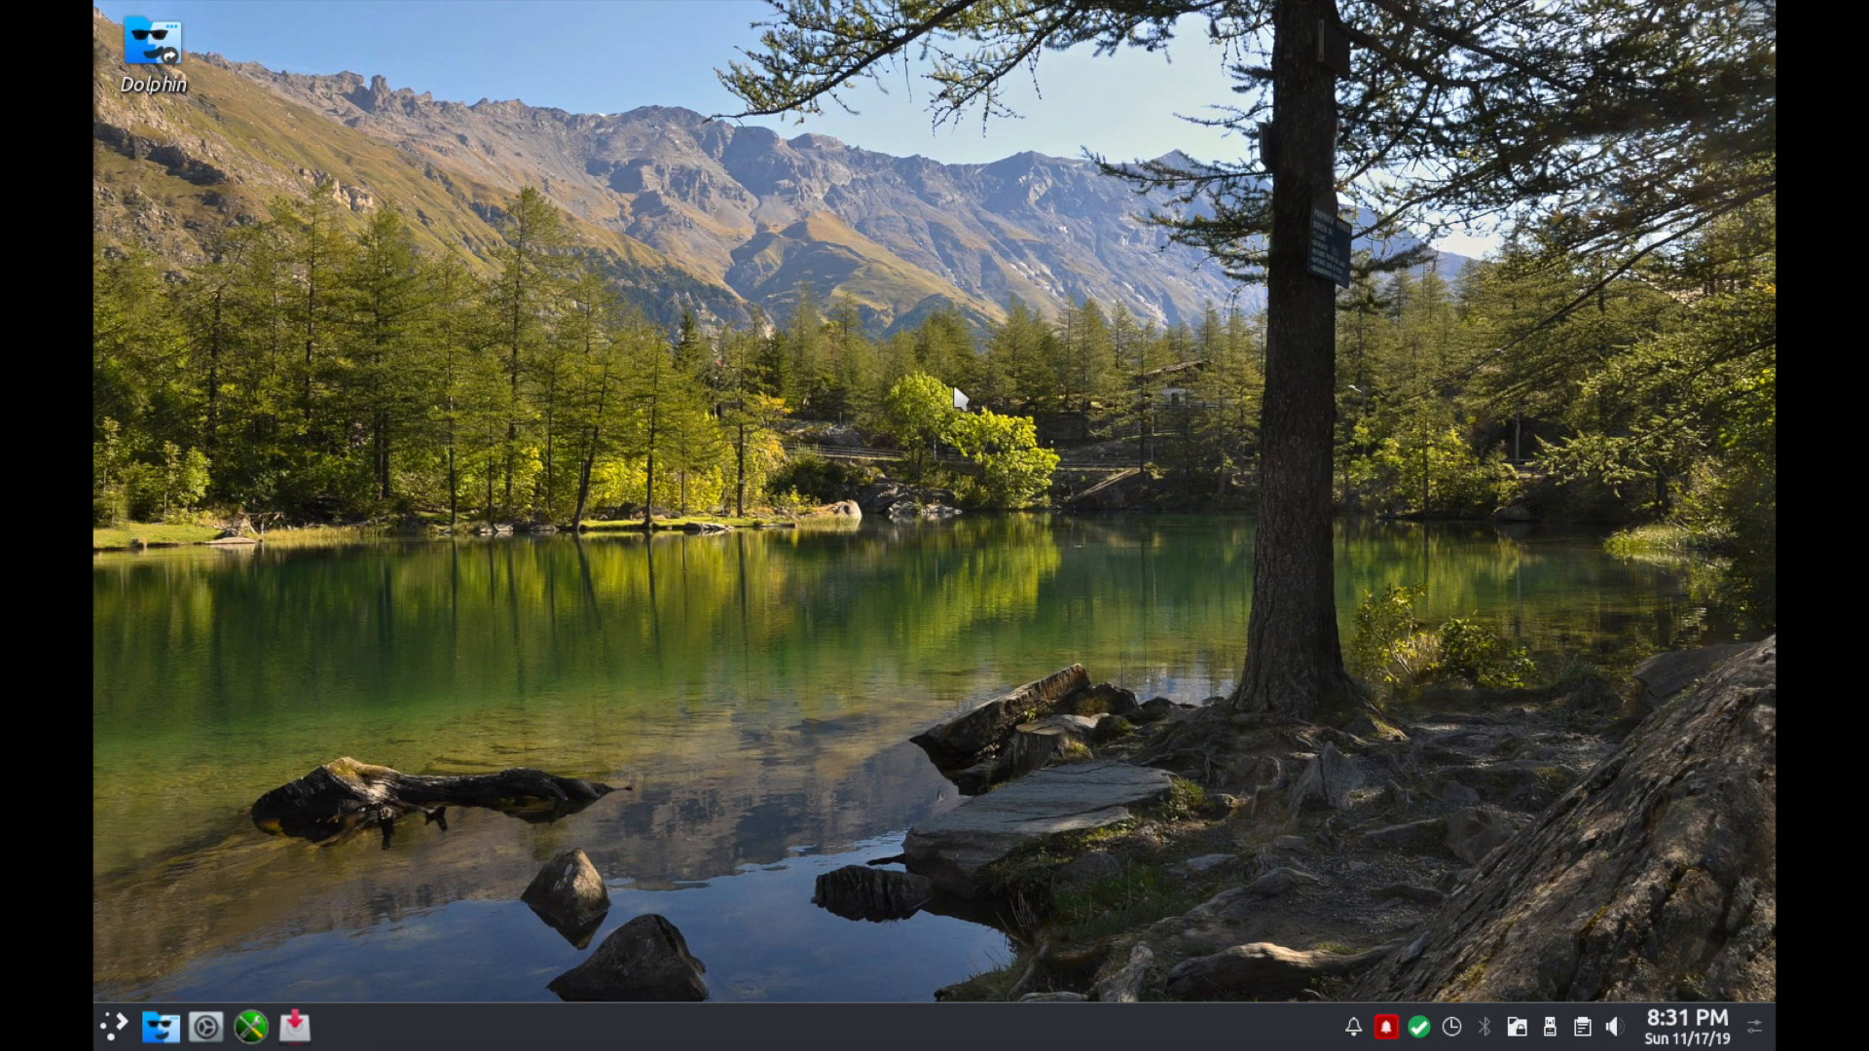
pyautogui.moveTo(887, 459)
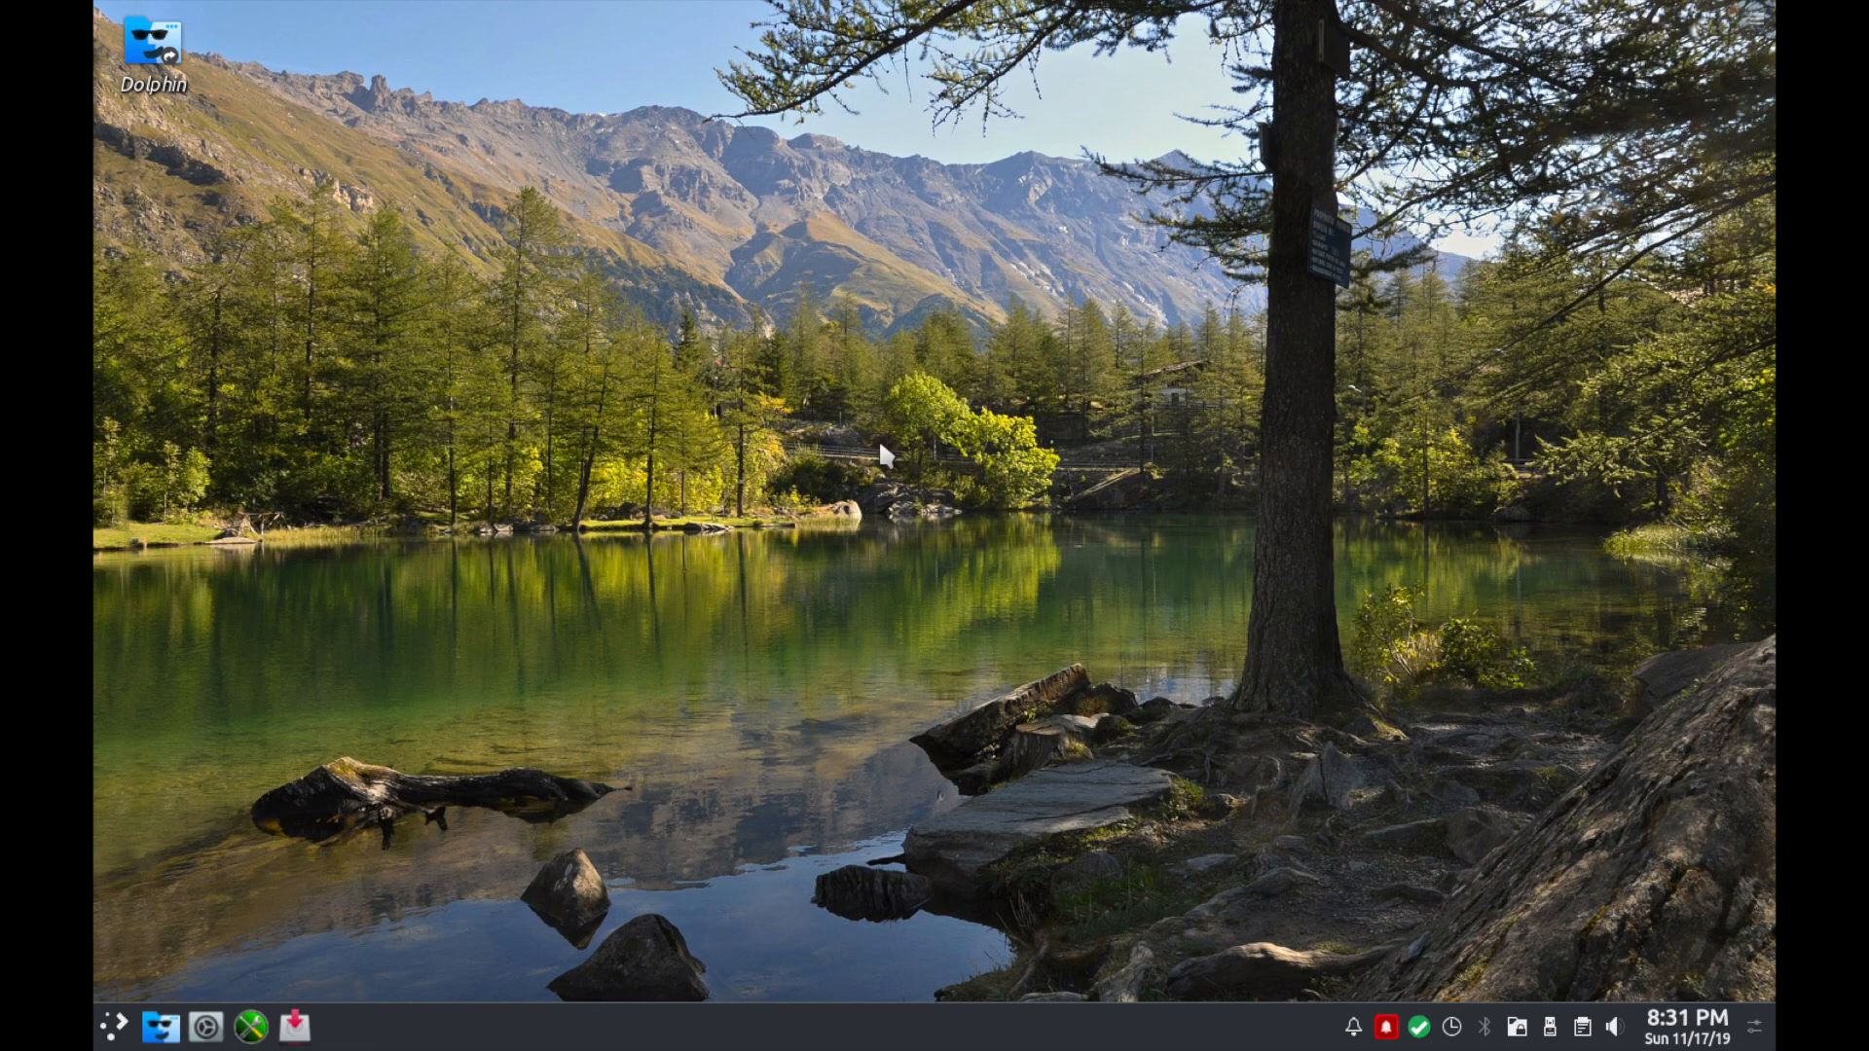
pyautogui.rightClick(882, 456)
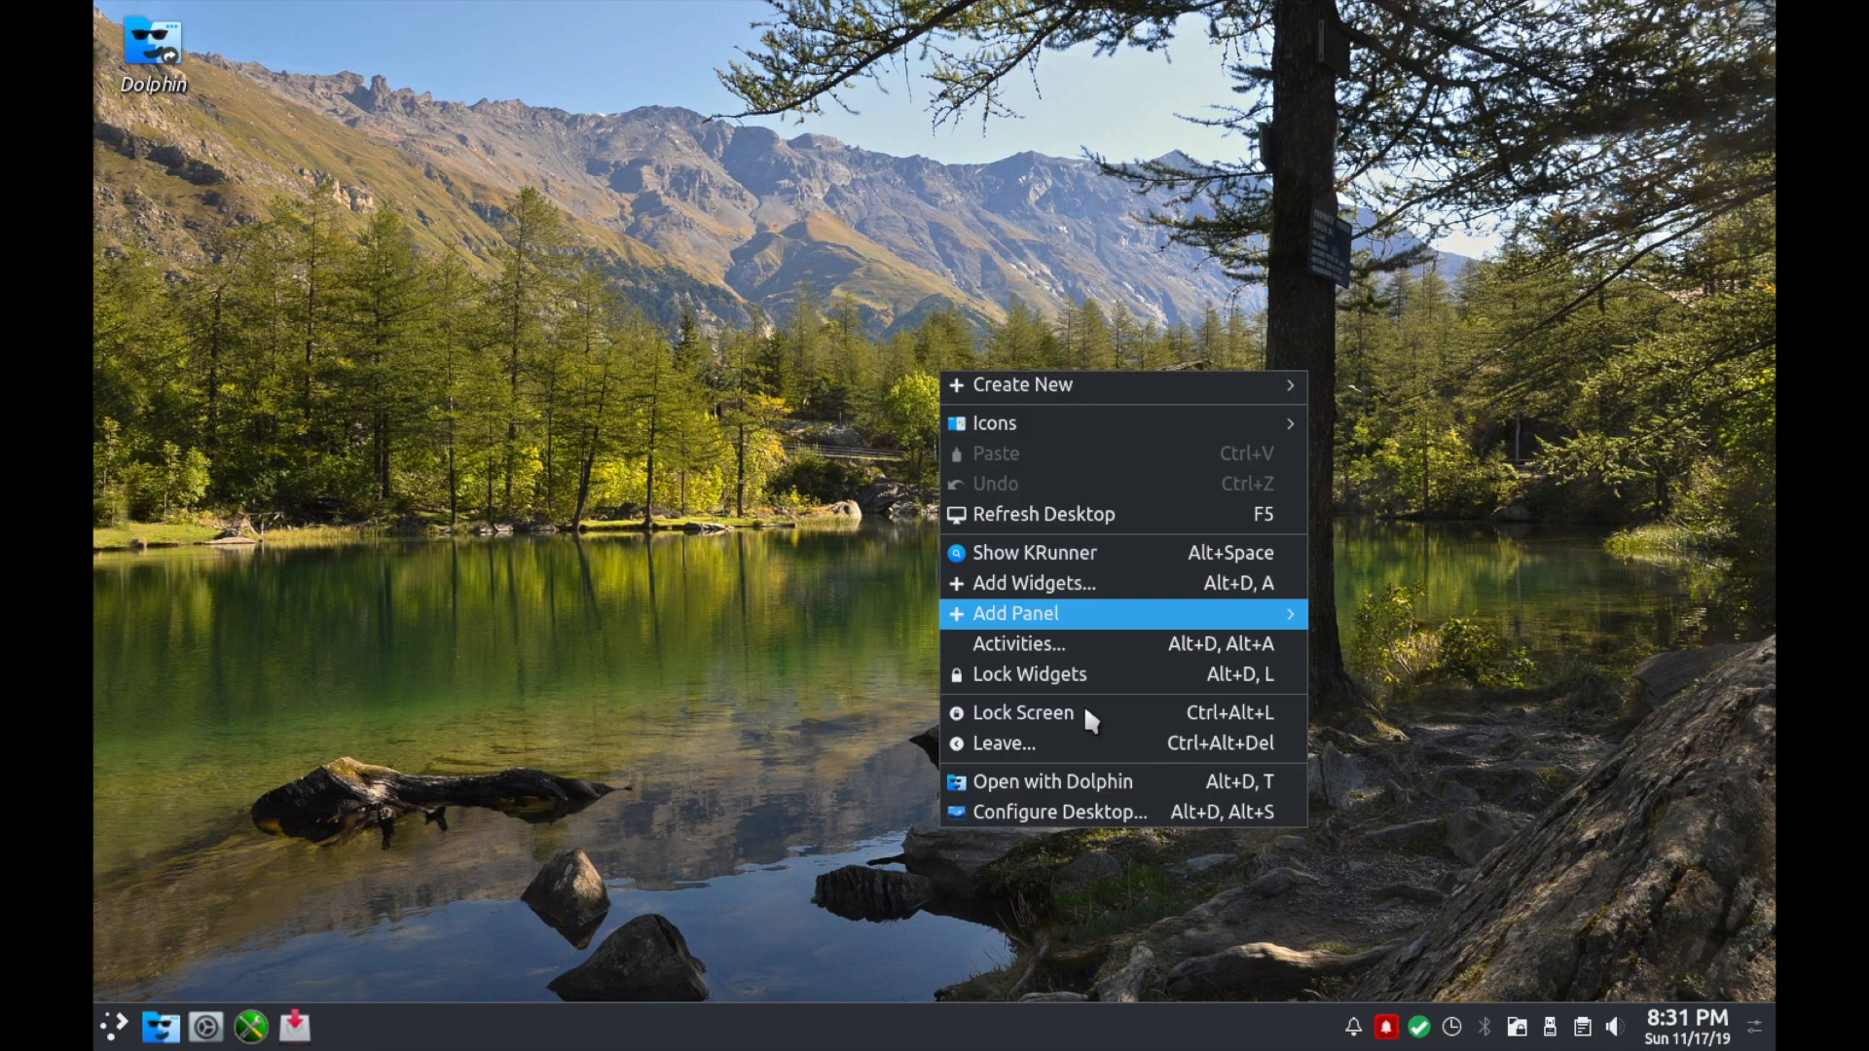
pyautogui.moveTo(1047, 812)
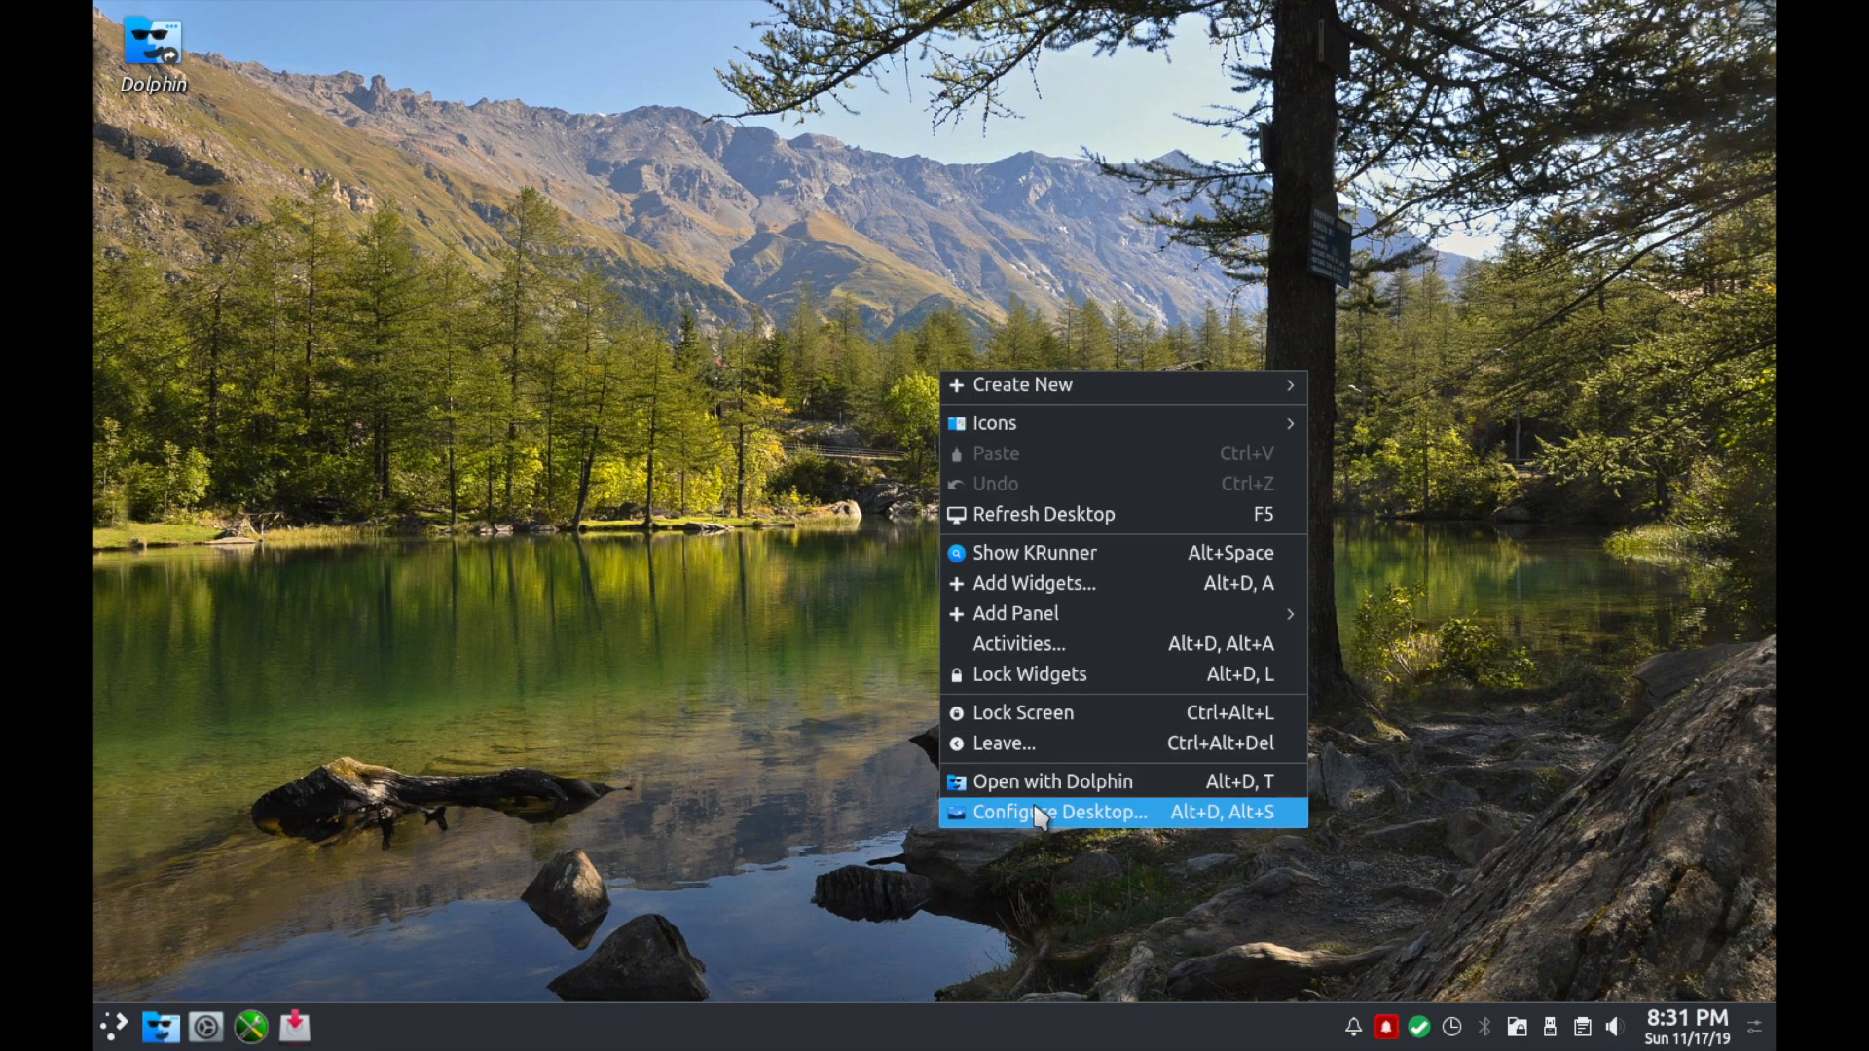
pyautogui.click(1059, 812)
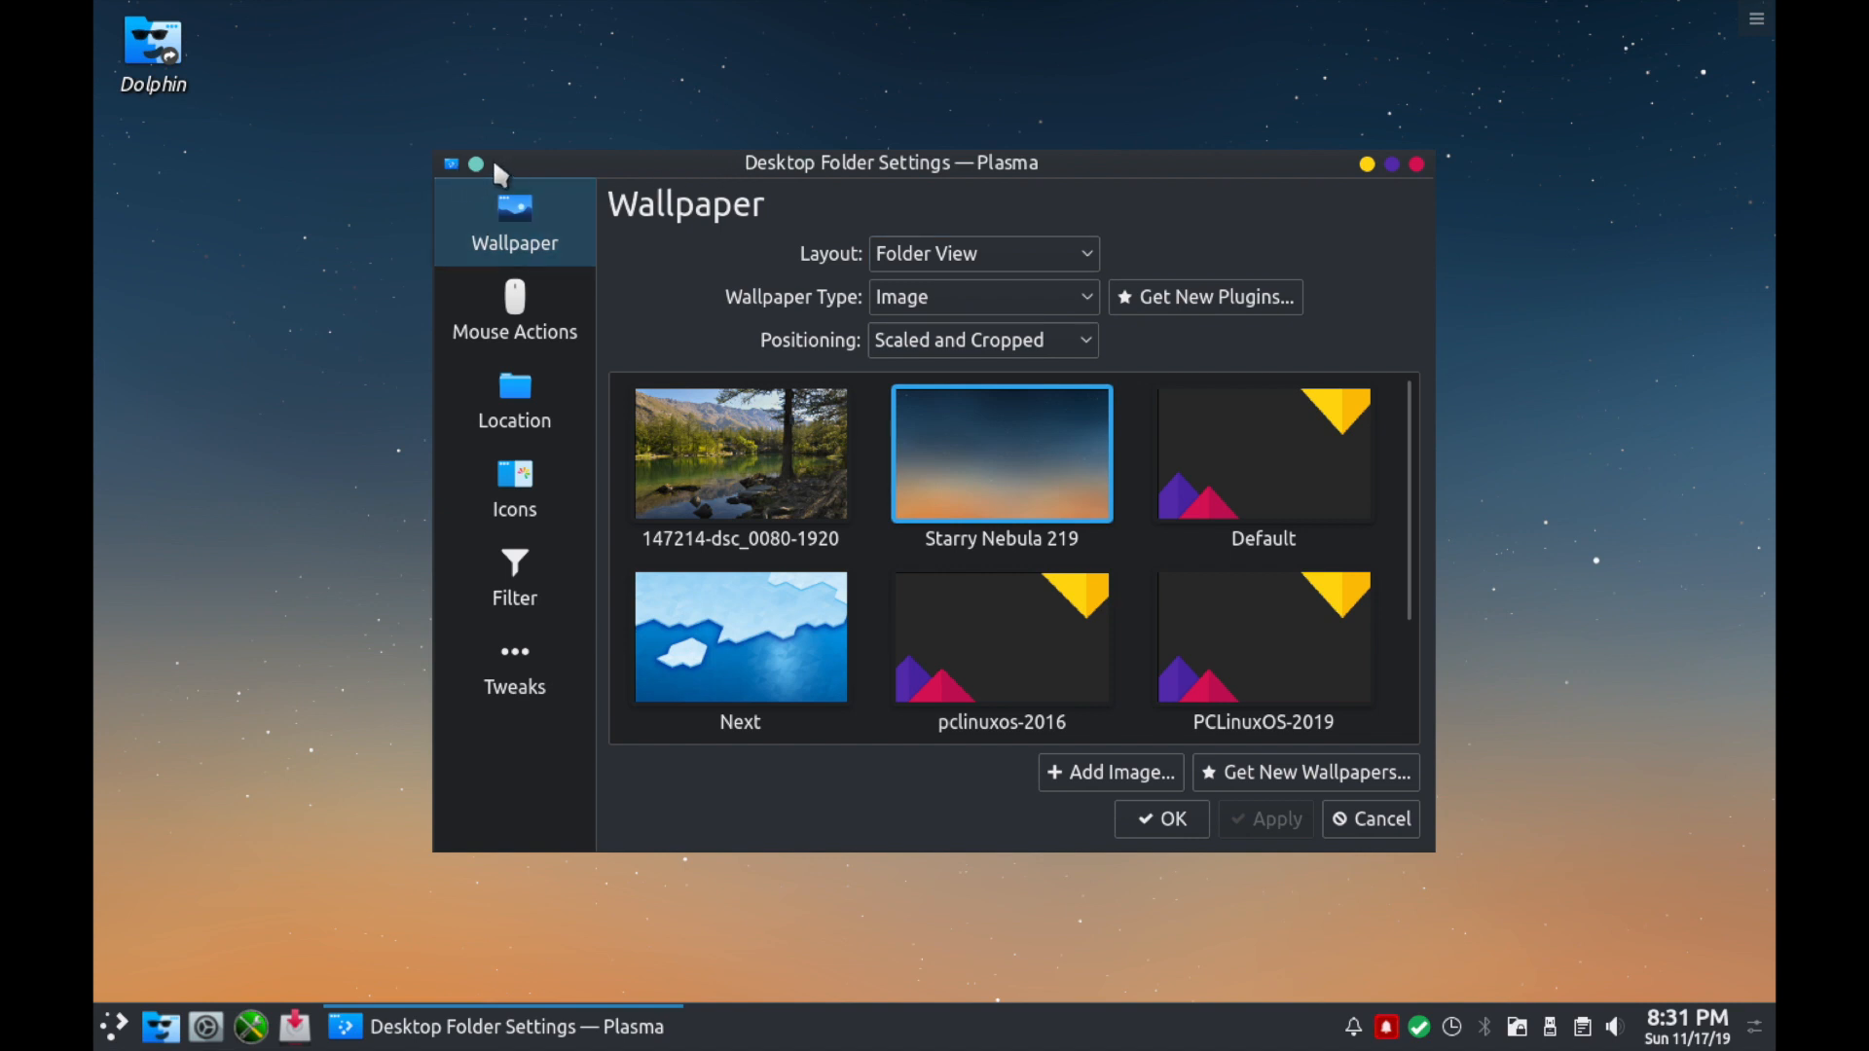
pyautogui.click(1161, 820)
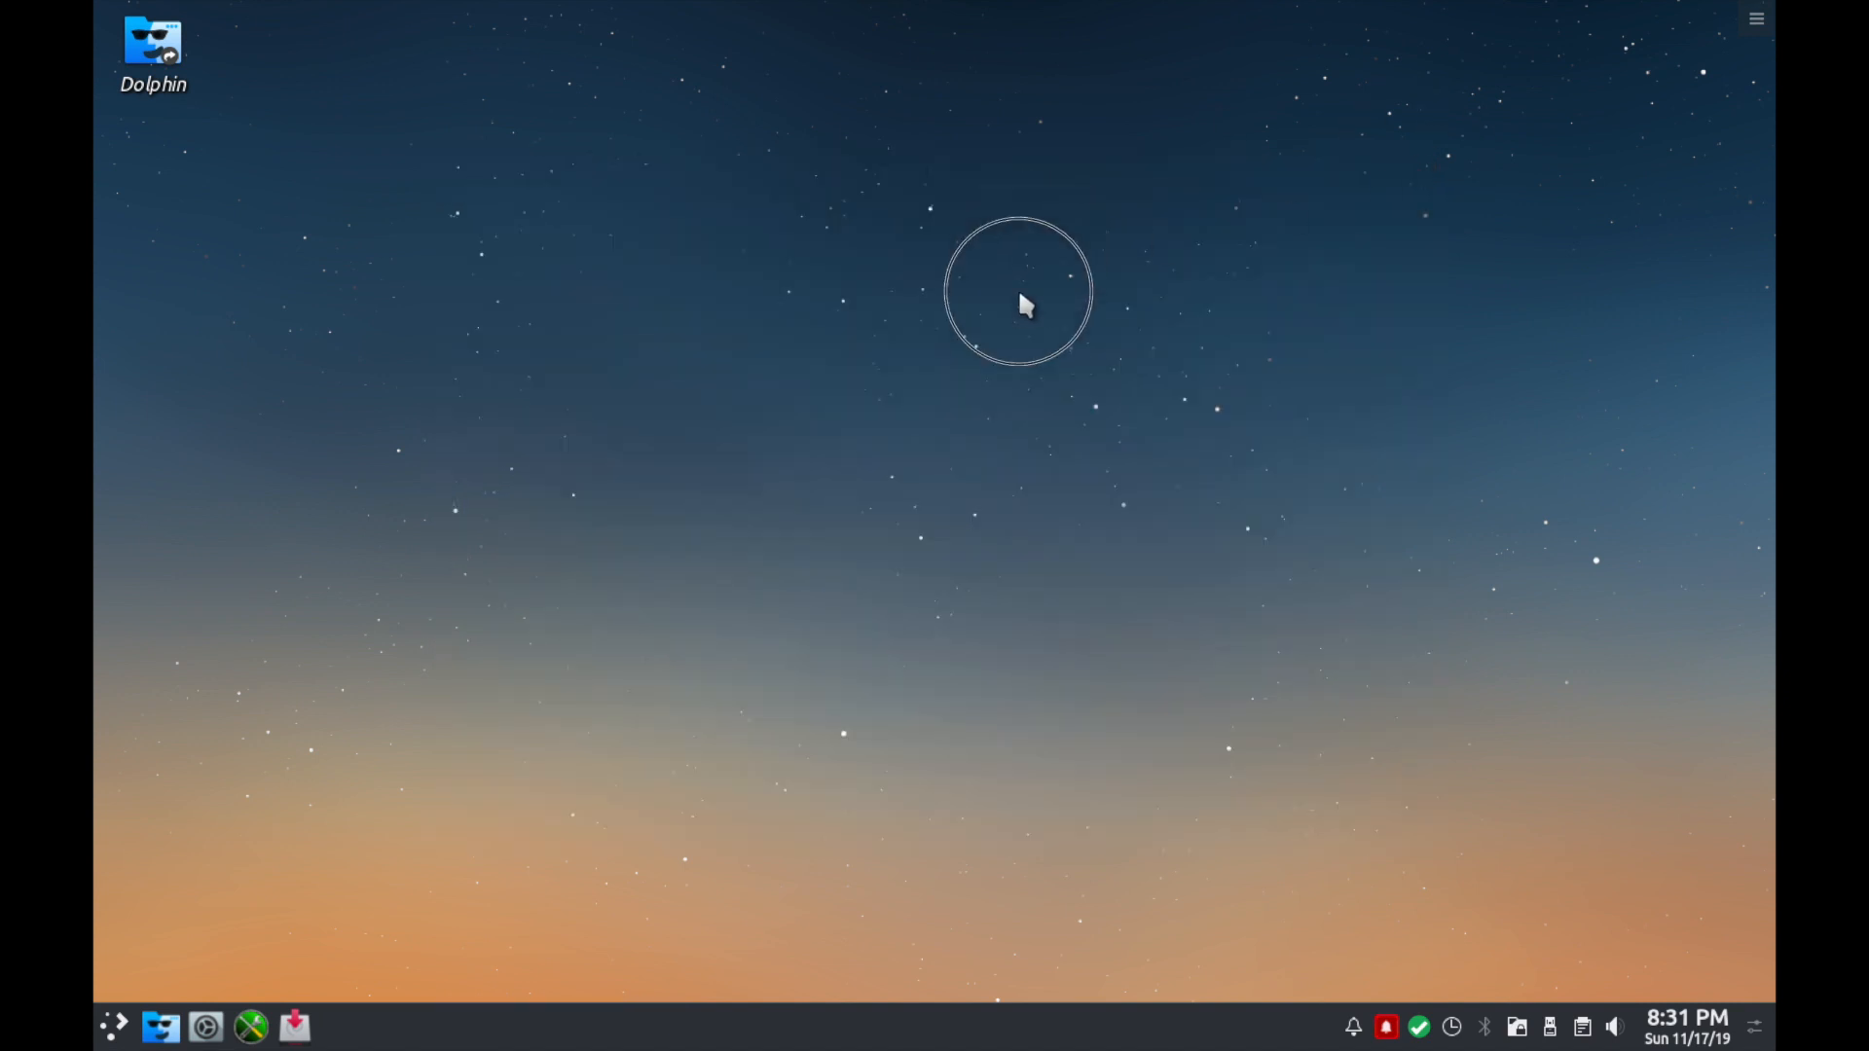
pyautogui.moveTo(586, 531)
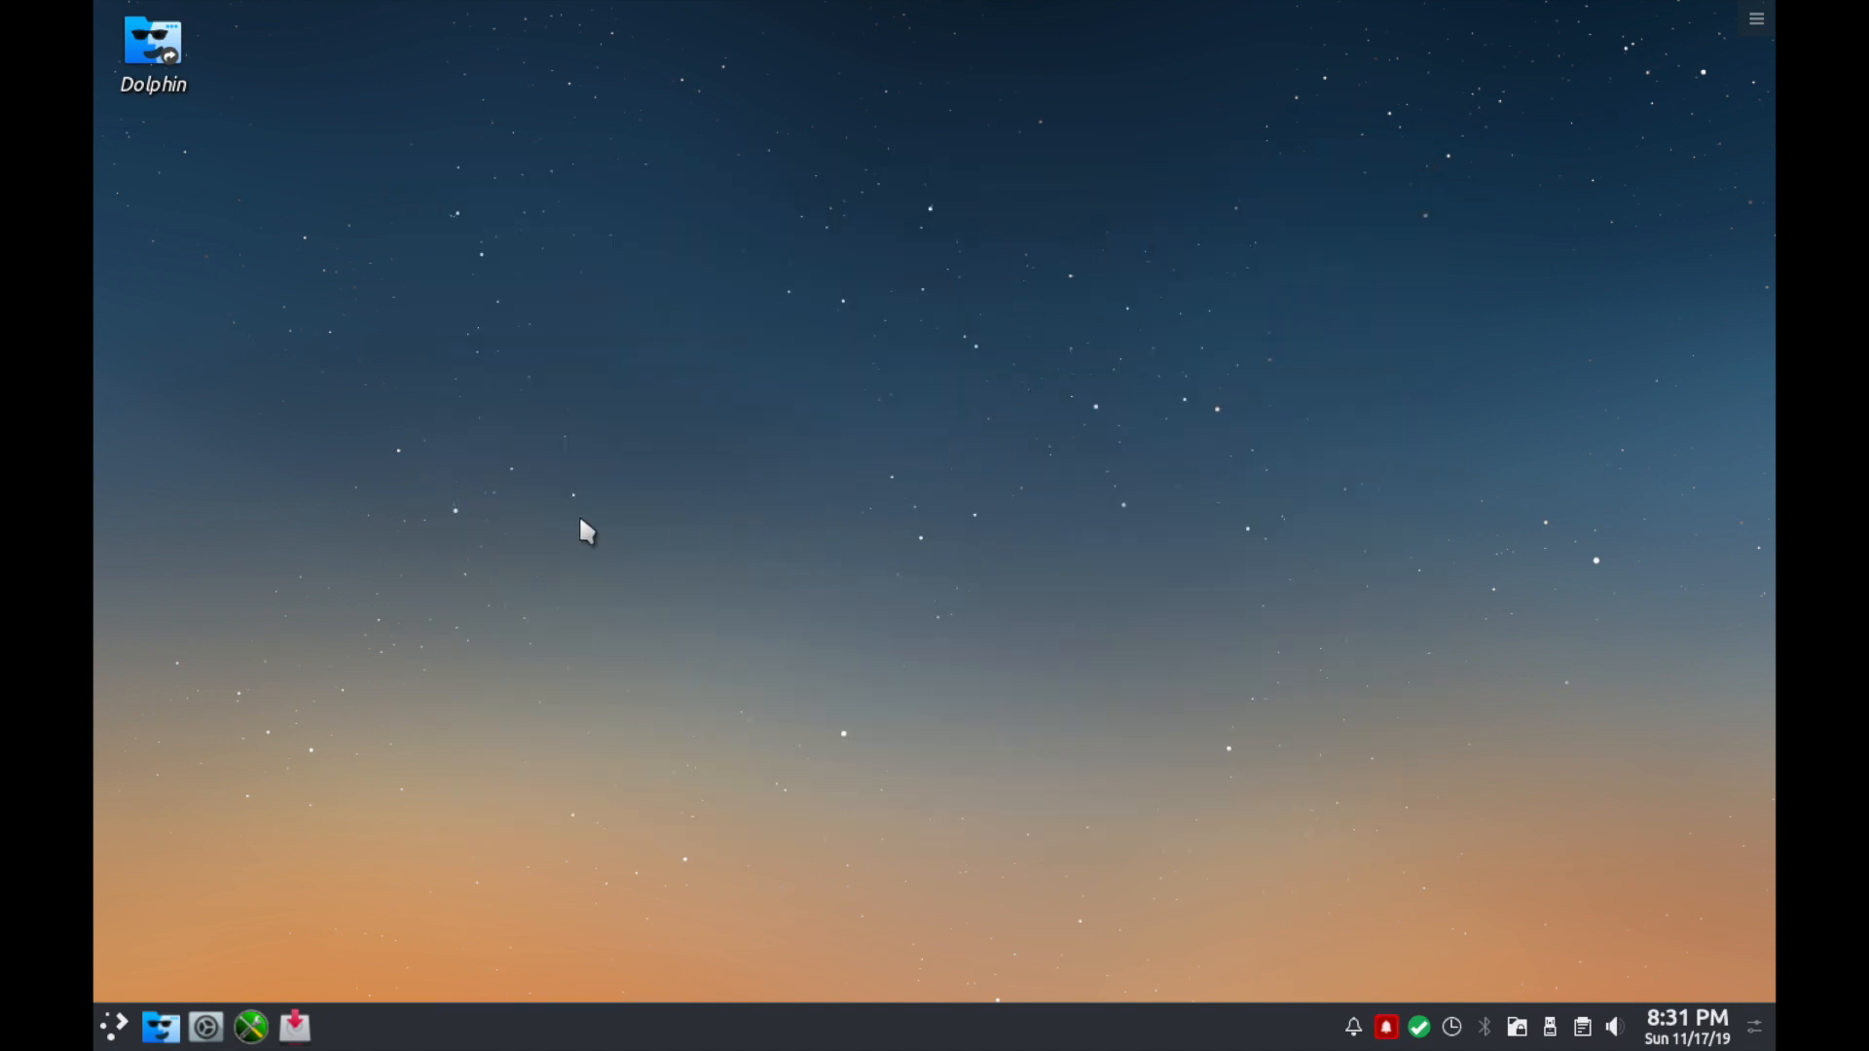
pyautogui.moveTo(933, 463)
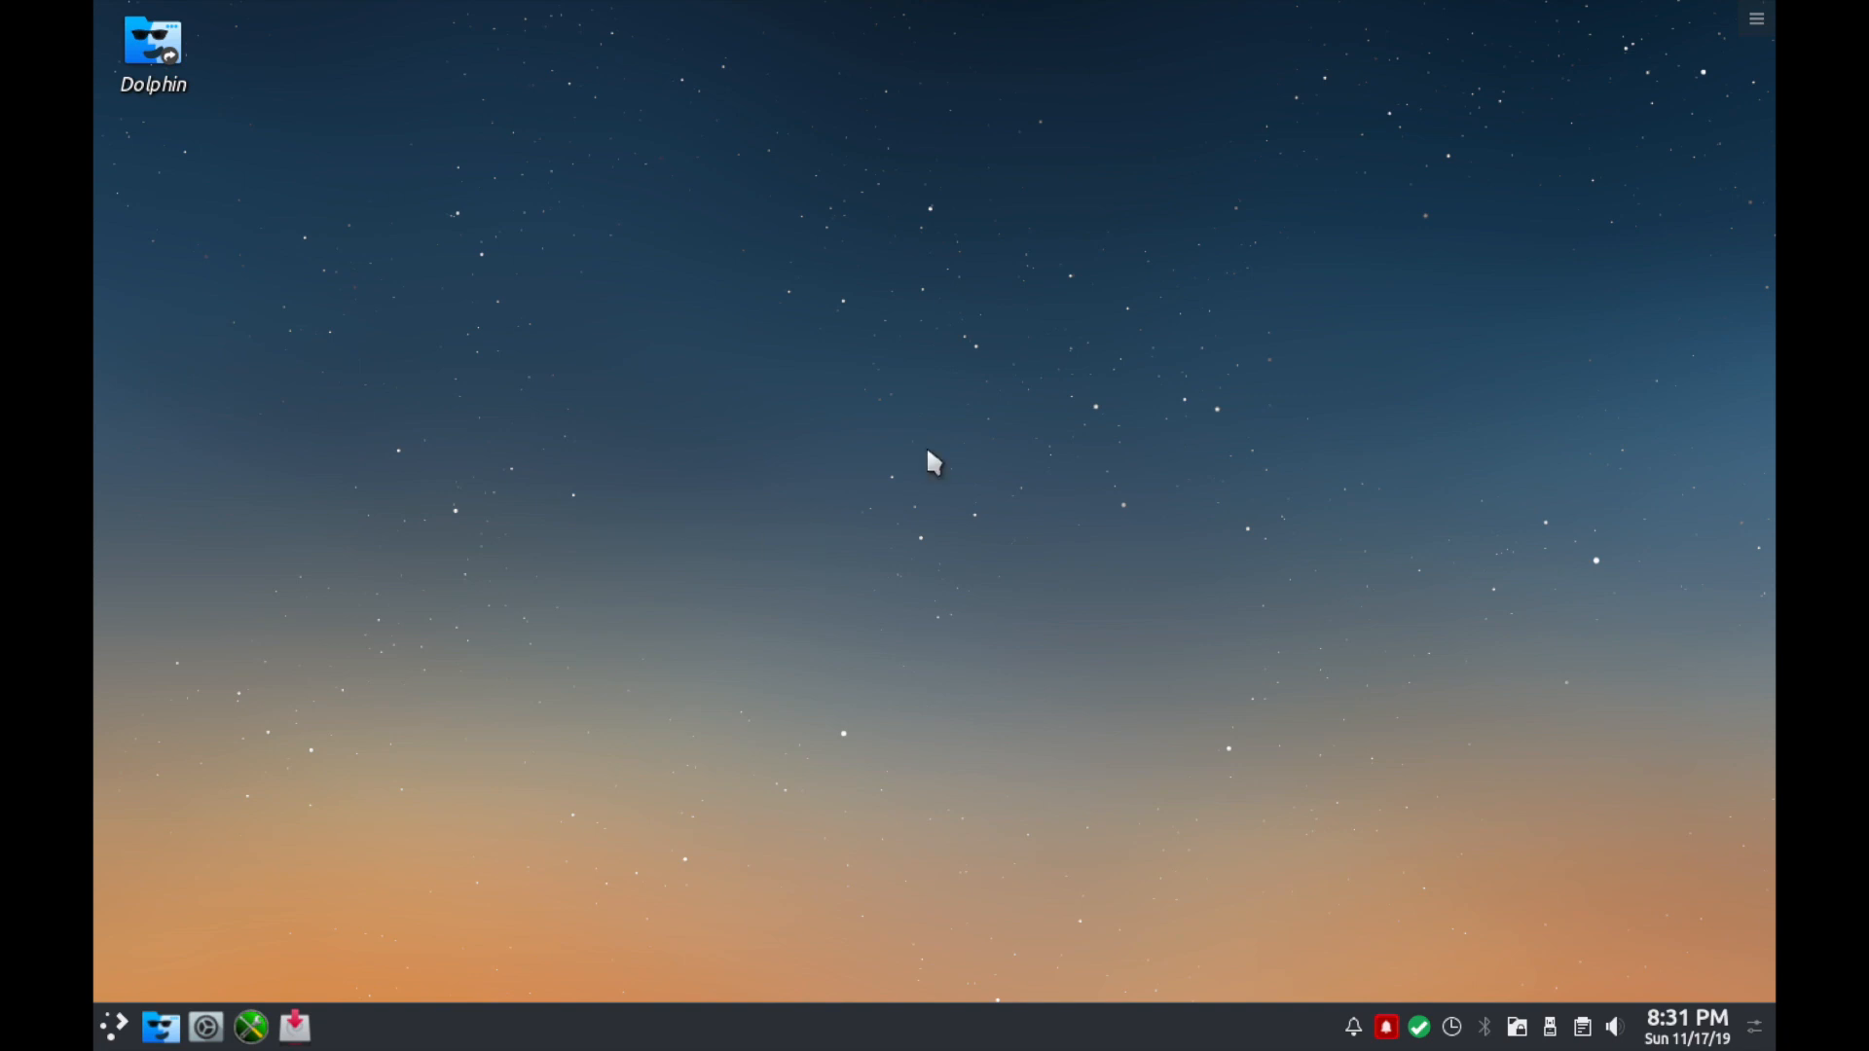
pyautogui.moveTo(864, 380)
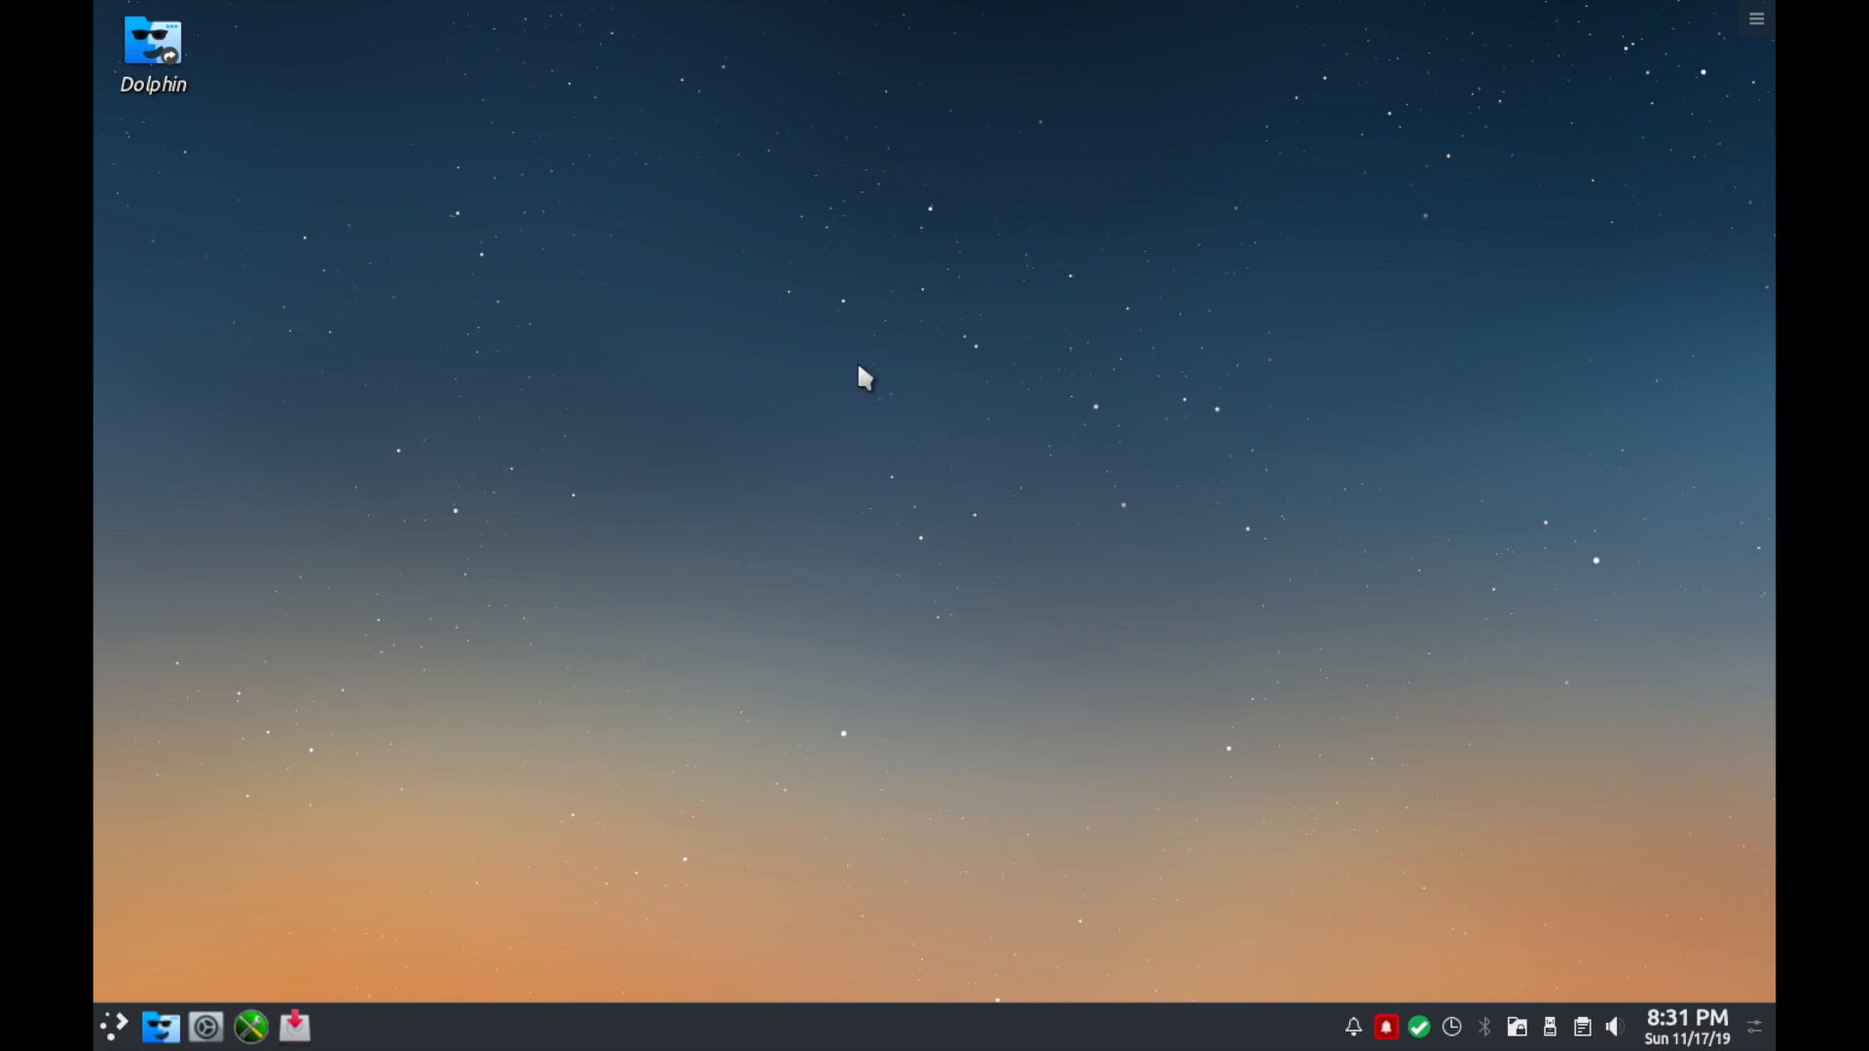
pyautogui.moveTo(726, 494)
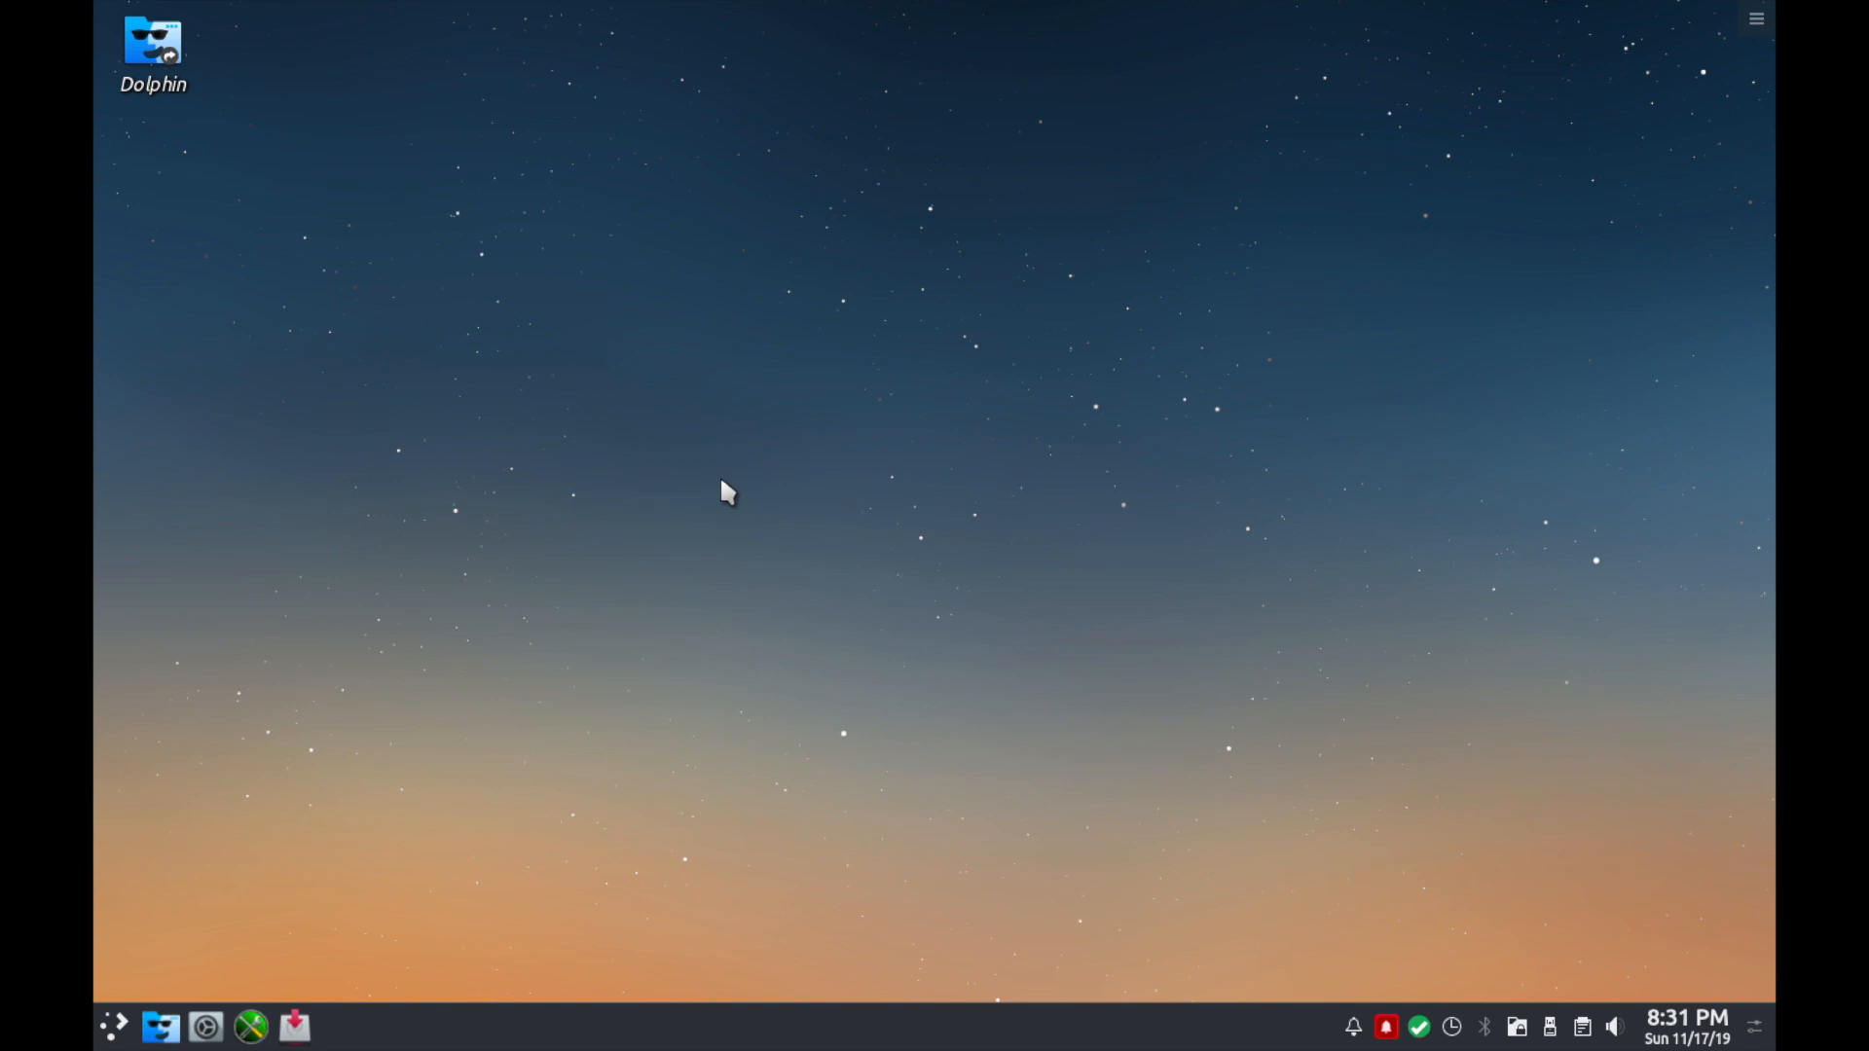
pyautogui.moveTo(528, 593)
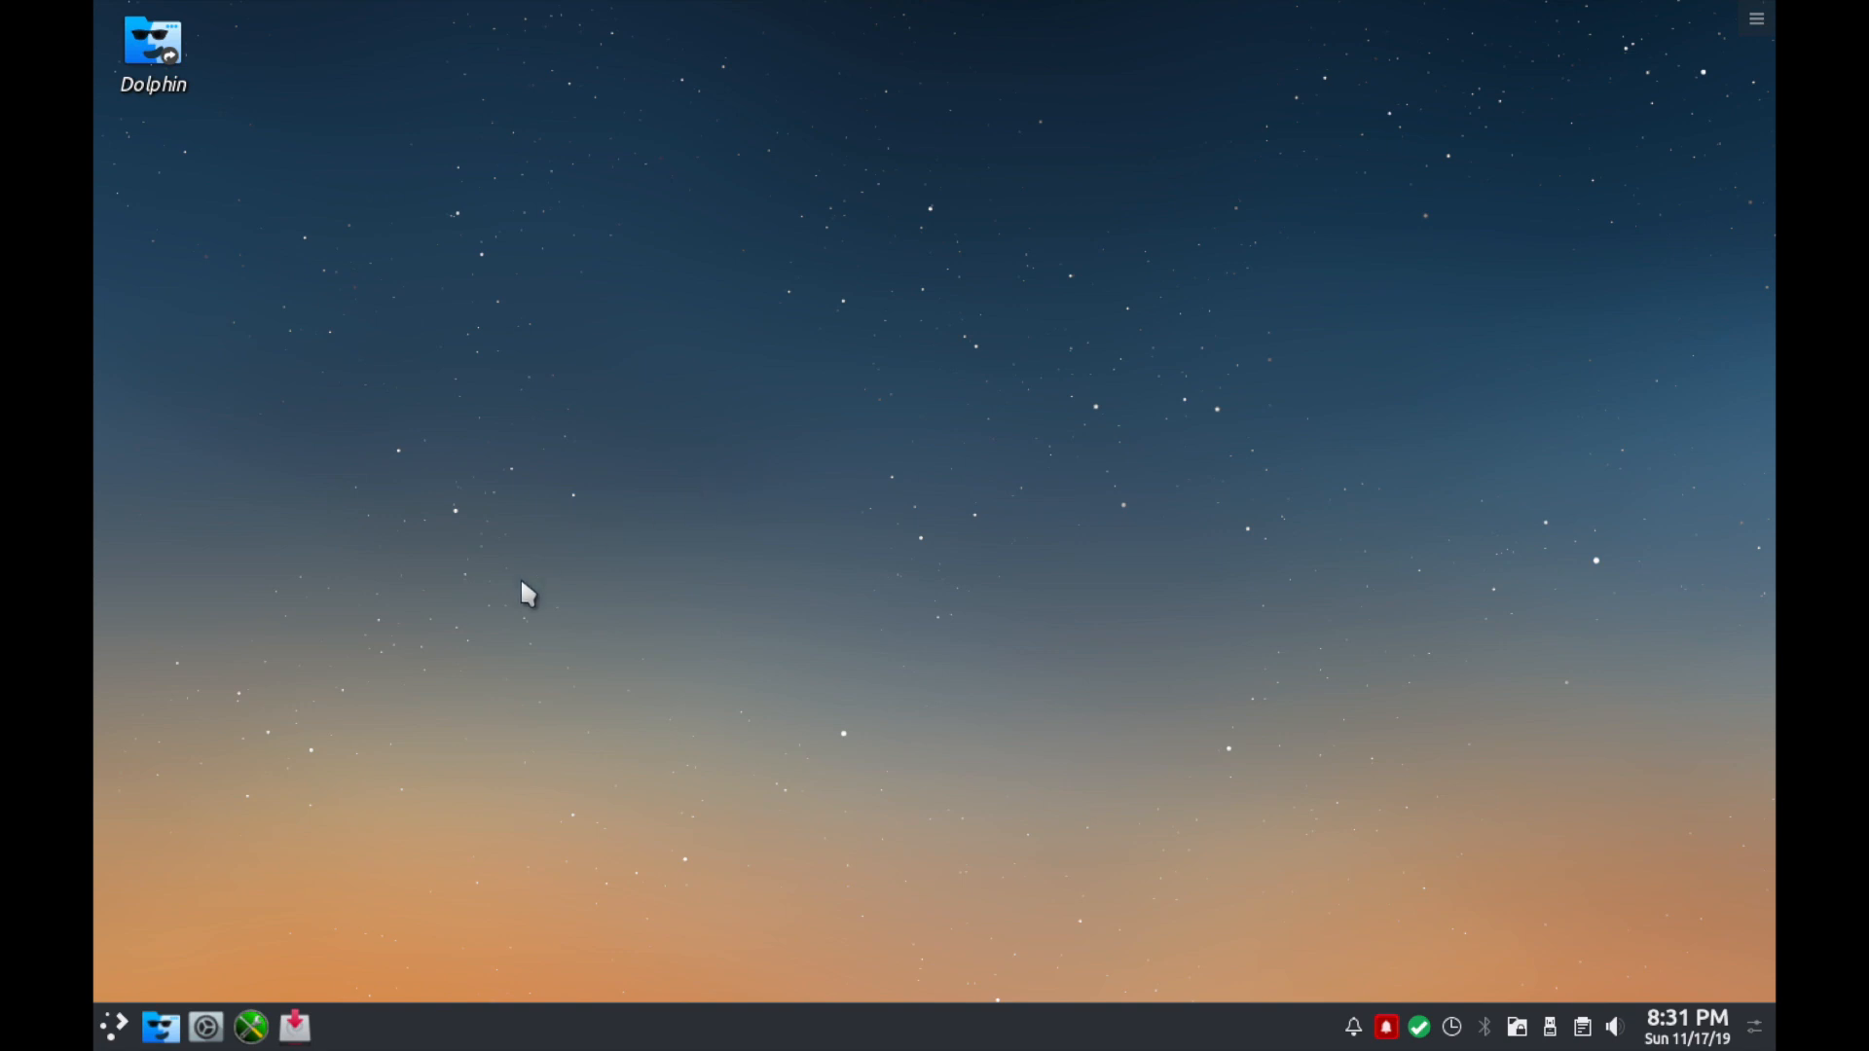
pyautogui.moveTo(365, 732)
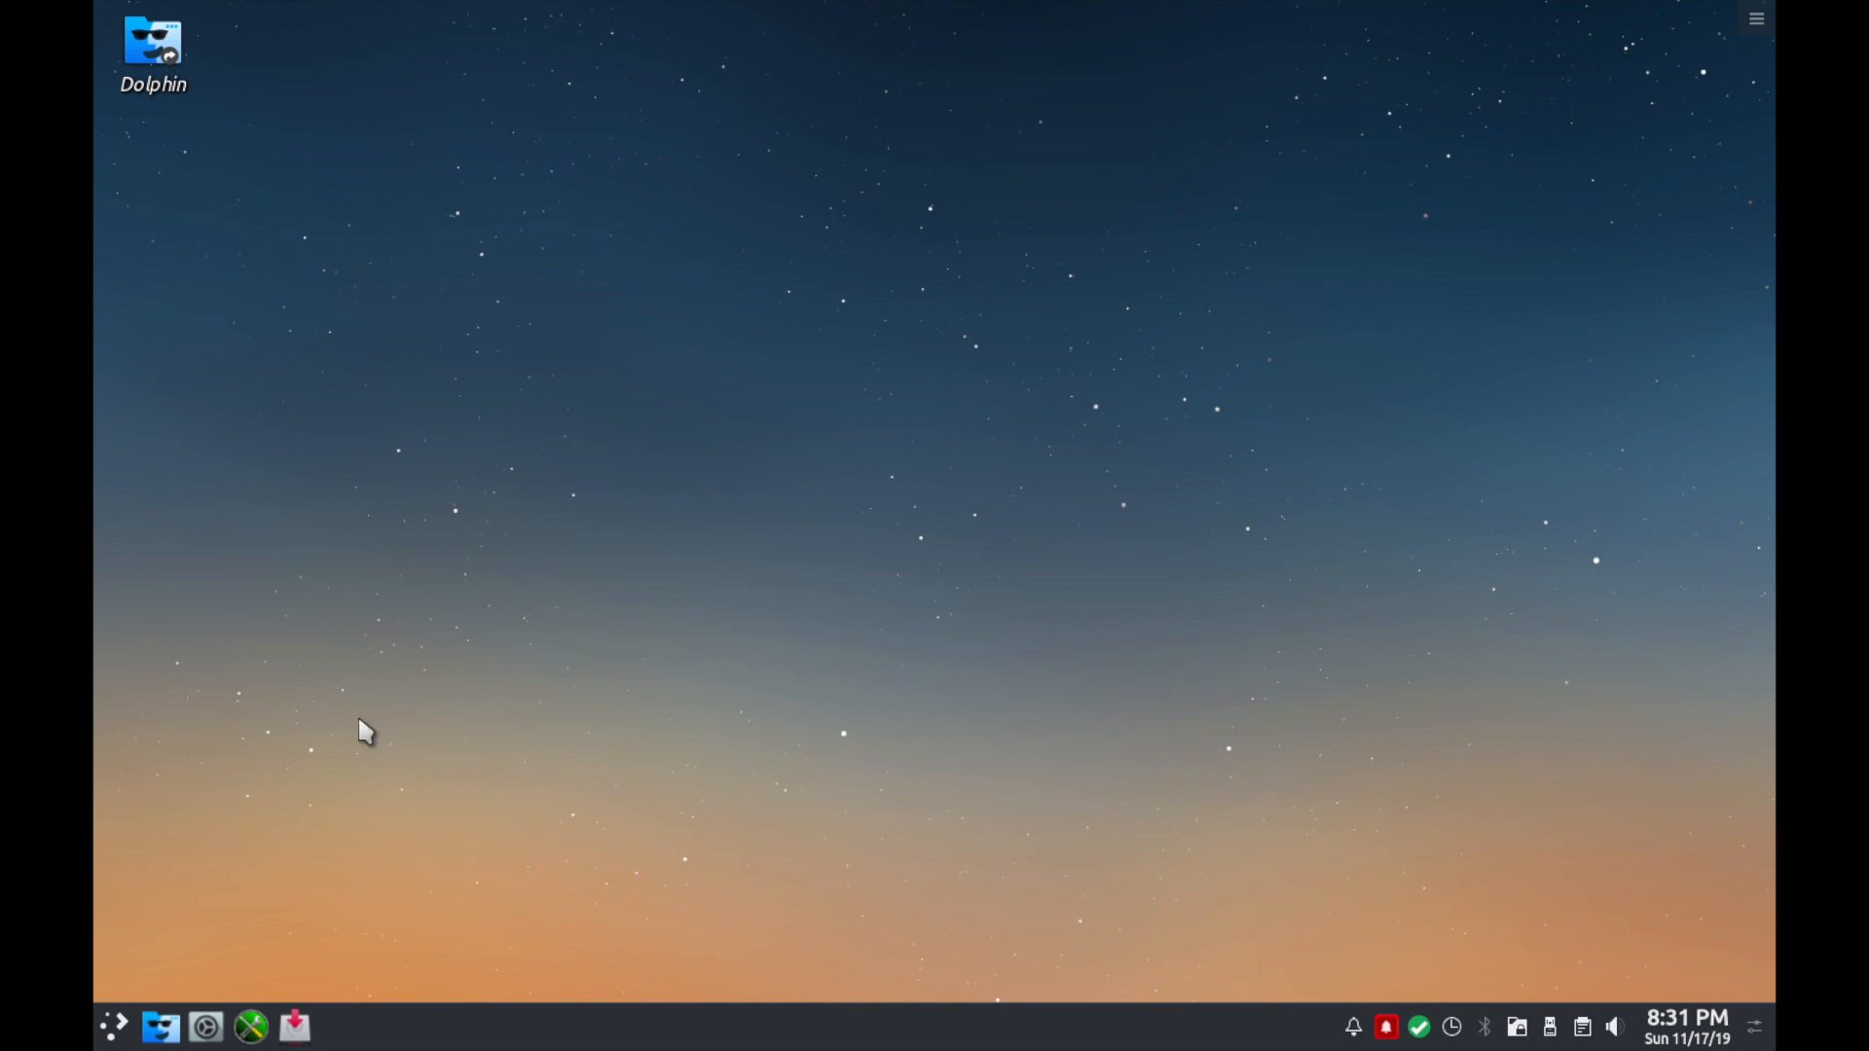
# Show the application launcher from the panel and browse the Video, Graphics, Internet and Sound categories.
pyautogui.click(115, 1026)
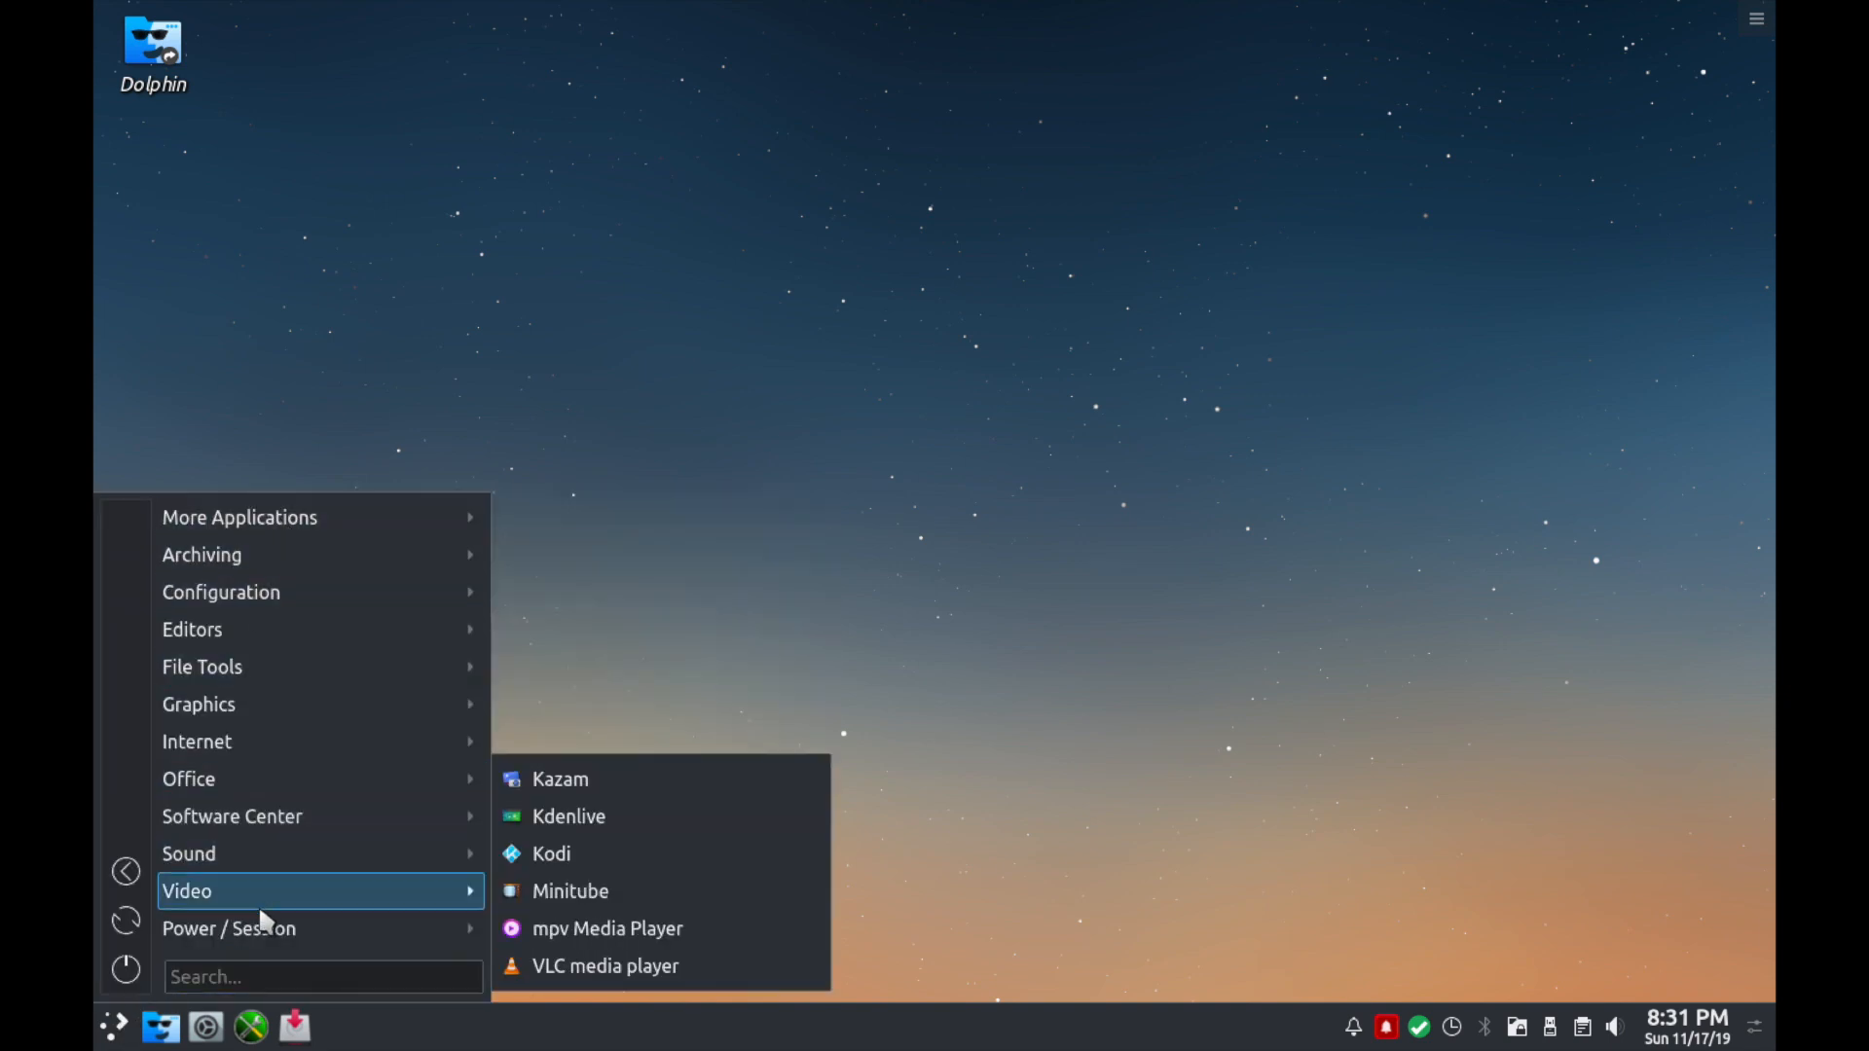
pyautogui.moveTo(198, 705)
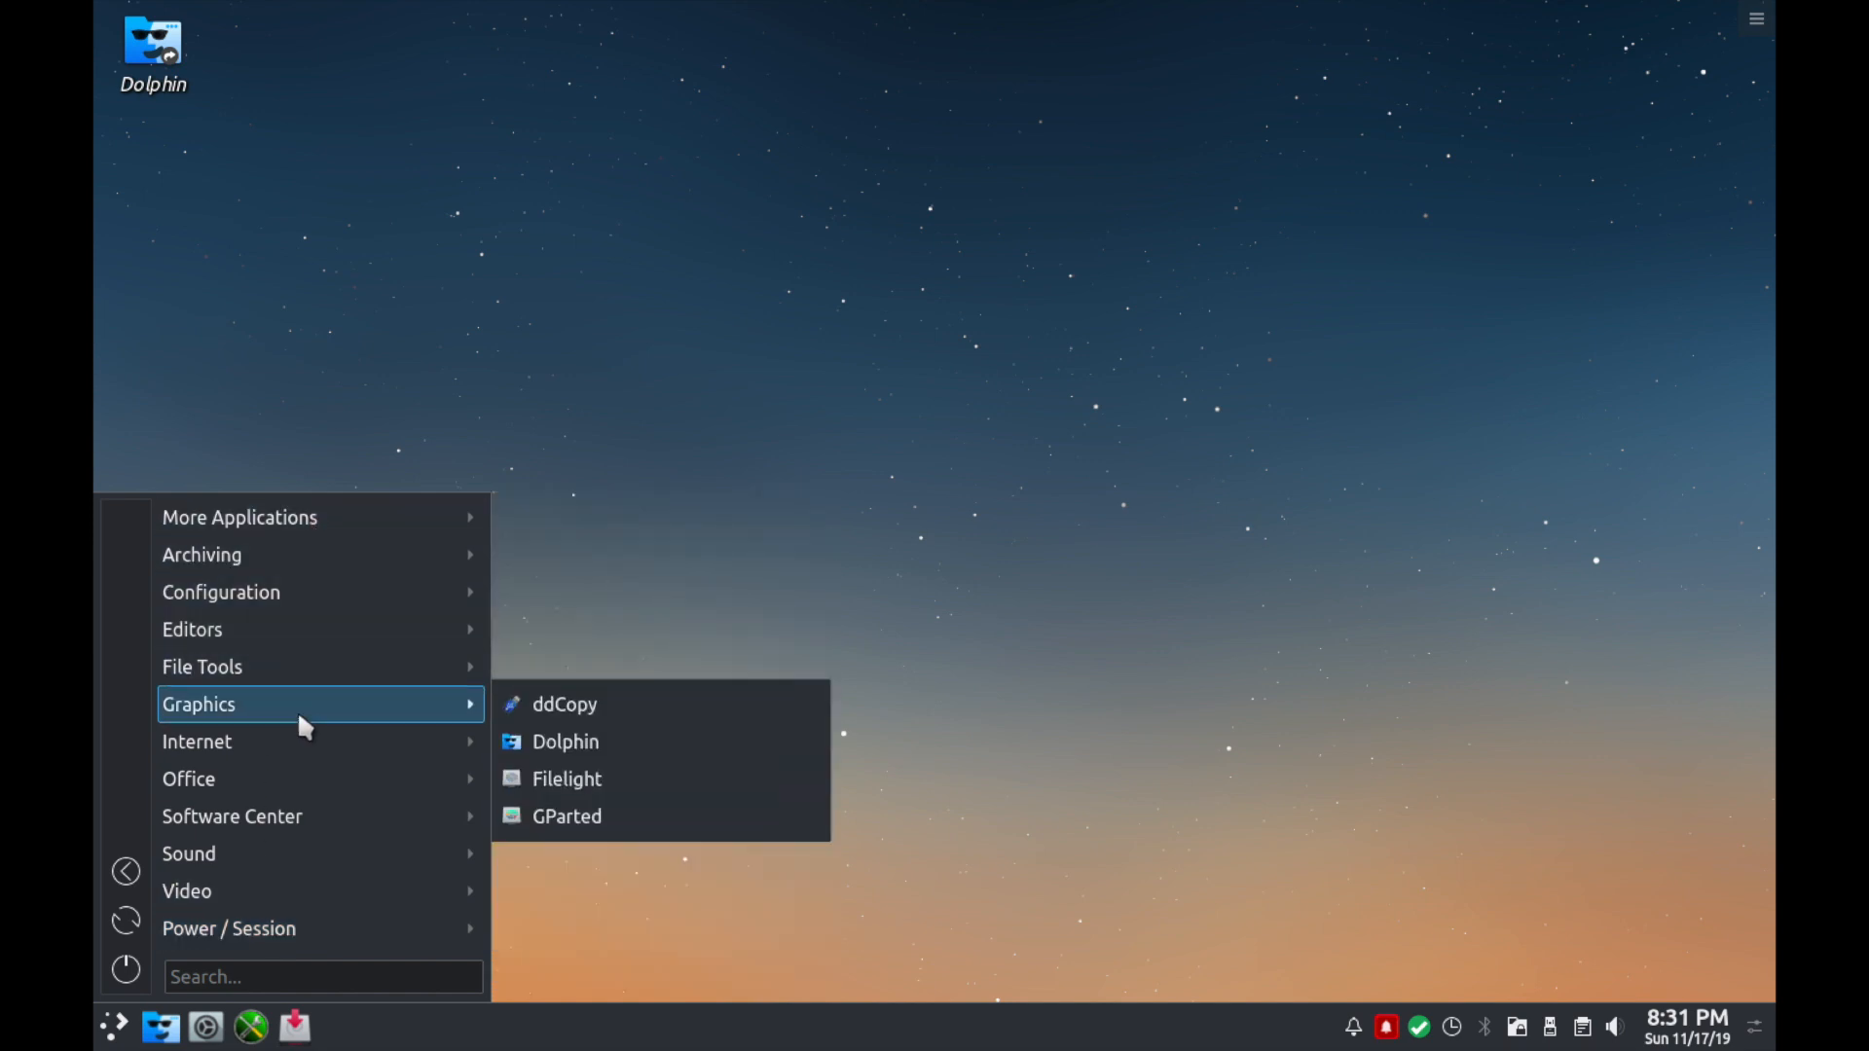
pyautogui.moveTo(239, 518)
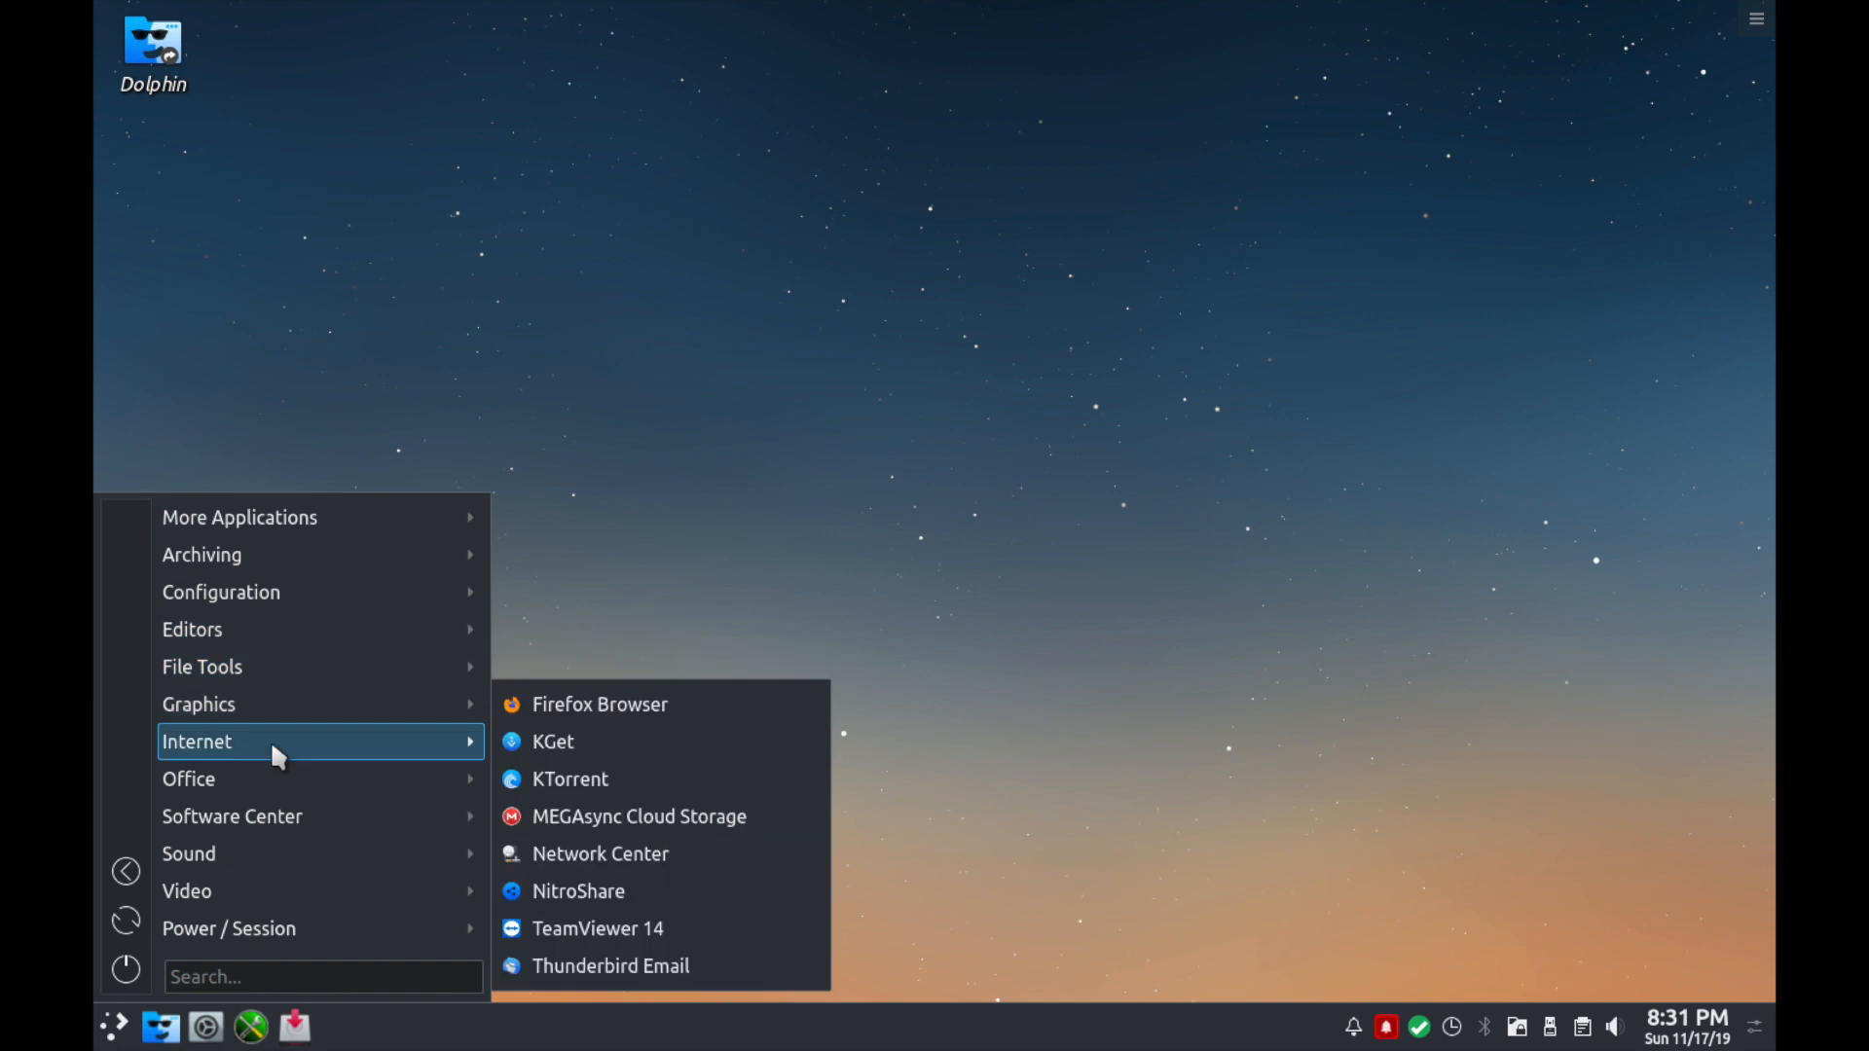
pyautogui.moveTo(189, 853)
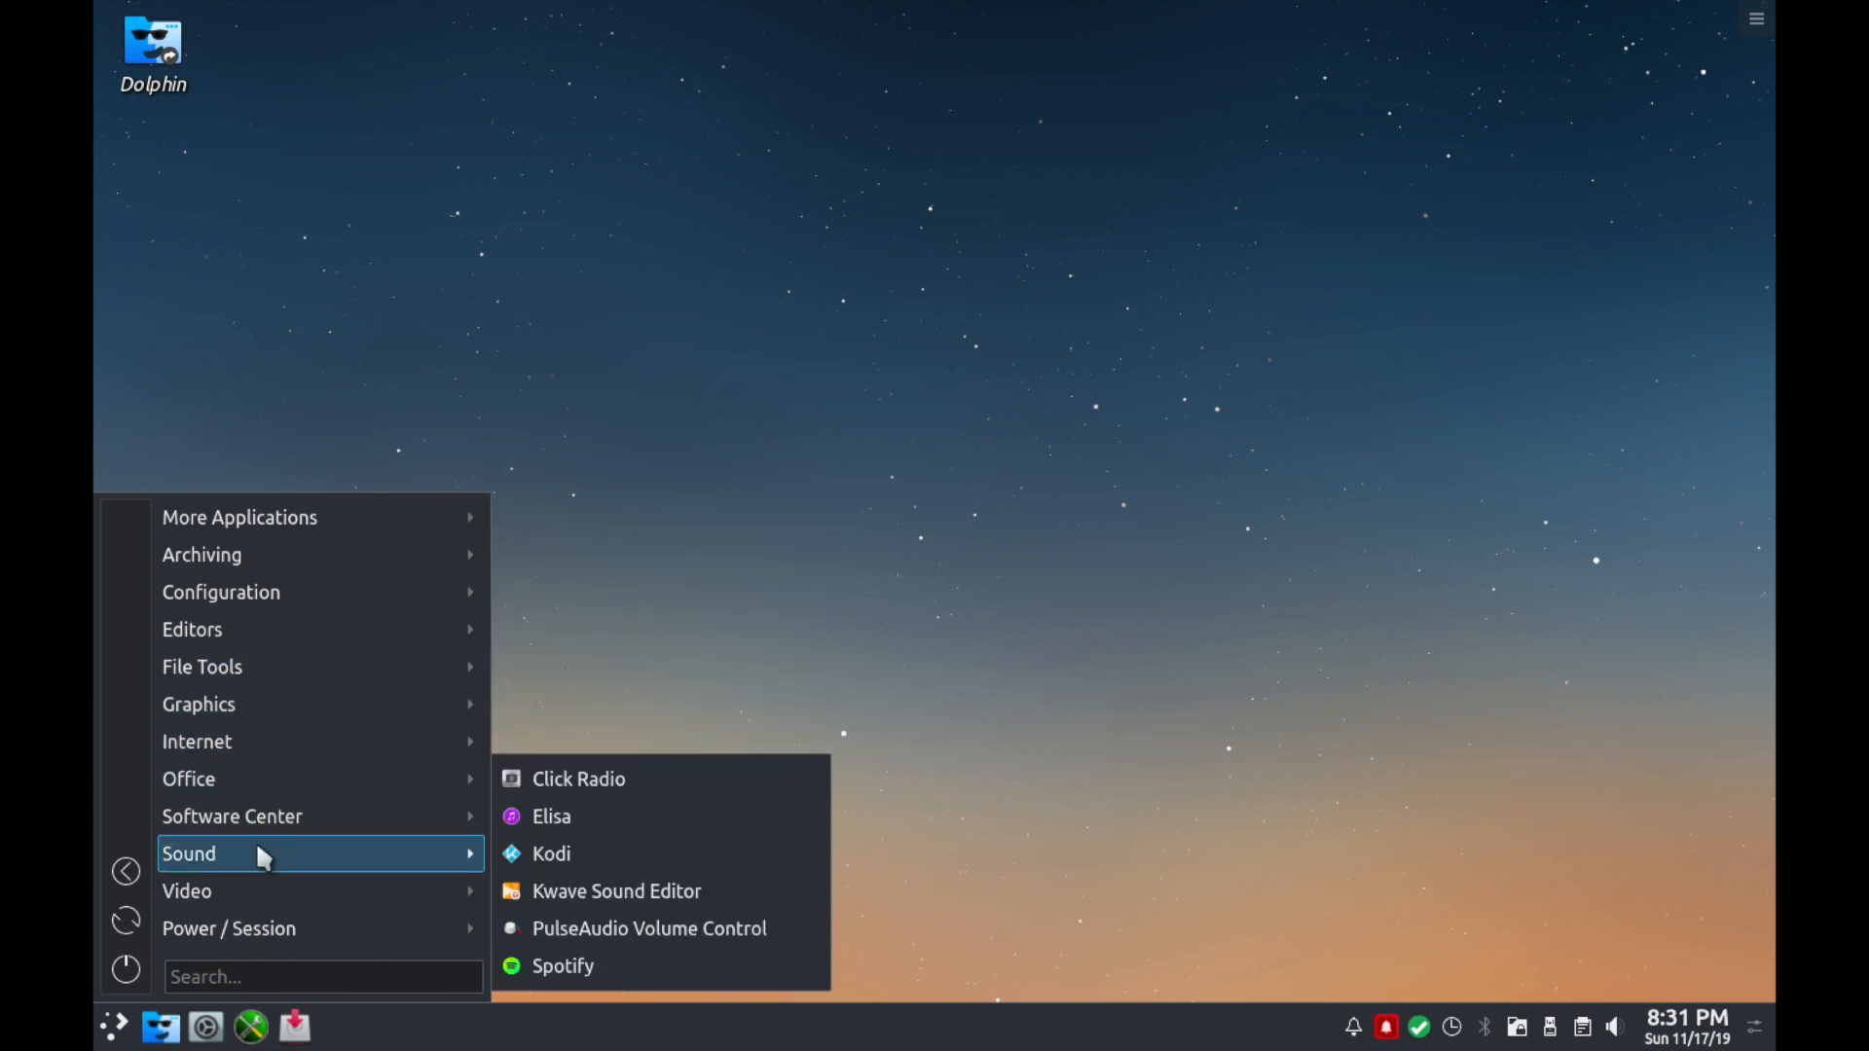
pyautogui.moveTo(187, 890)
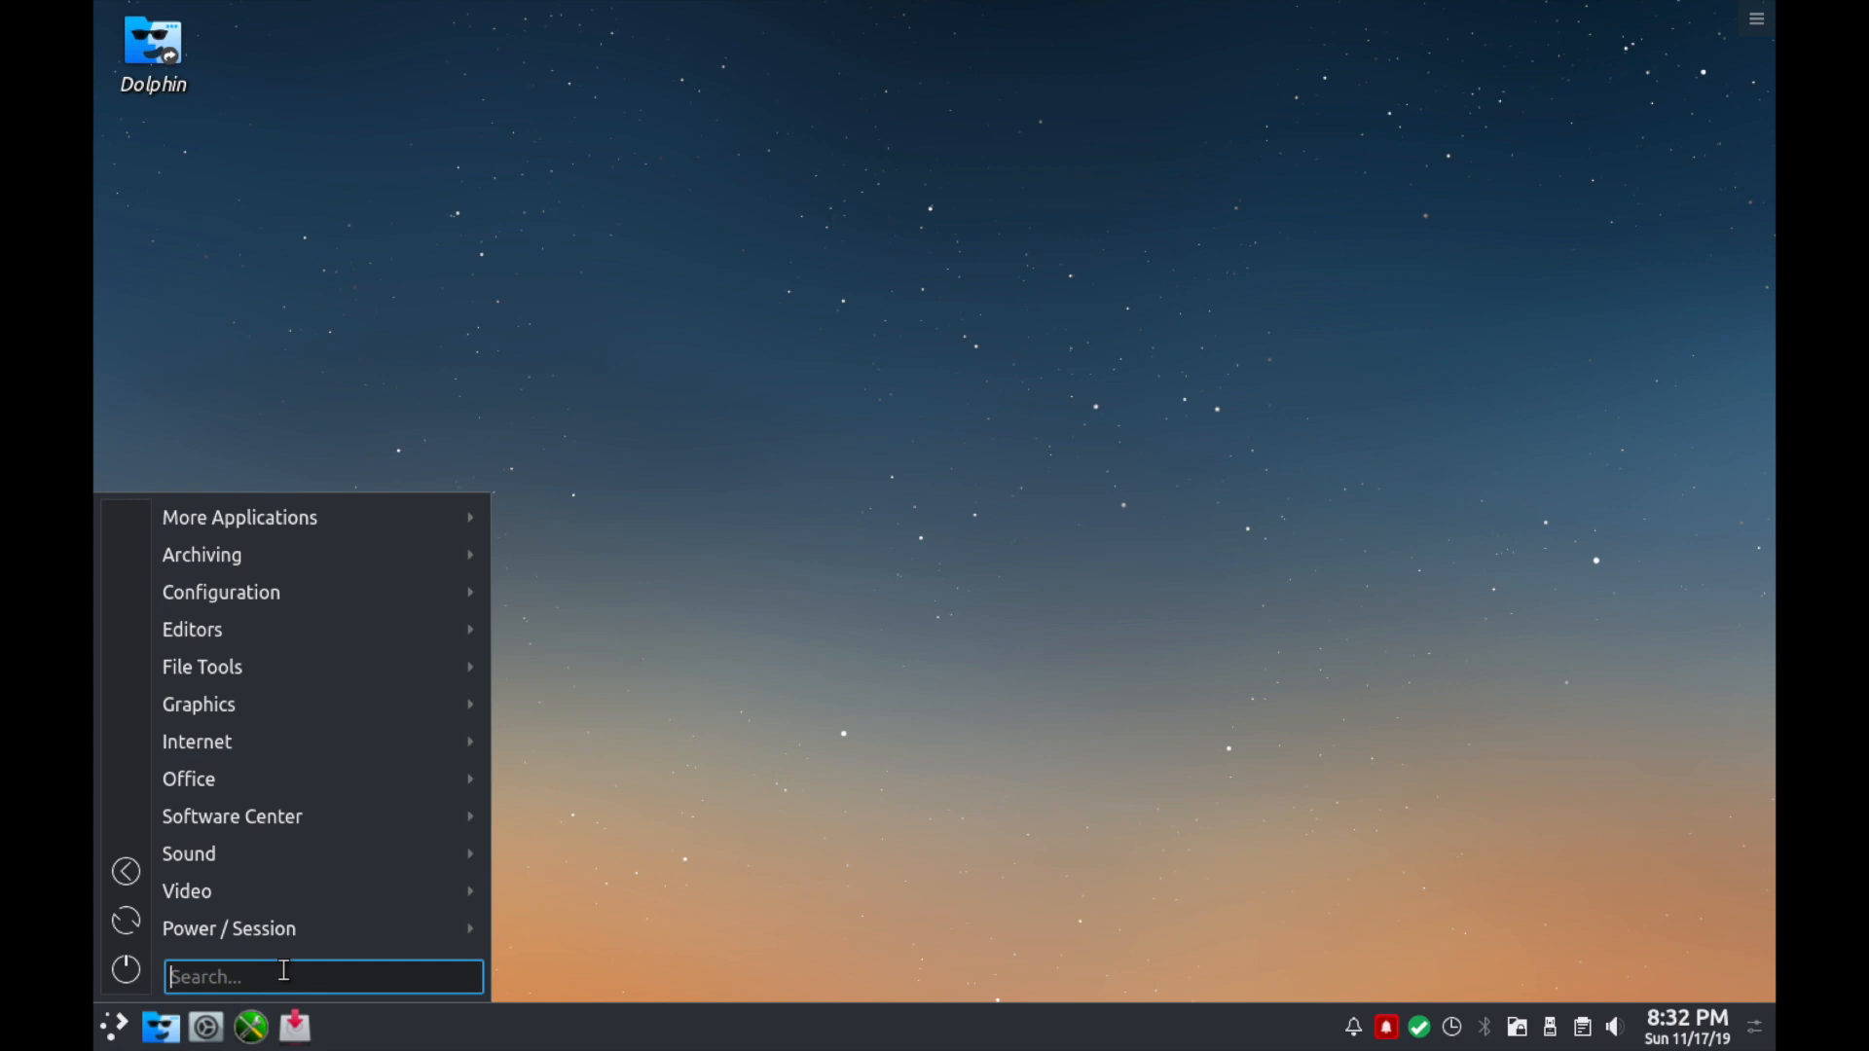
# Search the launcher for 'terminal', listing Konsole, Yakuake and XTerm.
pyautogui.write('t')
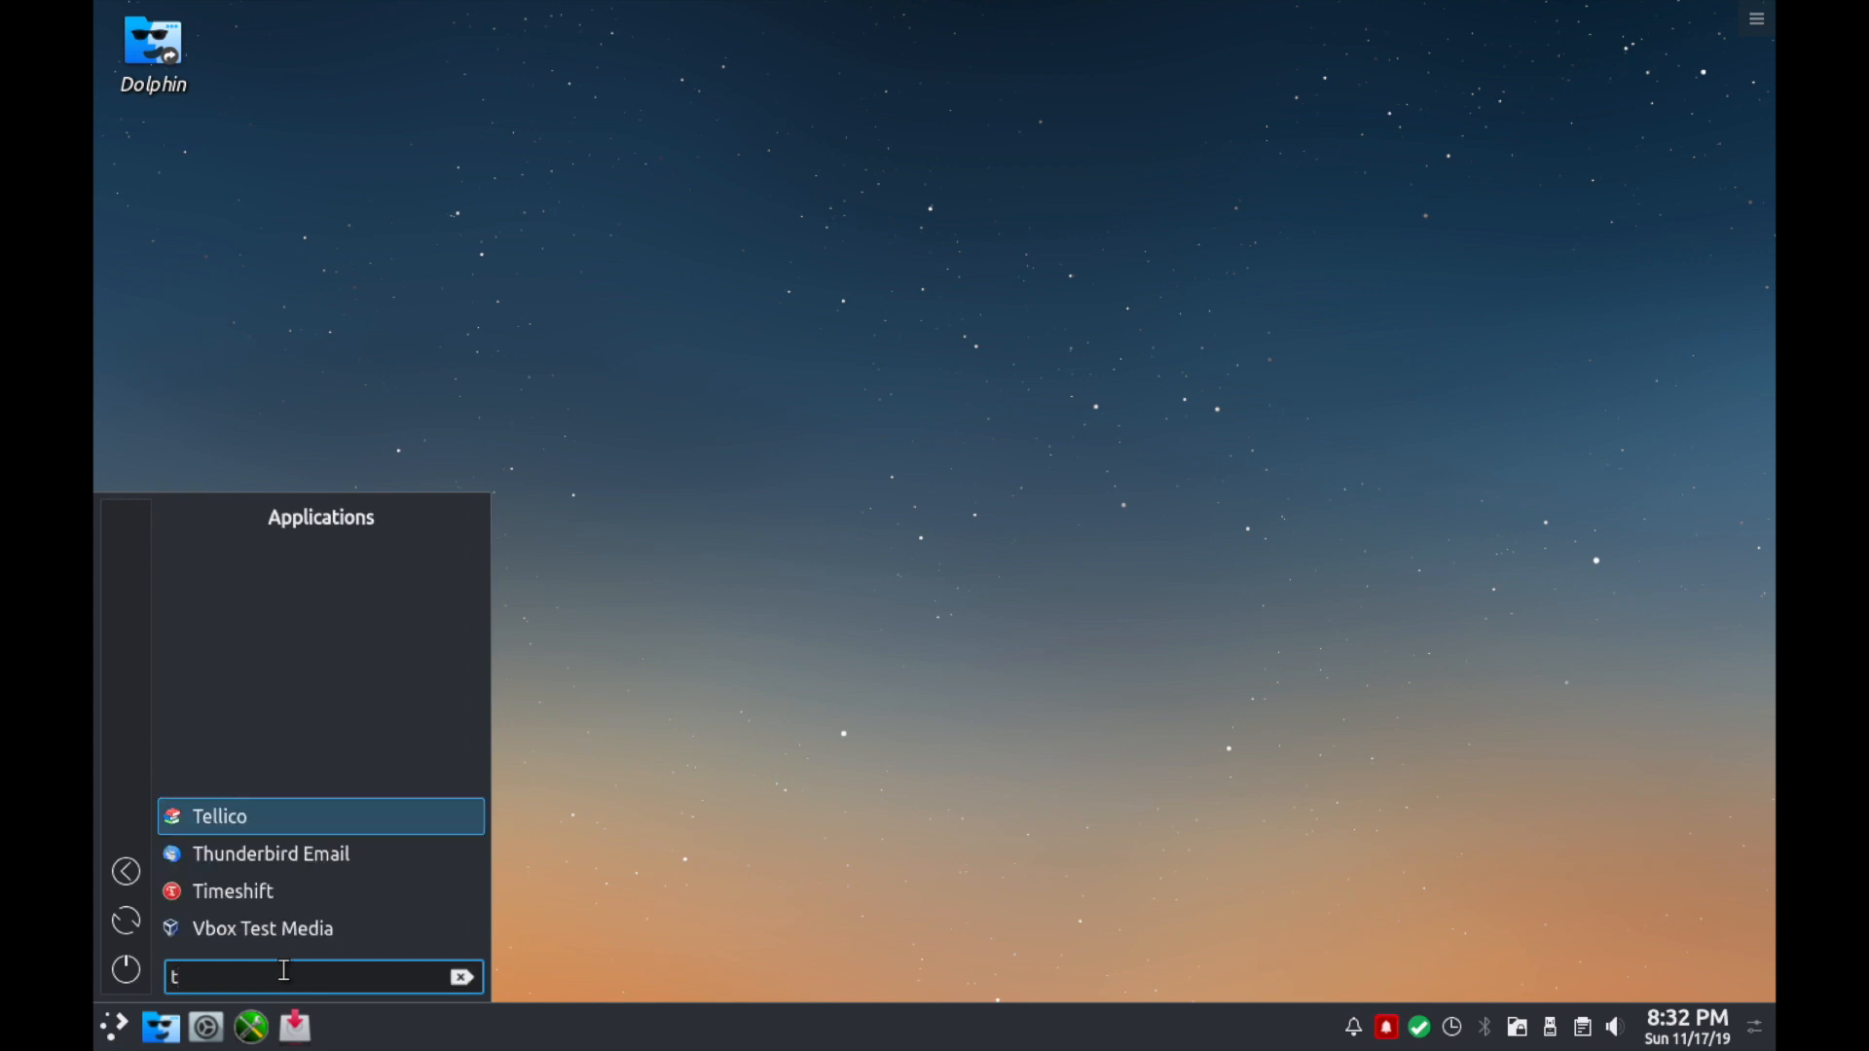
pyautogui.write('erminal')
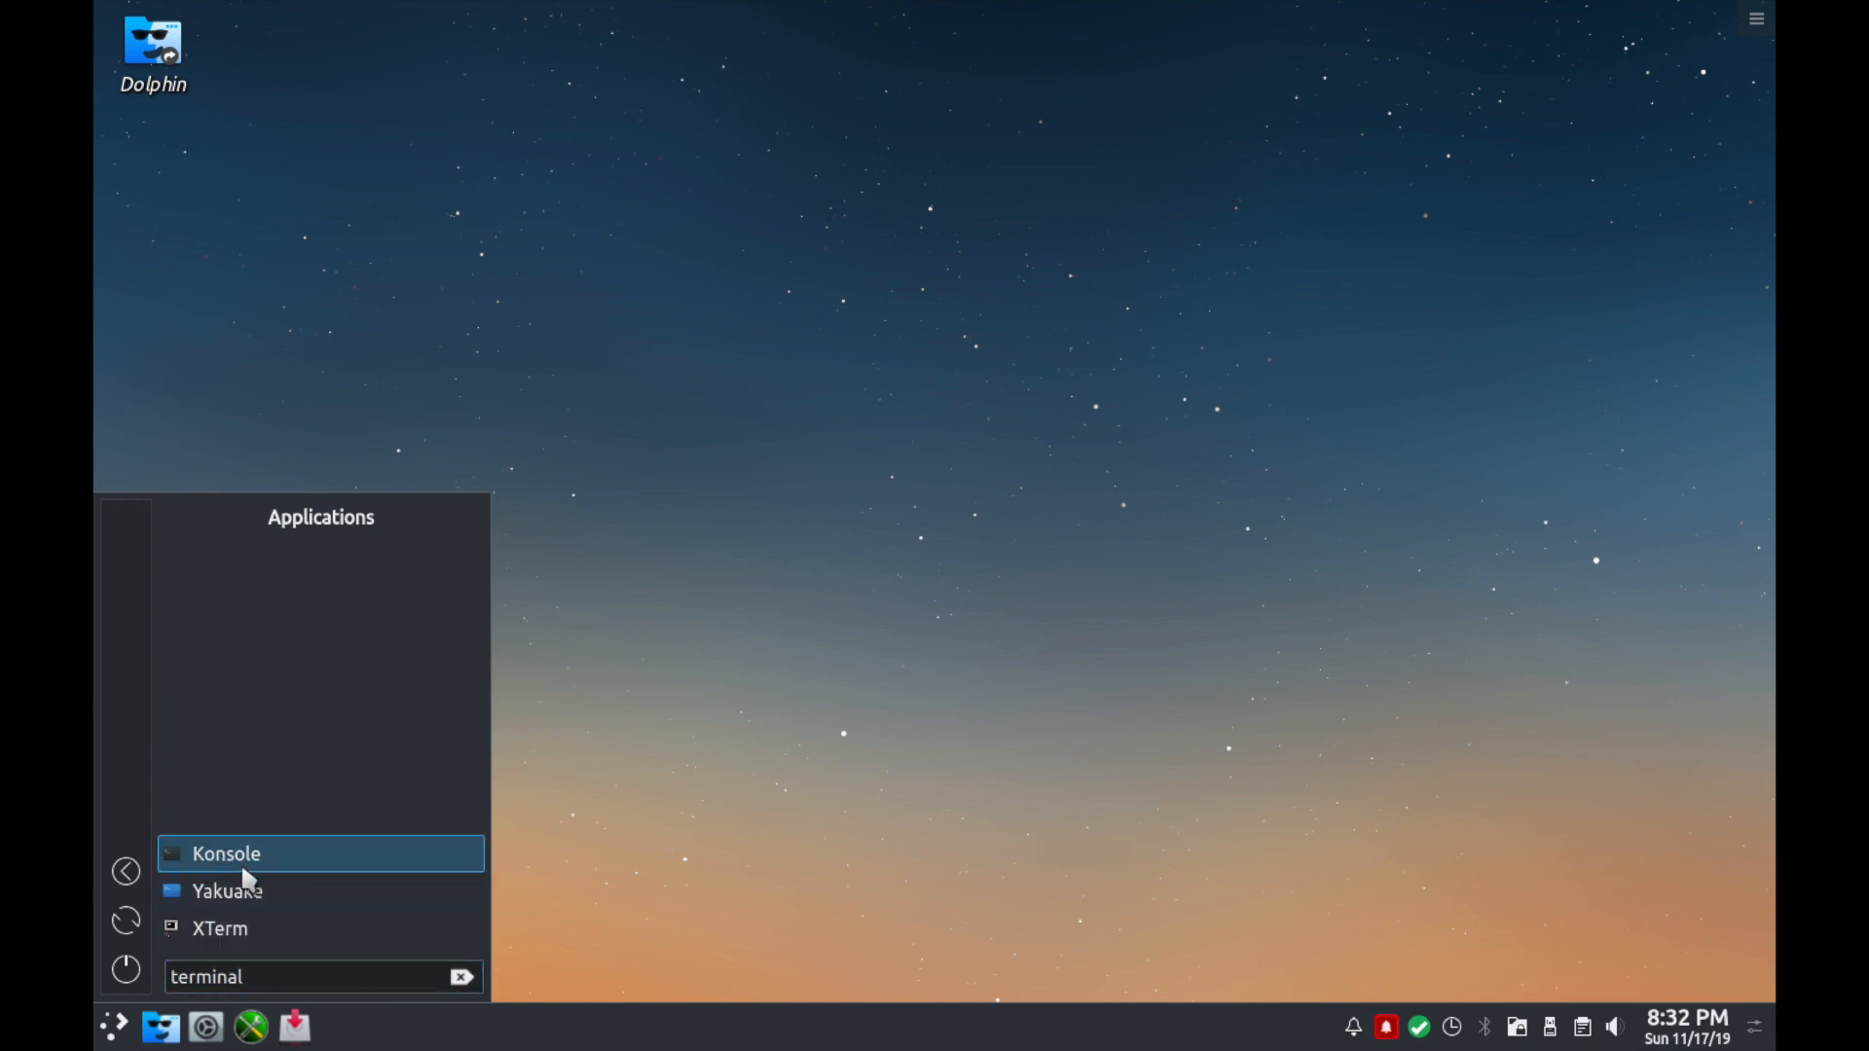
pyautogui.moveTo(273, 866)
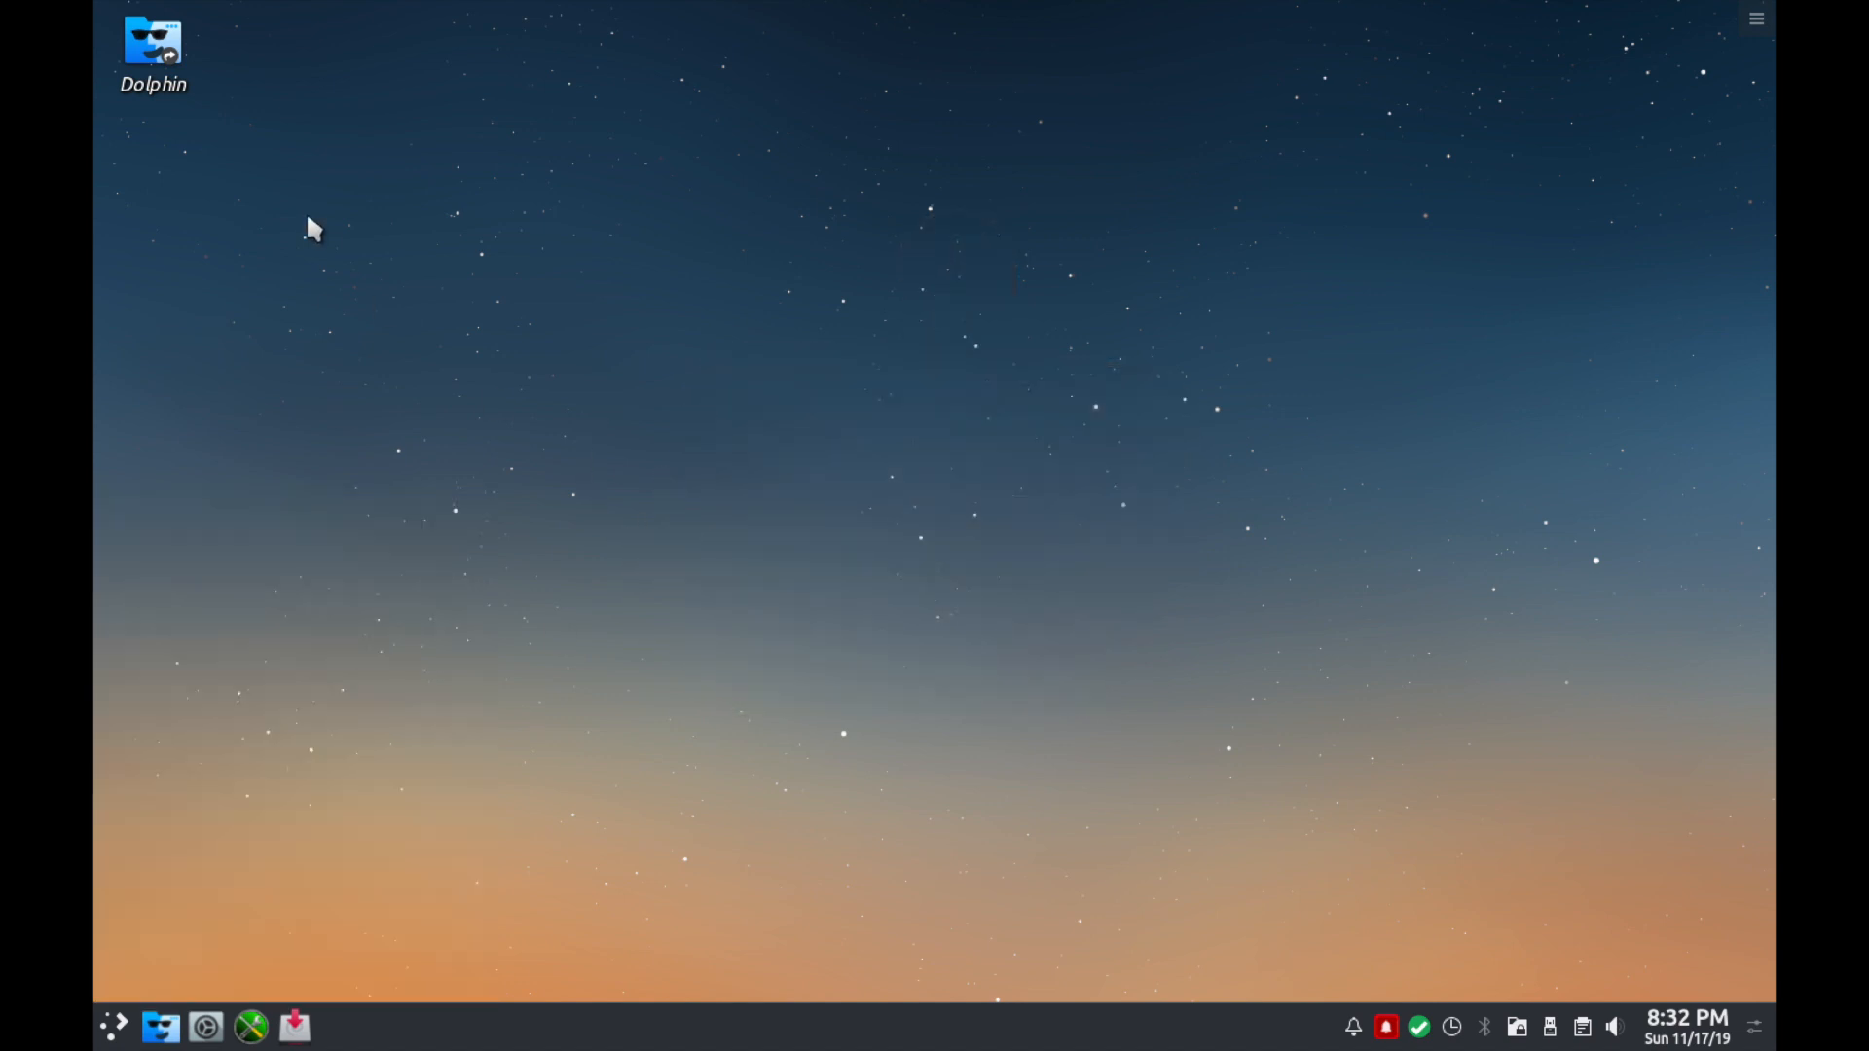
pyautogui.doubleClick(152, 41)
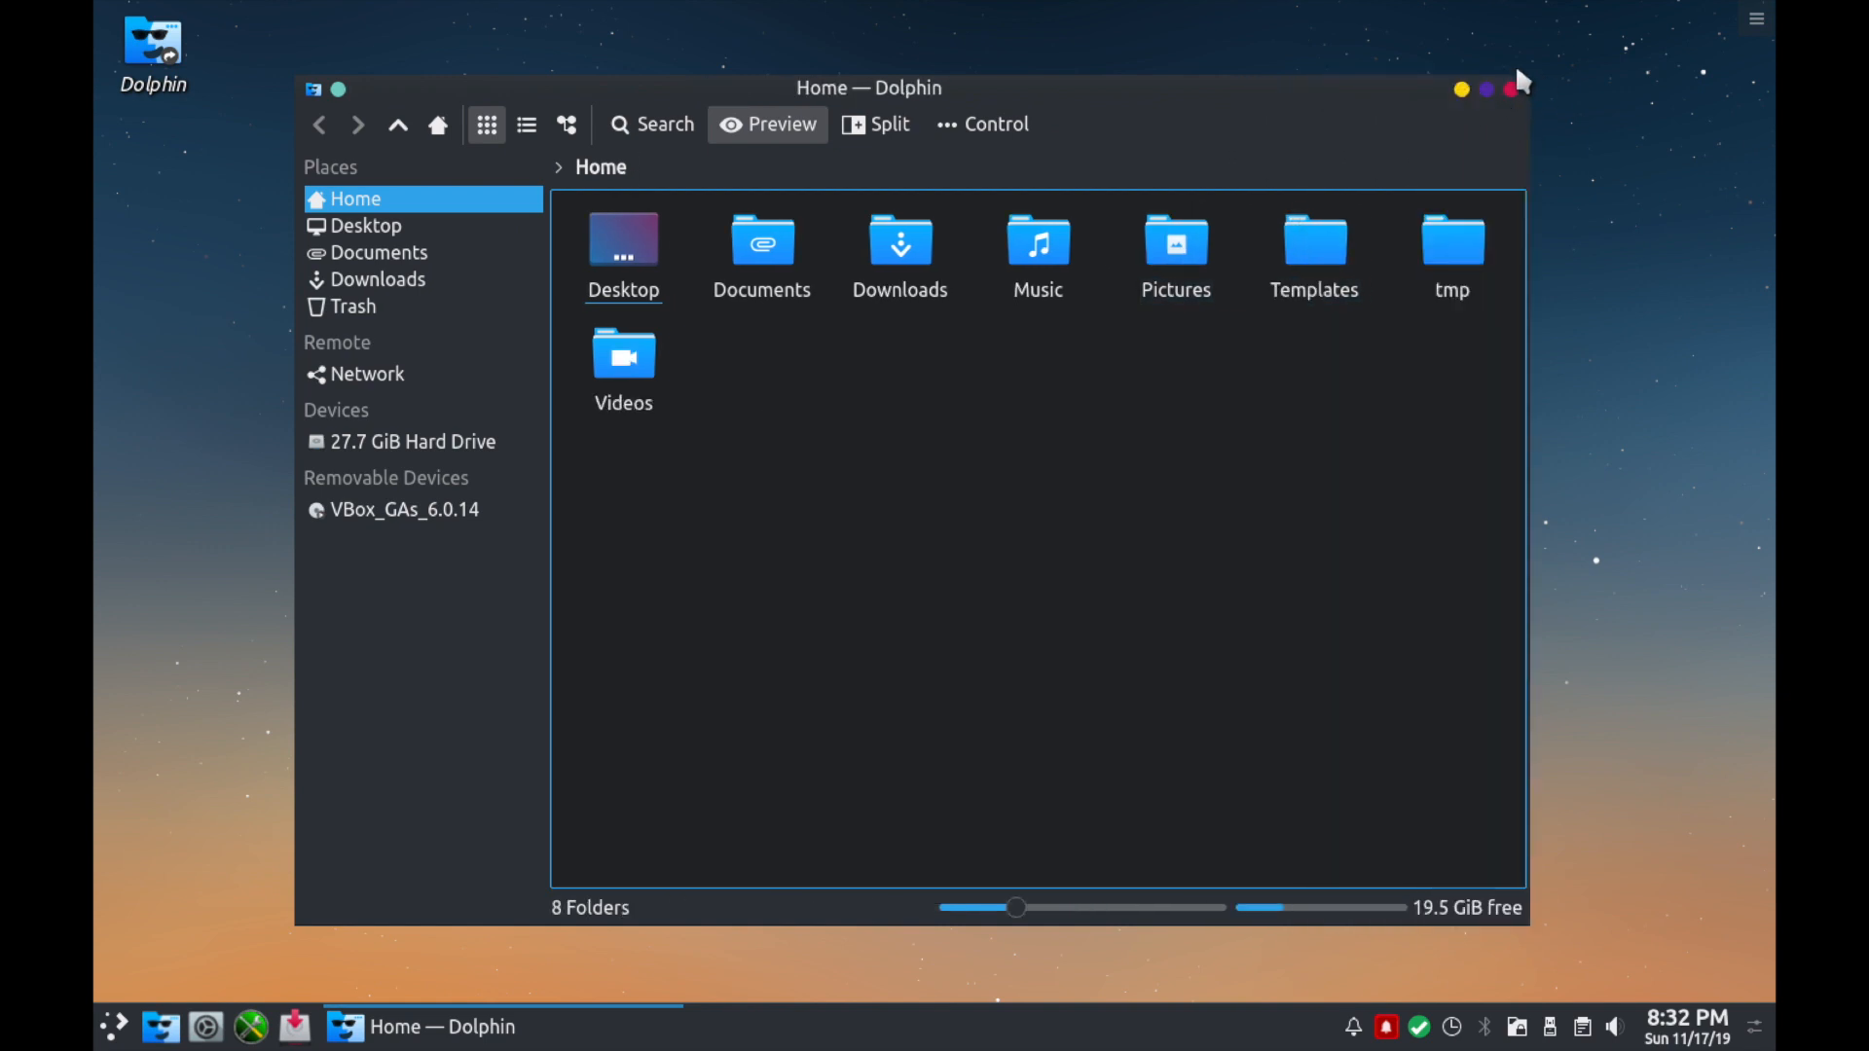
pyautogui.moveTo(1511, 105)
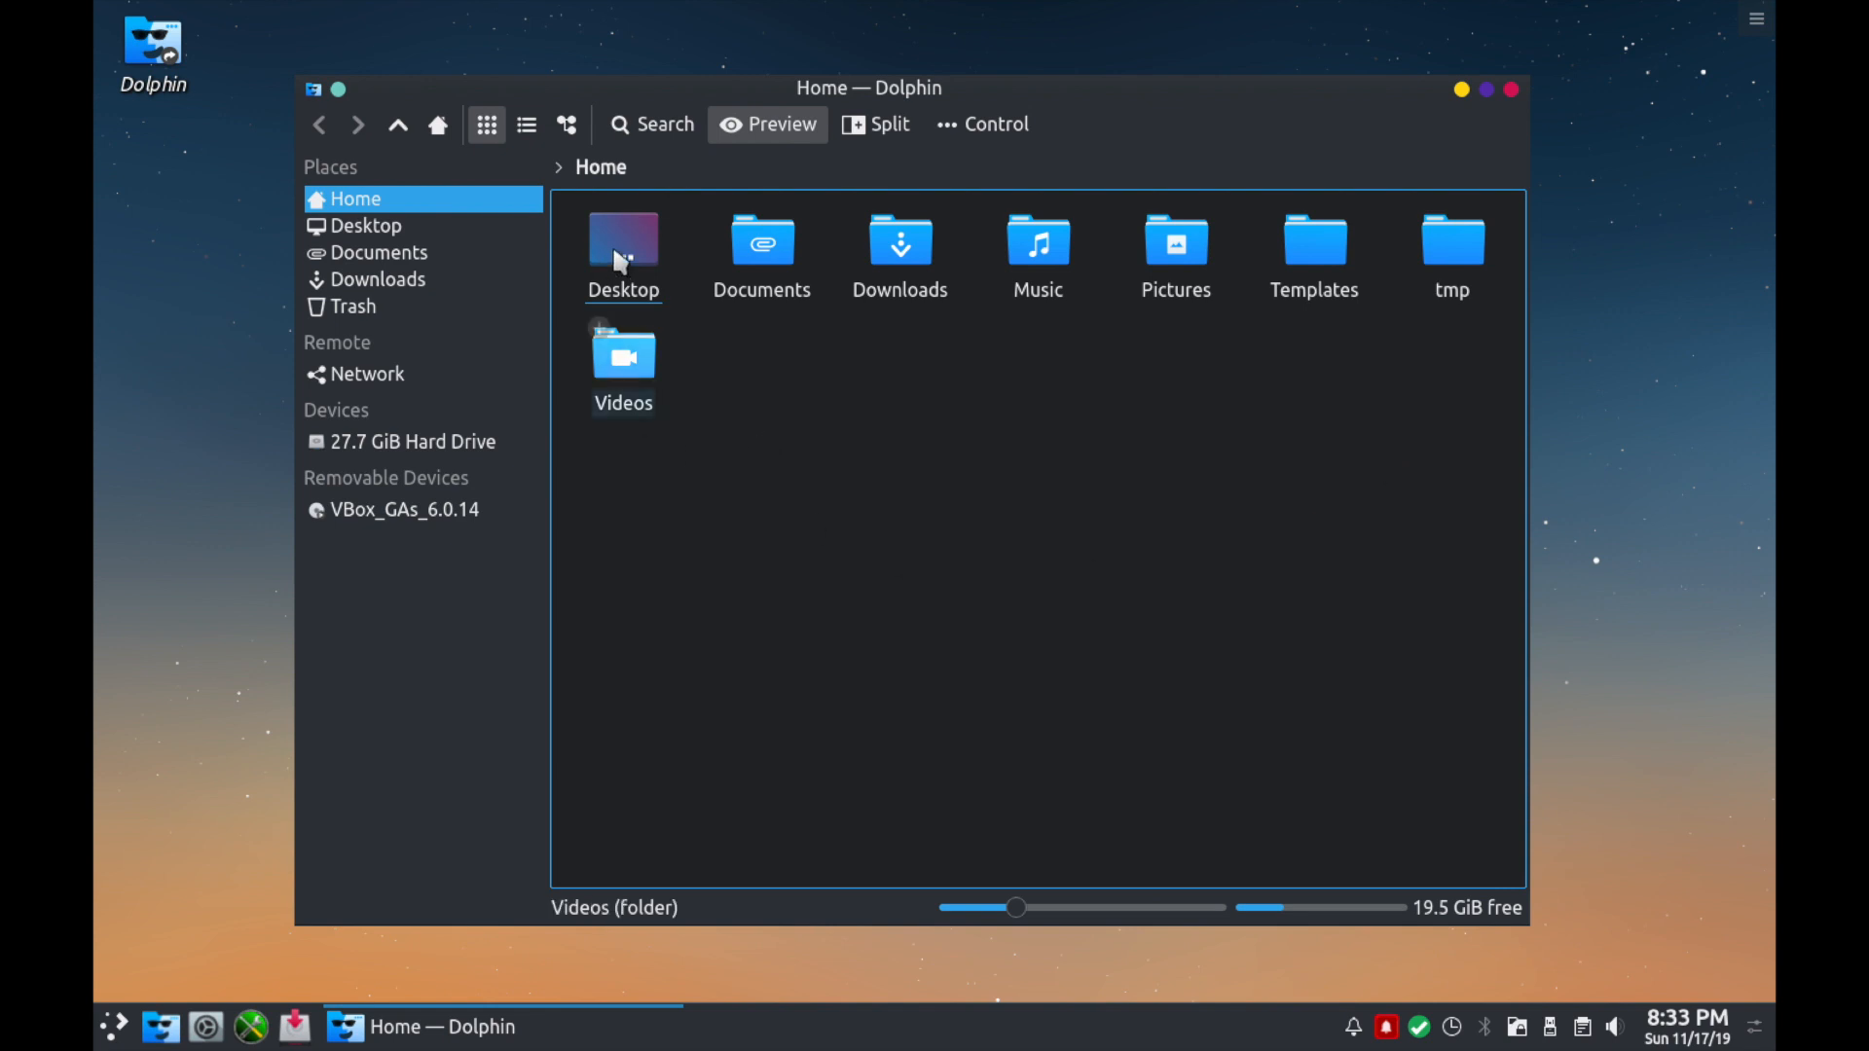
pyautogui.click(623, 237)
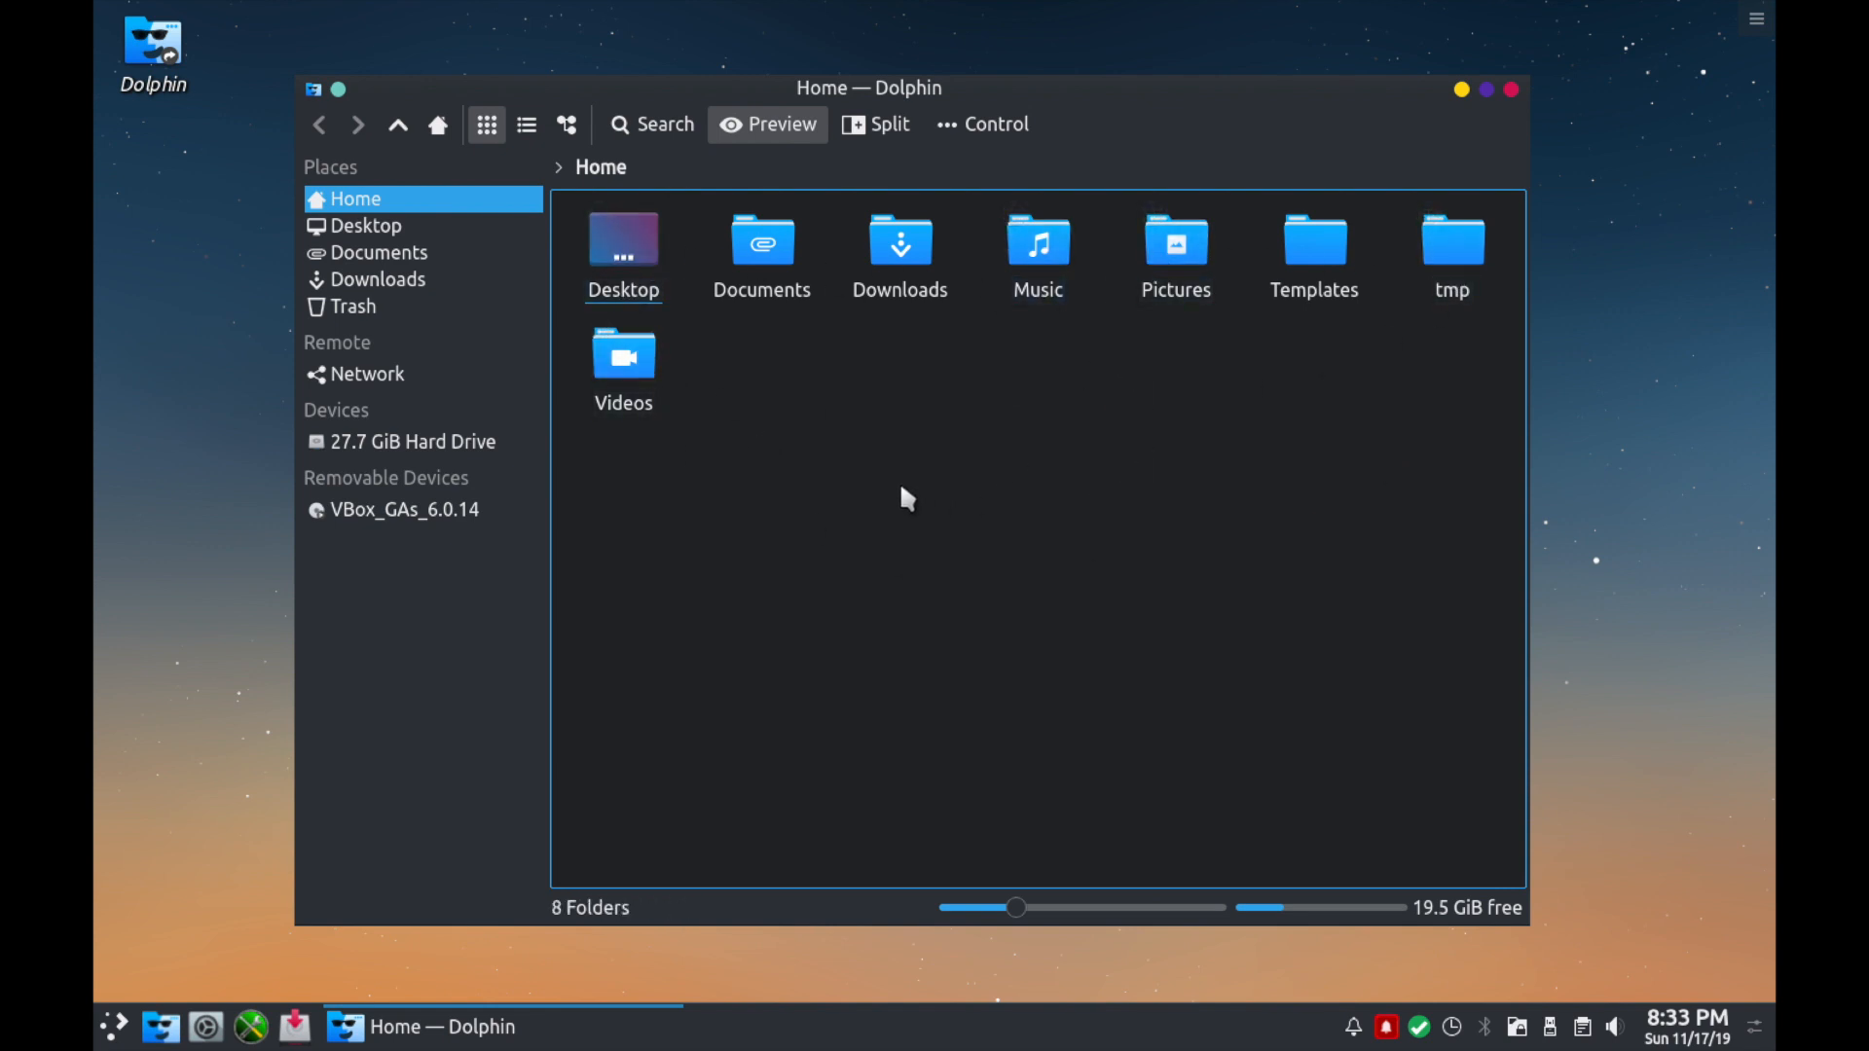
pyautogui.moveTo(775, 551)
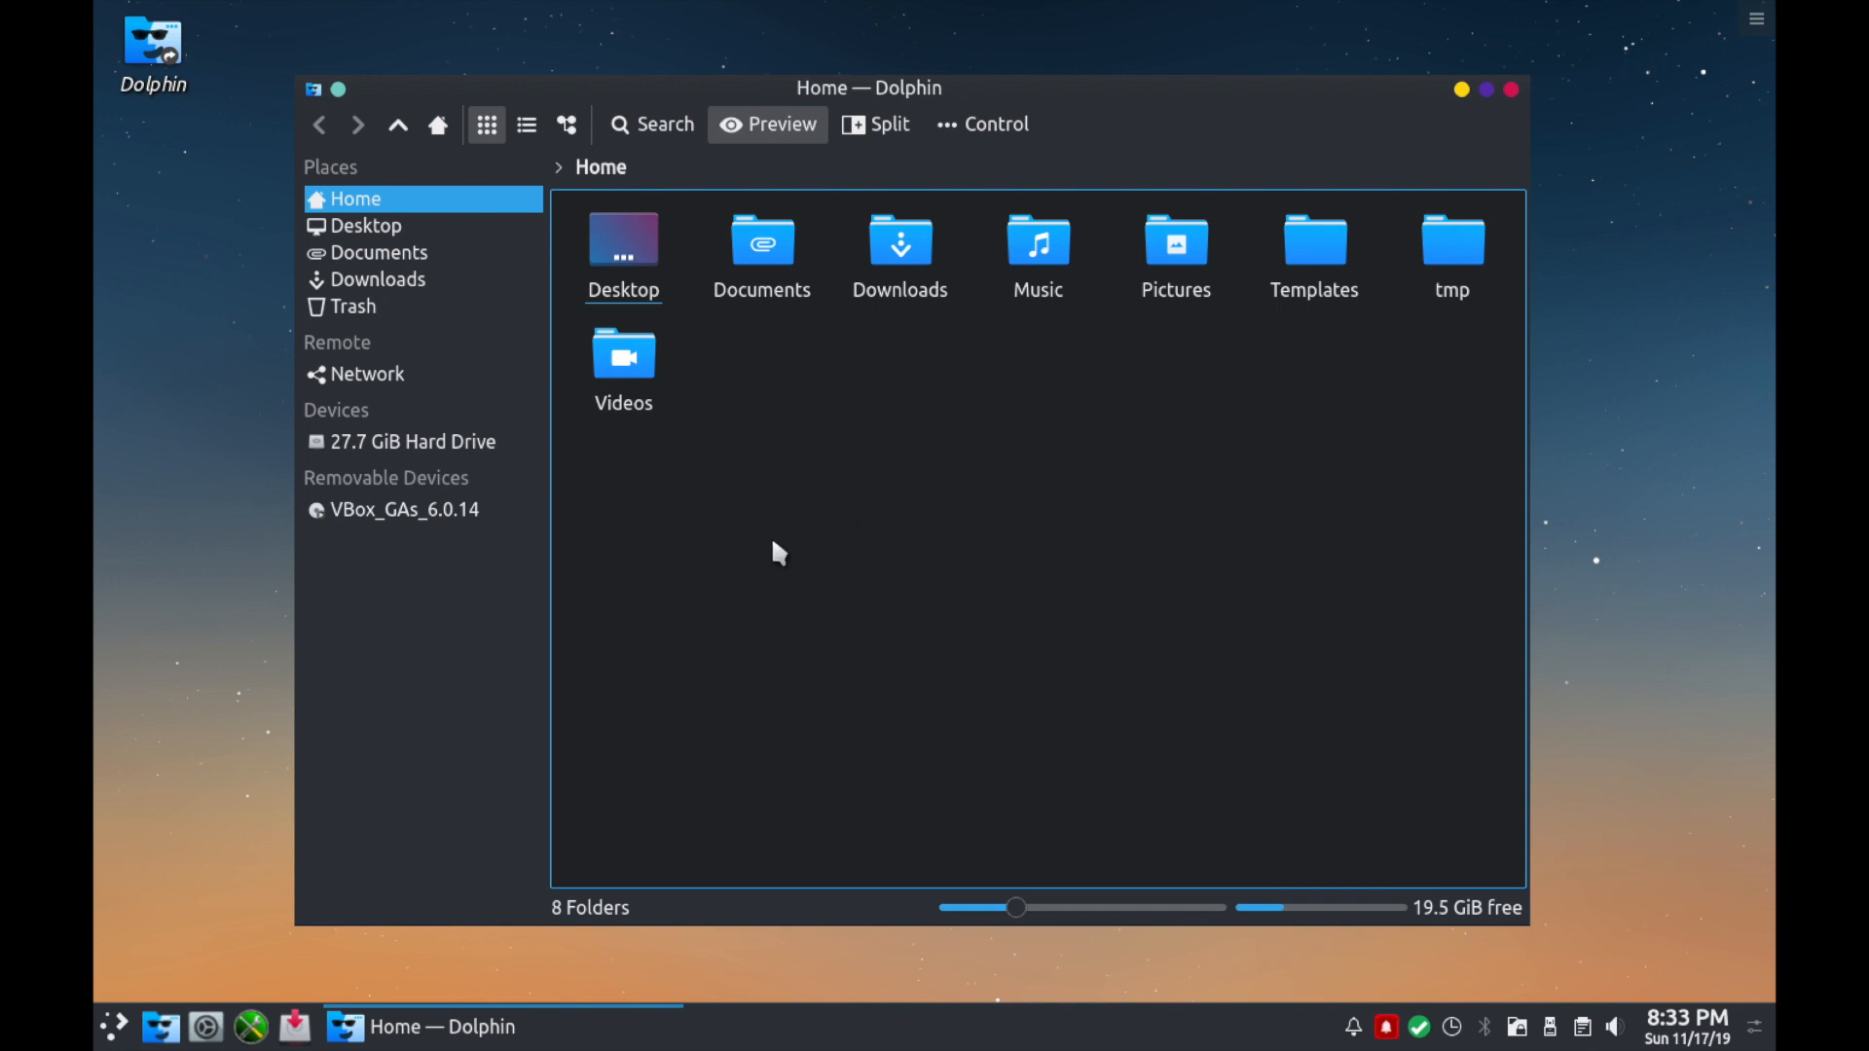
pyautogui.moveTo(732, 553)
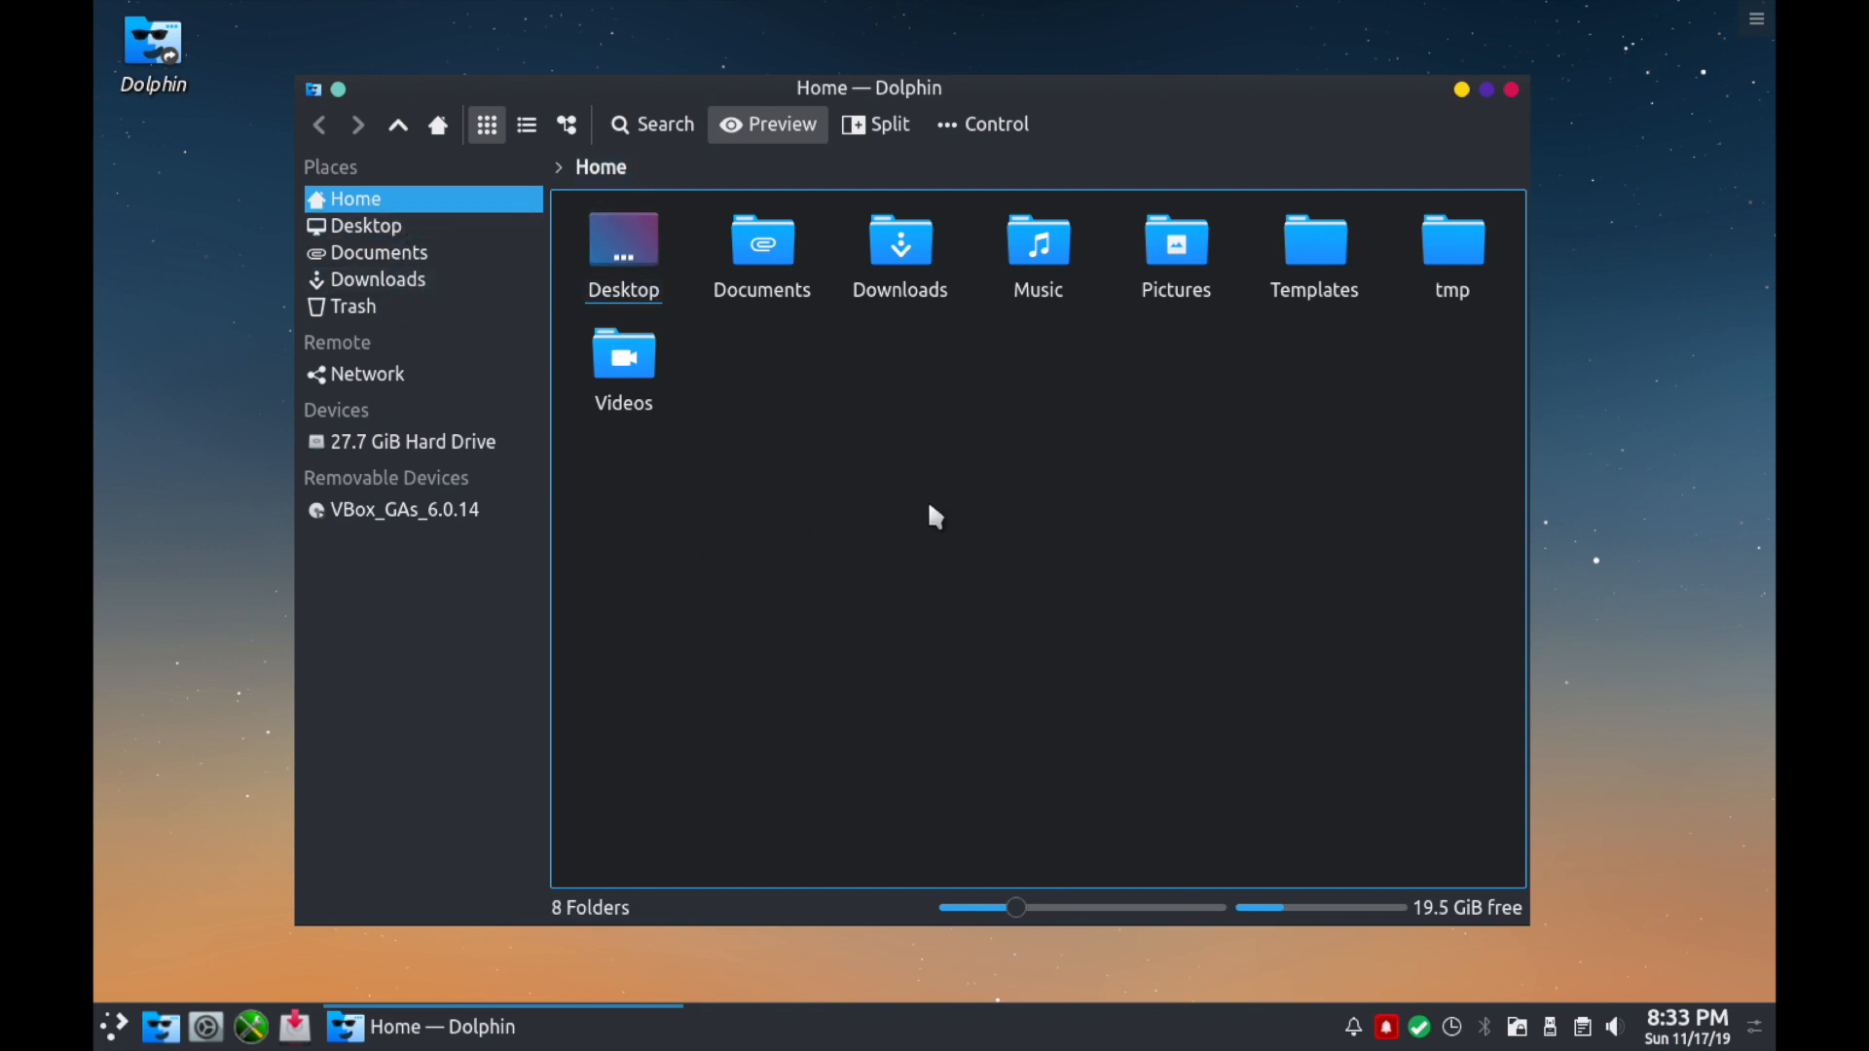
pyautogui.moveTo(954, 381)
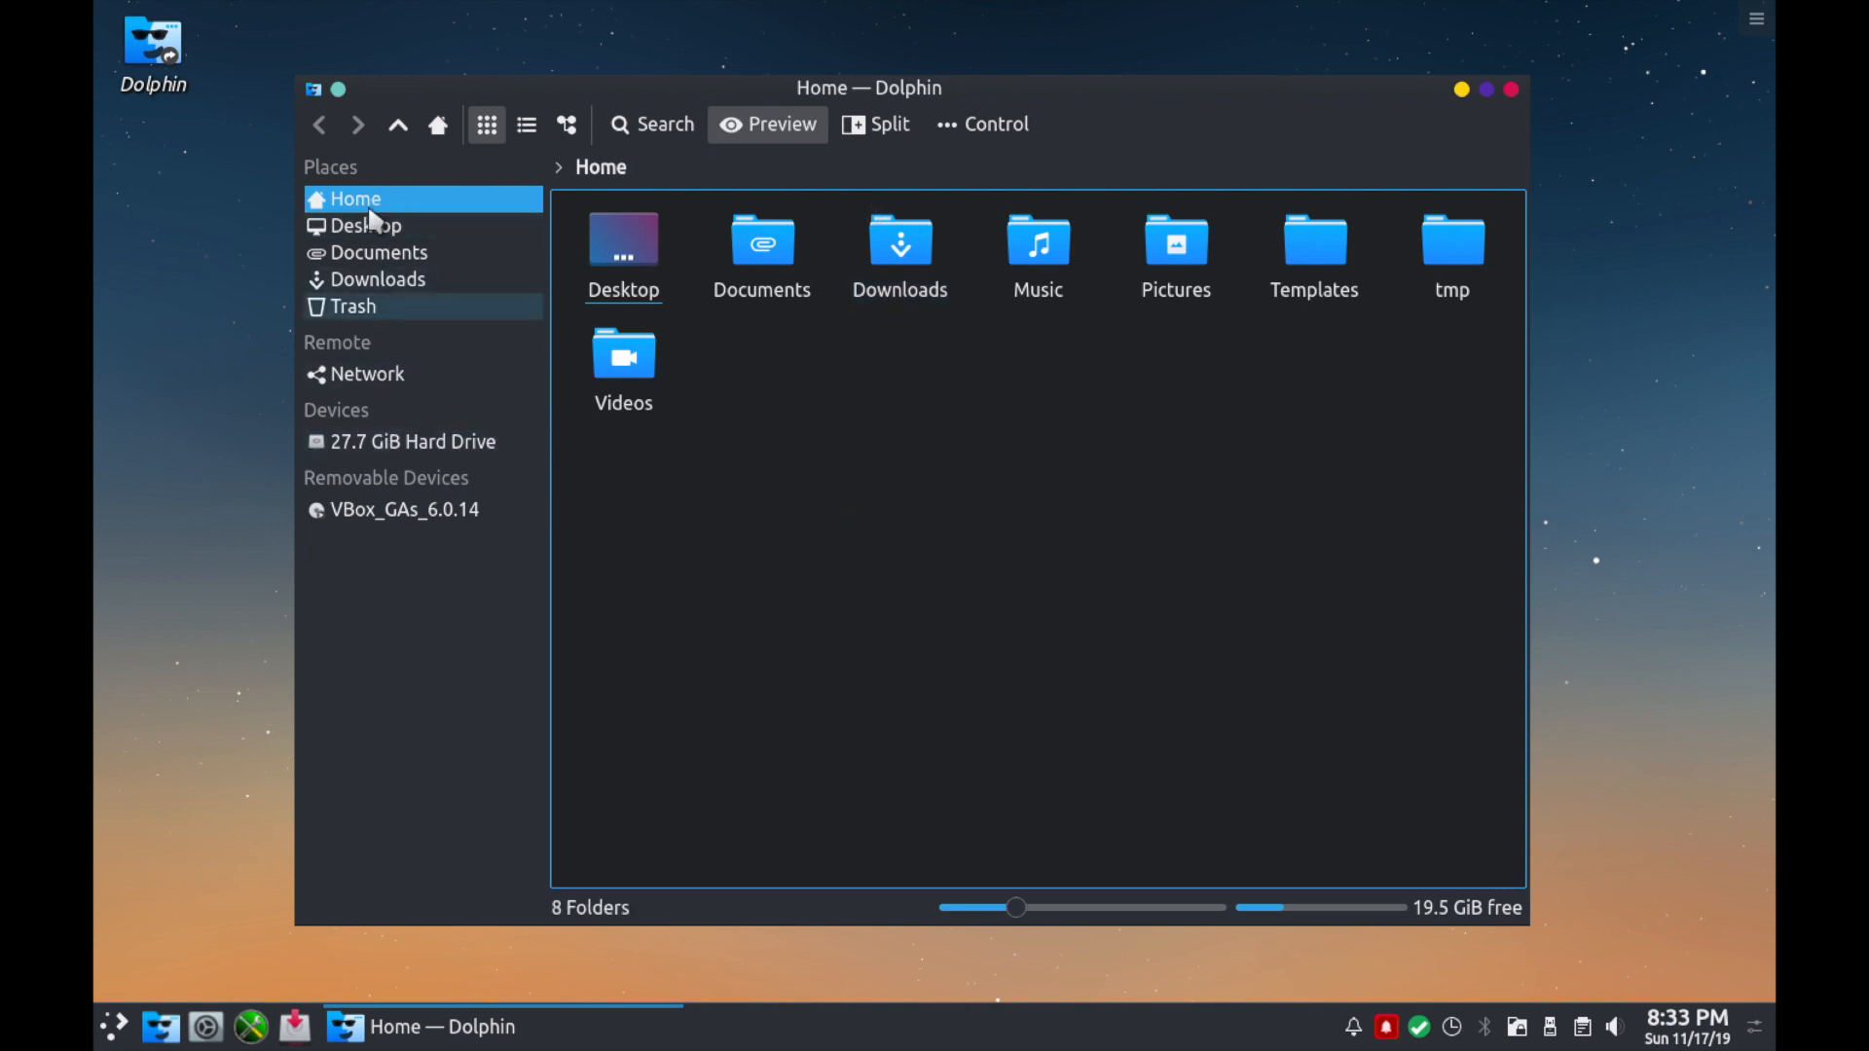
pyautogui.moveTo(377, 286)
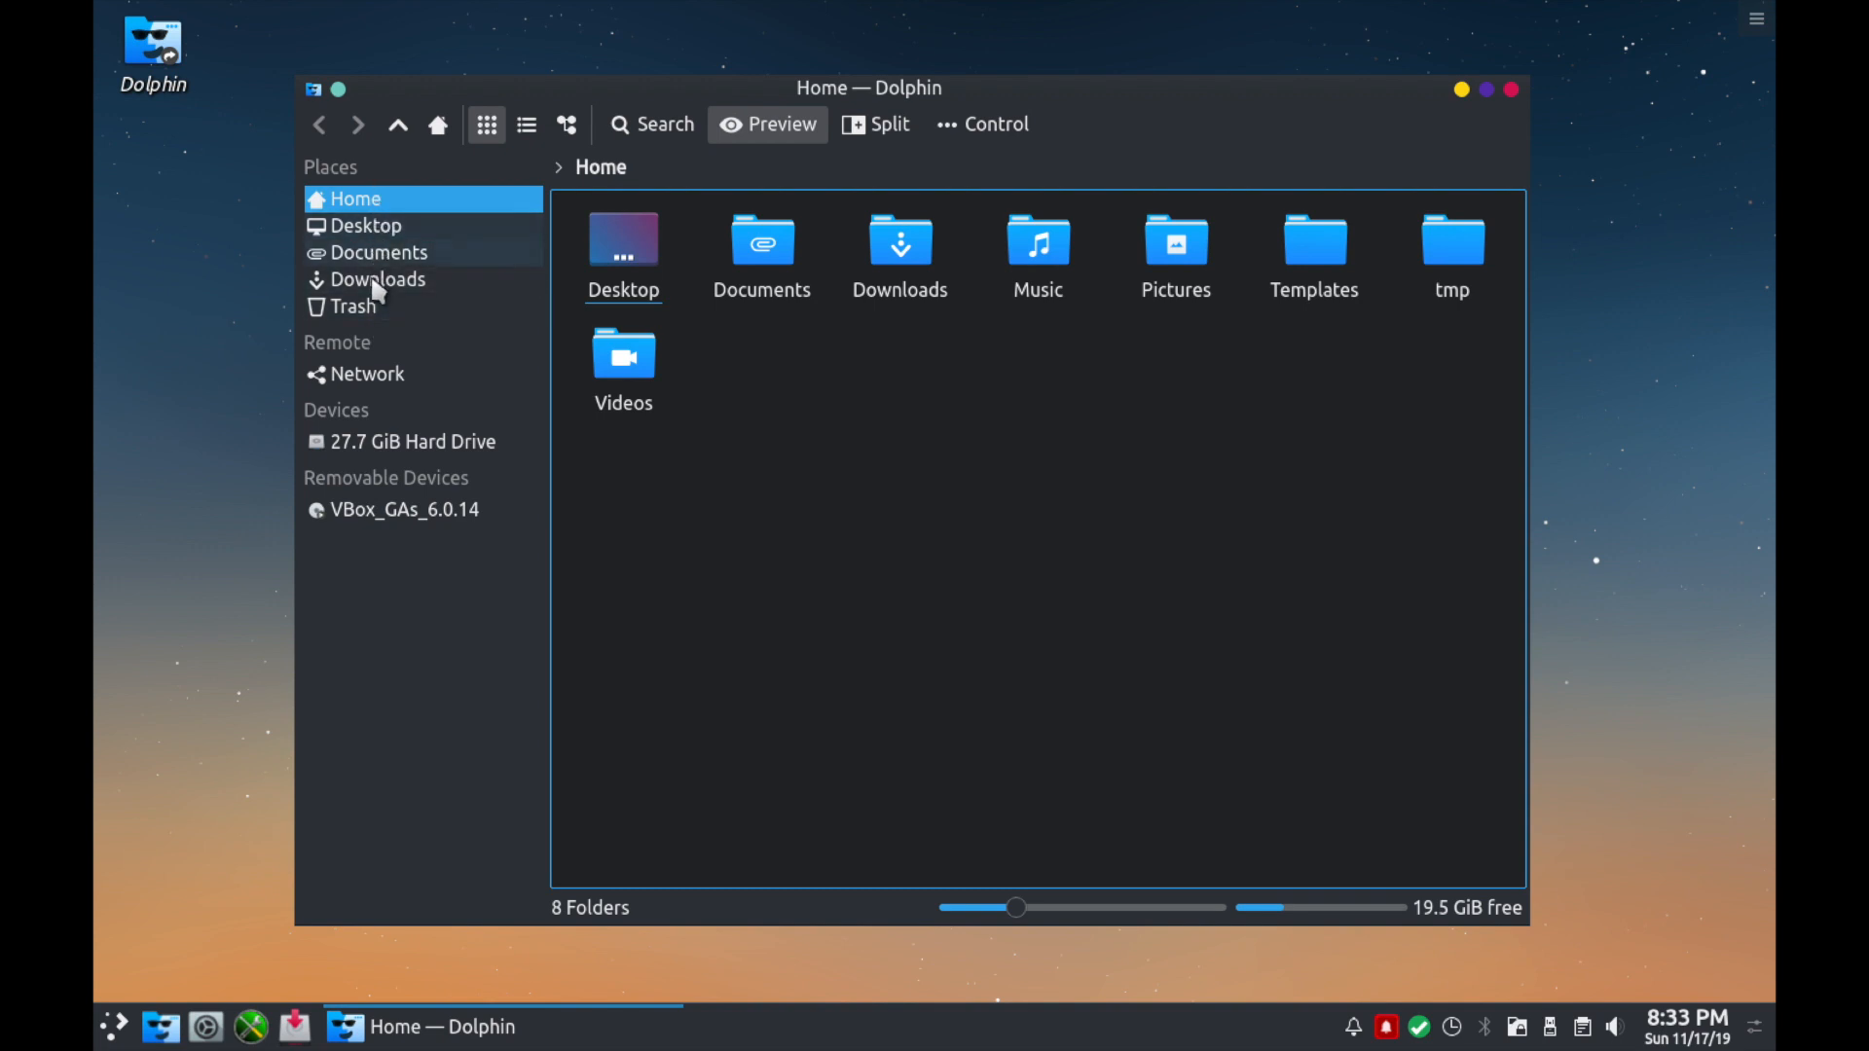
pyautogui.moveTo(418, 349)
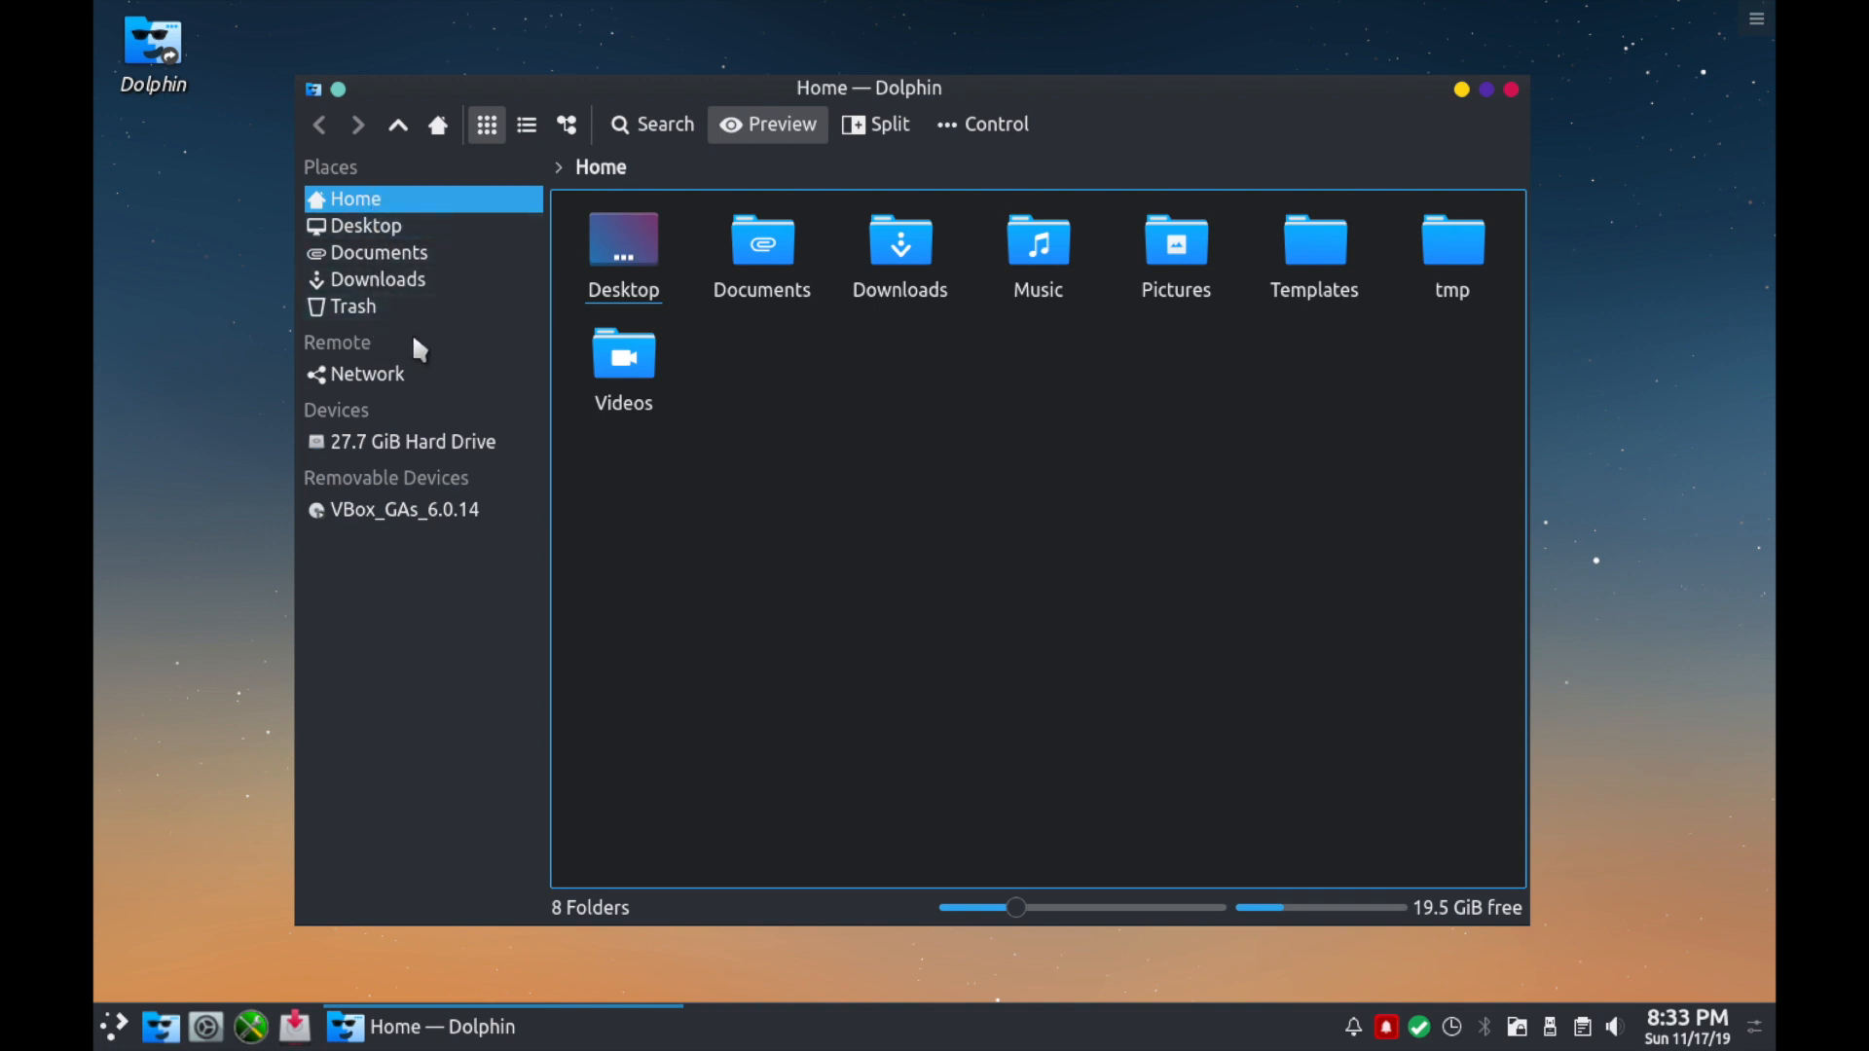
pyautogui.moveTo(368, 374)
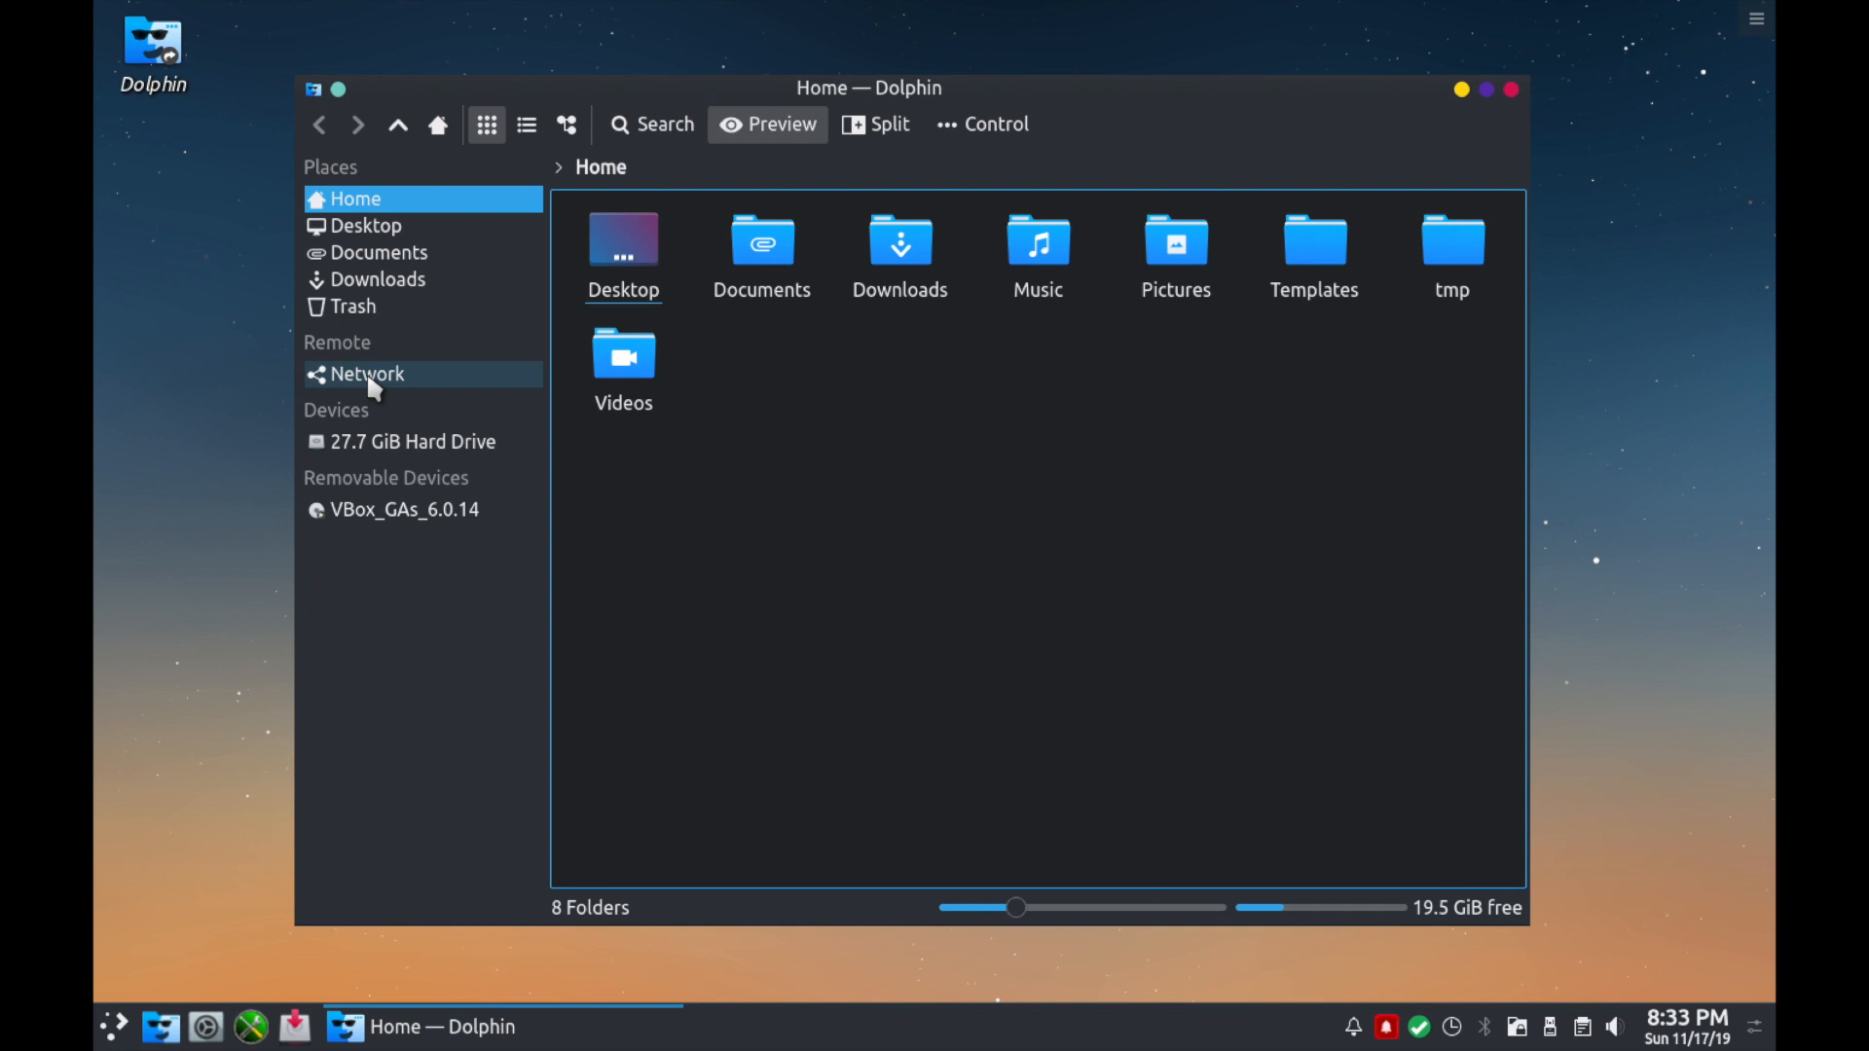
pyautogui.moveTo(487, 421)
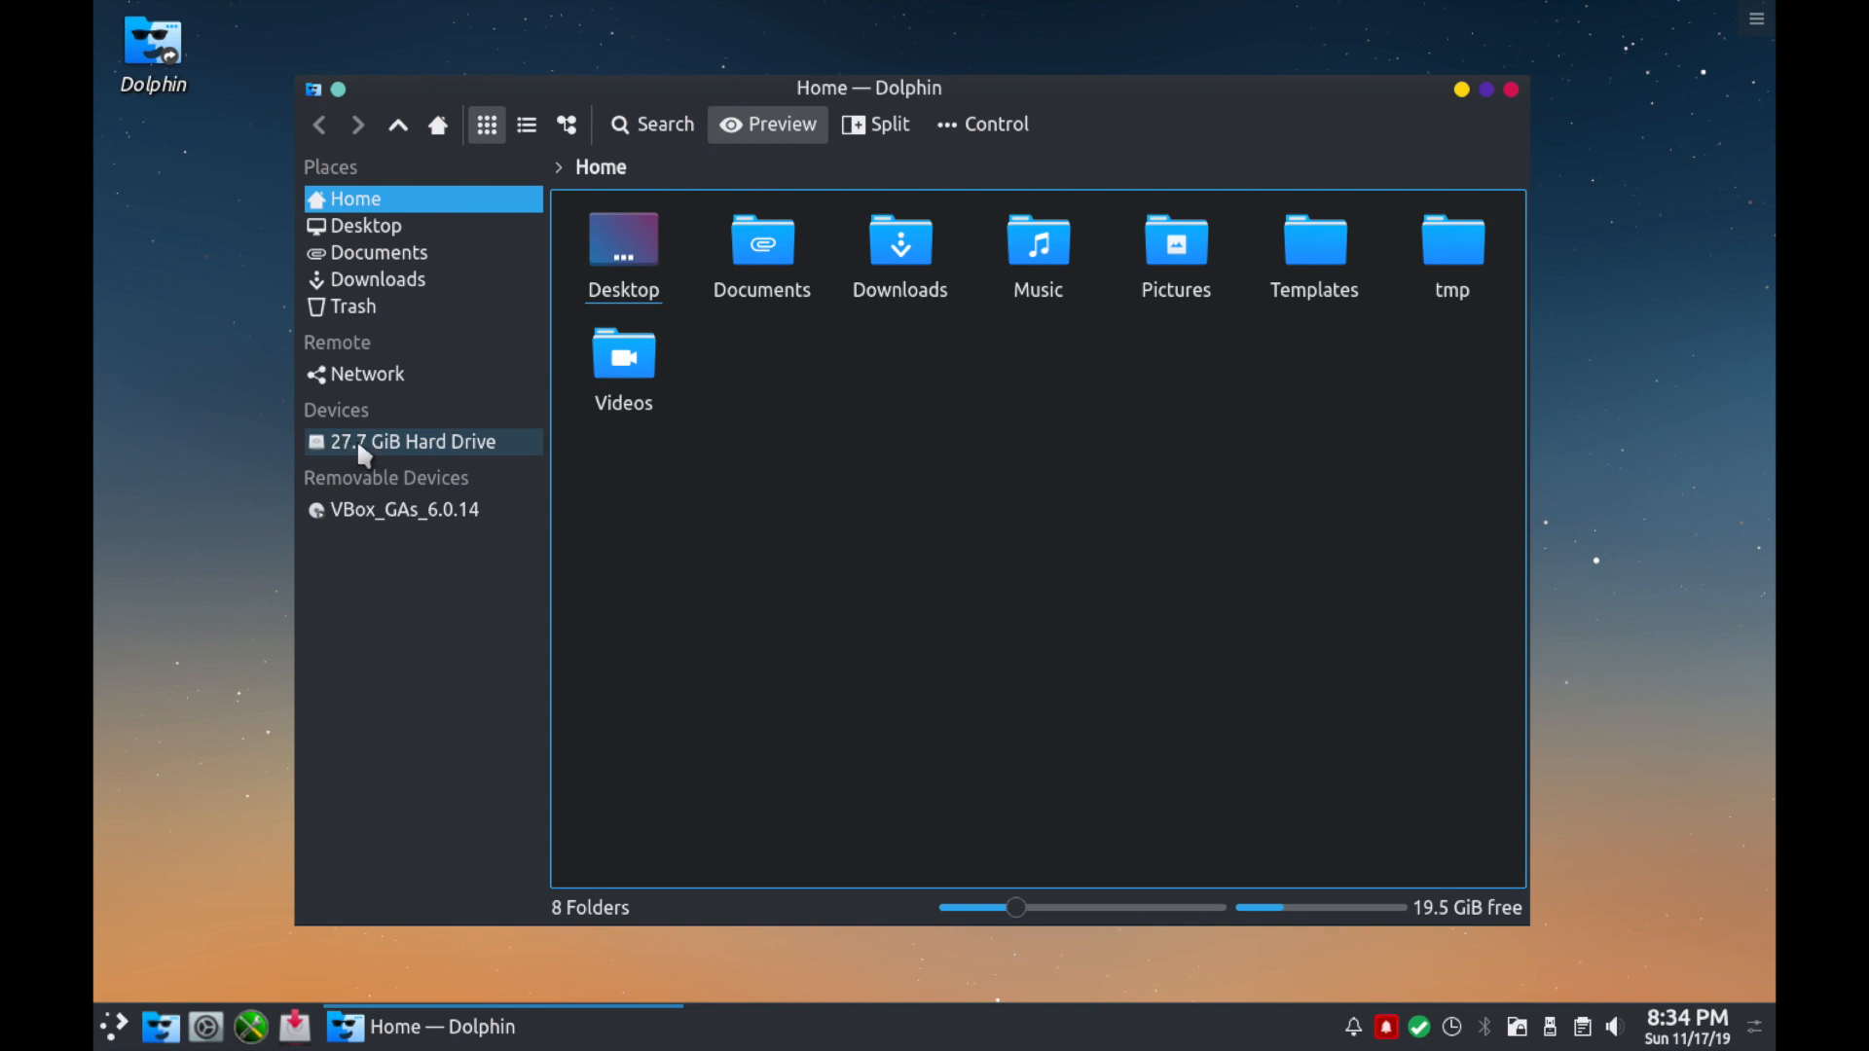
pyautogui.moveTo(475, 460)
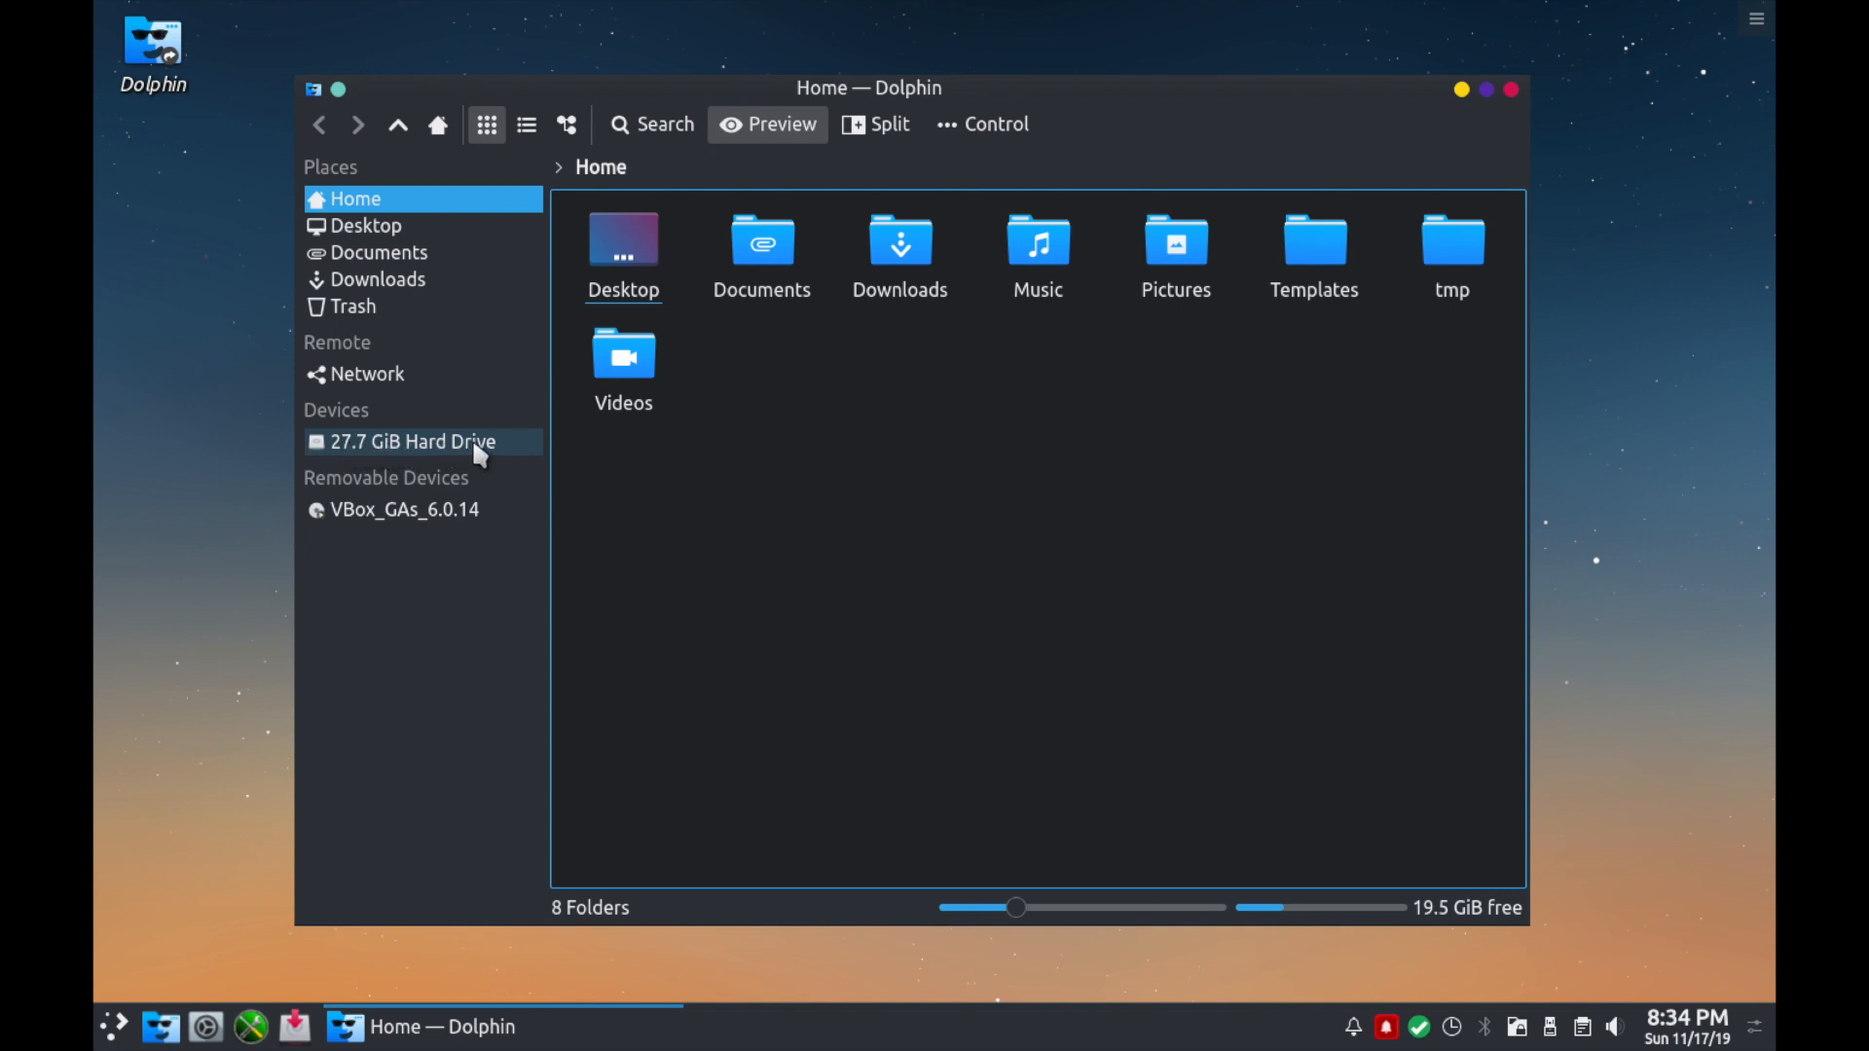
pyautogui.moveTo(543, 455)
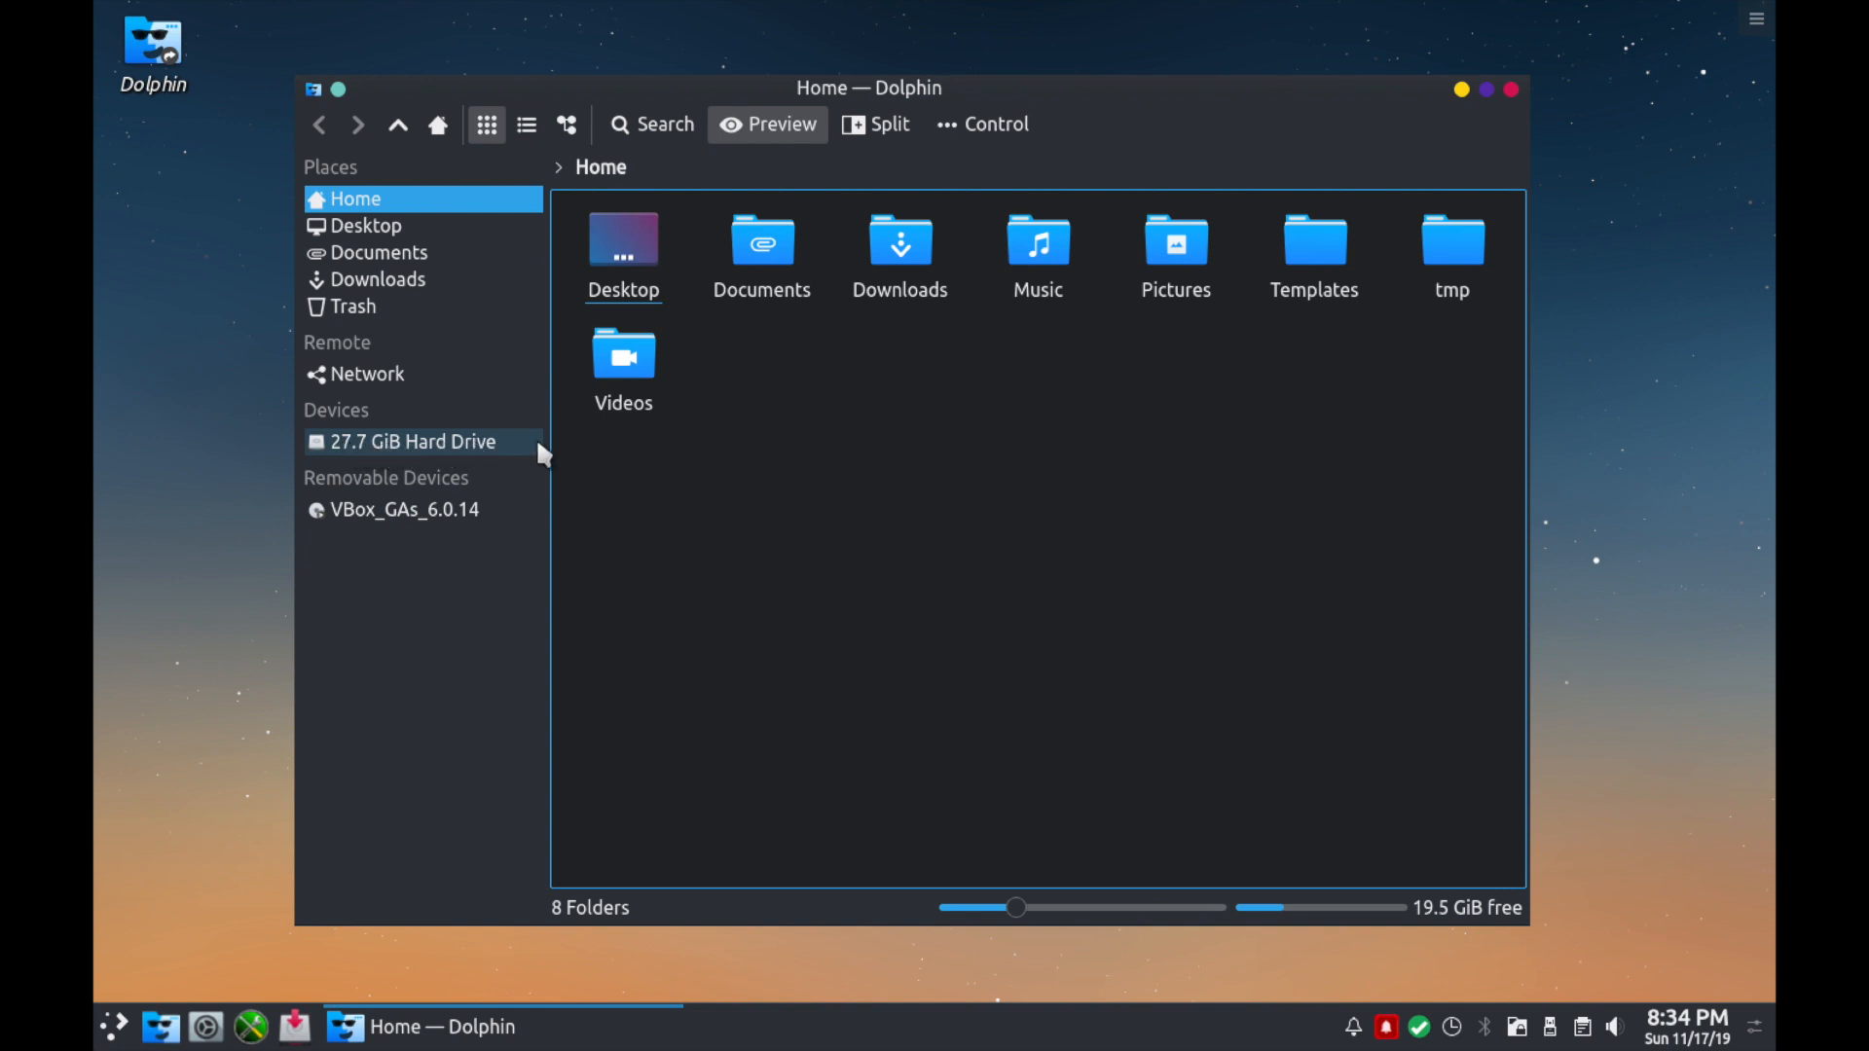
pyautogui.moveTo(799, 578)
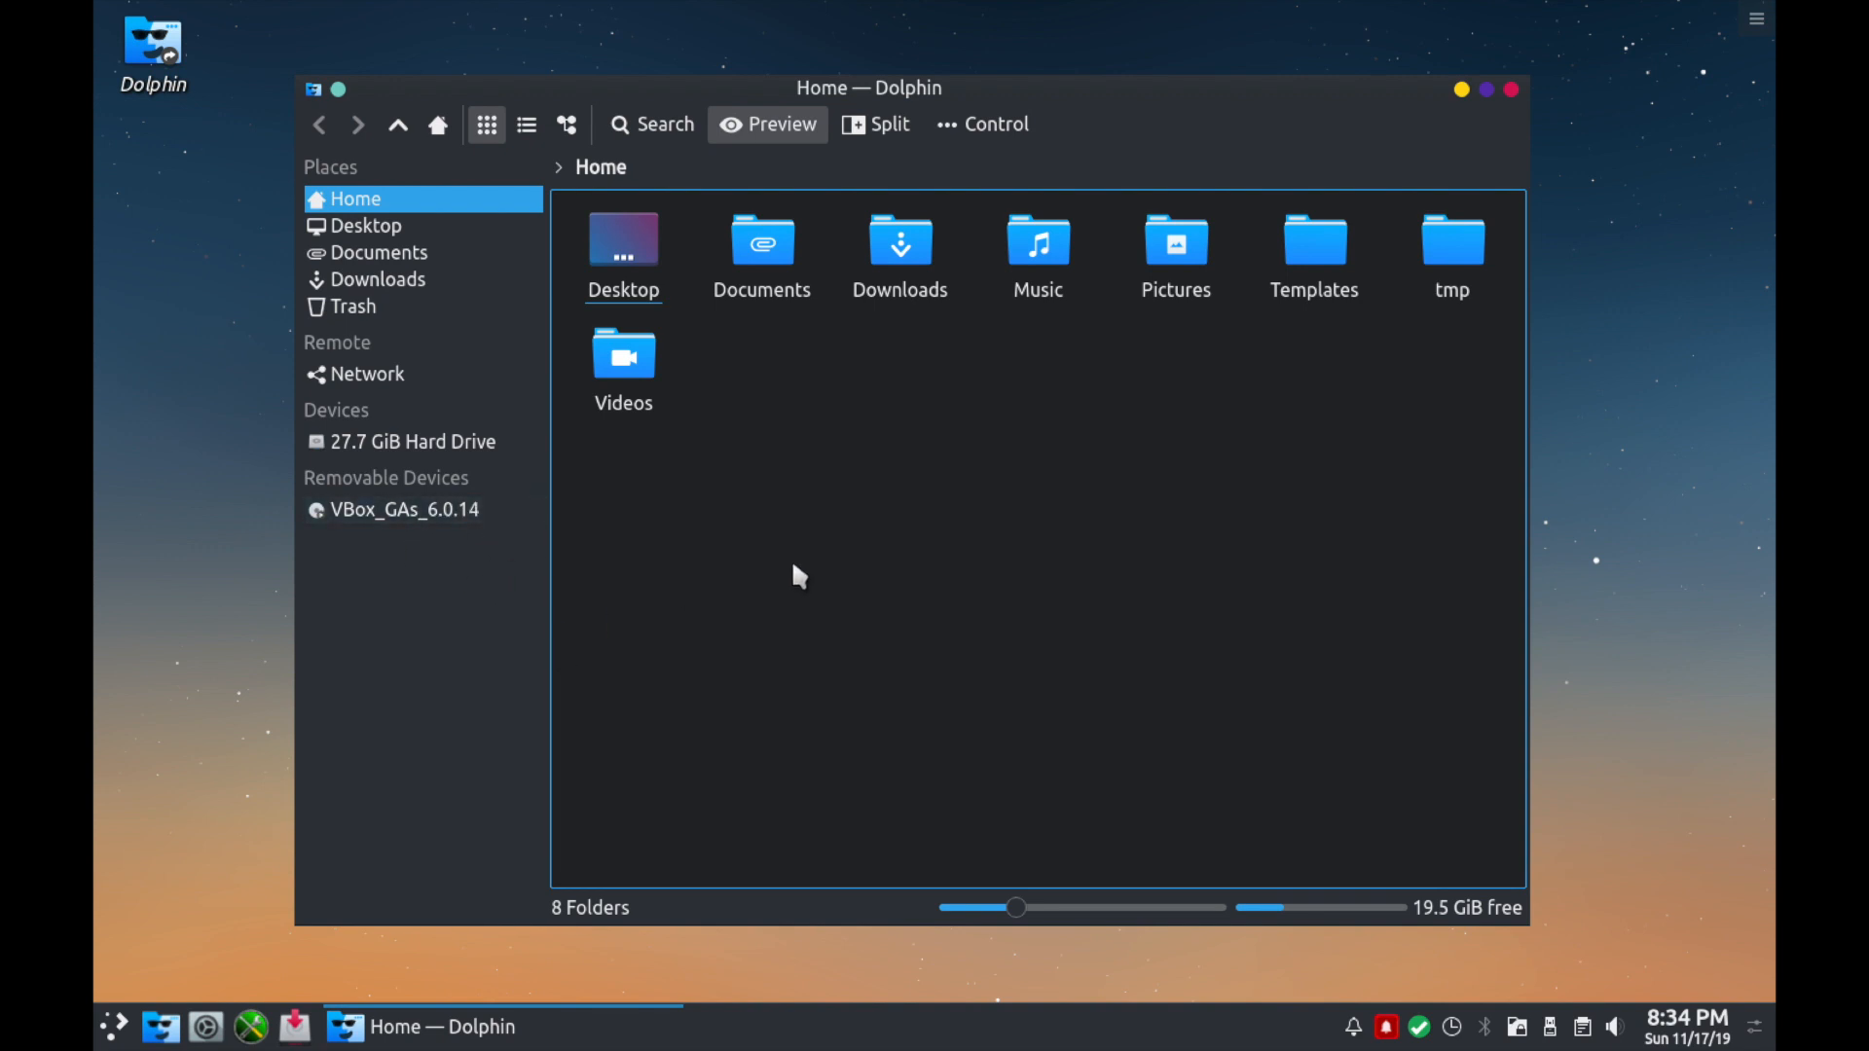
pyautogui.moveTo(450, 523)
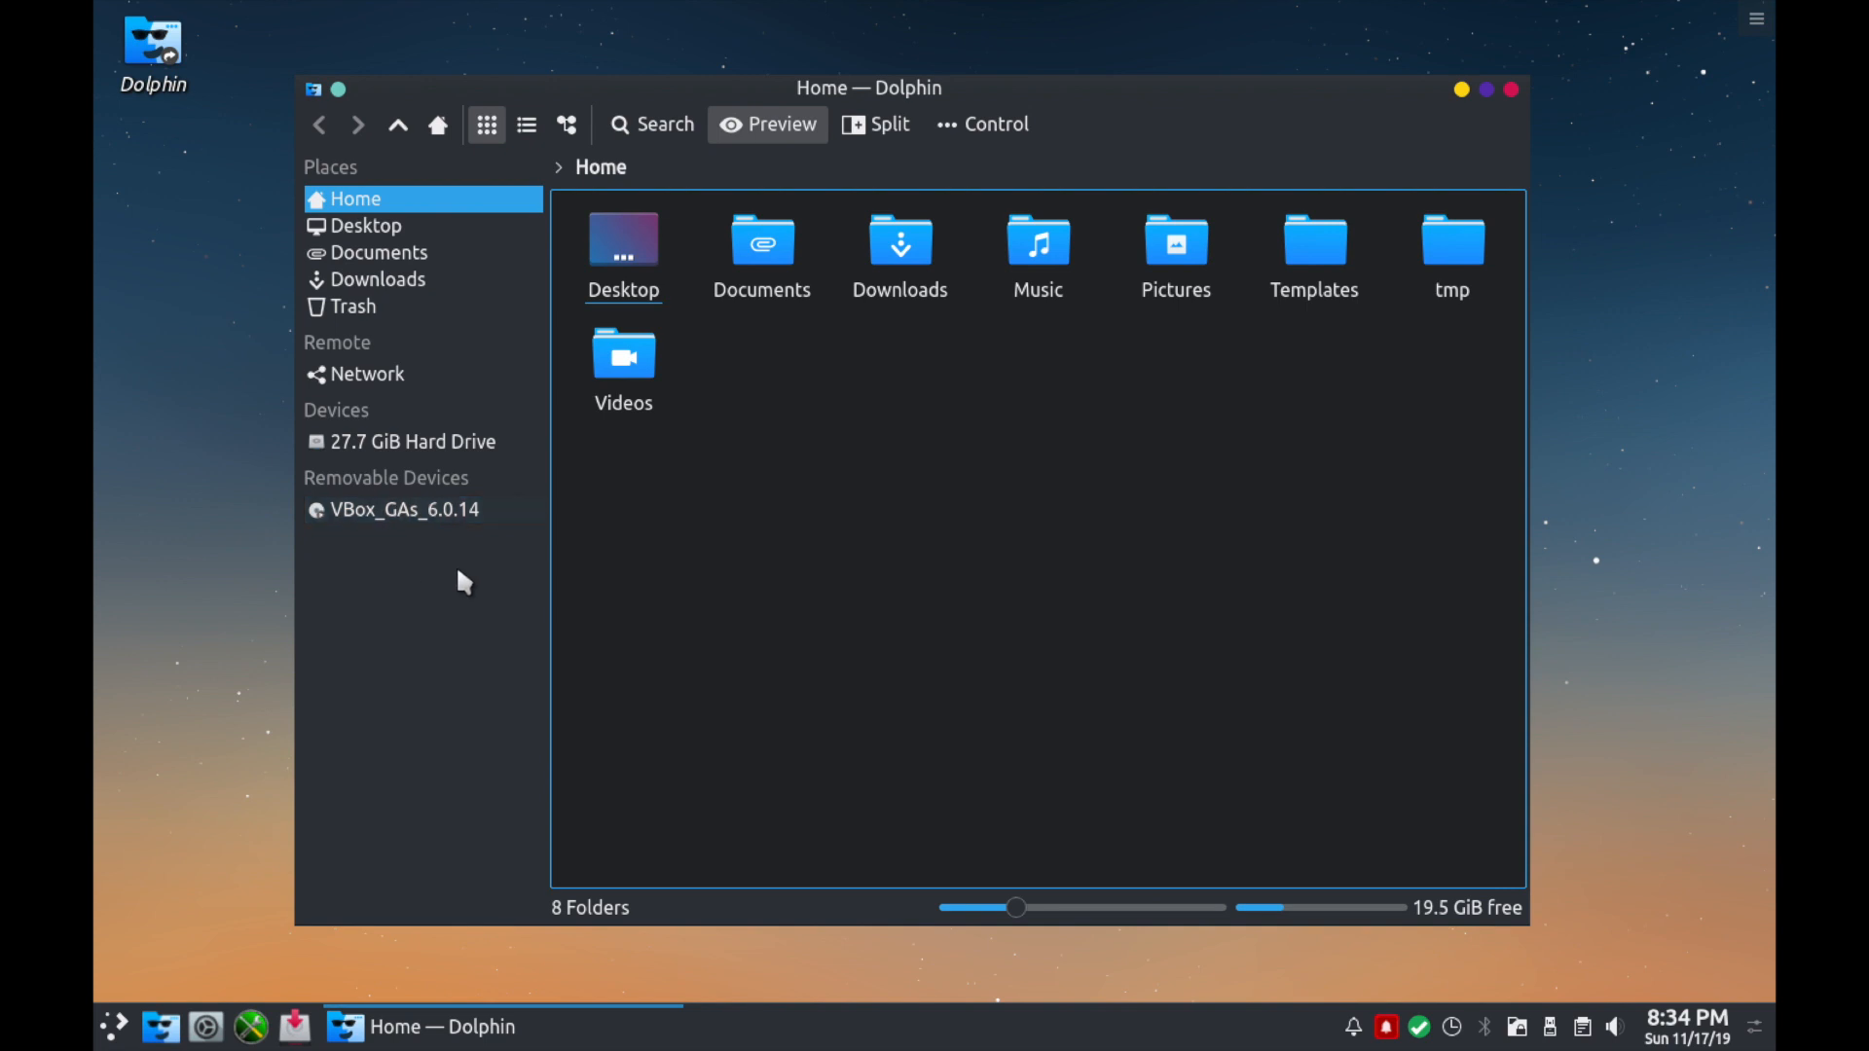
pyautogui.moveTo(1079, 868)
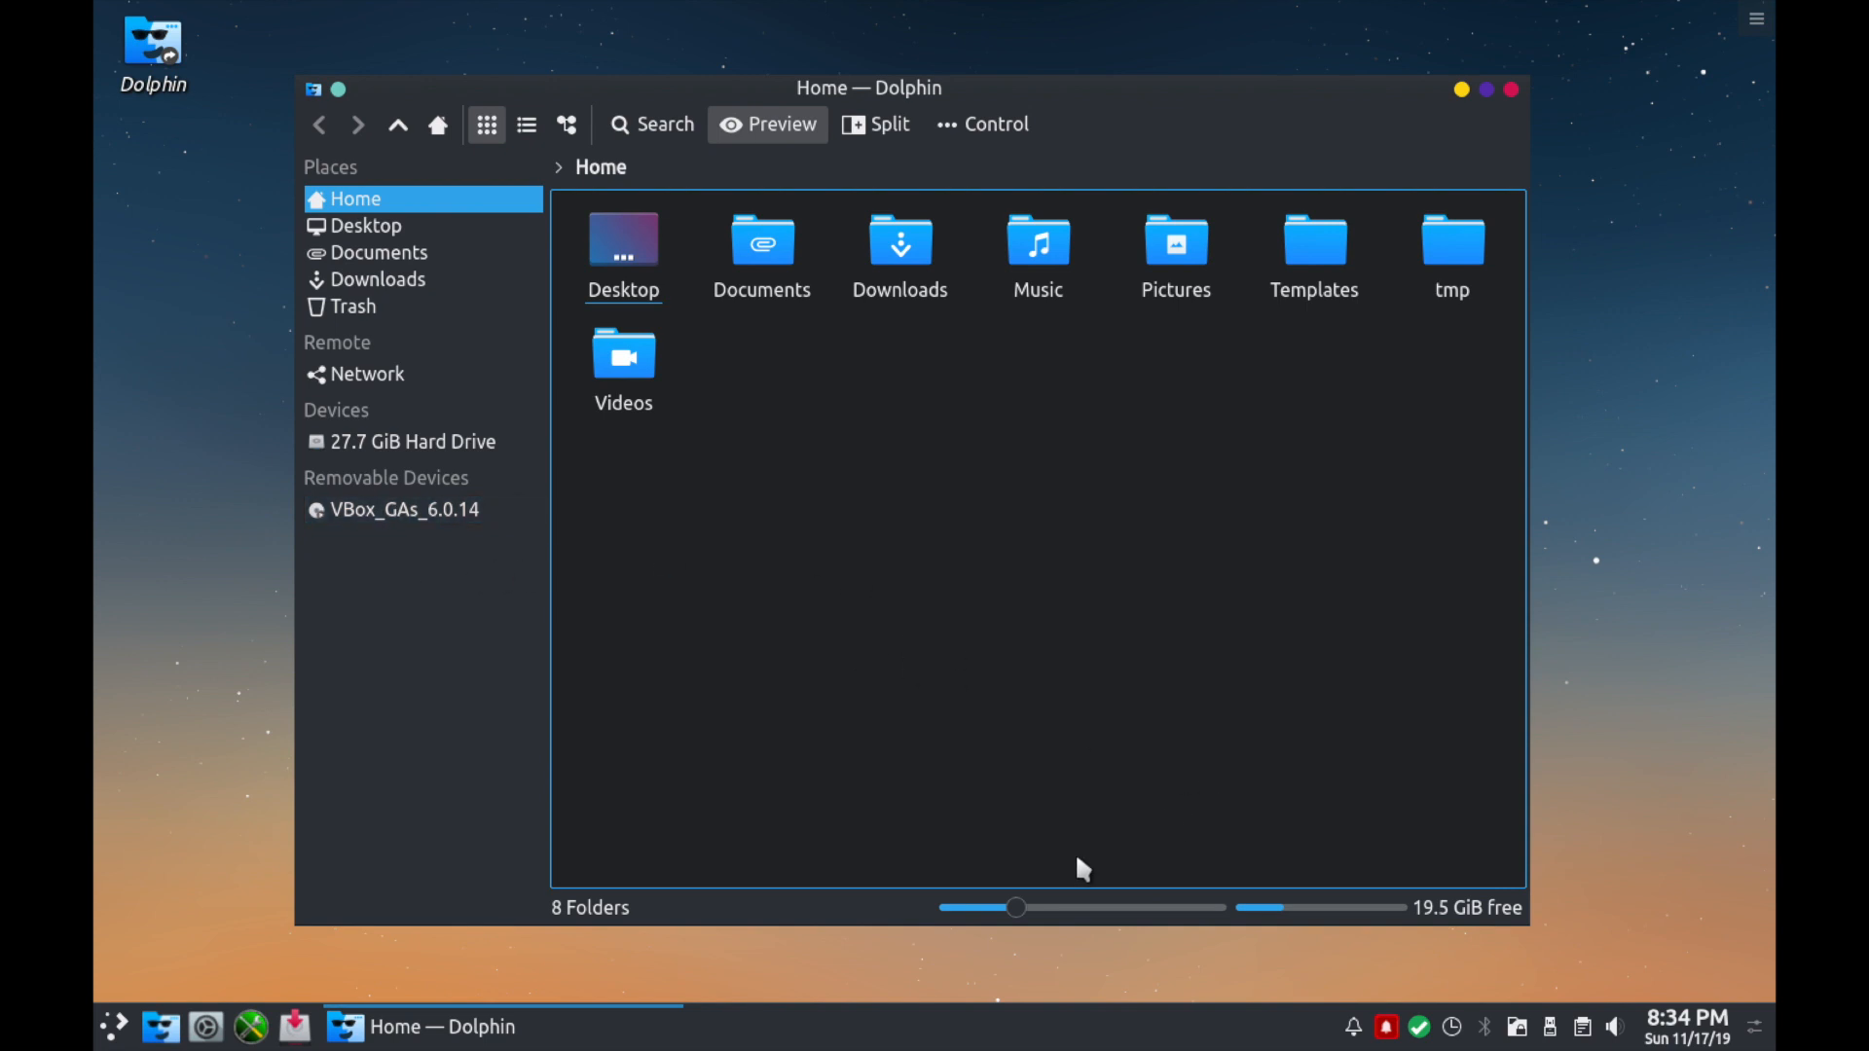
pyautogui.moveTo(999, 884)
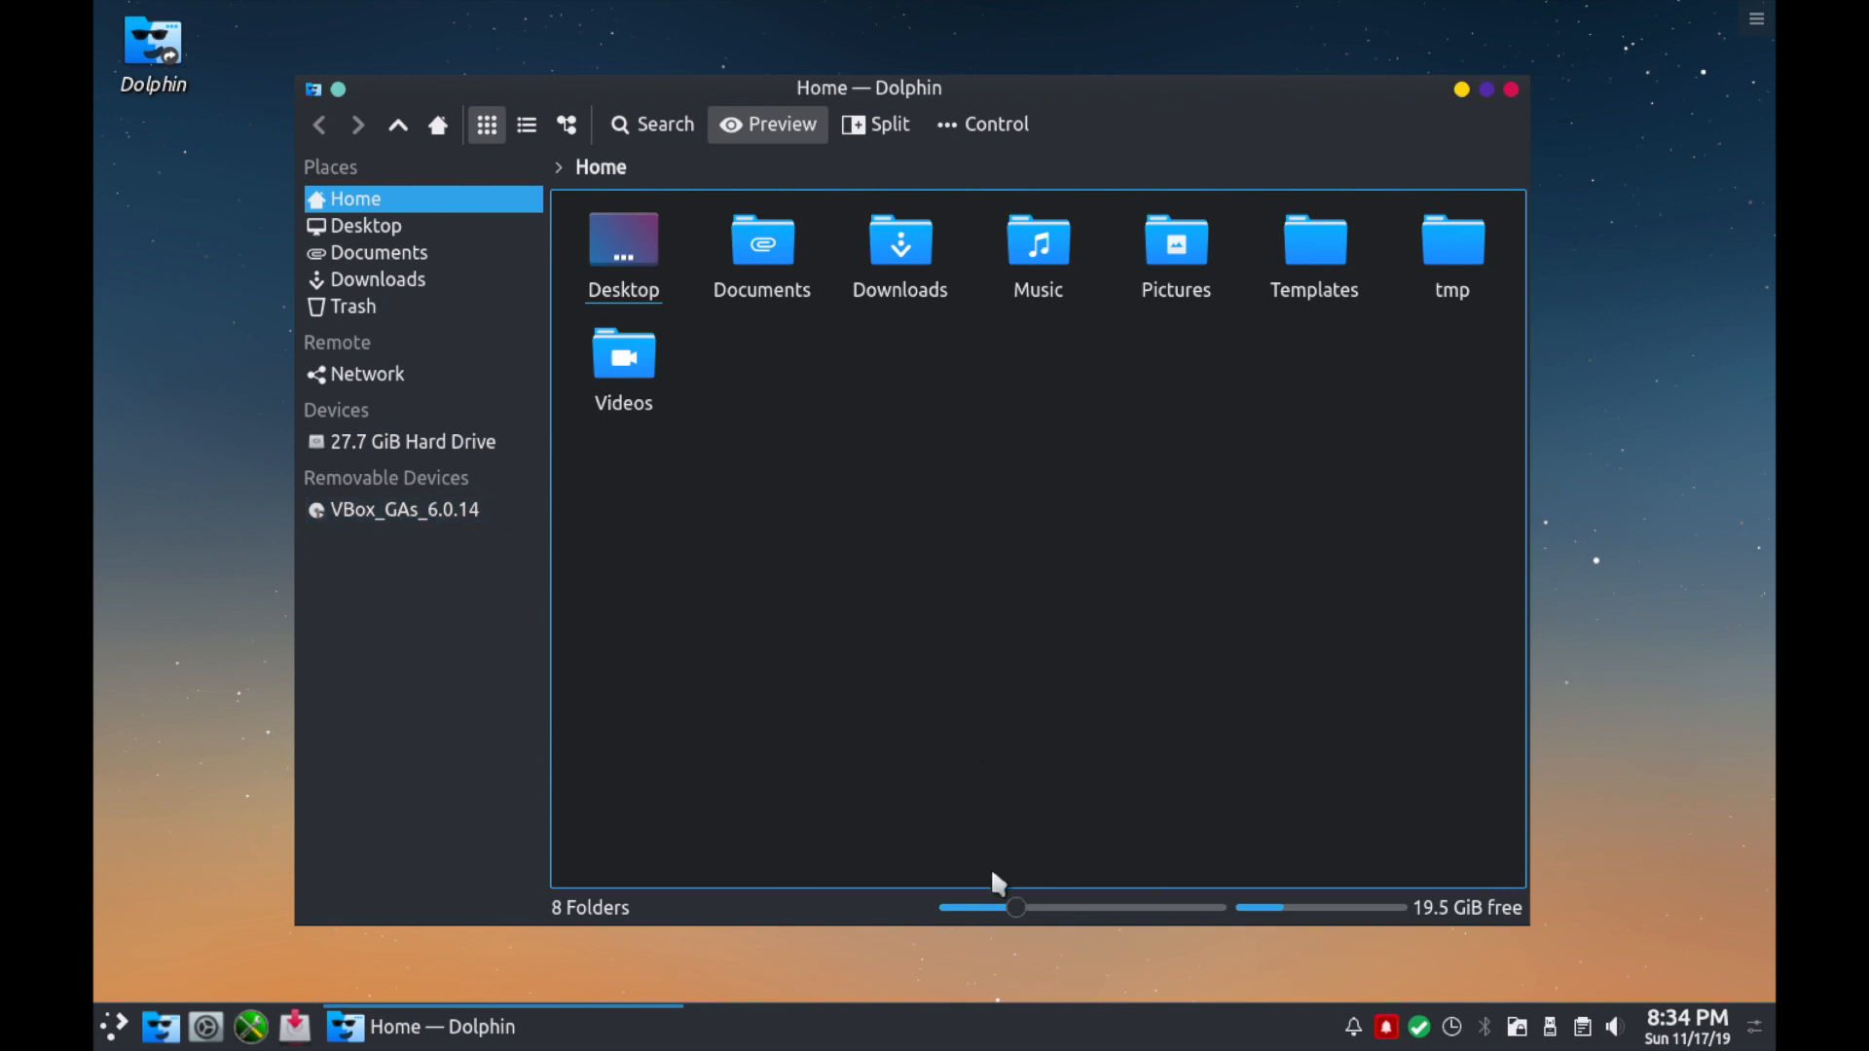
# Slide the status-bar zoom through sizes from 32 to 240 pixels, settling on a medium-large icon size.
pyautogui.moveTo(1017, 907); pyautogui.dragTo(1098, 907)
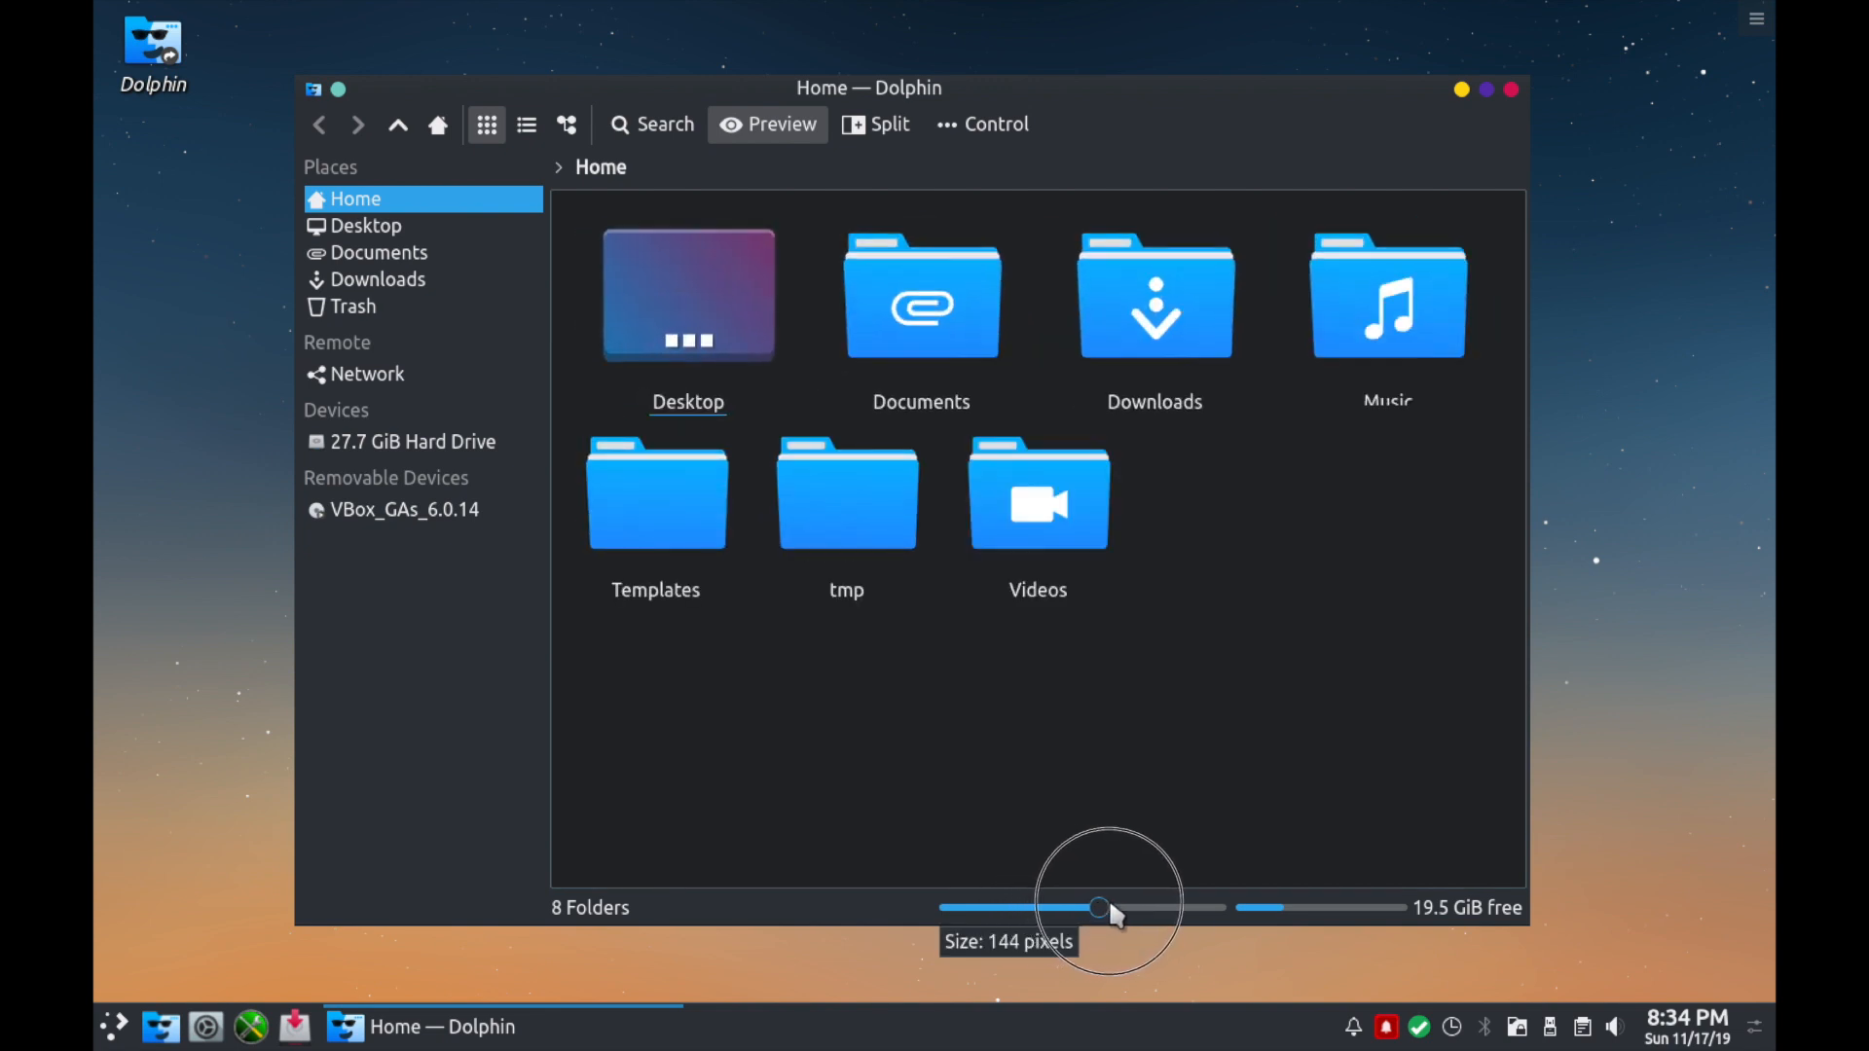
pyautogui.moveTo(1098, 909); pyautogui.dragTo(1183, 909)
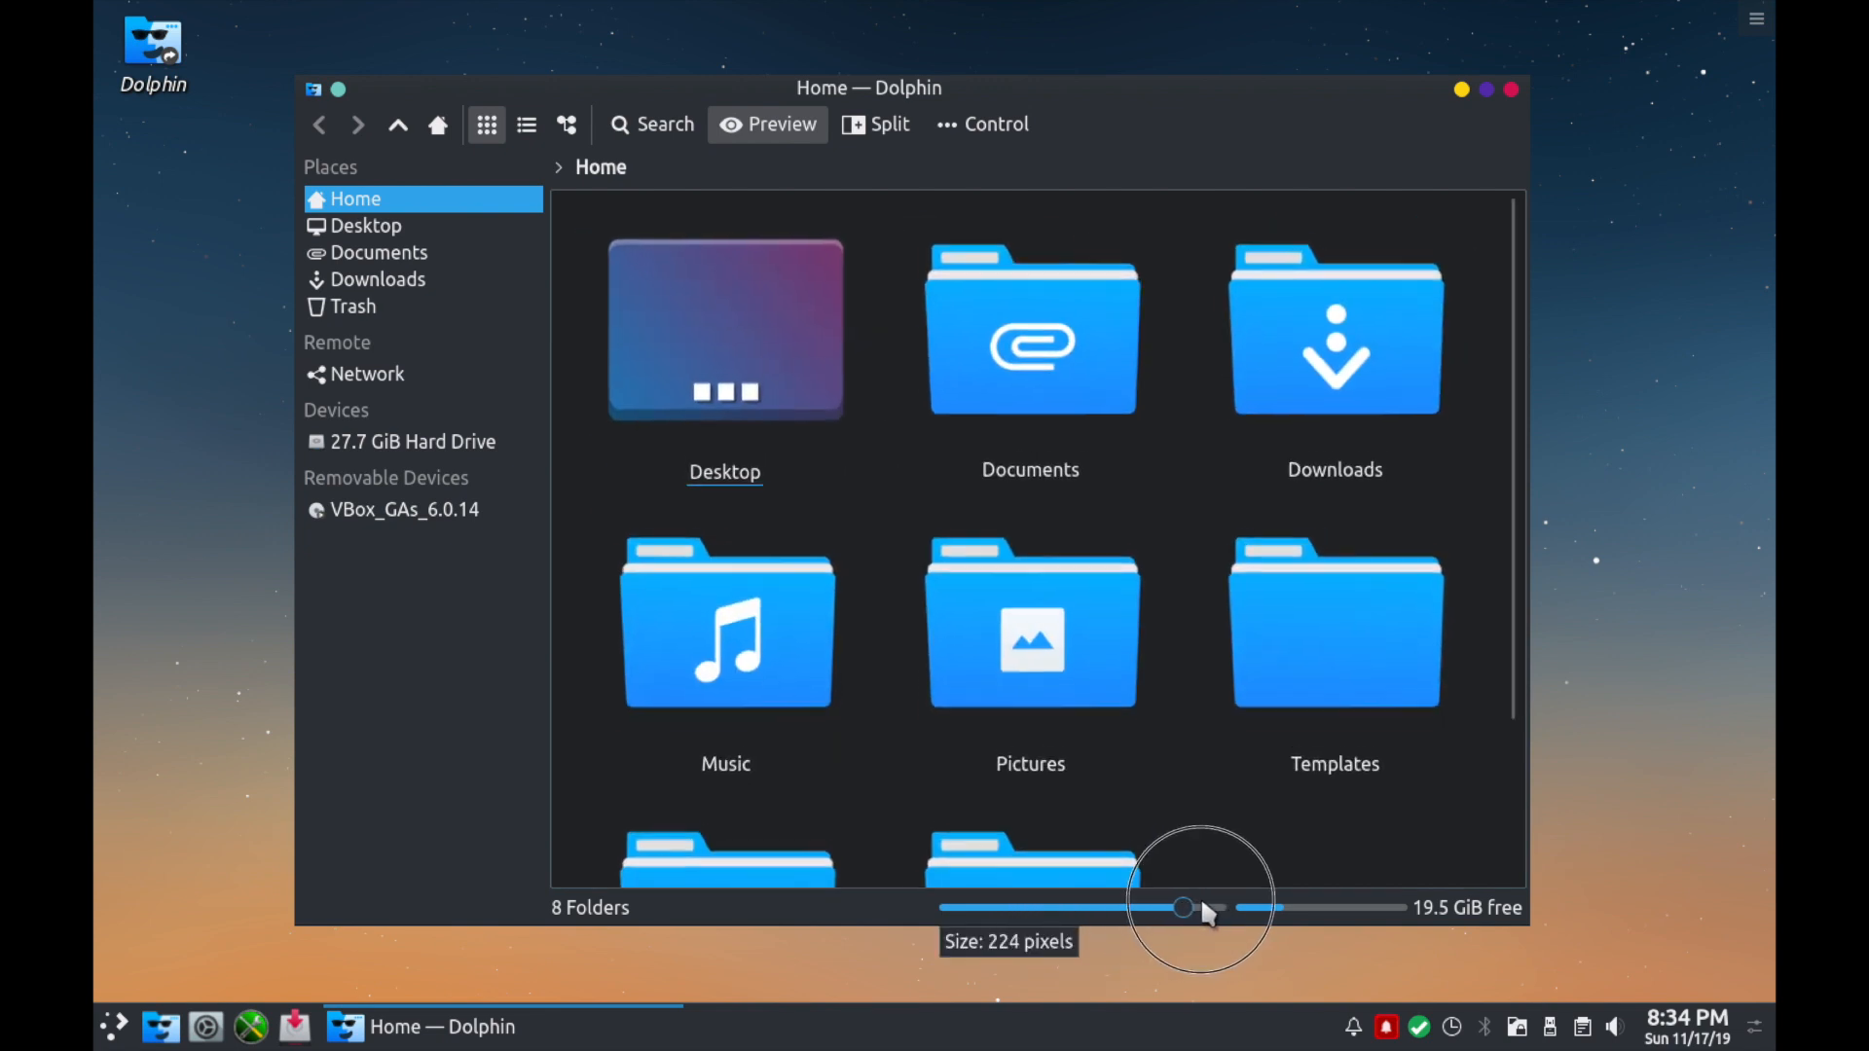
pyautogui.moveTo(1183, 907); pyautogui.dragTo(1215, 907)
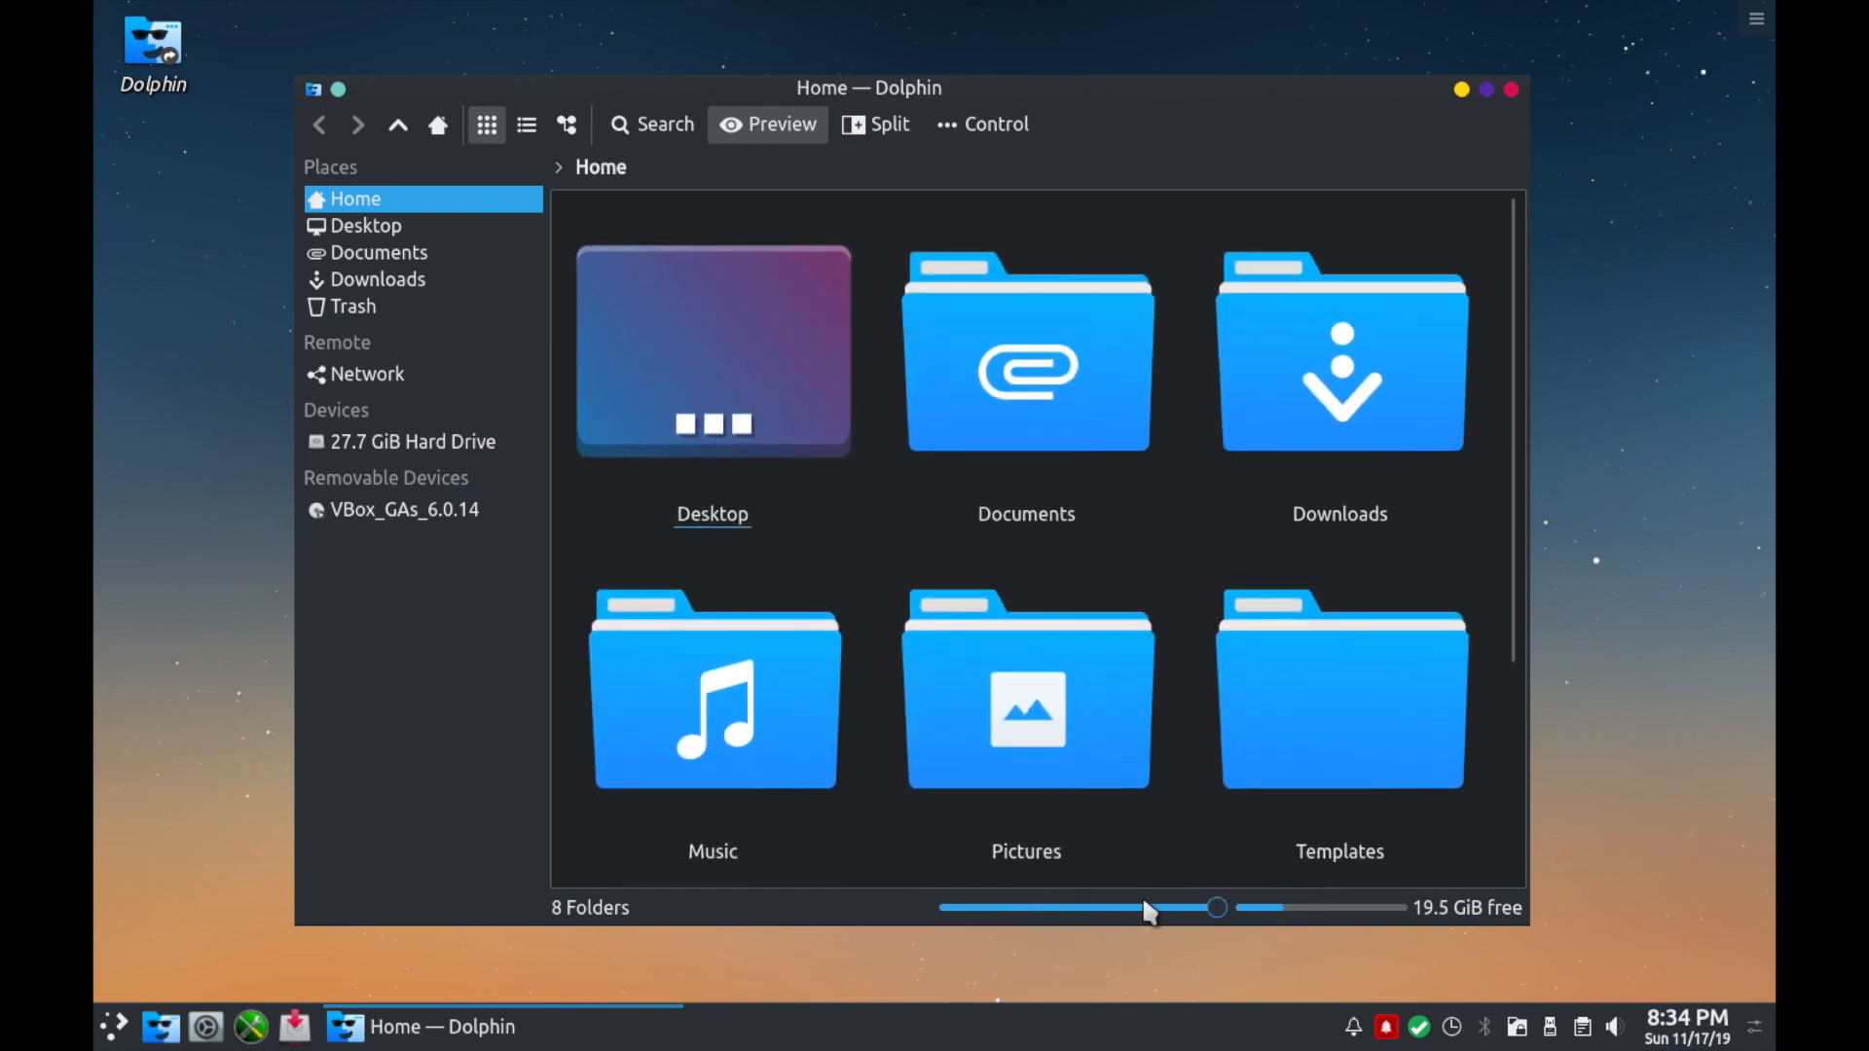
pyautogui.moveTo(1215, 908); pyautogui.dragTo(1108, 907)
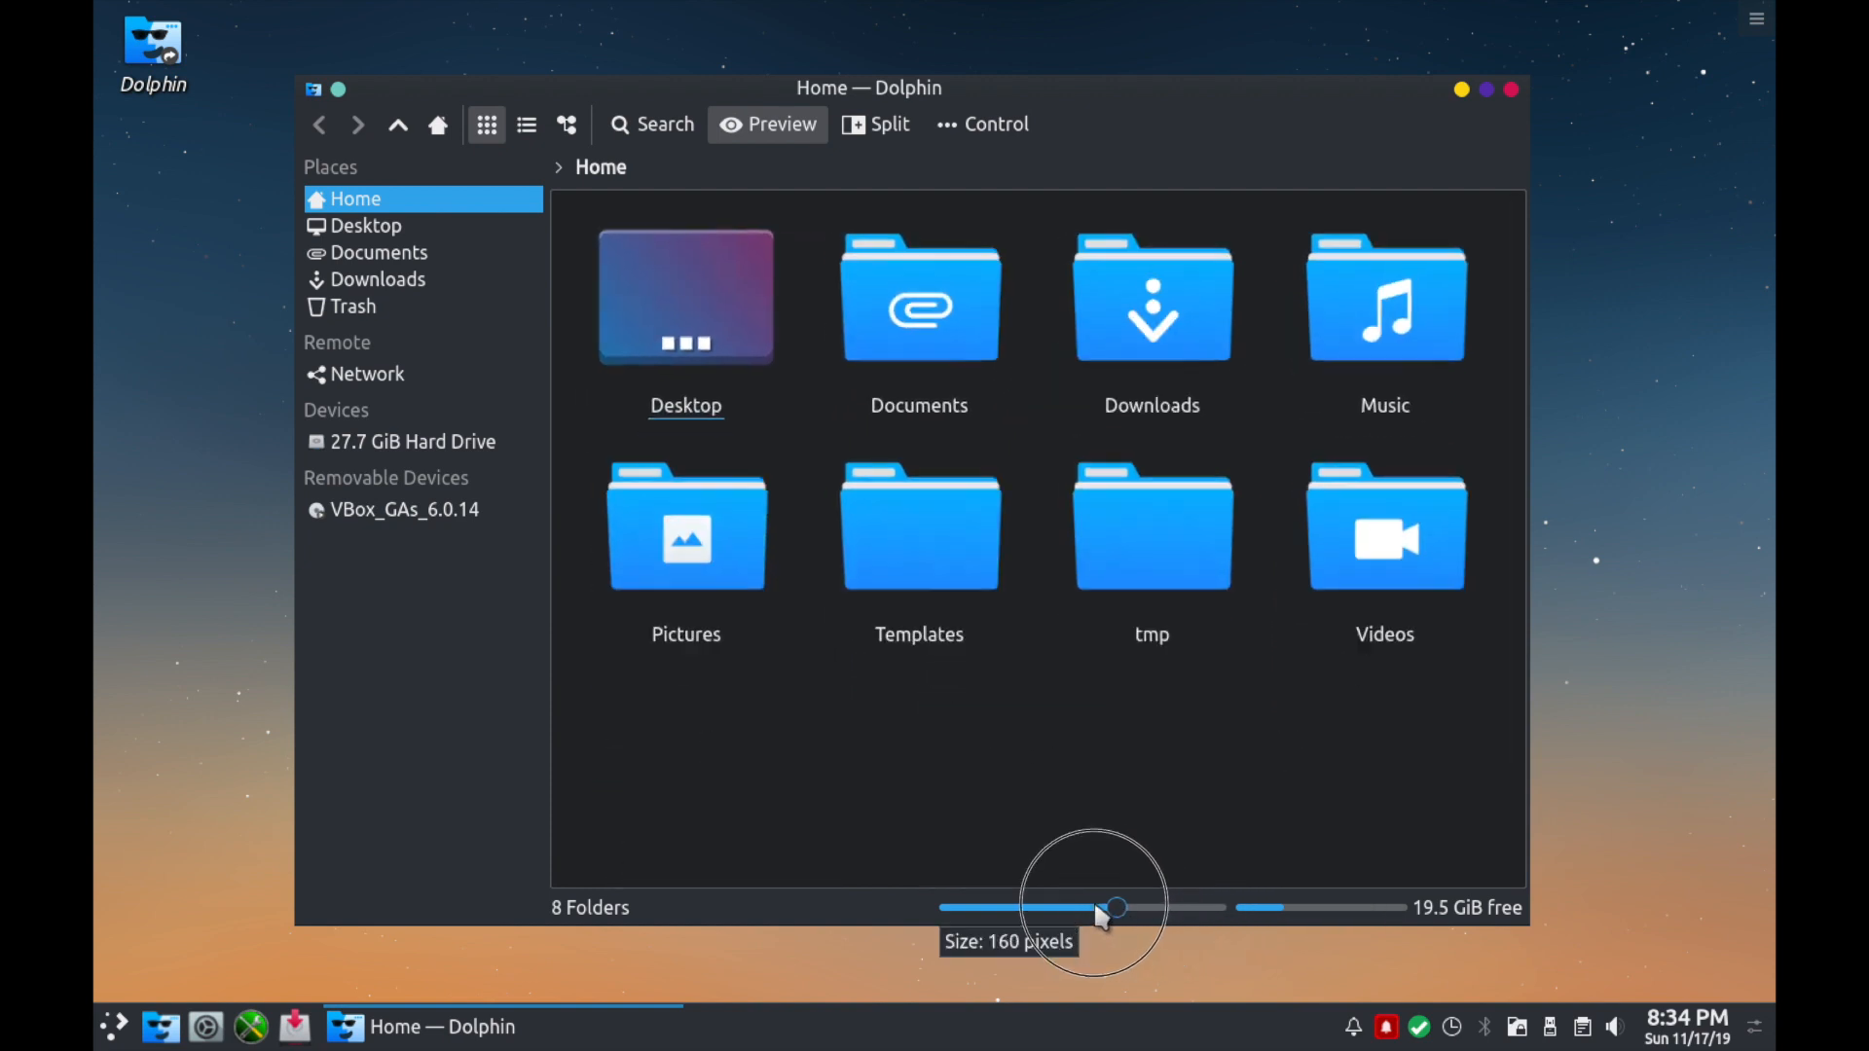
pyautogui.moveTo(1114, 907); pyautogui.dragTo(1067, 907)
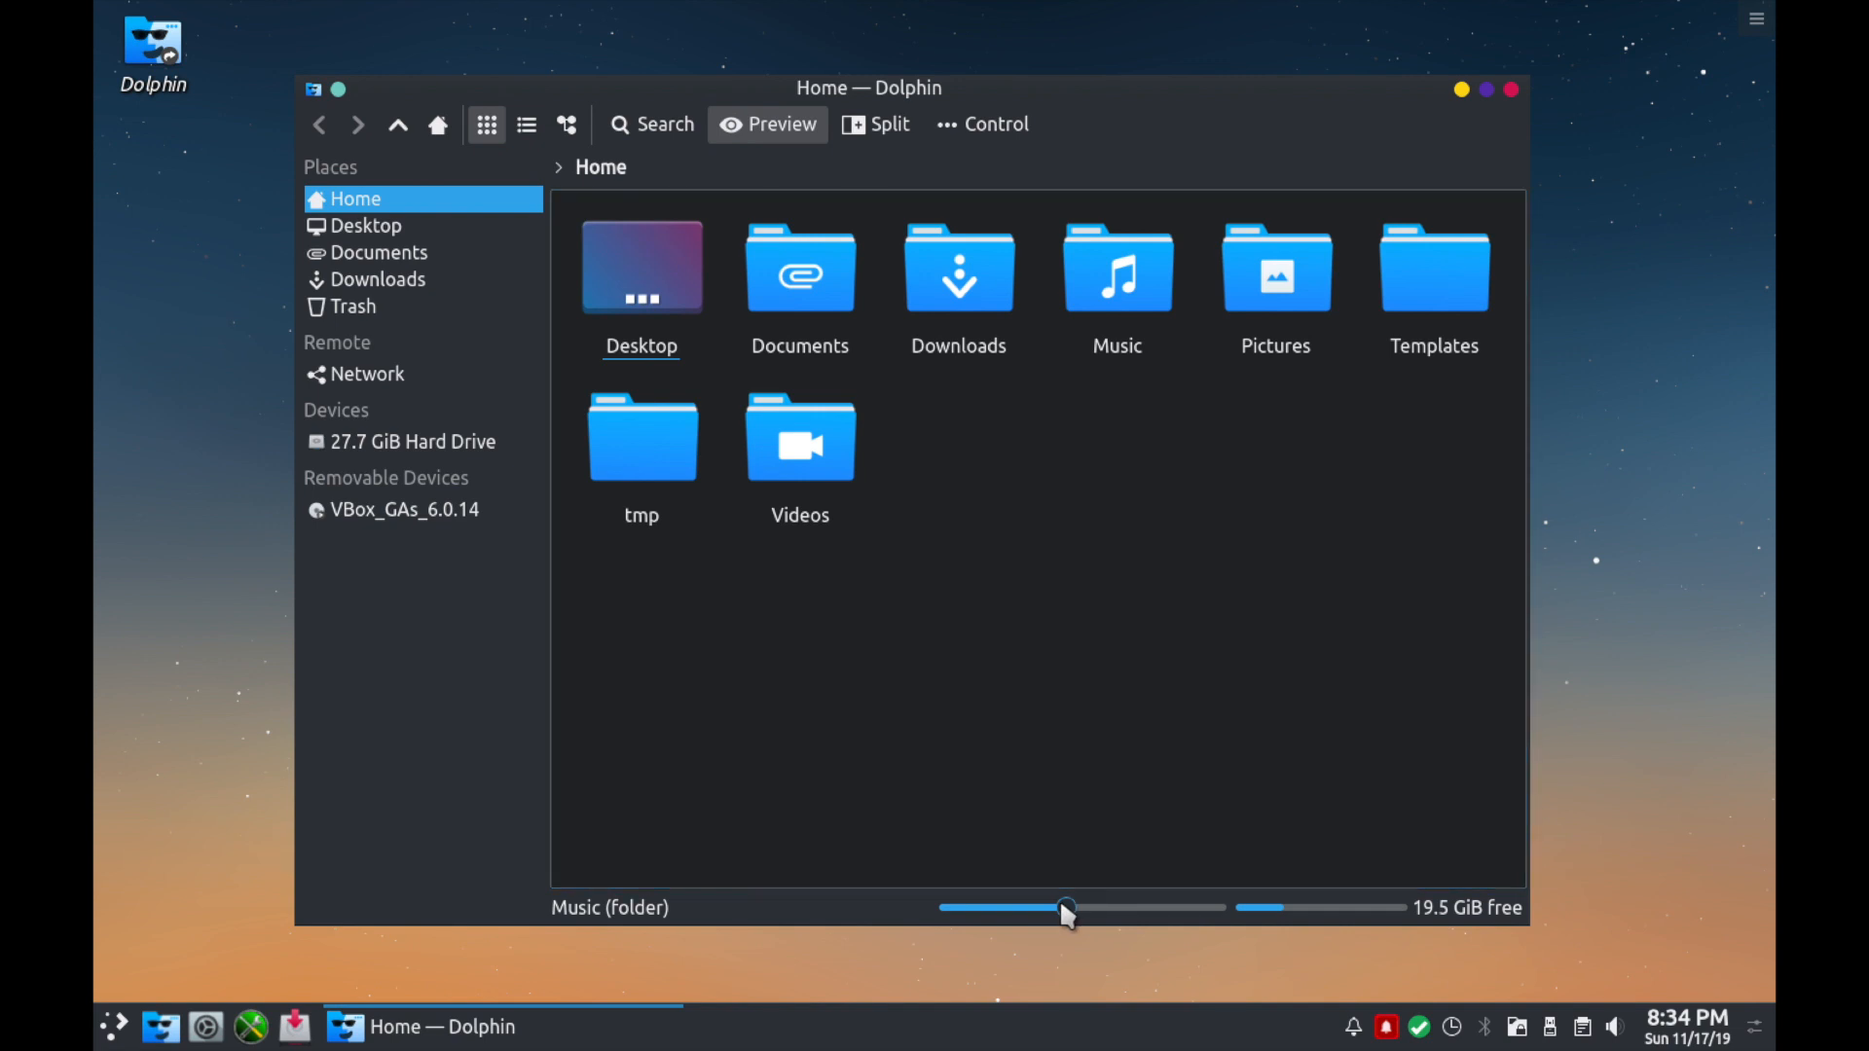
pyautogui.moveTo(1067, 911); pyautogui.dragTo(1201, 909)
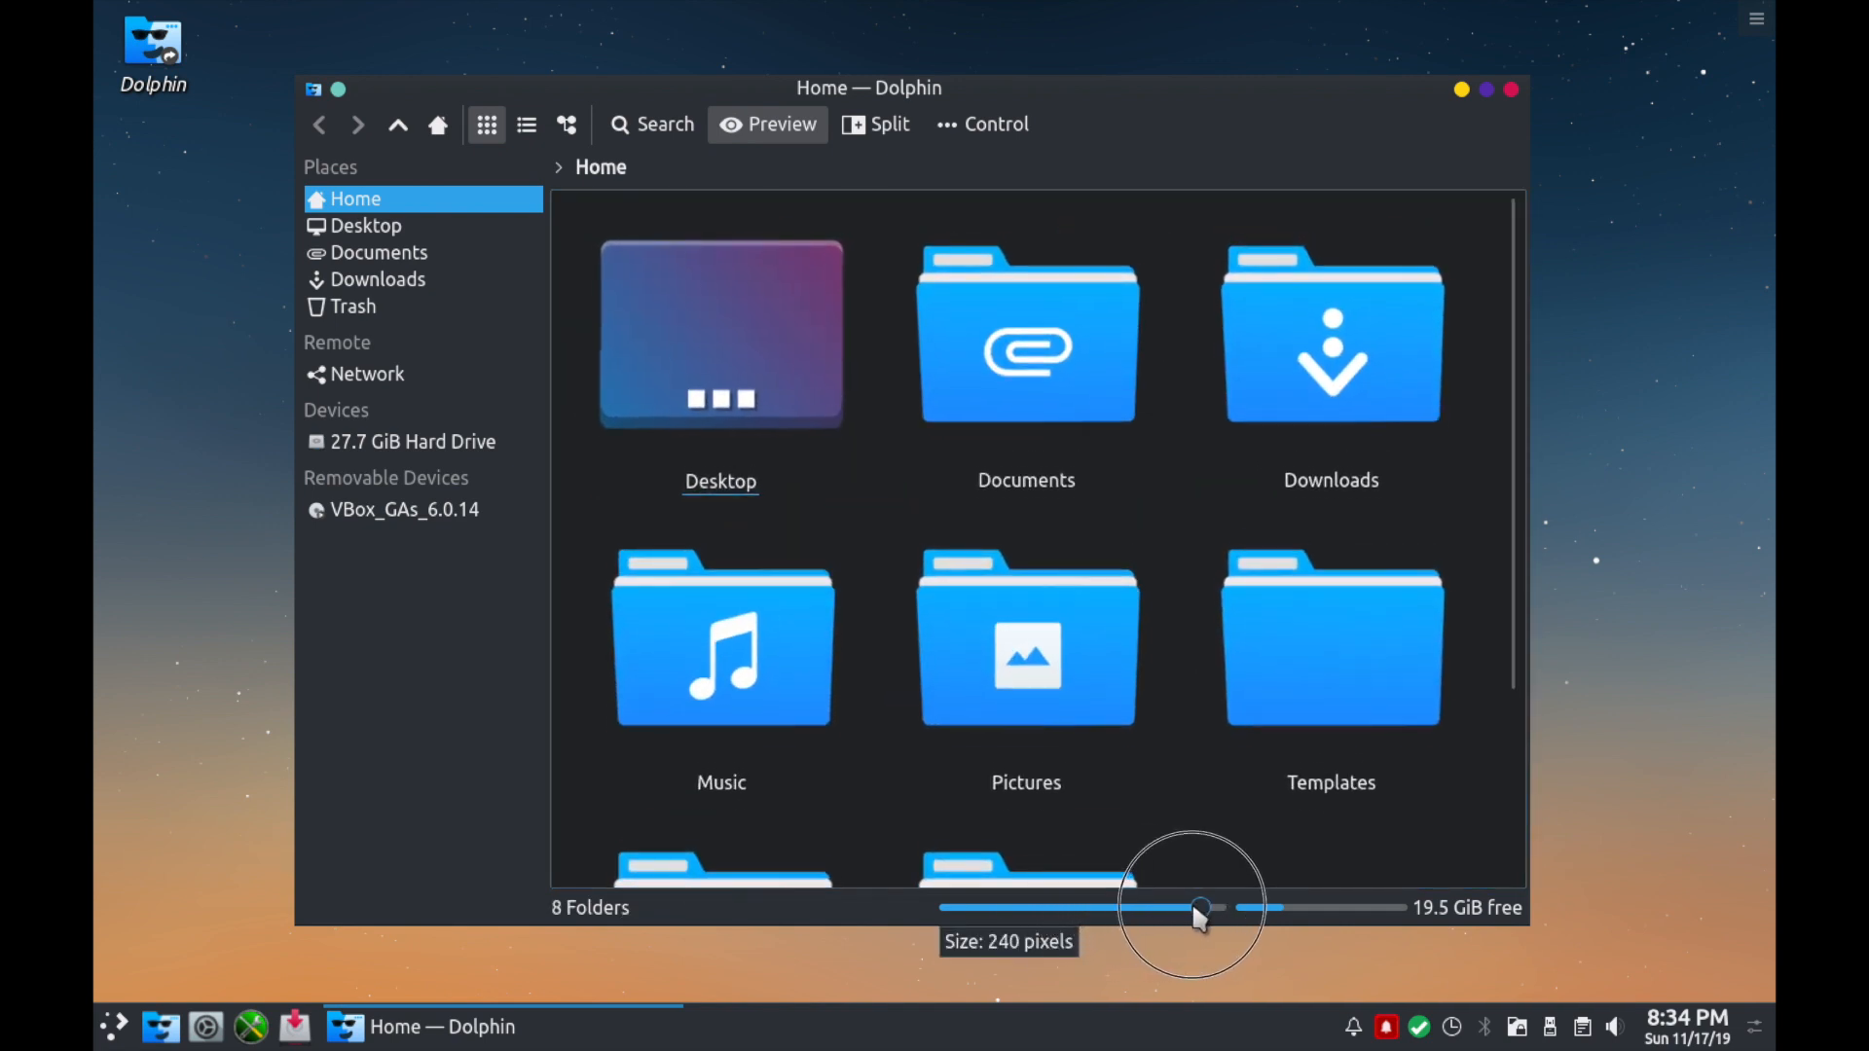
pyautogui.moveTo(1201, 907); pyautogui.dragTo(962, 907)
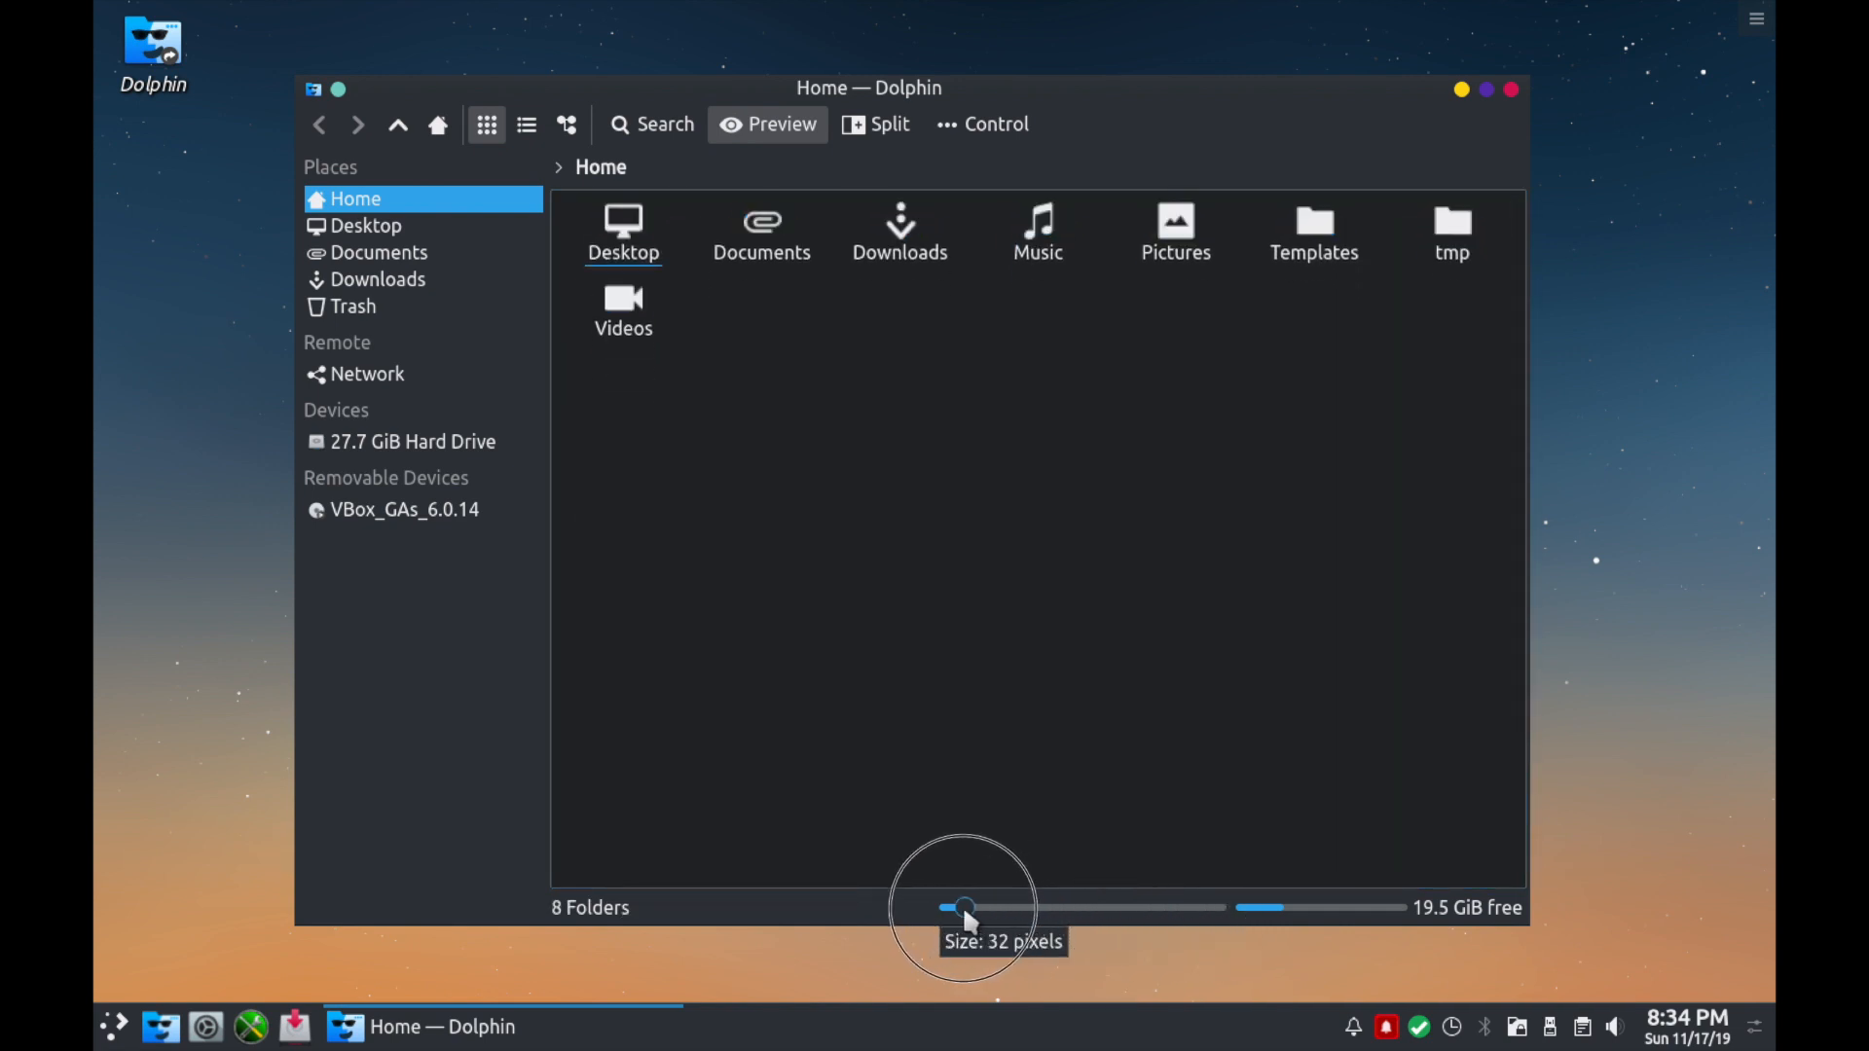
pyautogui.moveTo(964, 909); pyautogui.dragTo(1201, 910)
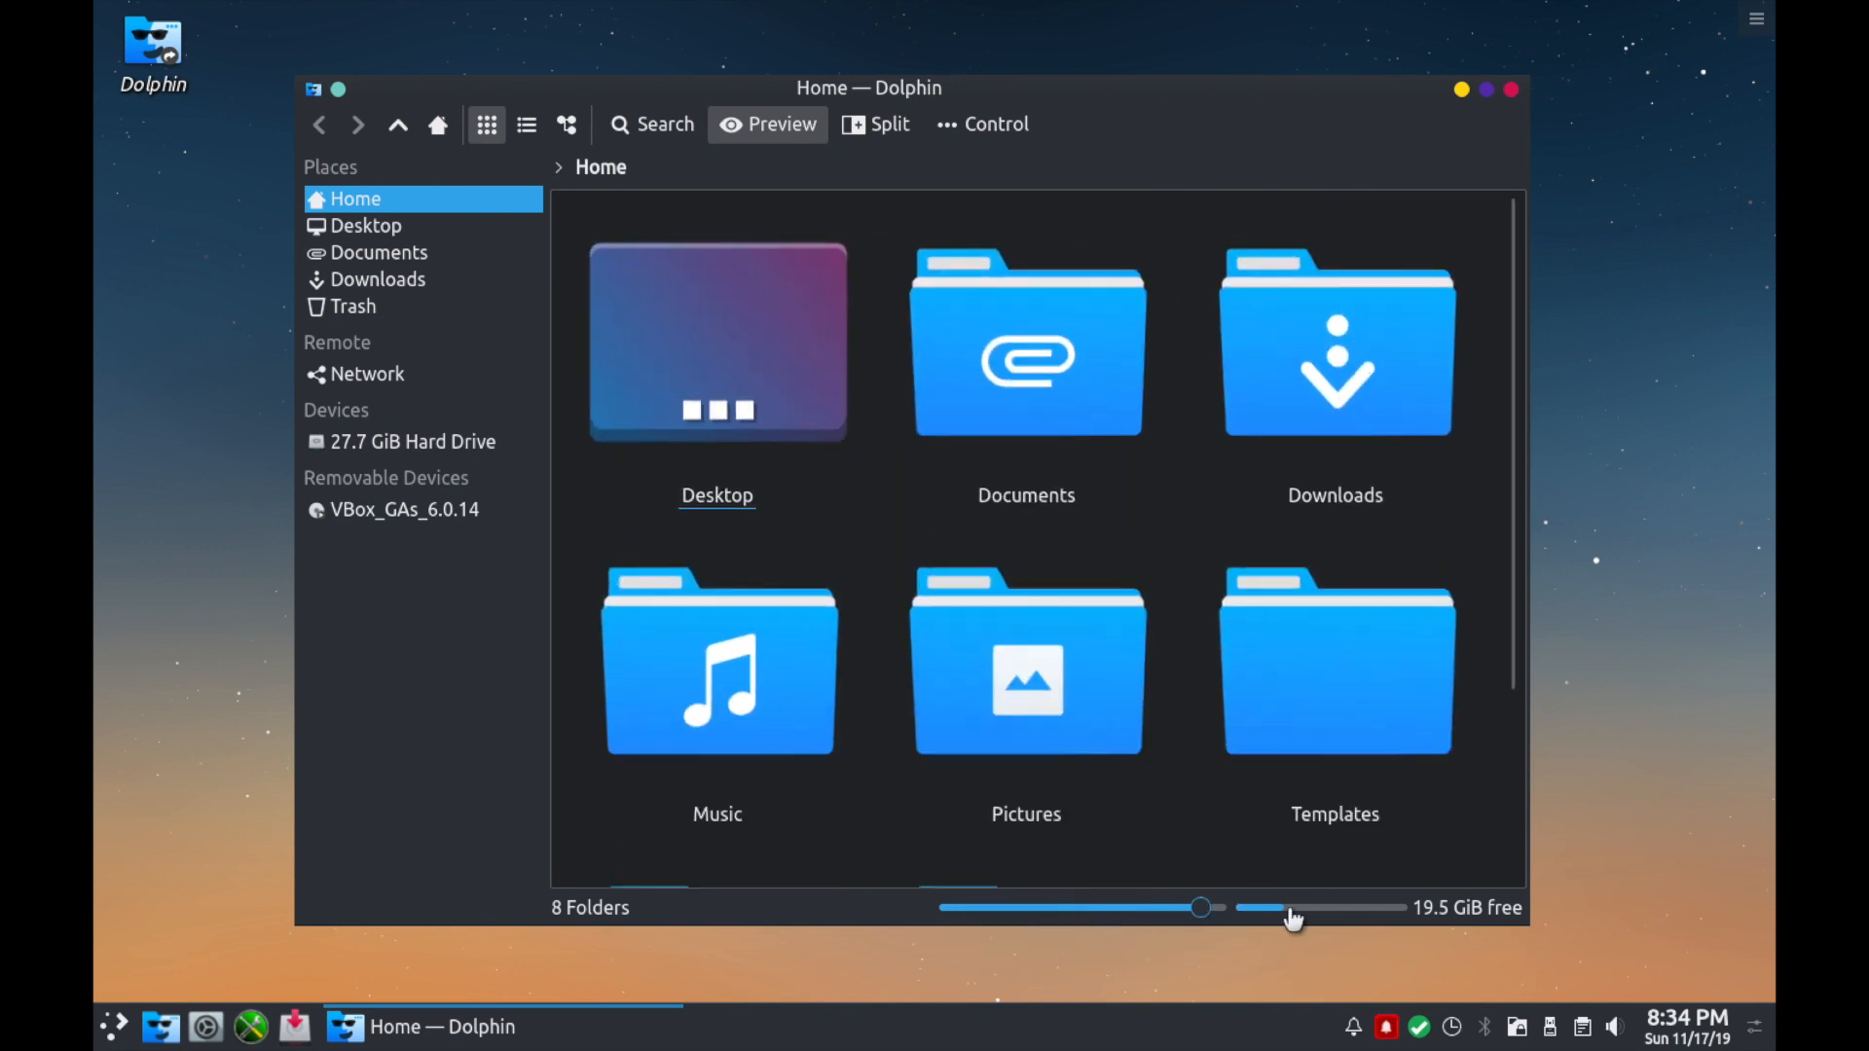
pyautogui.moveTo(1478, 915)
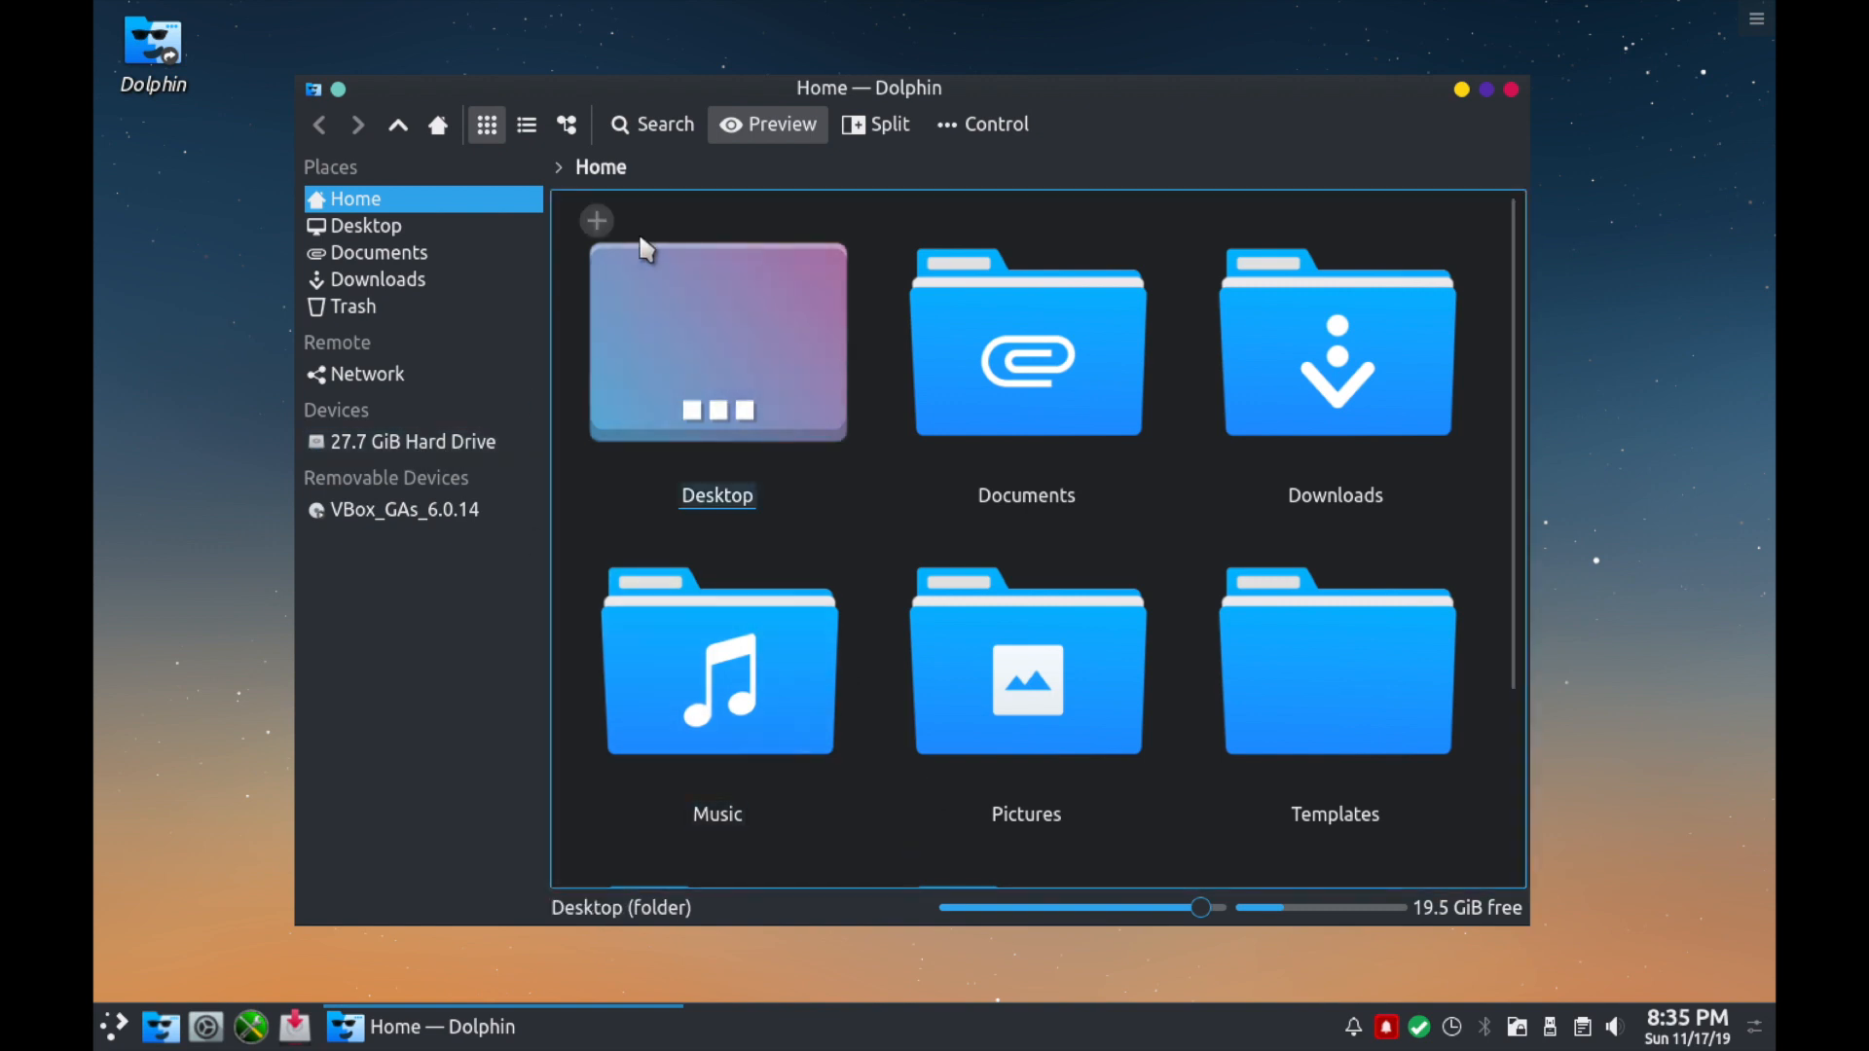
pyautogui.moveTo(1201, 907); pyautogui.dragTo(1117, 908)
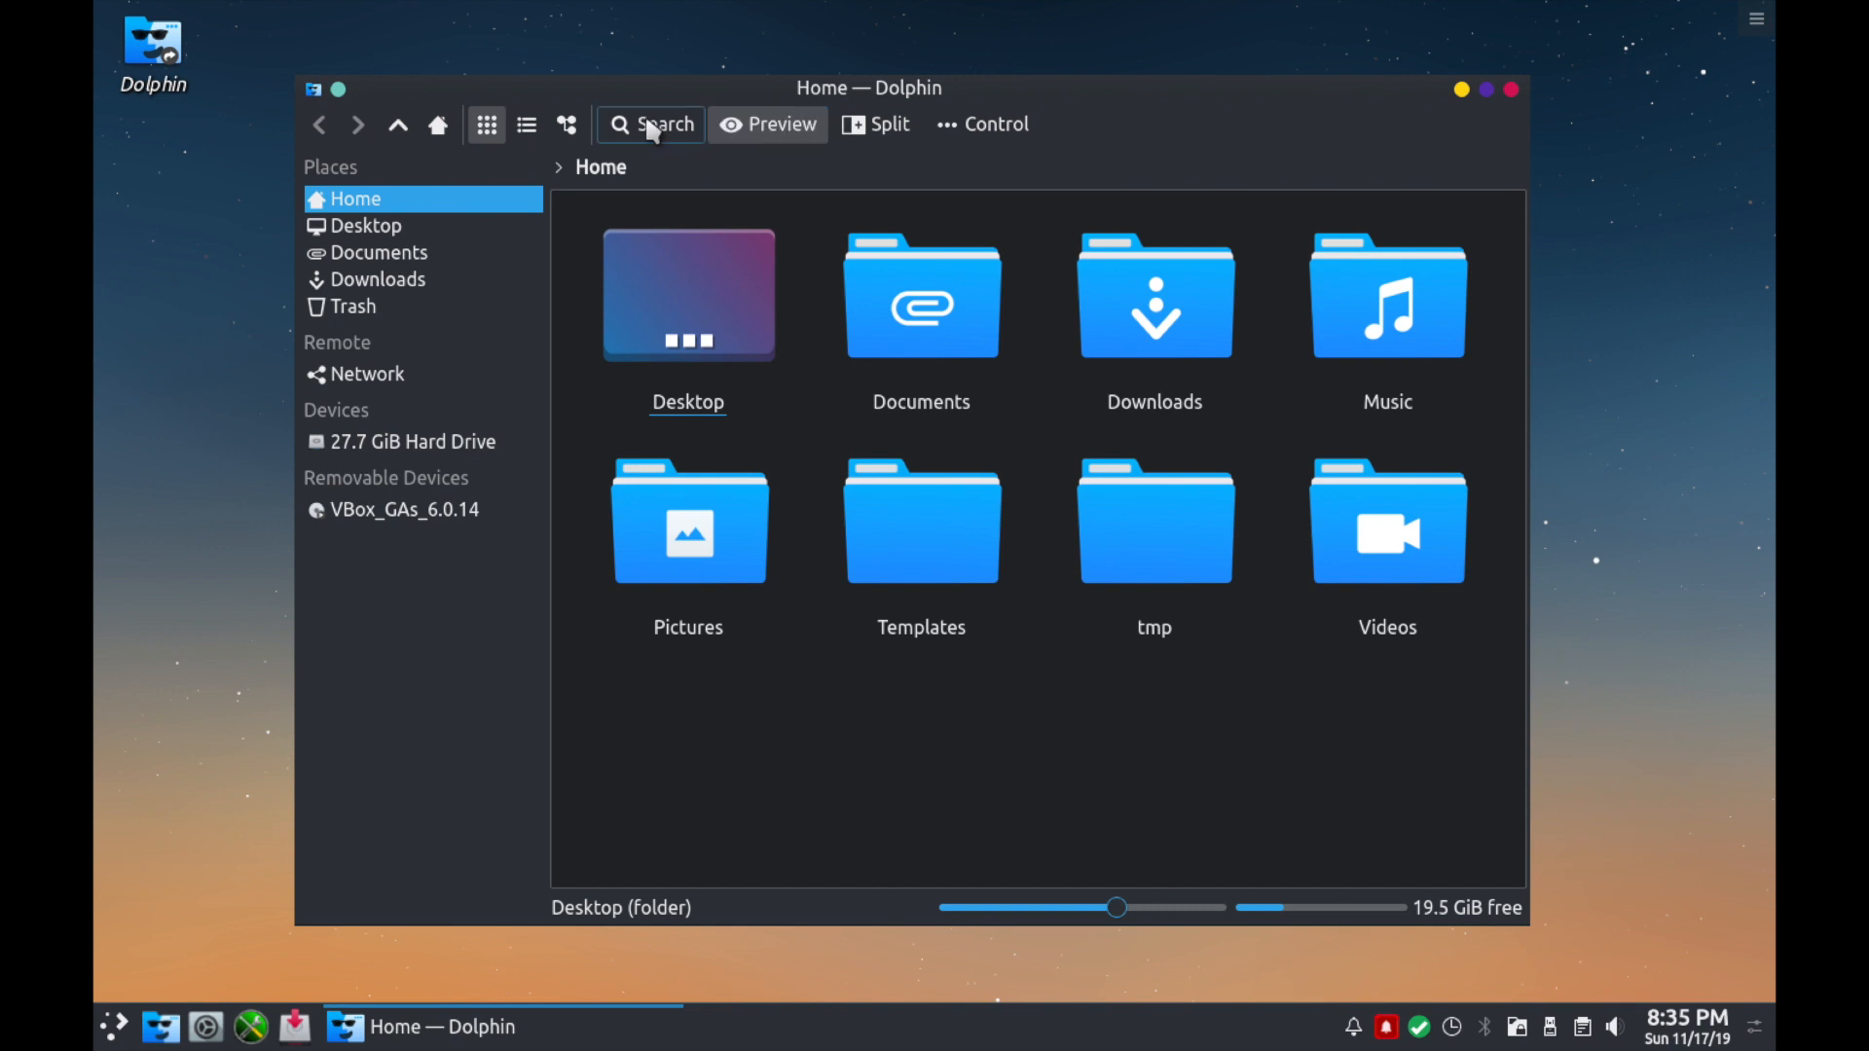
# Switch the Home view between Icons, Compact and Details modes, ending on the Compact list.
pyautogui.click(526, 125)
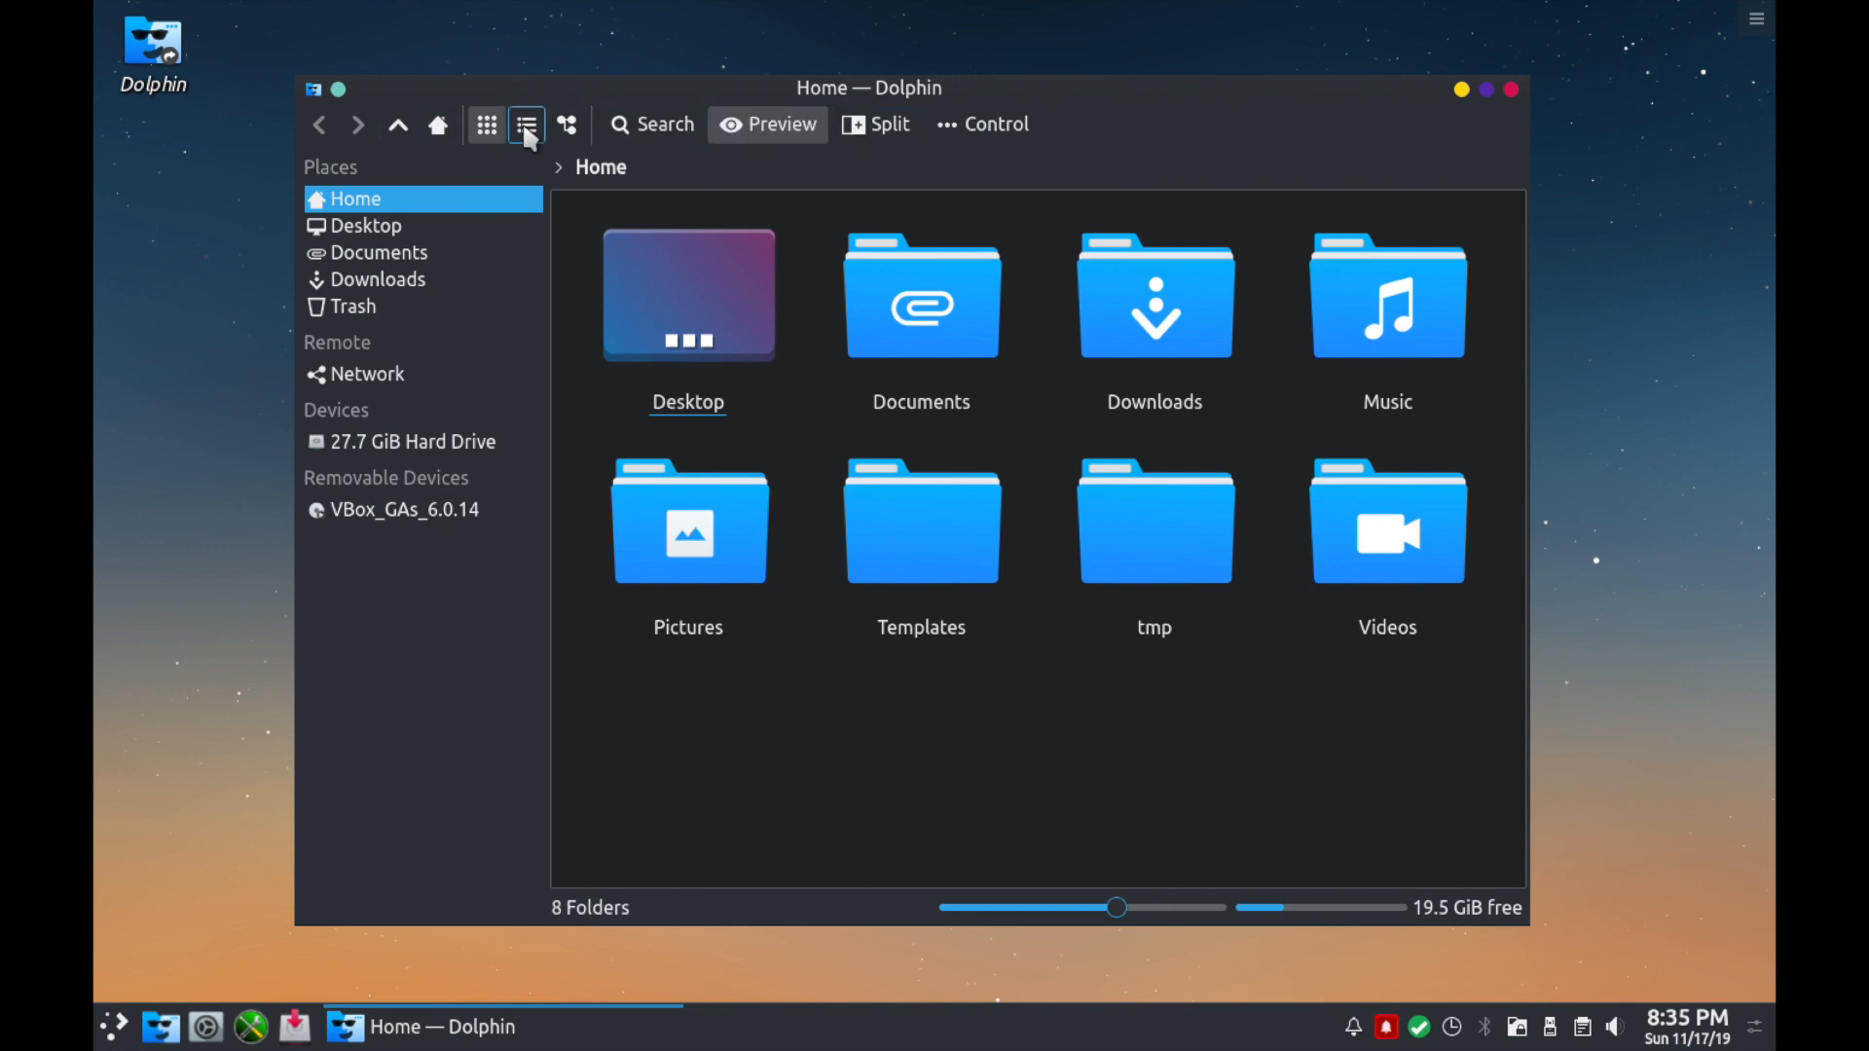
pyautogui.click(485, 124)
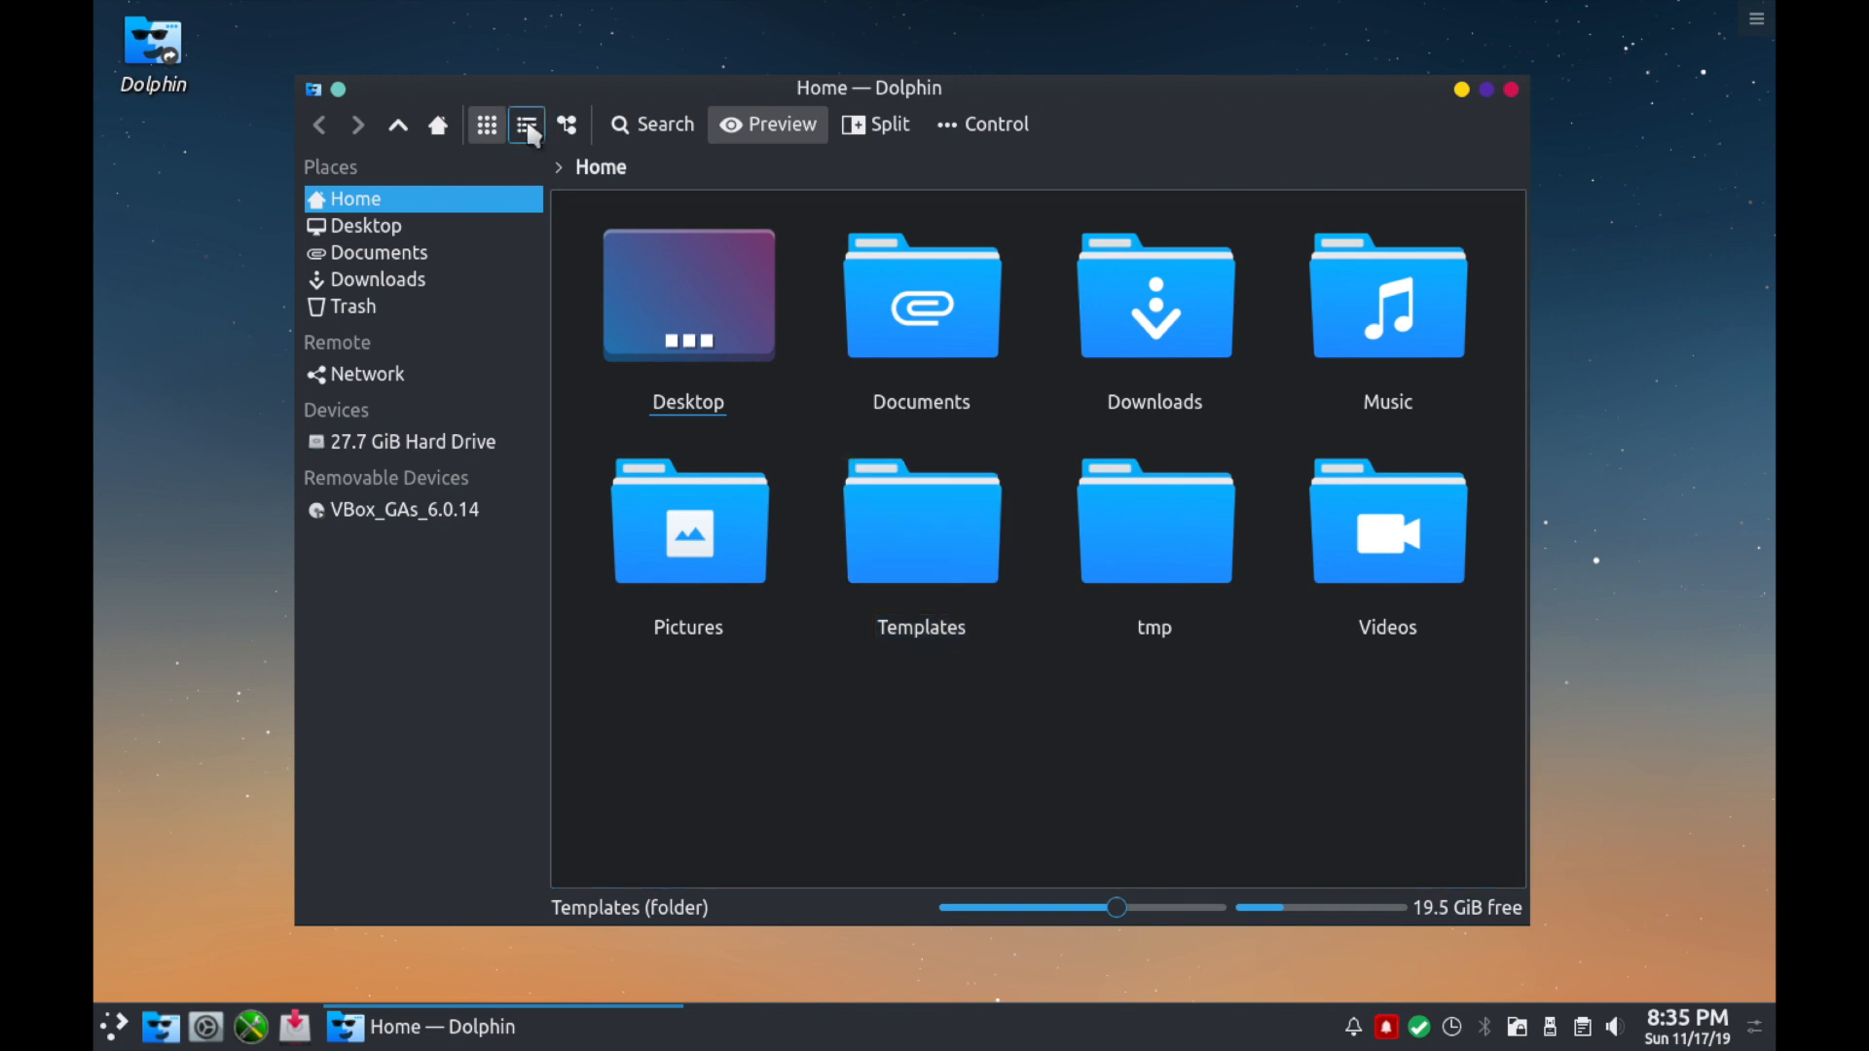
pyautogui.click(524, 125)
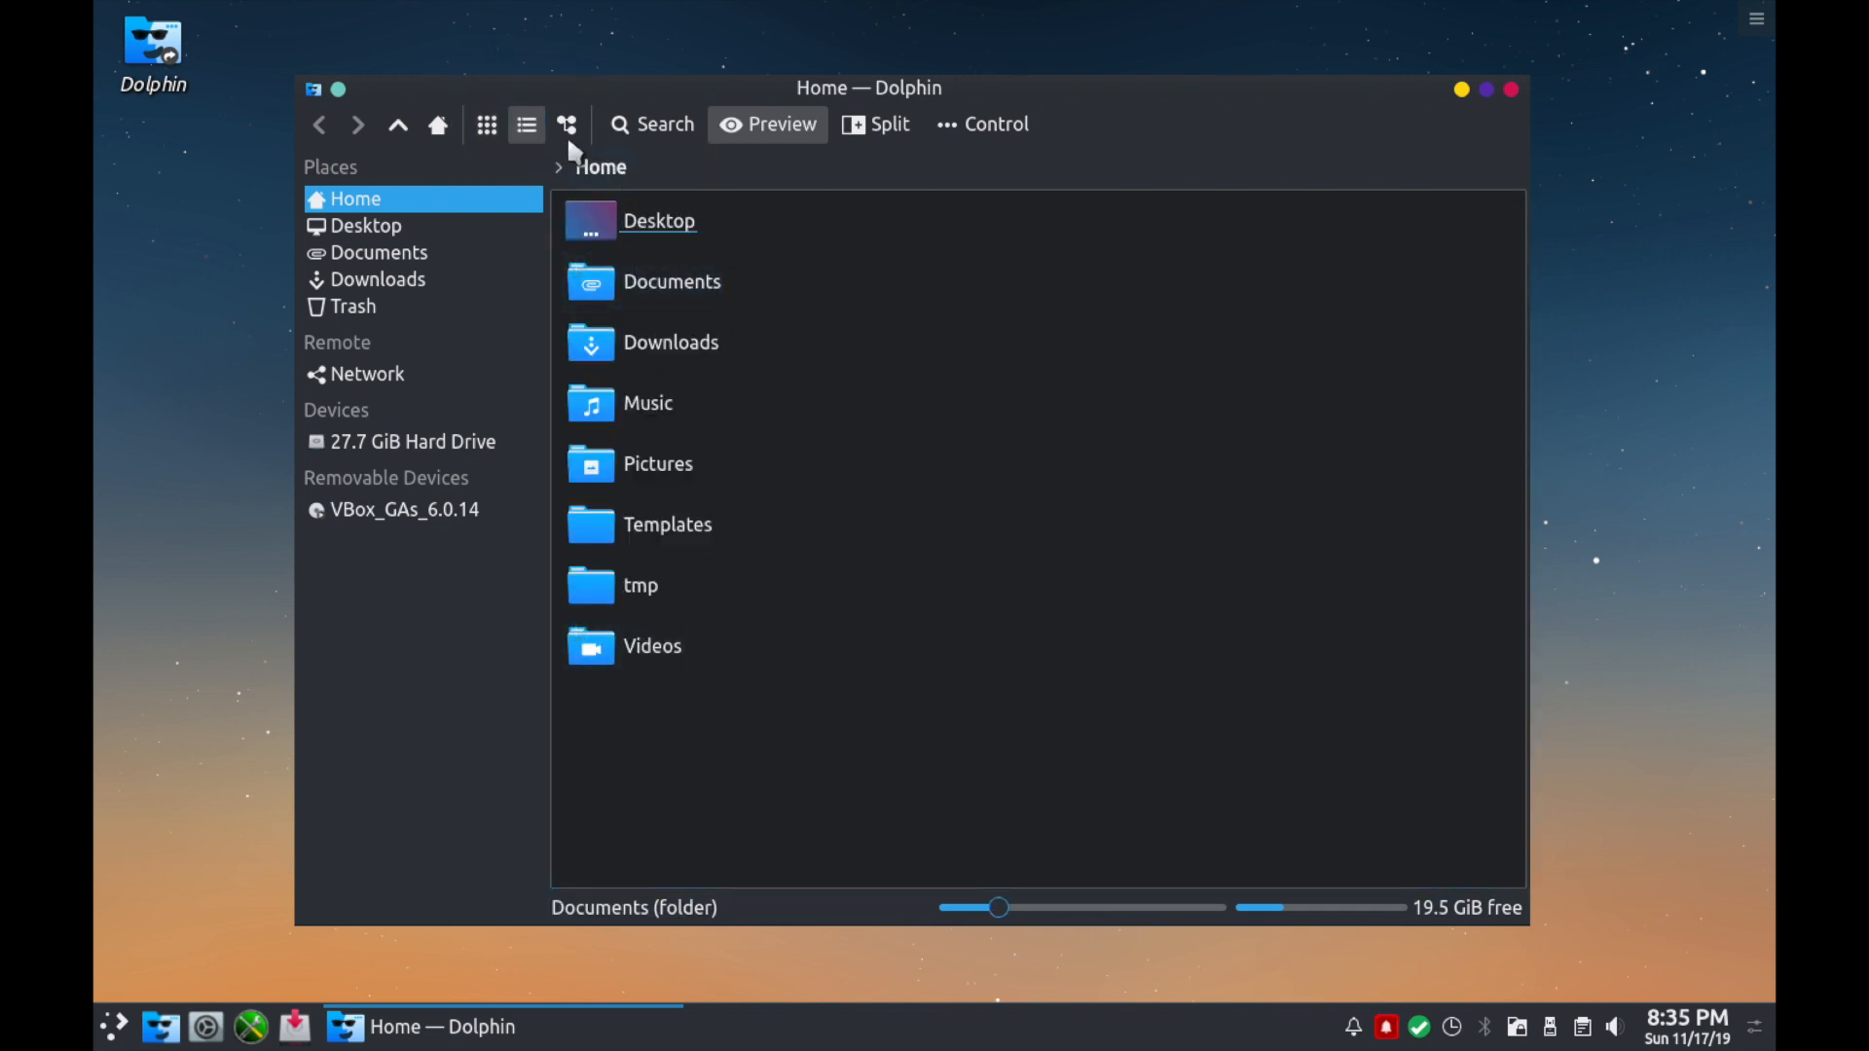
pyautogui.click(566, 125)
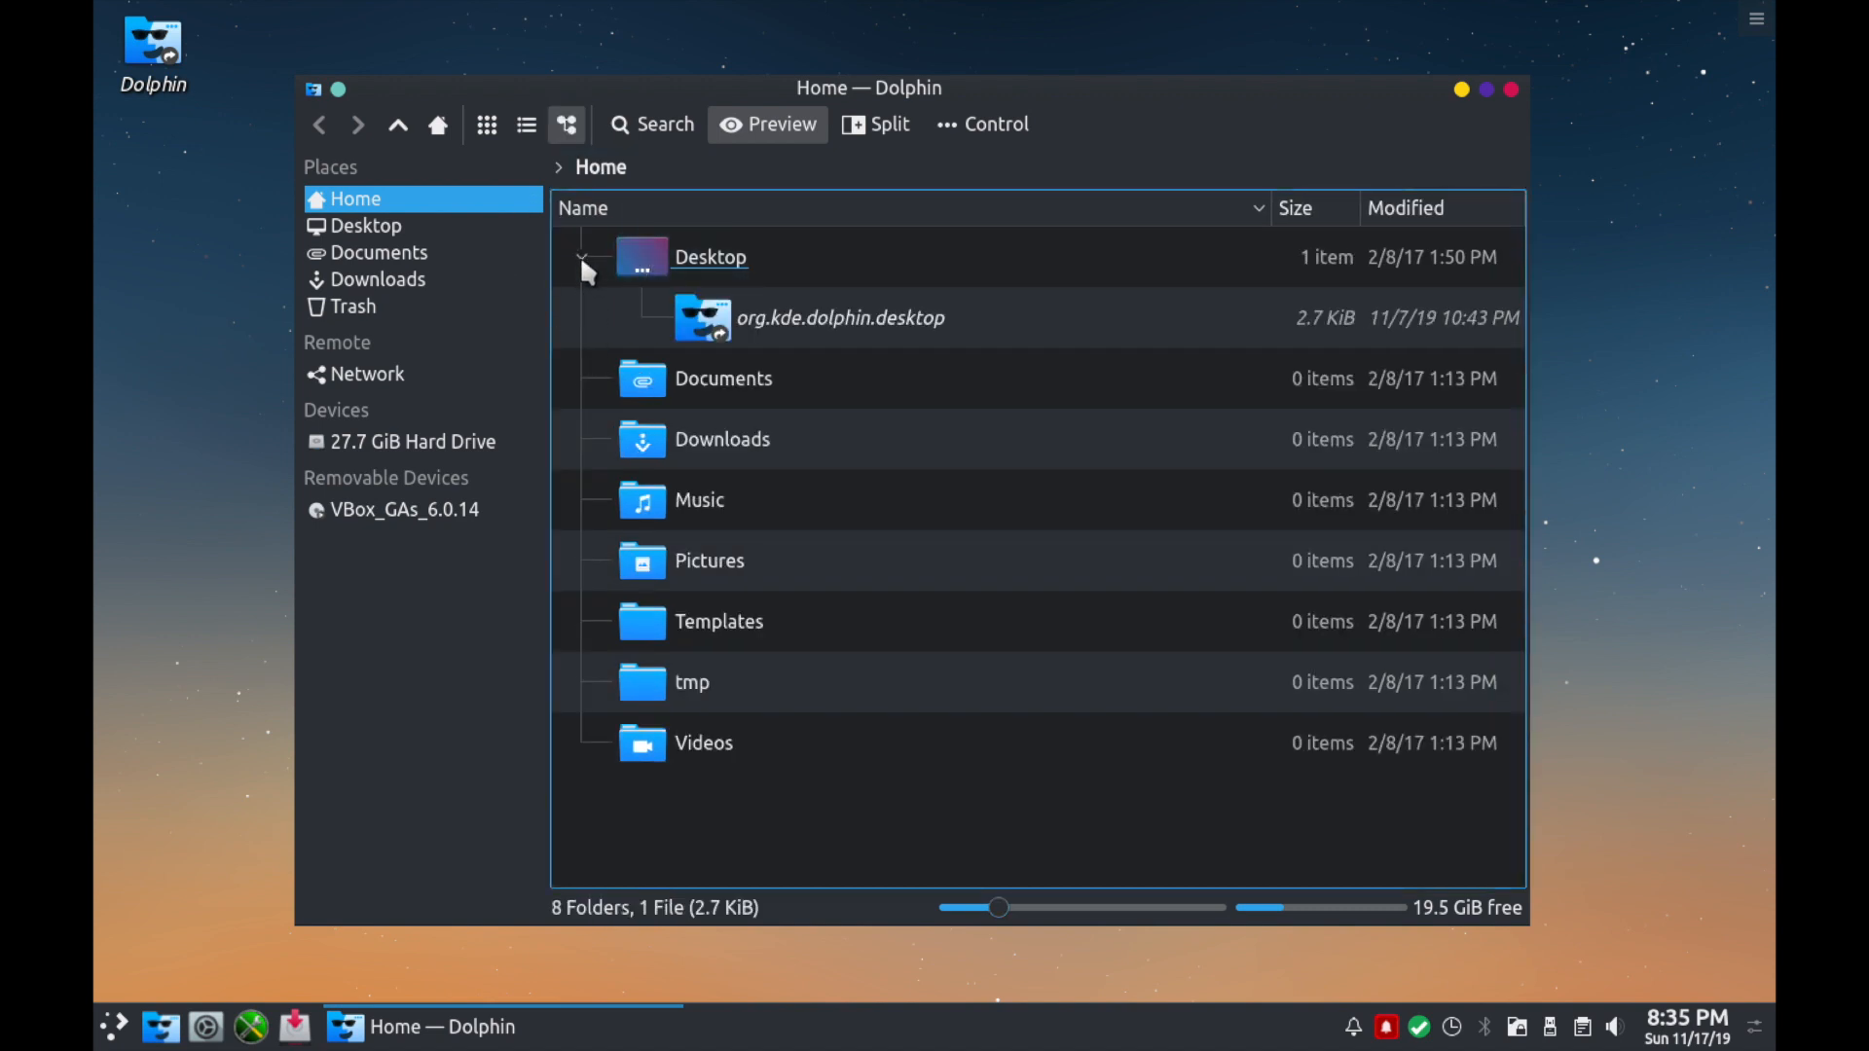
pyautogui.click(841, 318)
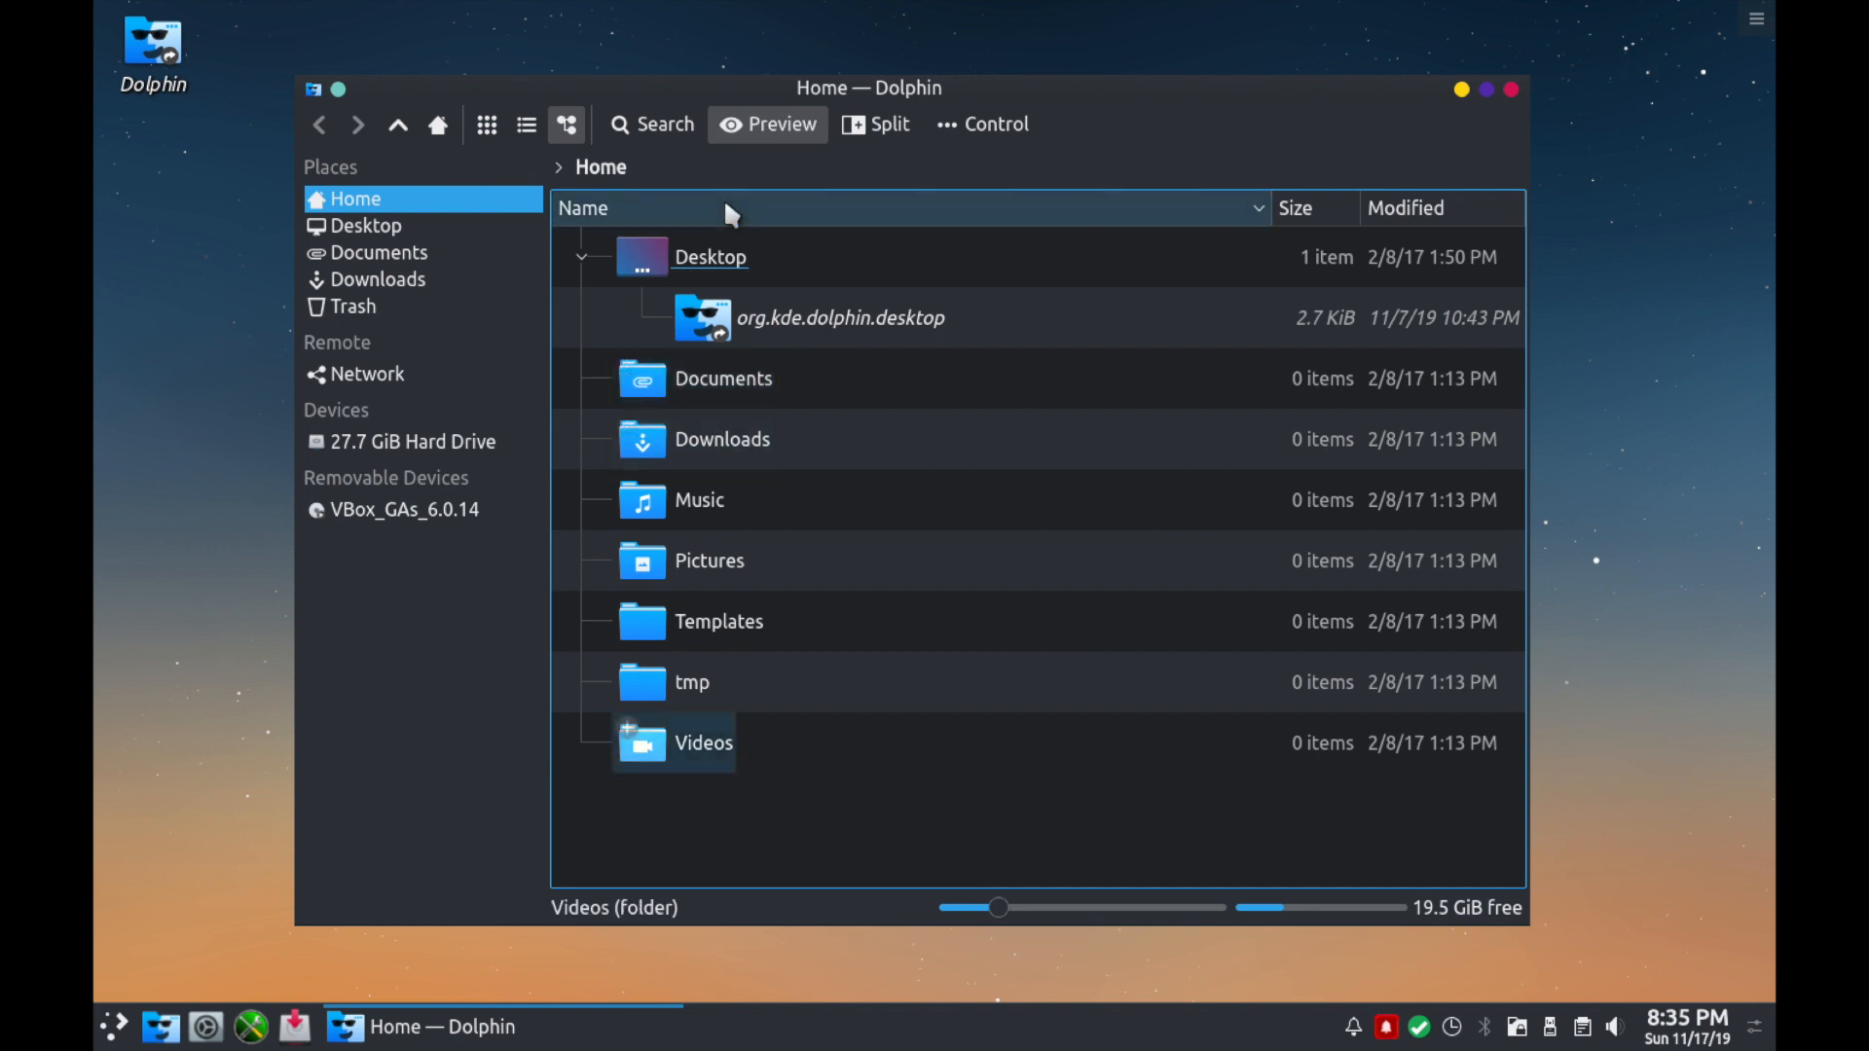
pyautogui.click(526, 124)
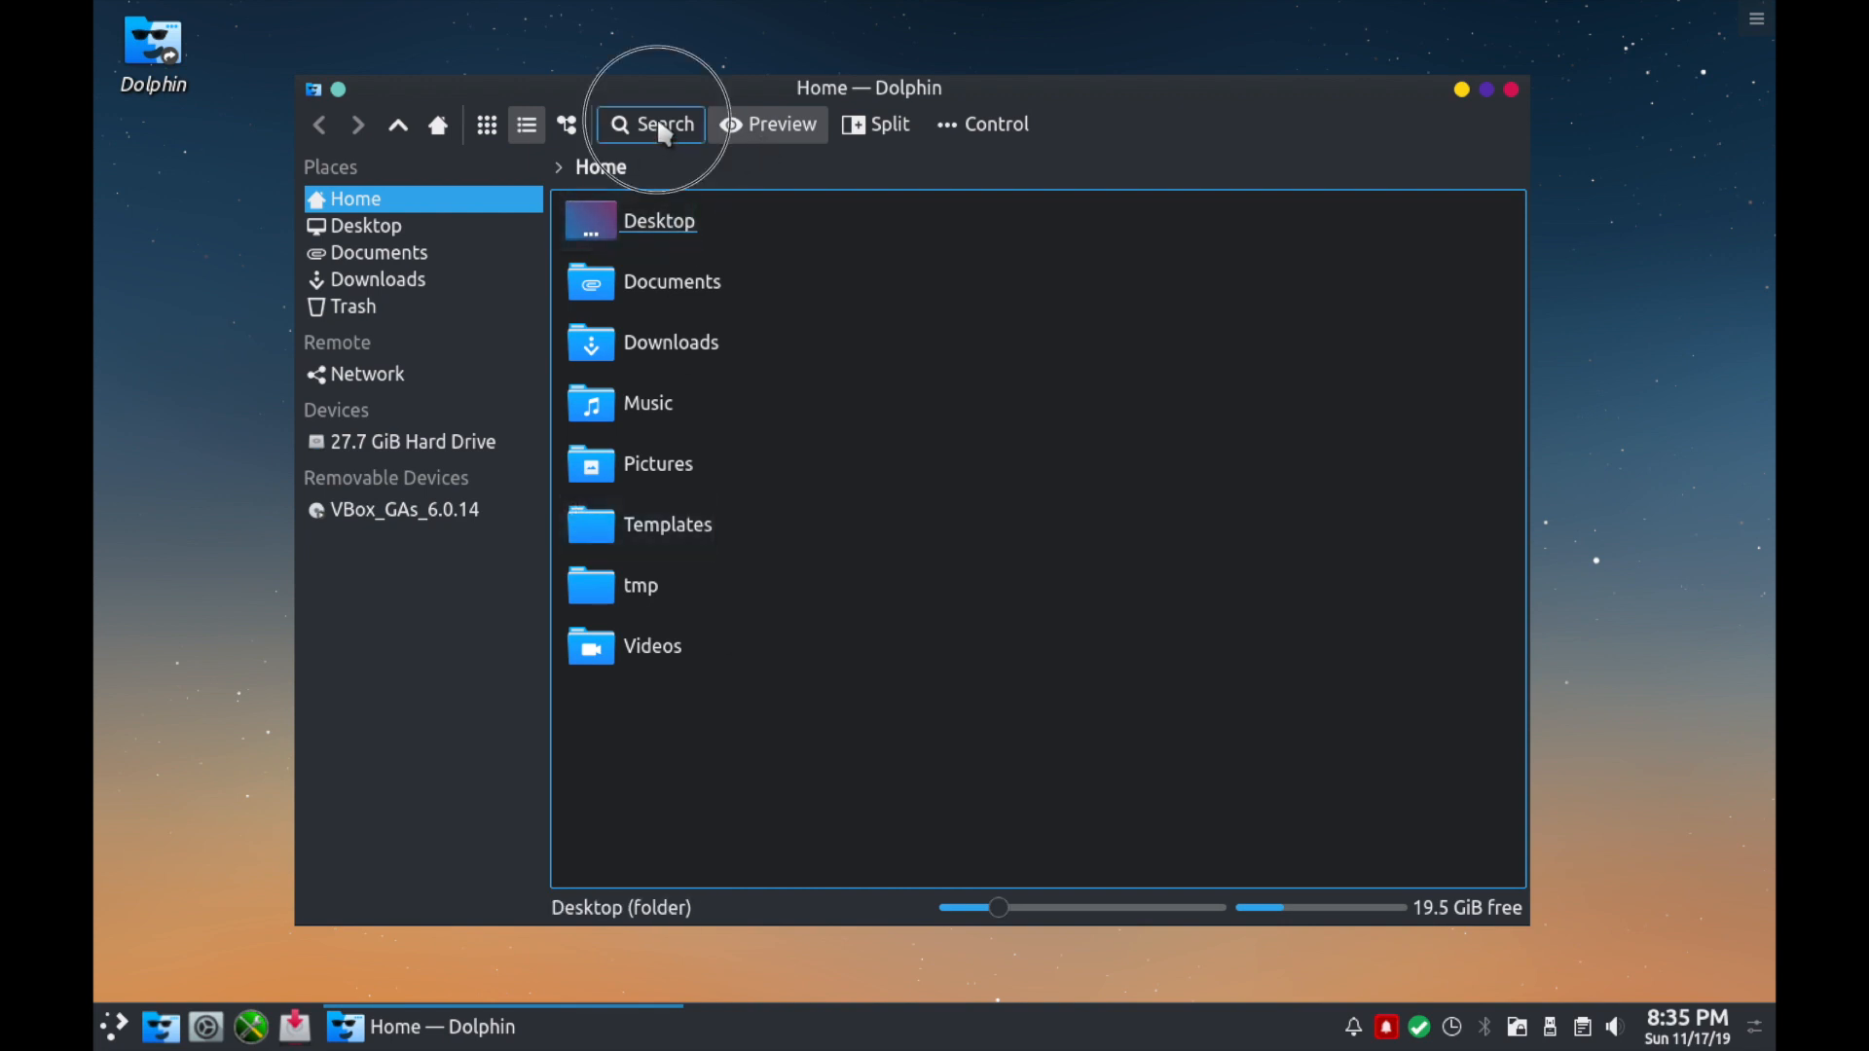
# Show the search bar for Home, briefly add a split-view second pane, then close it.
pyautogui.click(651, 125)
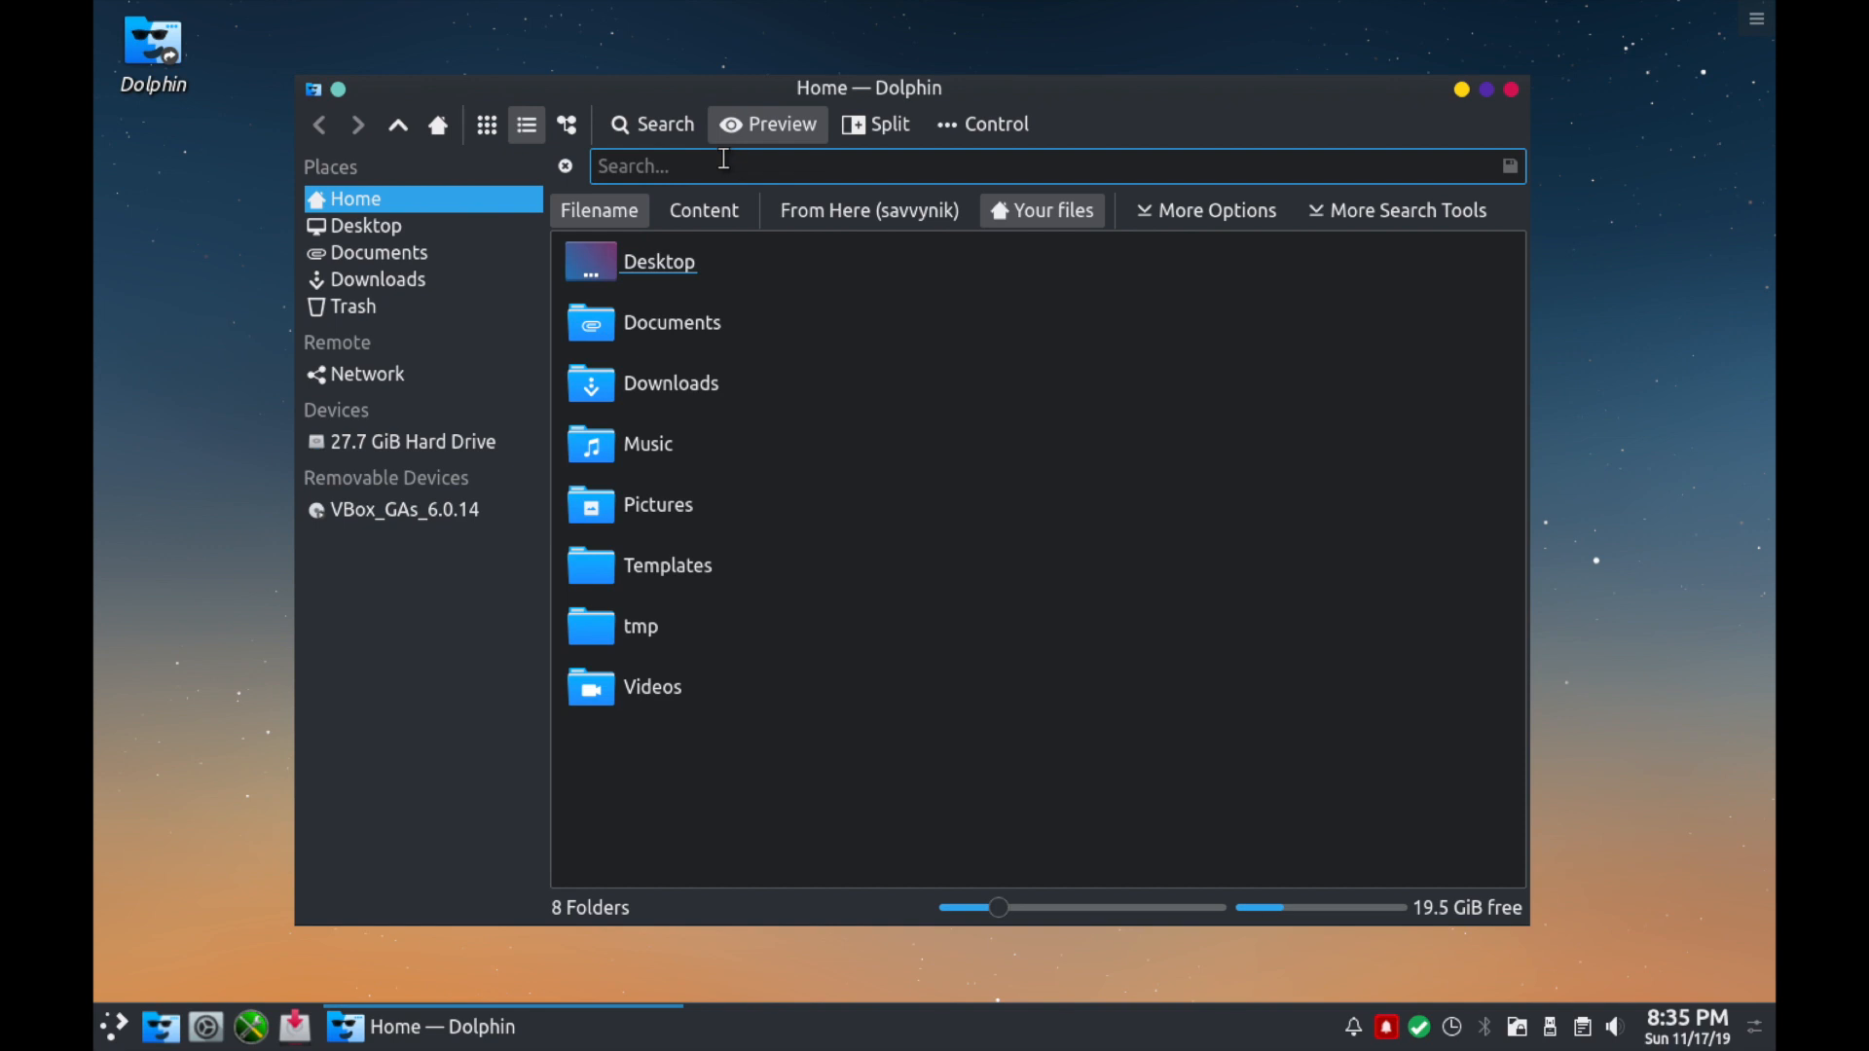
pyautogui.moveTo(882, 168)
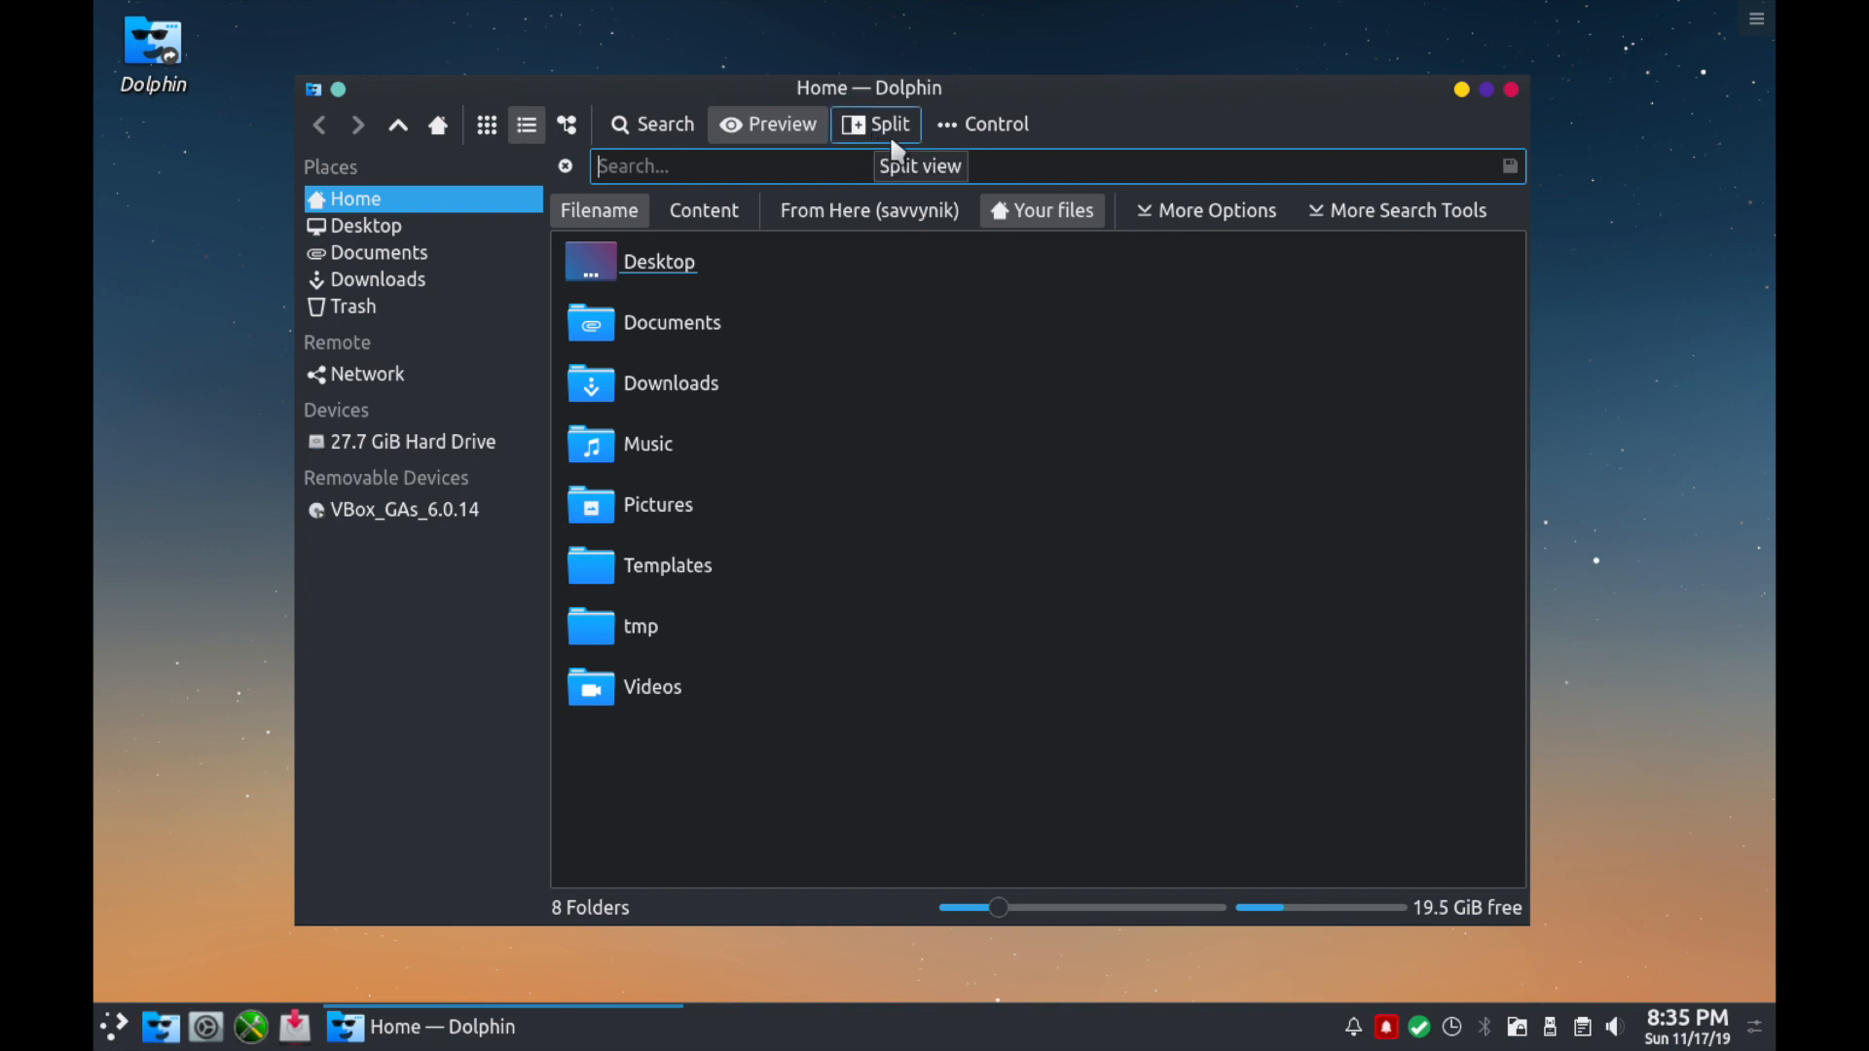
pyautogui.click(875, 125)
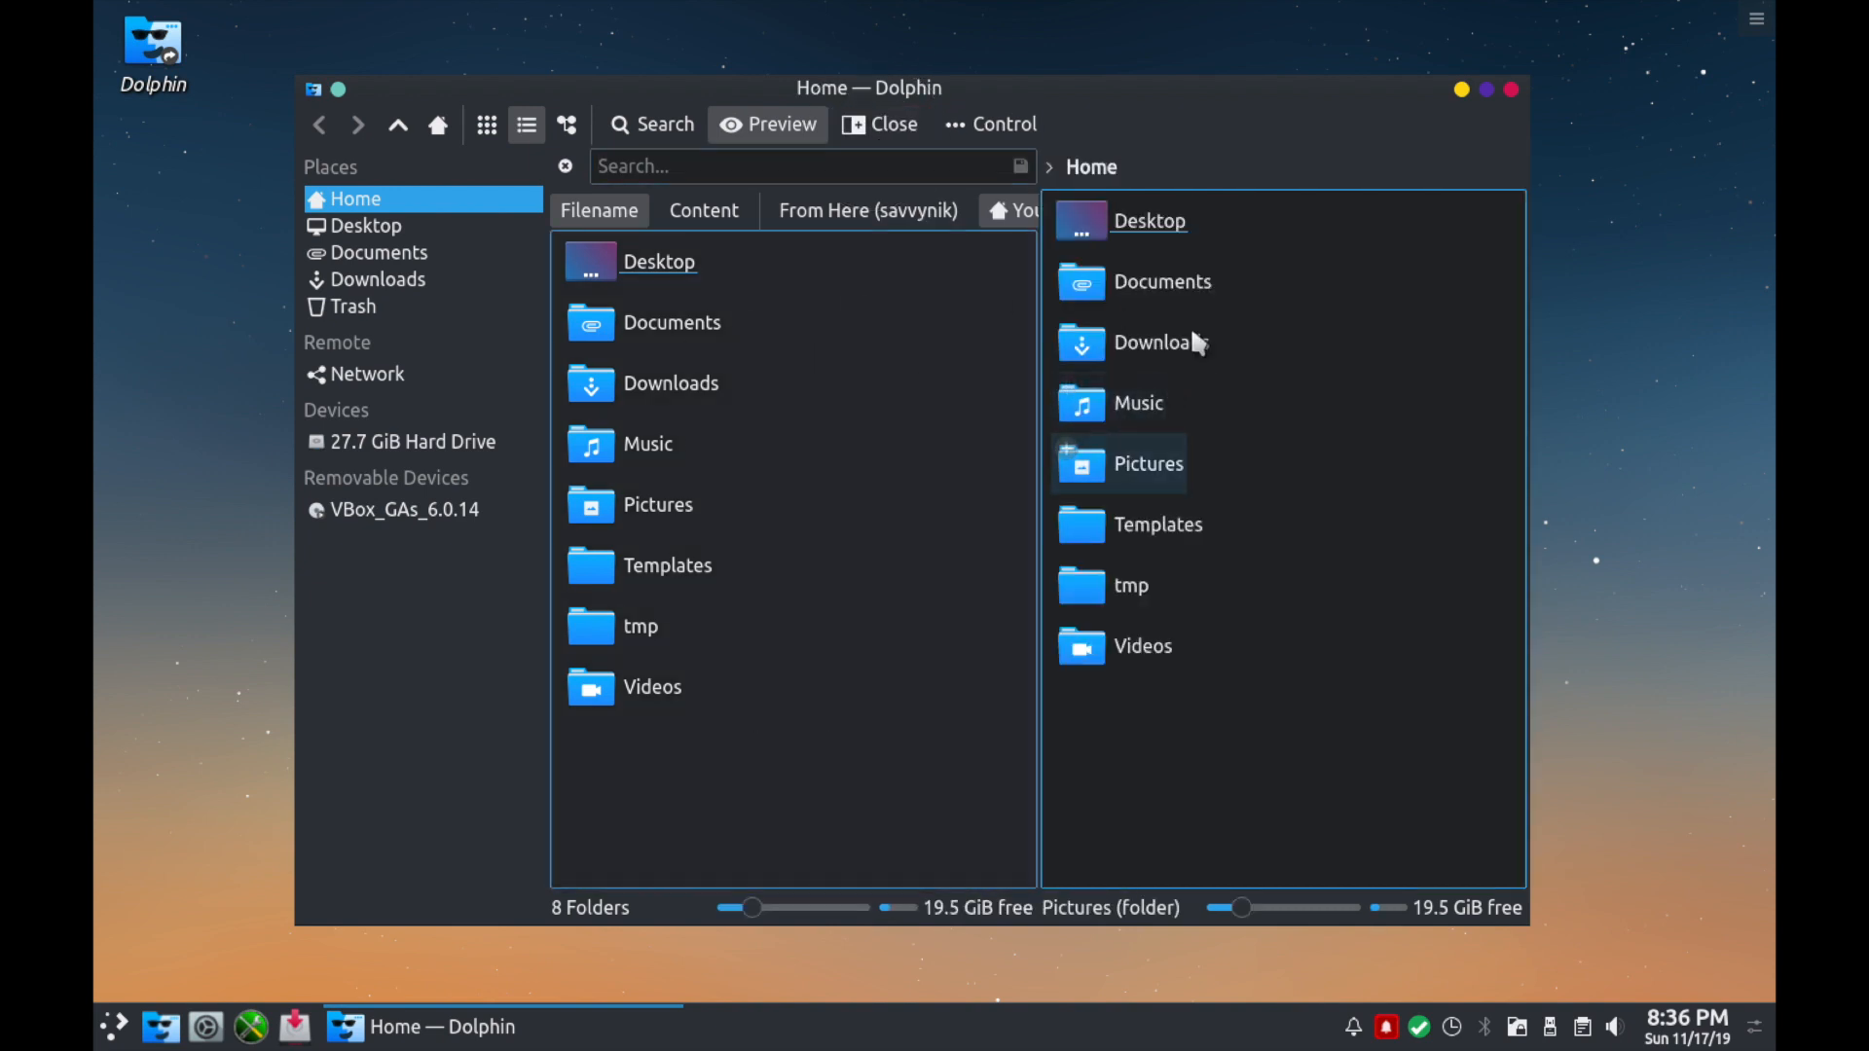
pyautogui.click(1137, 403)
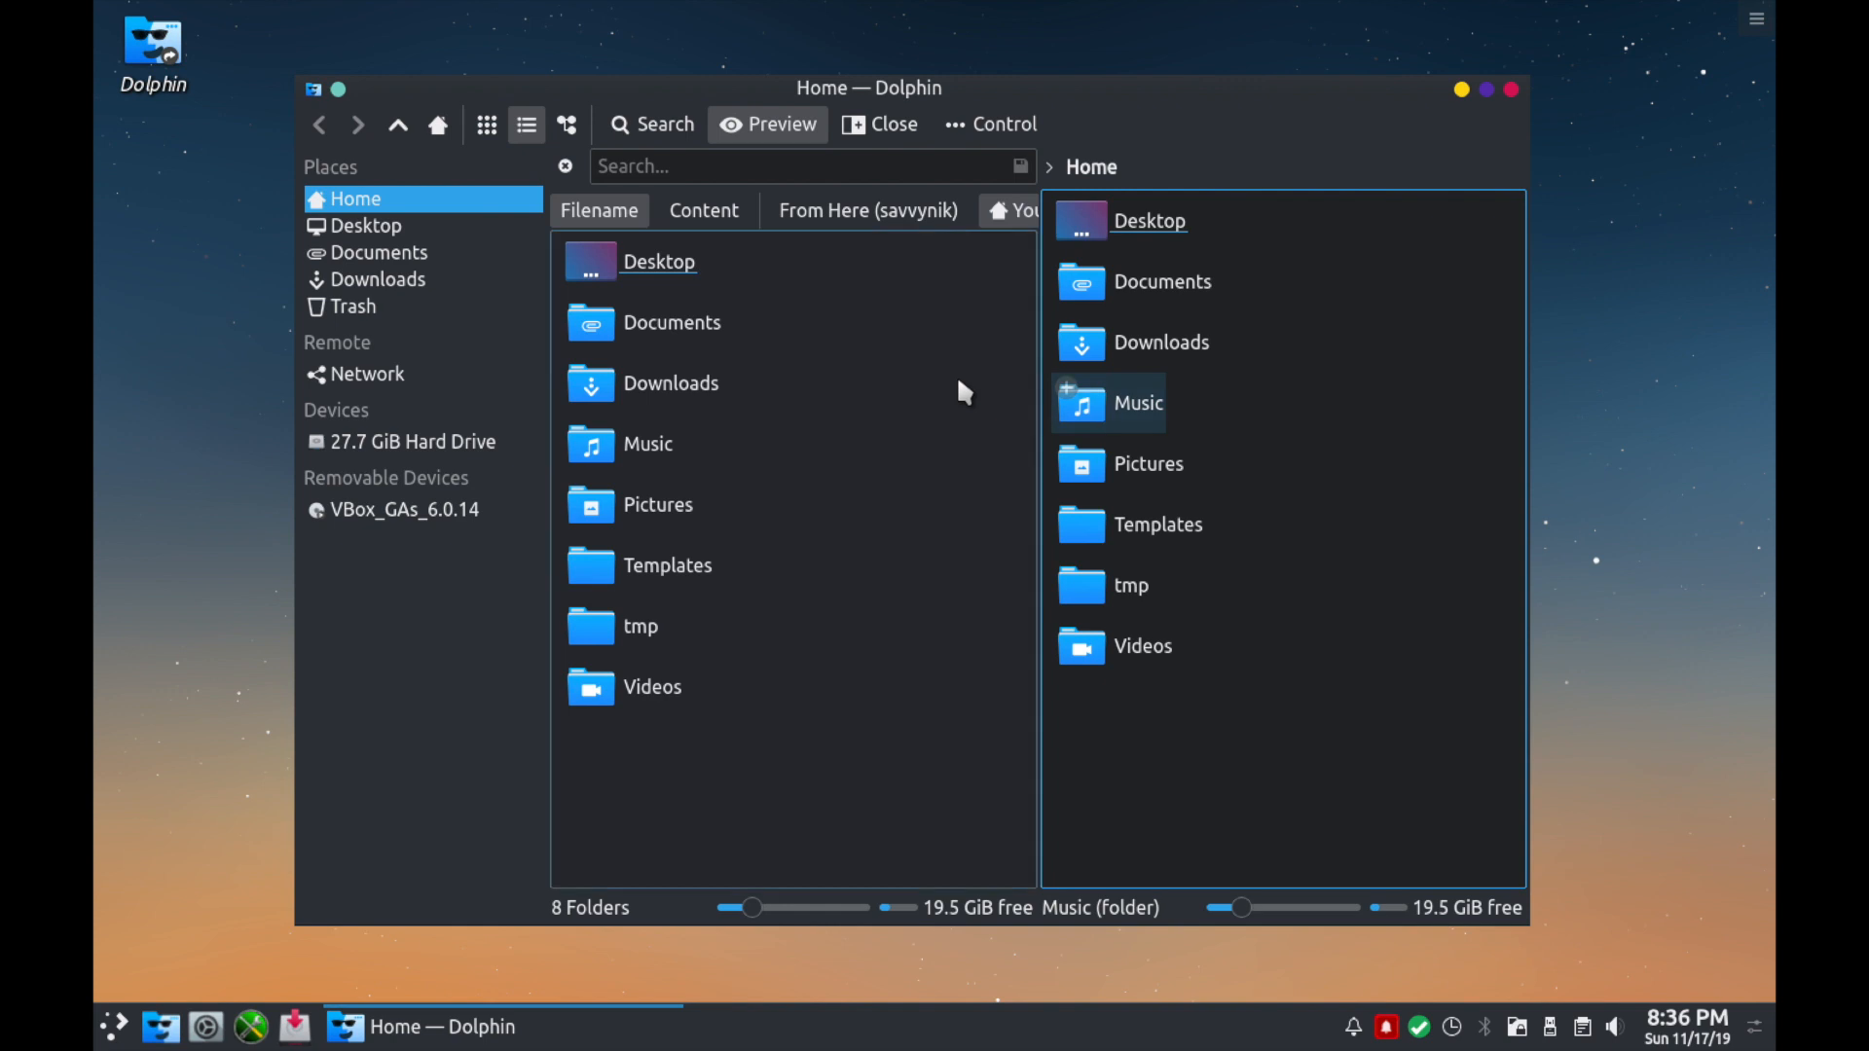
pyautogui.click(671, 384)
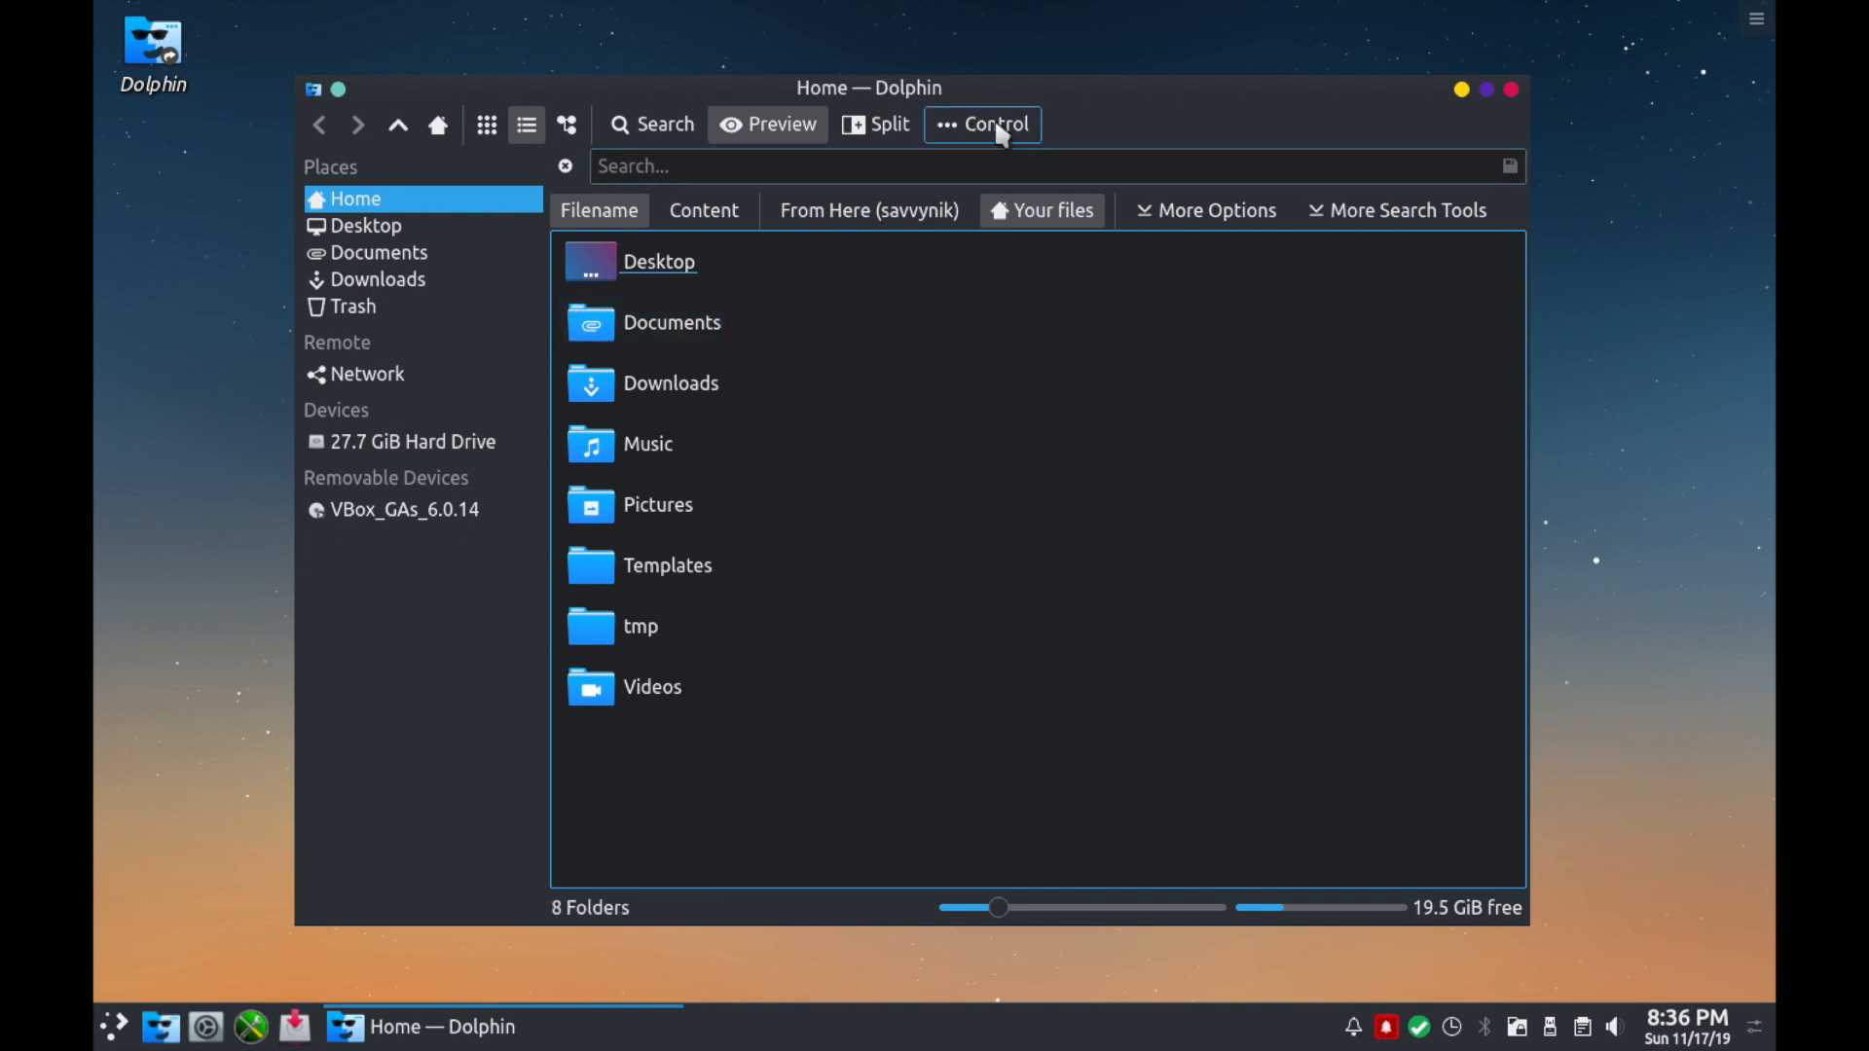
# Show Dolphin's Control menu with its Sort By, View Mode and Additional Information submenus.
pyautogui.click(981, 125)
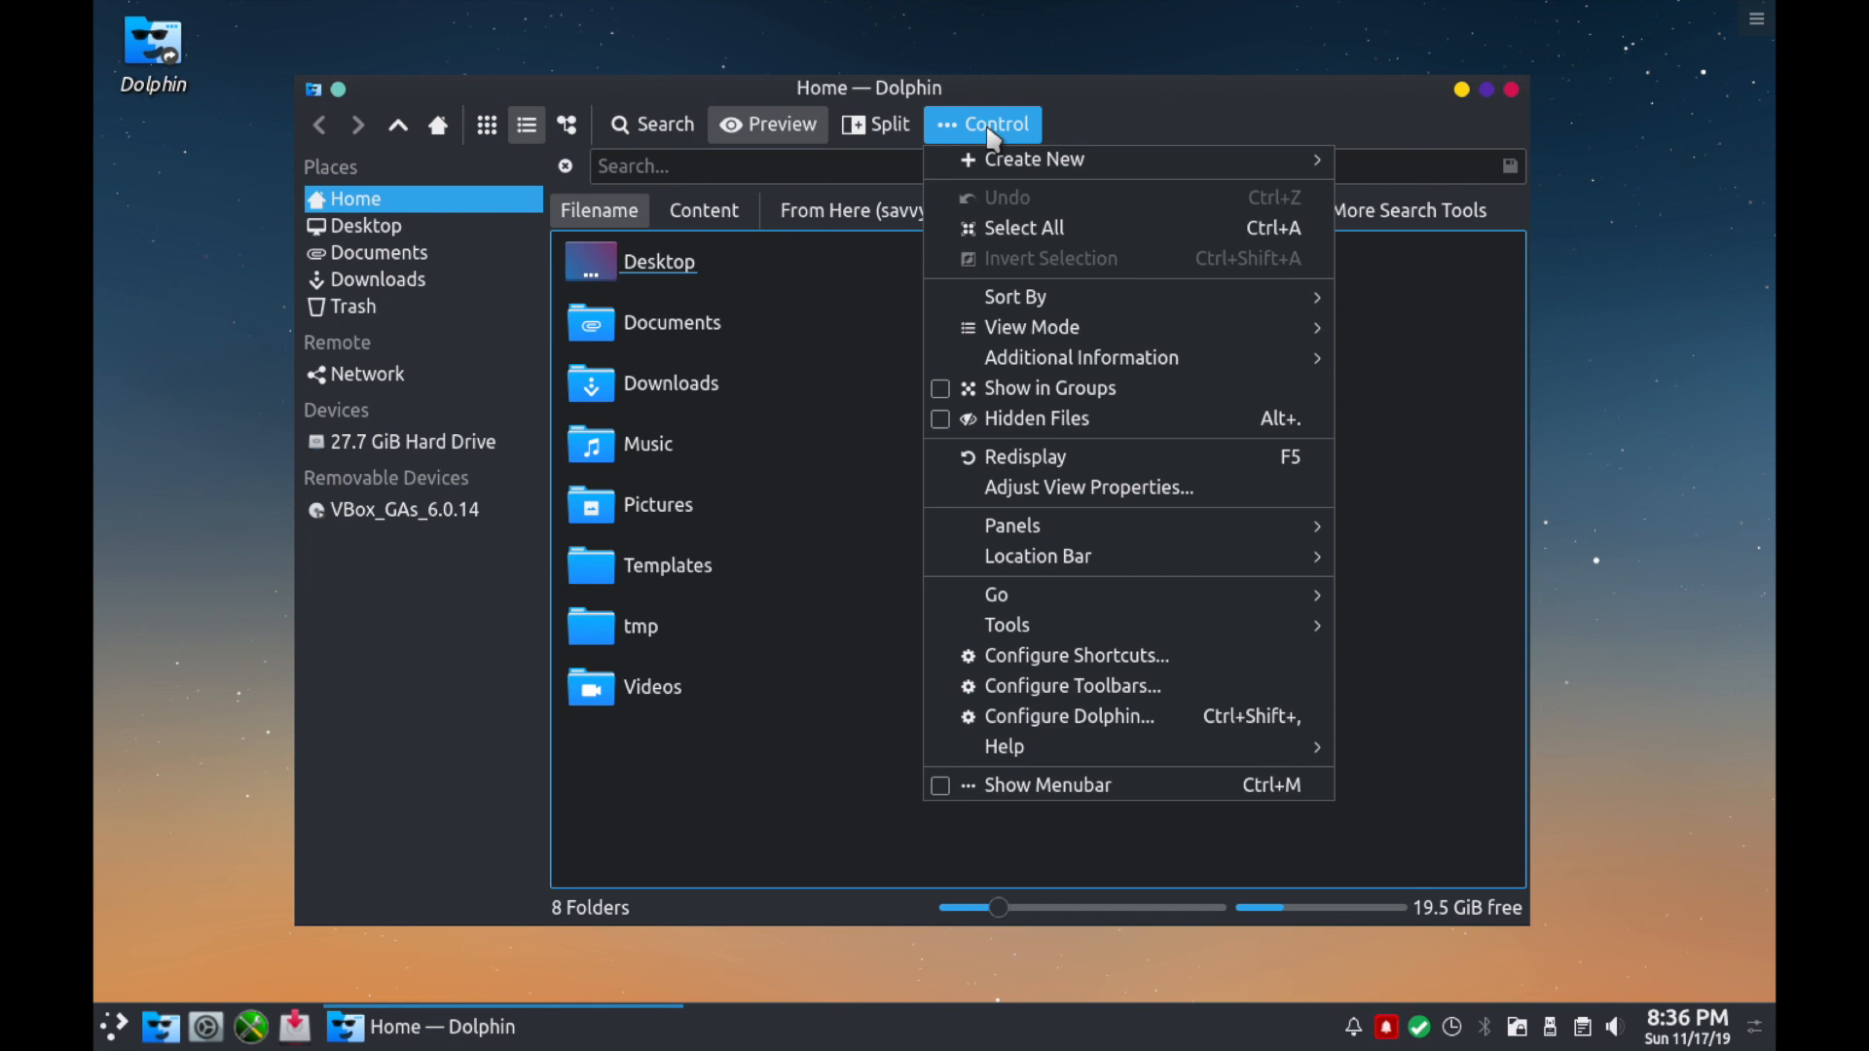
pyautogui.click(1034, 157)
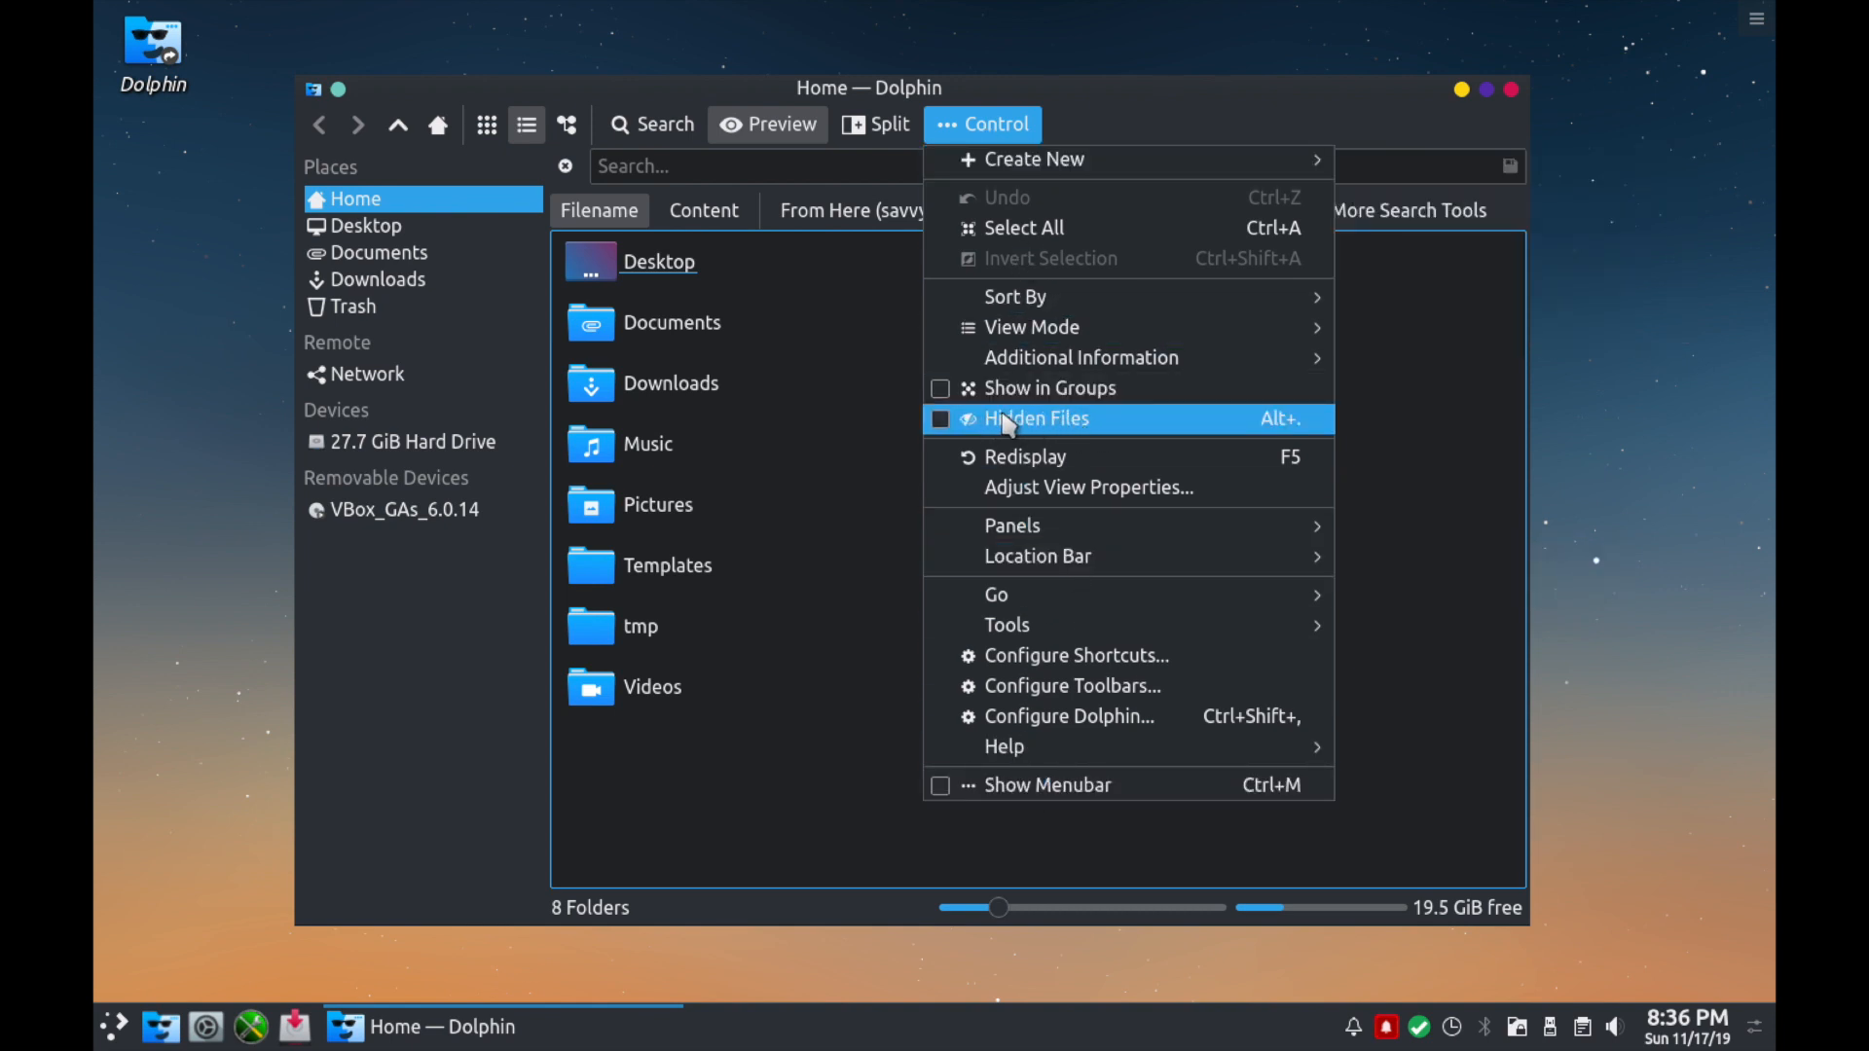
pyautogui.moveTo(1026, 327)
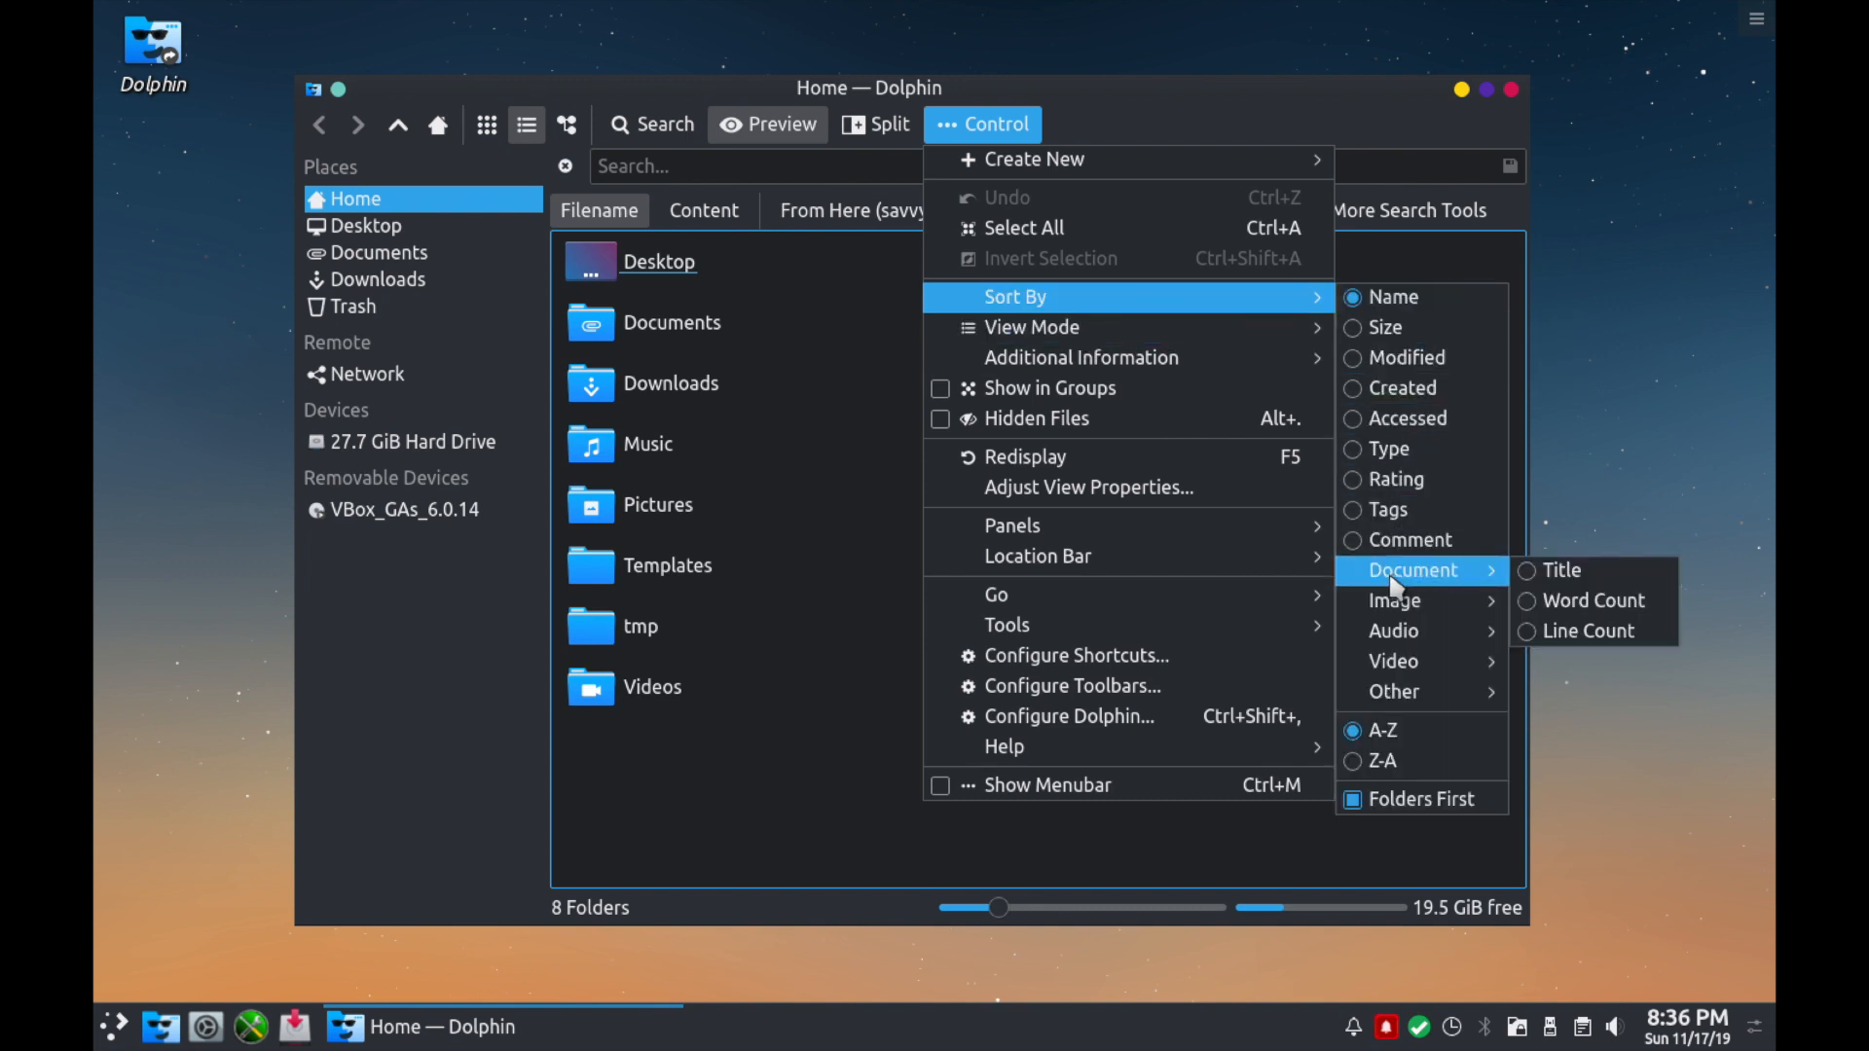
pyautogui.moveTo(1032, 327)
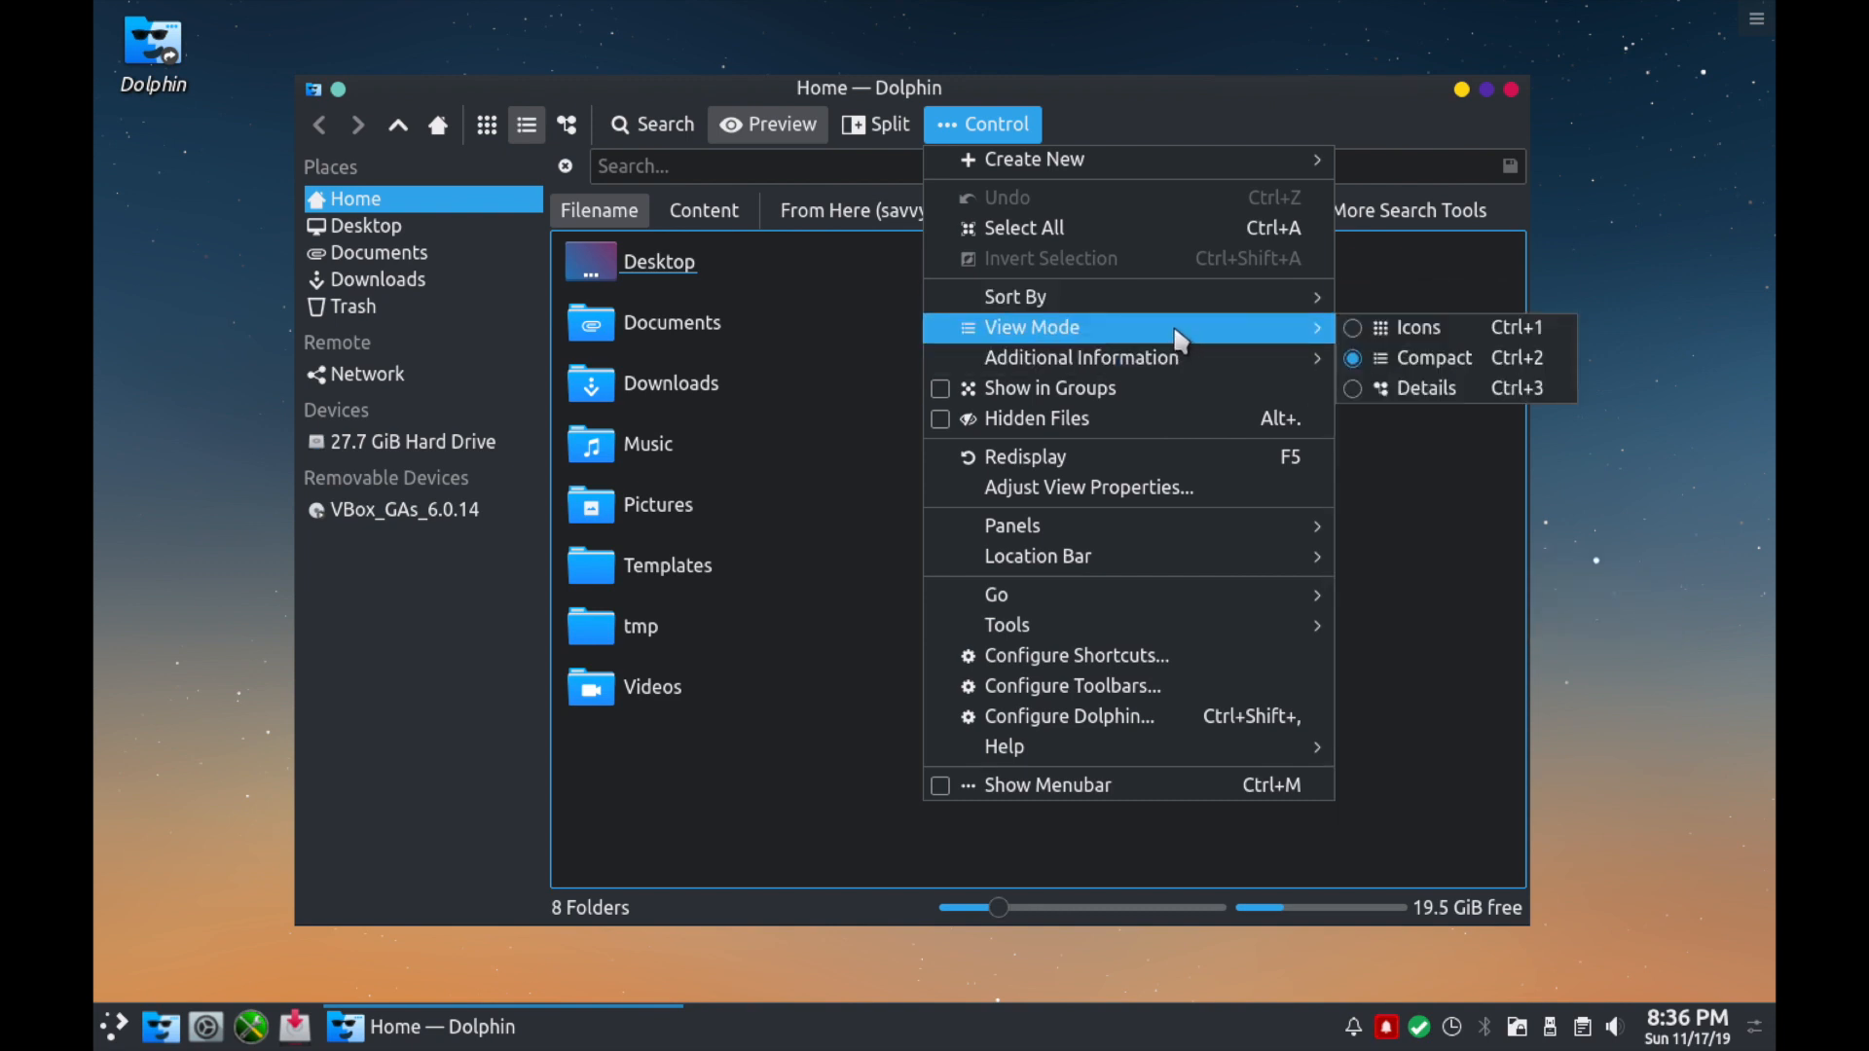
pyautogui.moveTo(1426, 327)
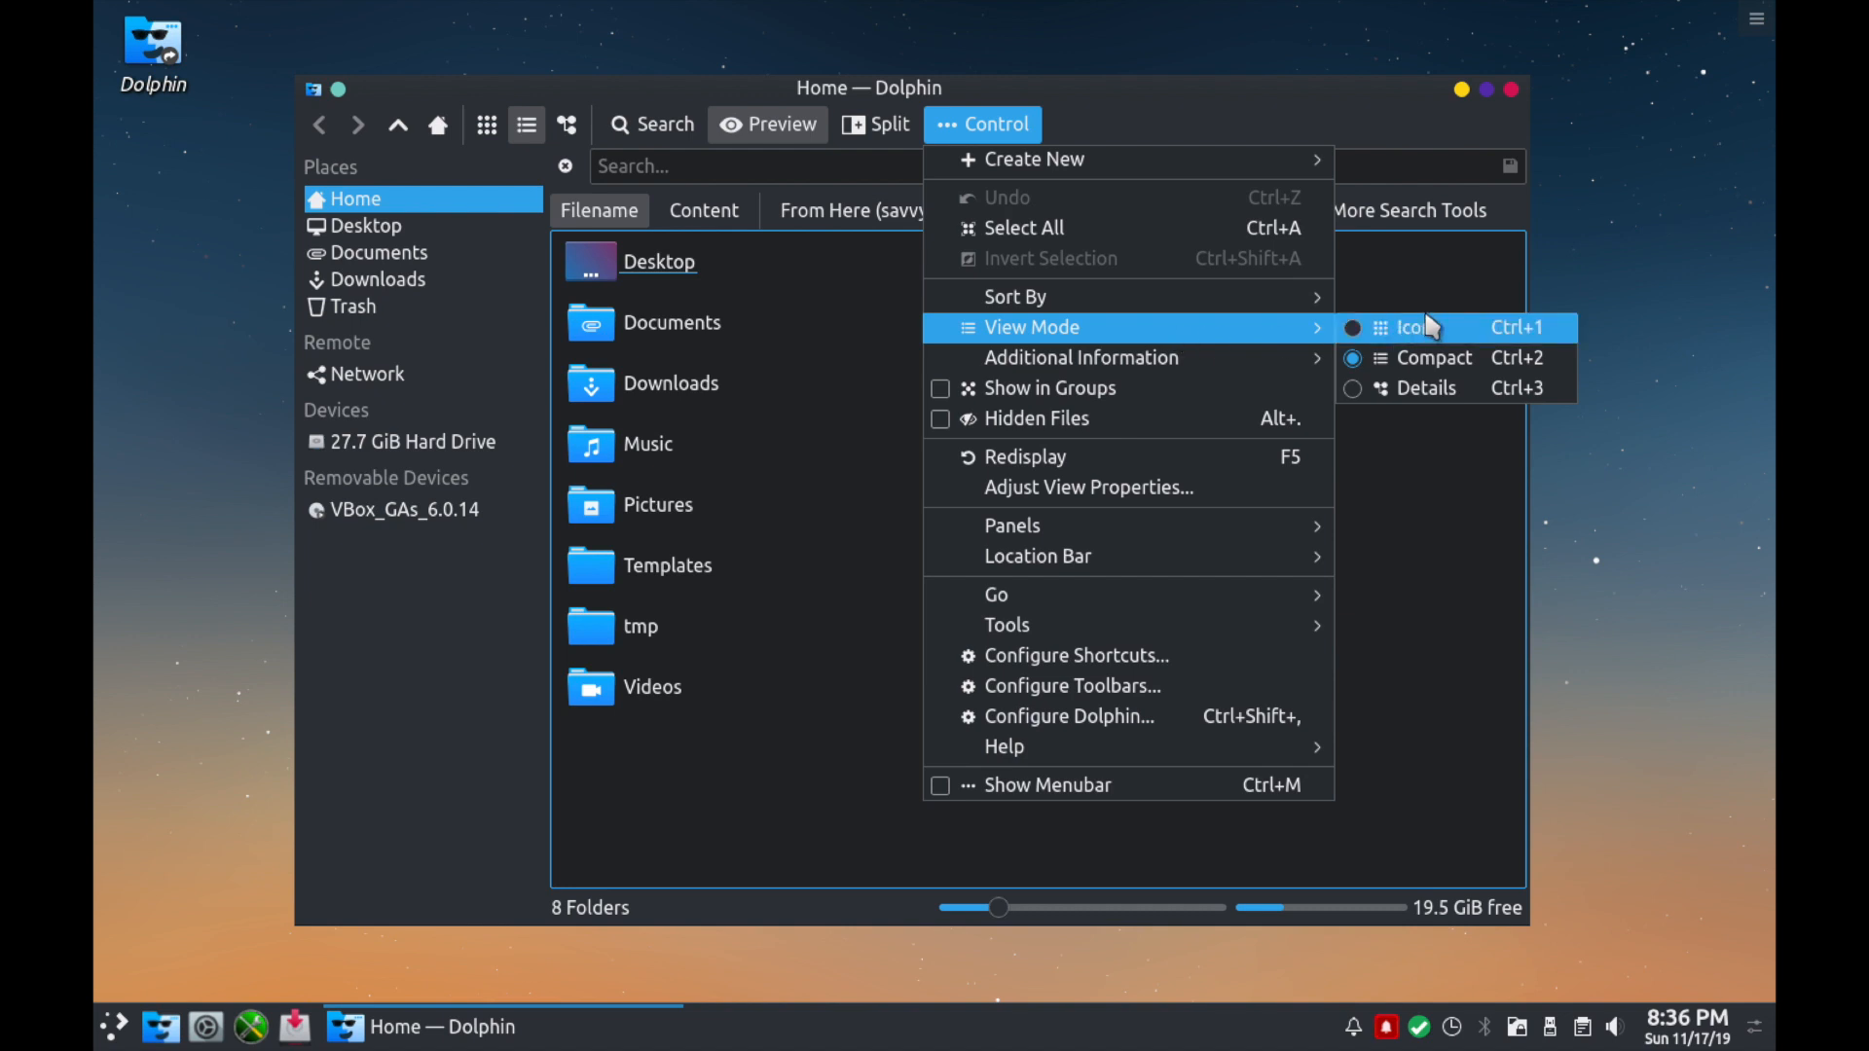
pyautogui.moveTo(1079, 358)
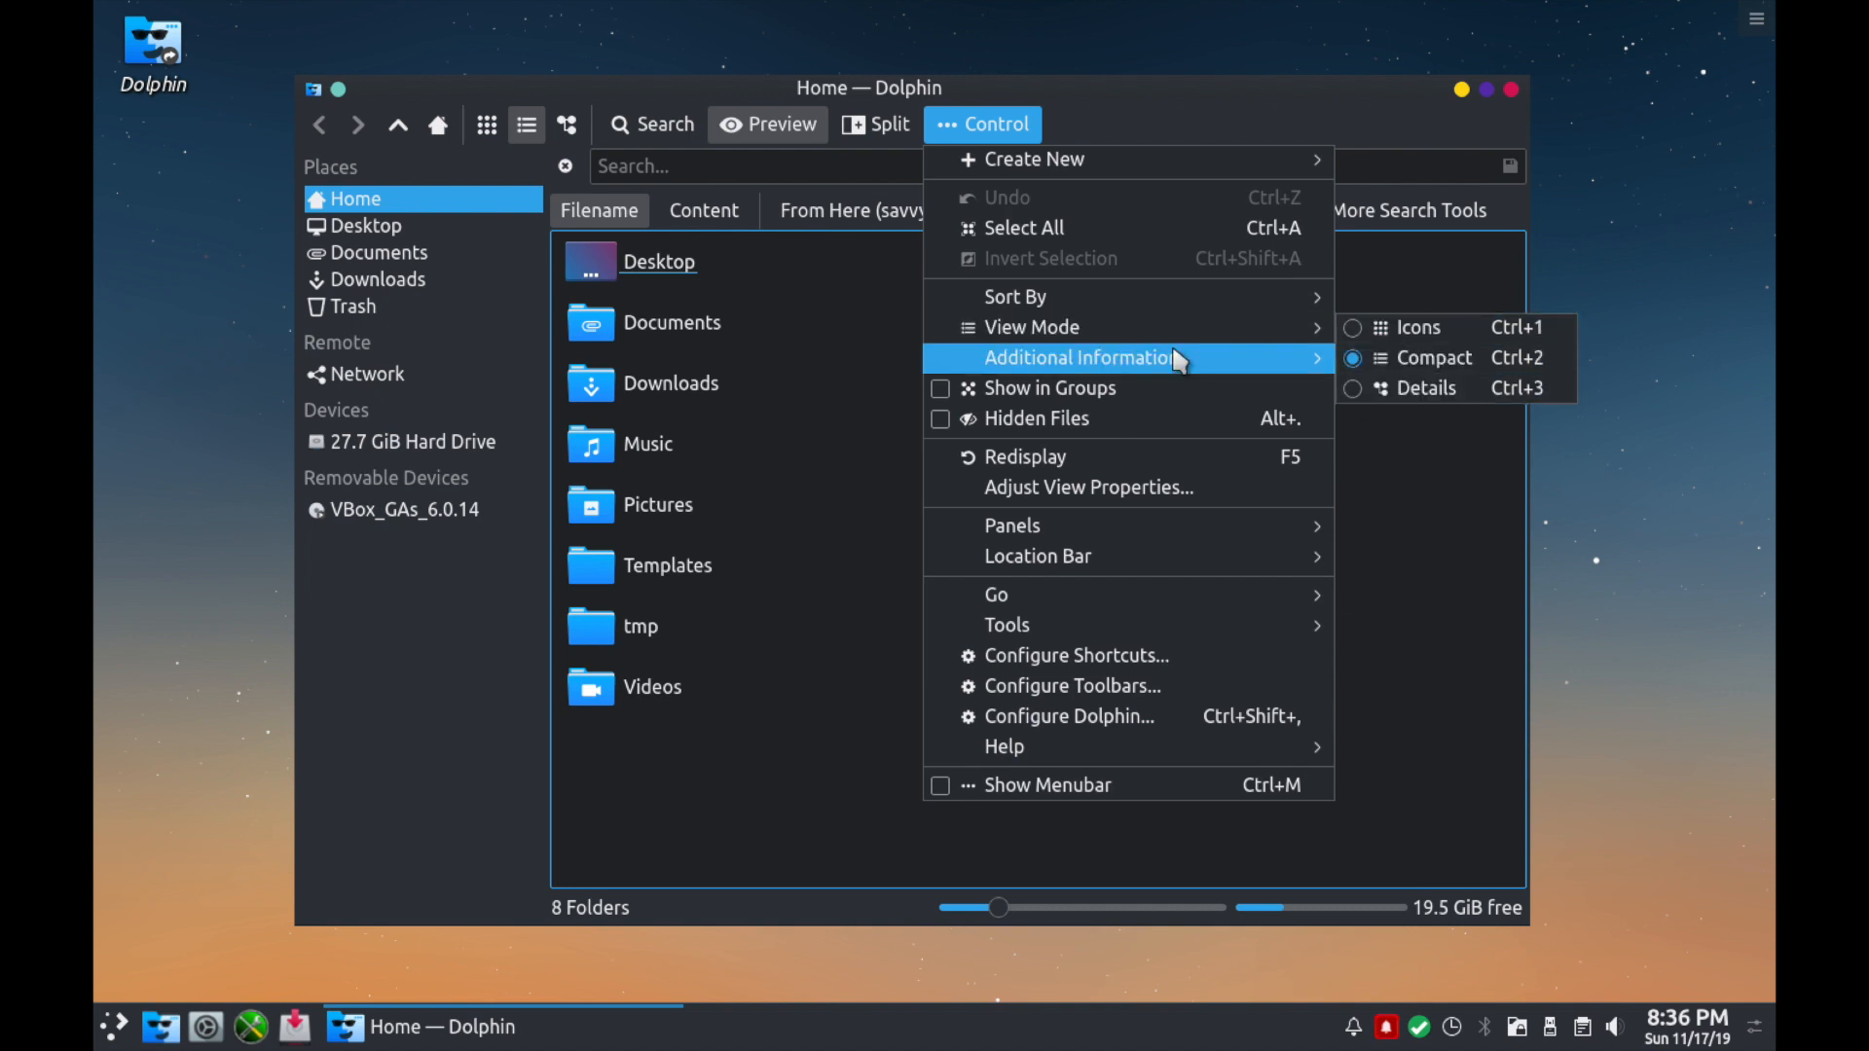
pyautogui.moveTo(1087, 464)
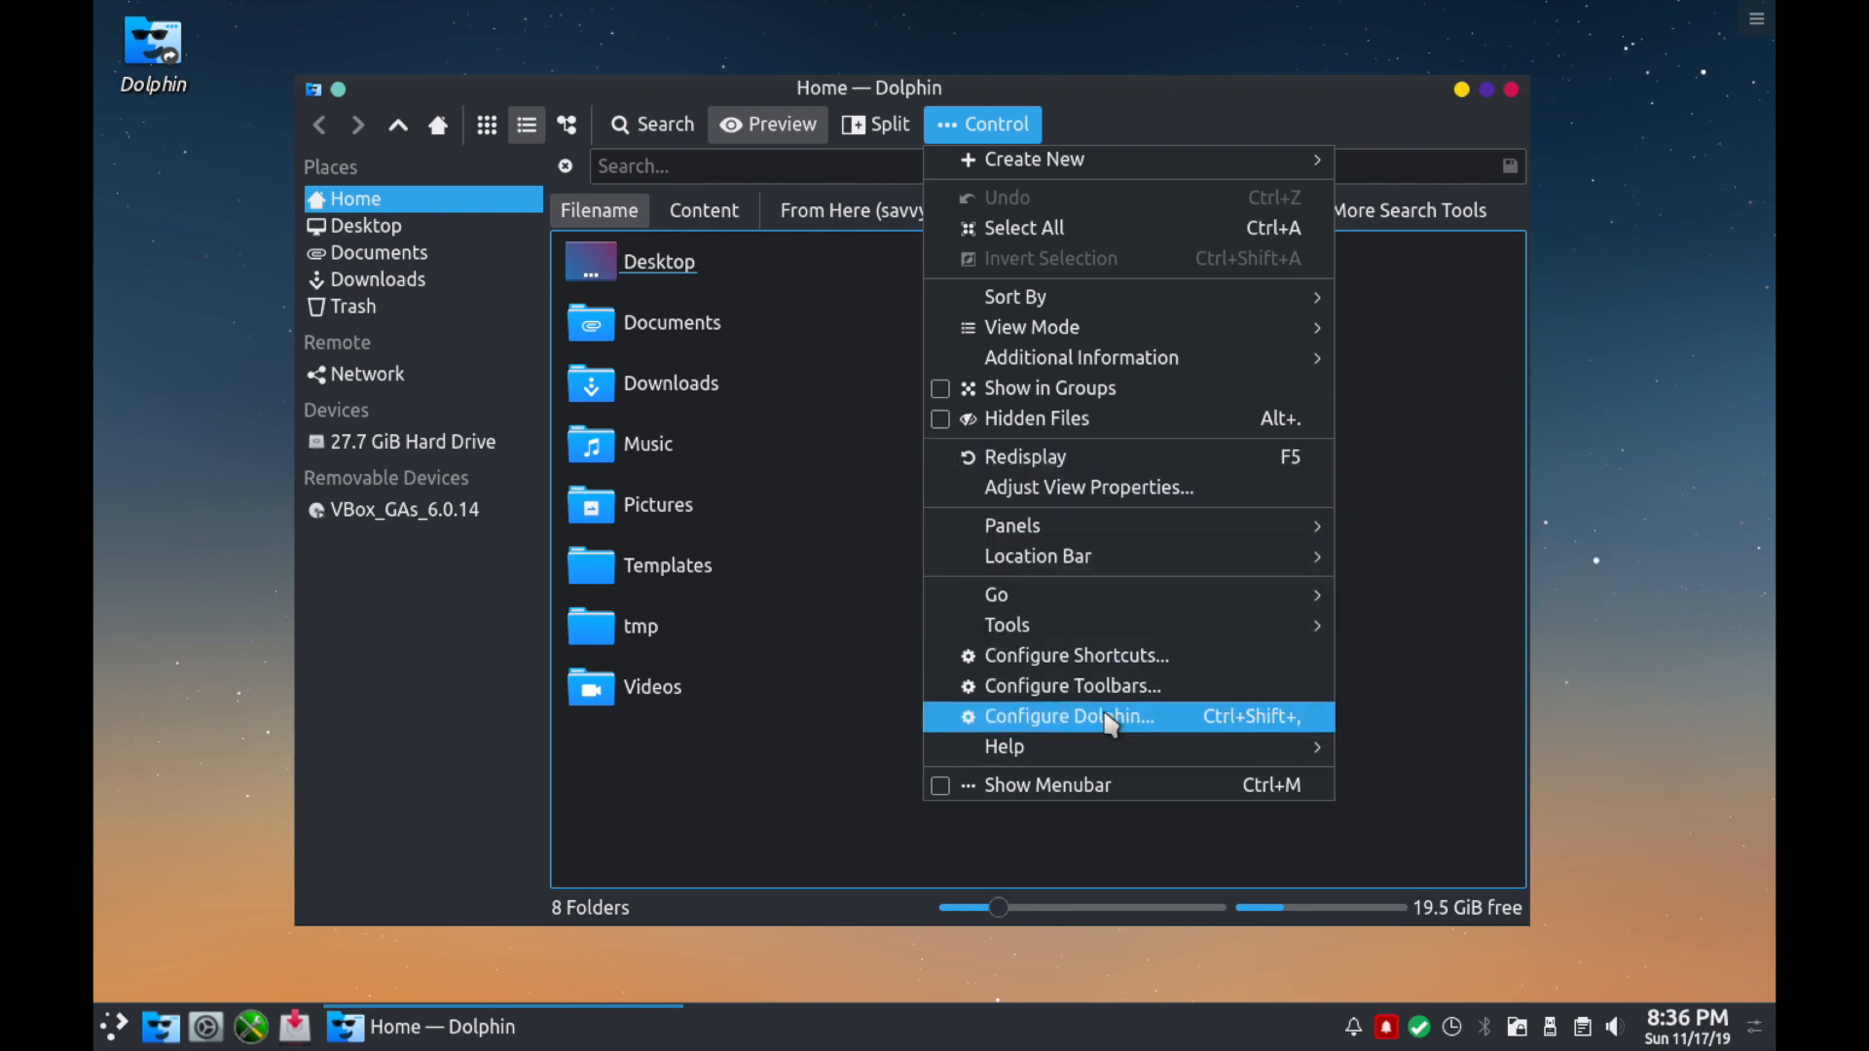
# Review Dolphin's General Behavior preferences and cancel without saving changes.
pyautogui.click(1071, 716)
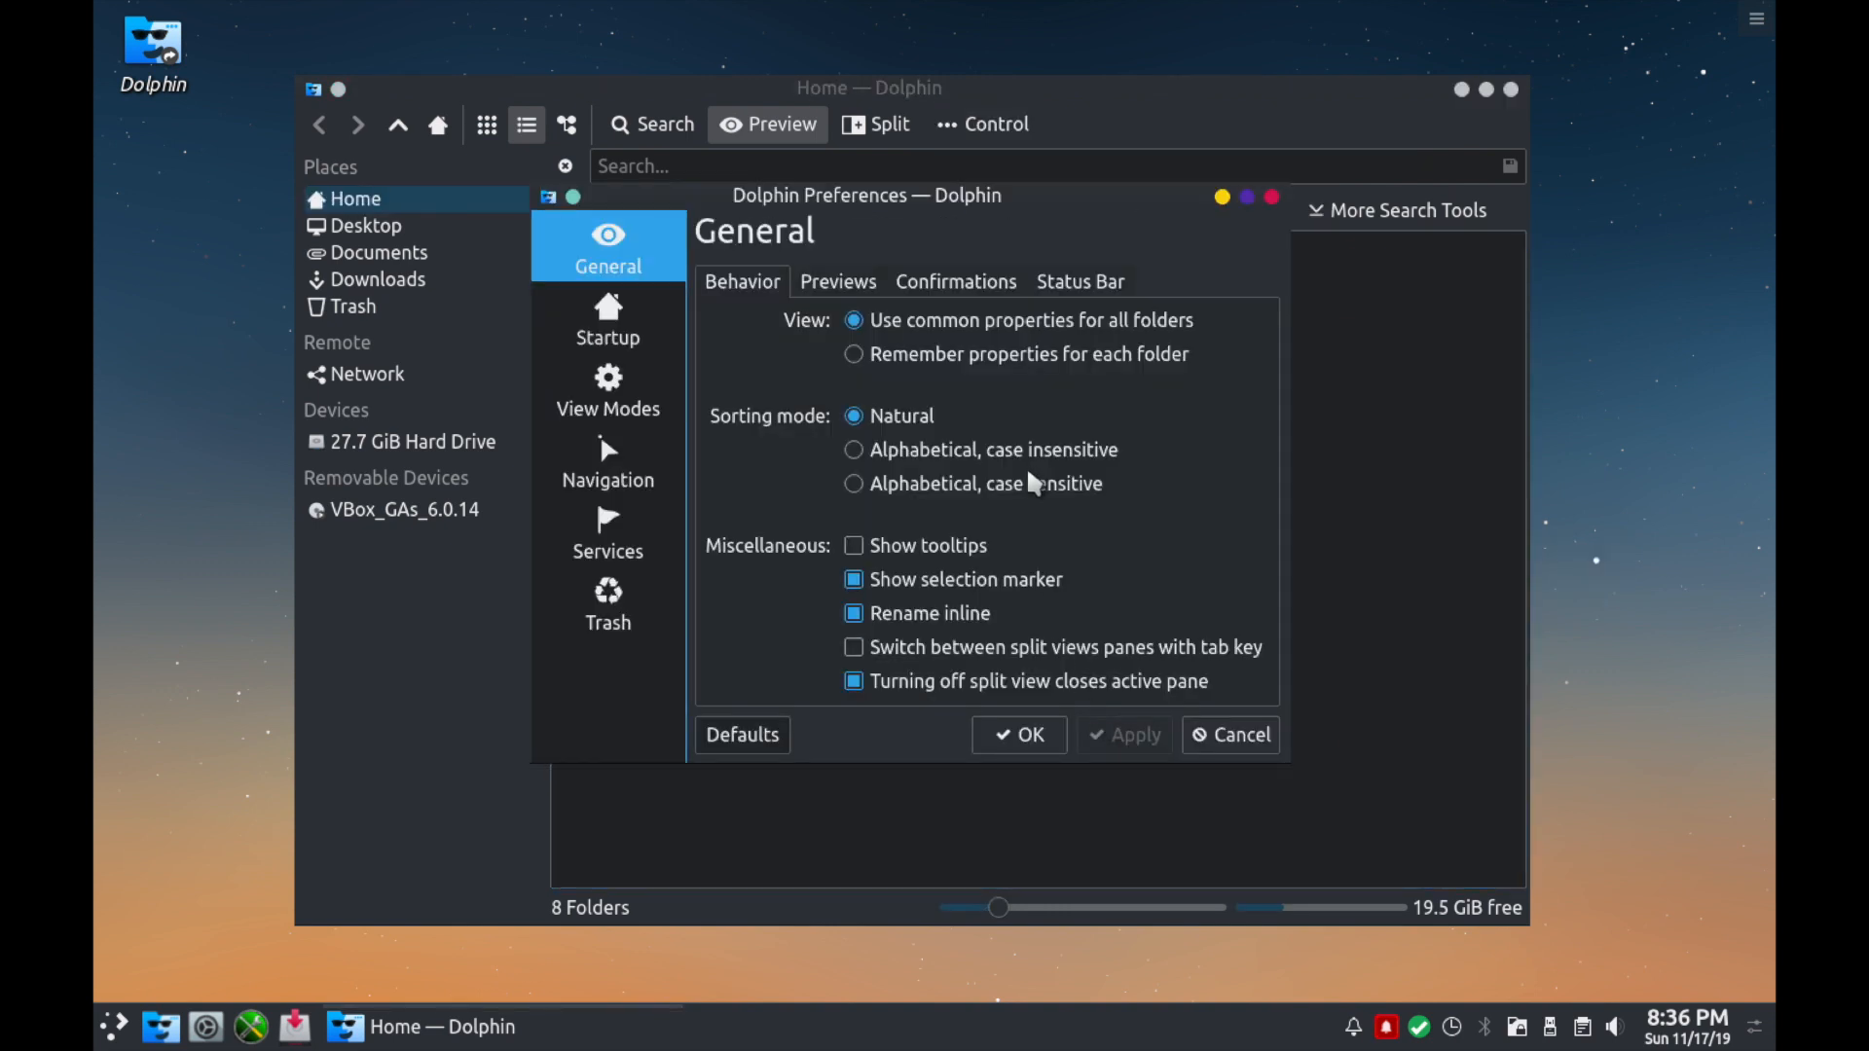
pyautogui.moveTo(1067, 370)
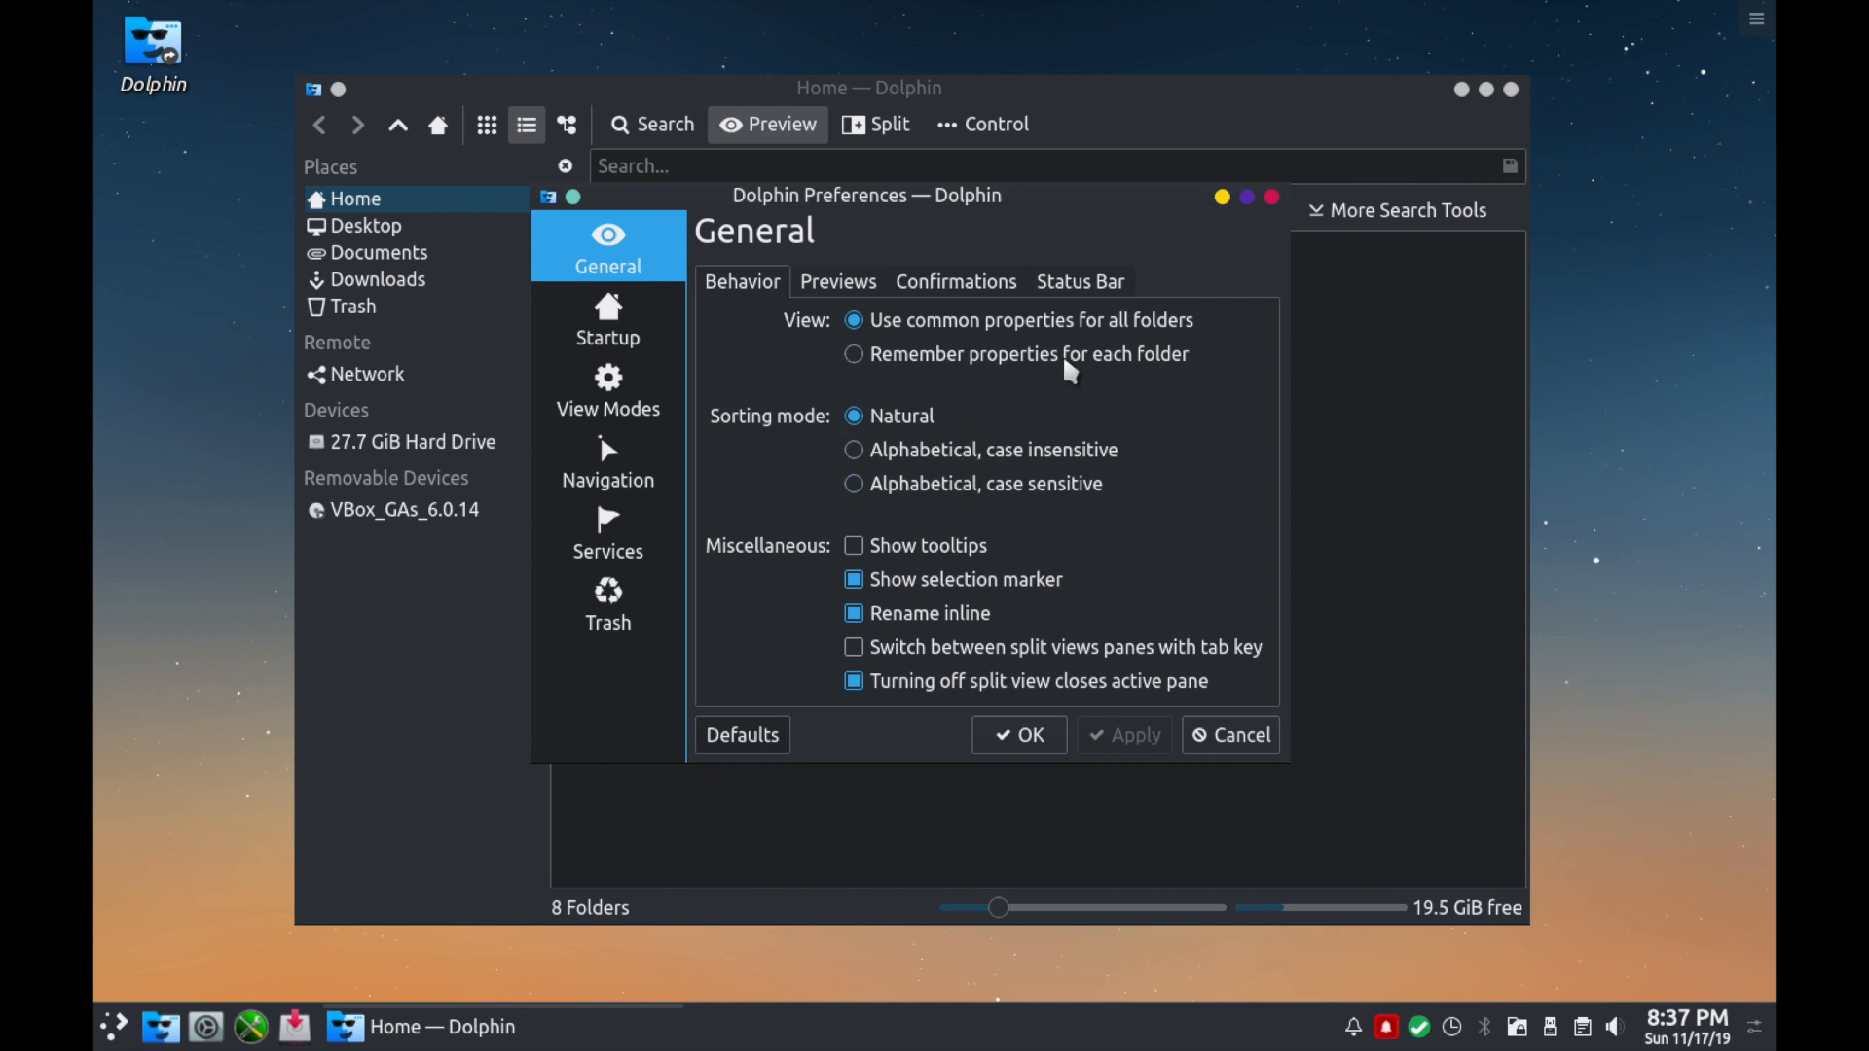
pyautogui.moveTo(1102, 463)
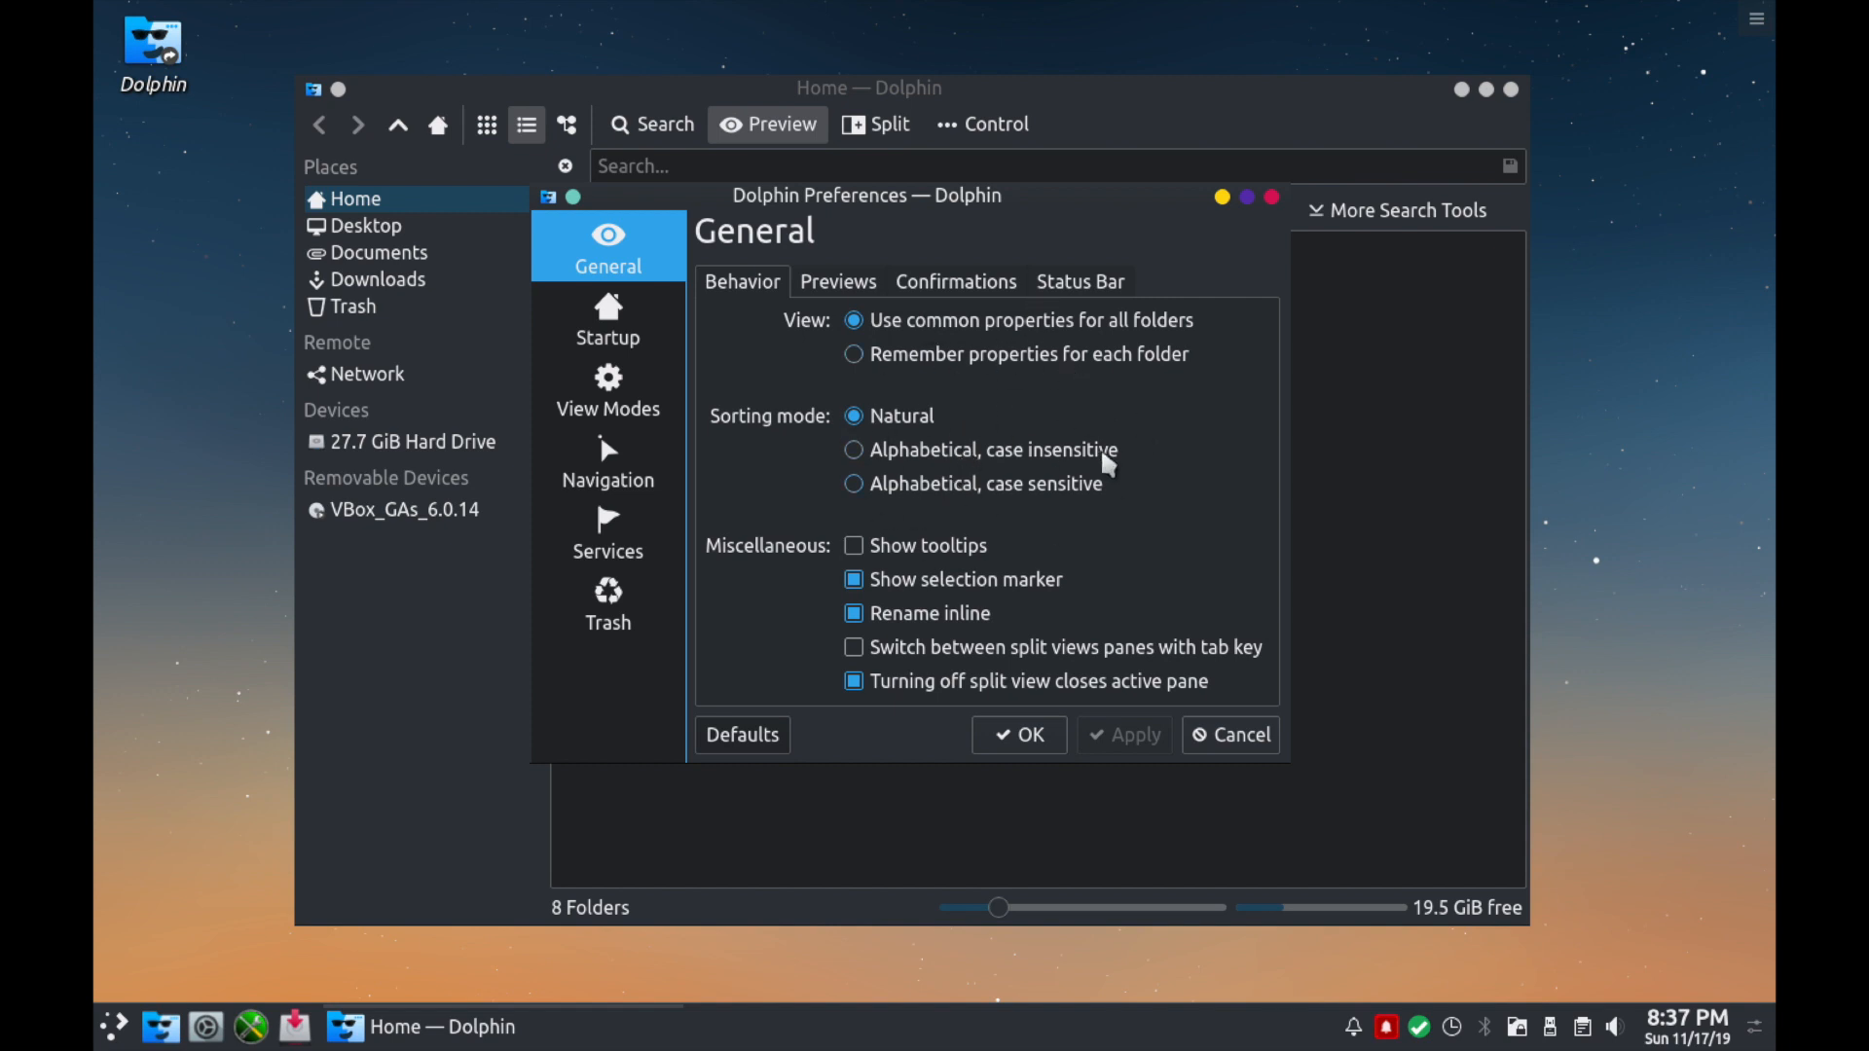
pyautogui.moveTo(1240, 734)
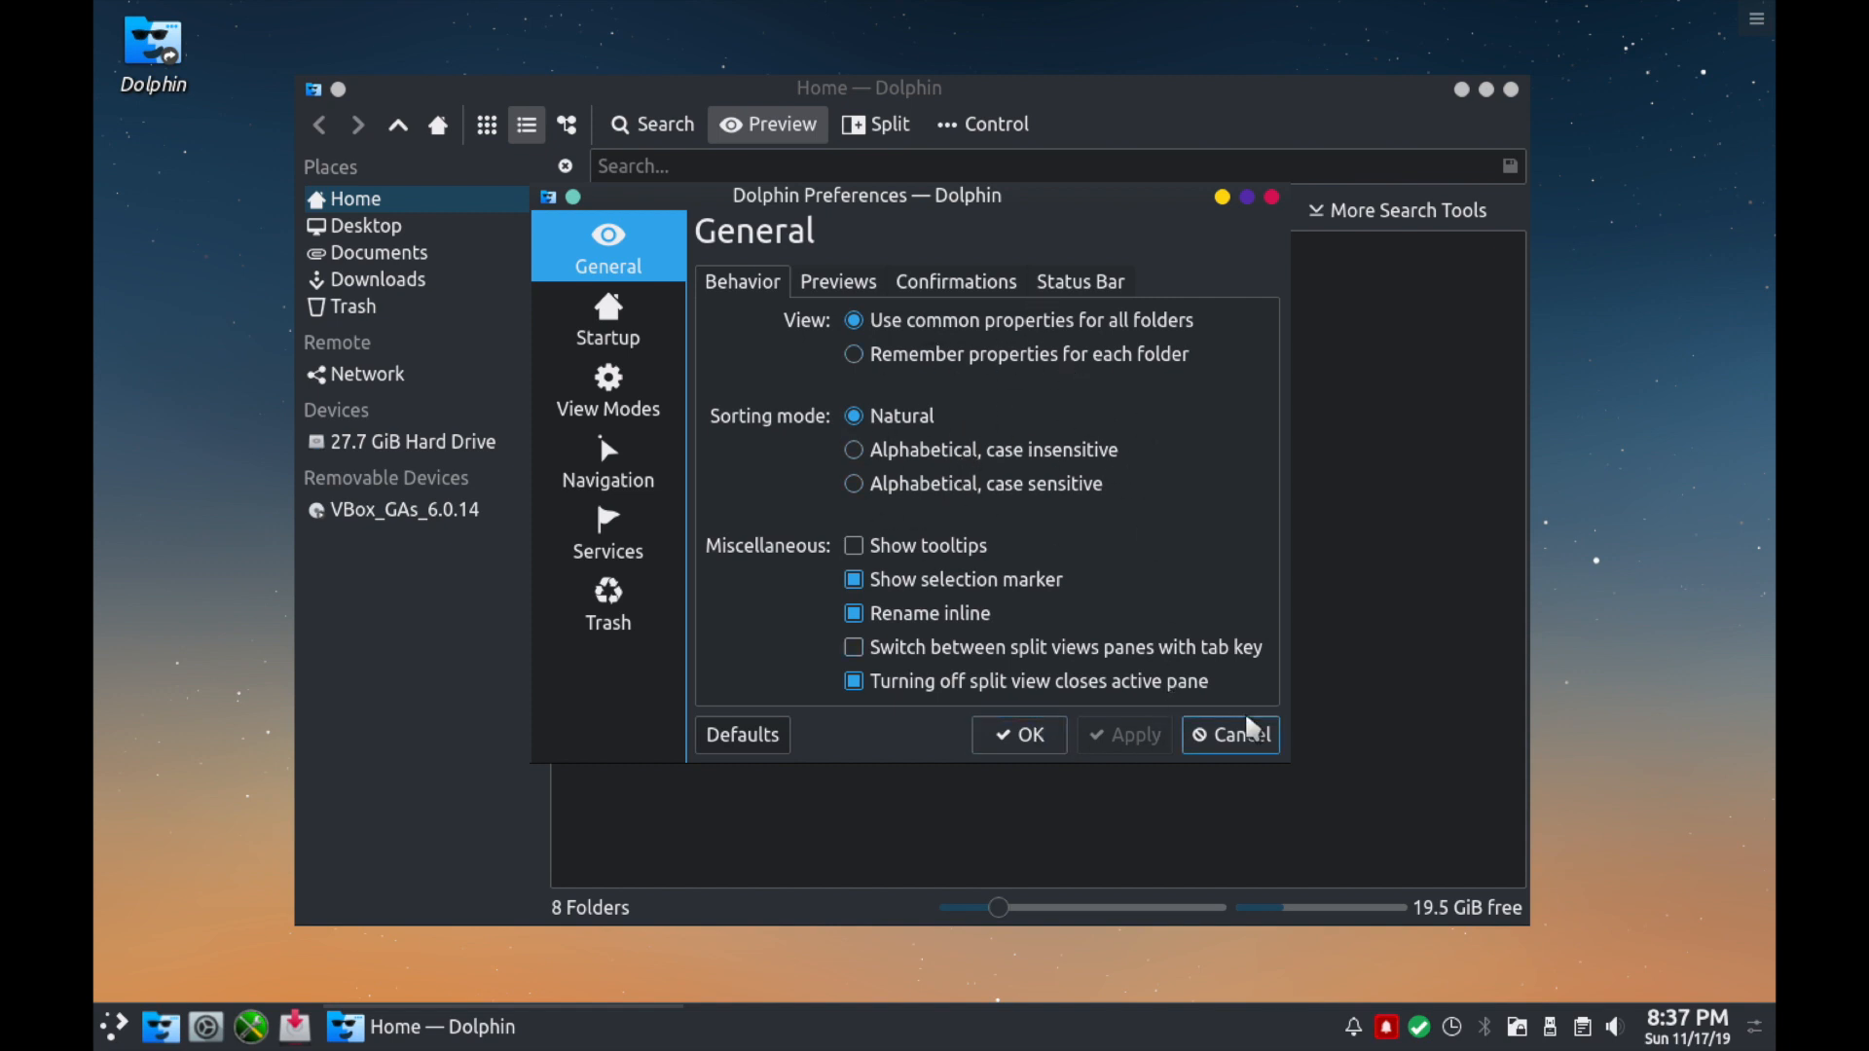
pyautogui.click(1240, 734)
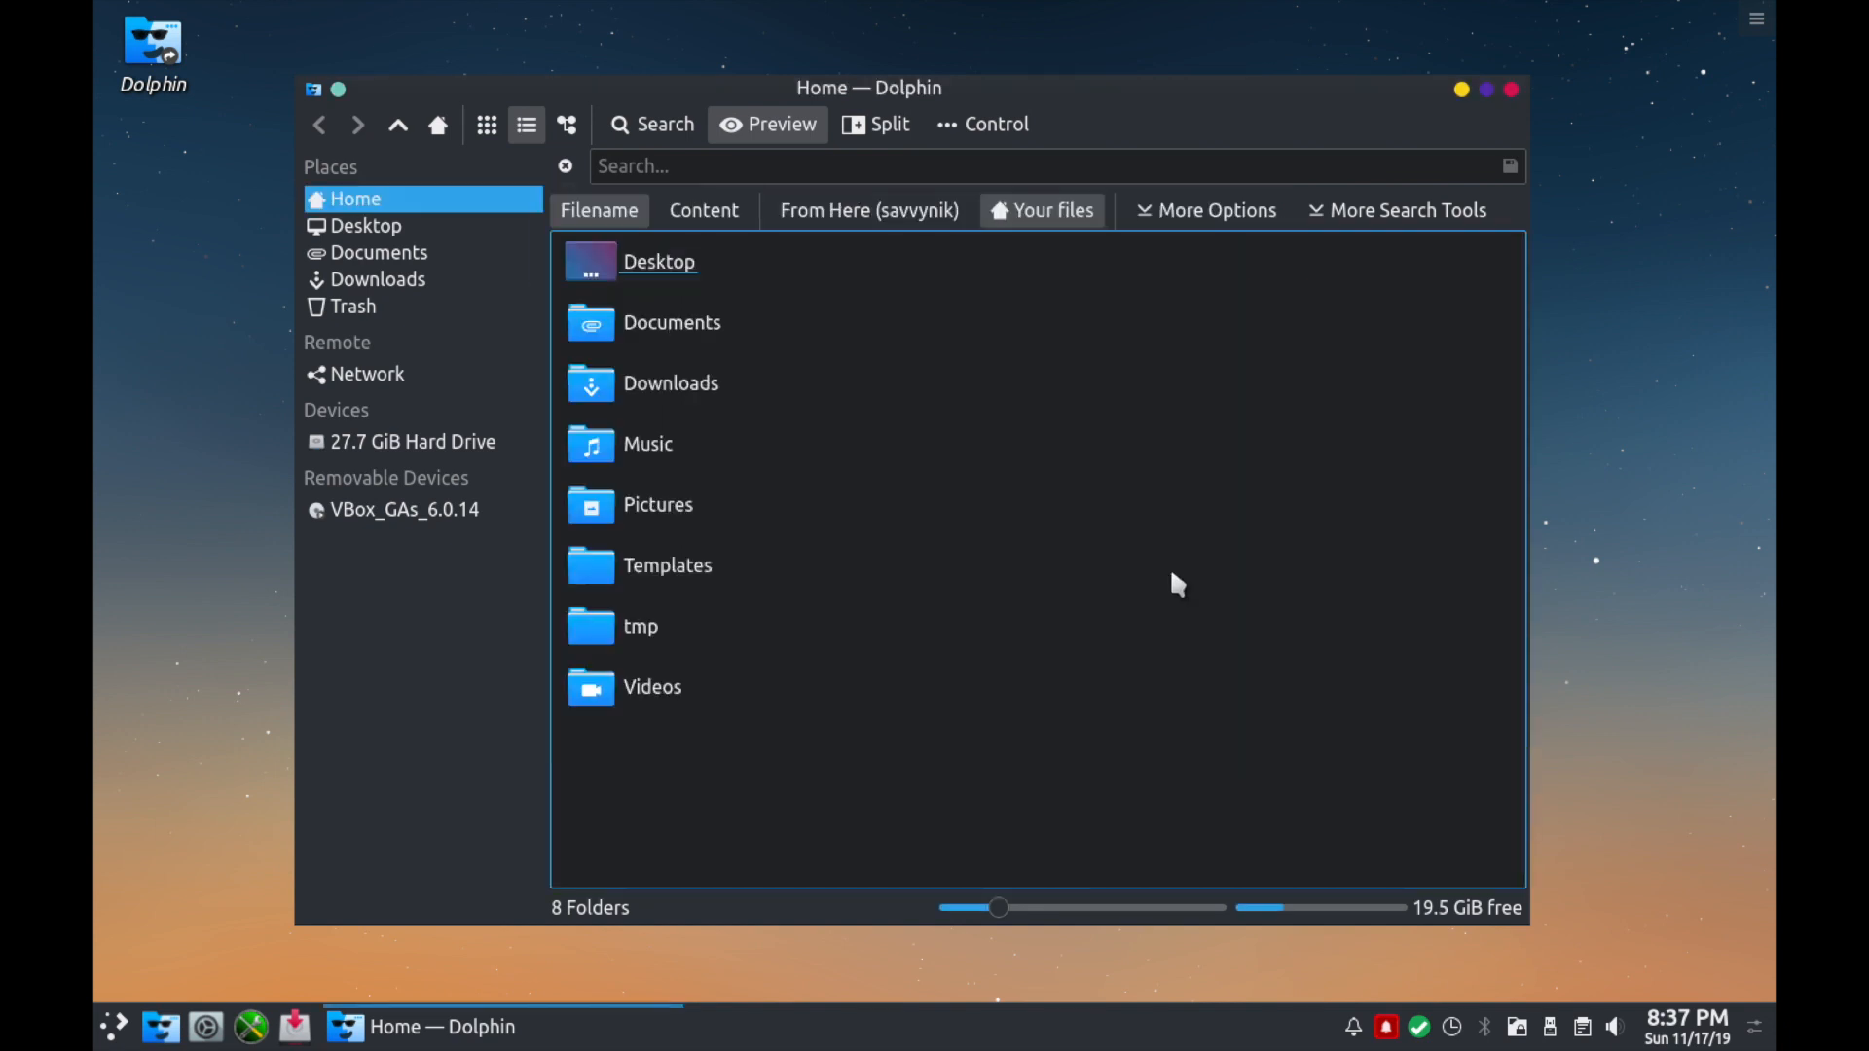
pyautogui.moveTo(1129, 411)
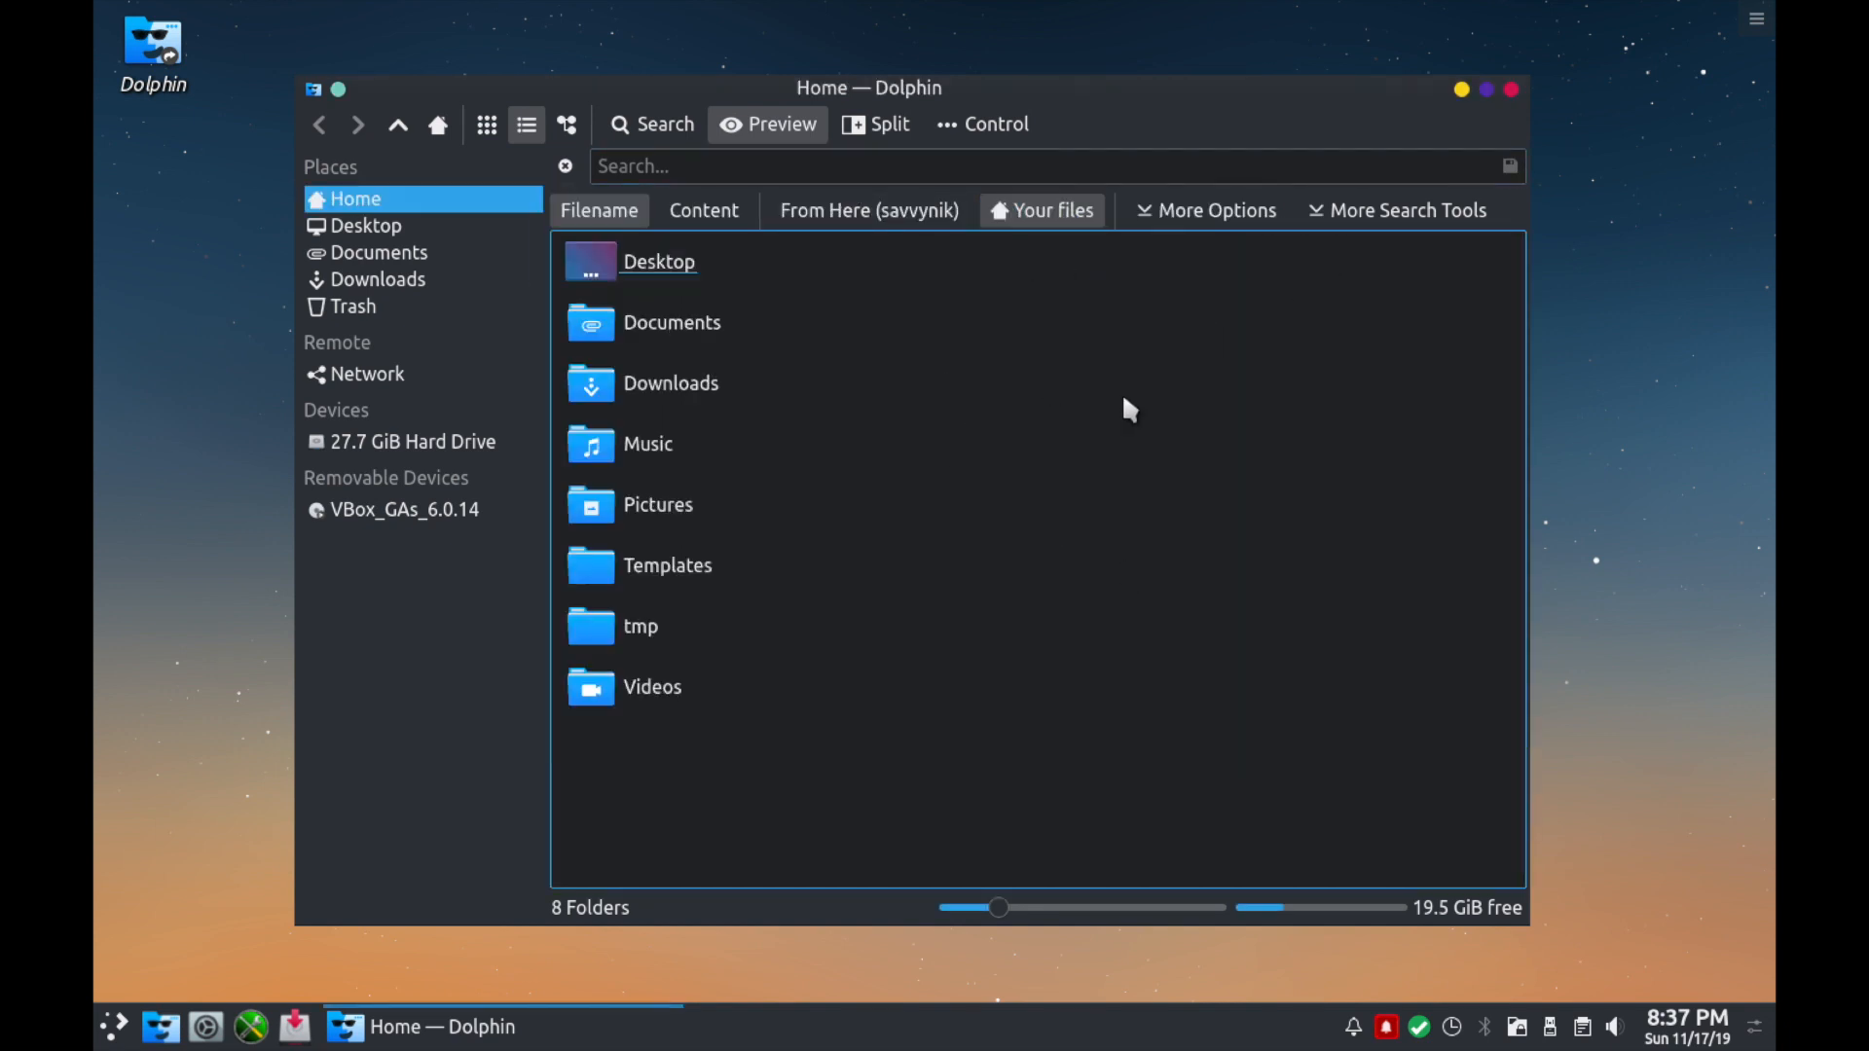
pyautogui.moveTo(1149, 687)
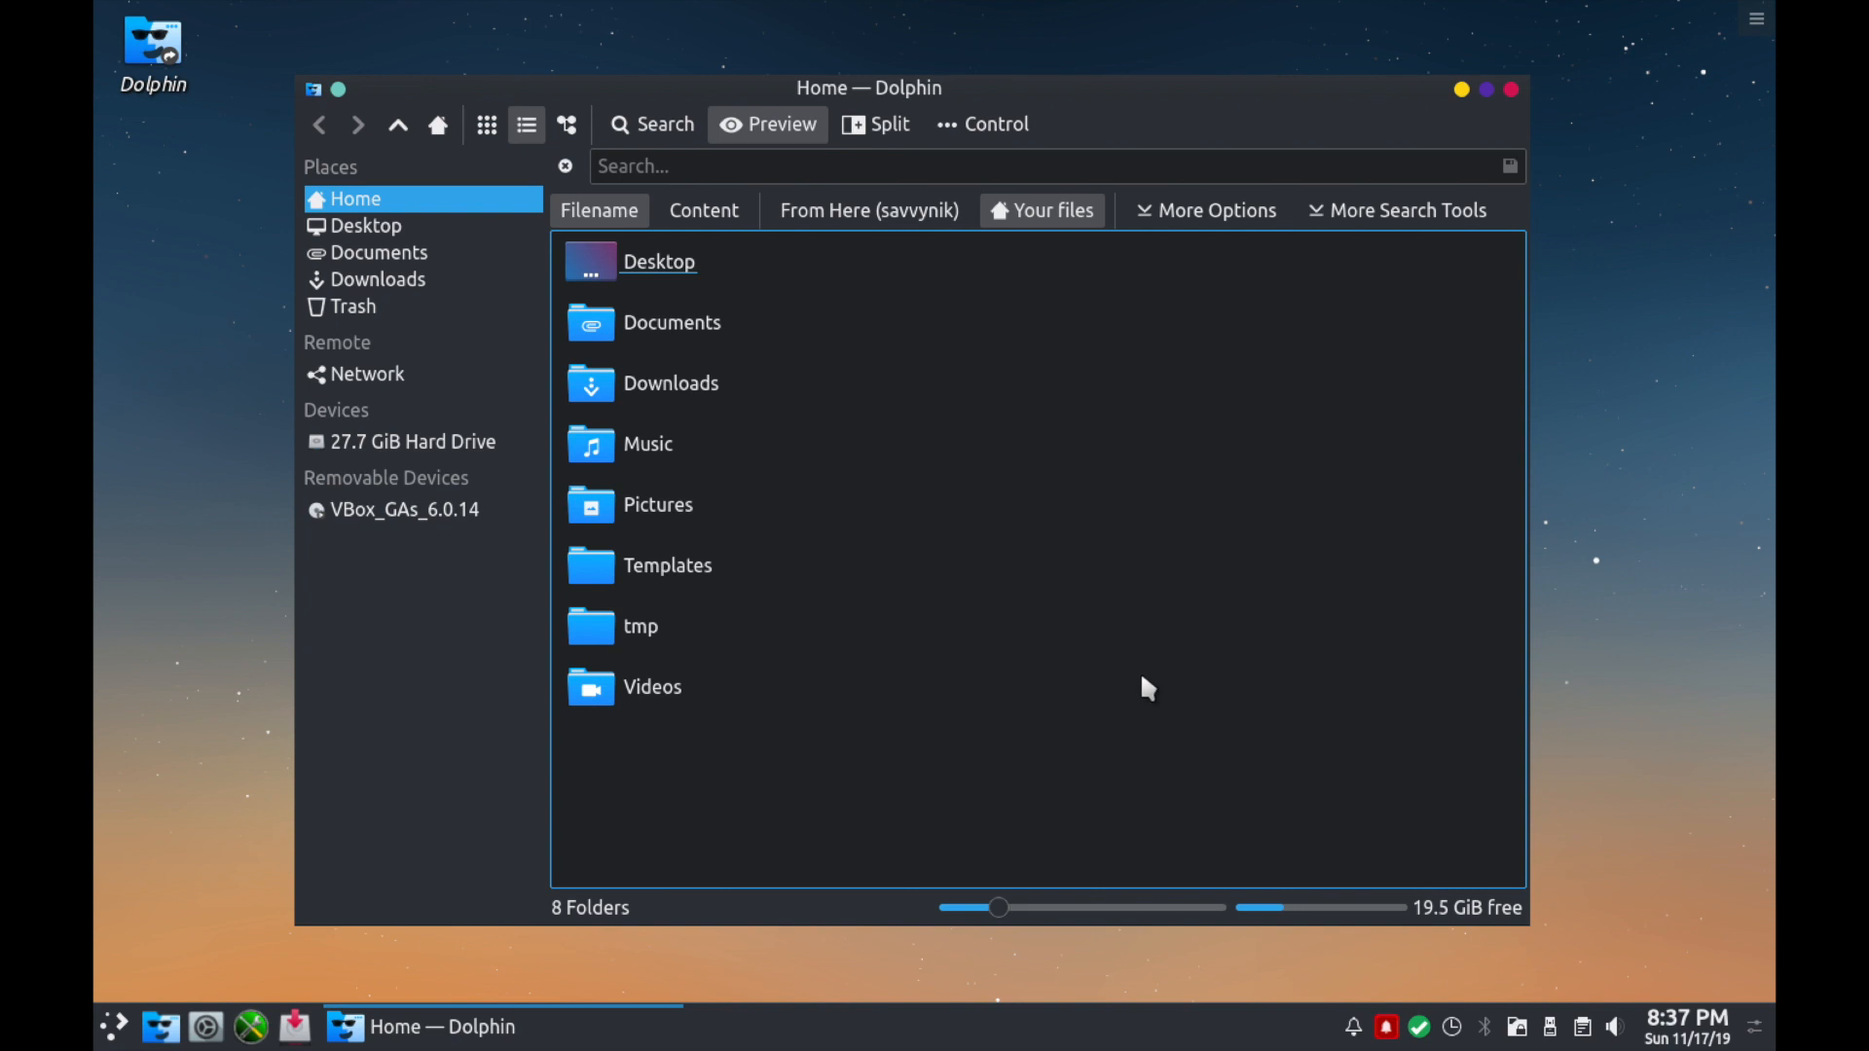
pyautogui.moveTo(1235, 388)
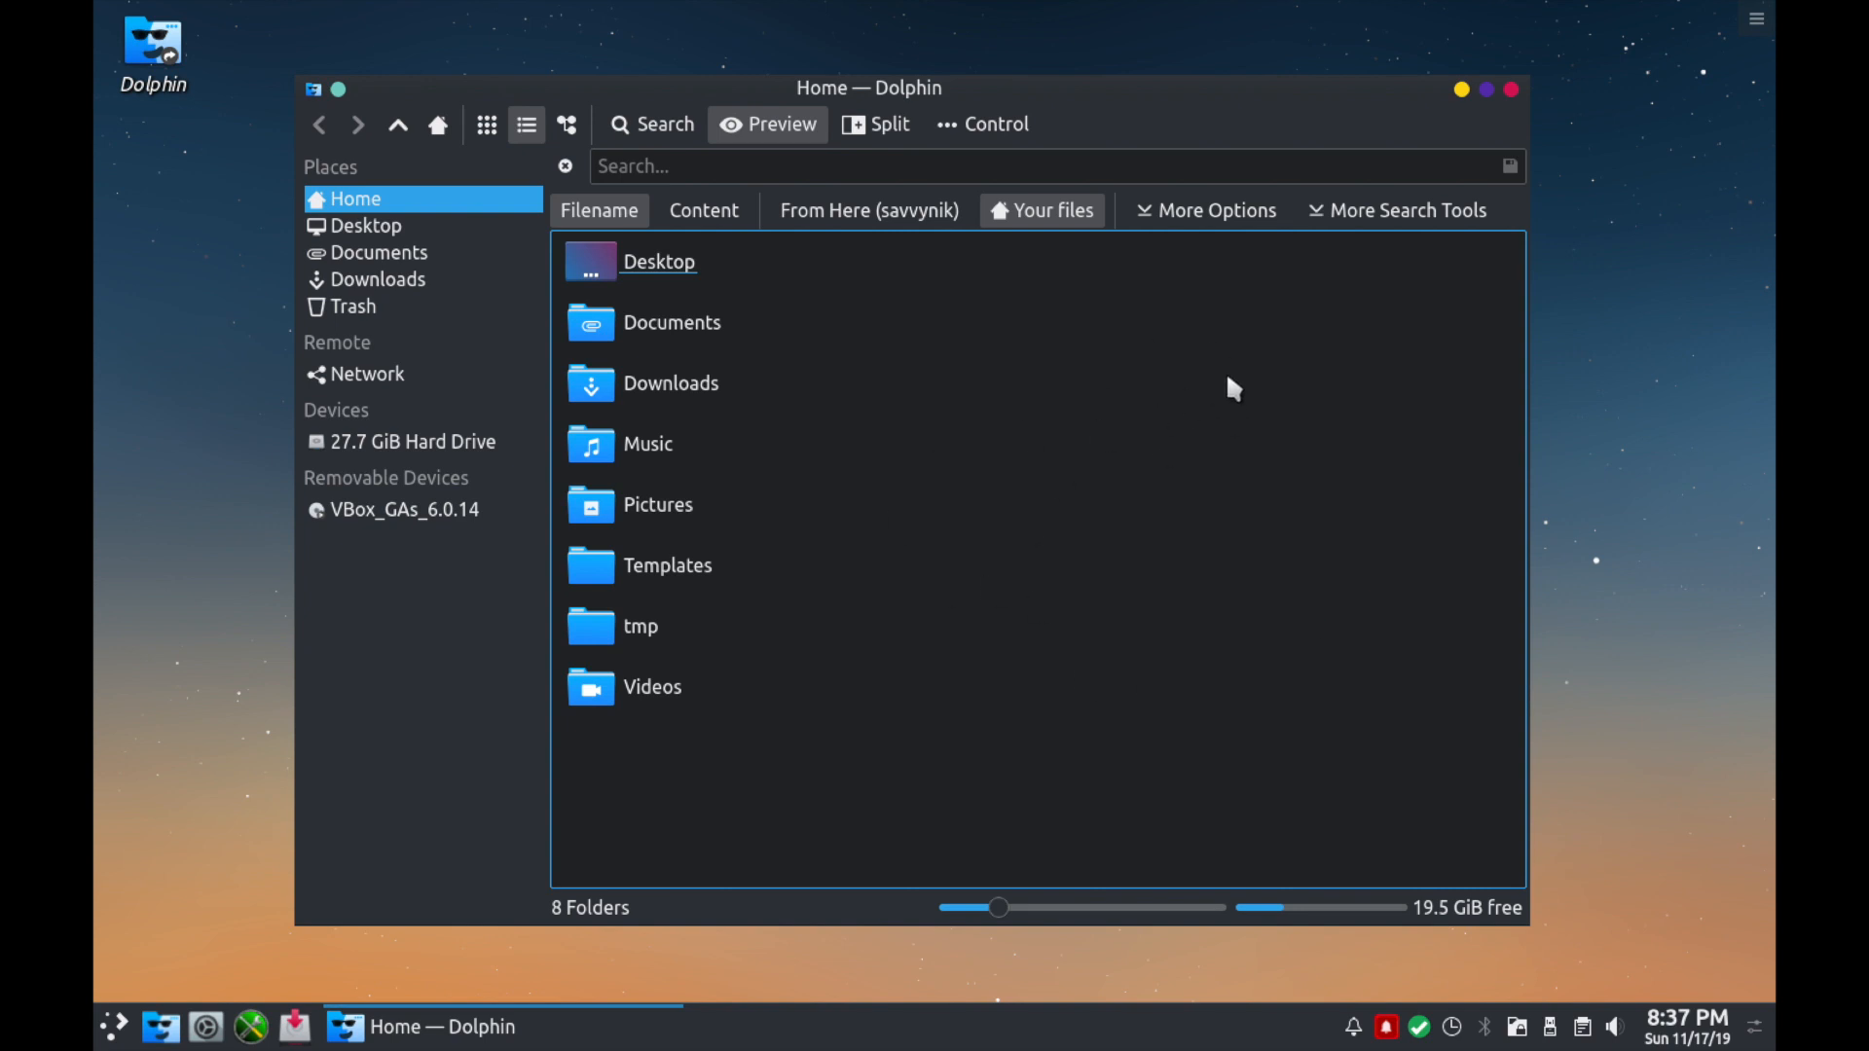
pyautogui.moveTo(1002, 438)
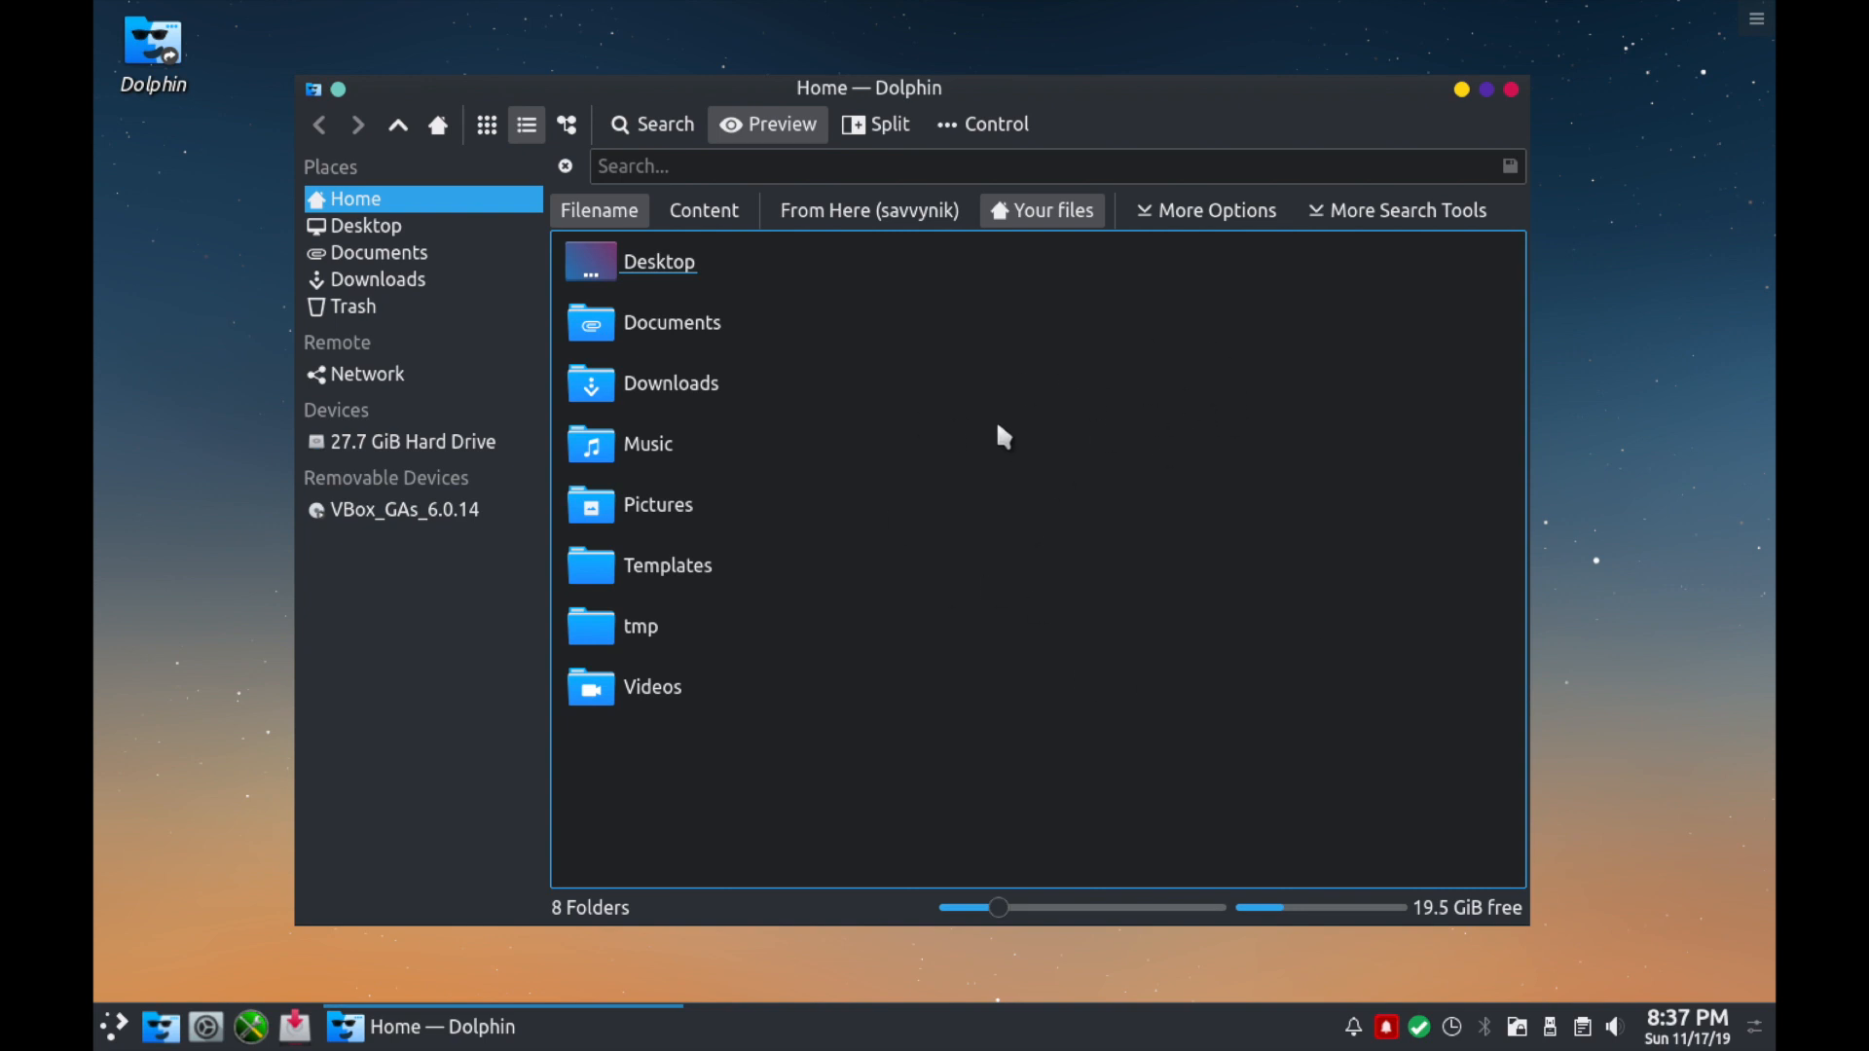
pyautogui.moveTo(475, 171)
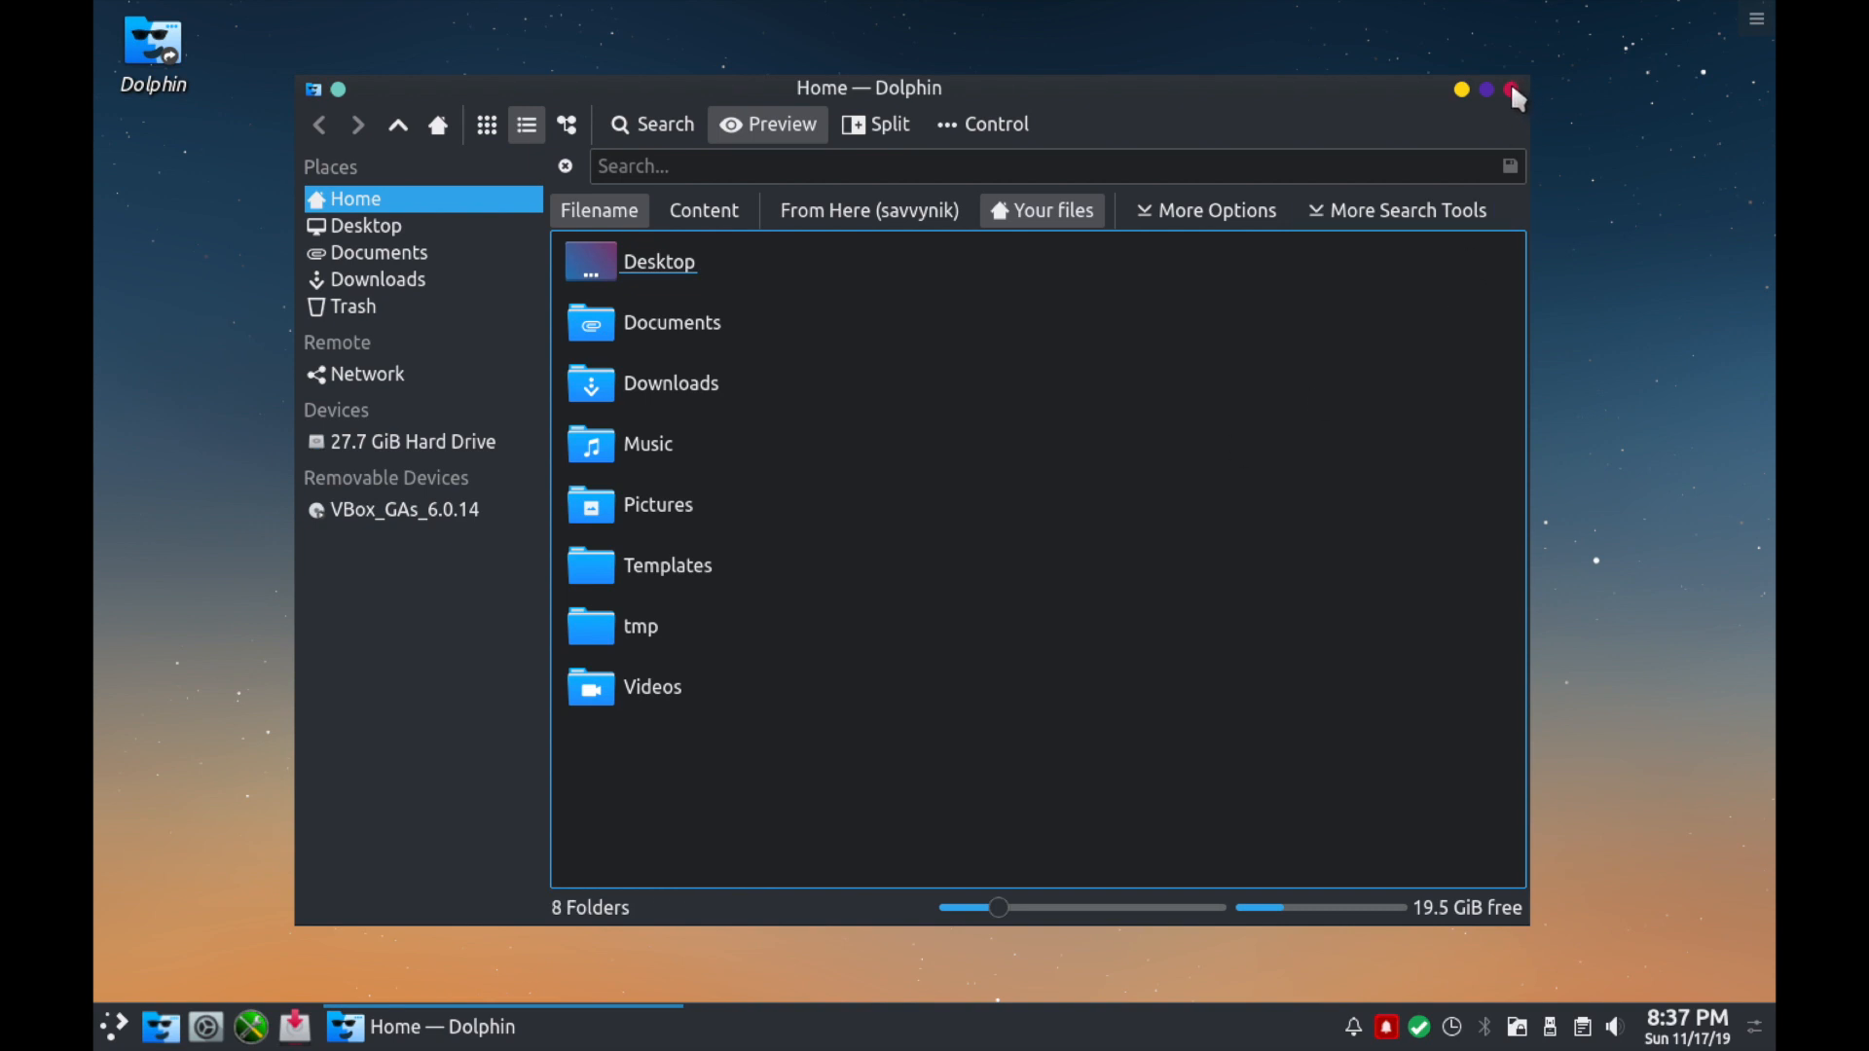
# Close the Dolphin window, leaving the empty desktop.
pyautogui.click(1515, 87)
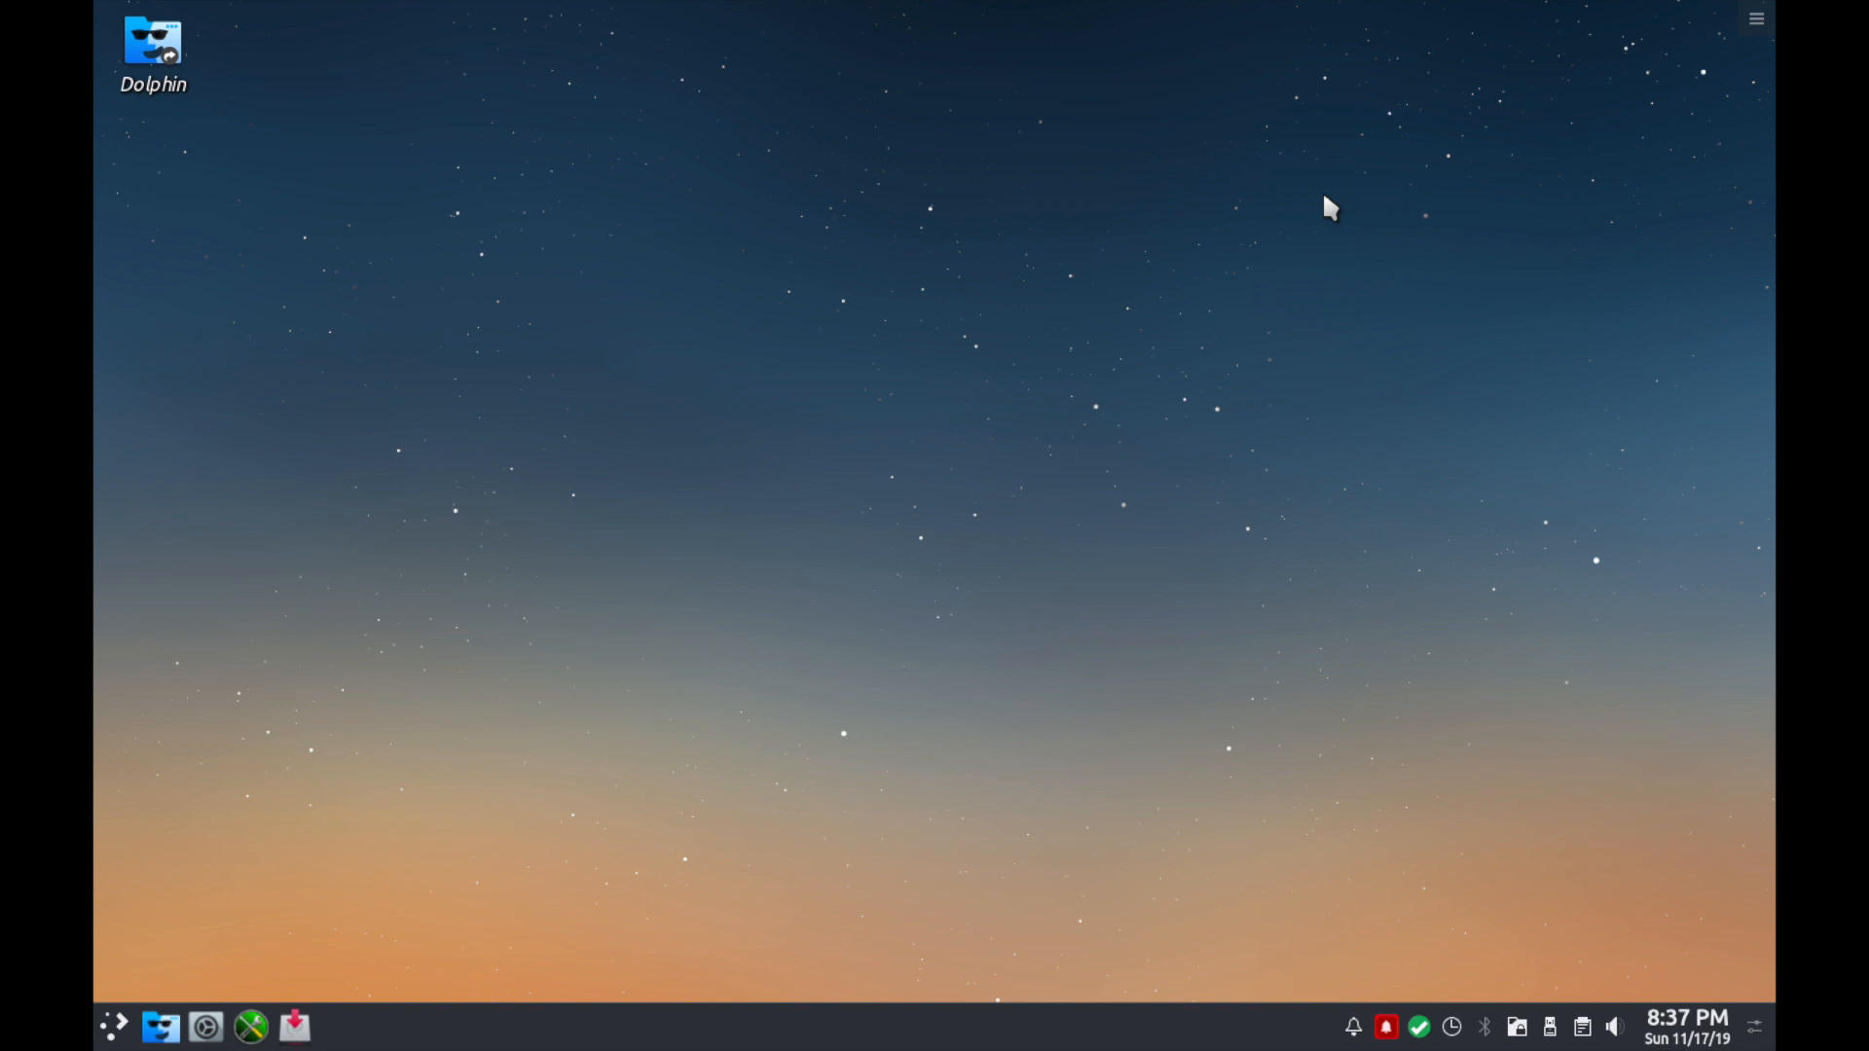
# Search the launcher for 'term' and start Konsole with a bash prompt.
pyautogui.write('terminal')
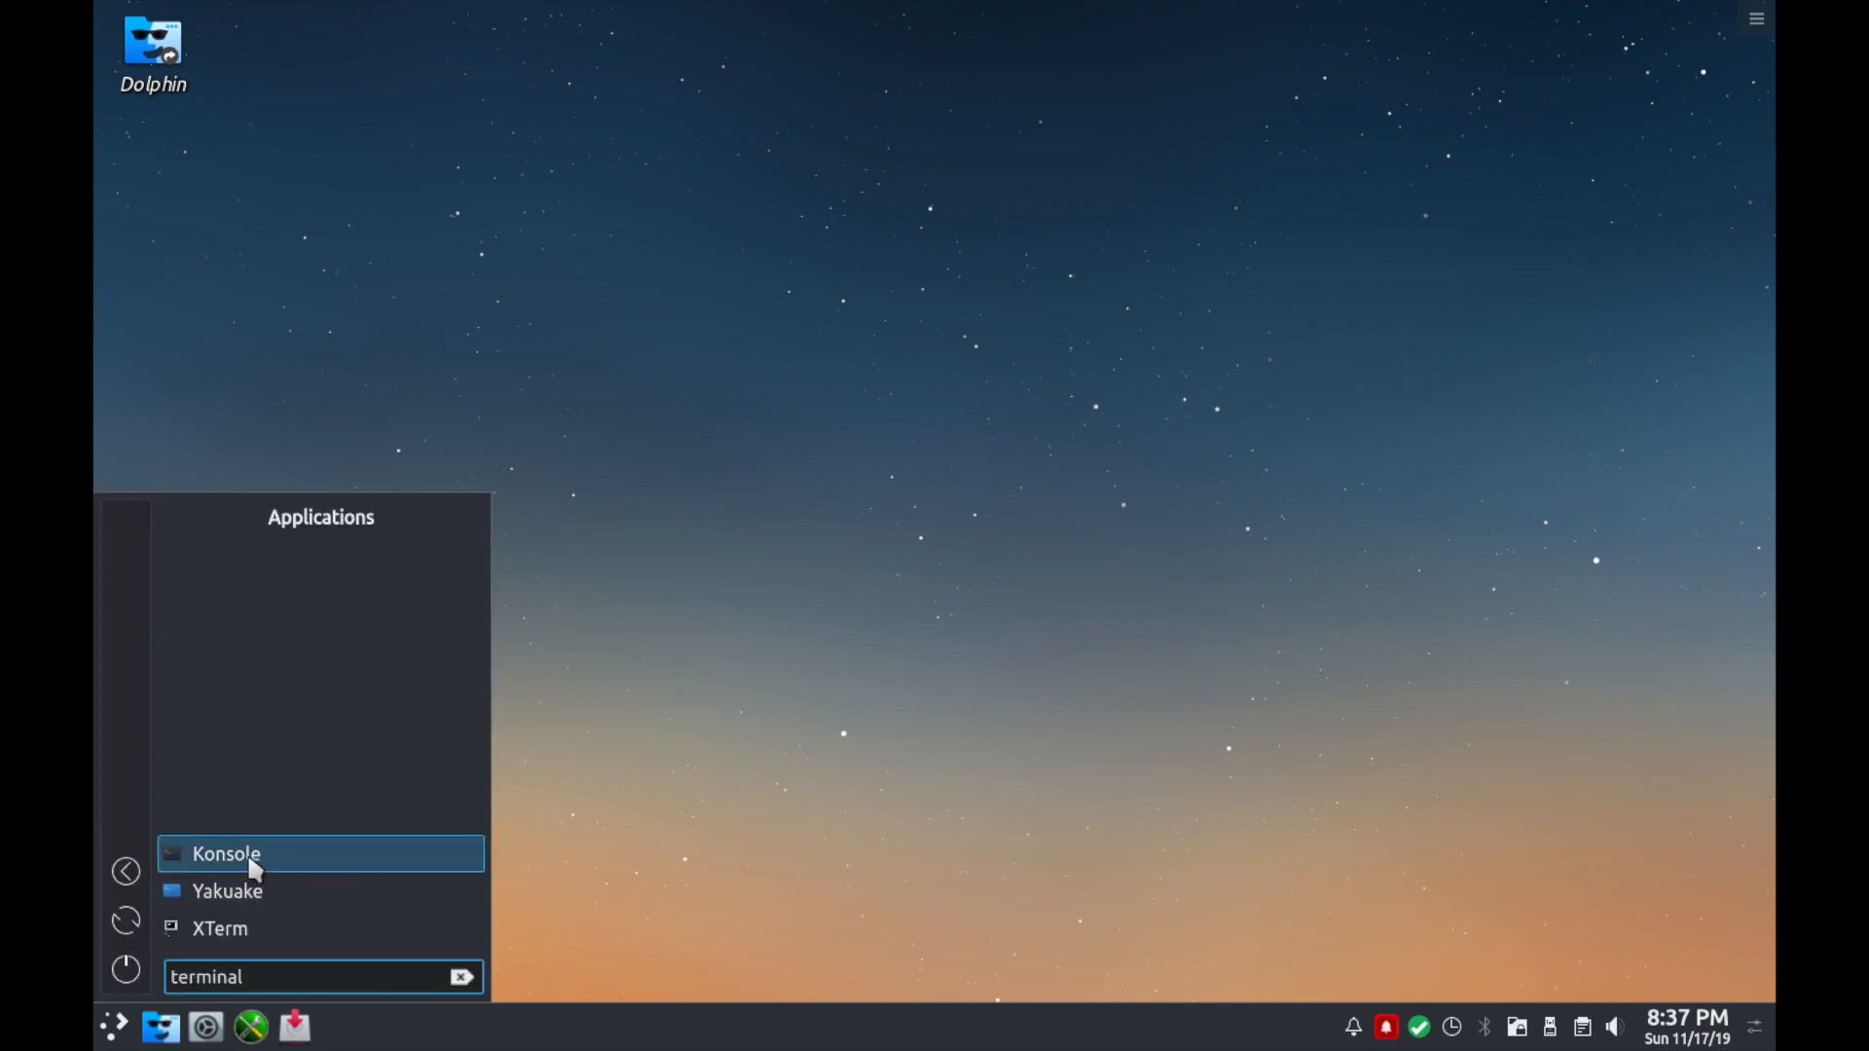
pyautogui.click(226, 853)
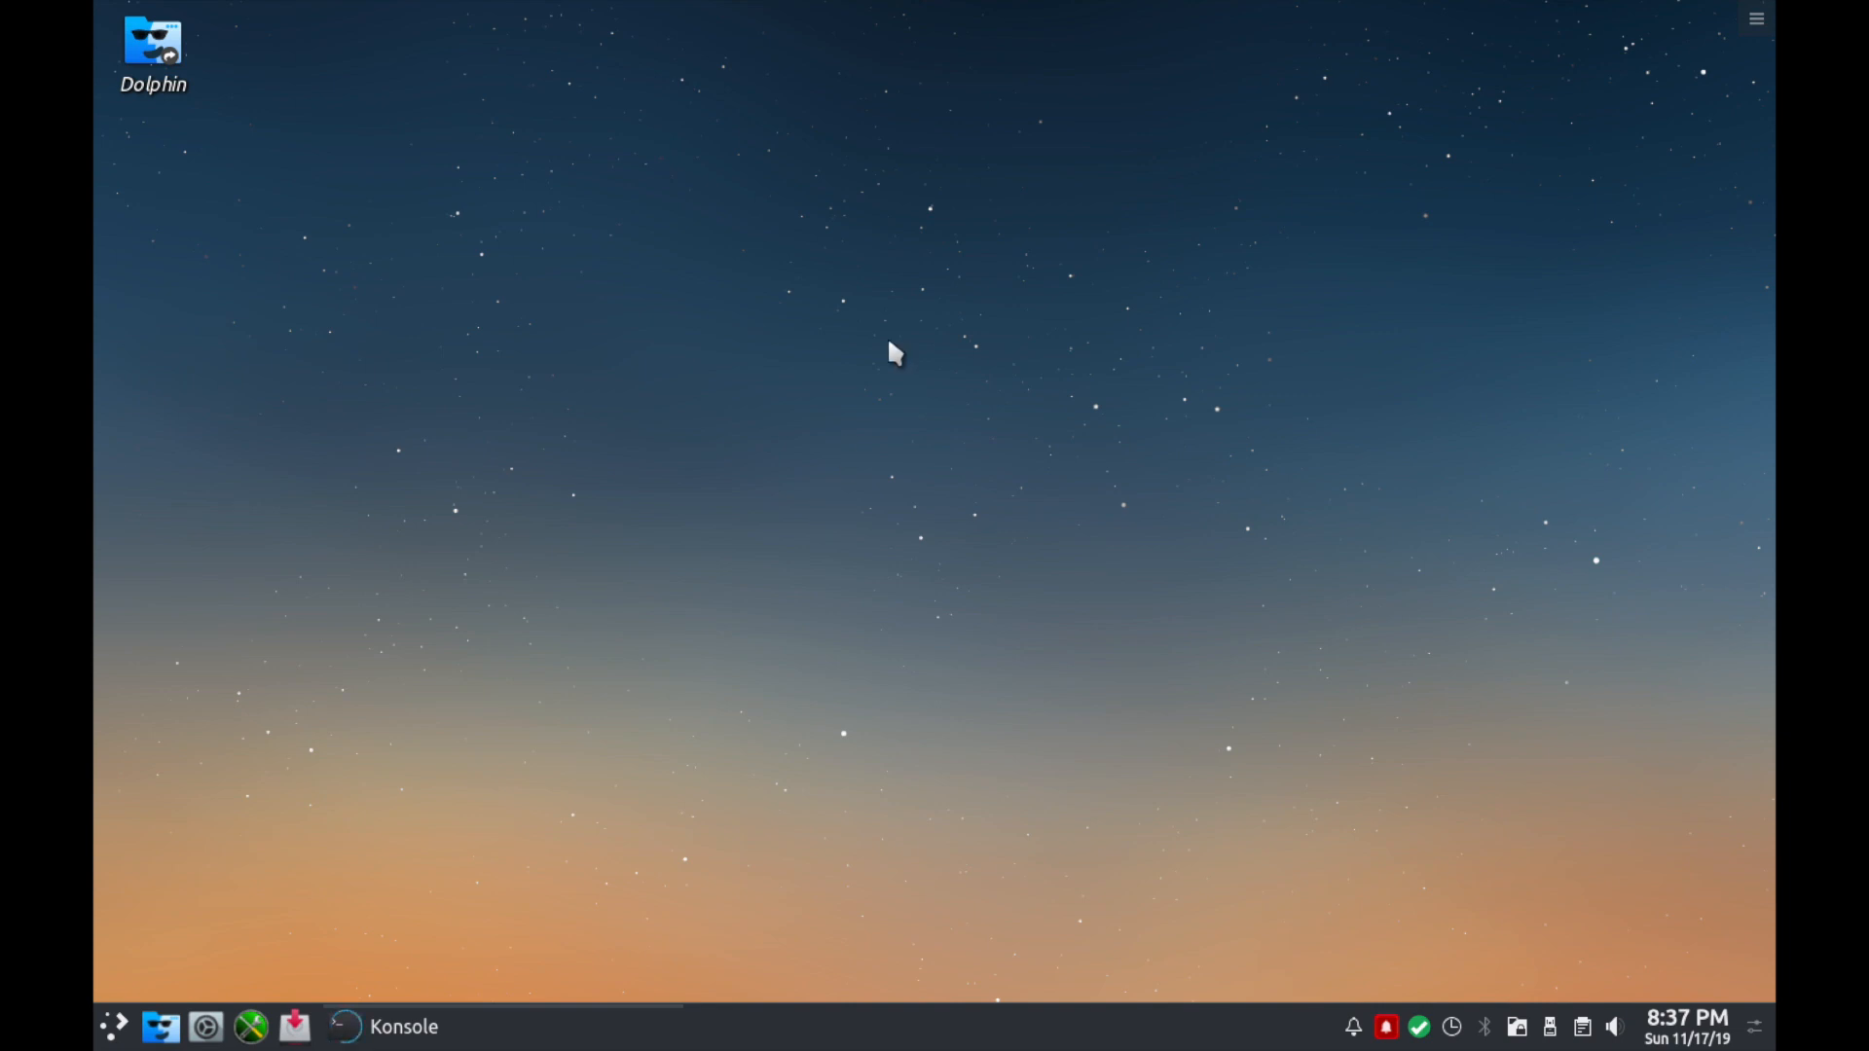
pyautogui.click(345, 1026)
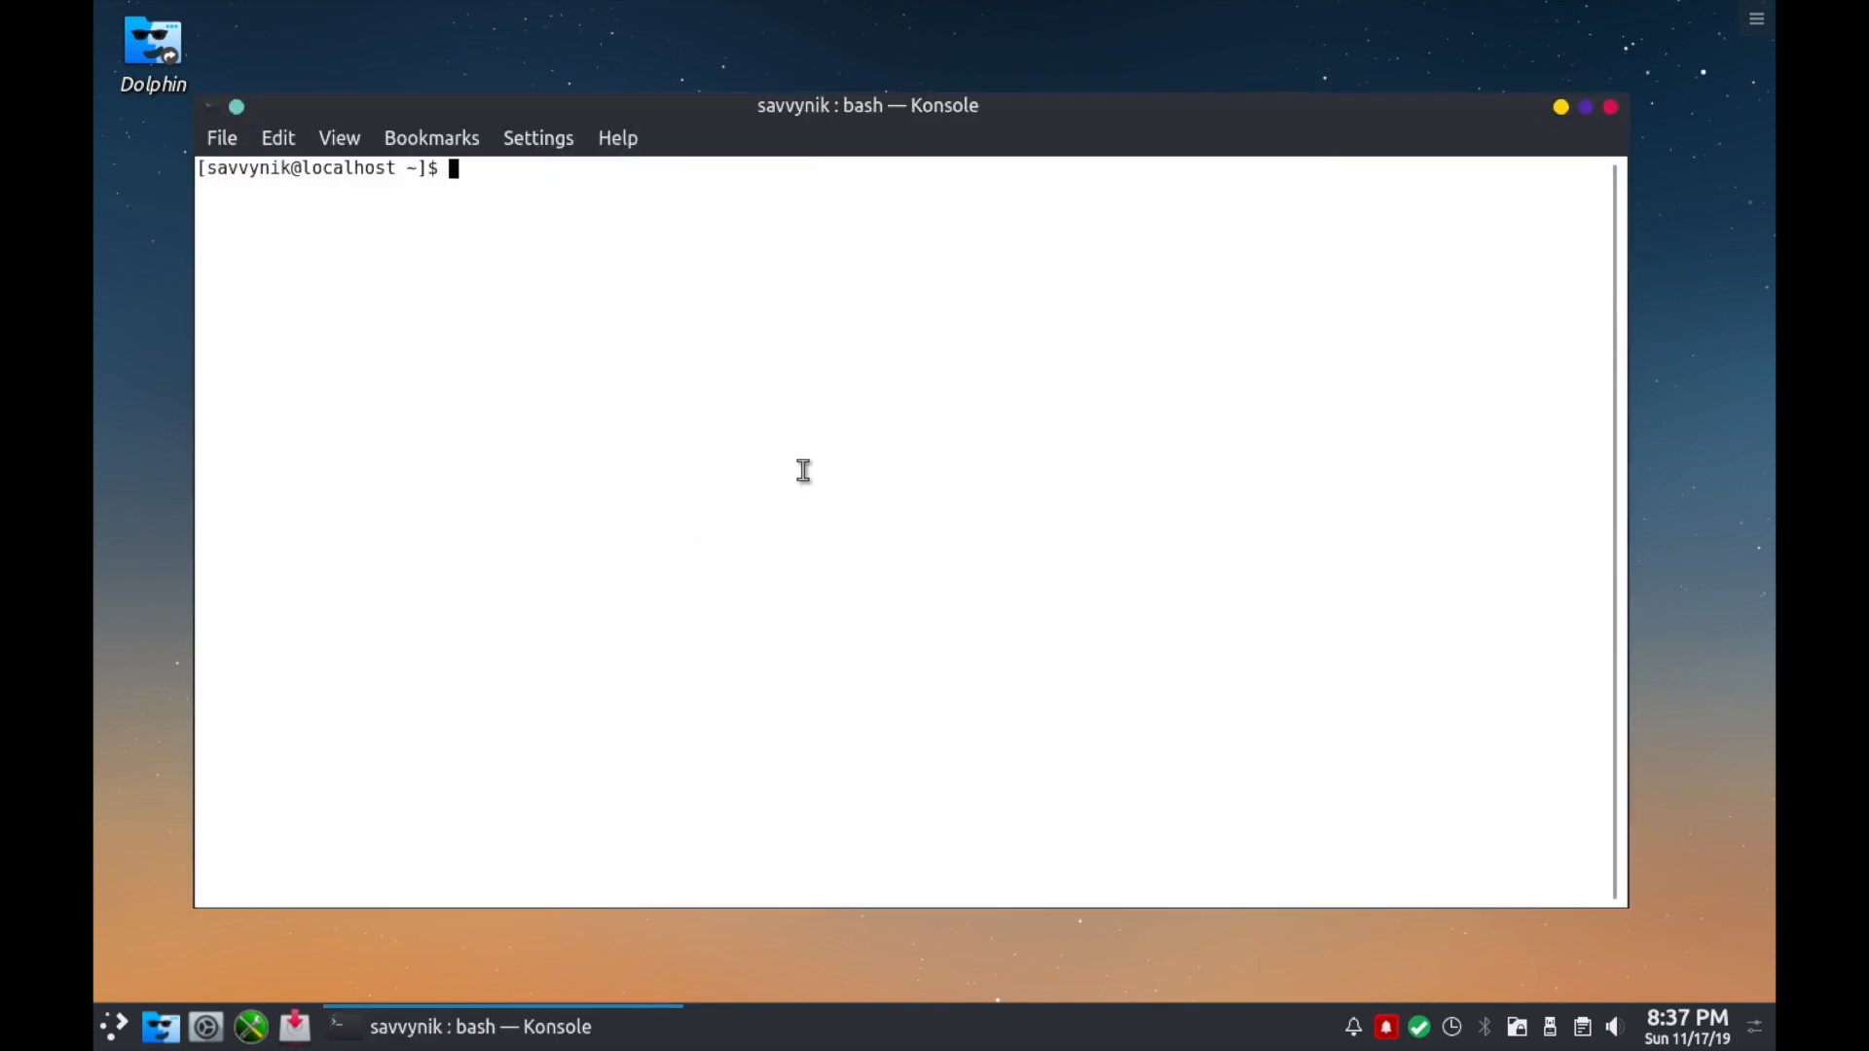
# Run 'ls -la' to list all home folder files, hidden ones included.
pyautogui.write('f')
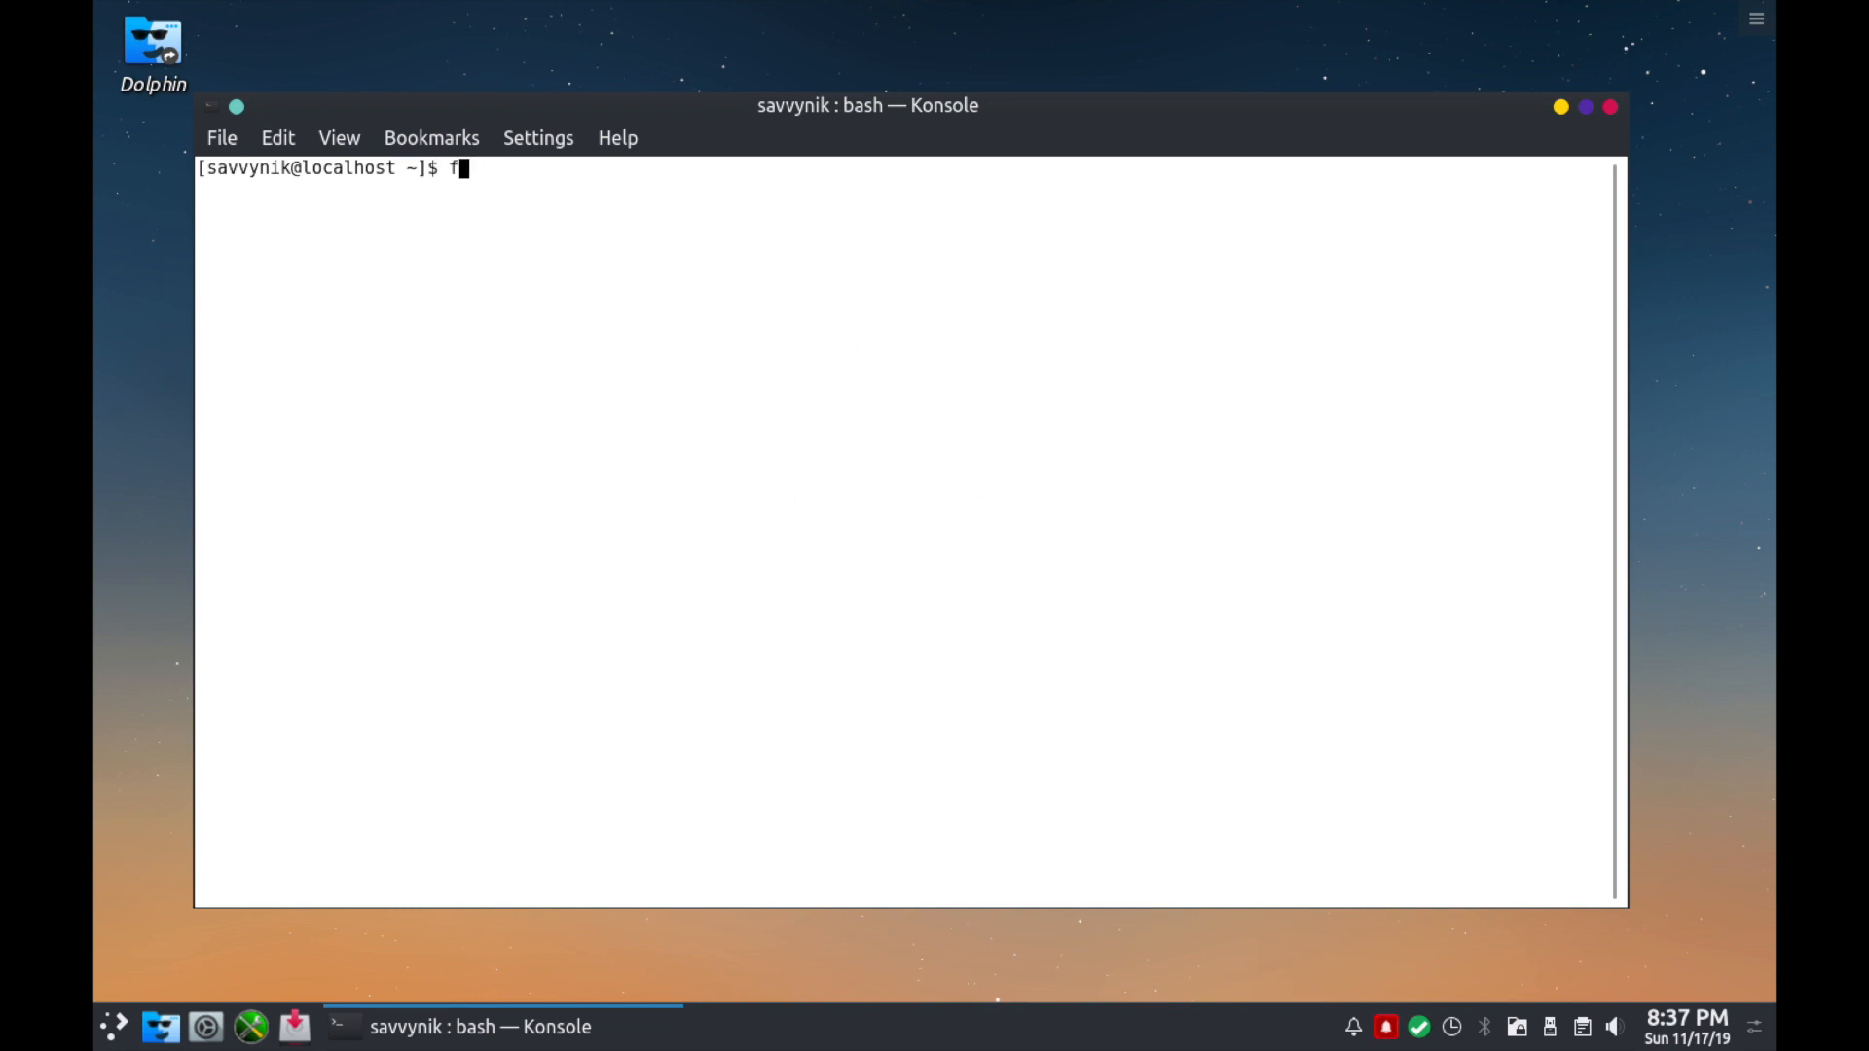
pyautogui.write('asdlfk')
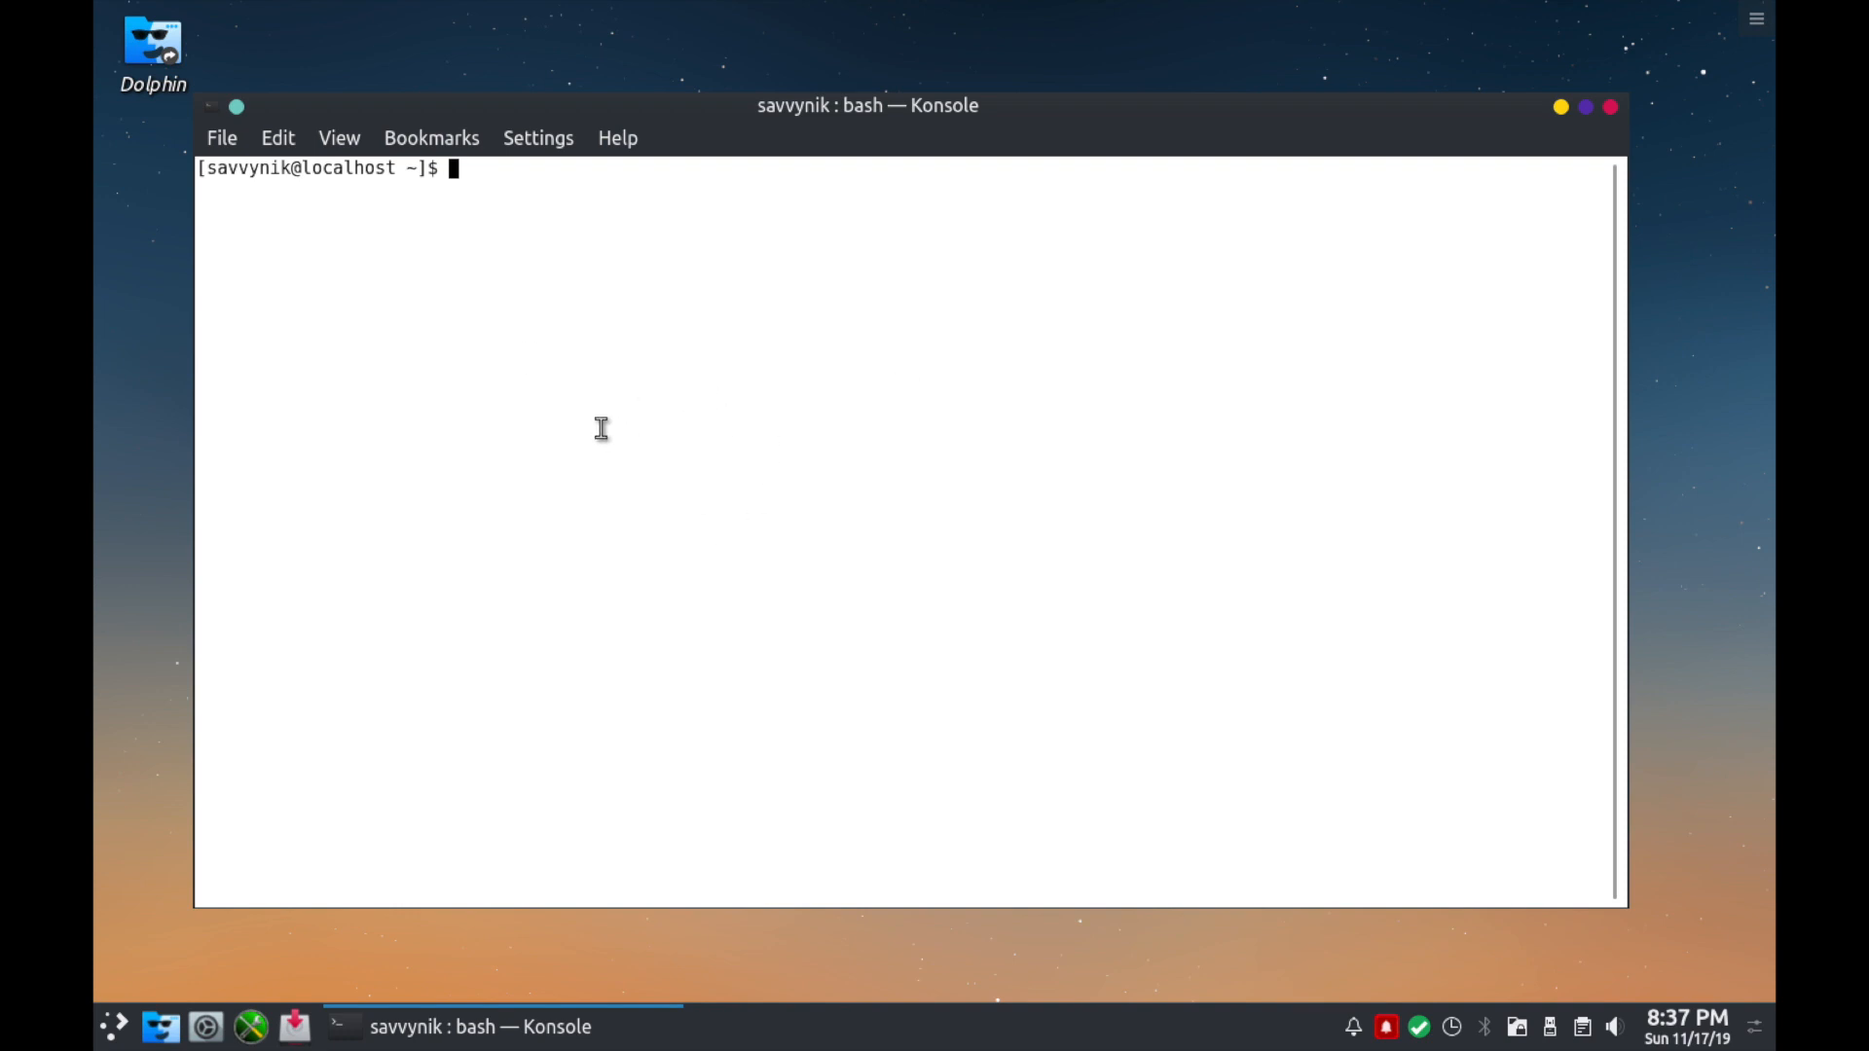
pyautogui.moveTo(571, 318)
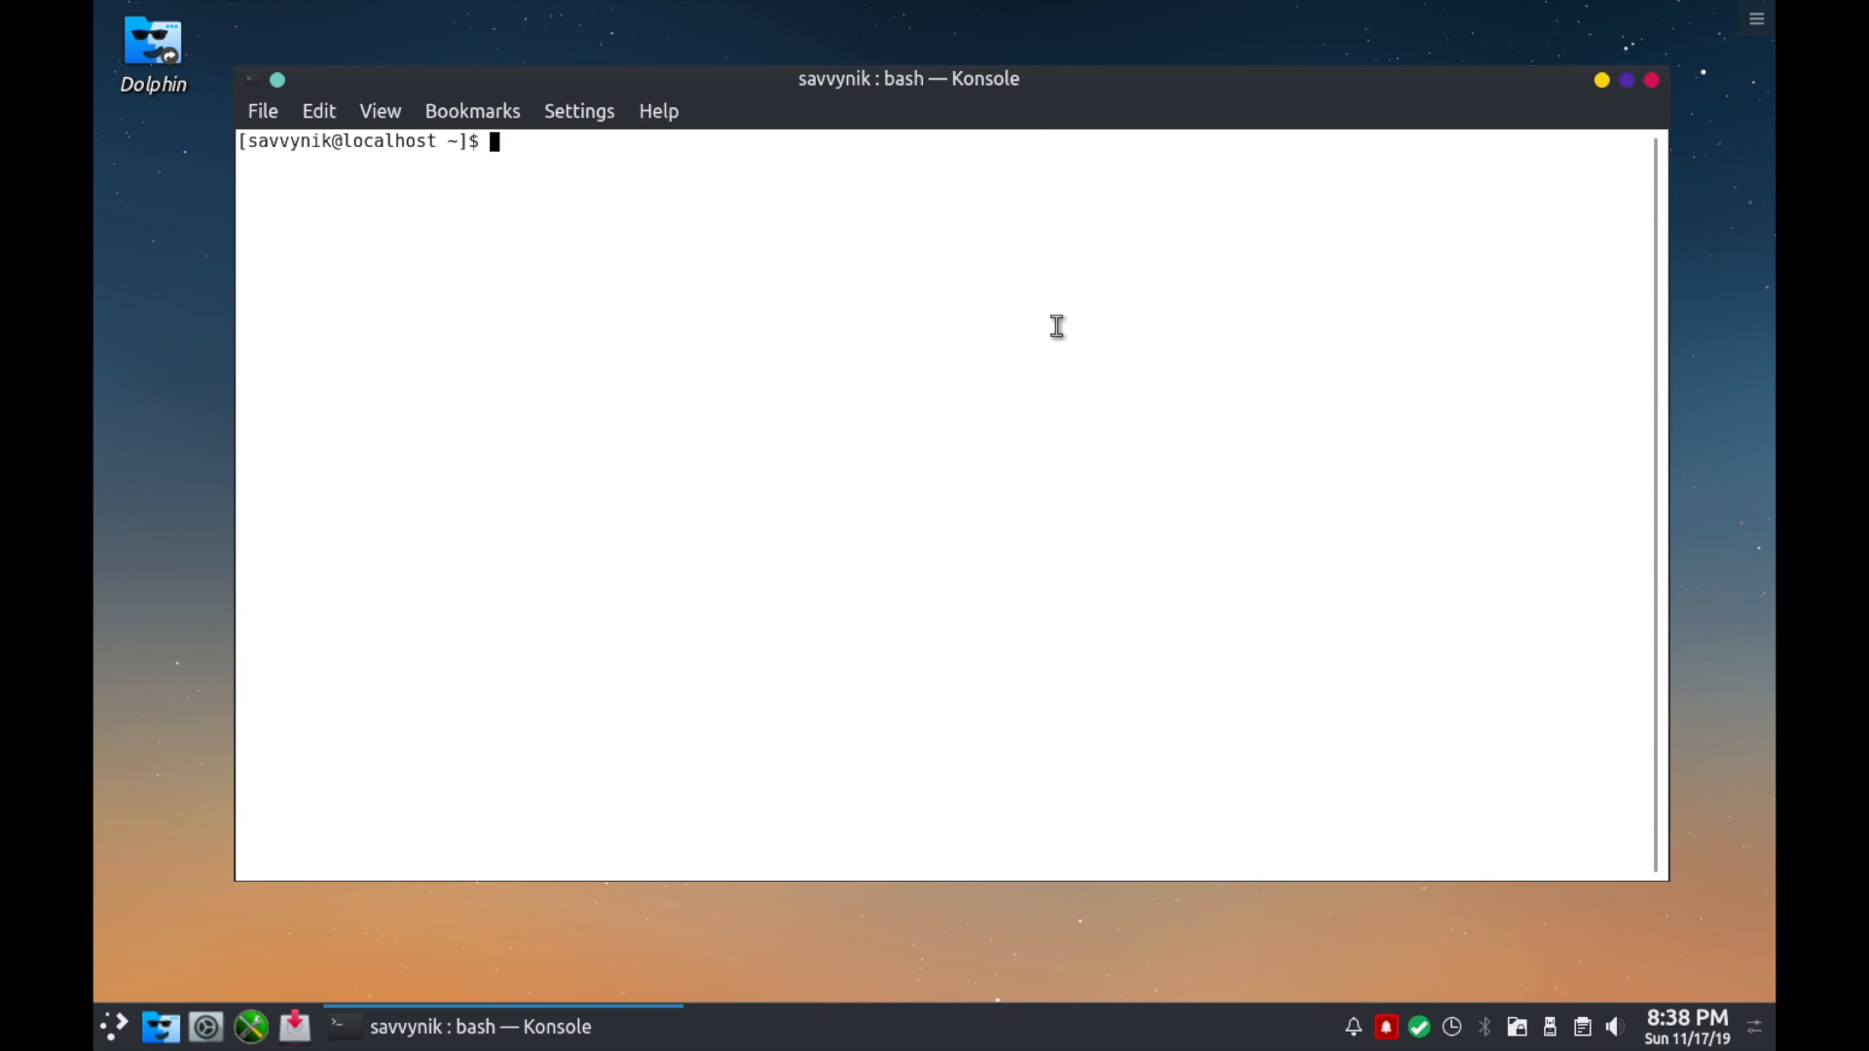
pyautogui.moveTo(565, 236)
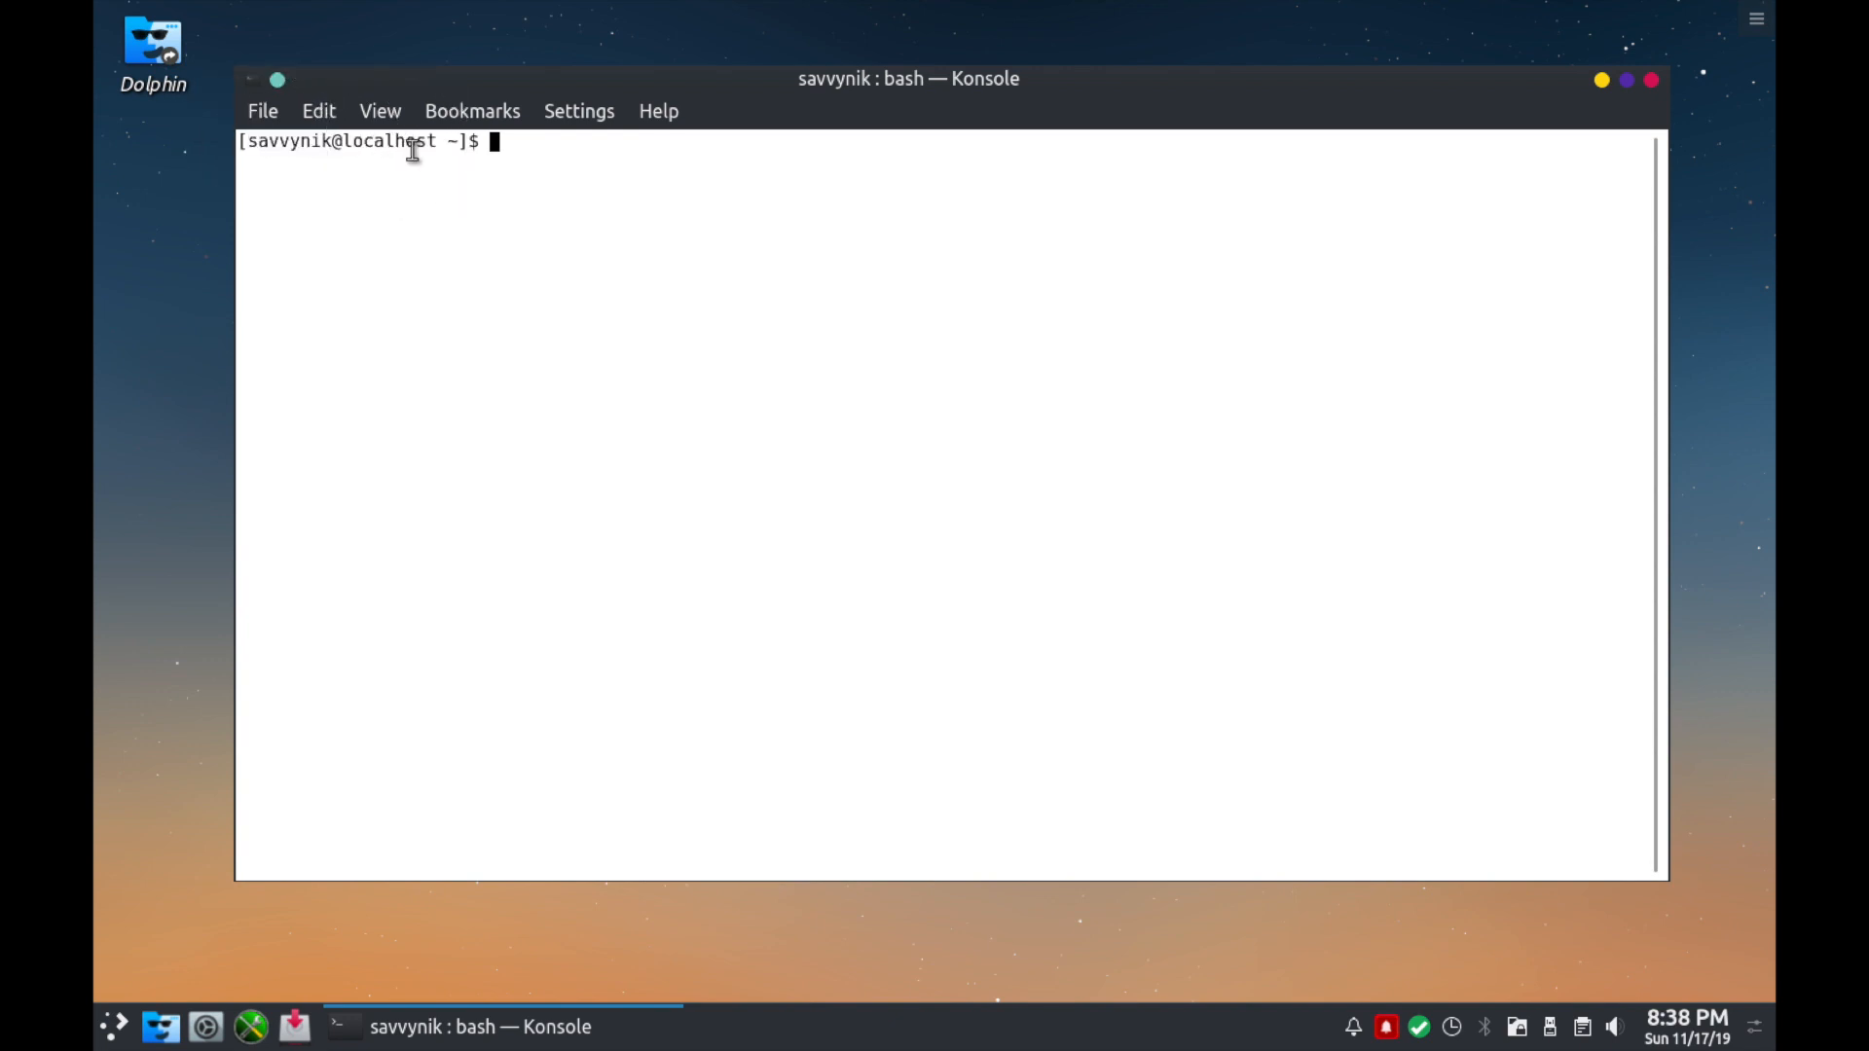
pyautogui.moveTo(584, 156)
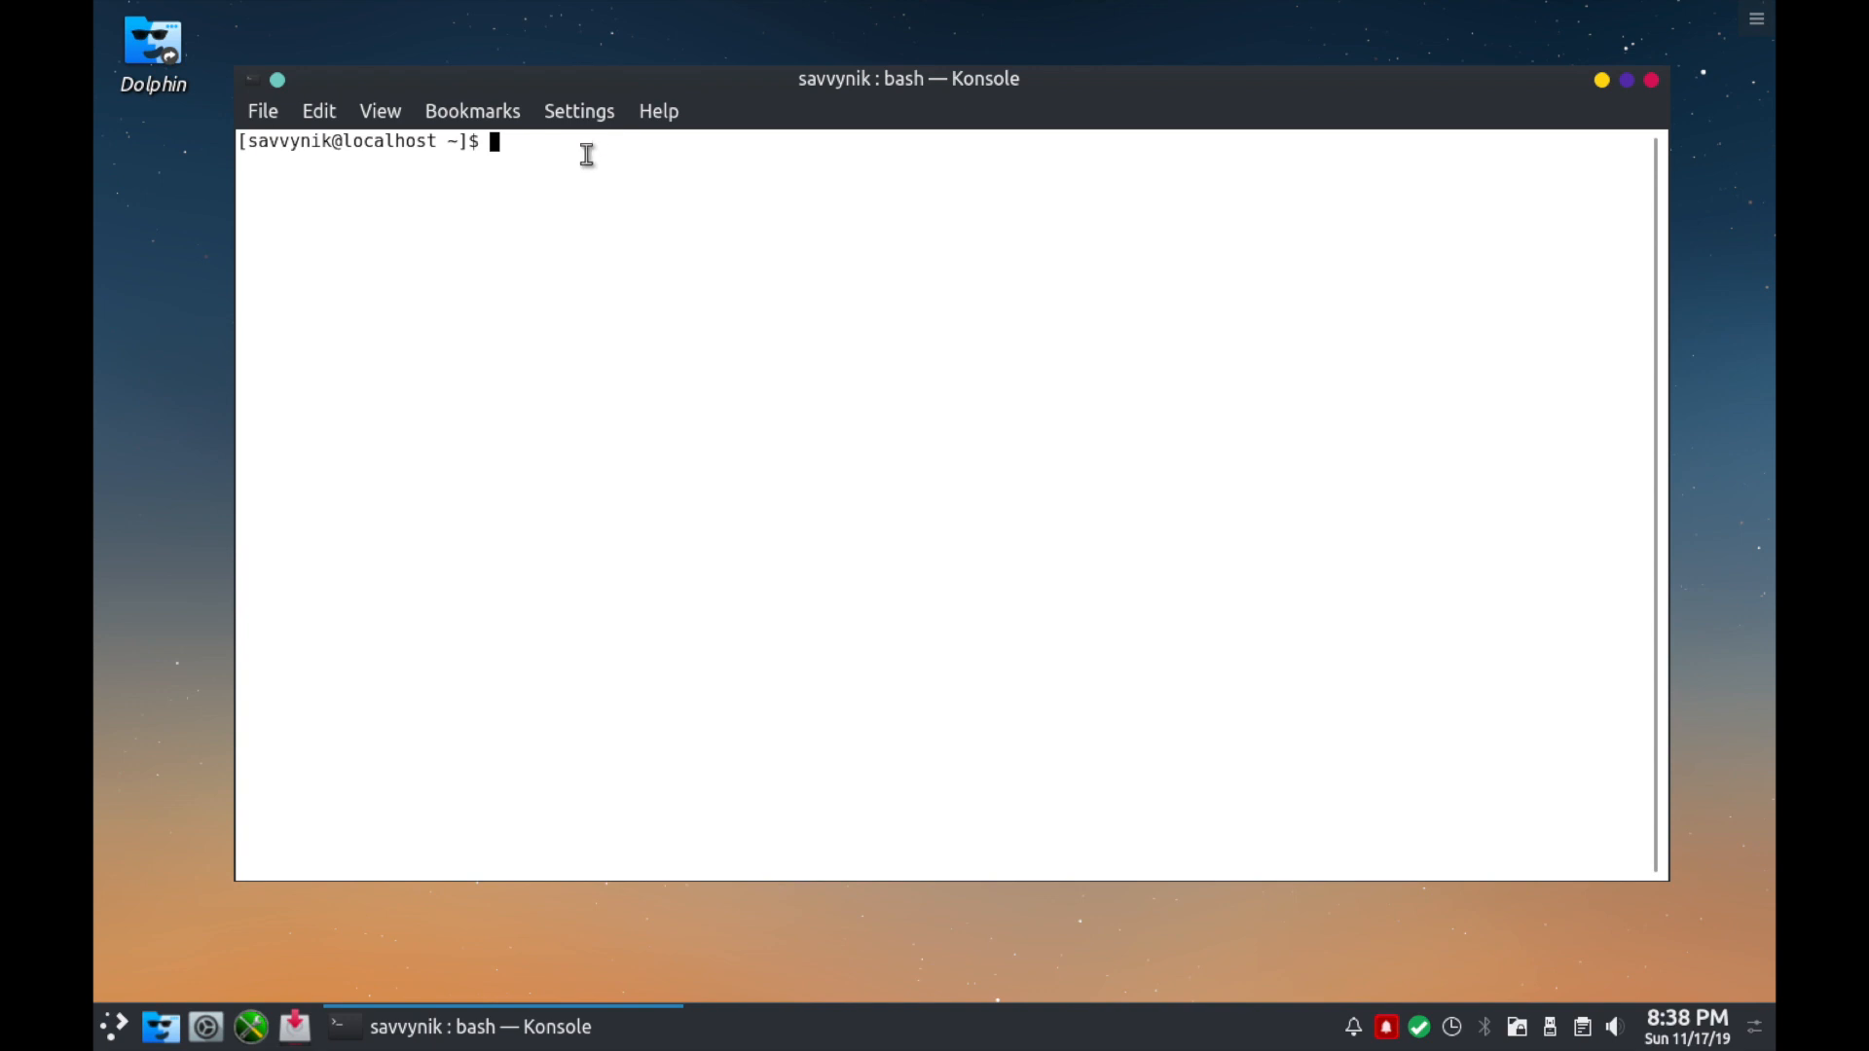
pyautogui.write('ls -la')
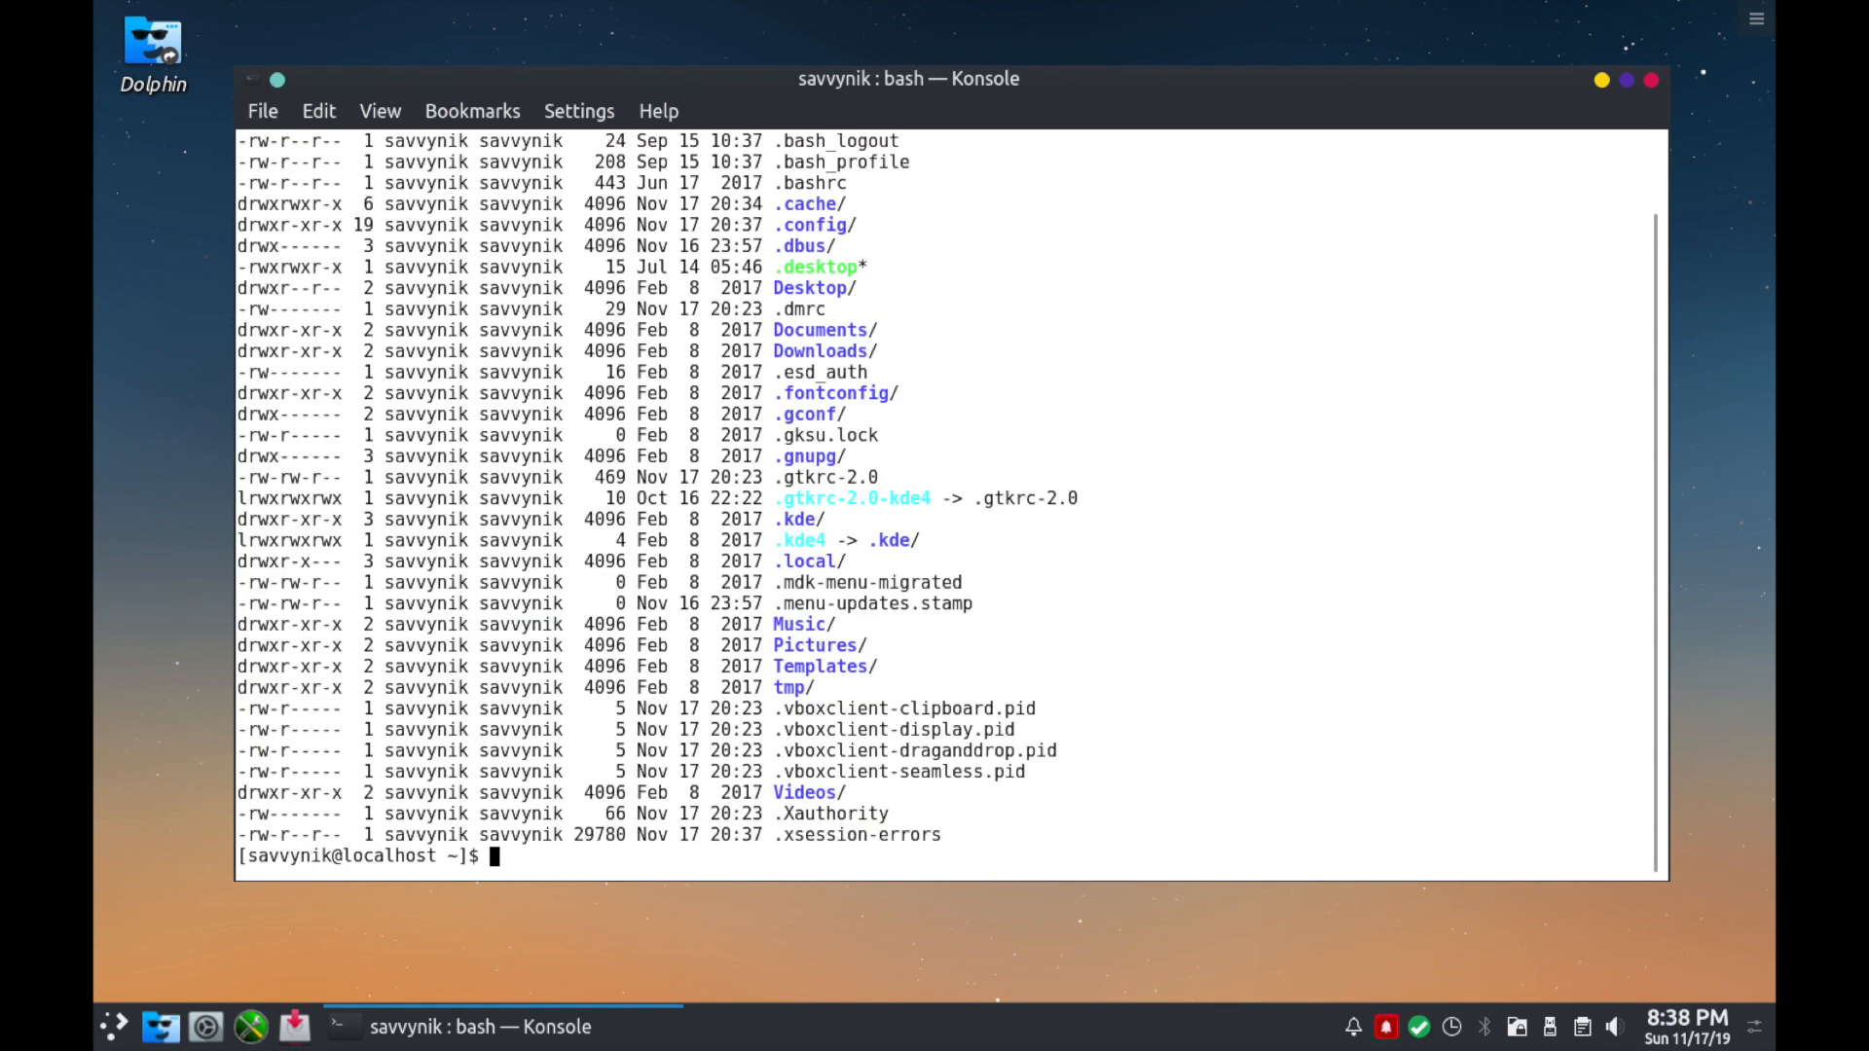
pyautogui.moveTo(880, 257)
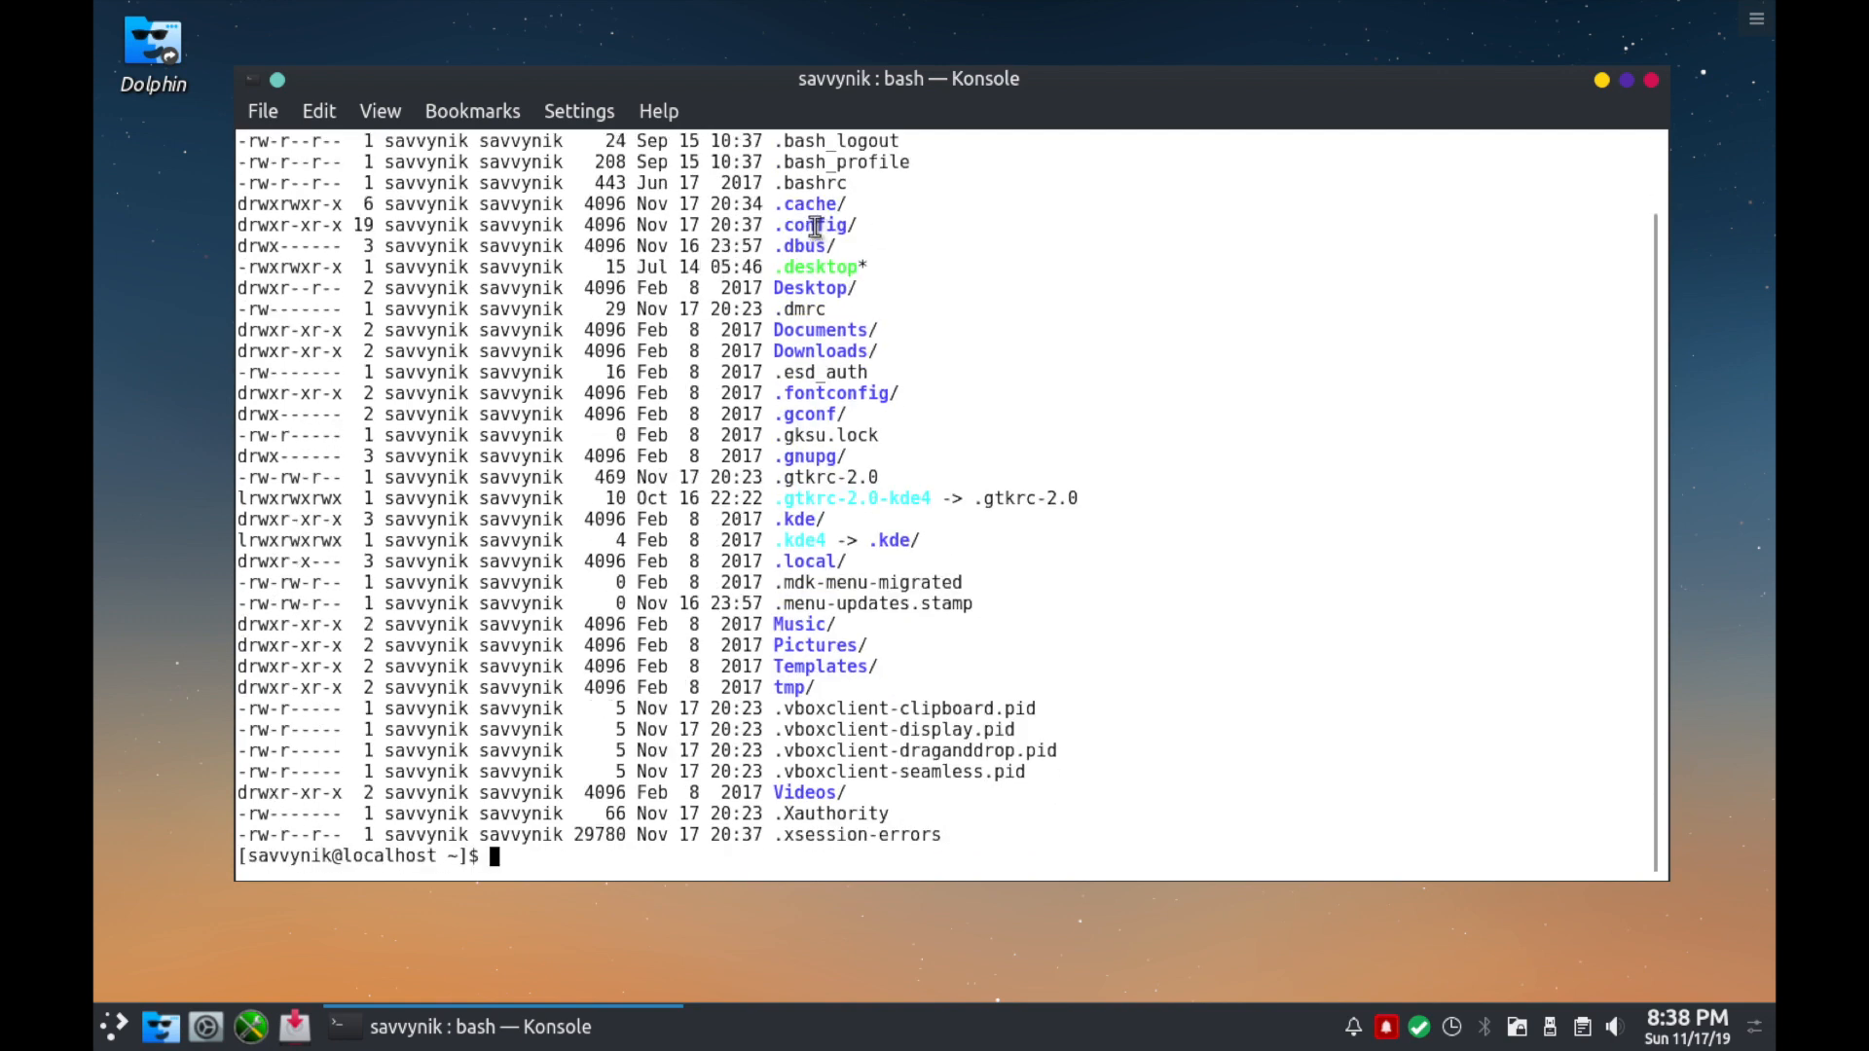
pyautogui.moveTo(882, 266)
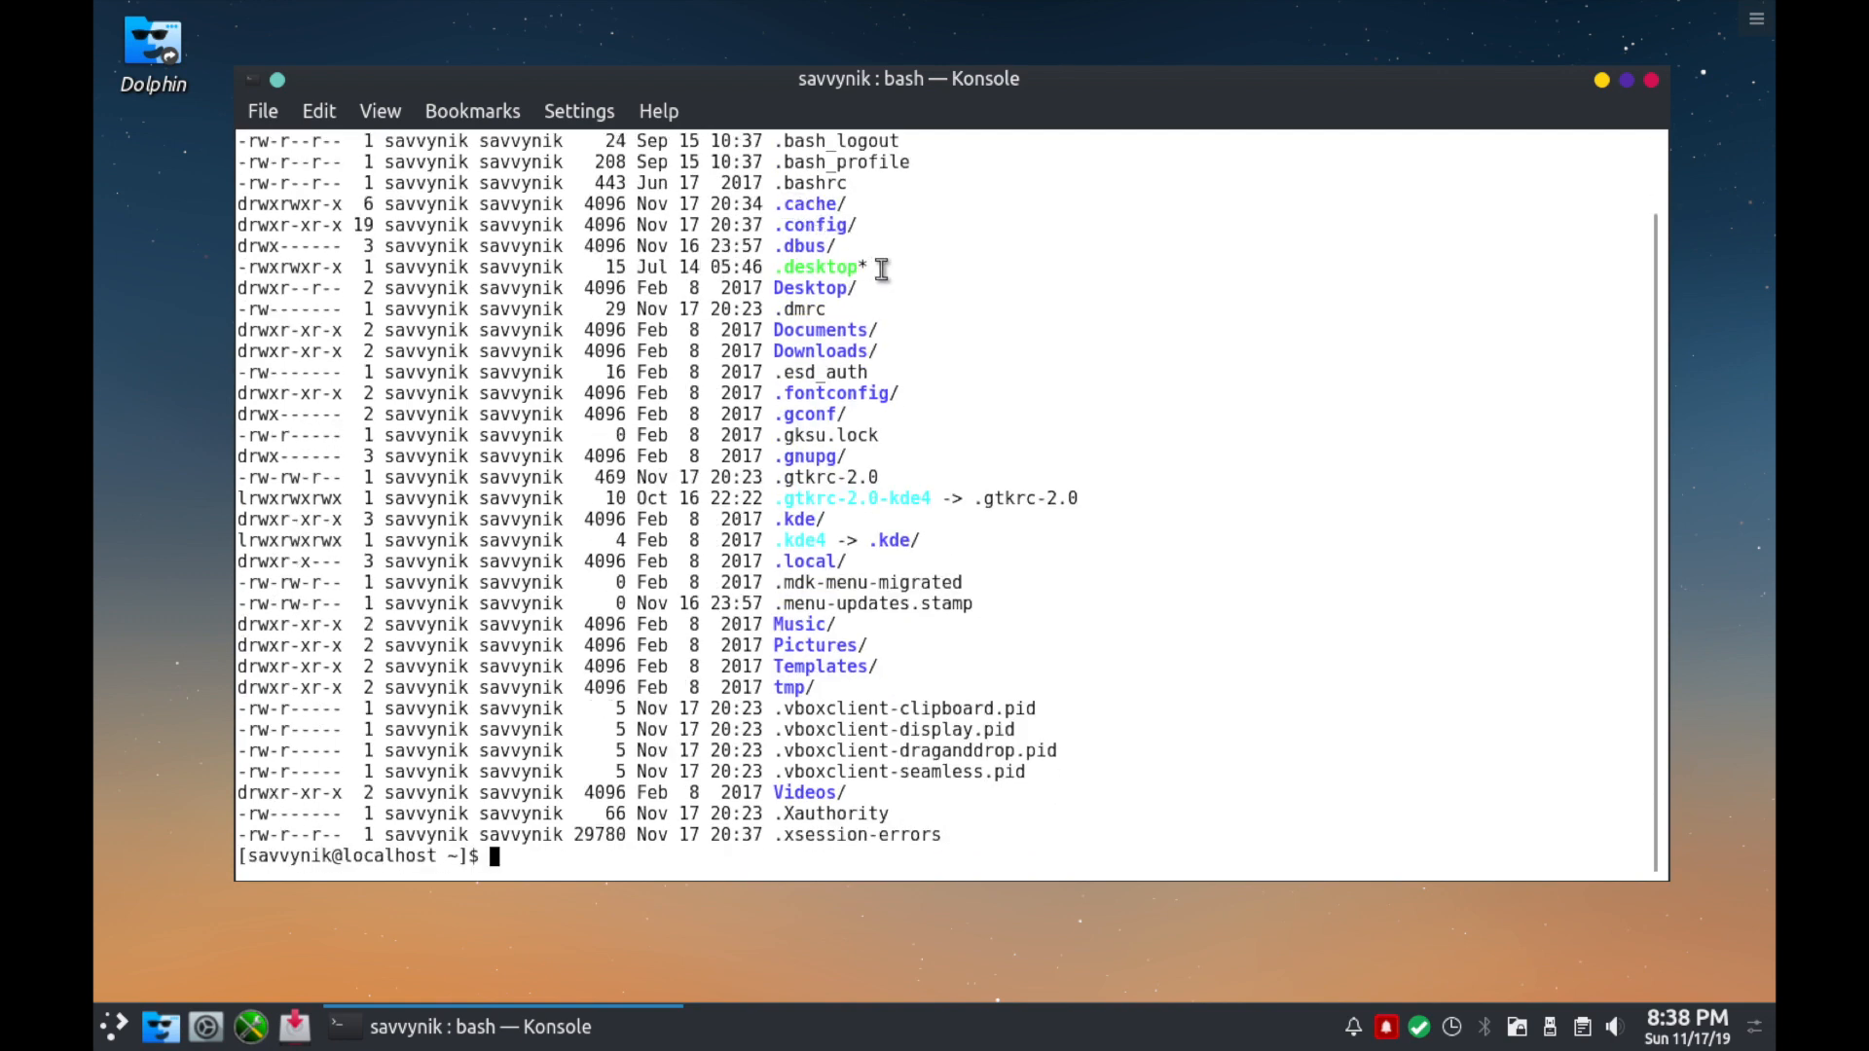
pyautogui.moveTo(797, 399)
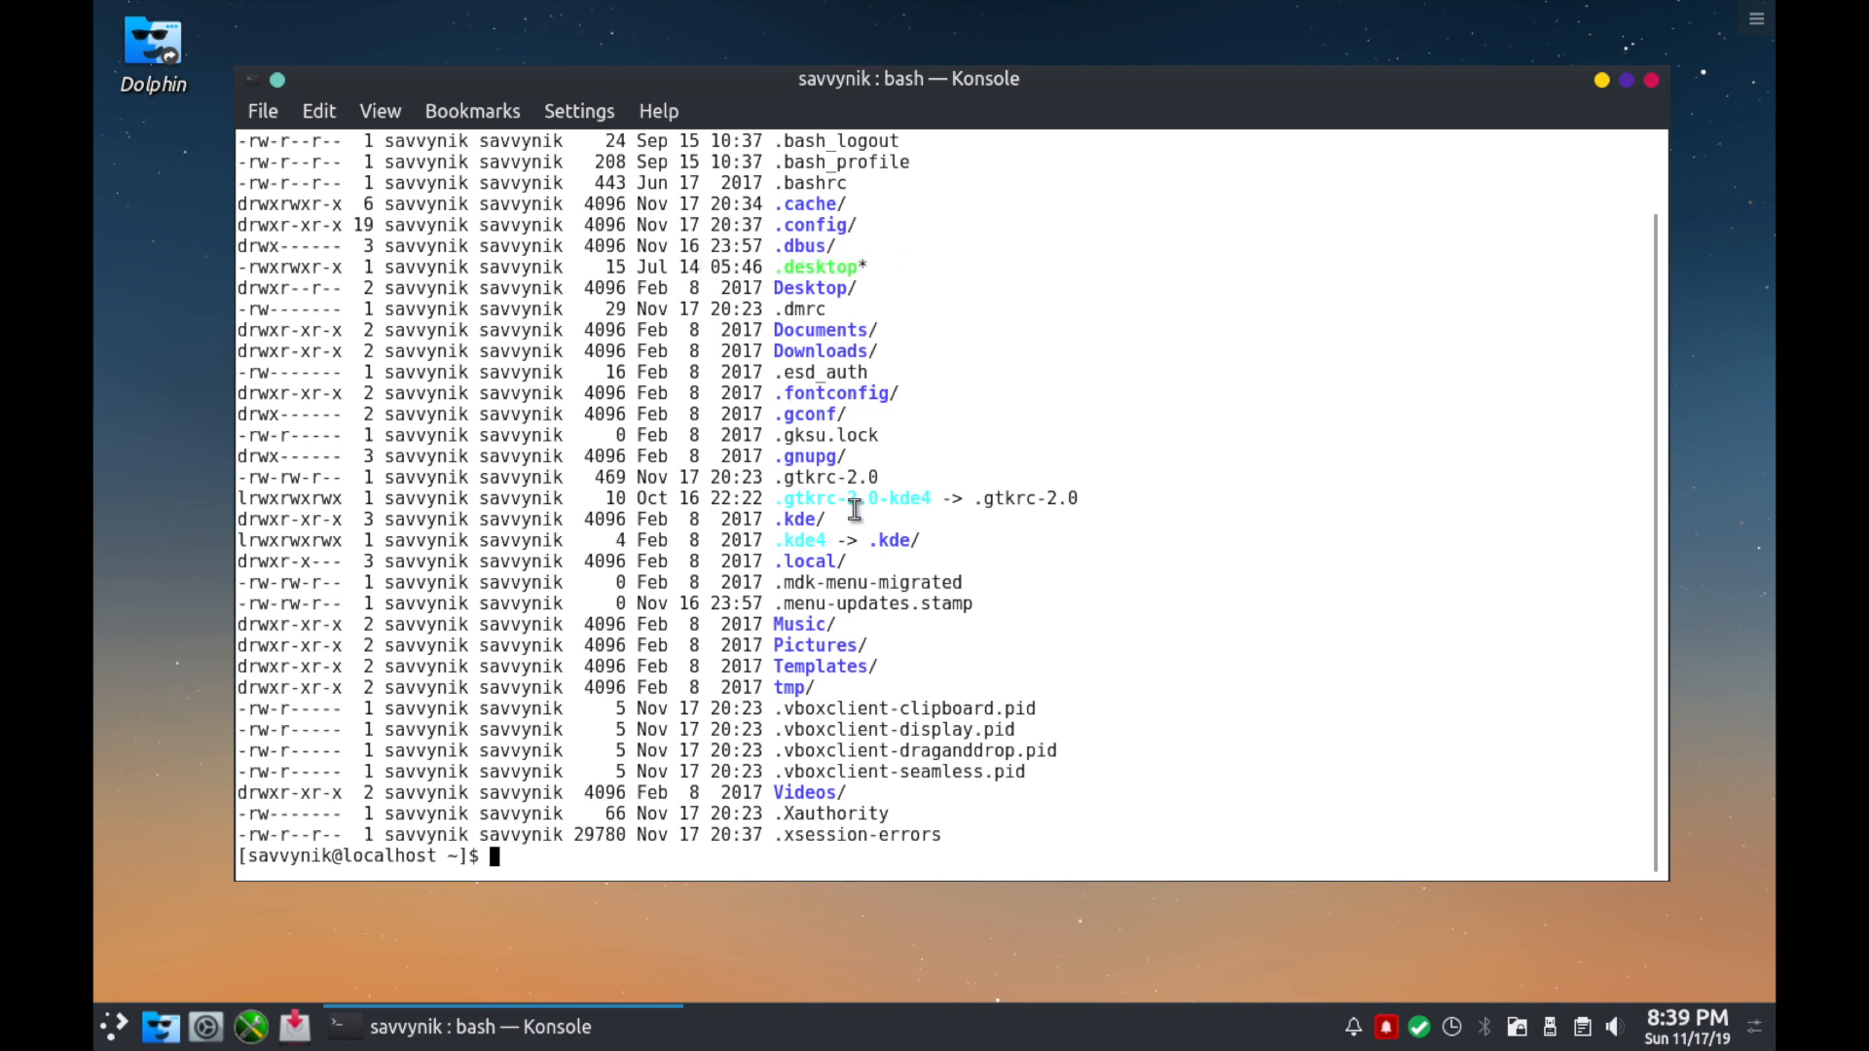
pyautogui.moveTo(841, 269)
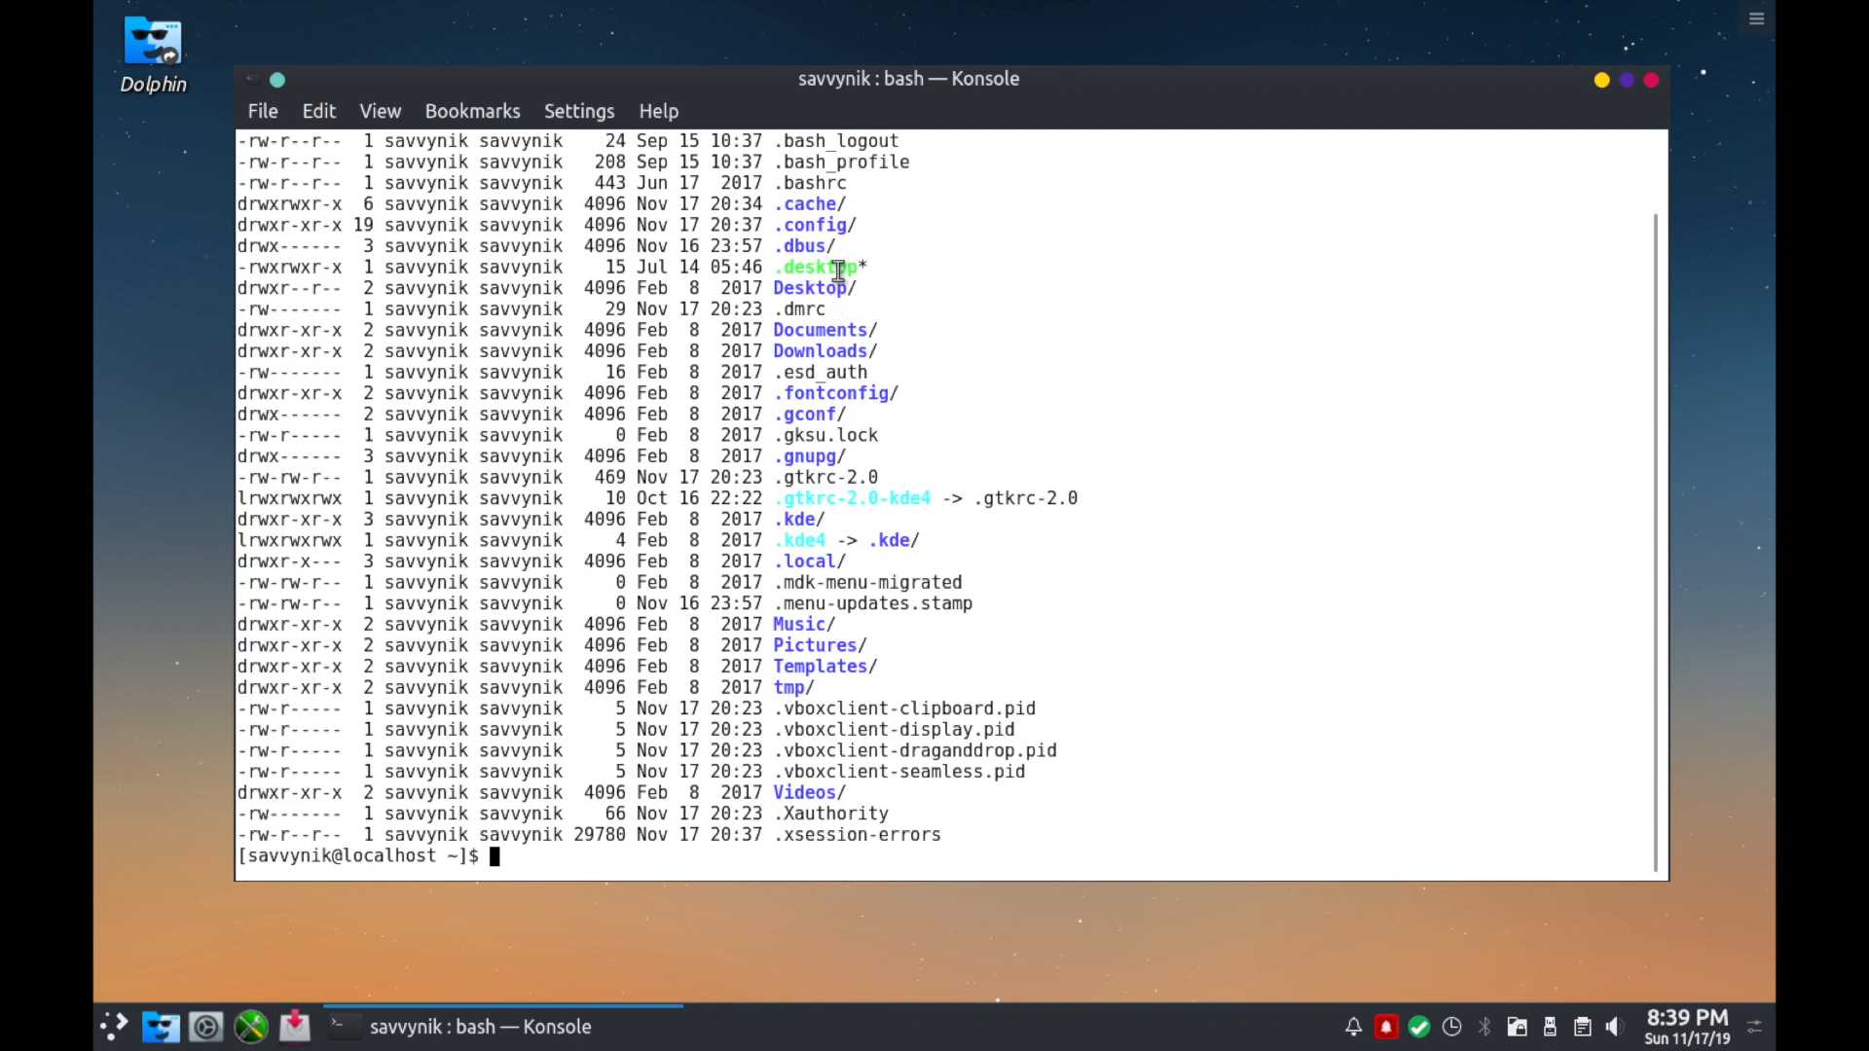
pyautogui.moveTo(1123, 337)
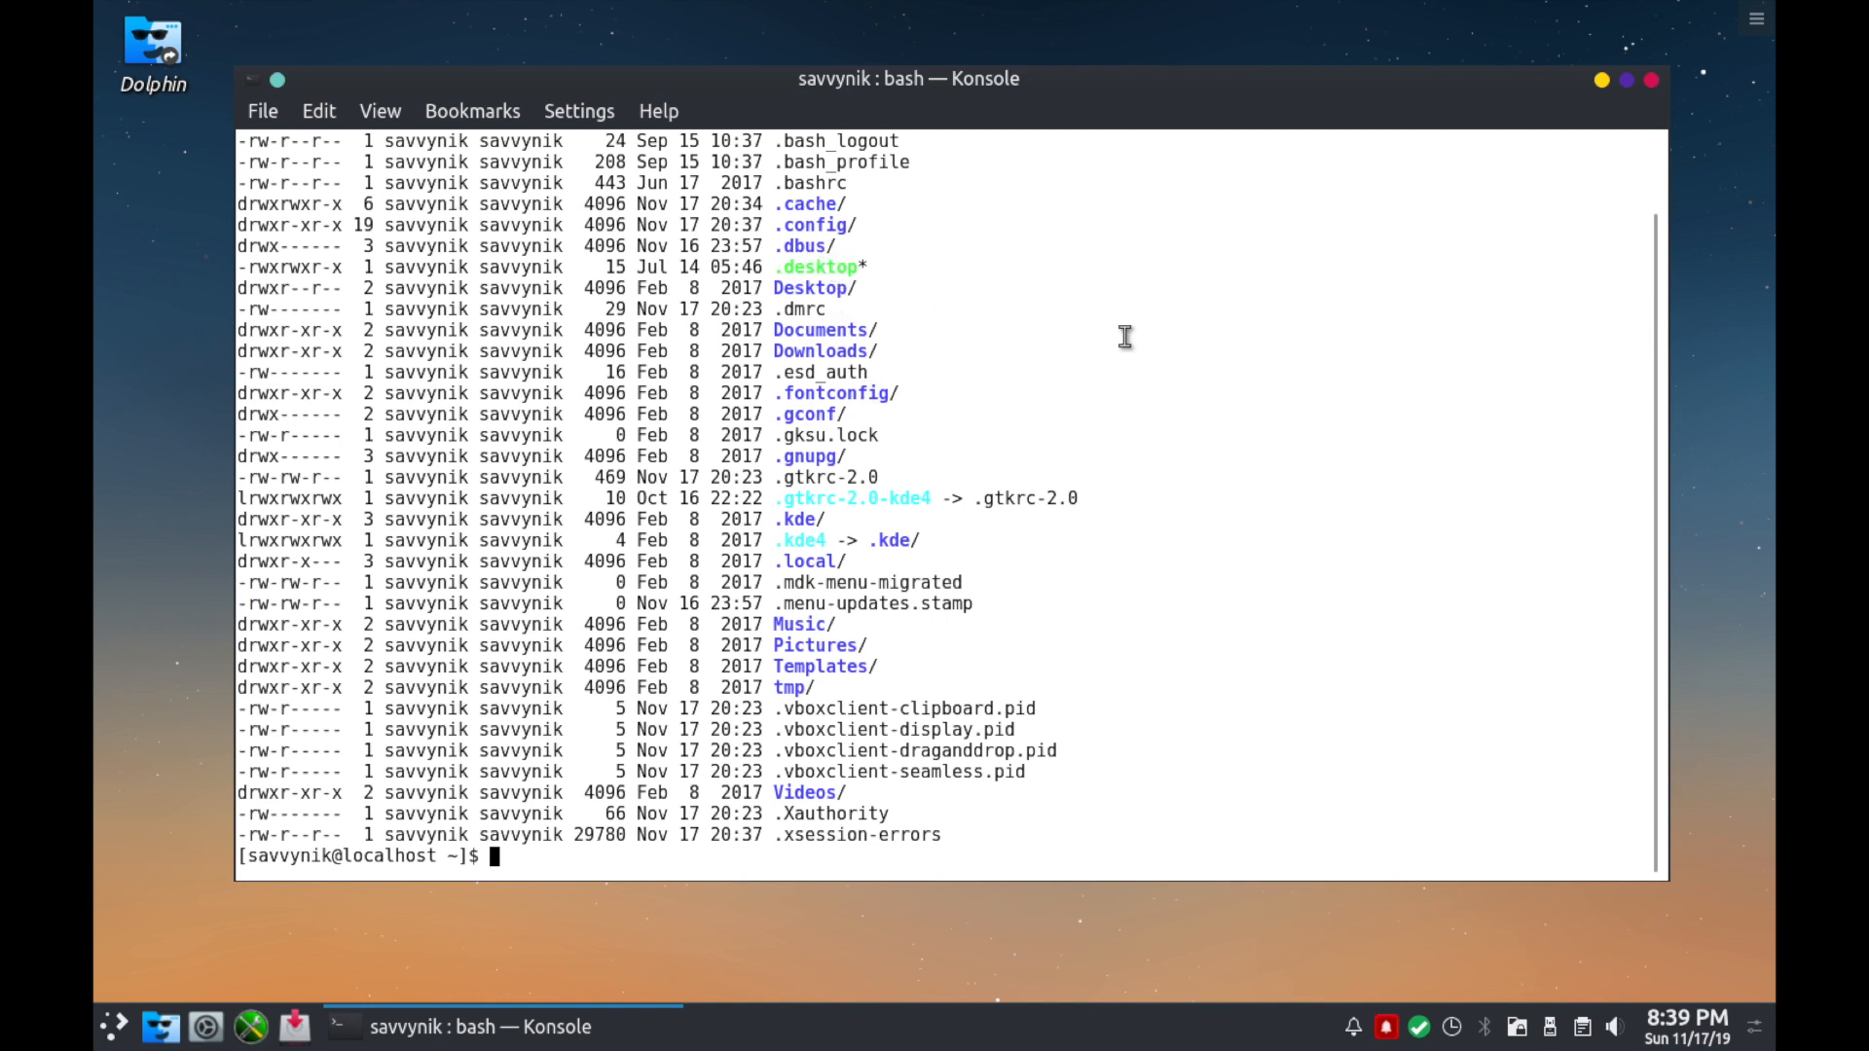
pyautogui.moveTo(964, 278)
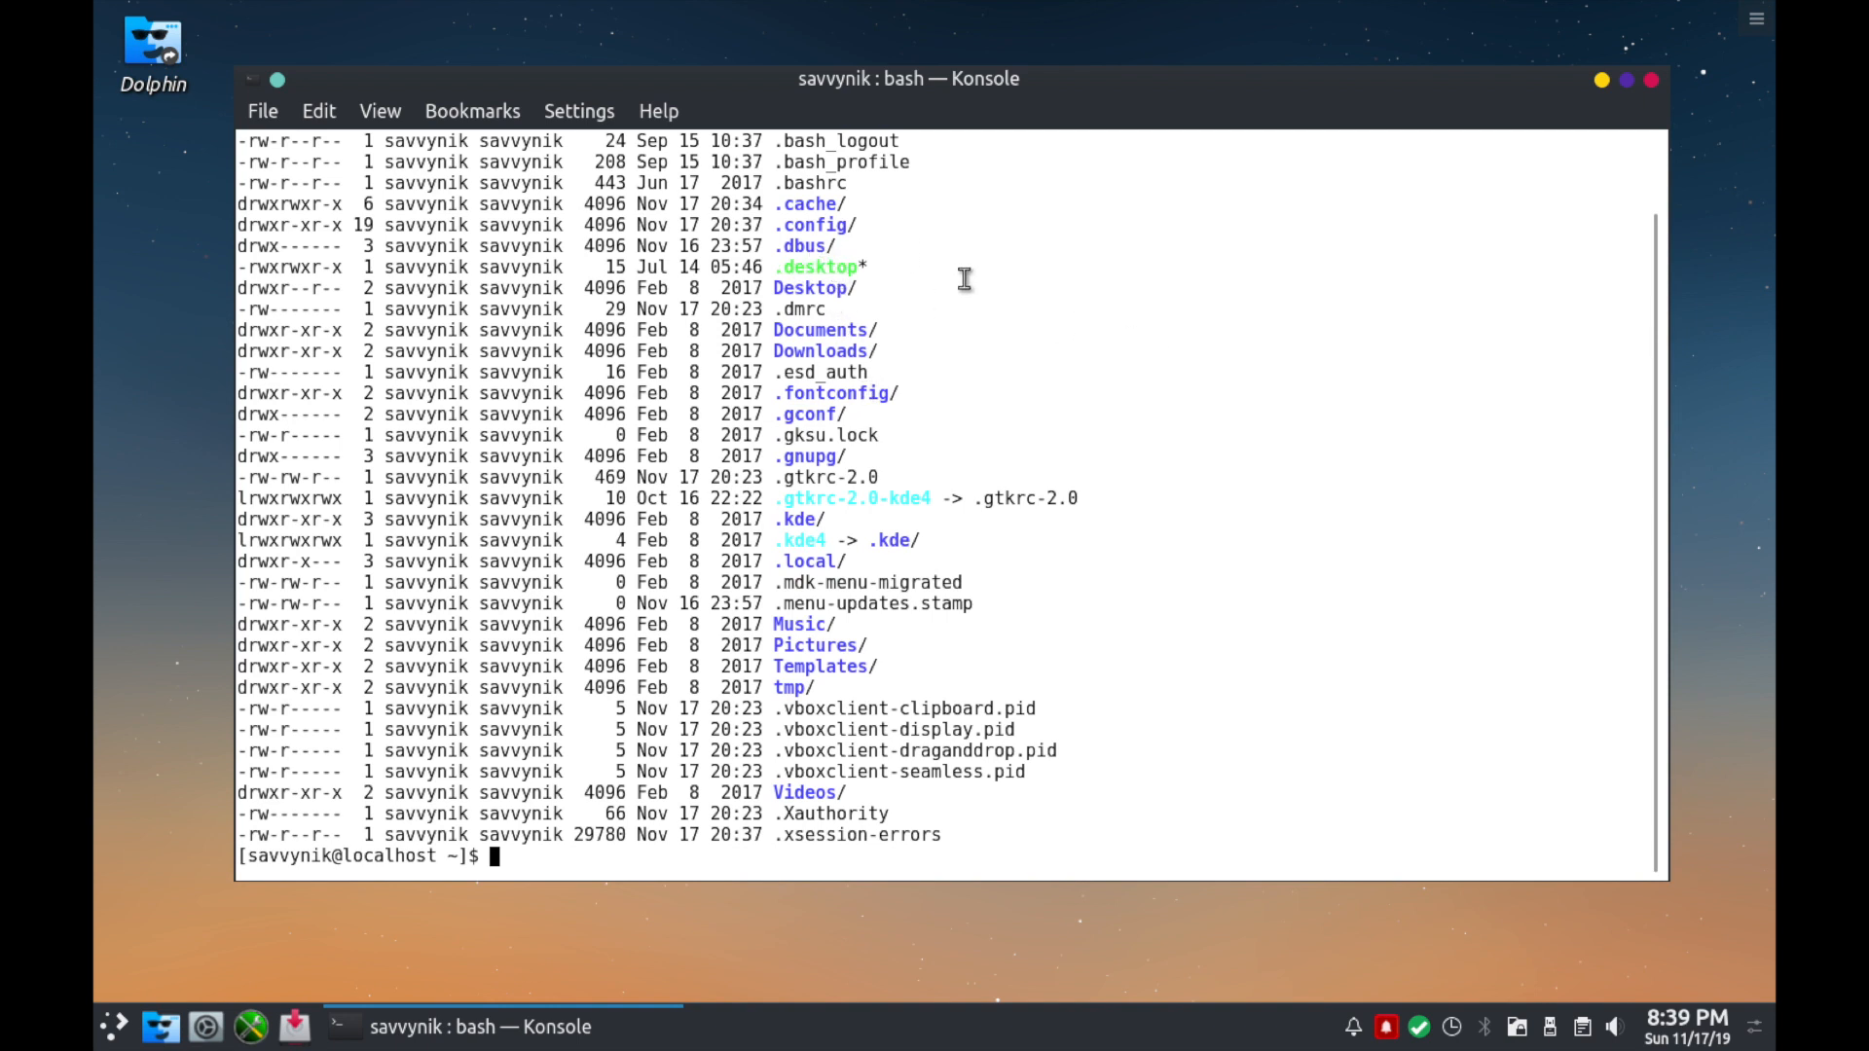
pyautogui.moveTo(1047, 344)
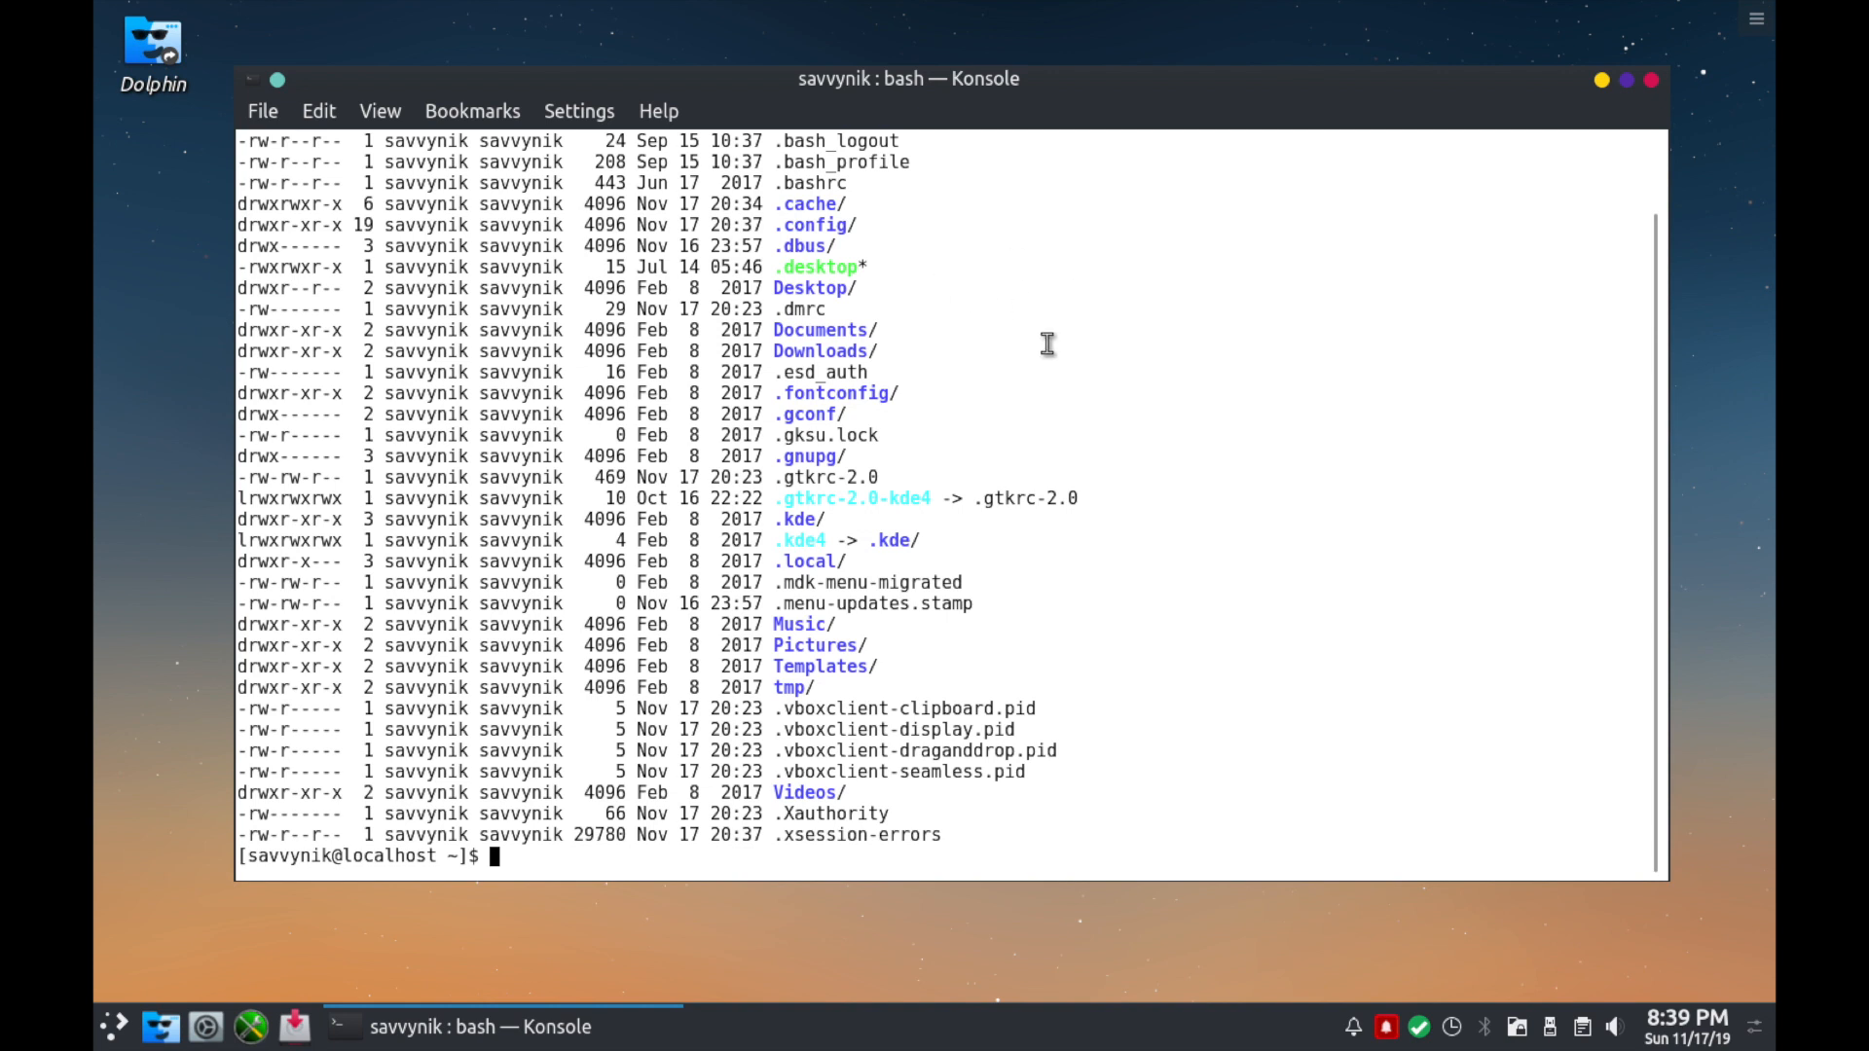
pyautogui.moveTo(886, 496)
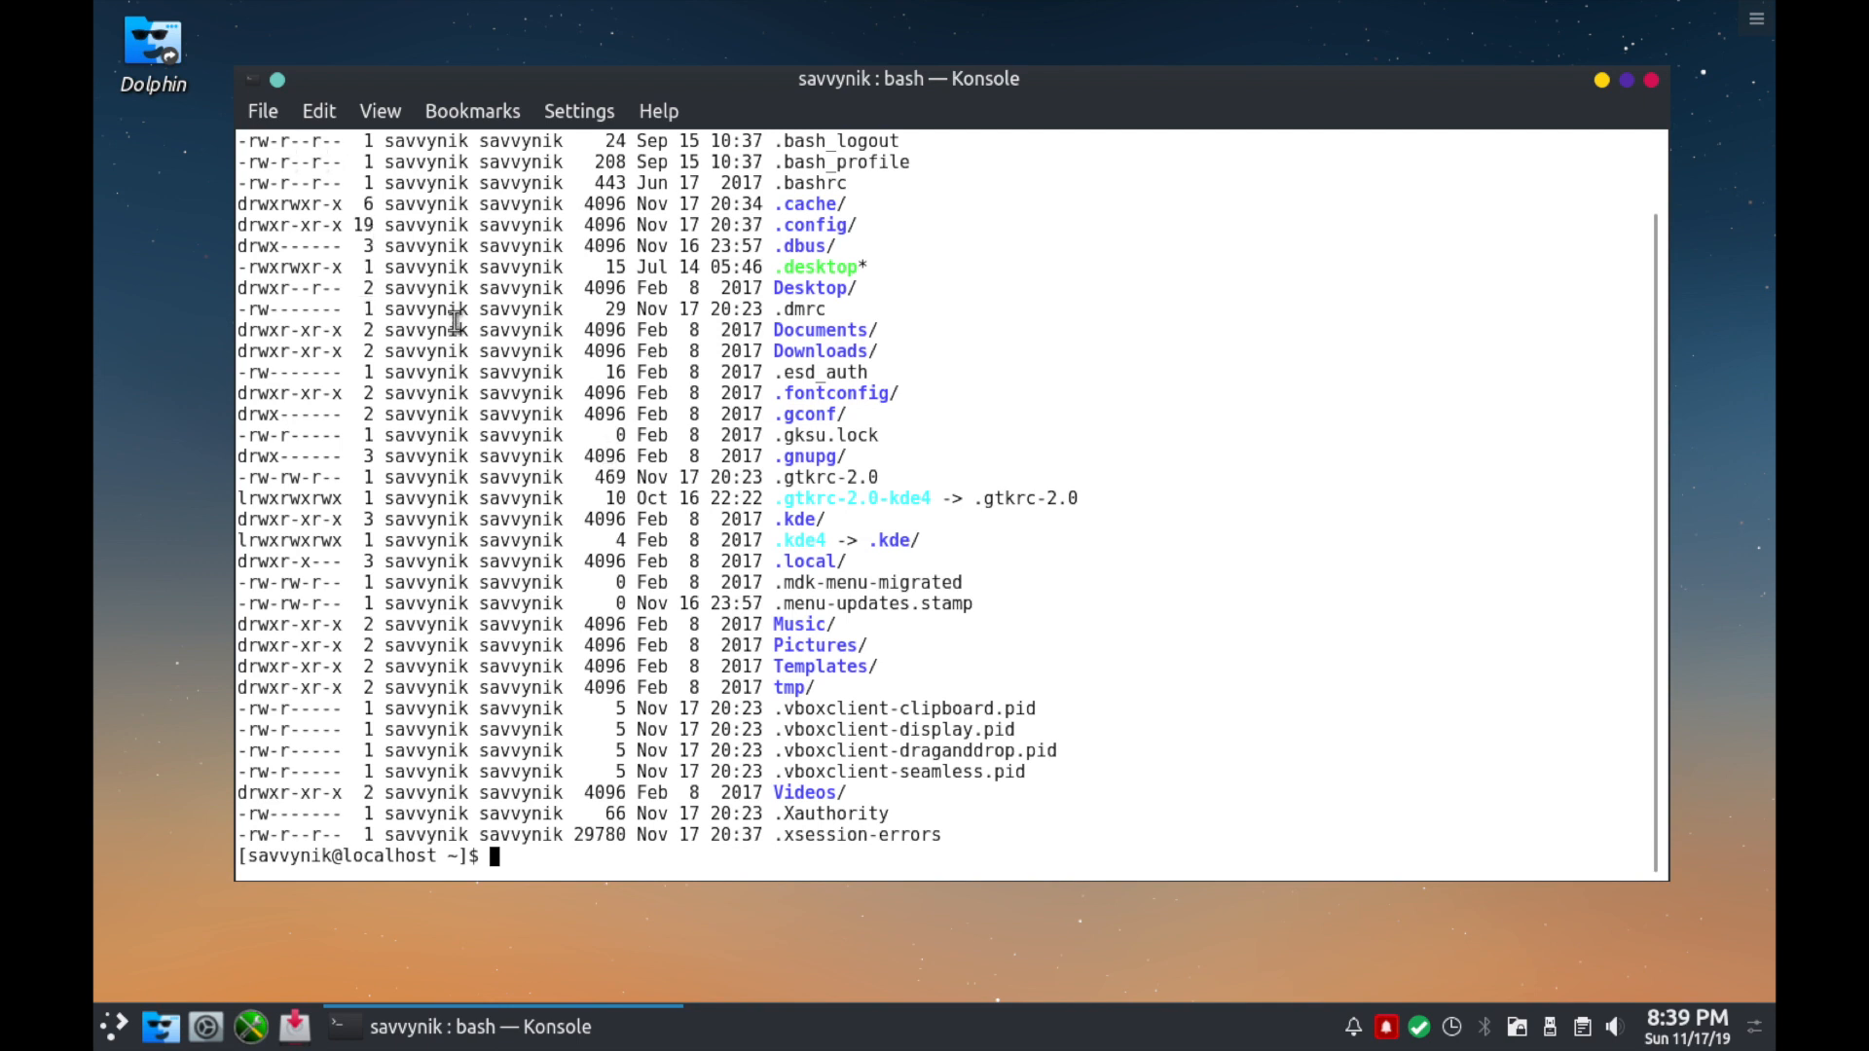
pyautogui.moveTo(1081, 577)
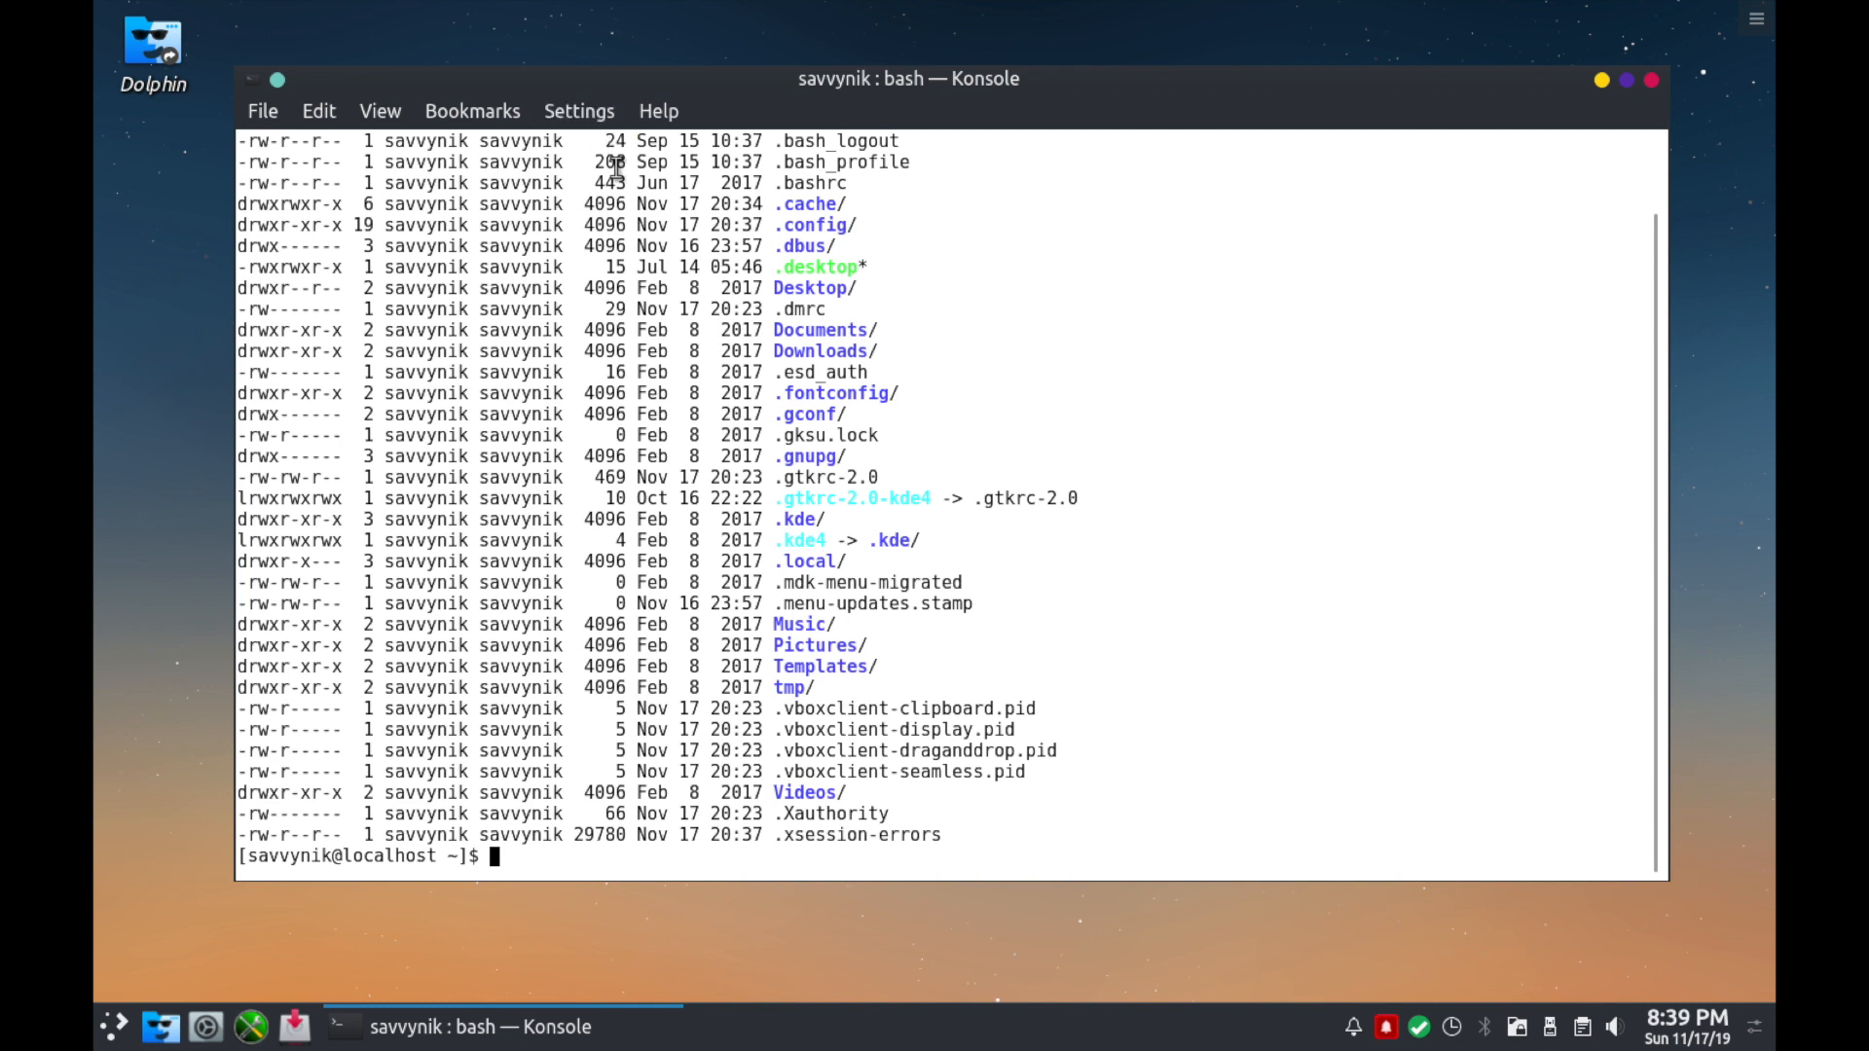
pyautogui.moveTo(798, 266)
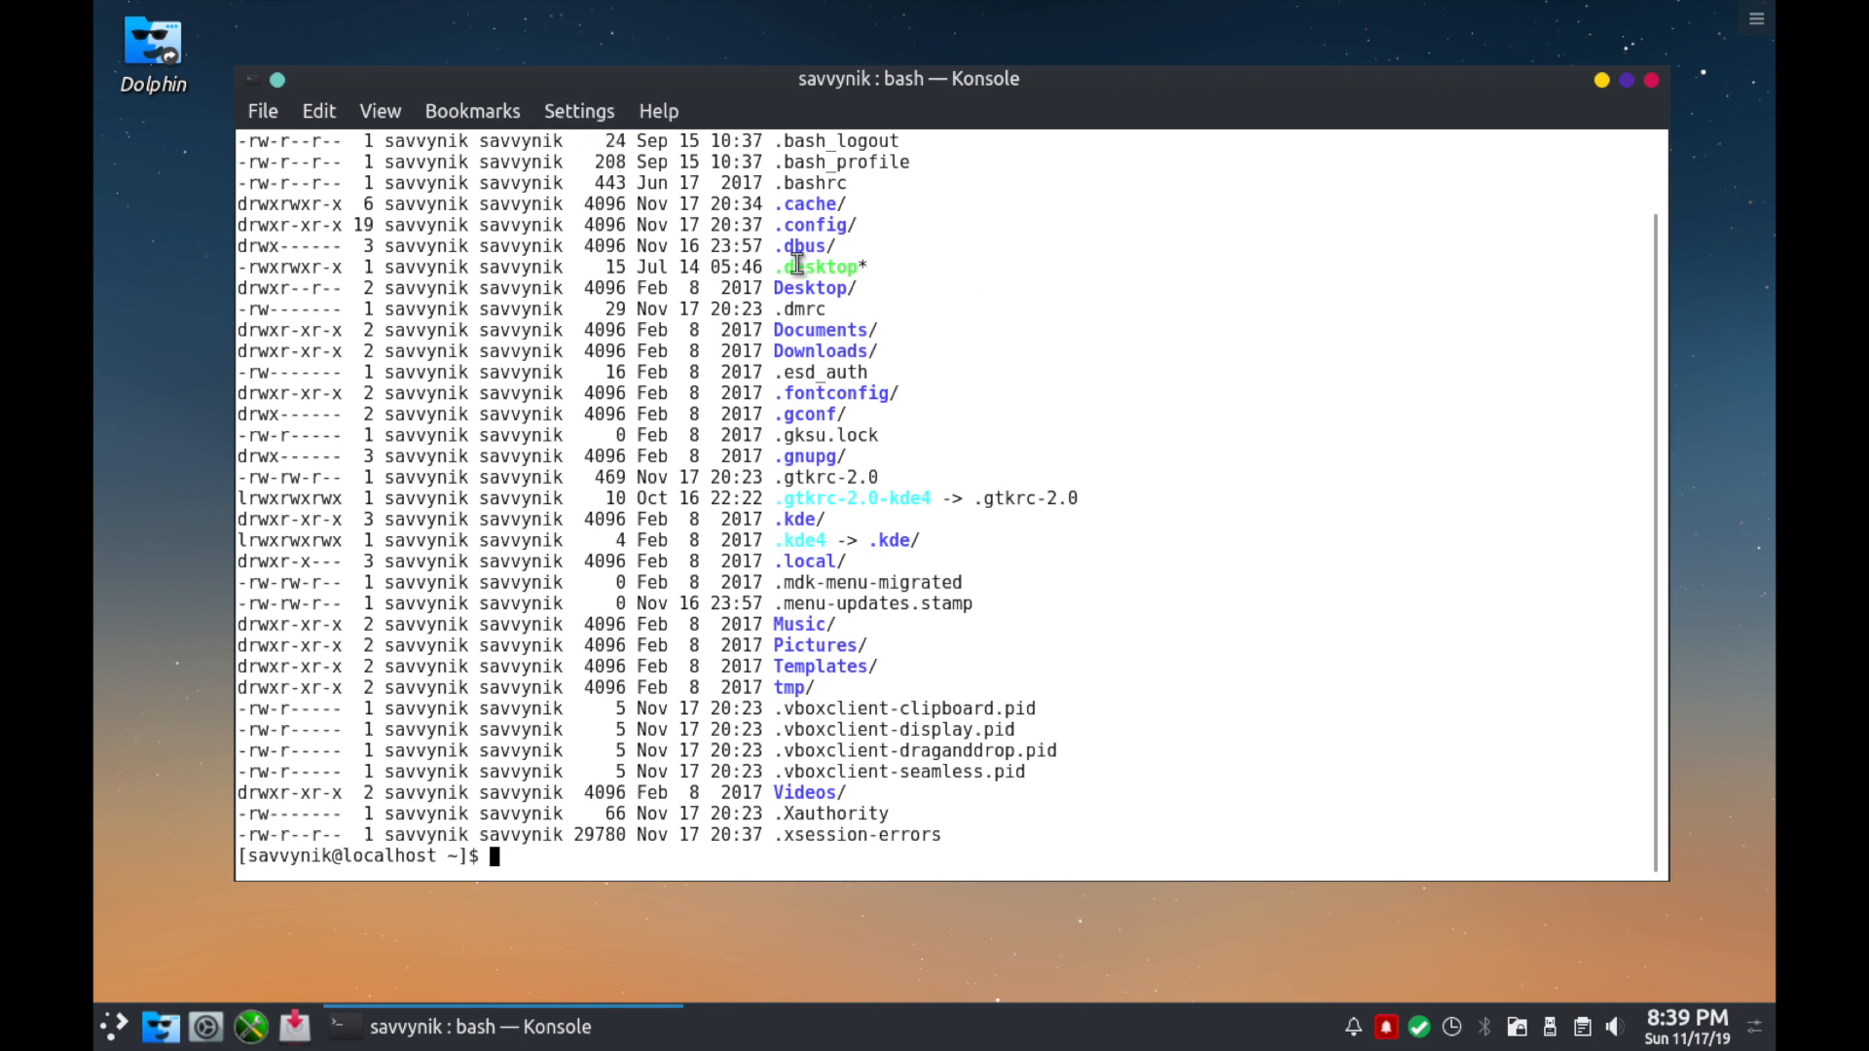
pyautogui.moveTo(584, 322)
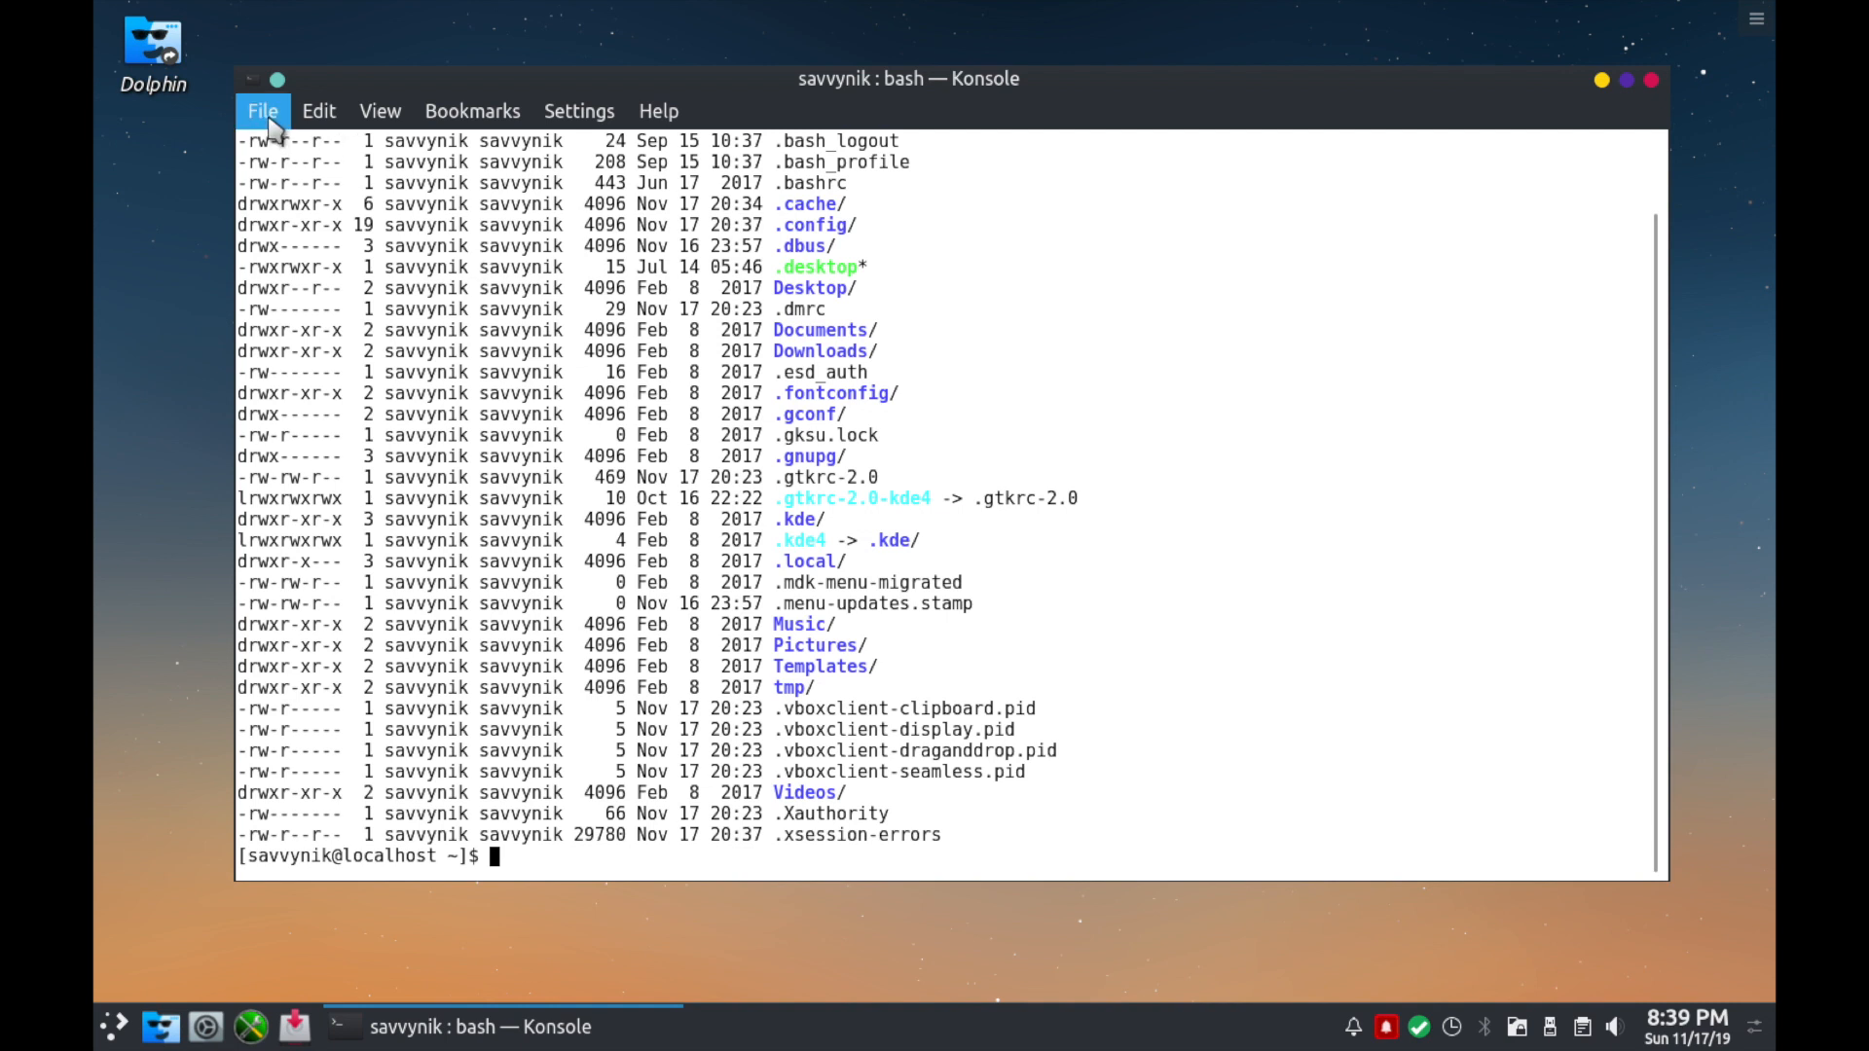
# Browse Konsole's File, Edit, View, Bookmarks and Settings menus and enlarge the font.
pyautogui.click(262, 109)
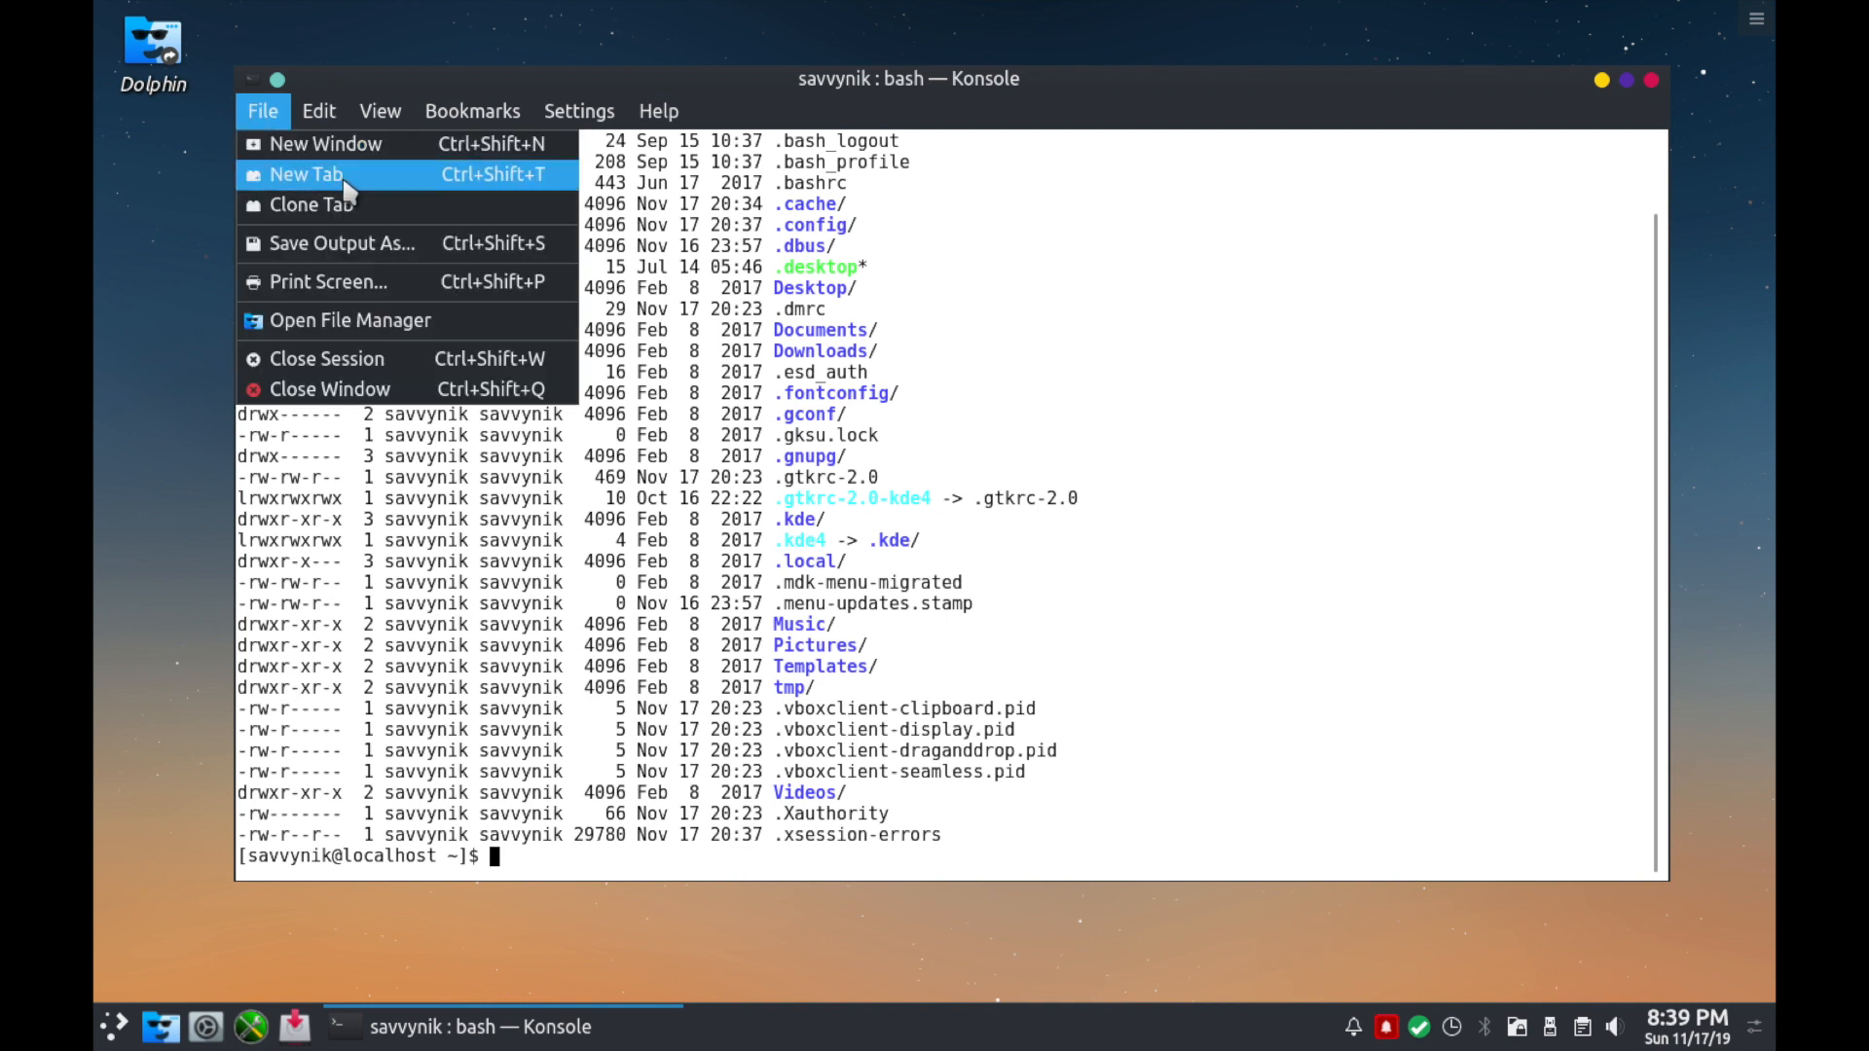
pyautogui.moveTo(325, 142)
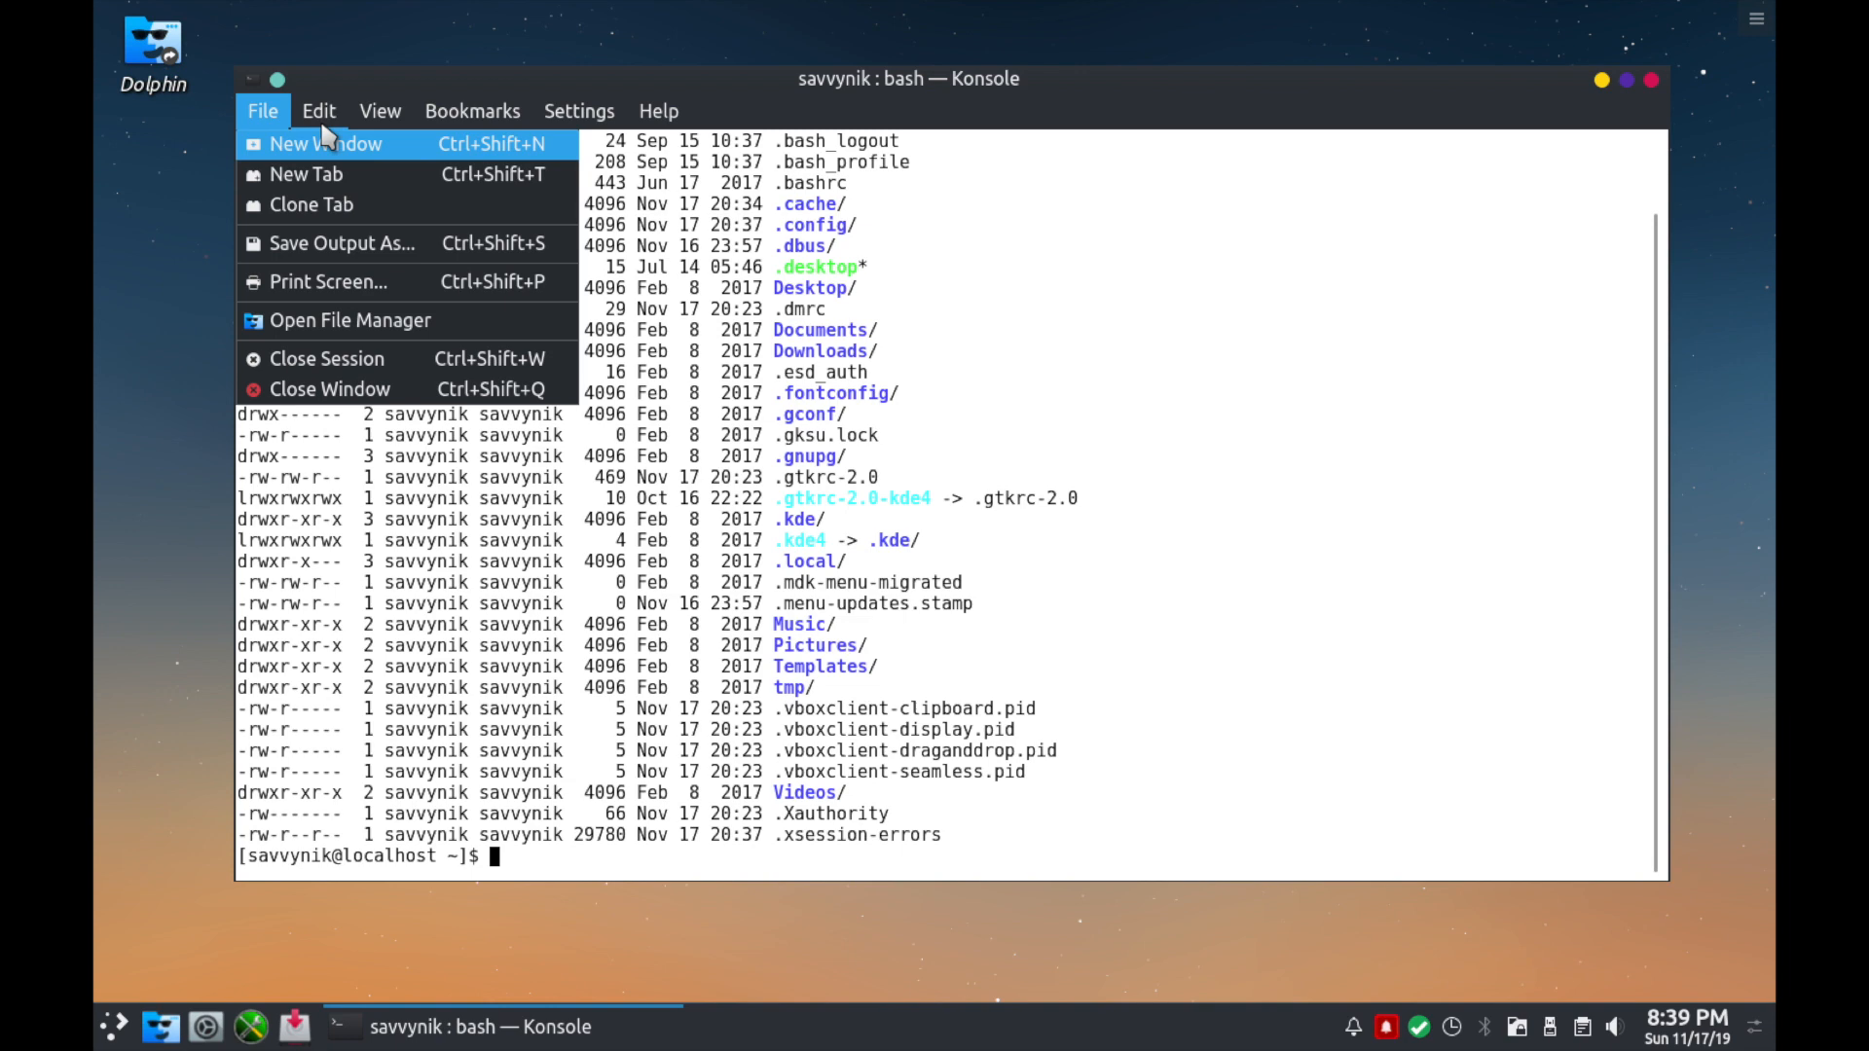
pyautogui.click(317, 111)
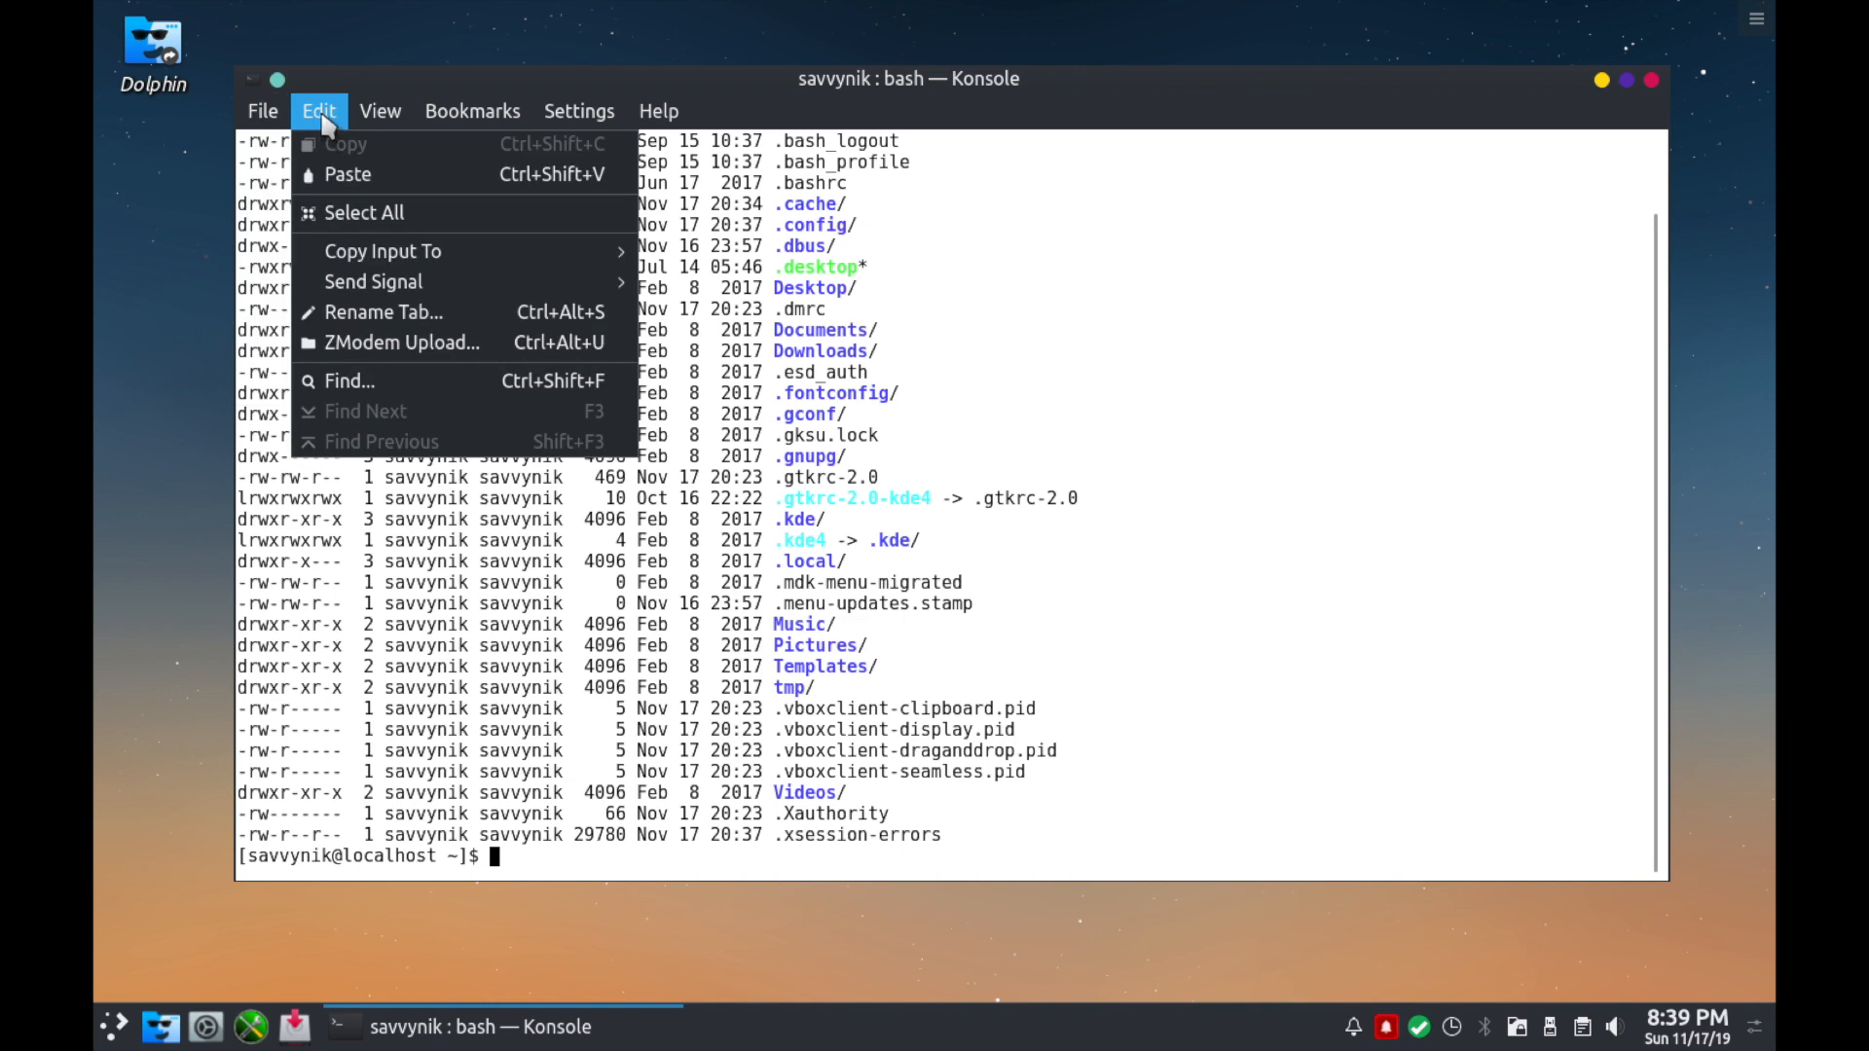
pyautogui.moveTo(373, 281)
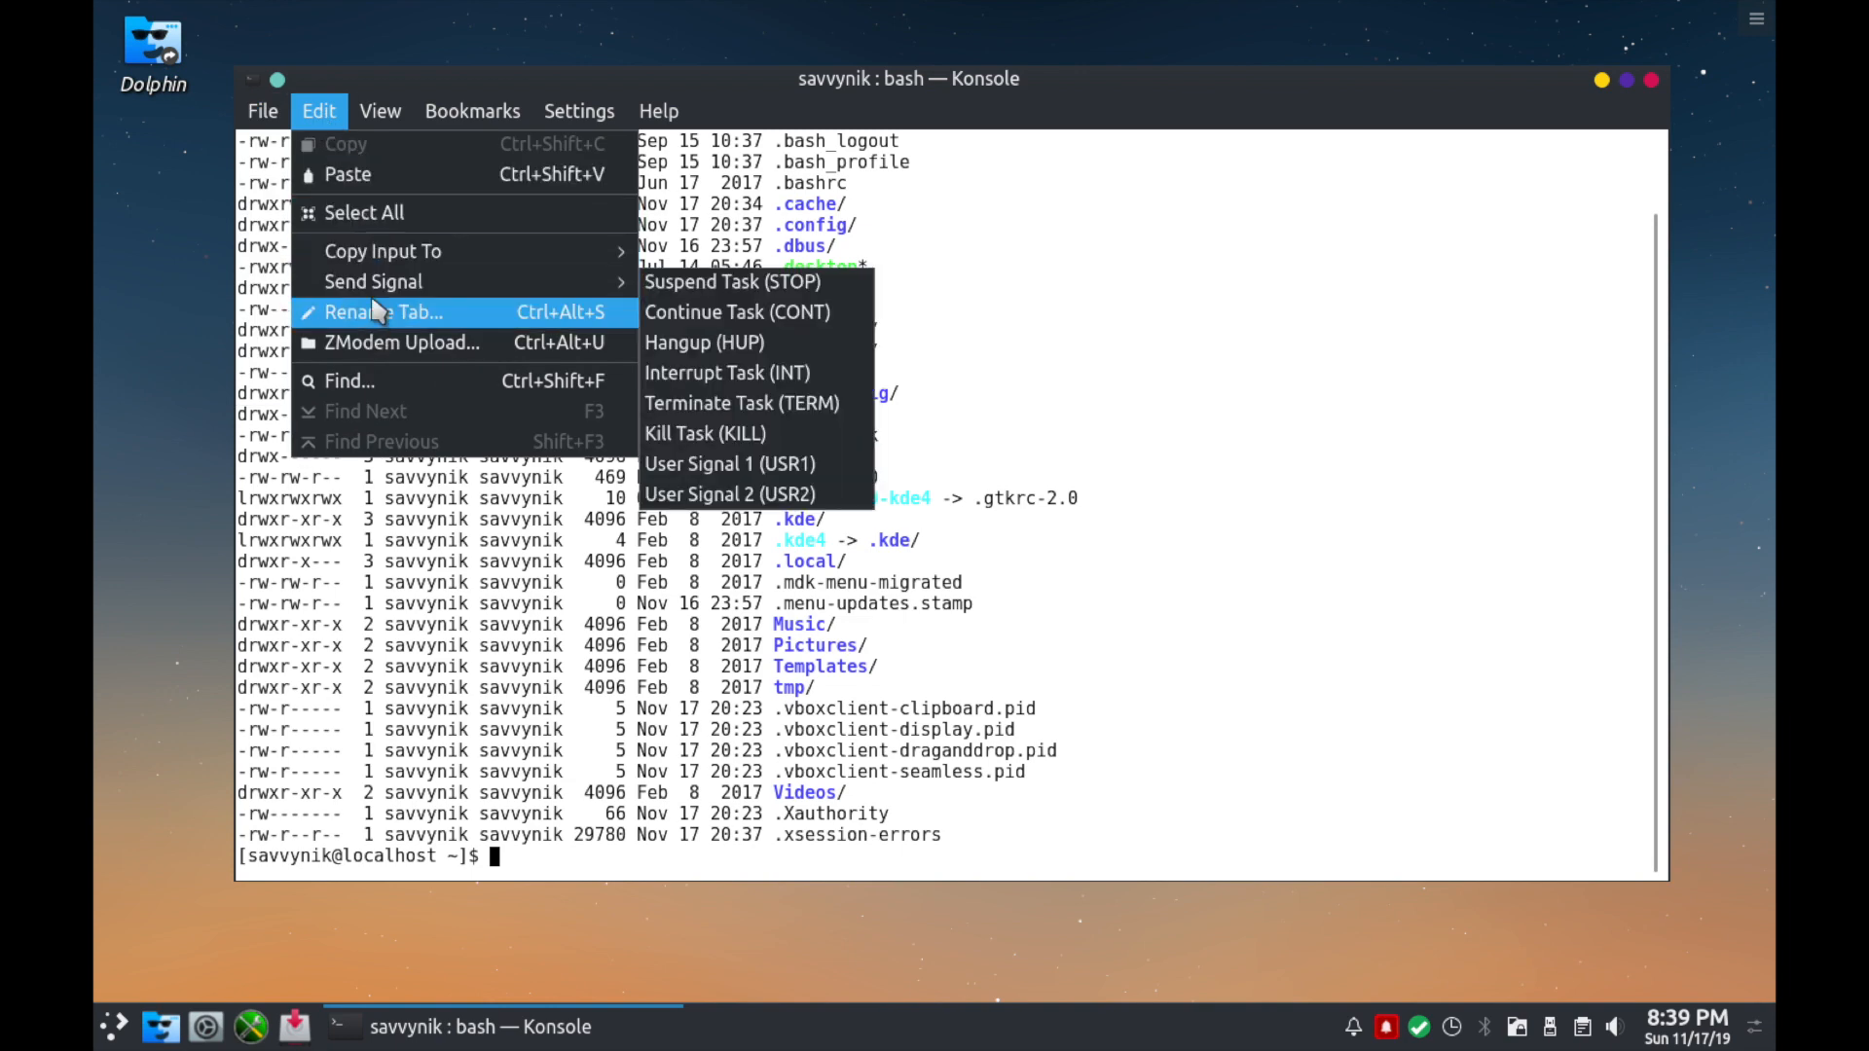
pyautogui.click(380, 111)
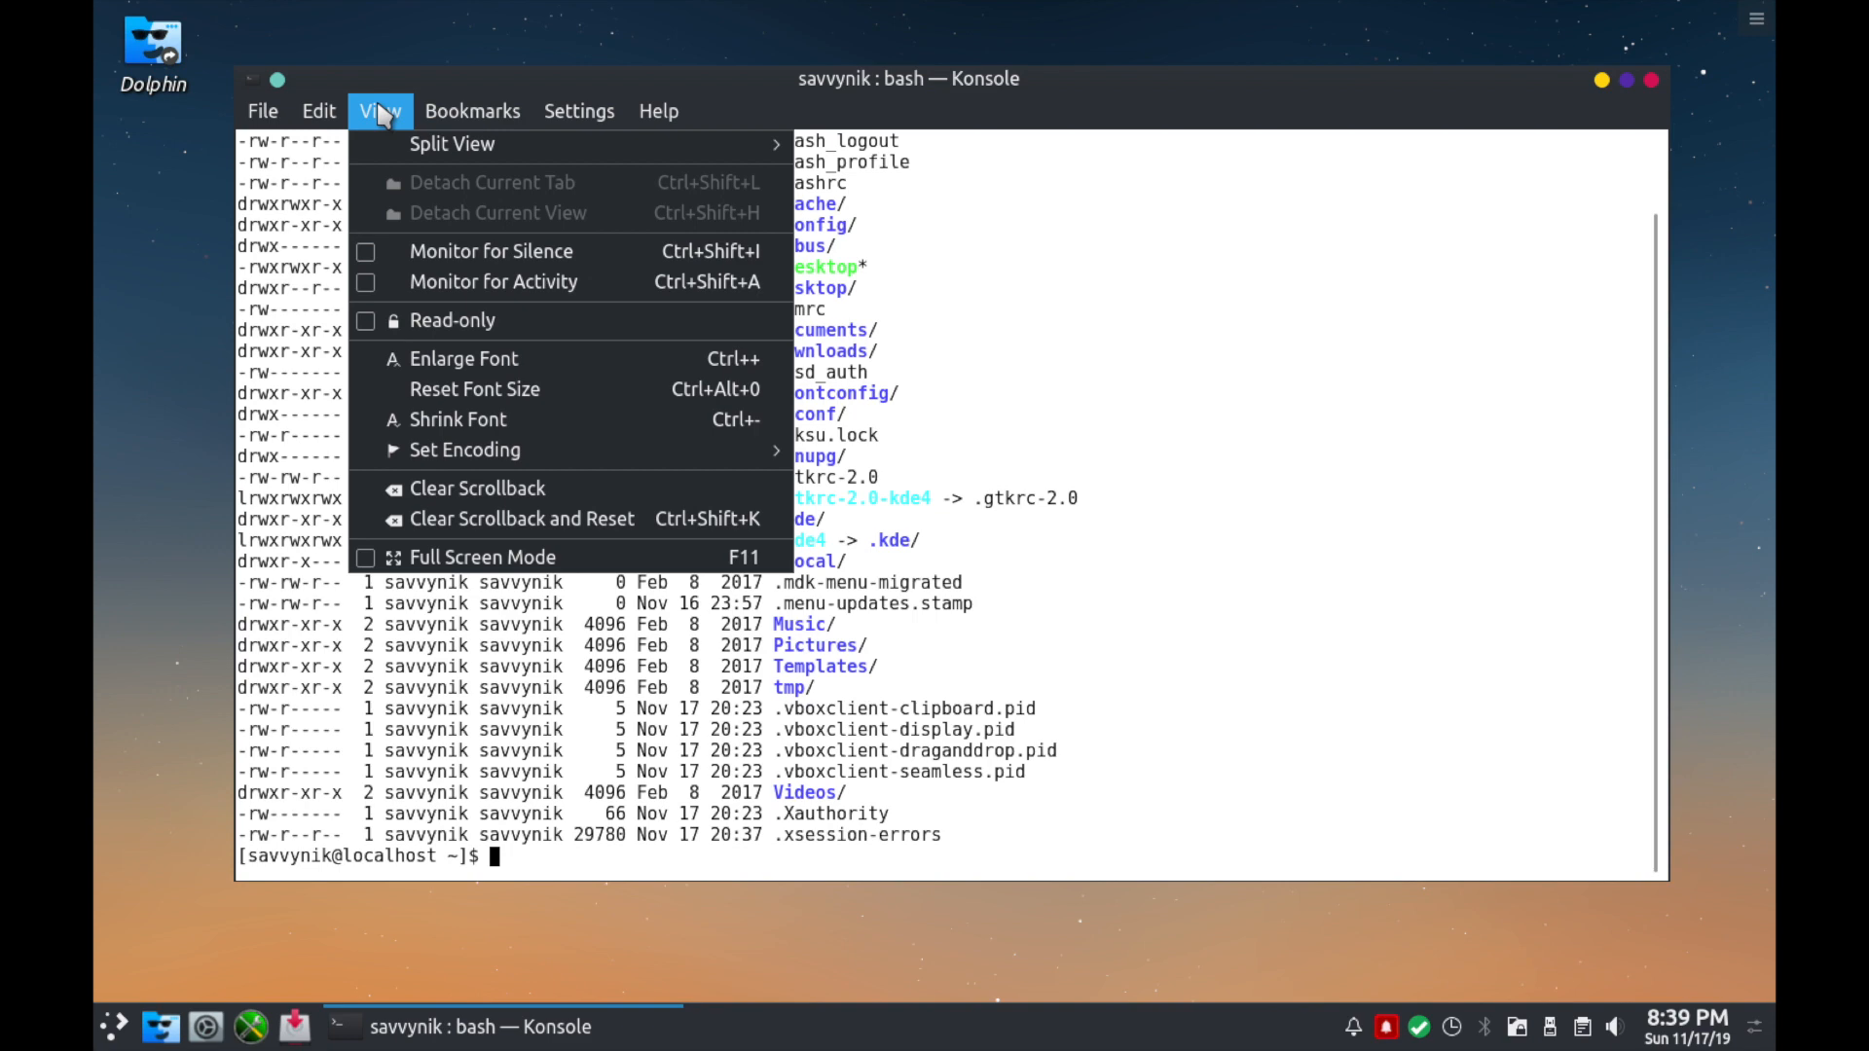
pyautogui.click(380, 110)
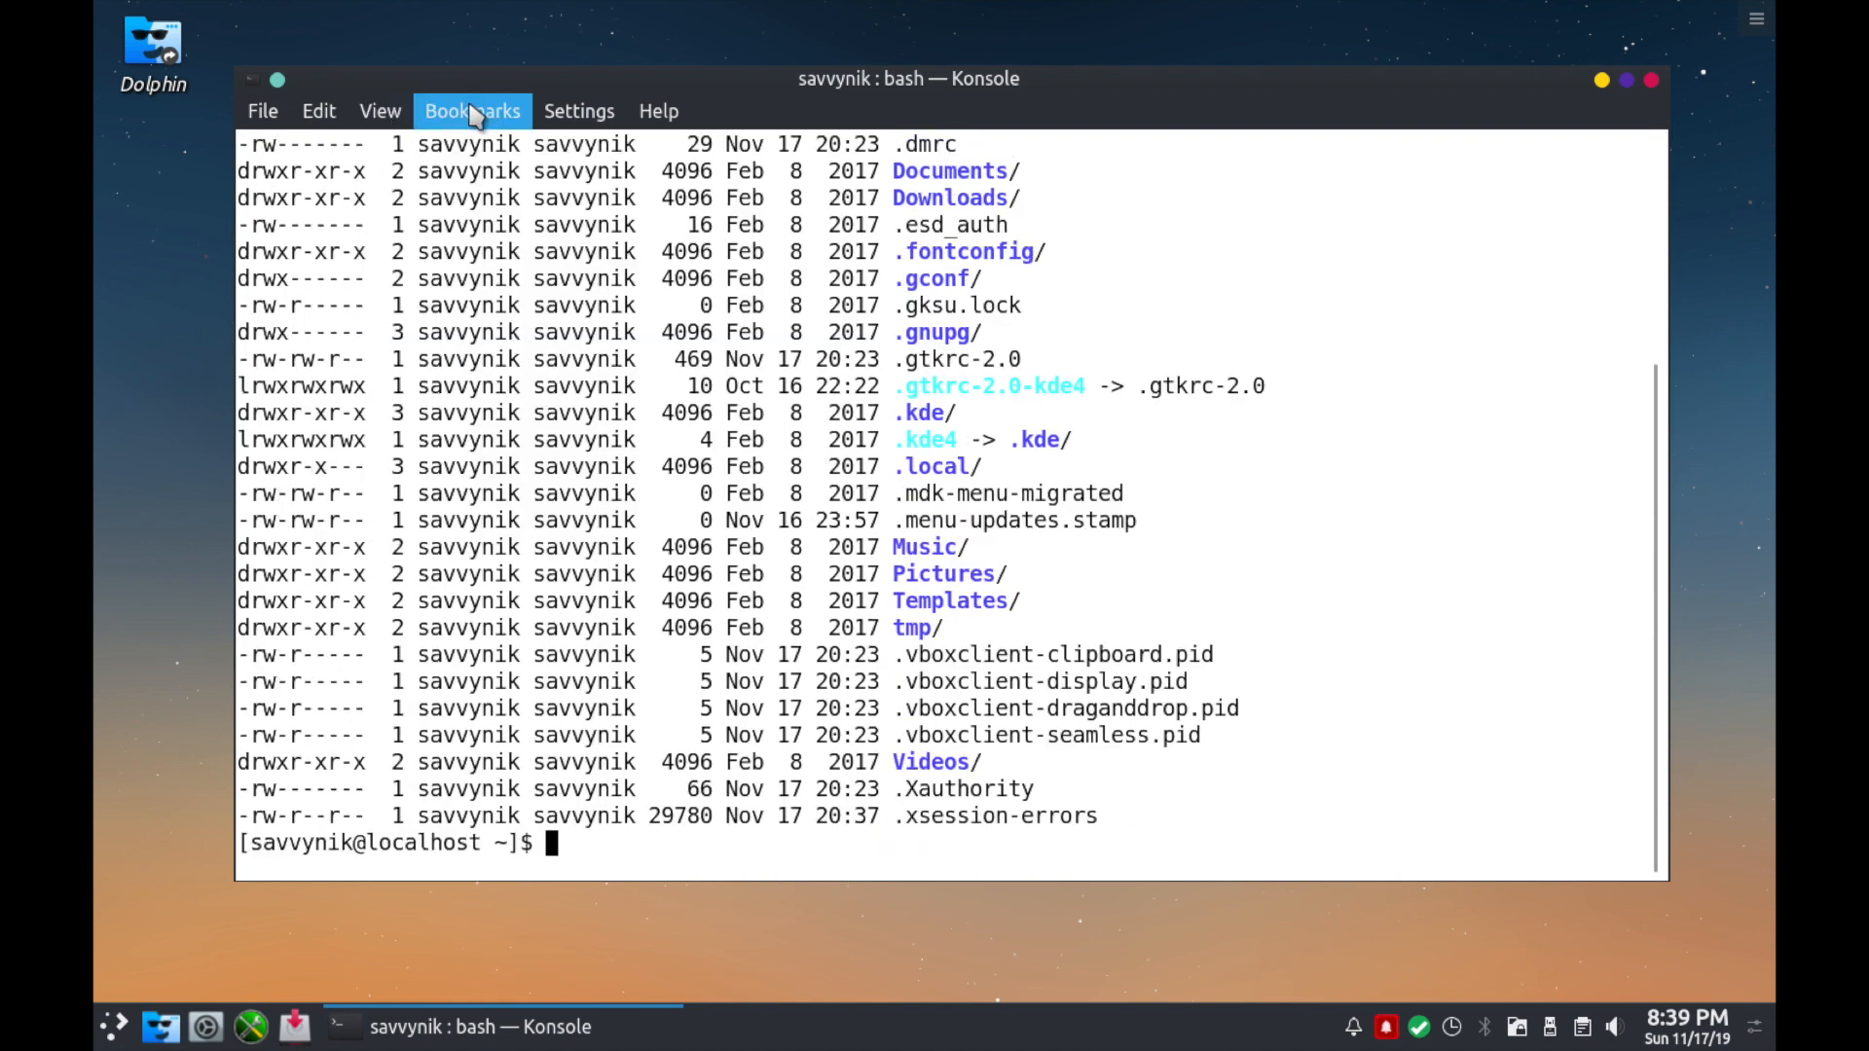
pyautogui.moveTo(596, 499)
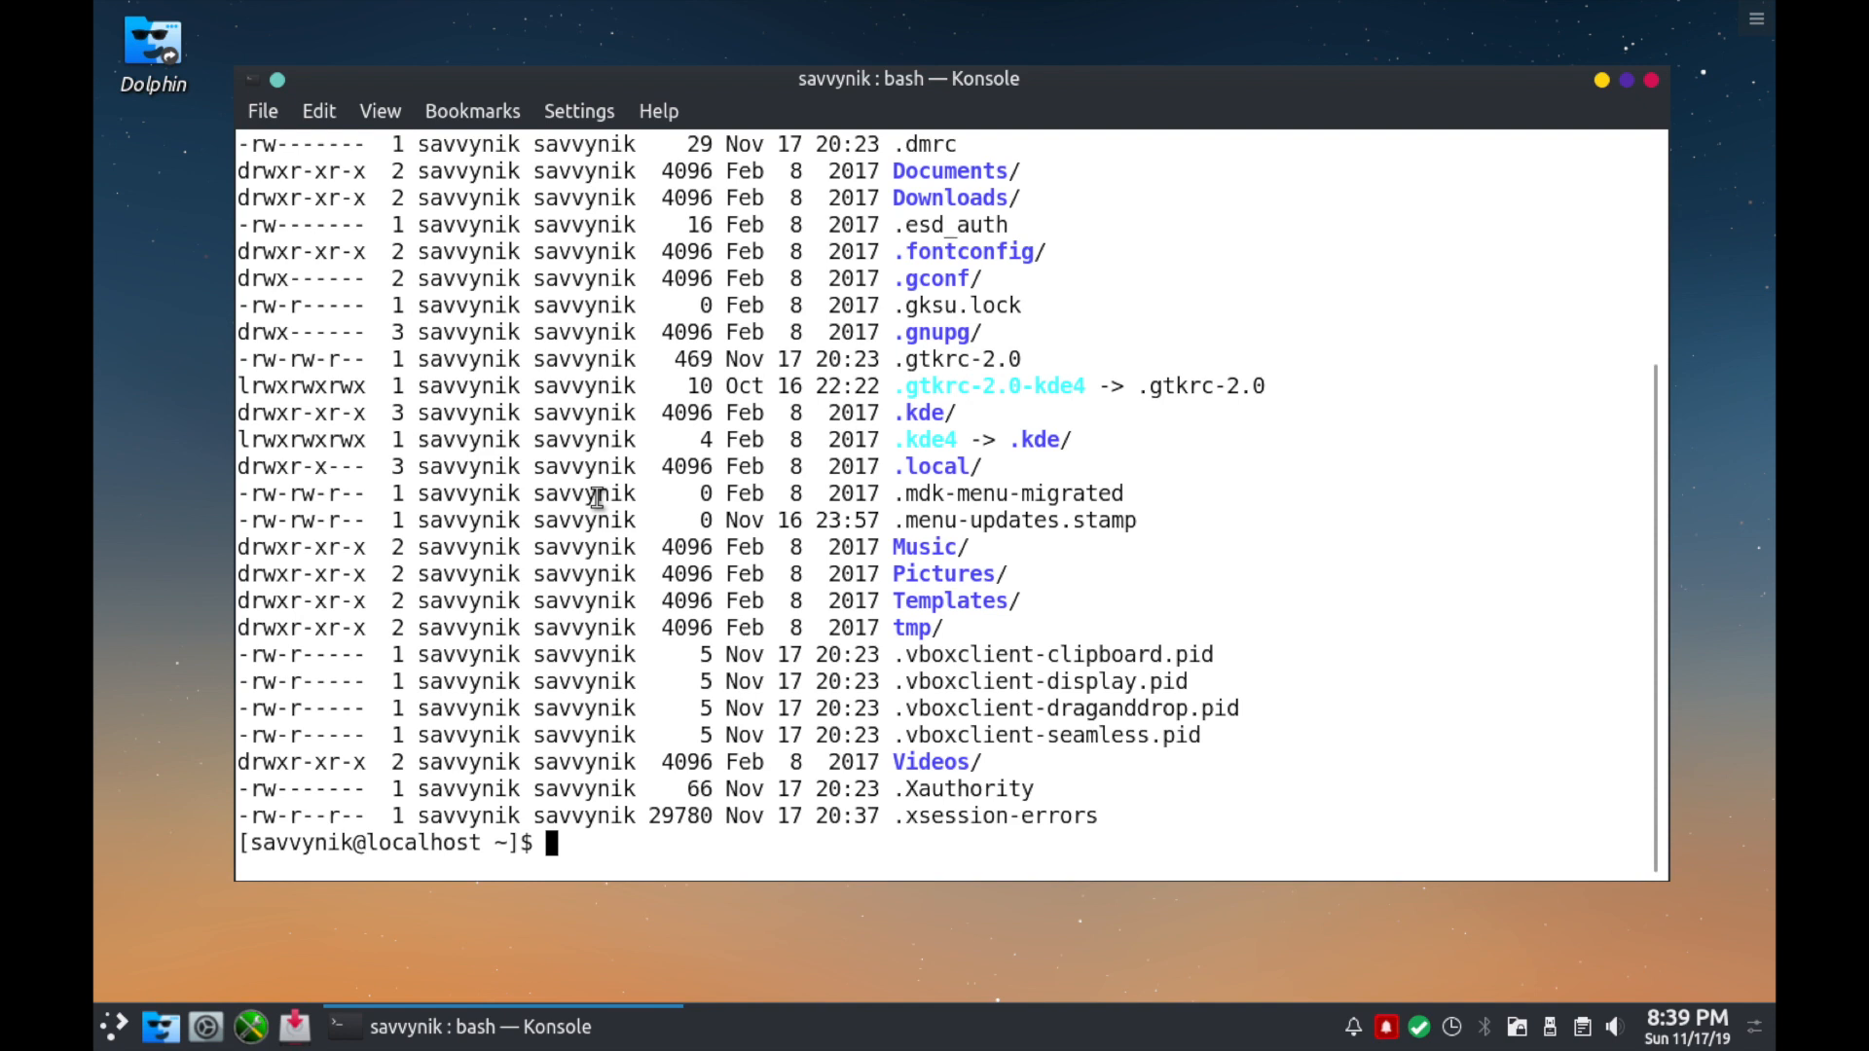
pyautogui.click(471, 111)
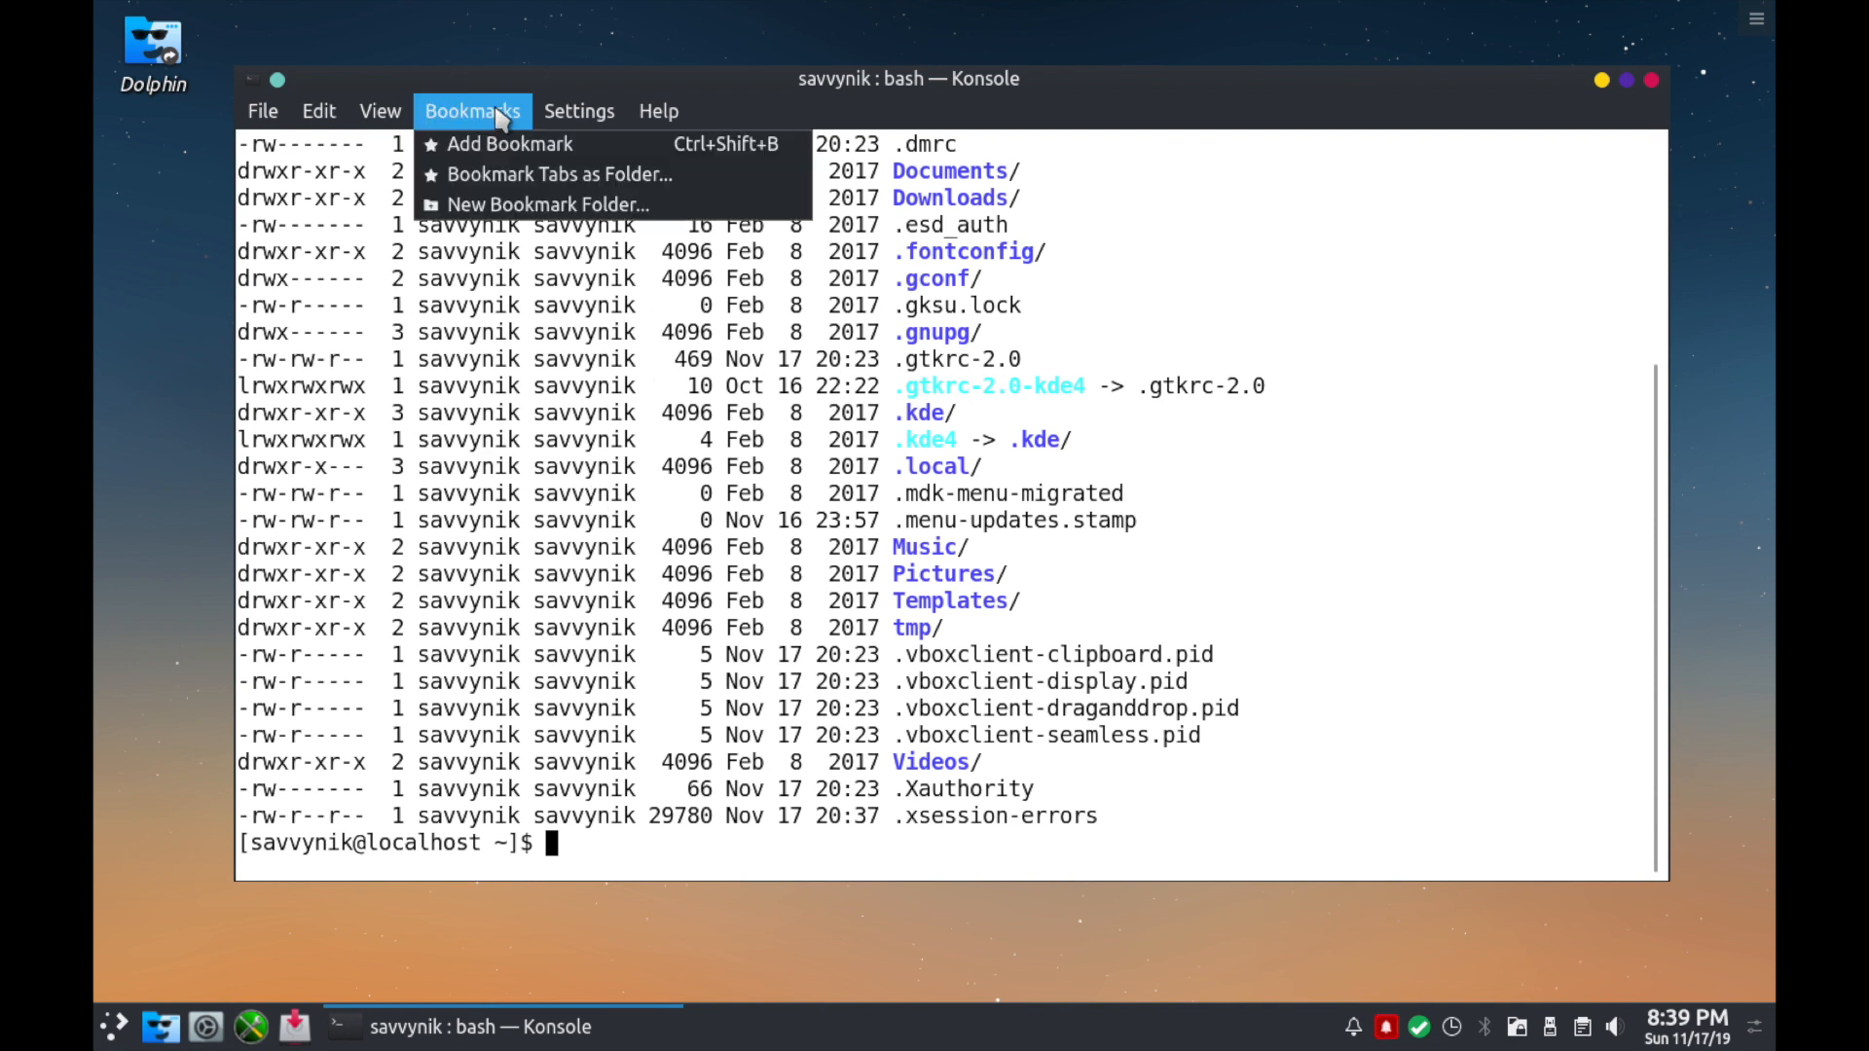
pyautogui.moveTo(499, 118)
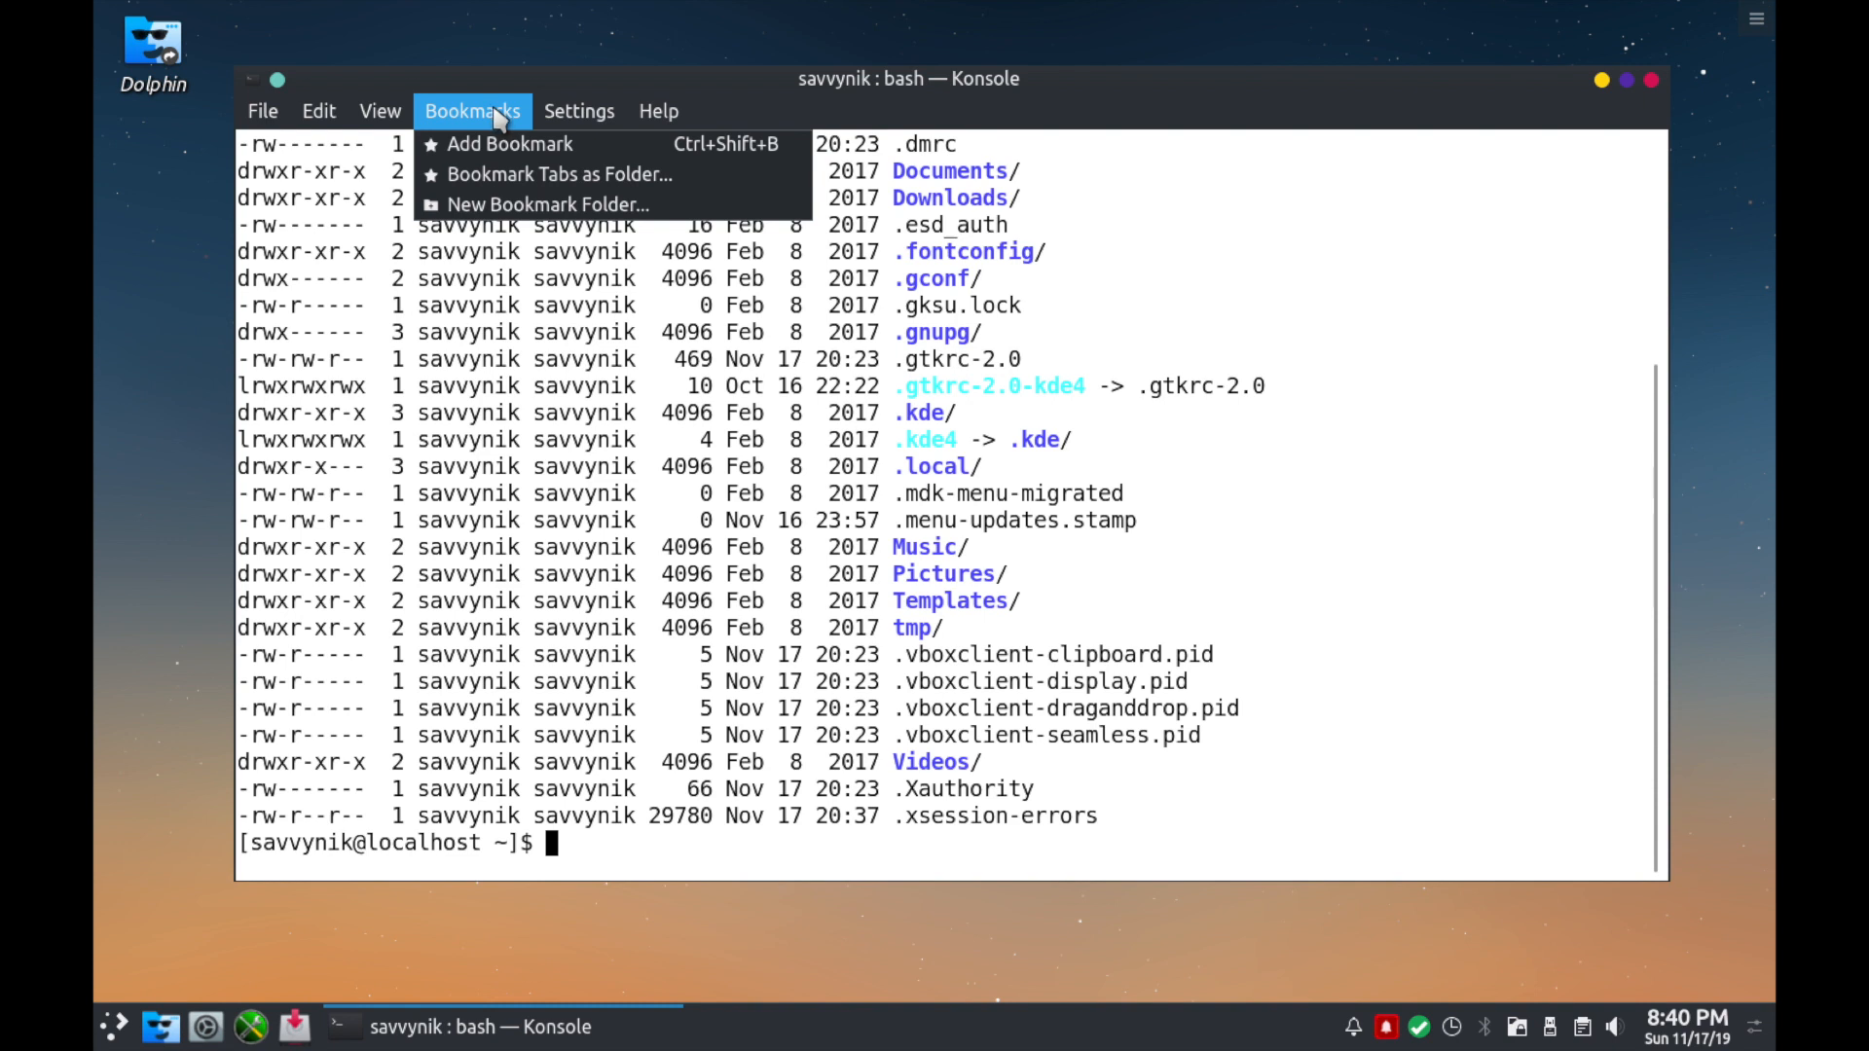
pyautogui.click(580, 111)
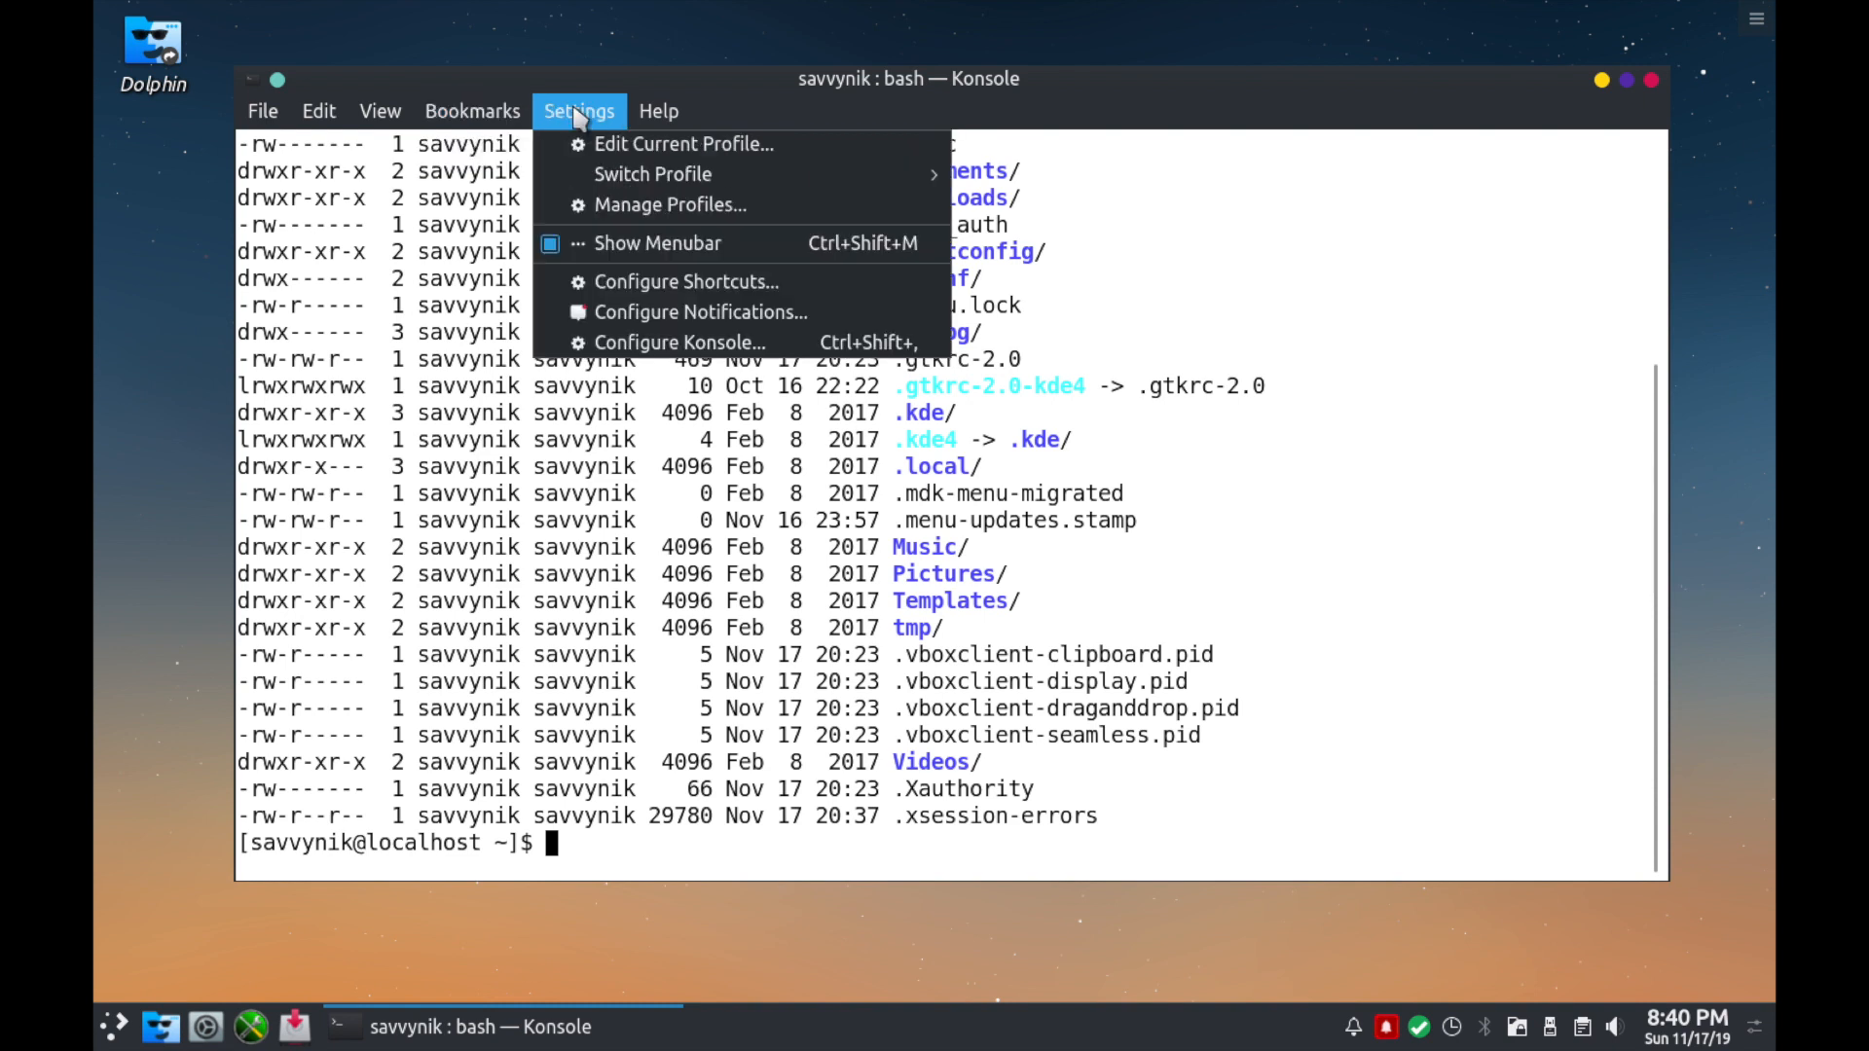
pyautogui.moveTo(651, 342)
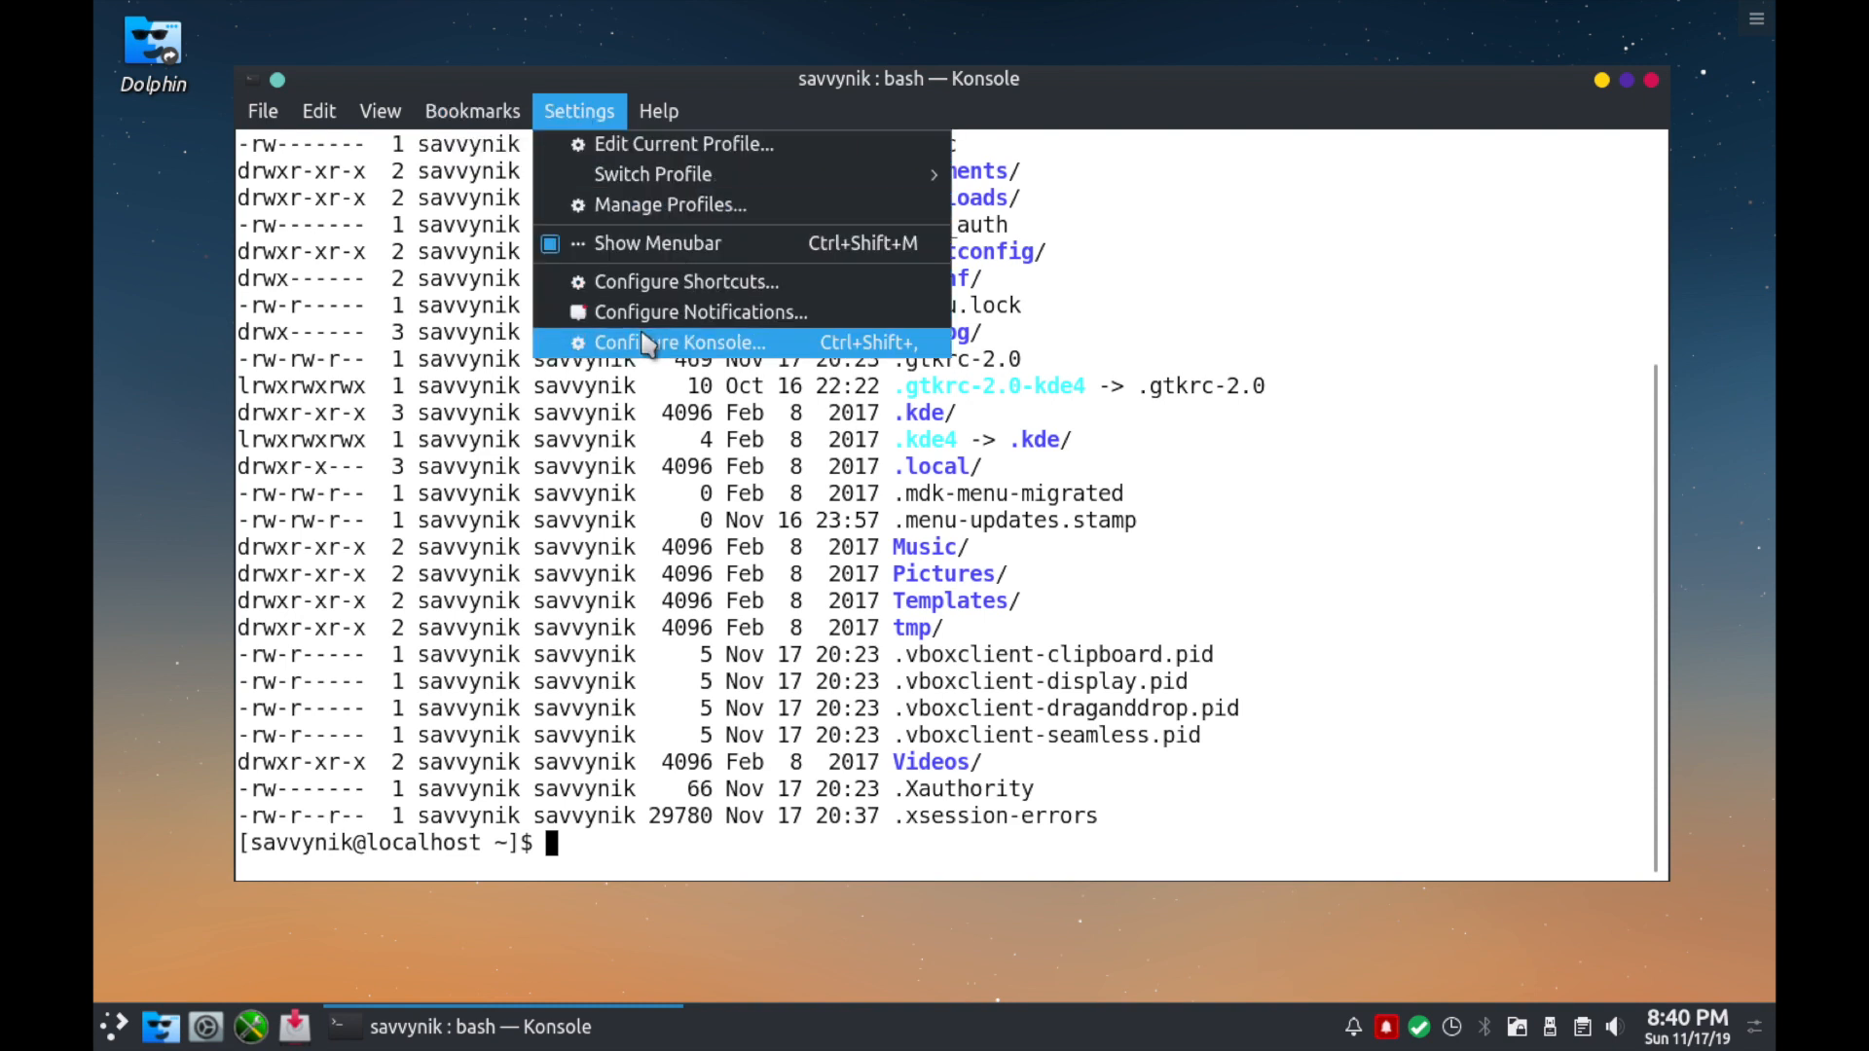
pyautogui.moveTo(674, 347)
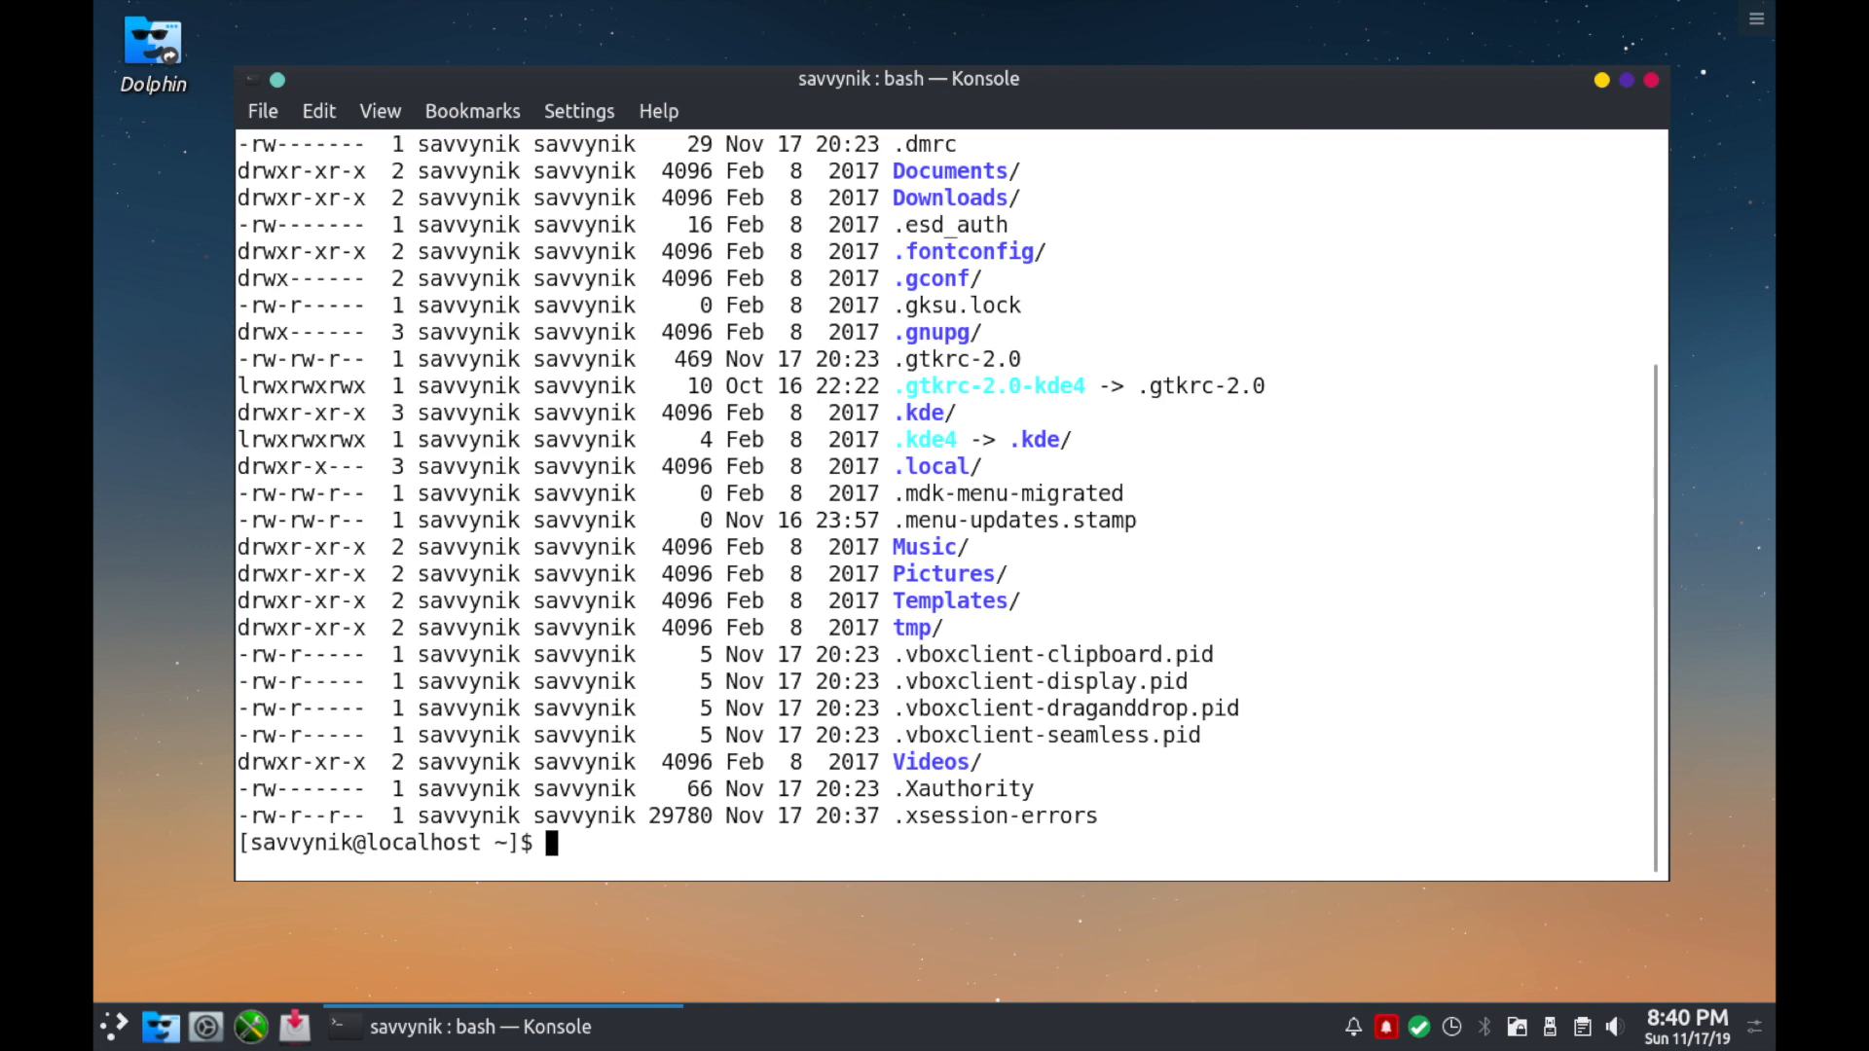
# Switch to a root shell with 'sudo su' then 'su'.
pyautogui.write('sudo su')
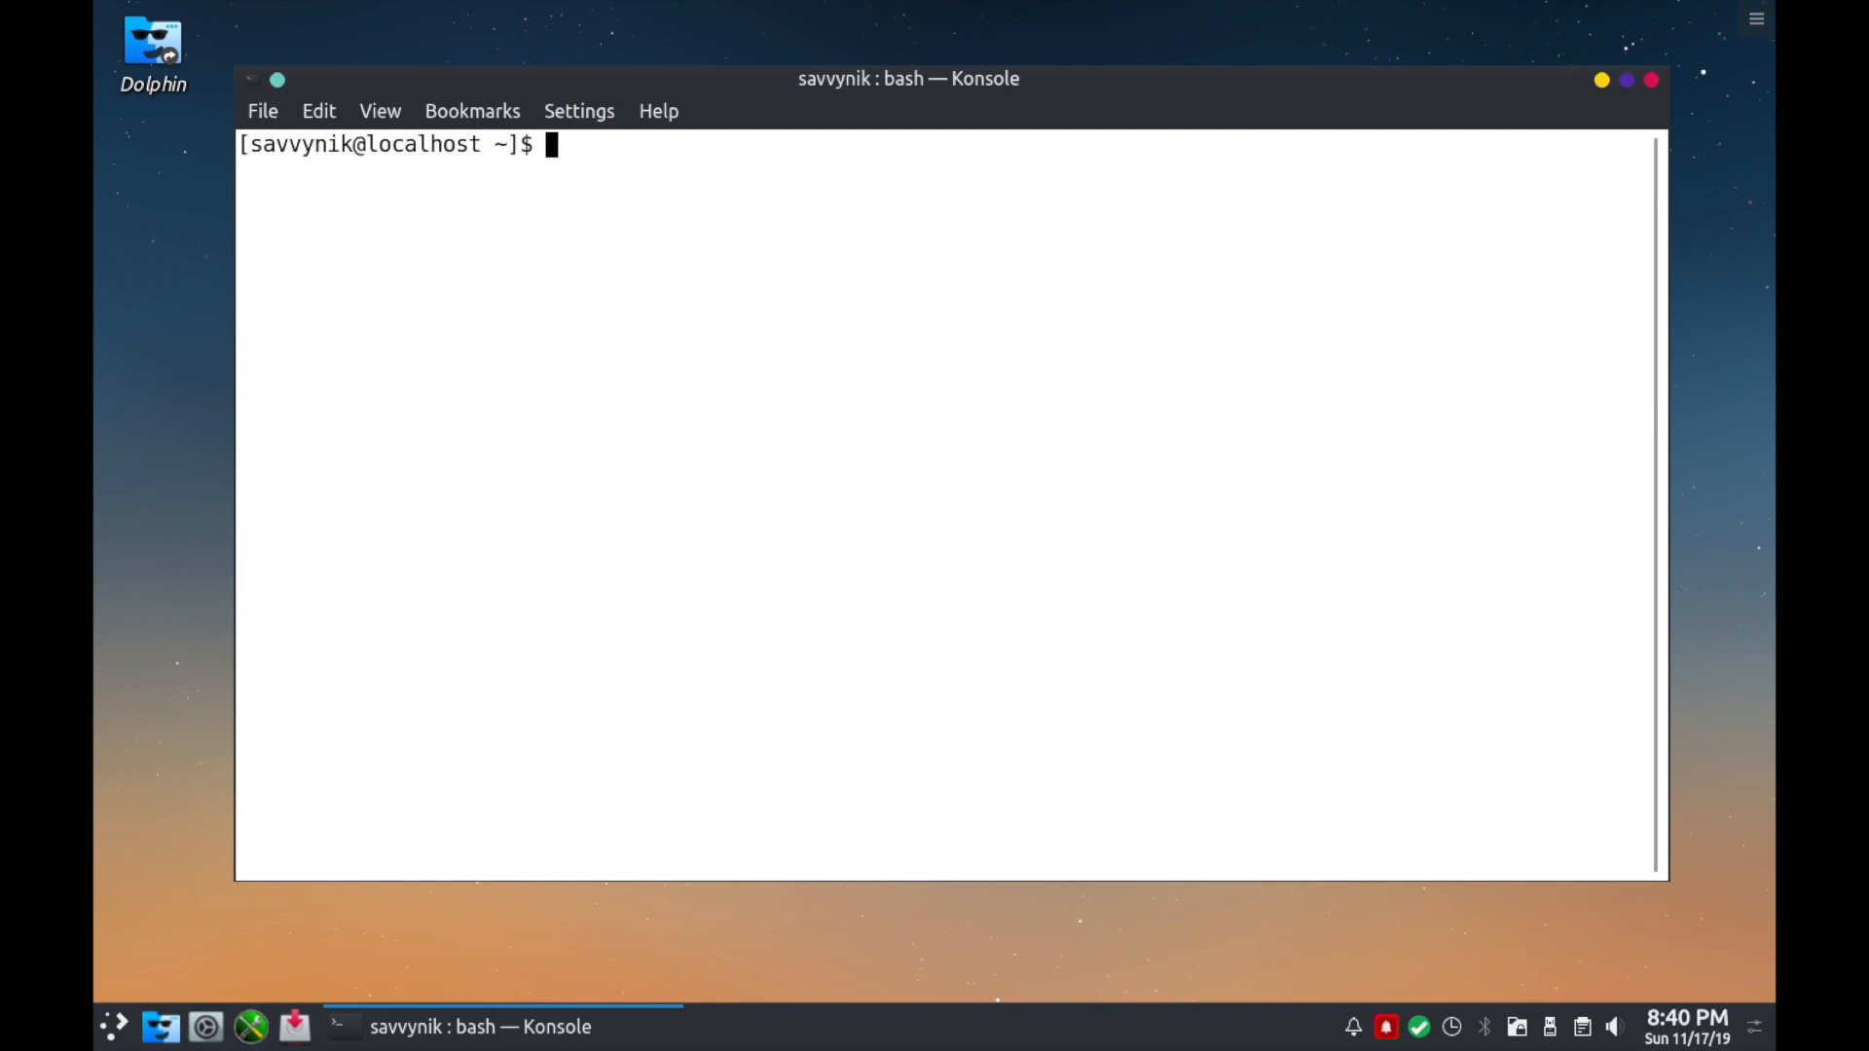
pyautogui.write('su')
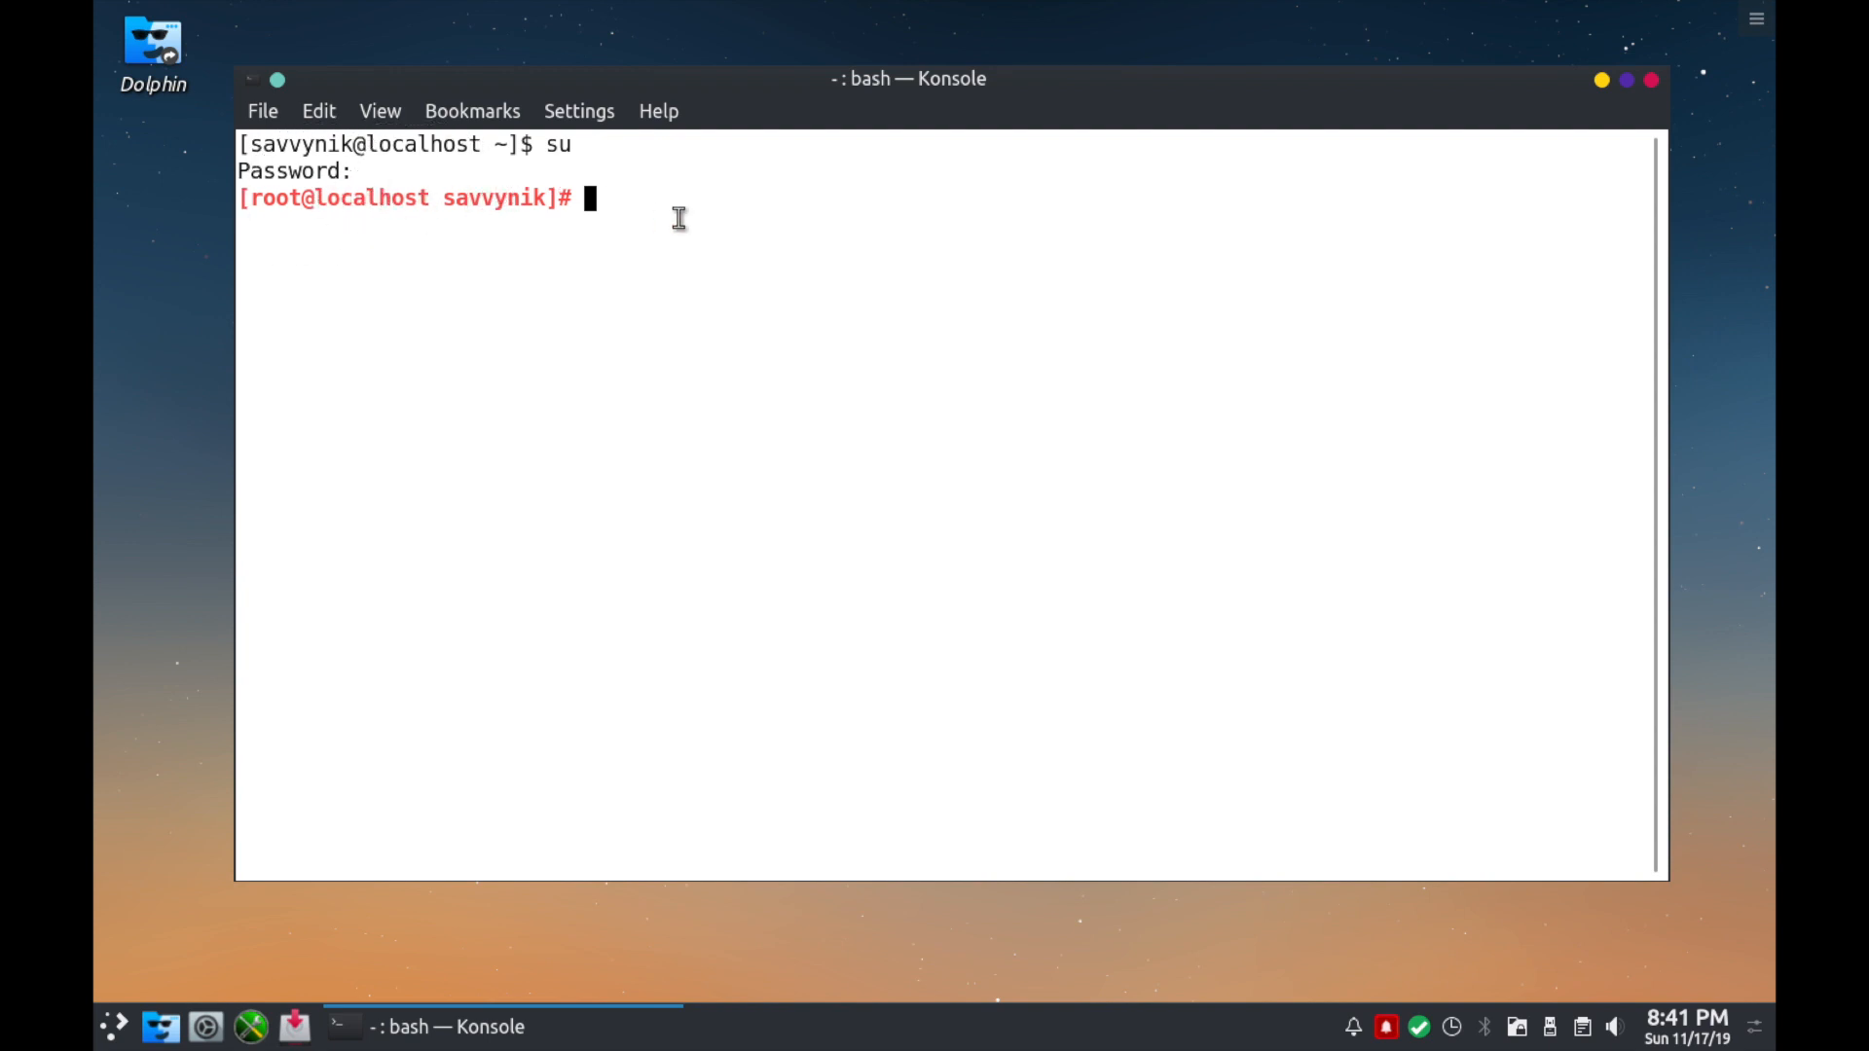
# Run 'ls -al' as root and scroll through the home directory listing.
pyautogui.write('ls -al')
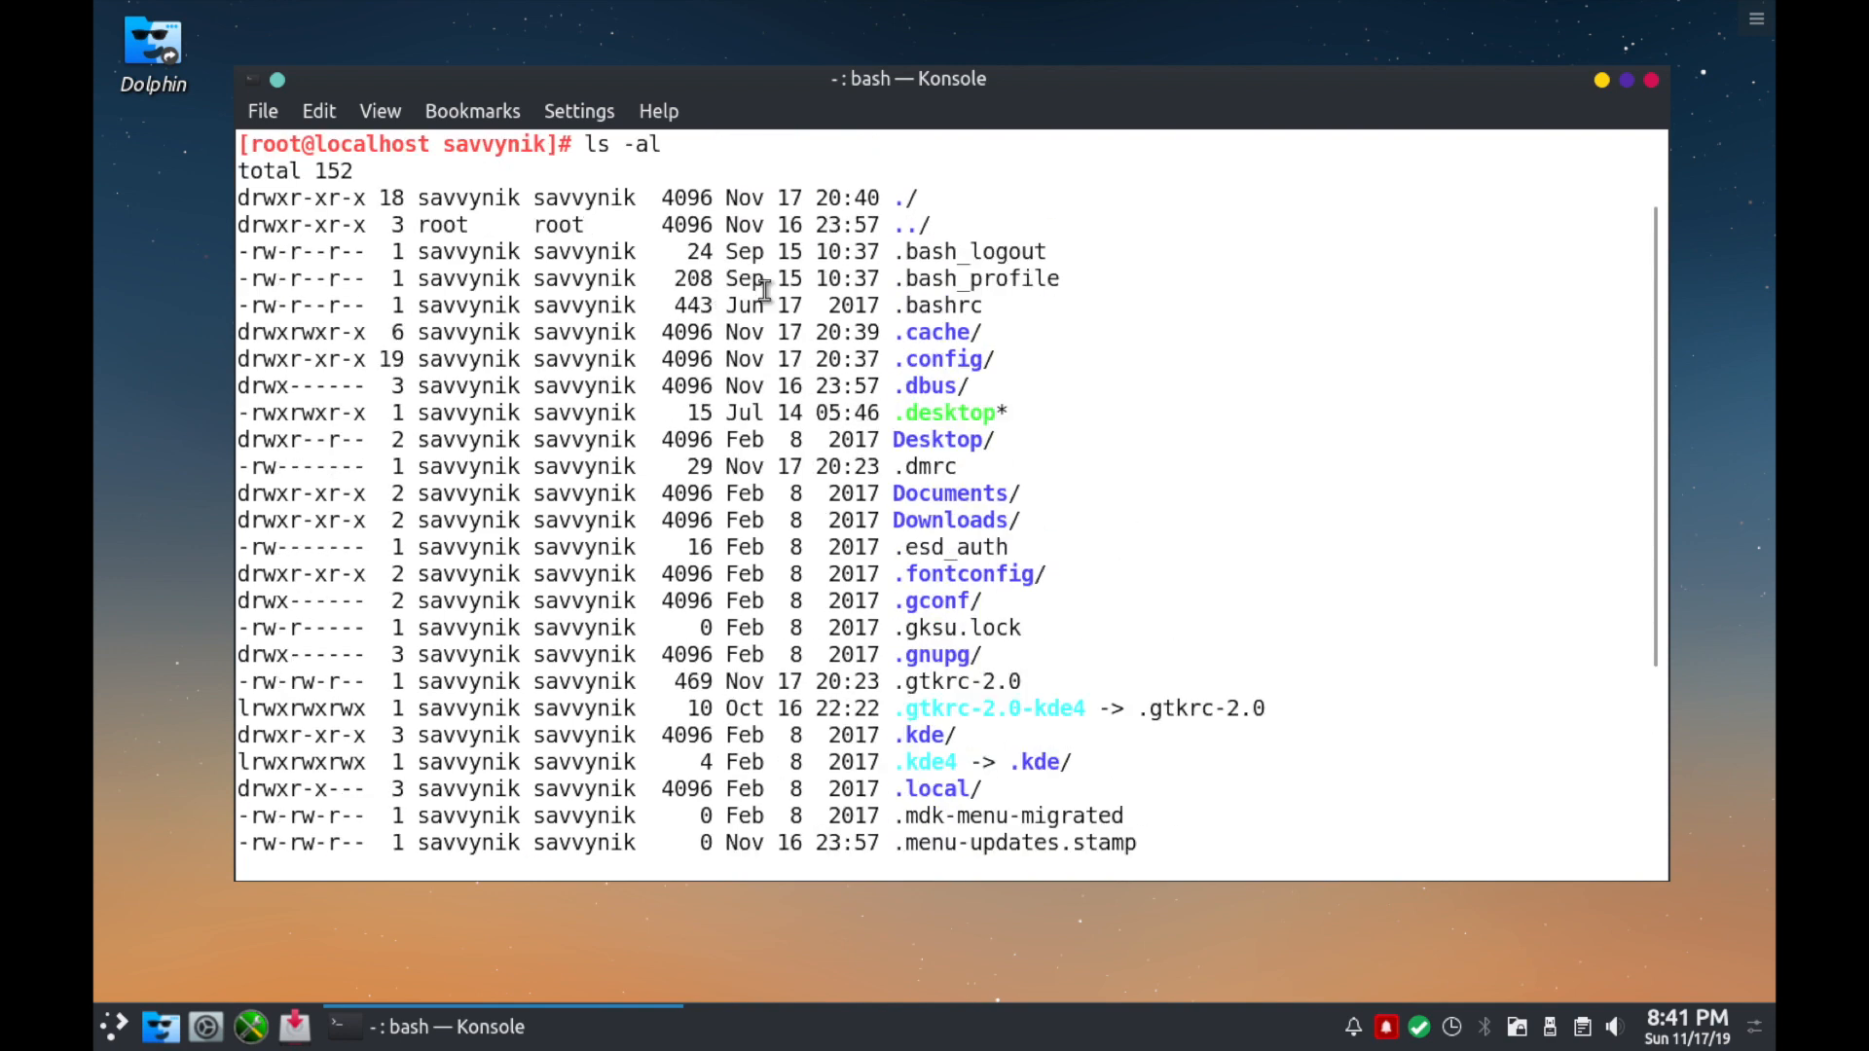
pyautogui.scroll(-3)
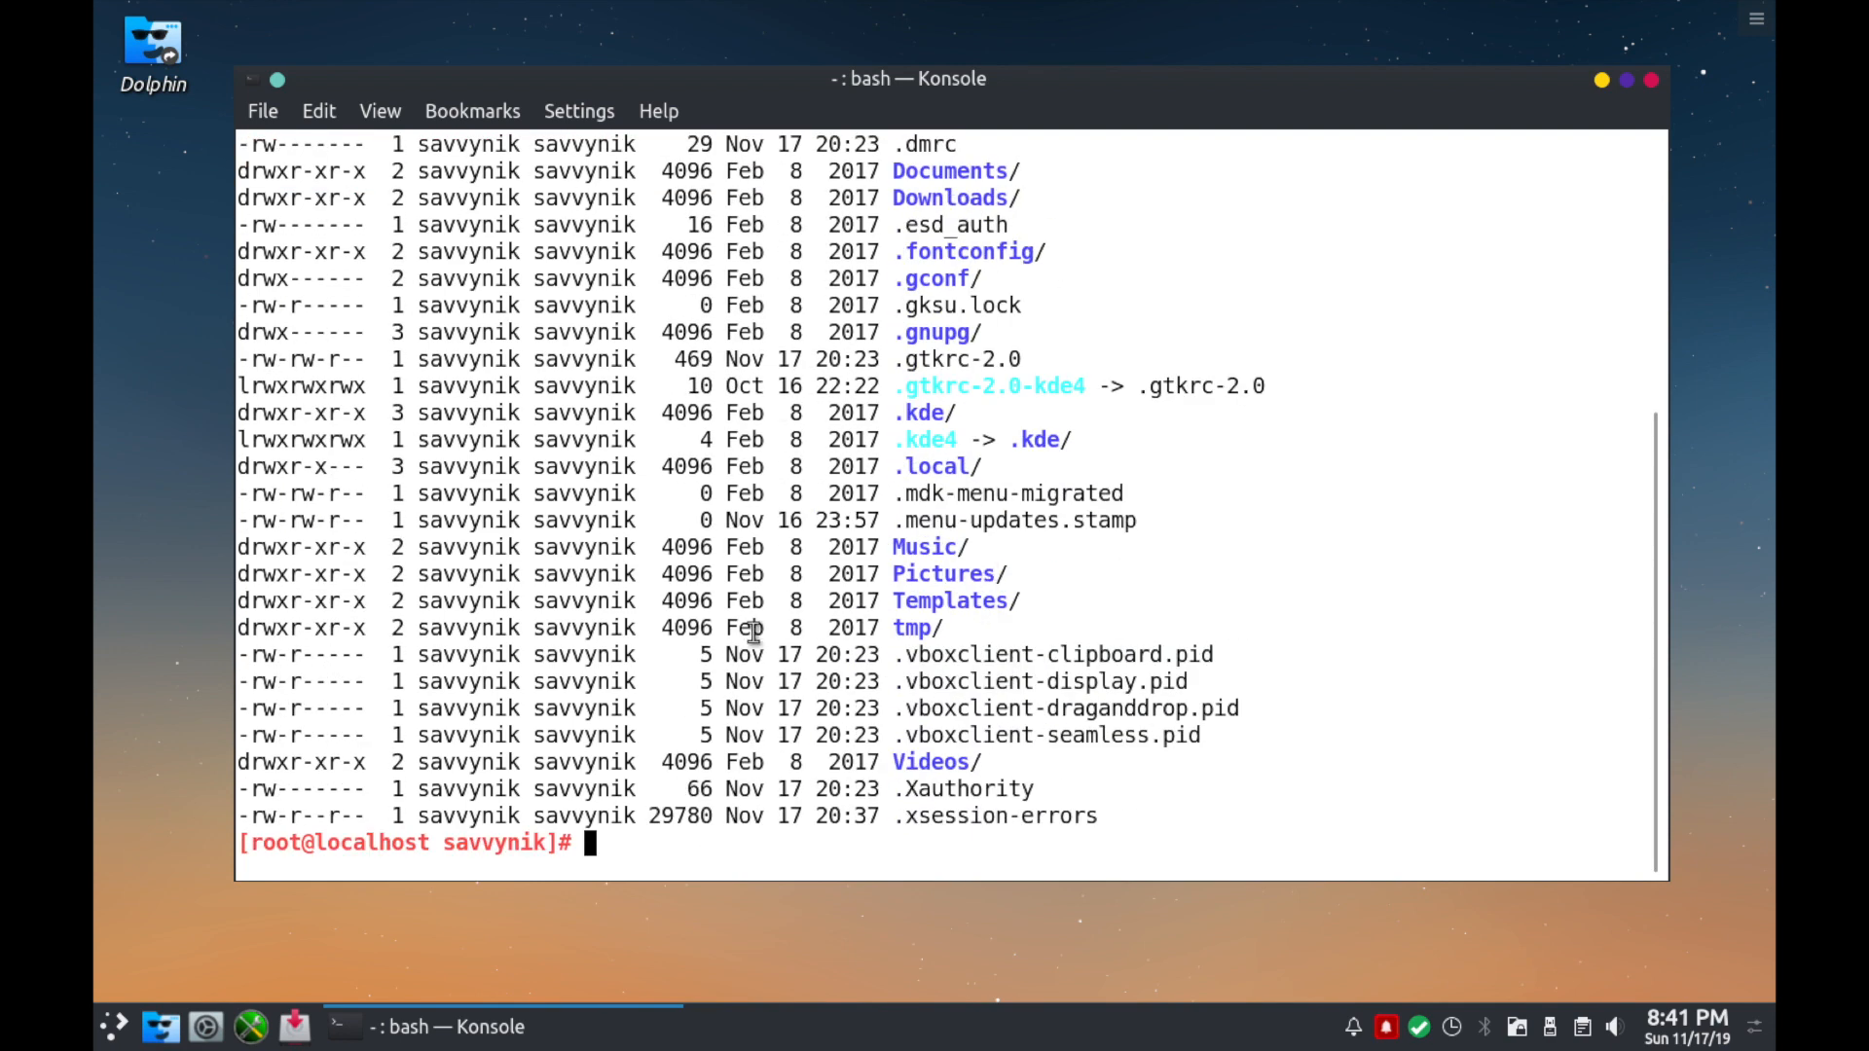
pyautogui.moveTo(585, 822)
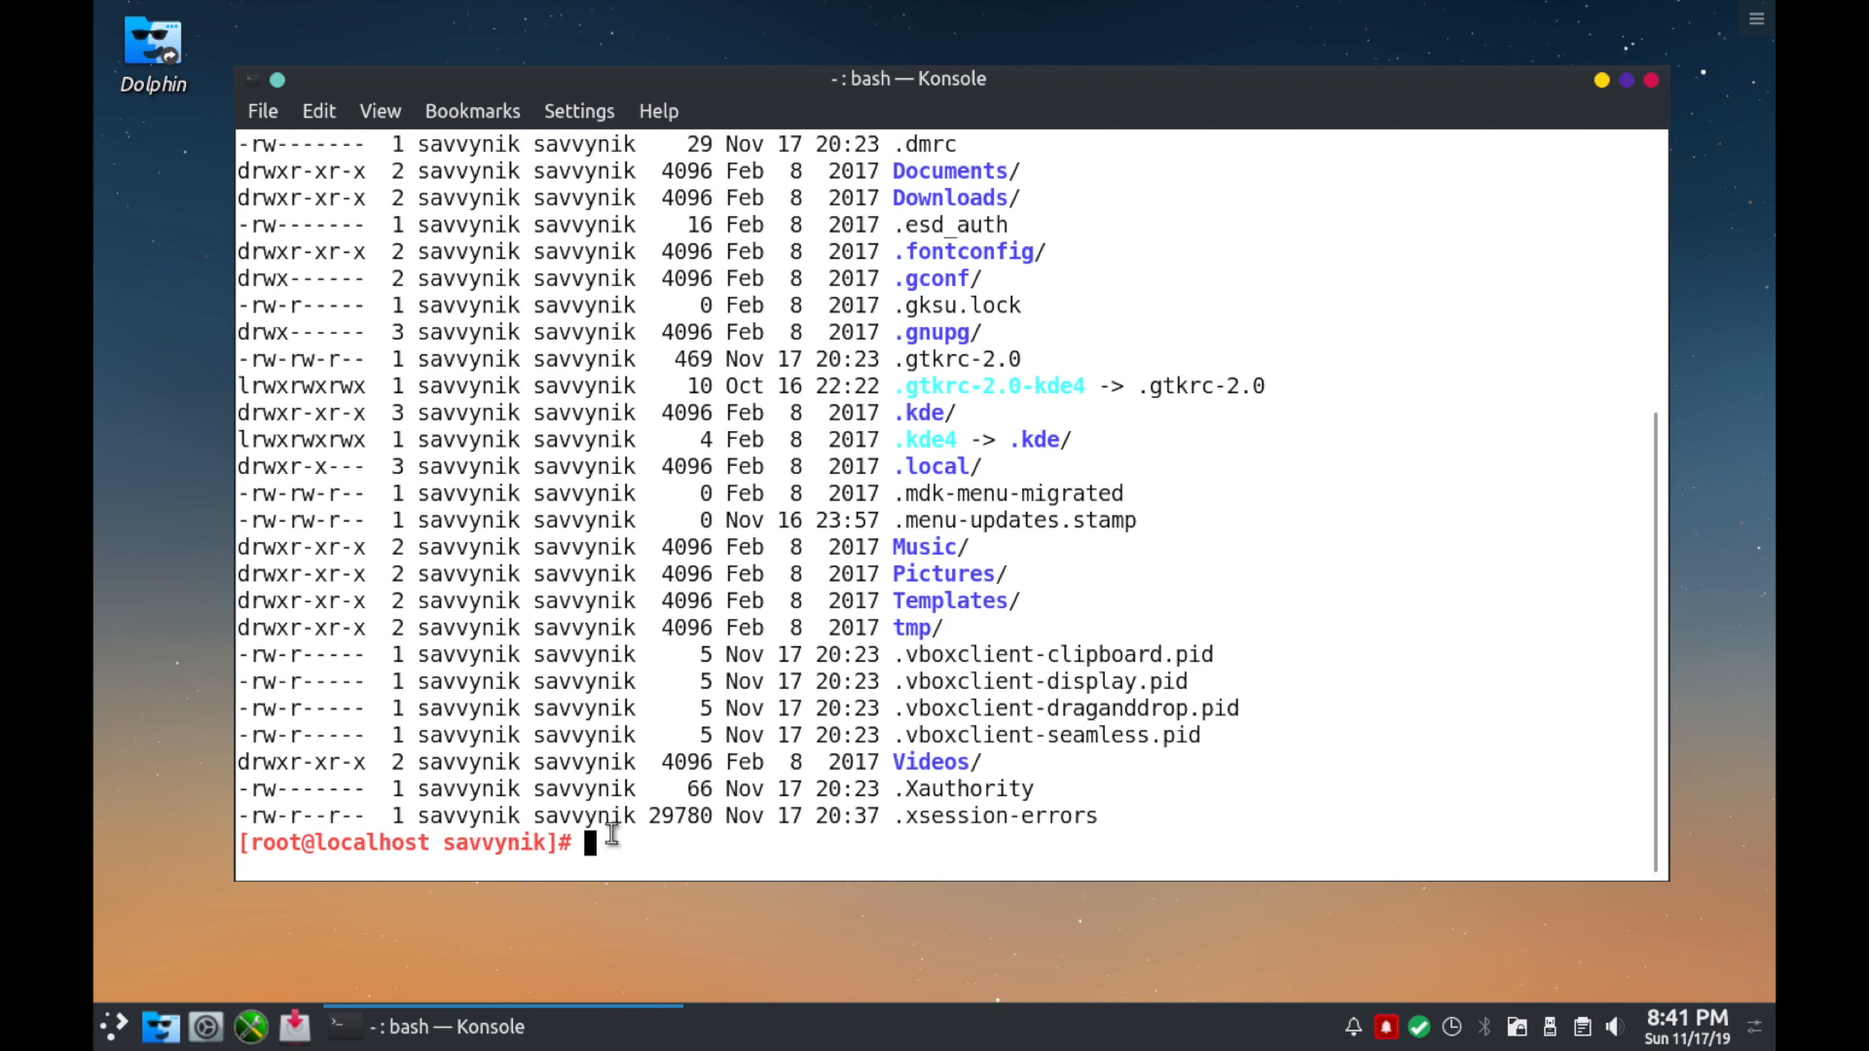
pyautogui.moveTo(512, 835)
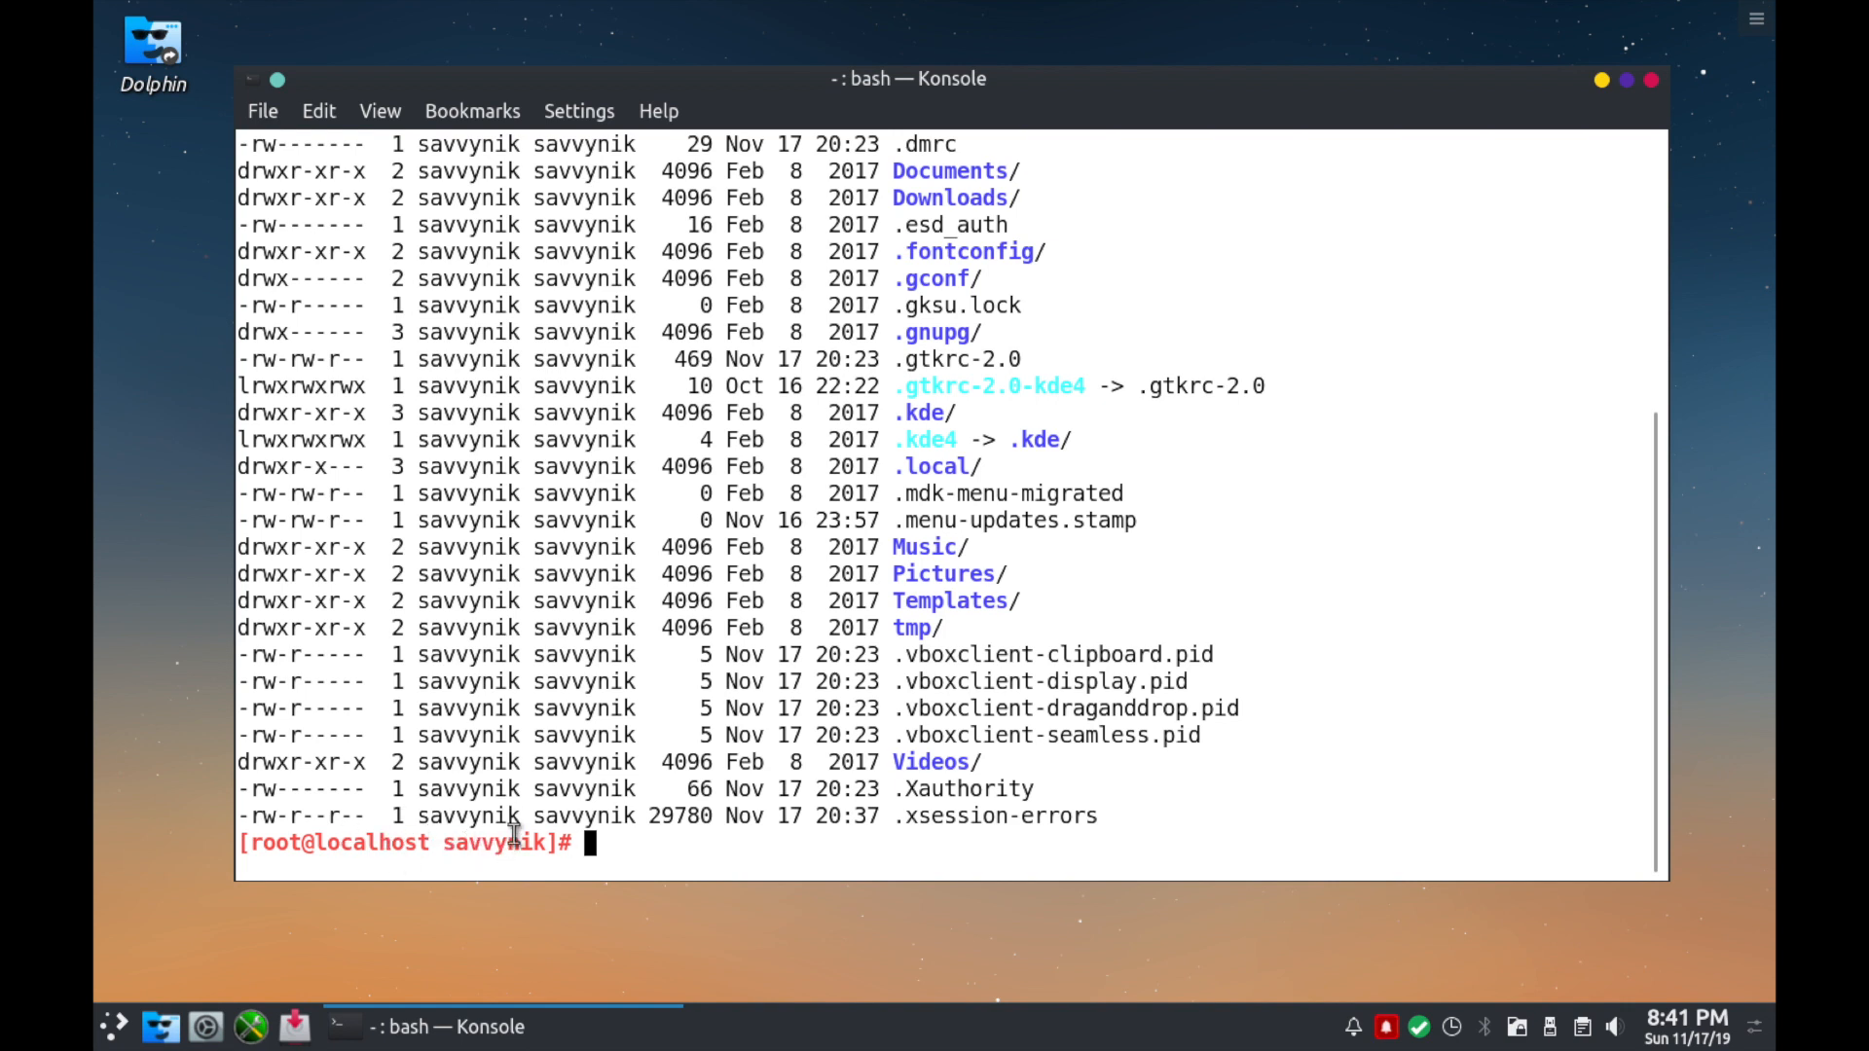
pyautogui.moveTo(841, 699)
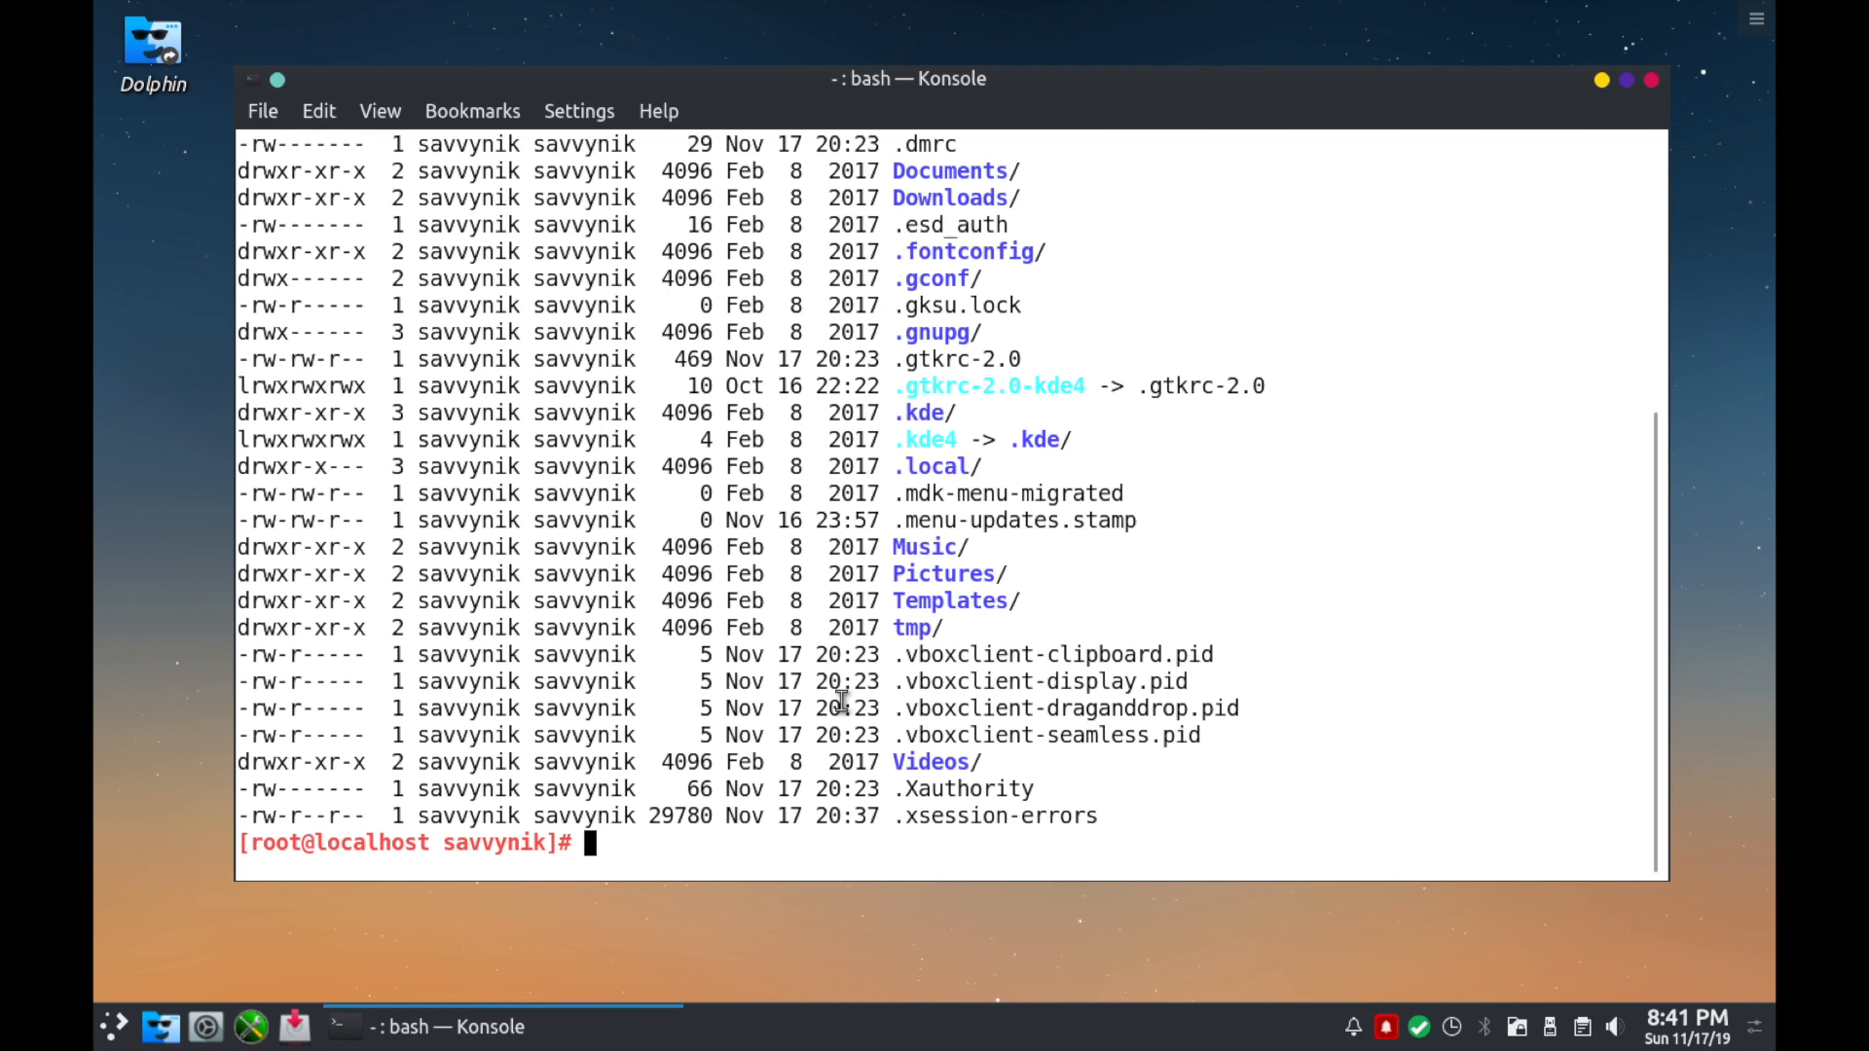
# Run 'top' to monitor live processes, then close Konsole.
pyautogui.write('top')
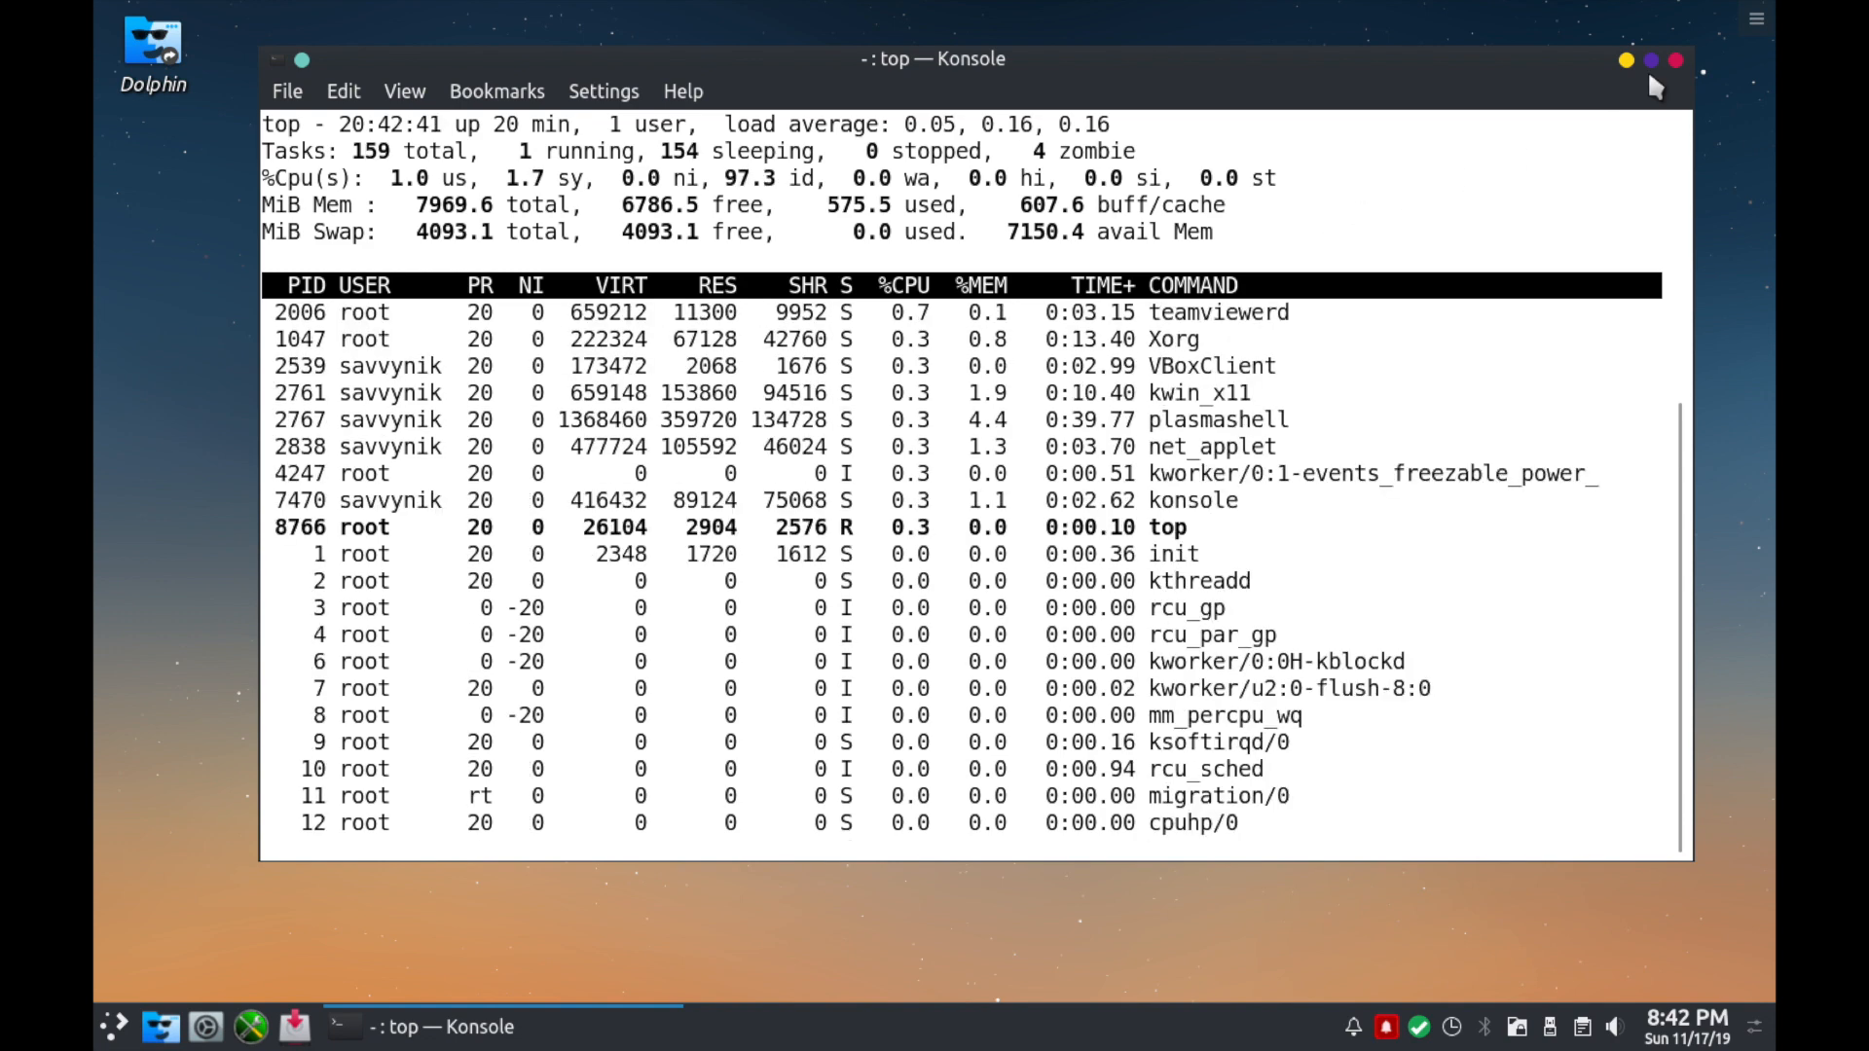
pyautogui.click(1676, 60)
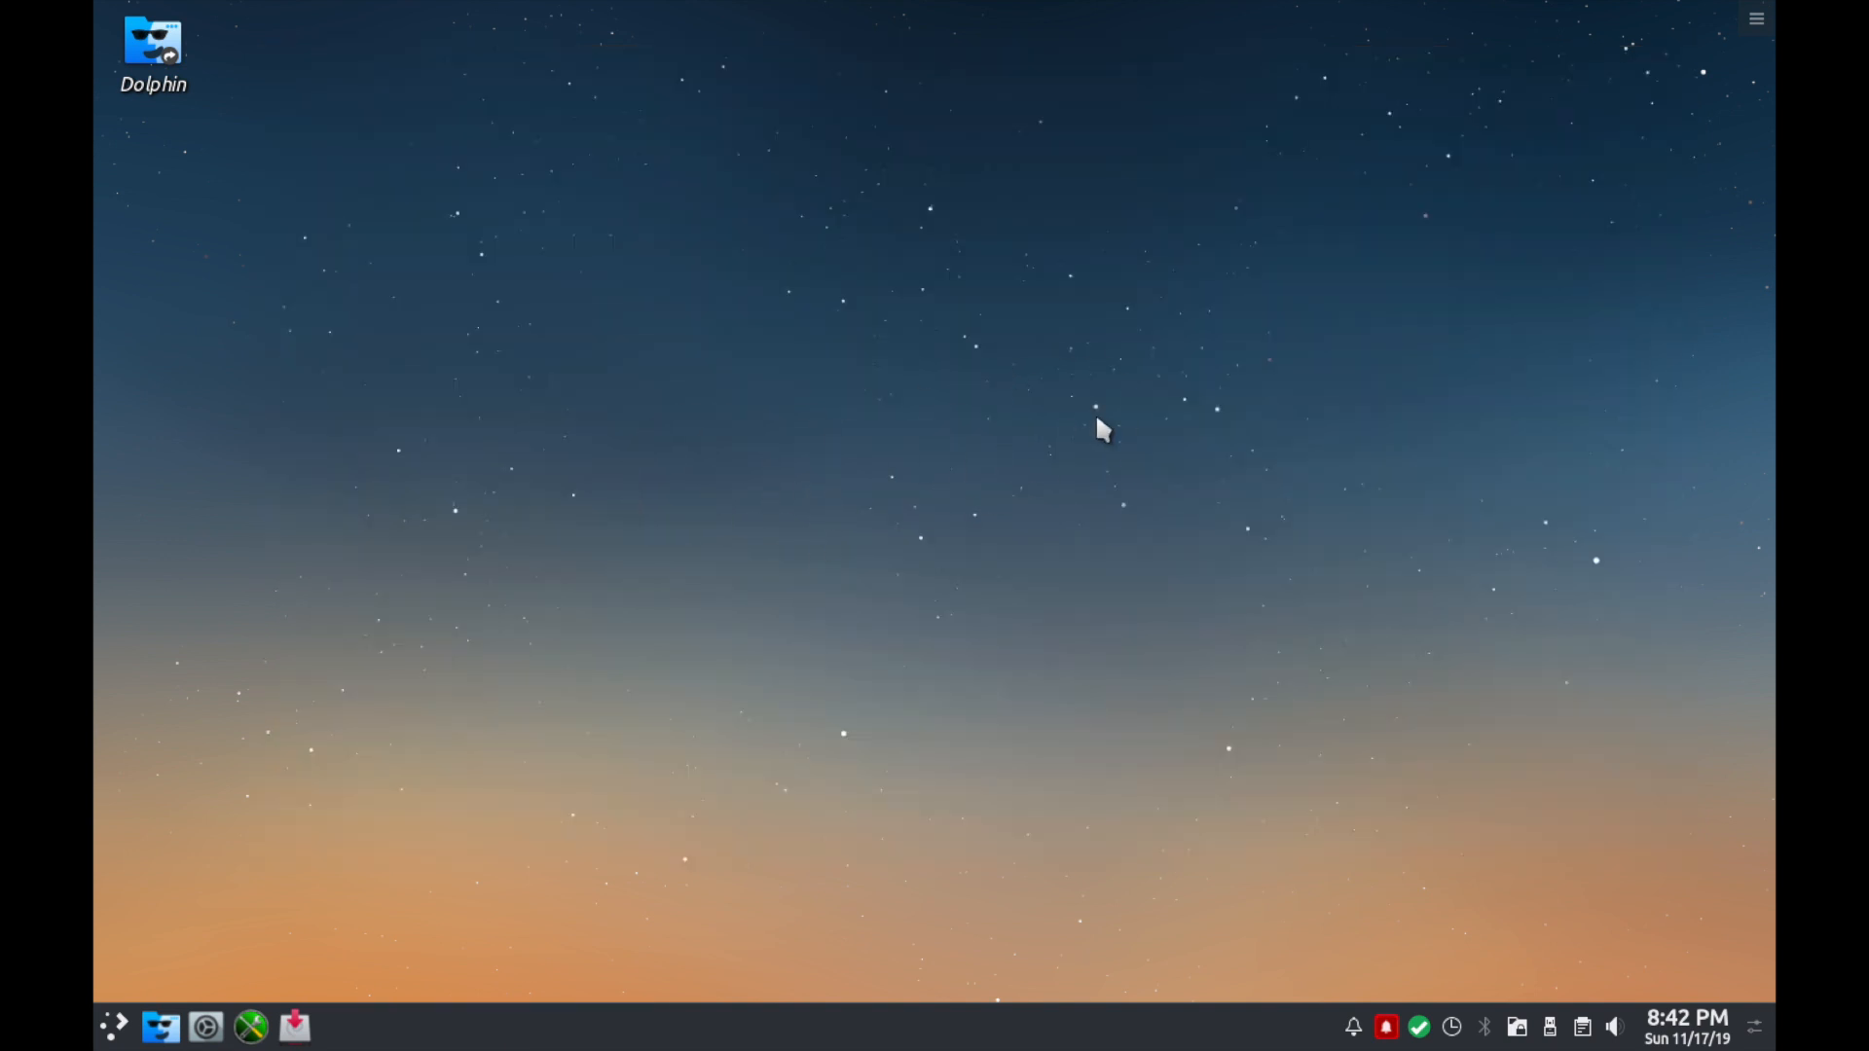
pyautogui.moveTo(1076, 518)
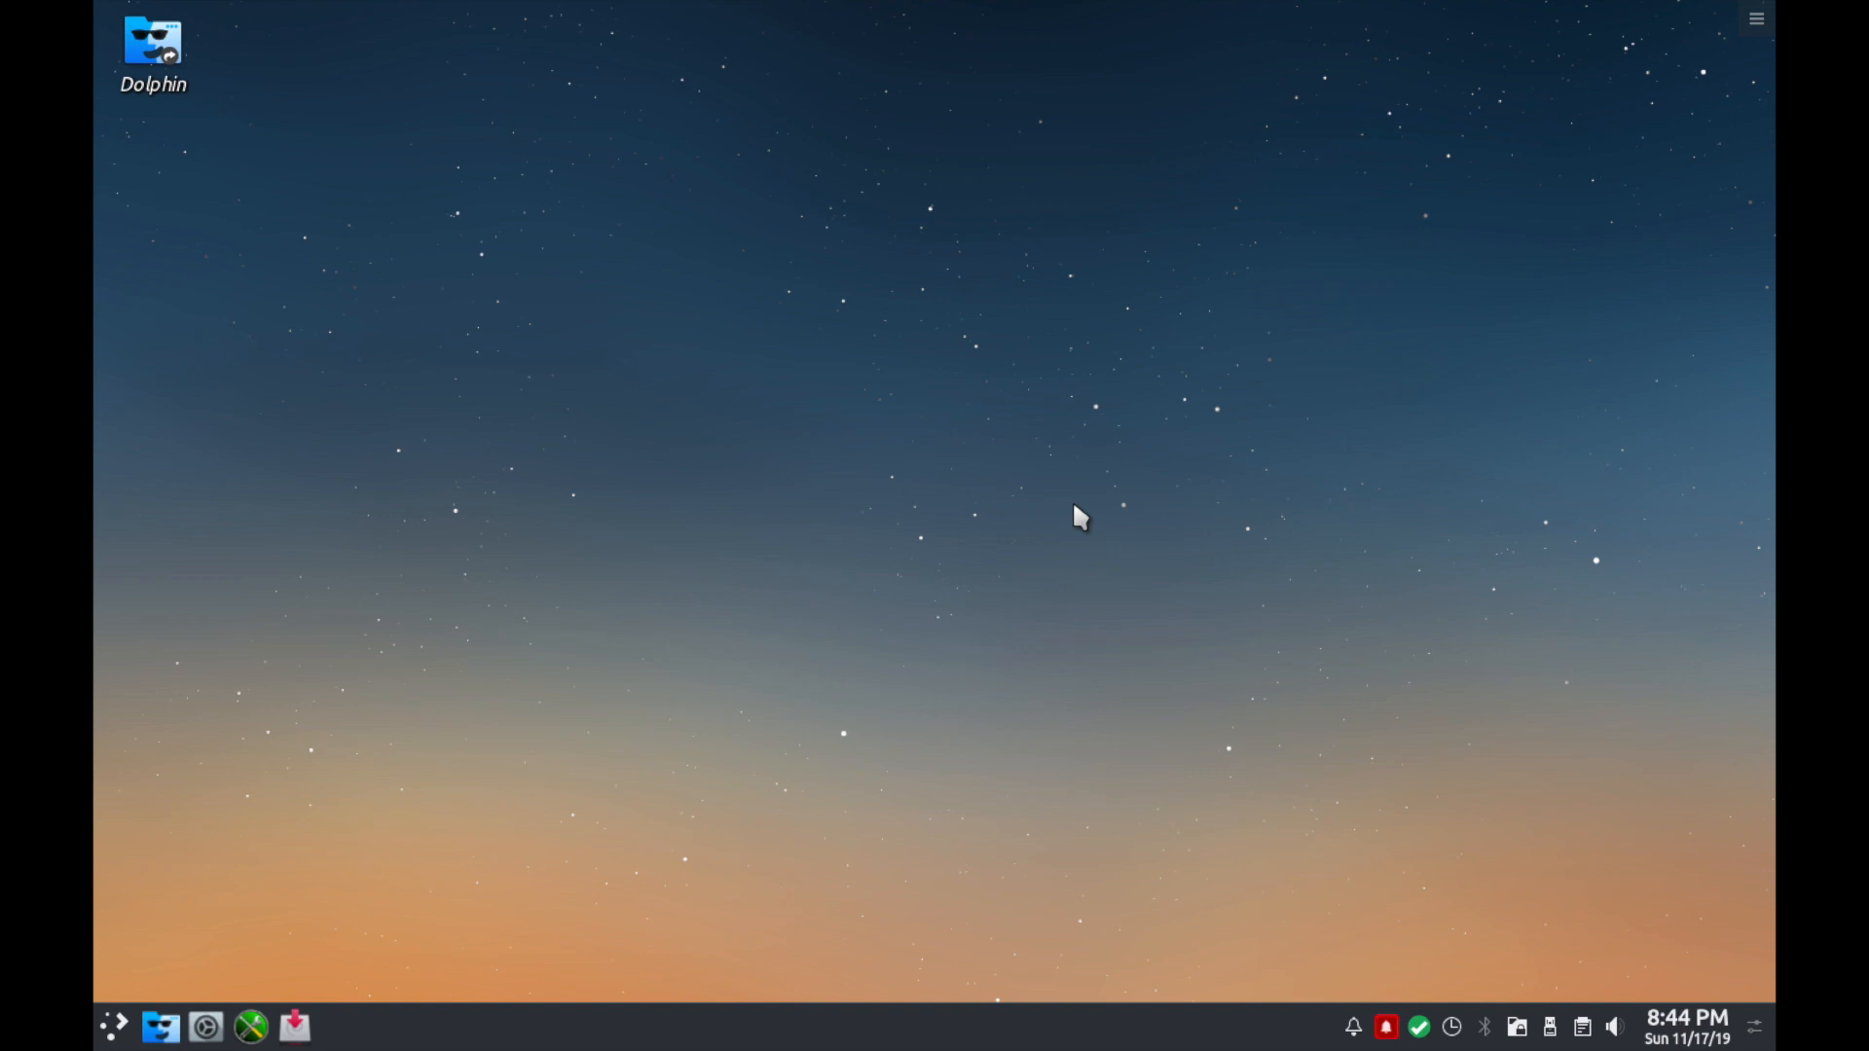
pyautogui.moveTo(134, 1006)
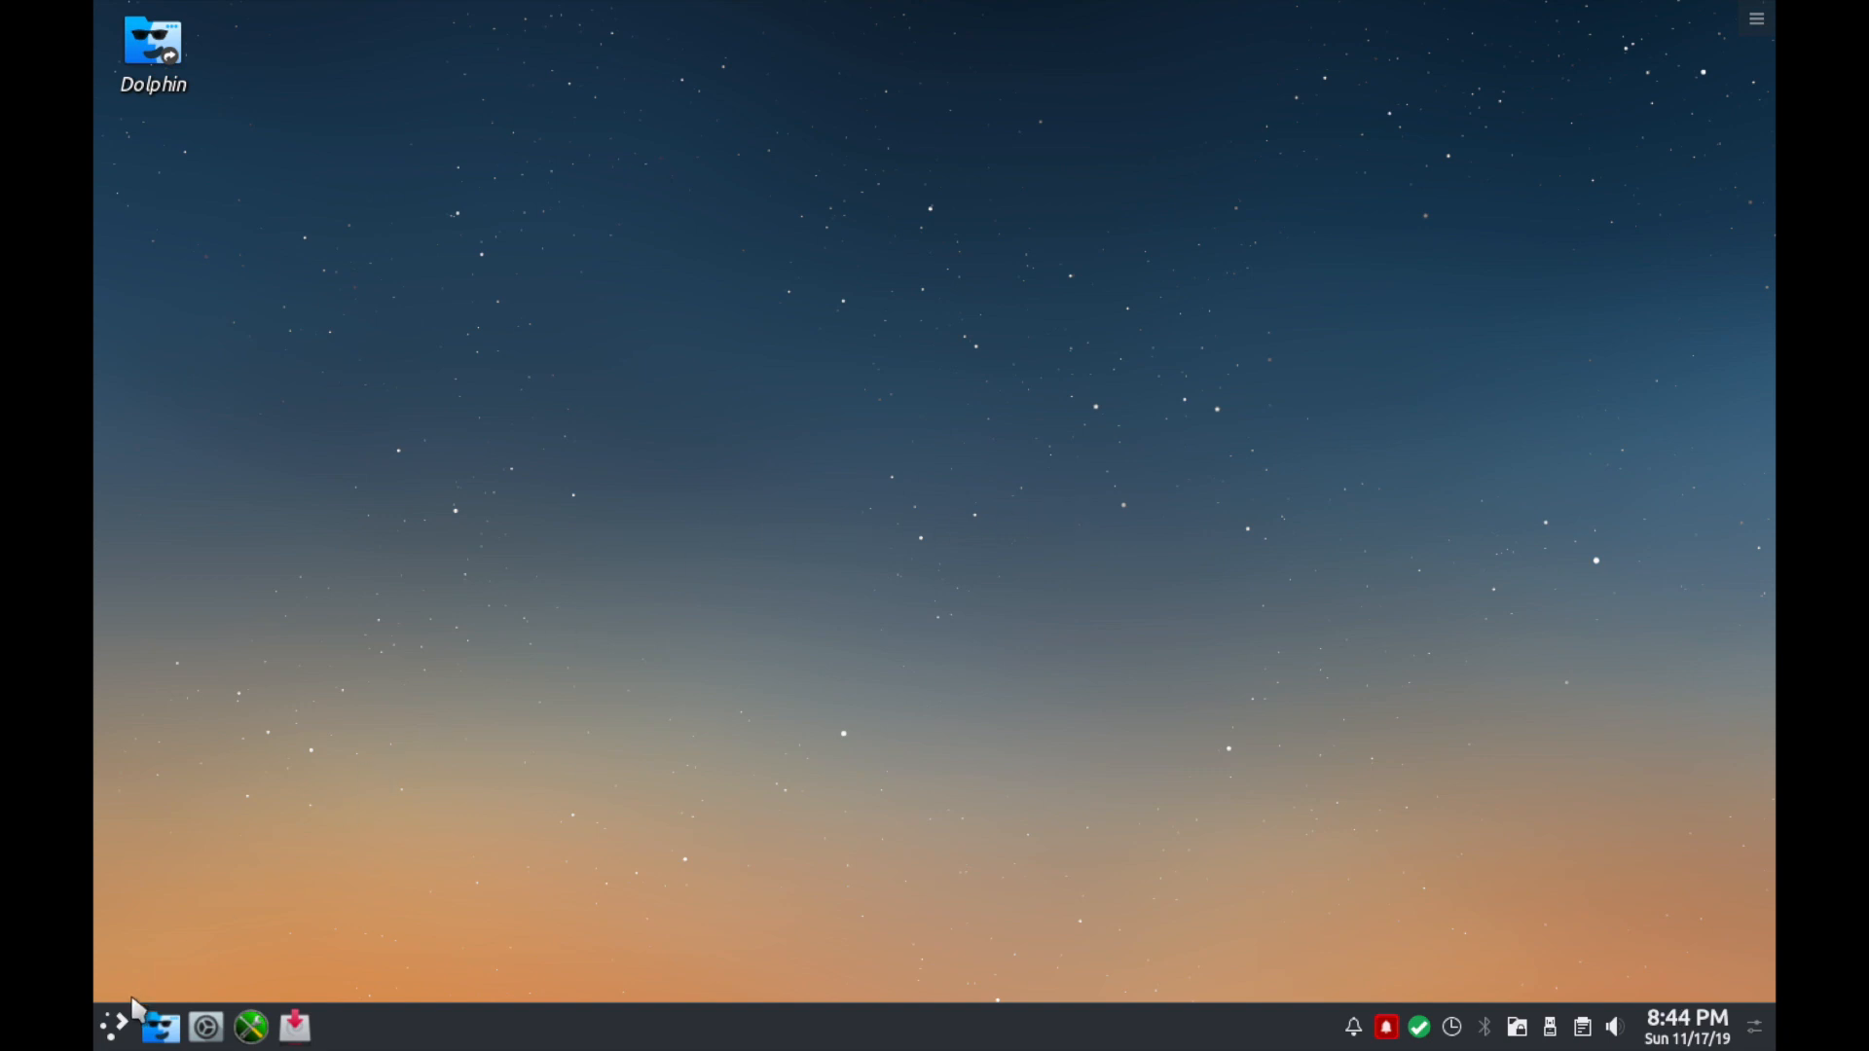
# Close the battery Advanced Settings window and bring up the application launcher.
pyautogui.write('set')
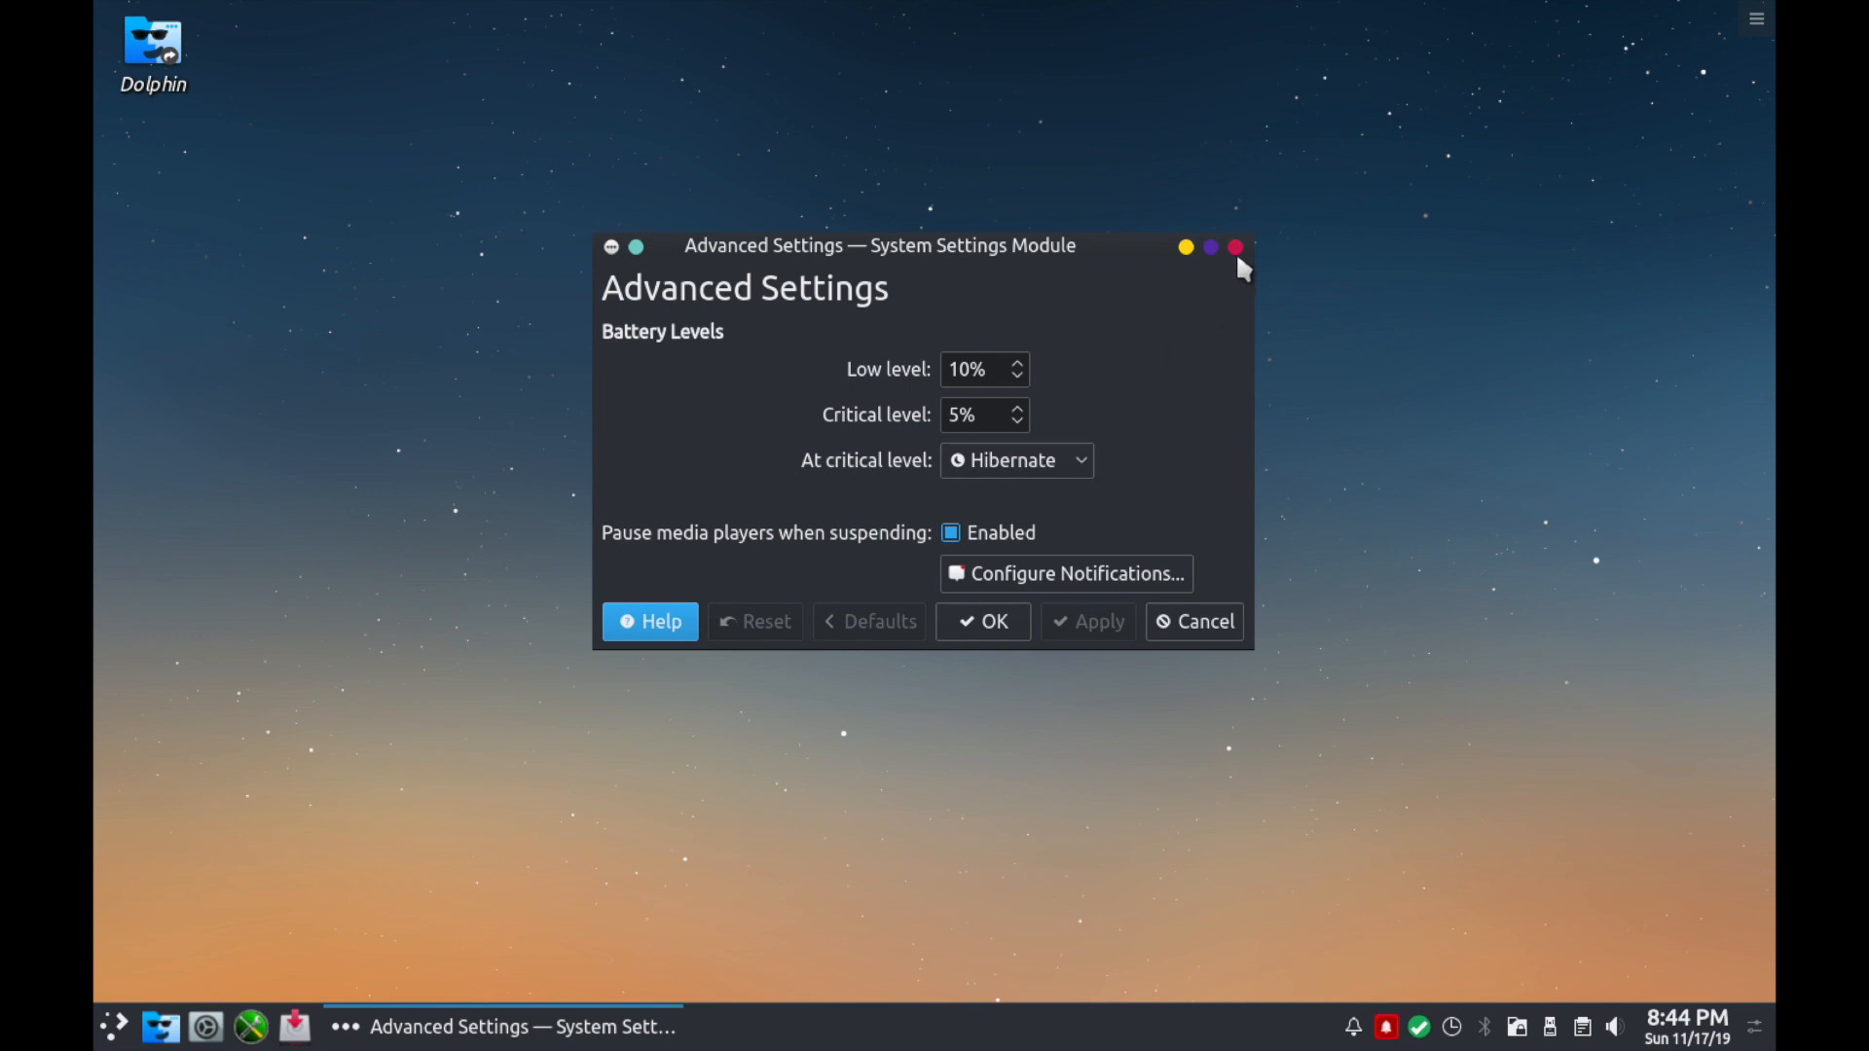
pyautogui.moveTo(1106, 331)
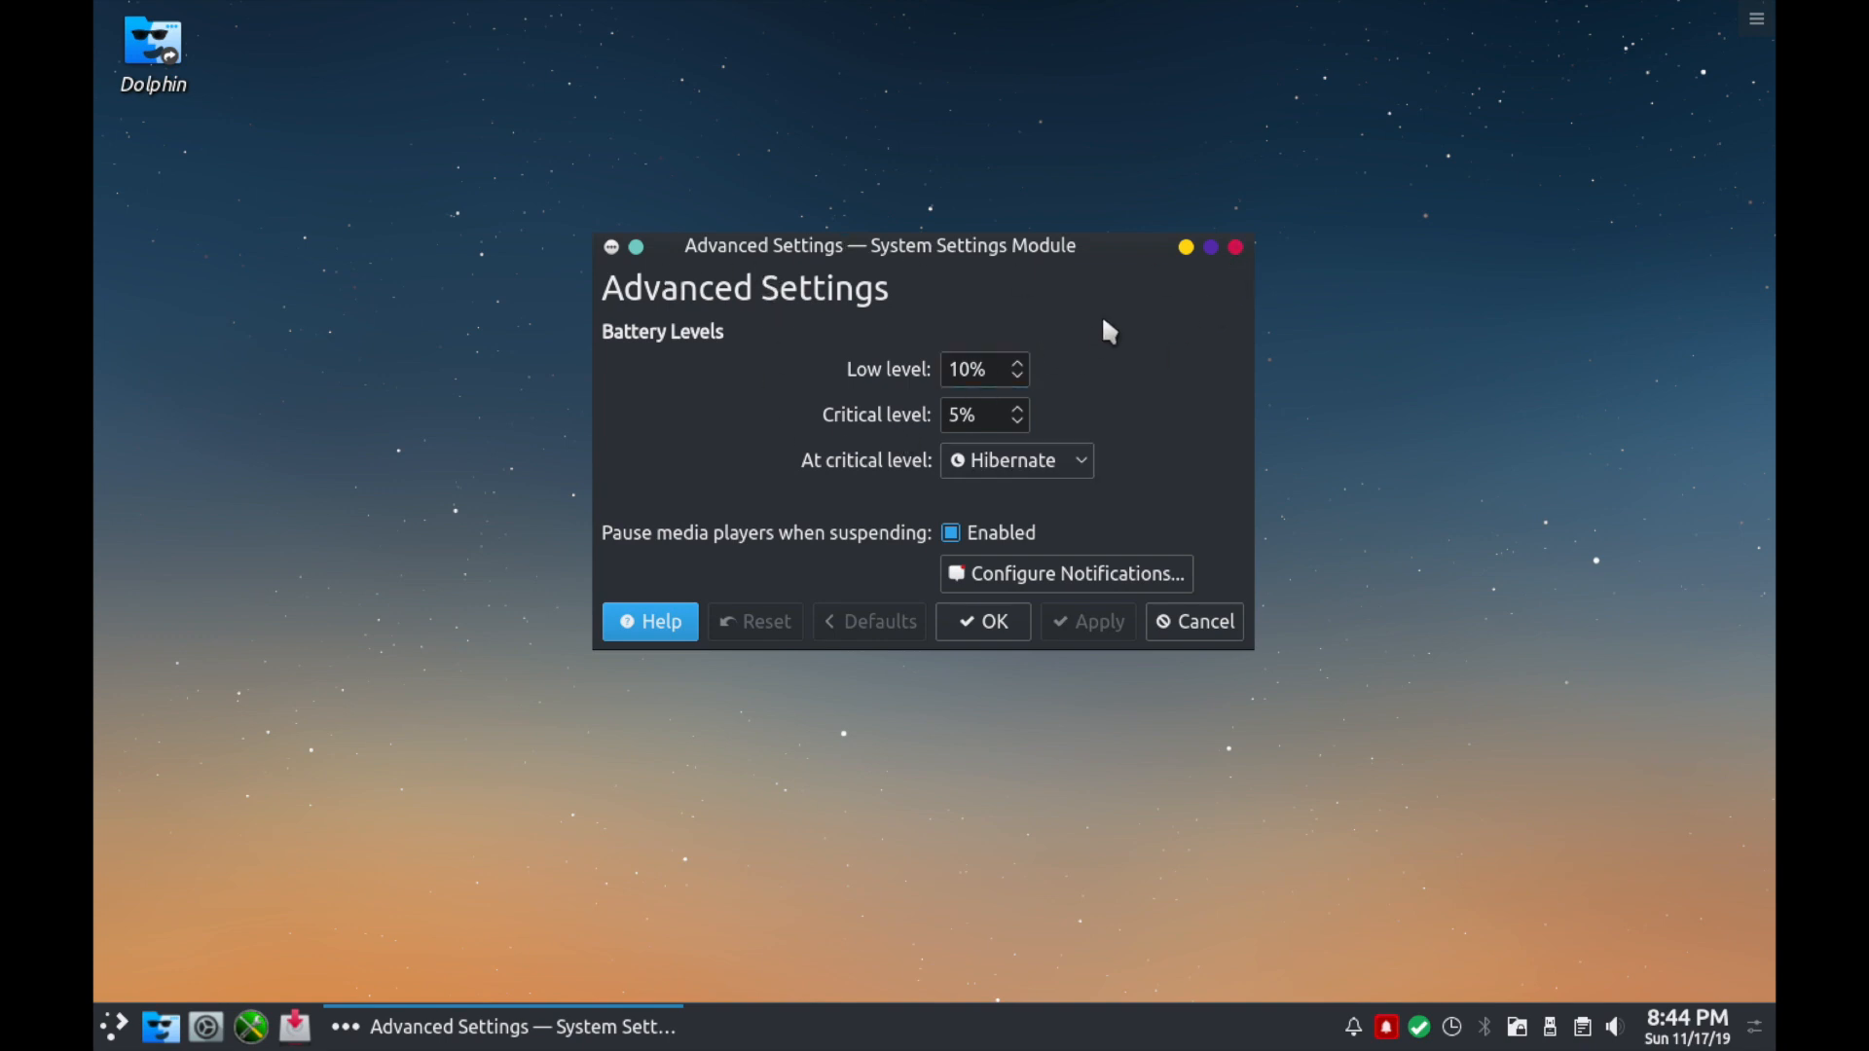
pyautogui.click(1236, 248)
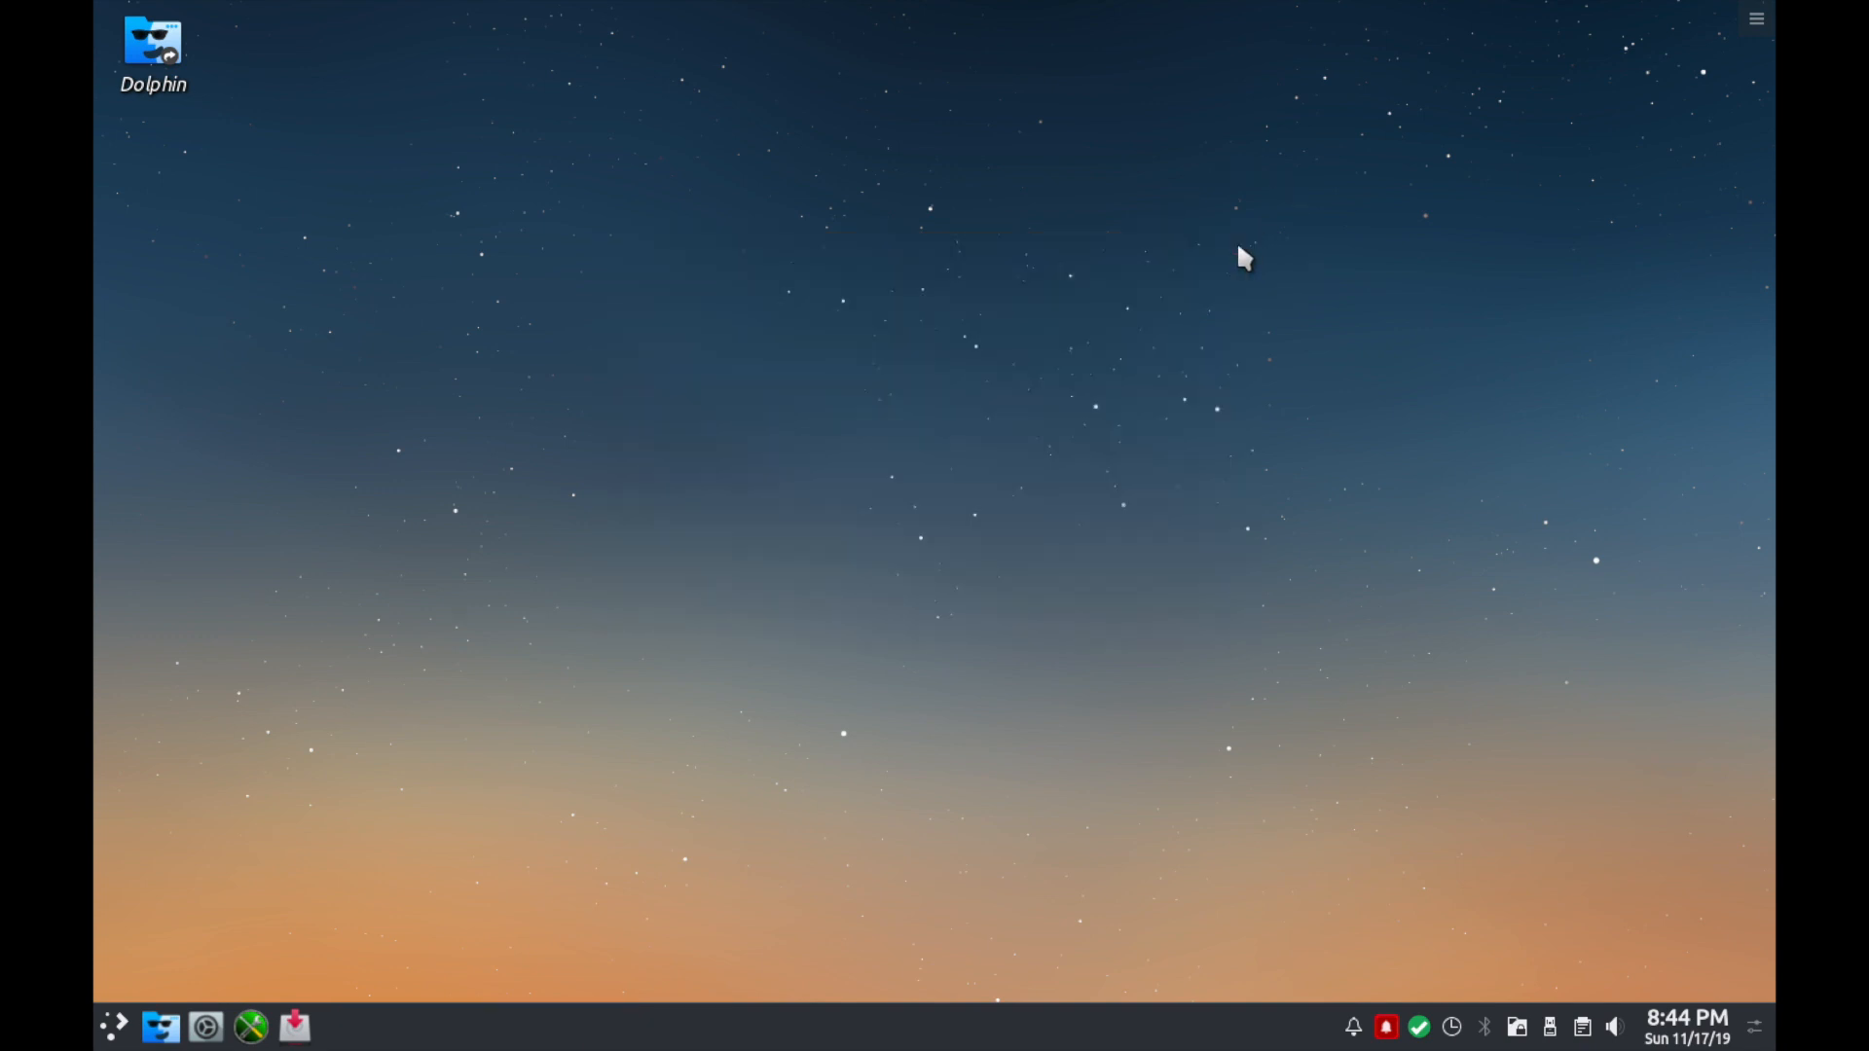
pyautogui.click(115, 1026)
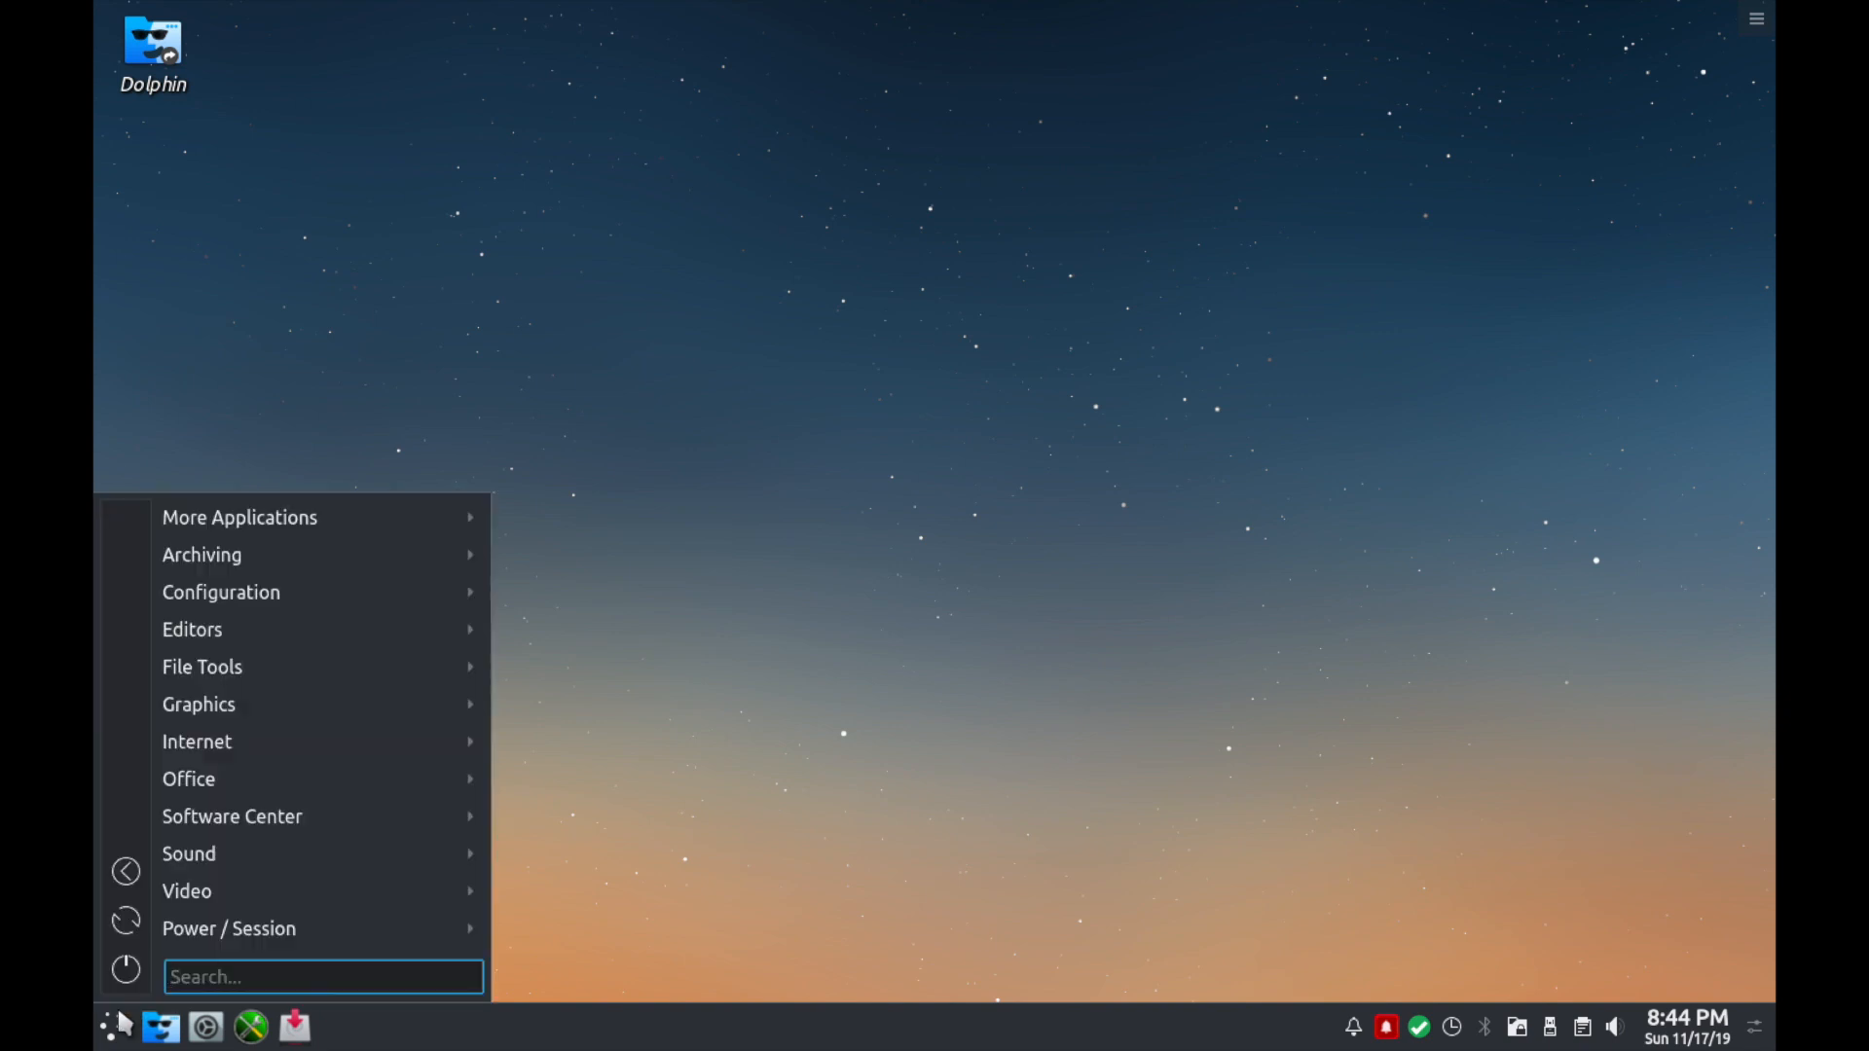
# Search 'settings' to open System Settings and scroll through its category grid.
pyautogui.write('settings')
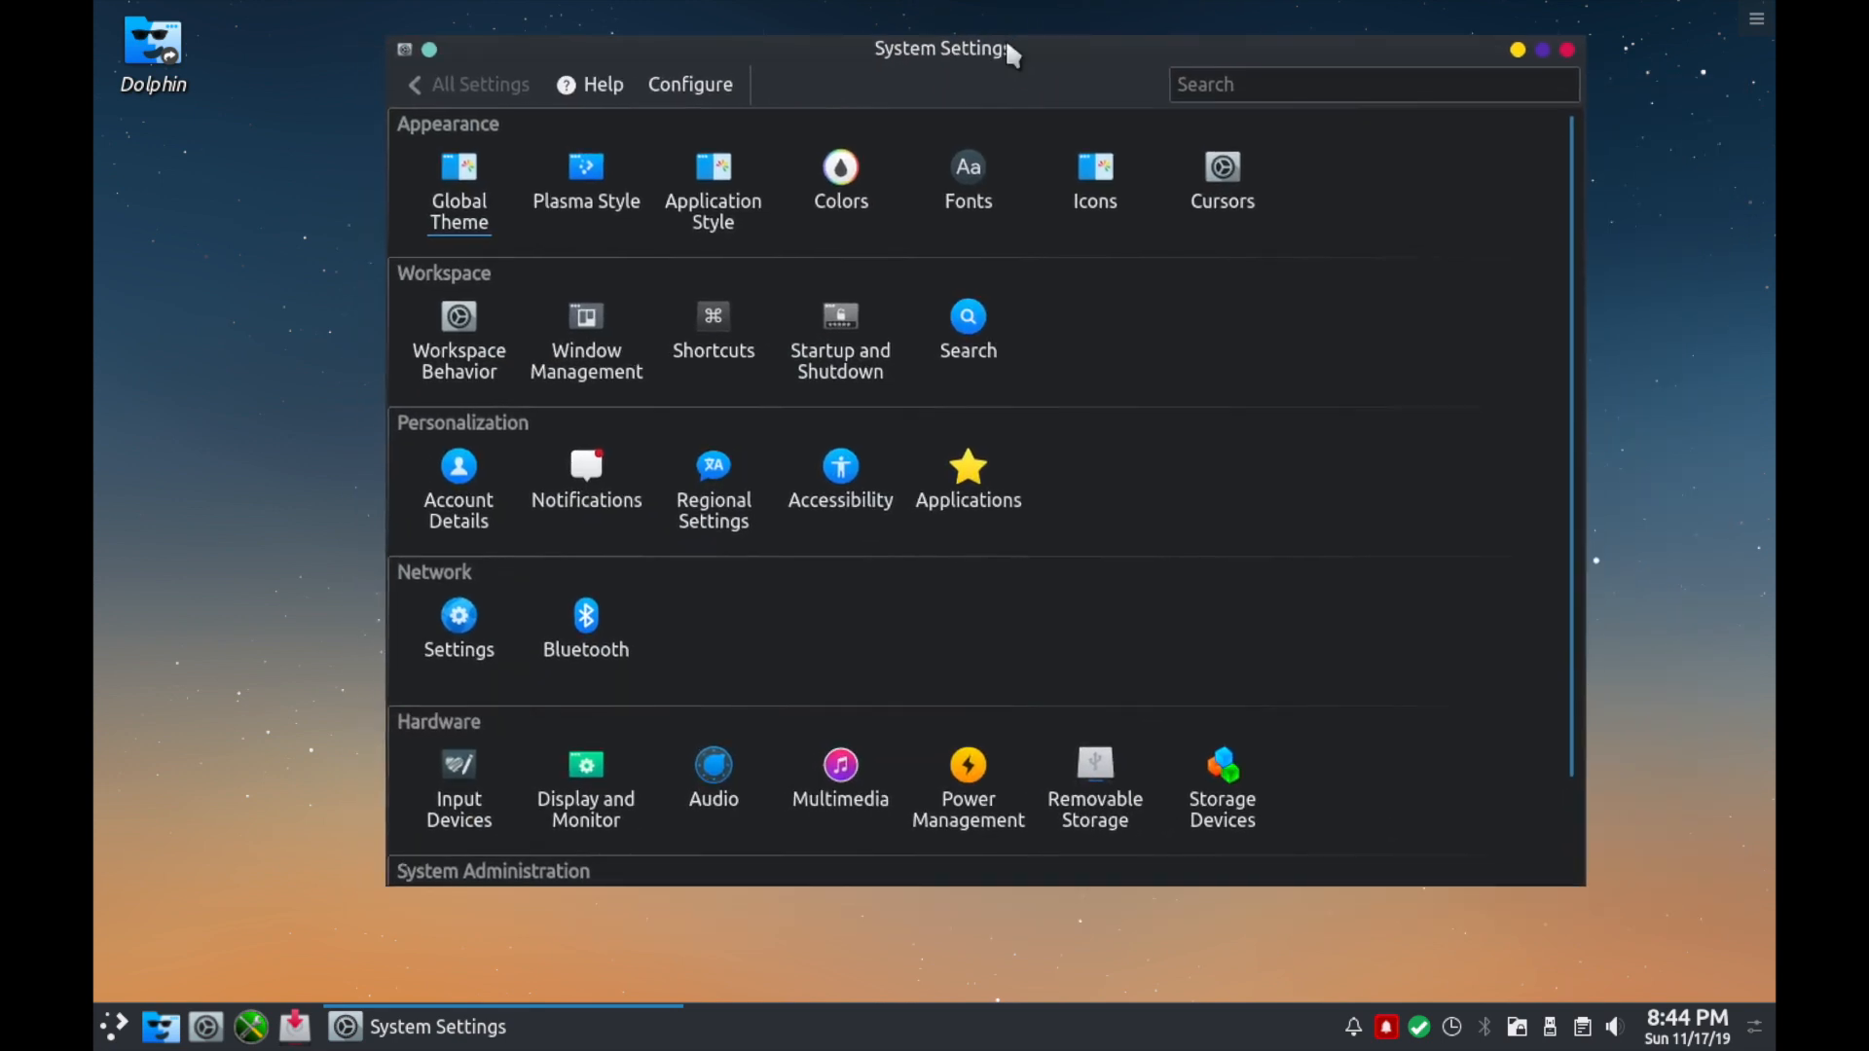
pyautogui.moveTo(1047, 74)
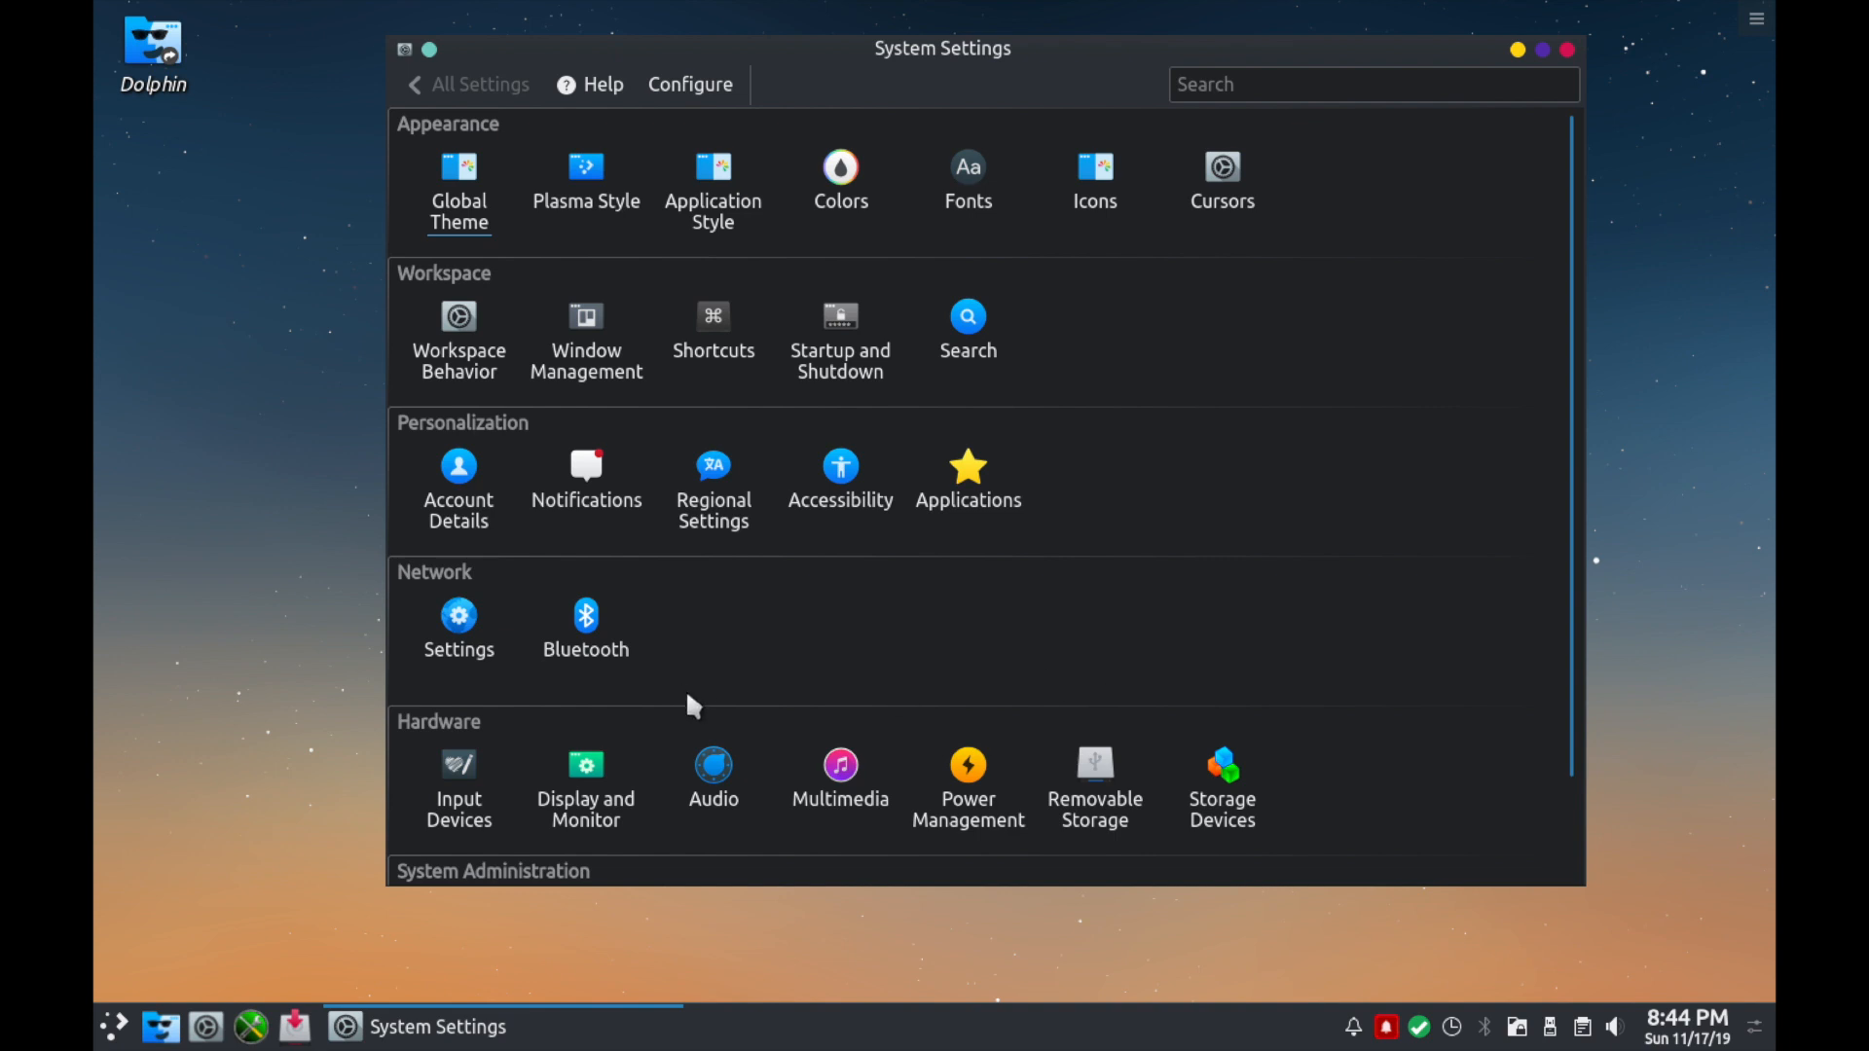
pyautogui.scroll(-3)
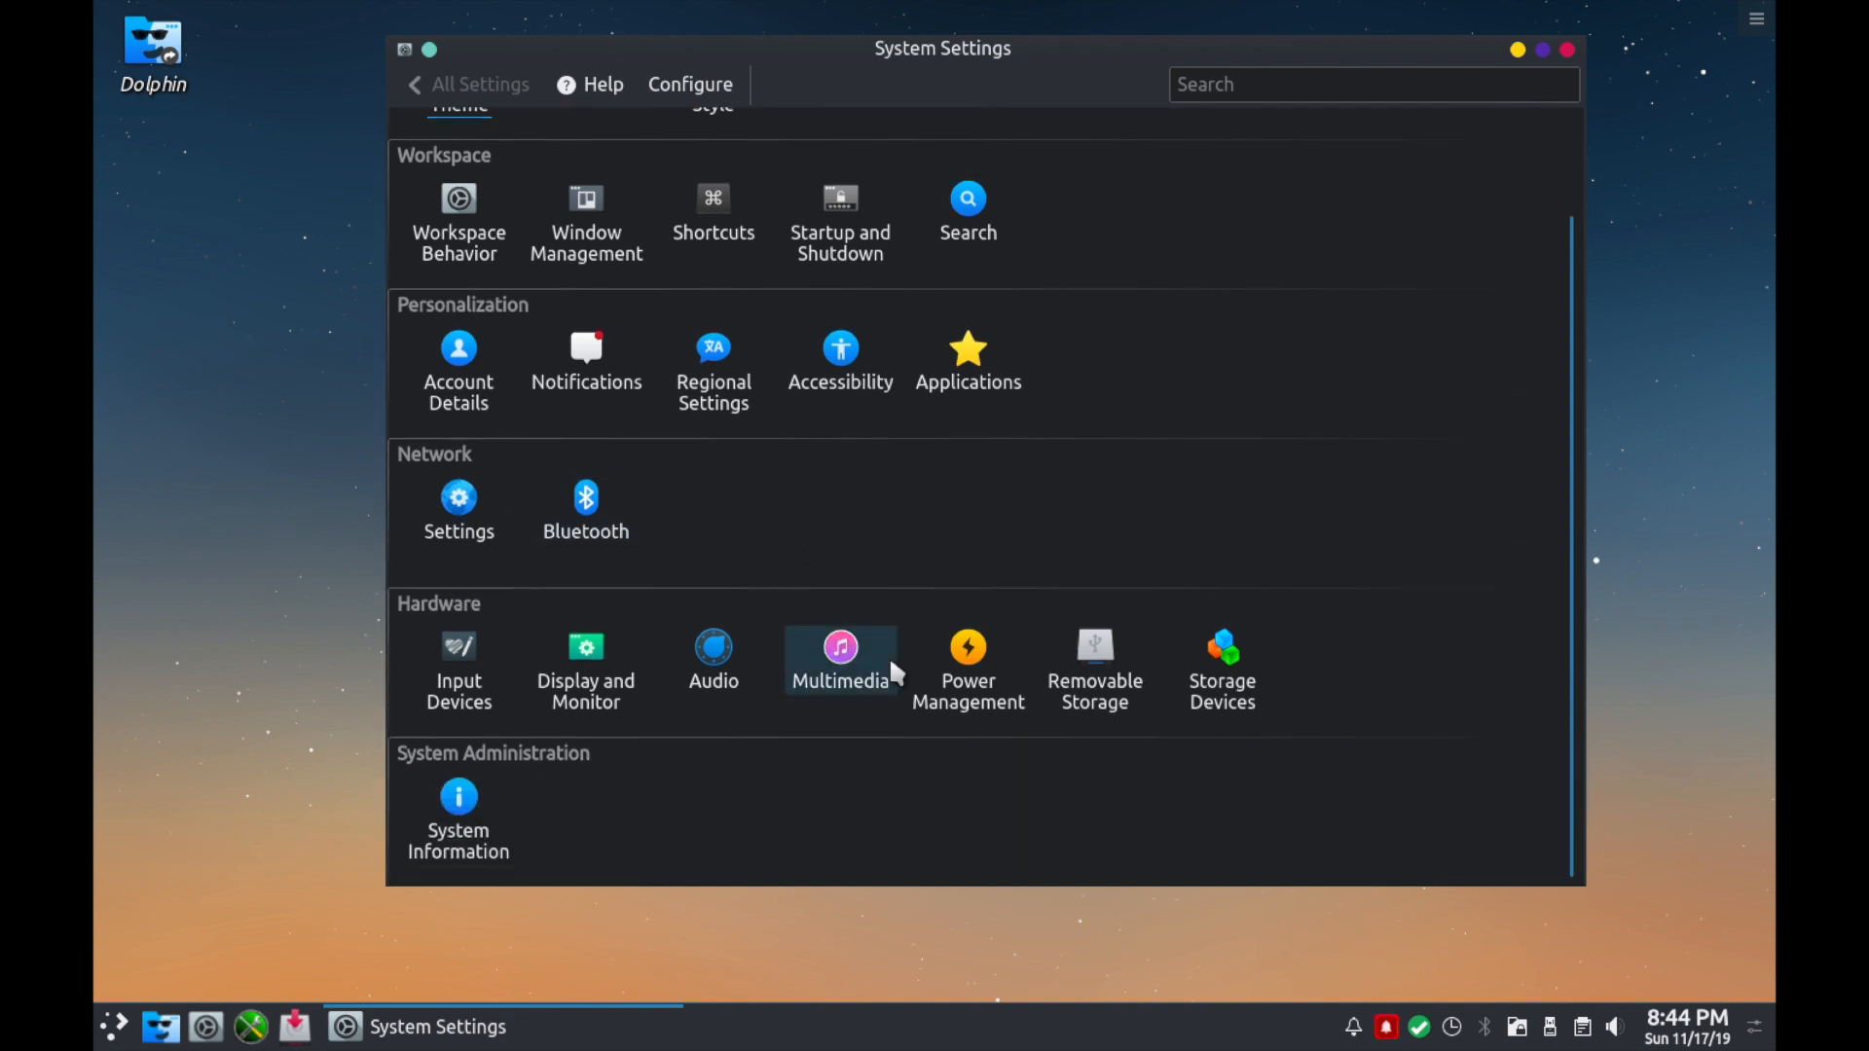
pyautogui.moveTo(699, 586)
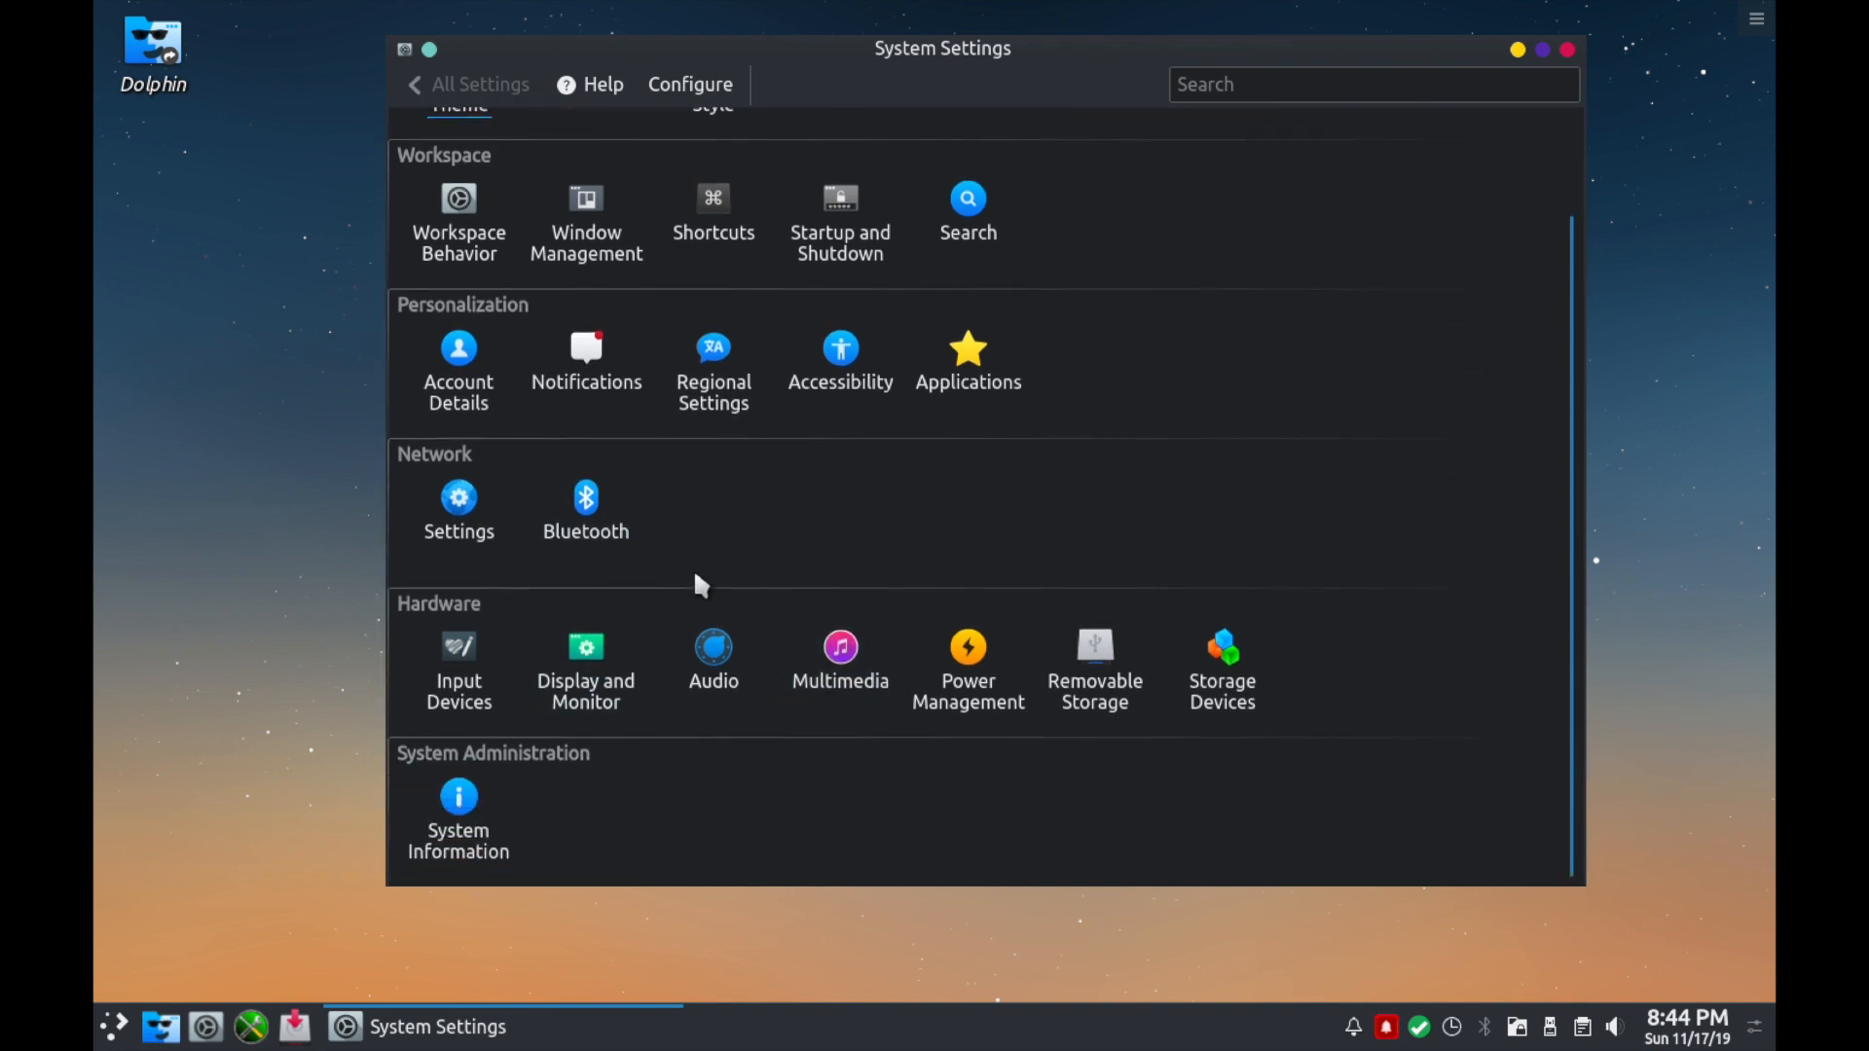
pyautogui.scroll(3)
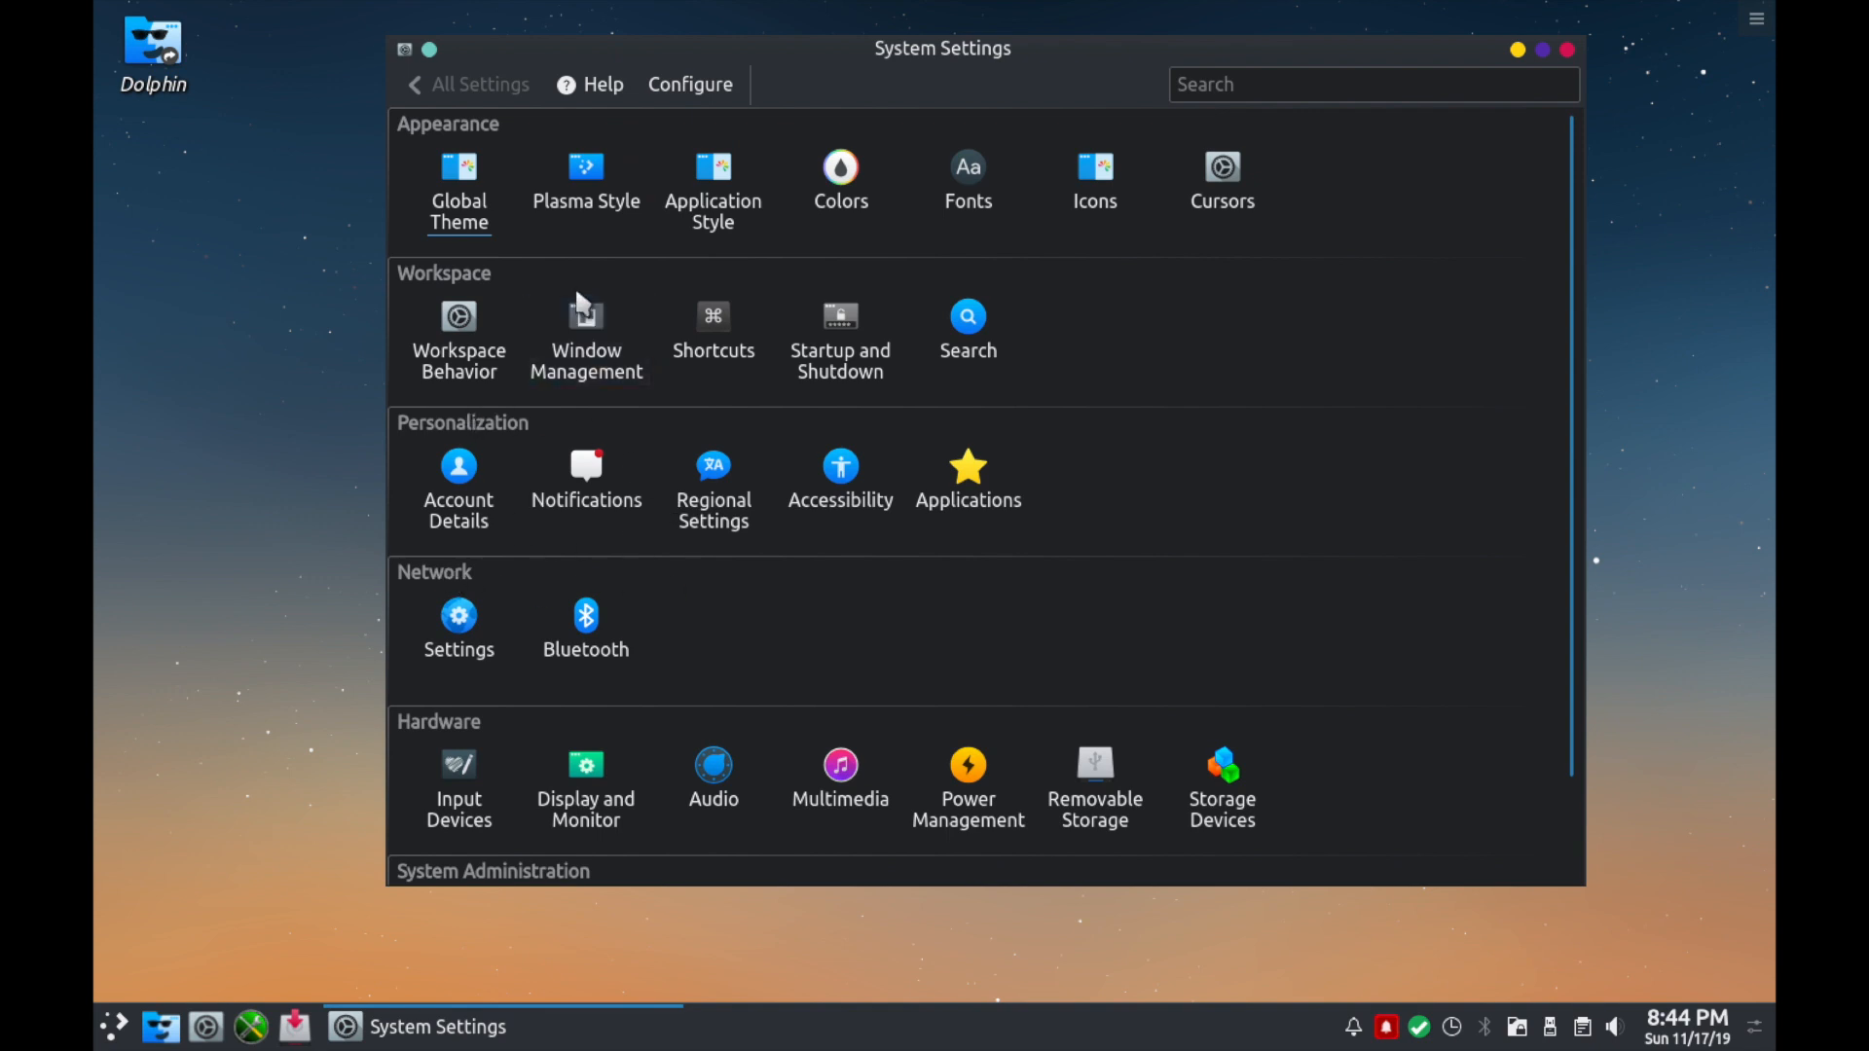
pyautogui.moveTo(586, 167)
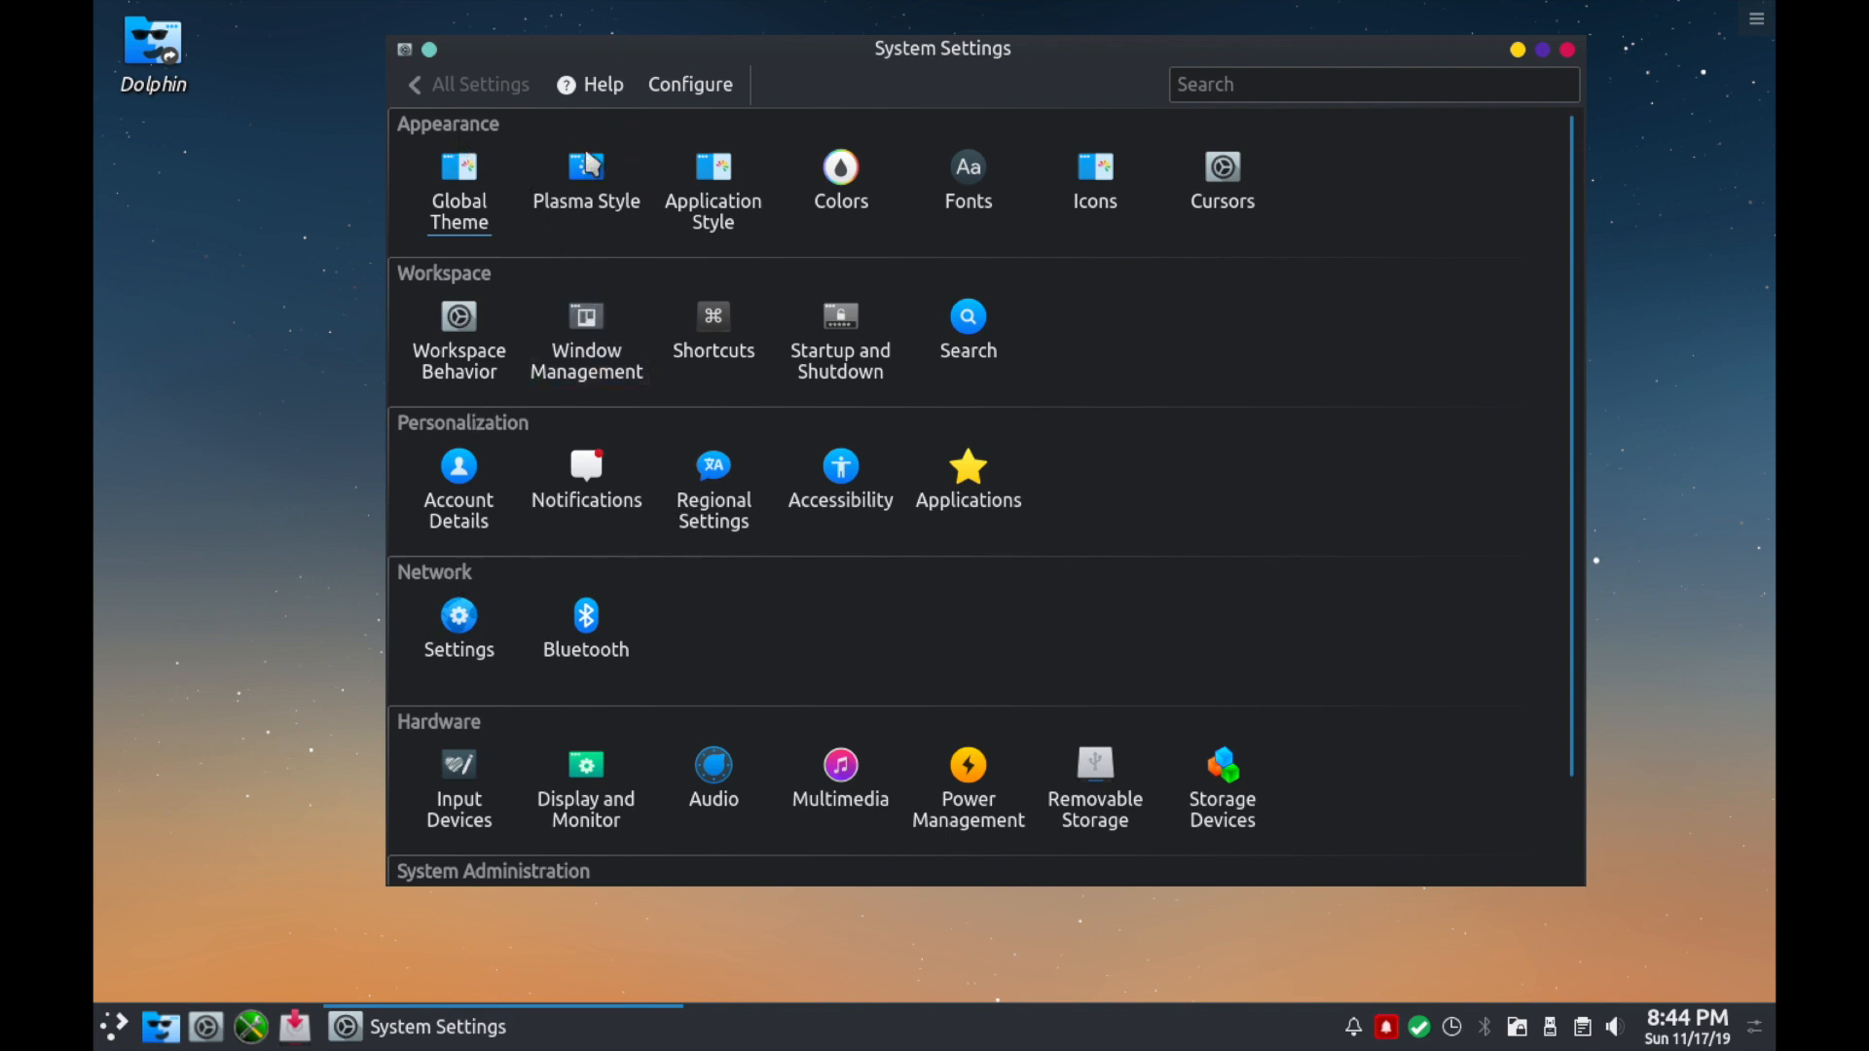
pyautogui.moveTo(1365, 208)
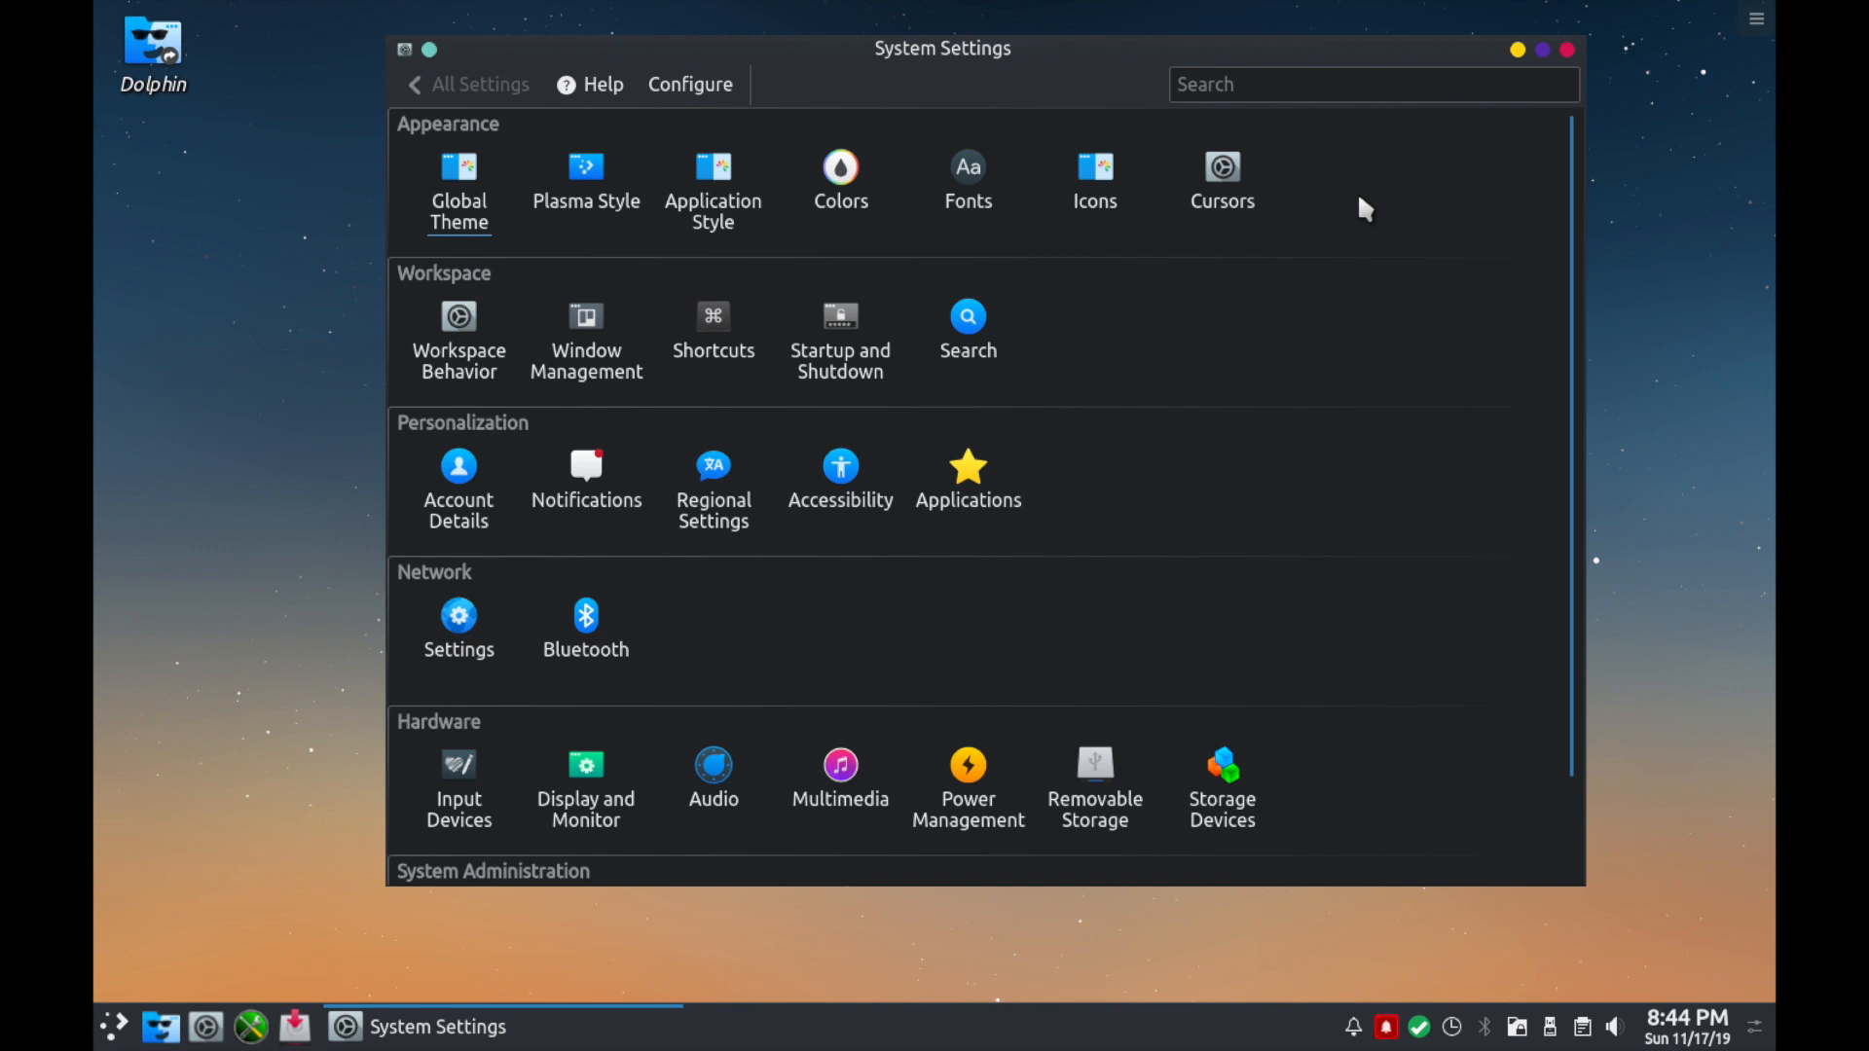
pyautogui.moveTo(1223, 479)
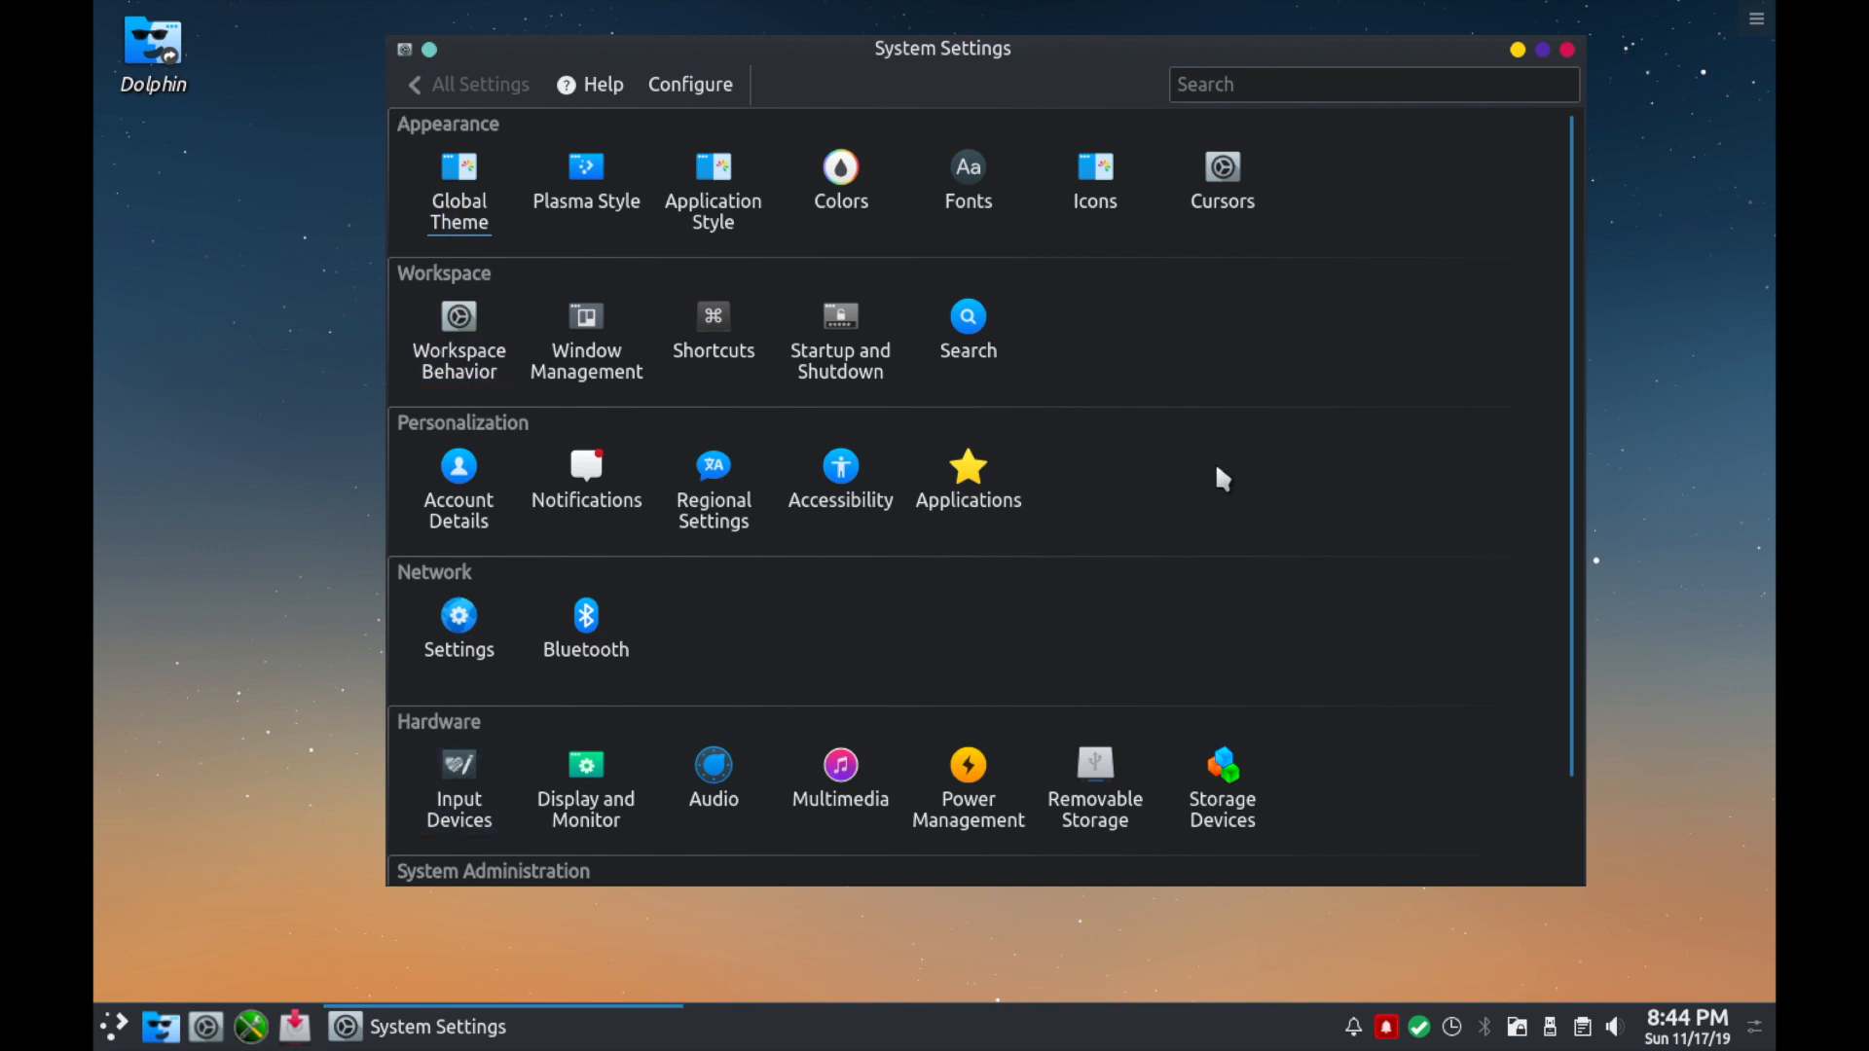
pyautogui.scroll(-3)
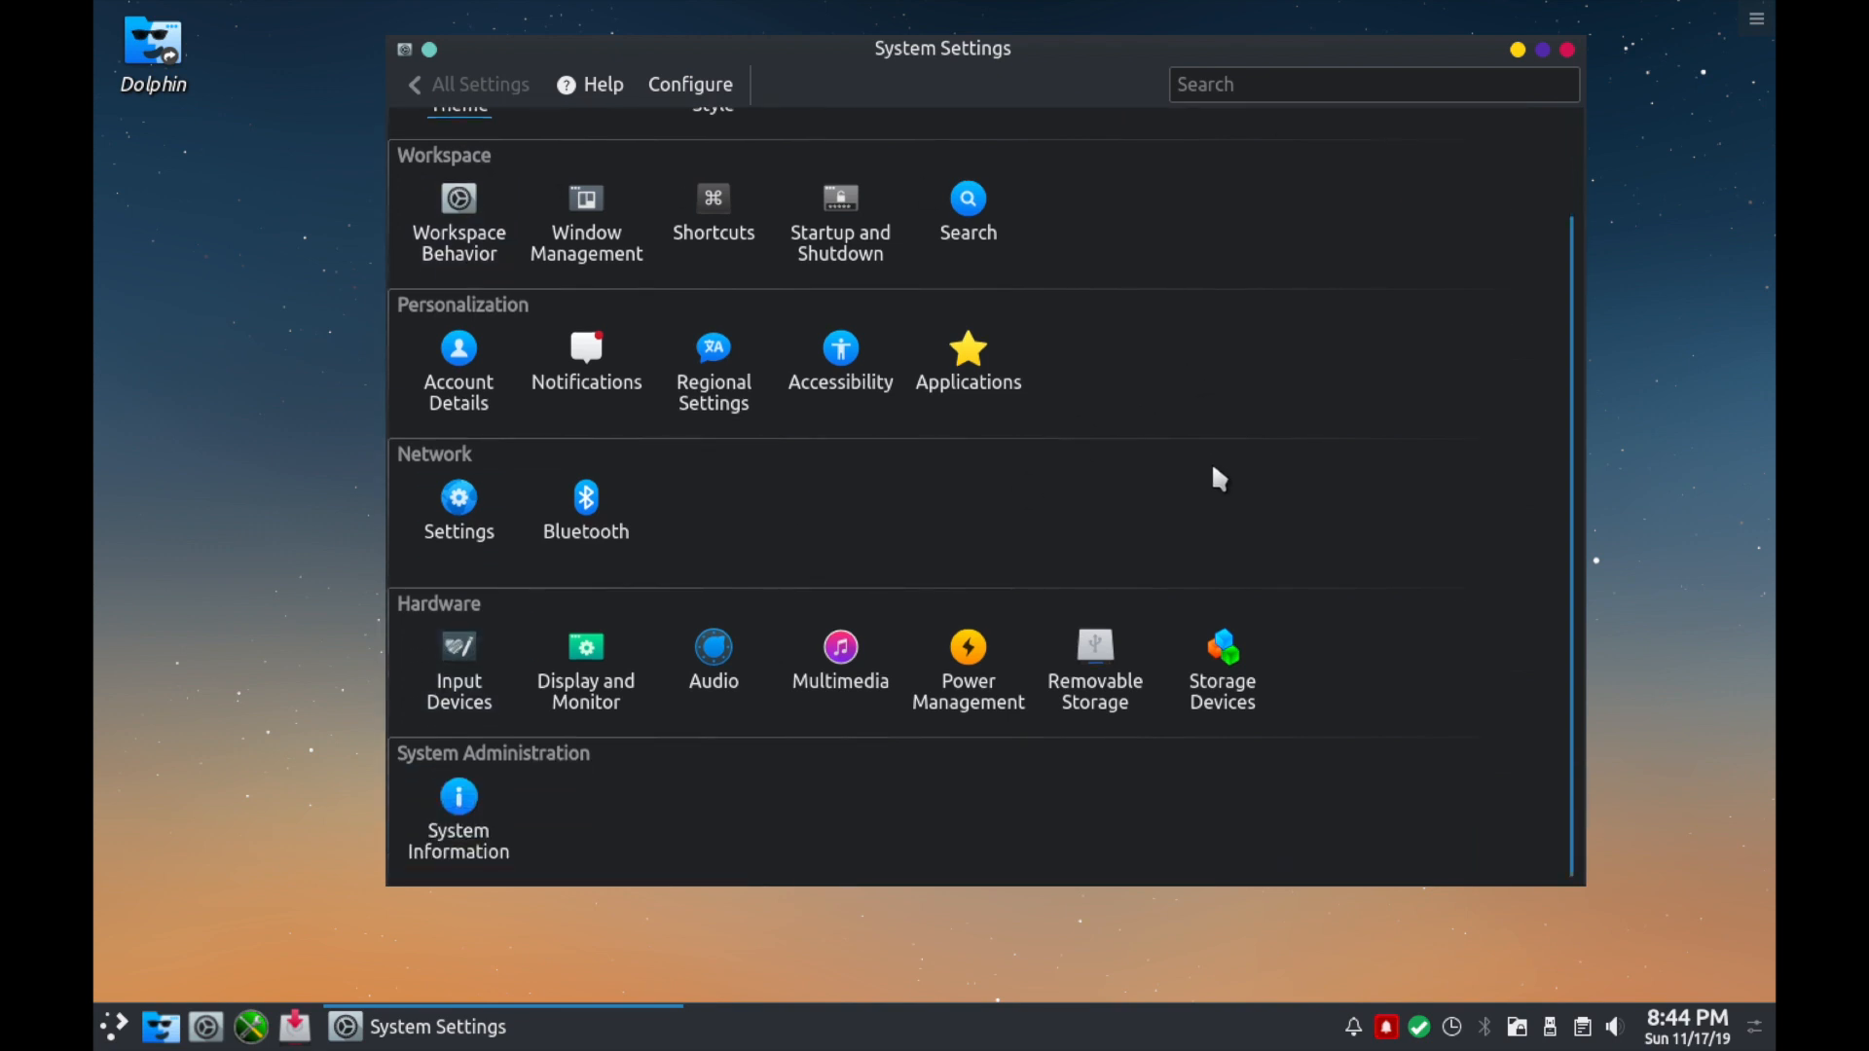
pyautogui.moveTo(712, 662)
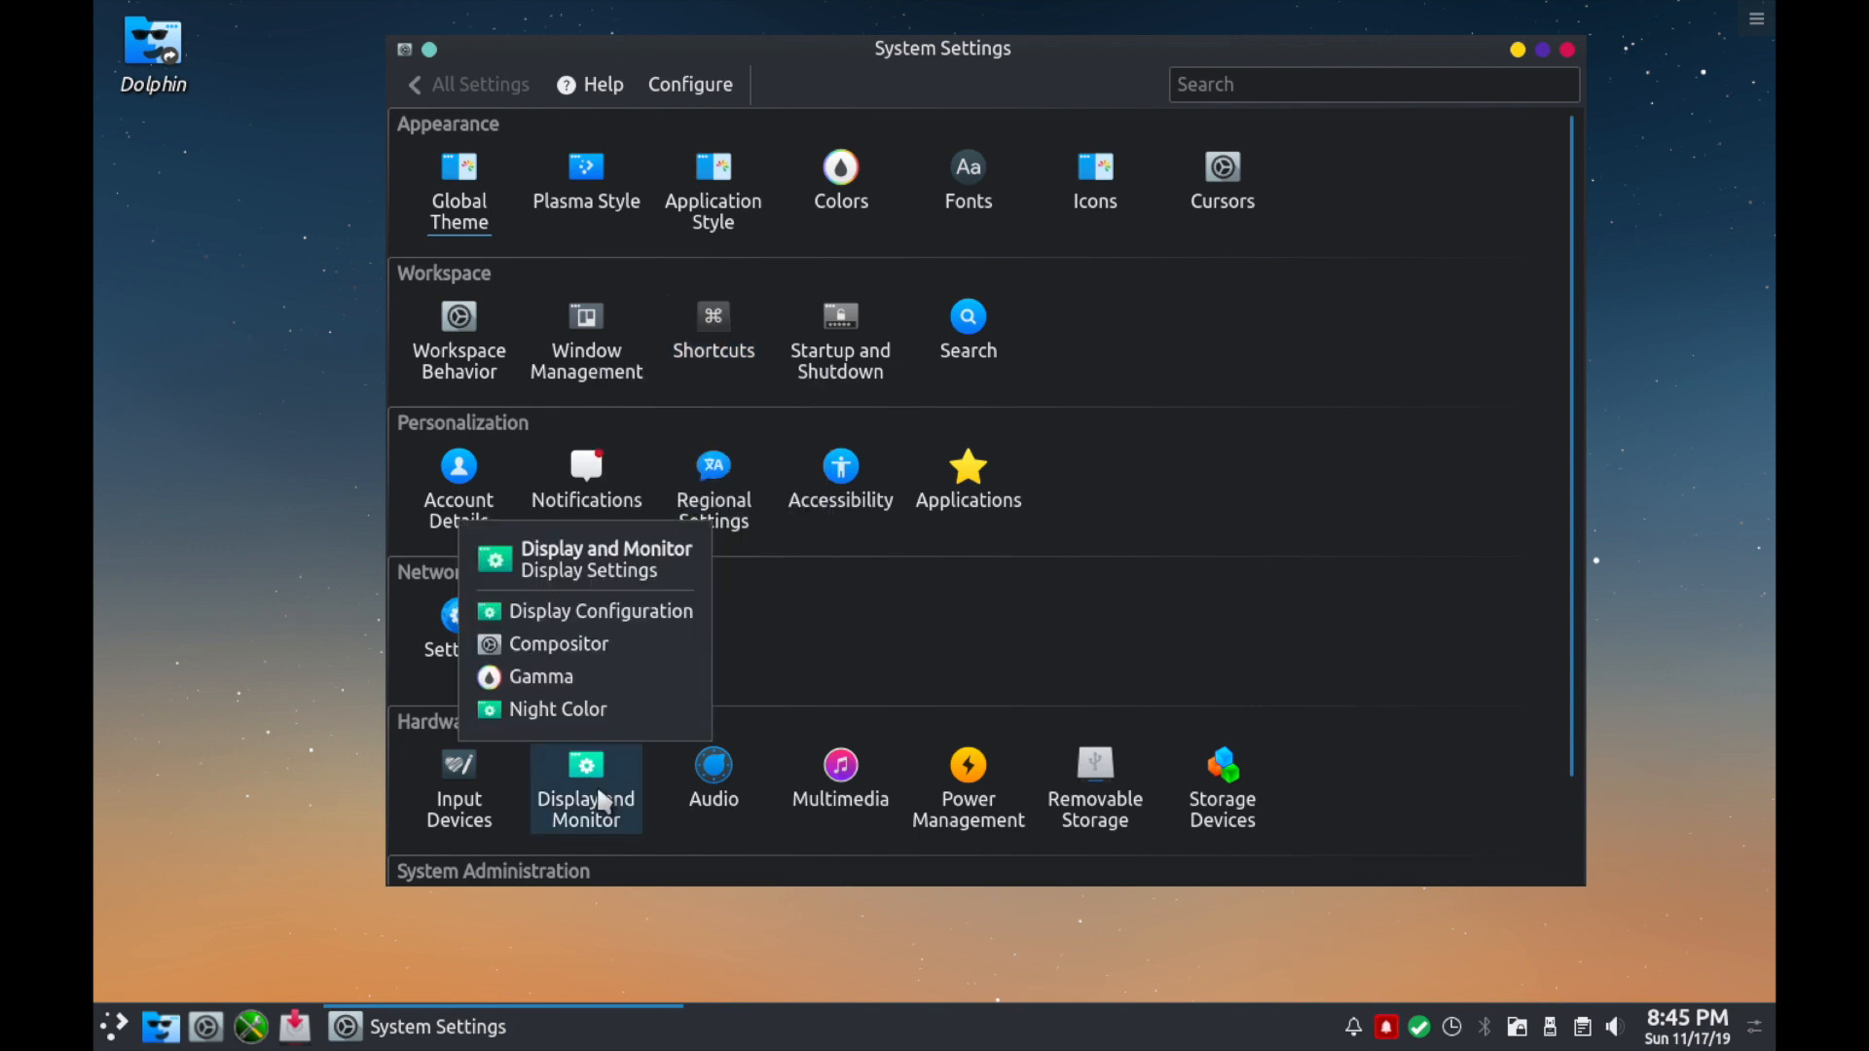
pyautogui.moveTo(584, 787)
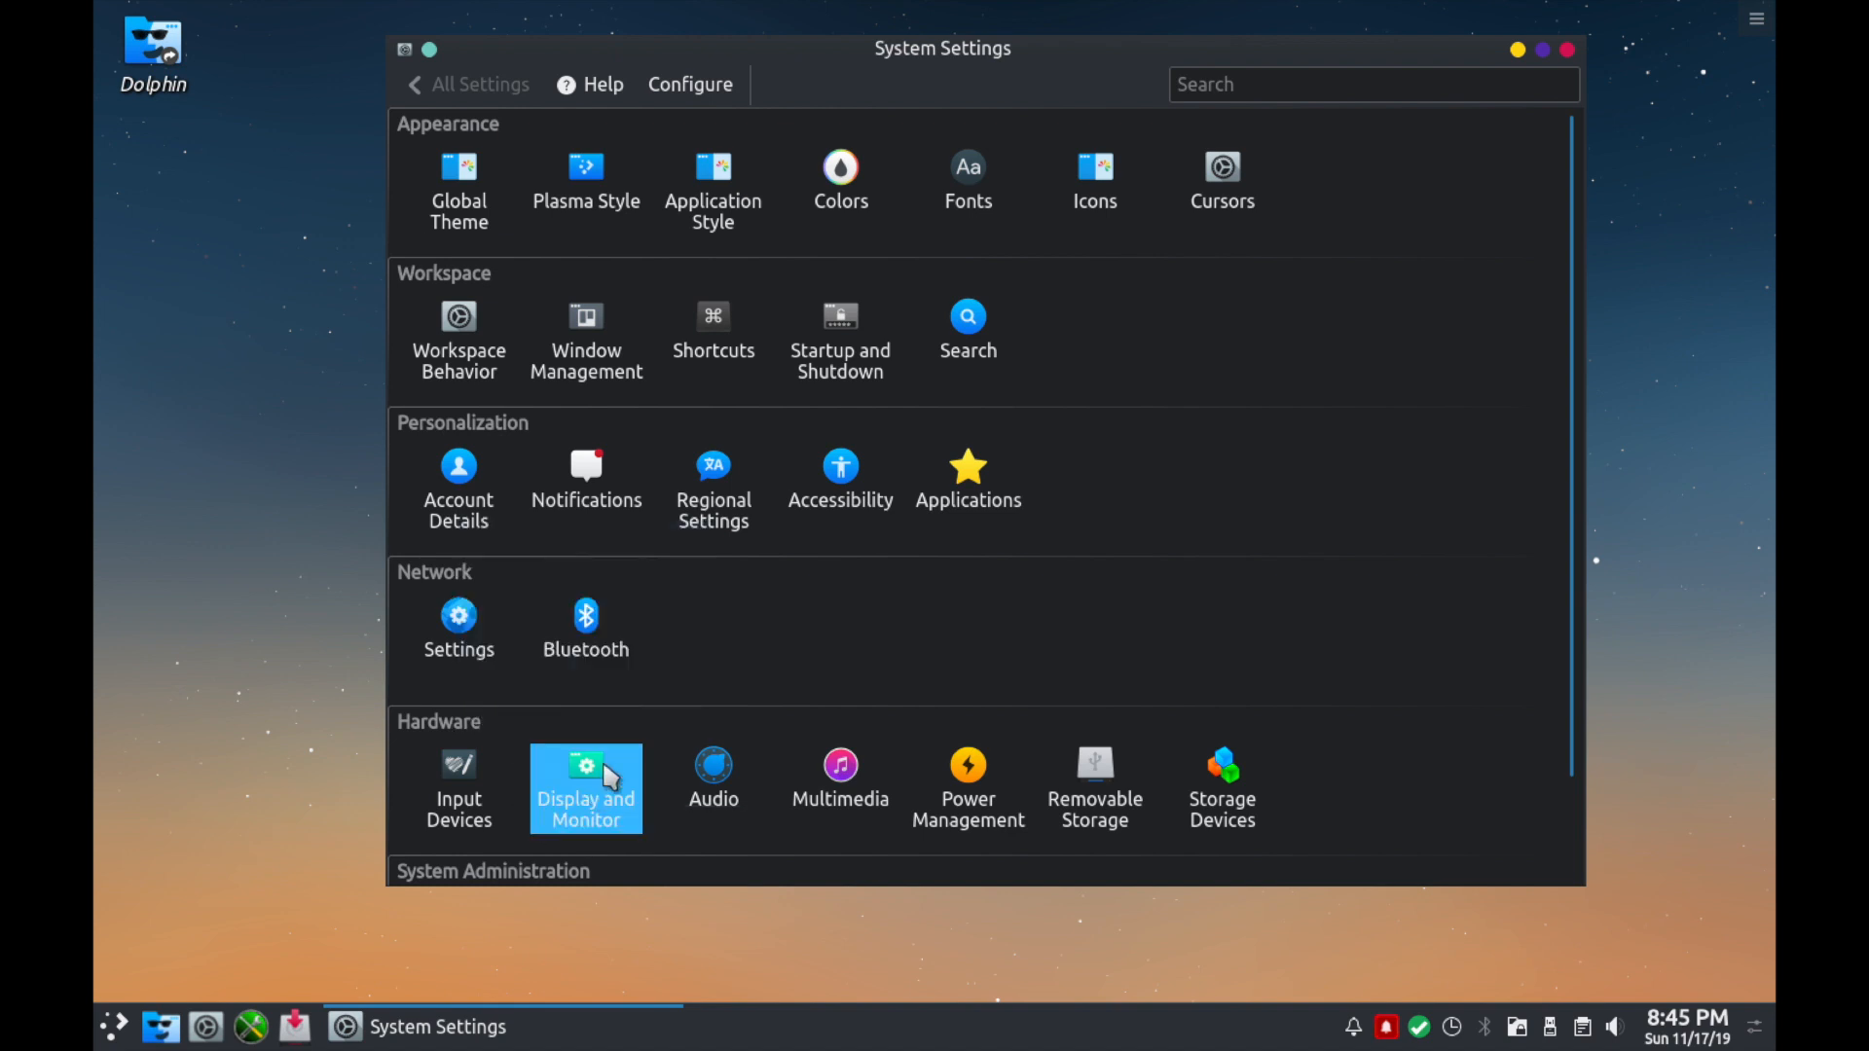
pyautogui.click(586, 788)
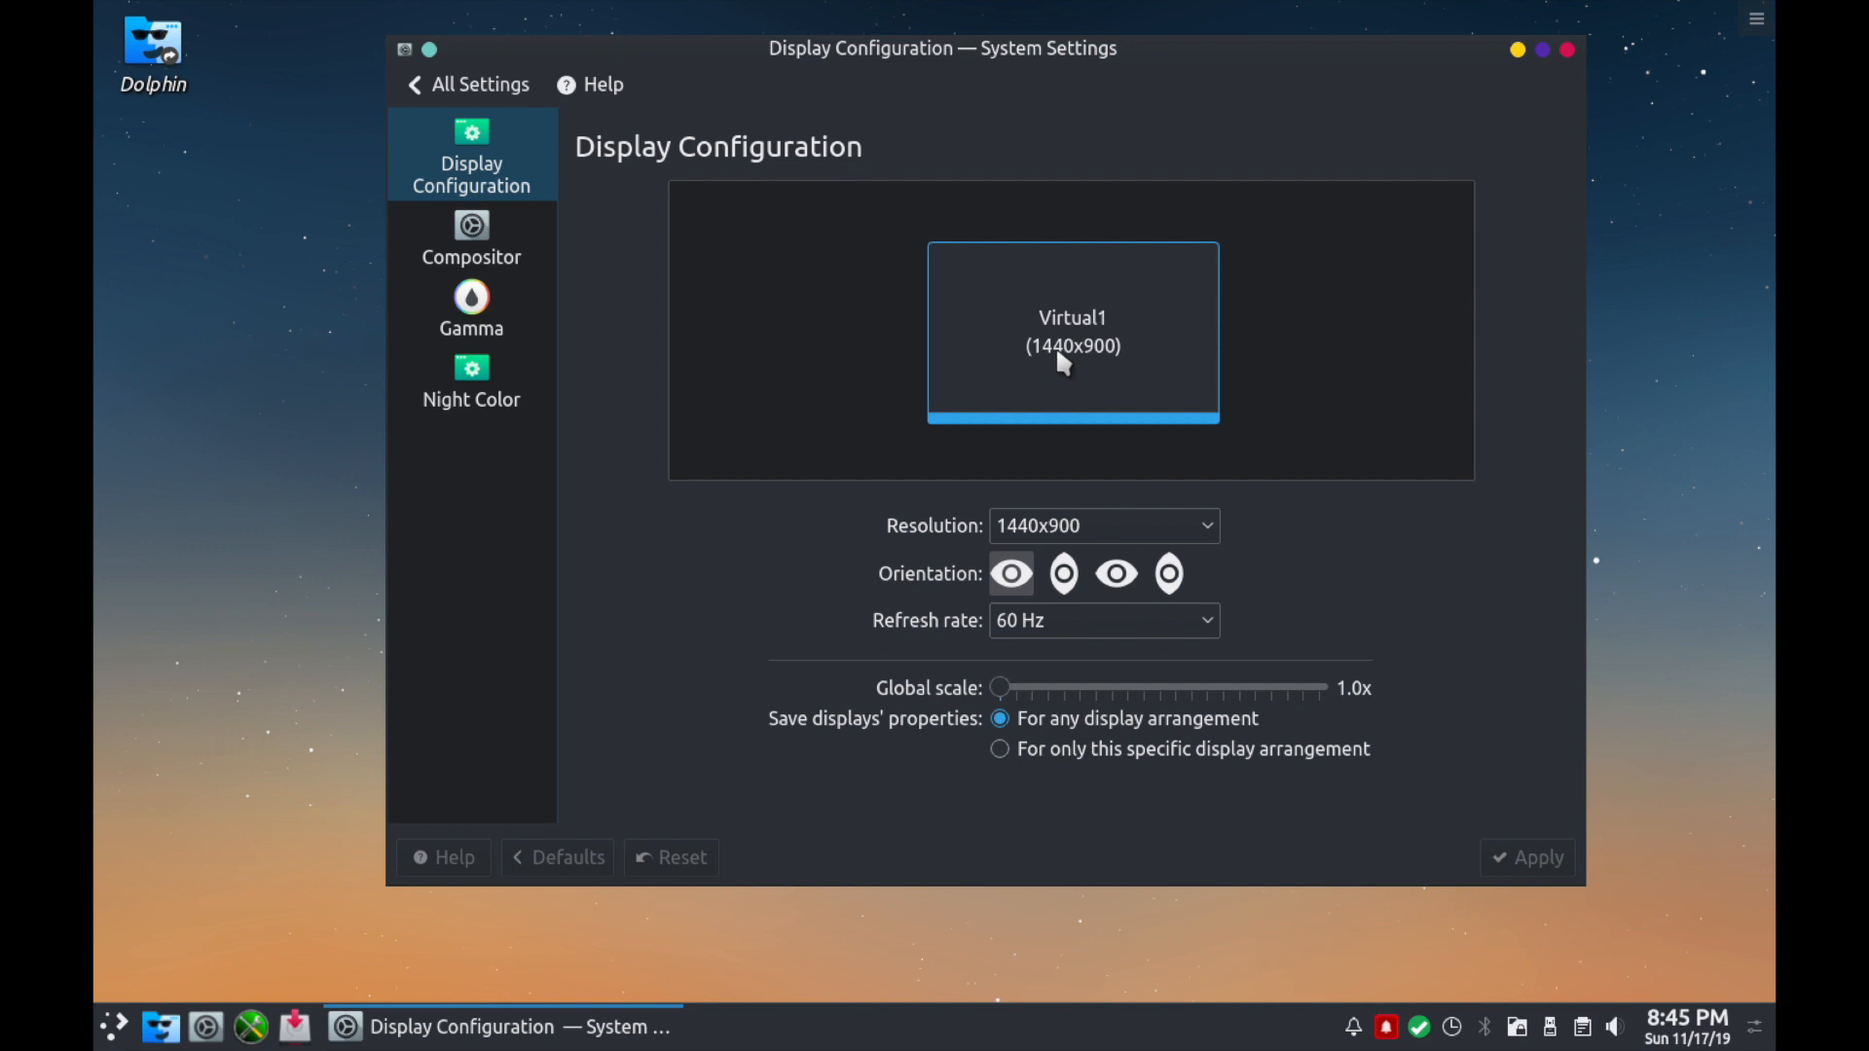
pyautogui.moveTo(1264, 358)
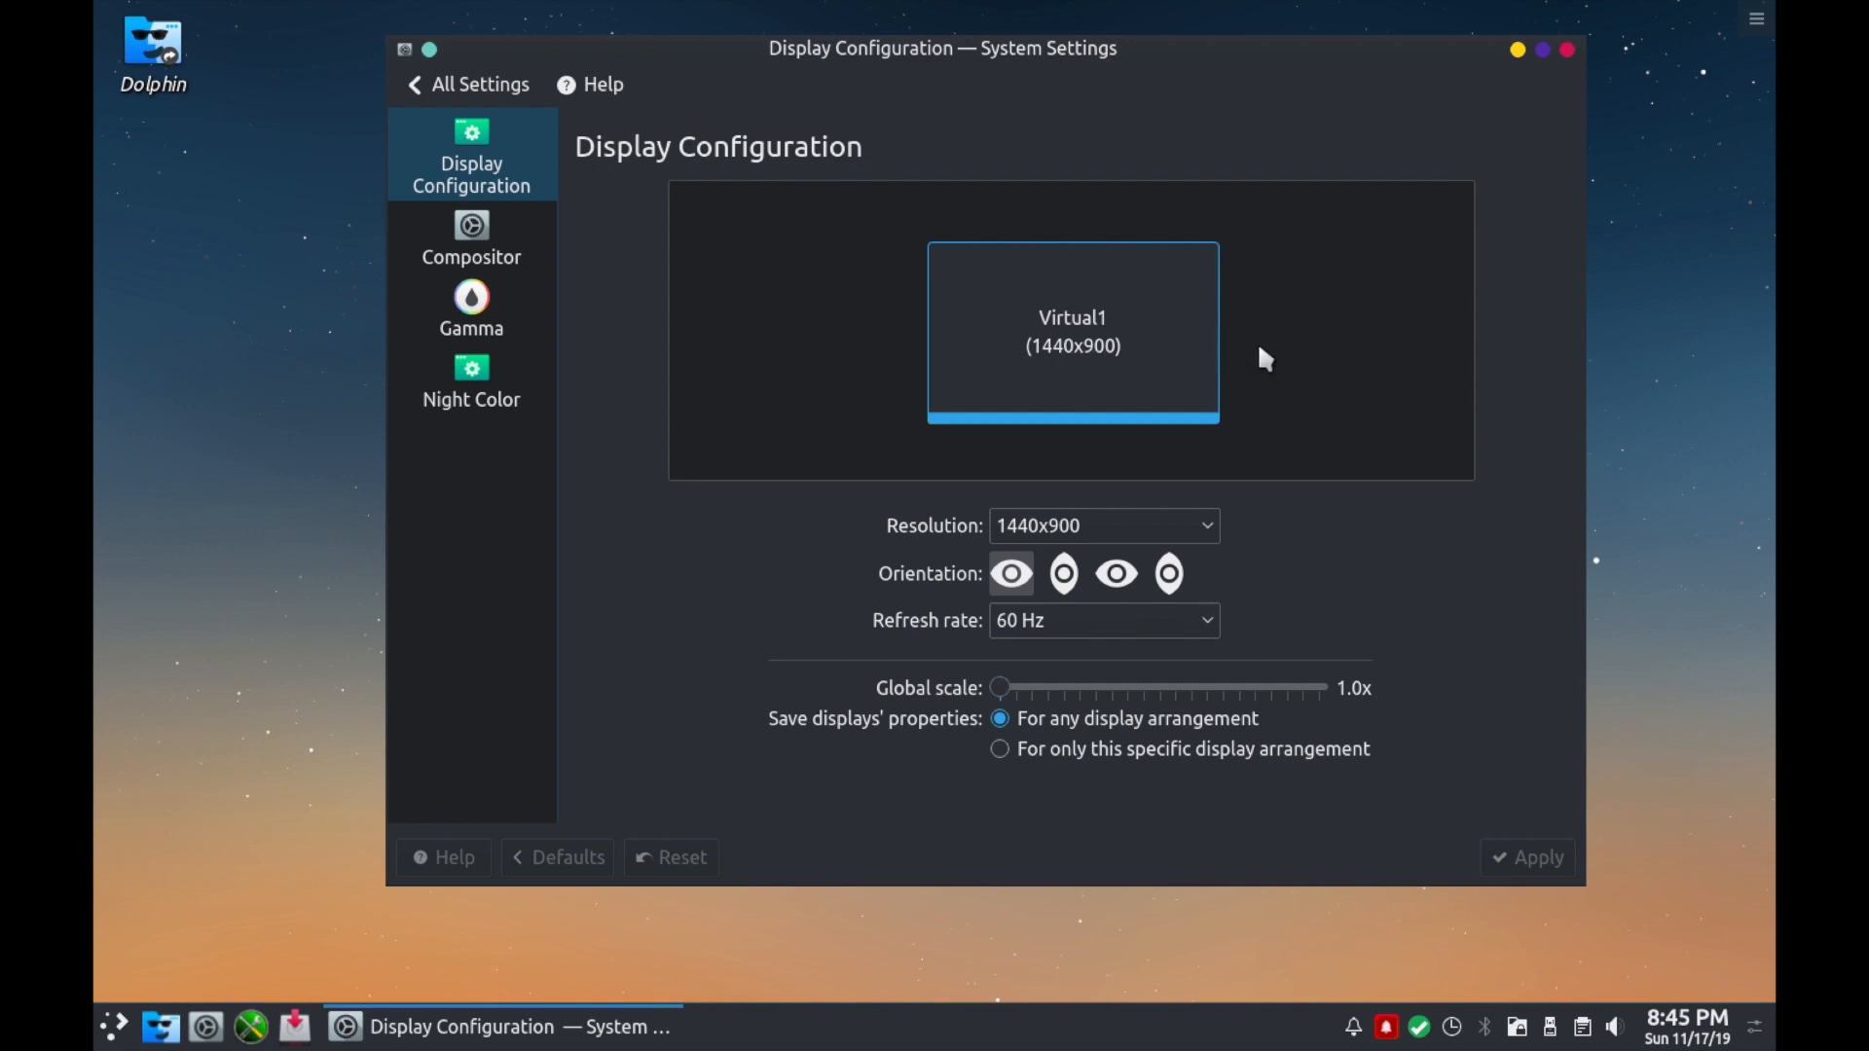
pyautogui.moveTo(968, 589)
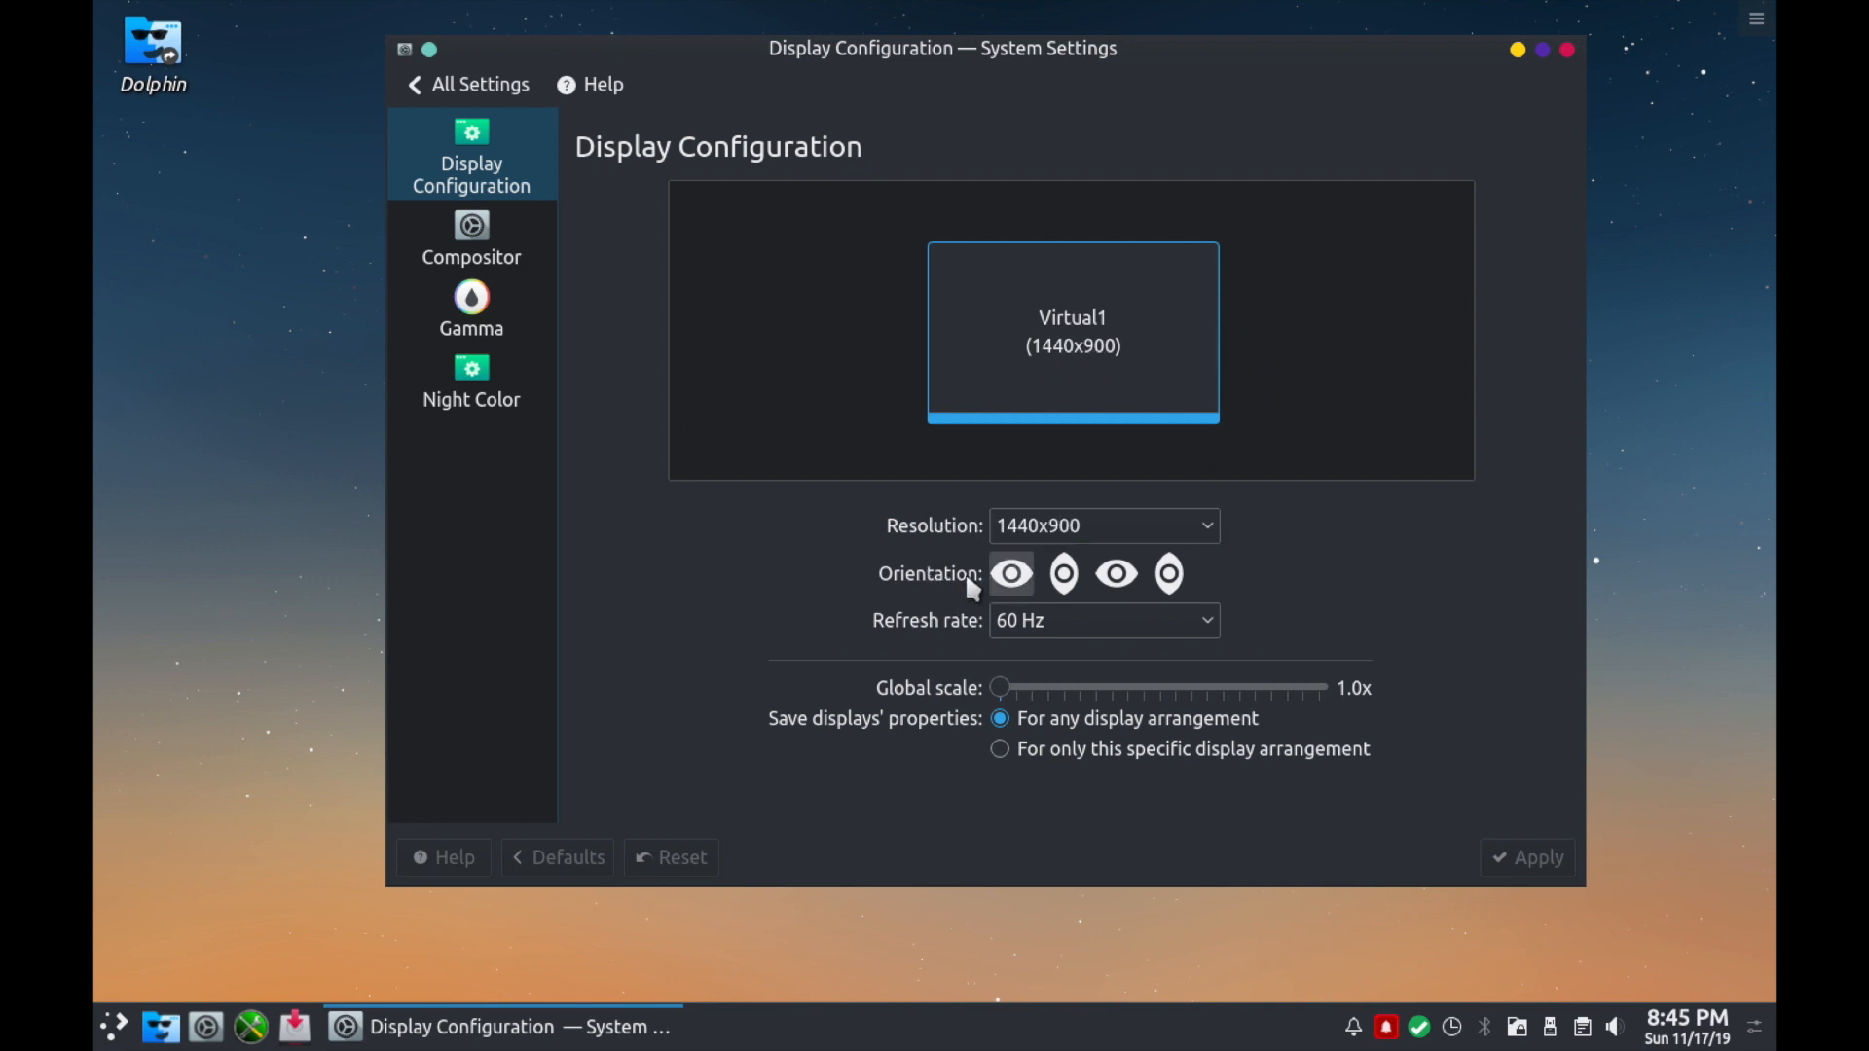
pyautogui.click(1010, 572)
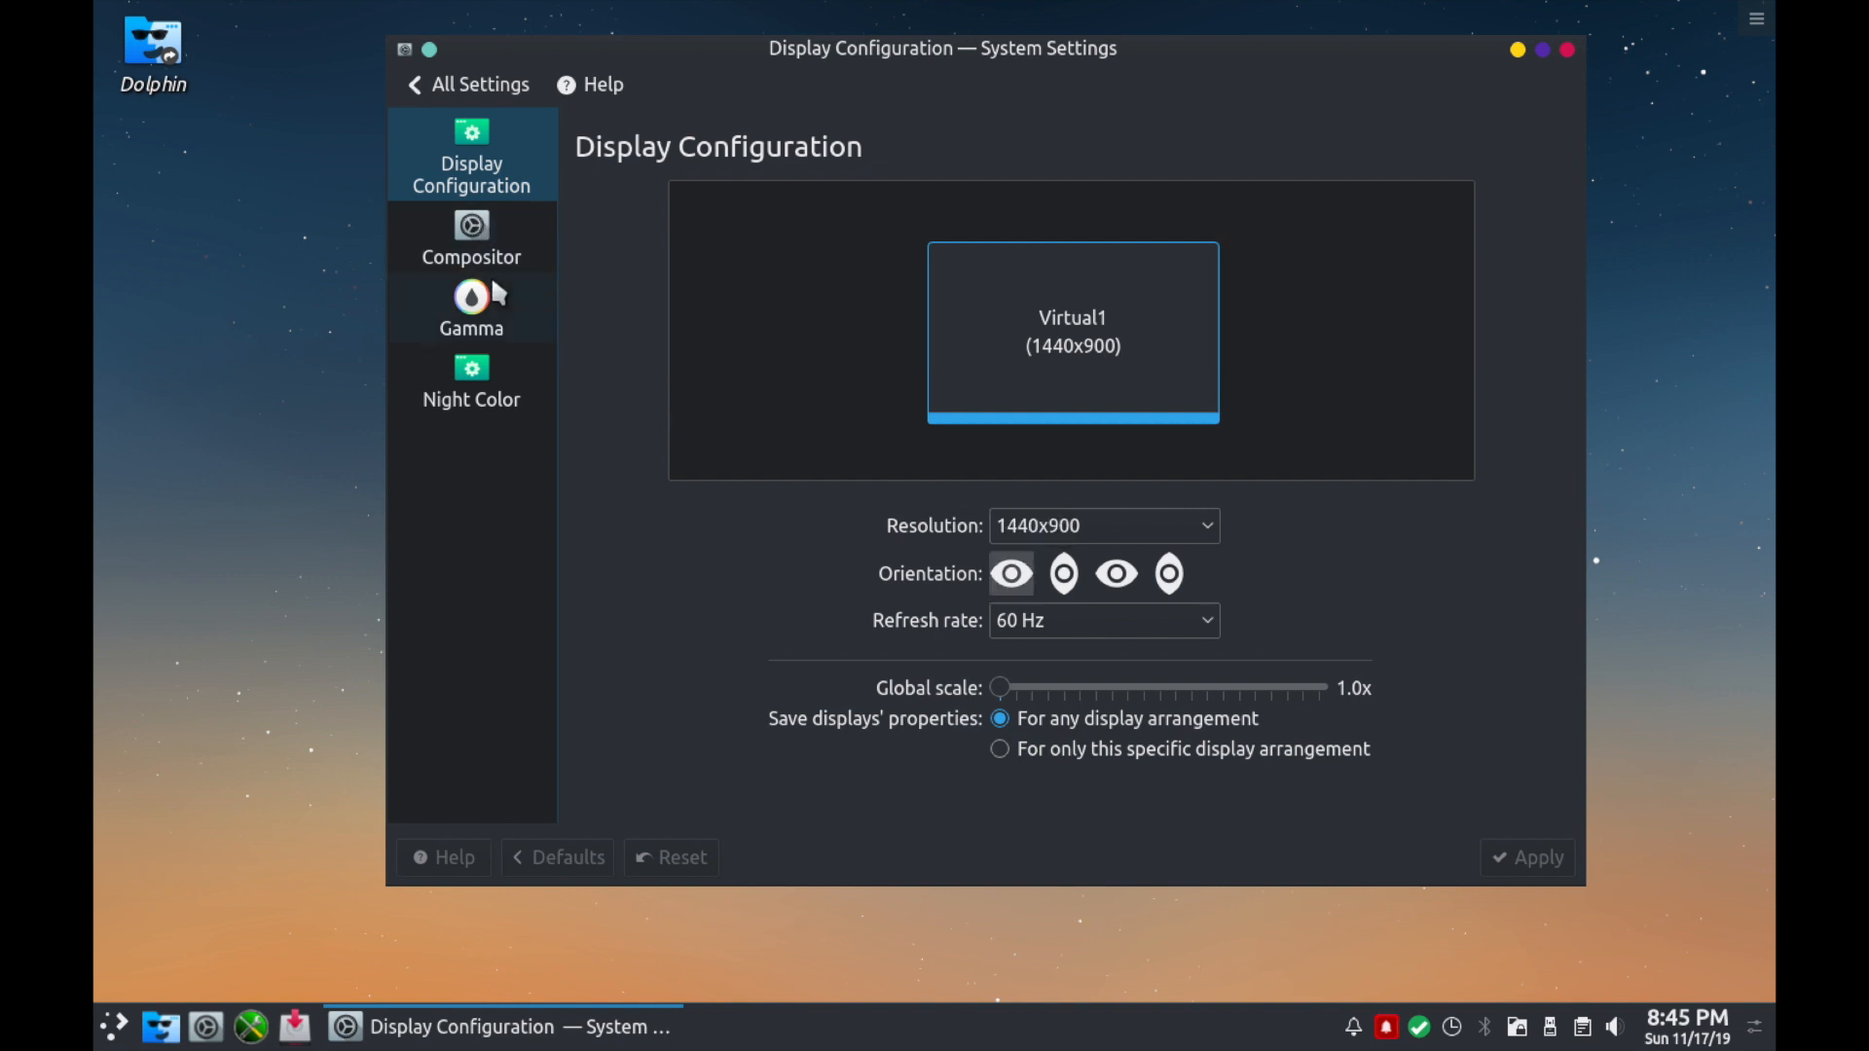
pyautogui.moveTo(483, 312)
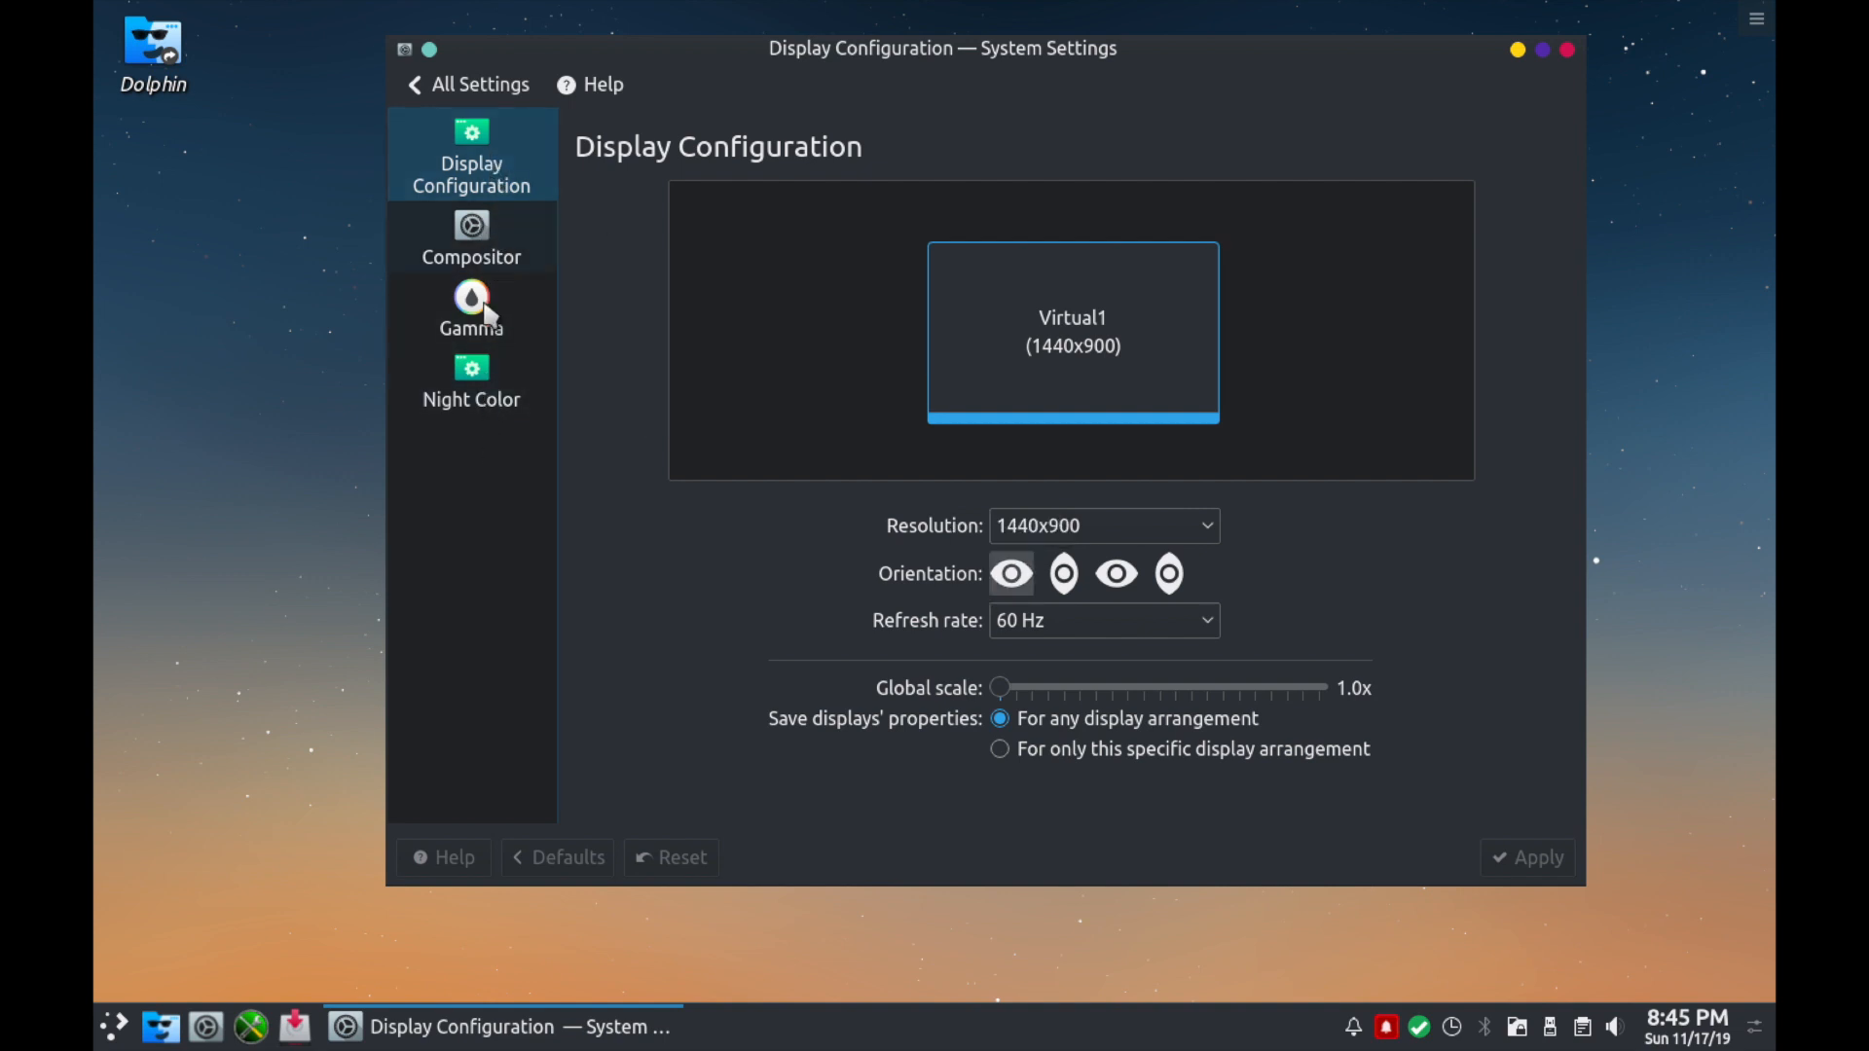
pyautogui.moveTo(411, 84)
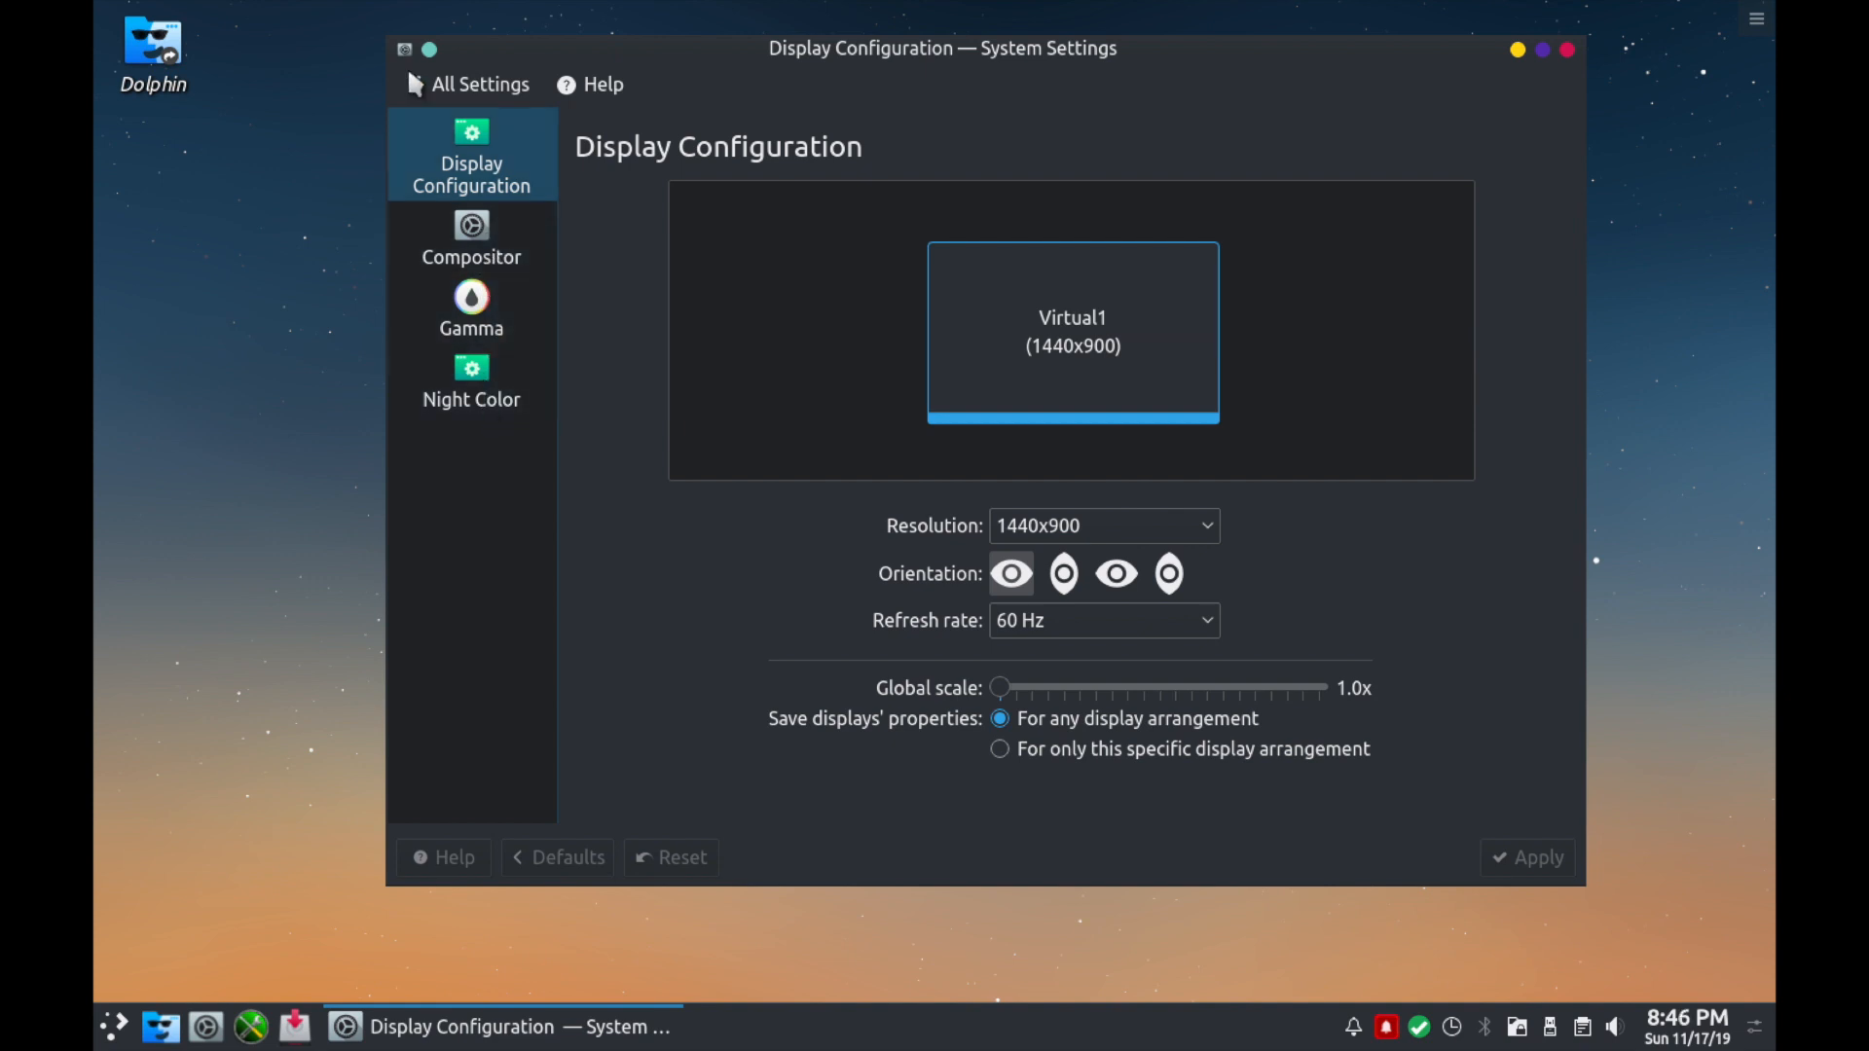
pyautogui.moveTo(479, 83)
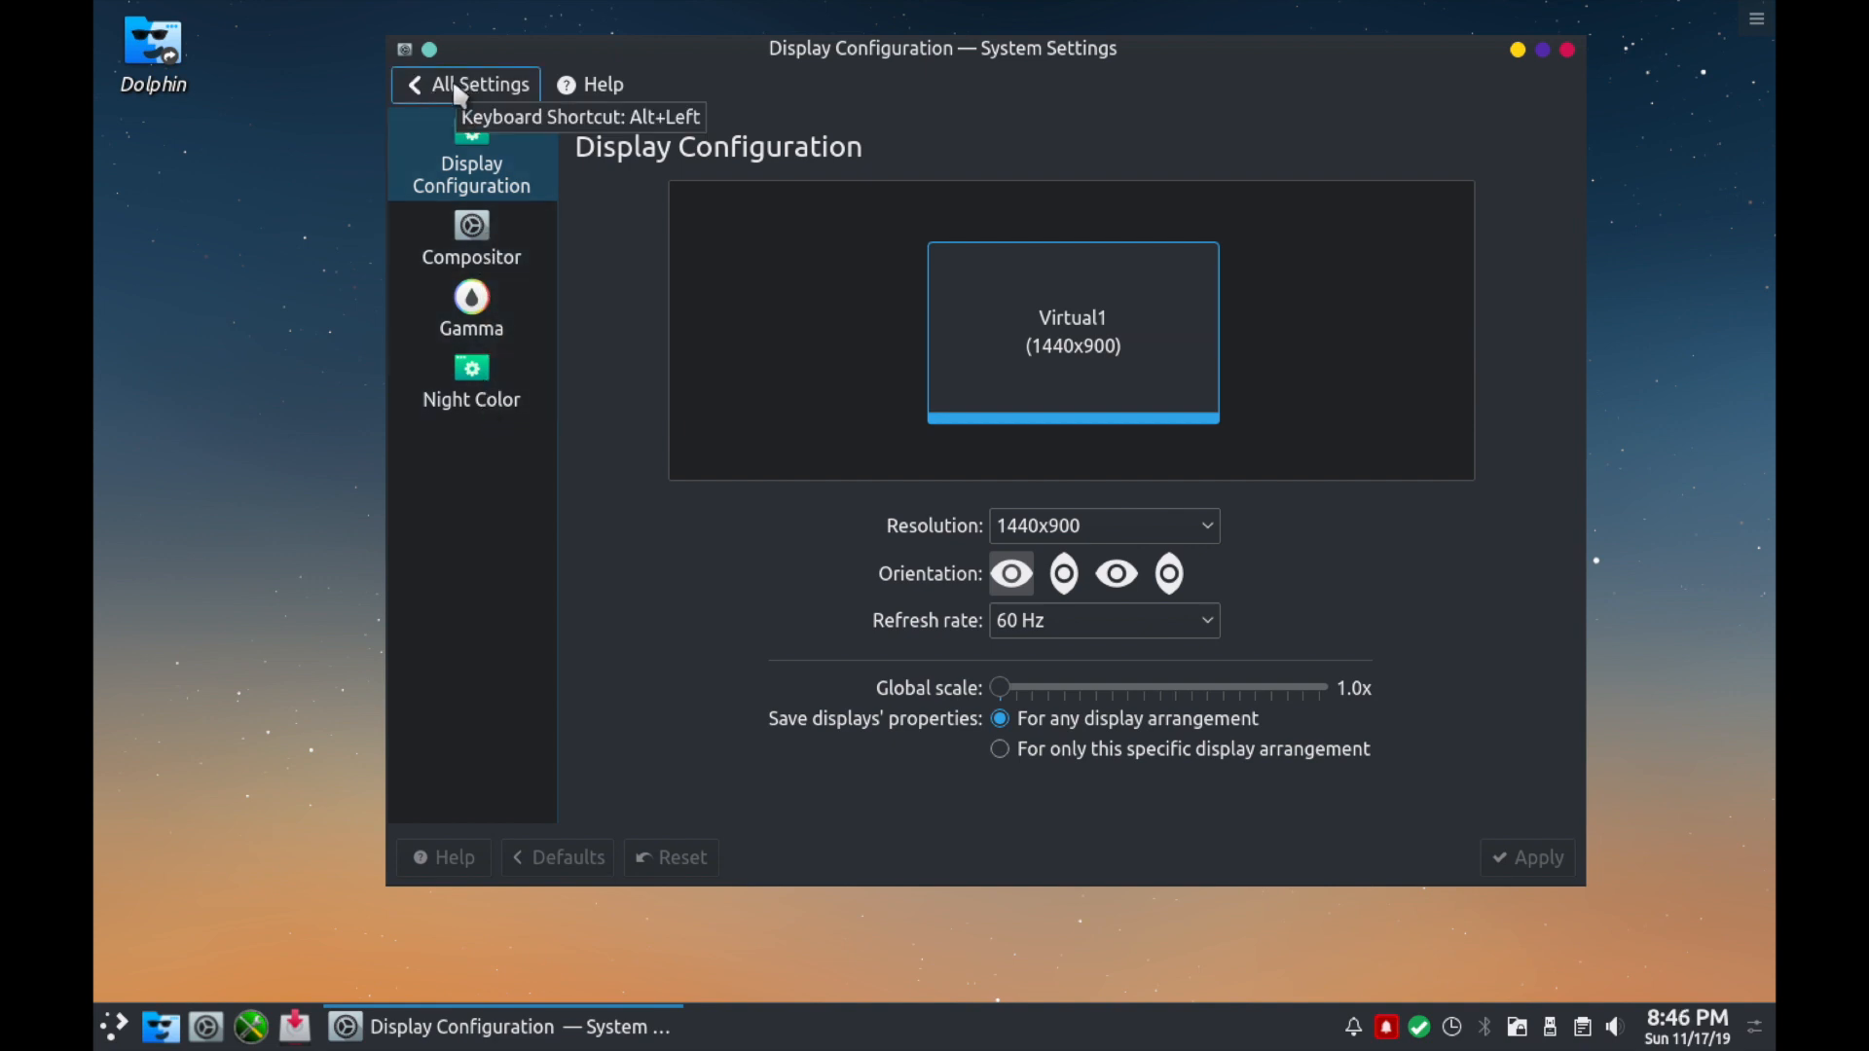
pyautogui.click(465, 84)
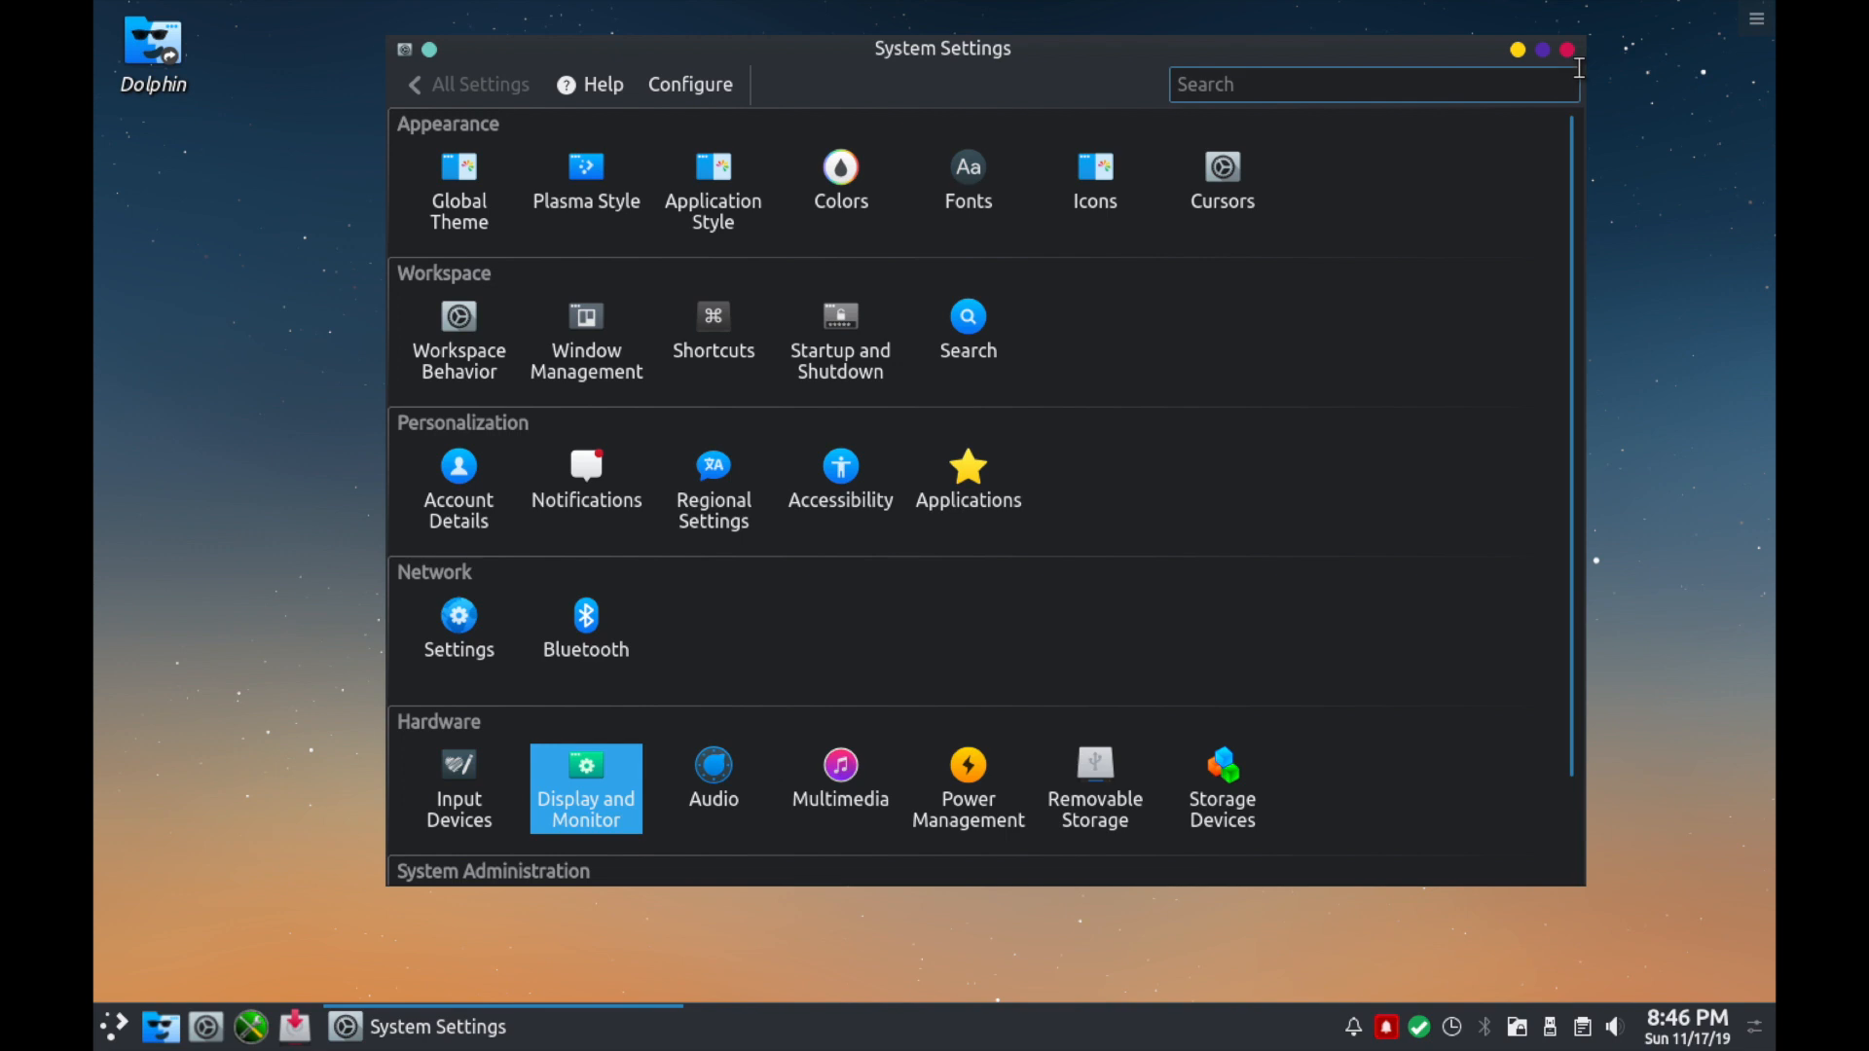
# Close System Settings, leaving the empty desktop.
pyautogui.click(1566, 49)
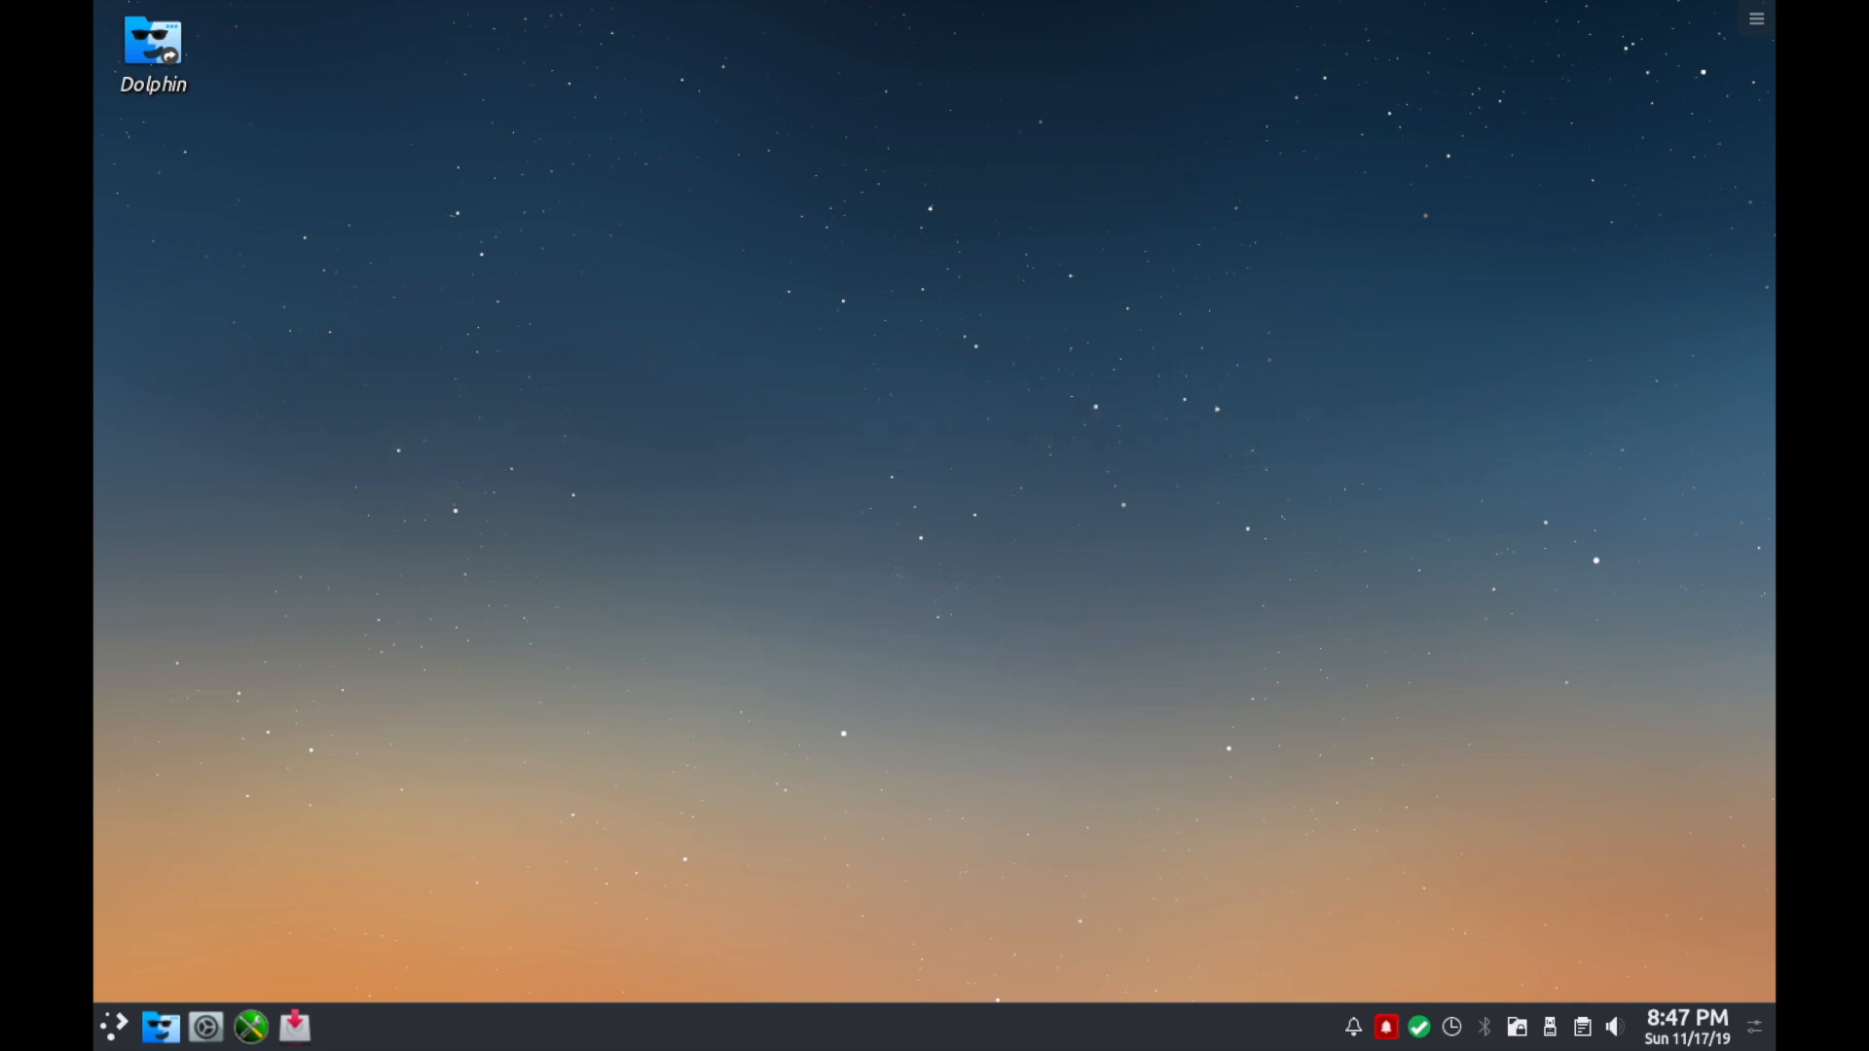
pyautogui.moveTo(644, 497)
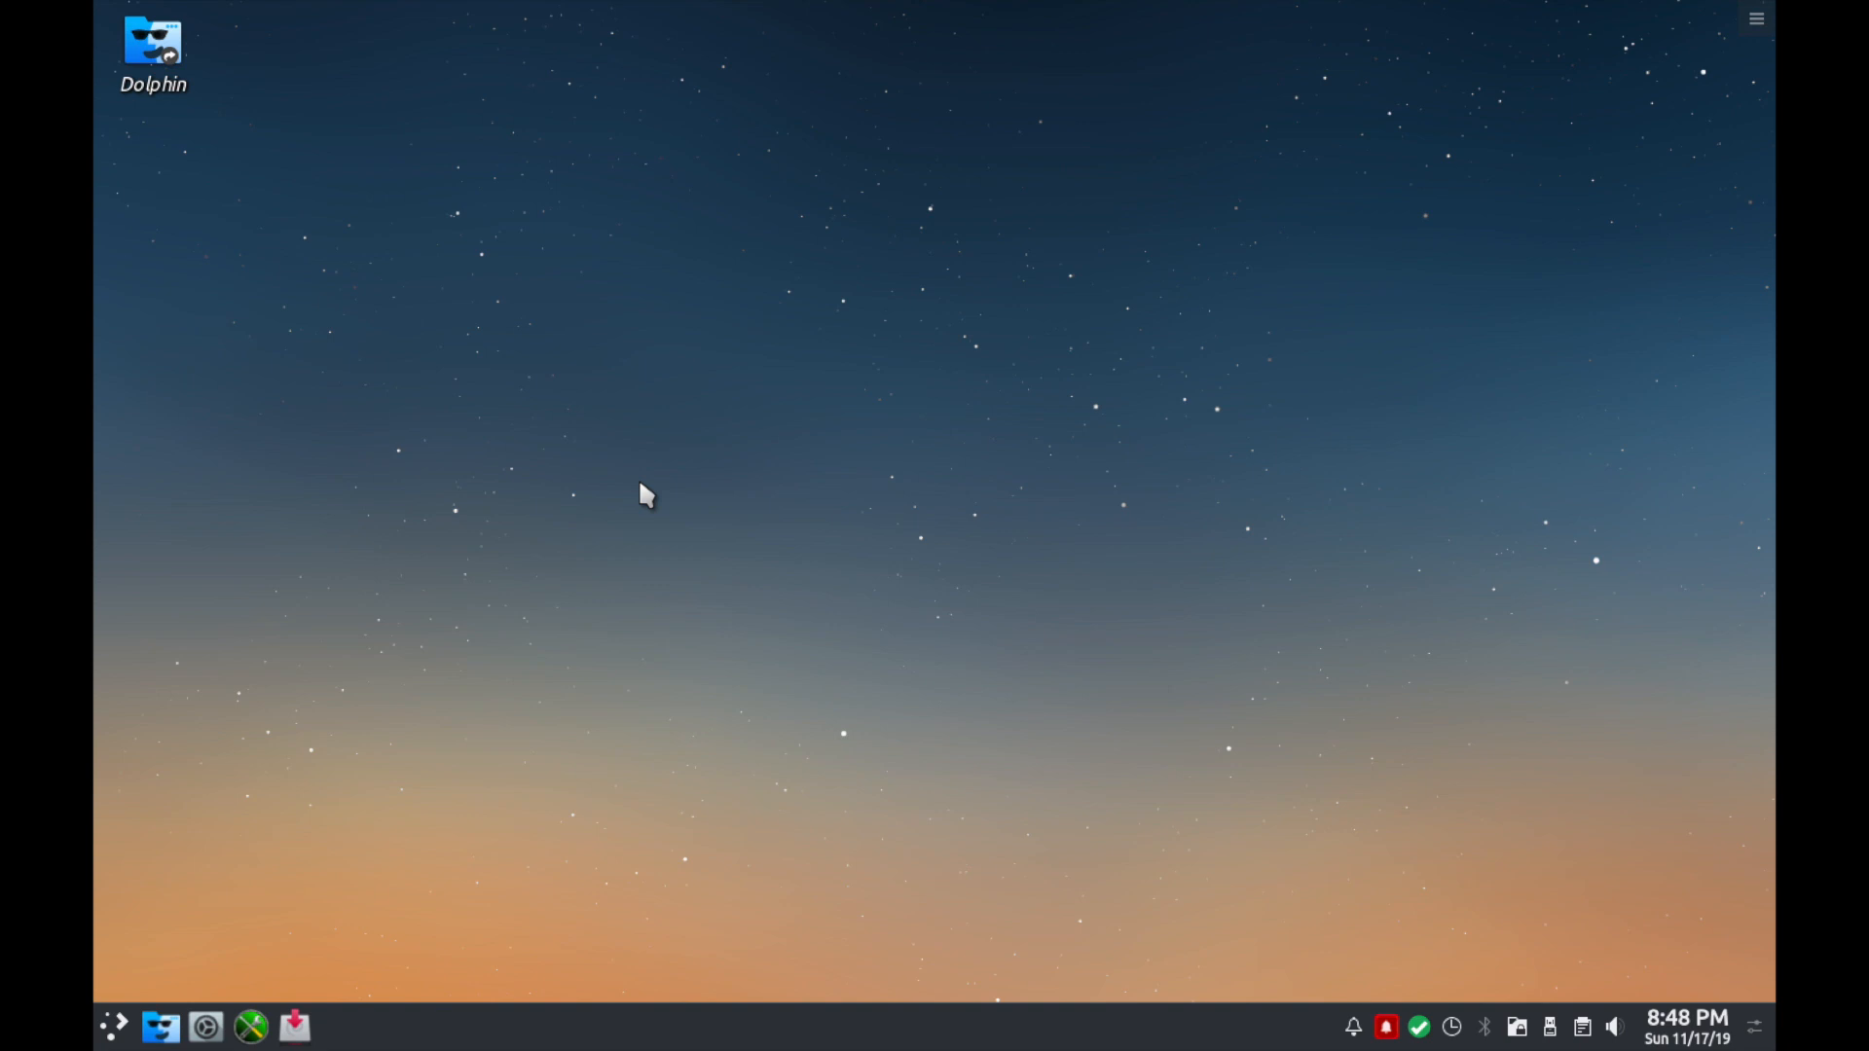